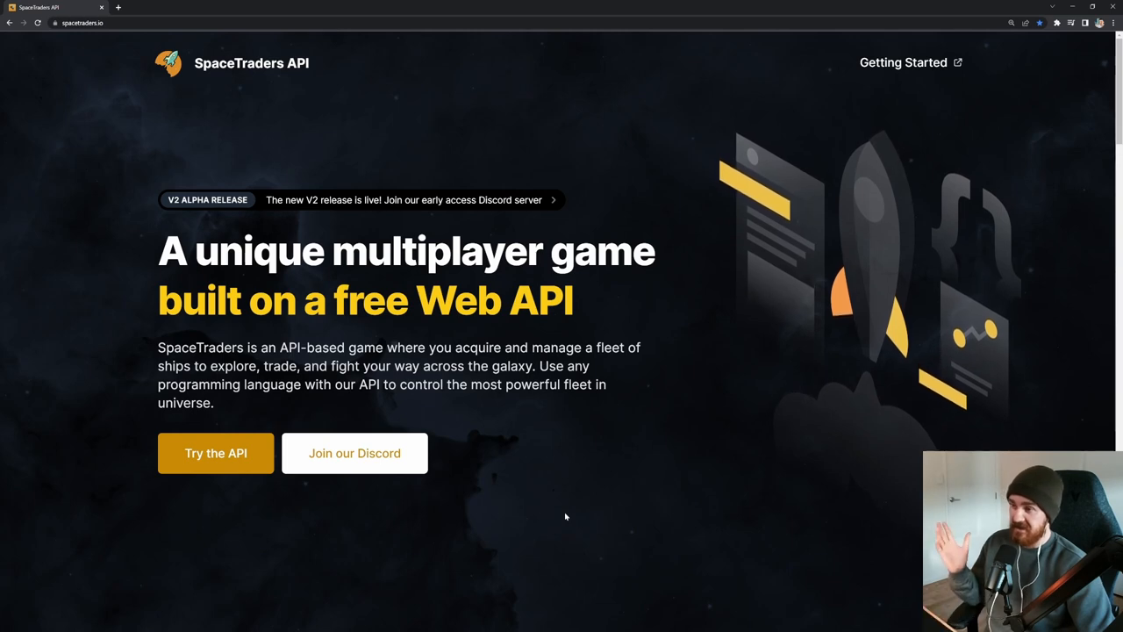
{"action": "mouse_move", "coordinate": [562, 512]}
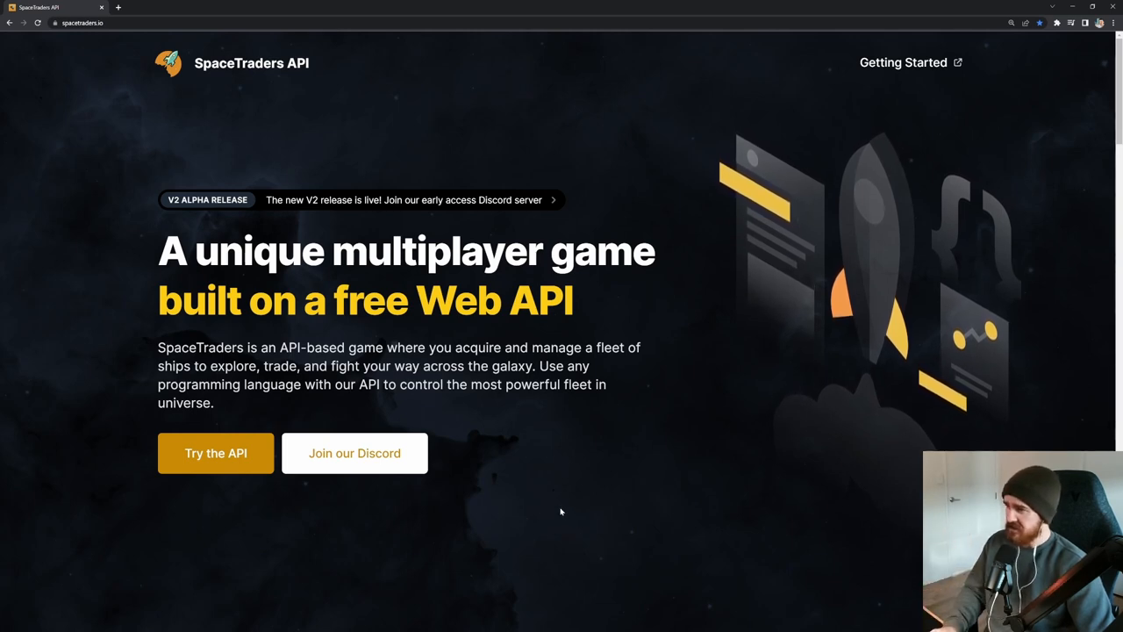
{"action": "mouse_move", "coordinate": [574, 506]}
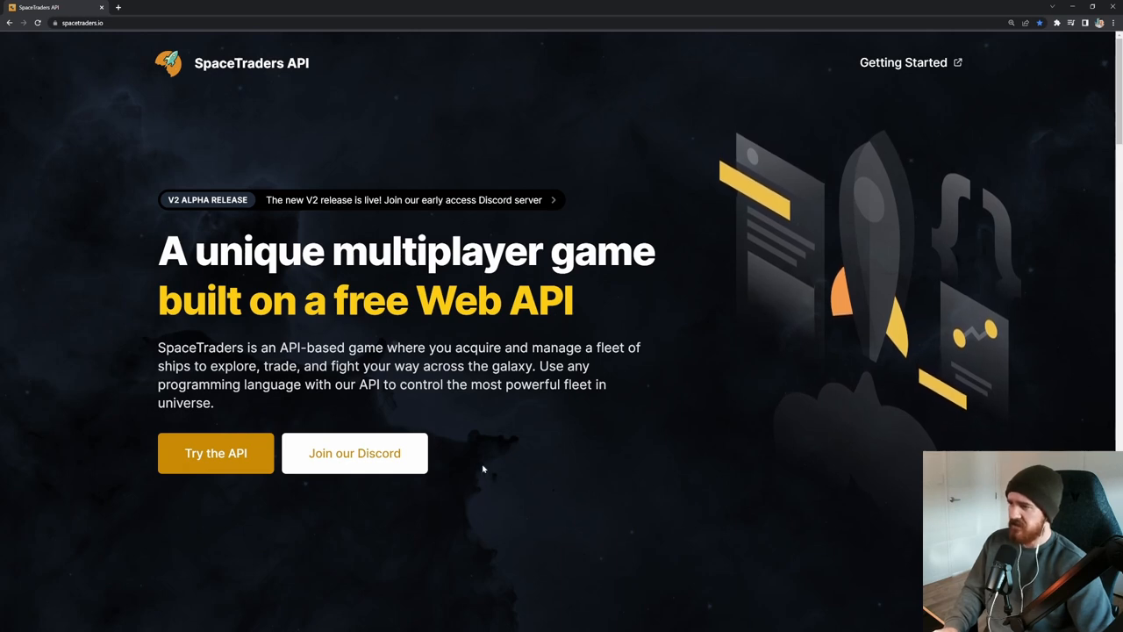
{"action": "mouse_move", "coordinate": [524, 454]}
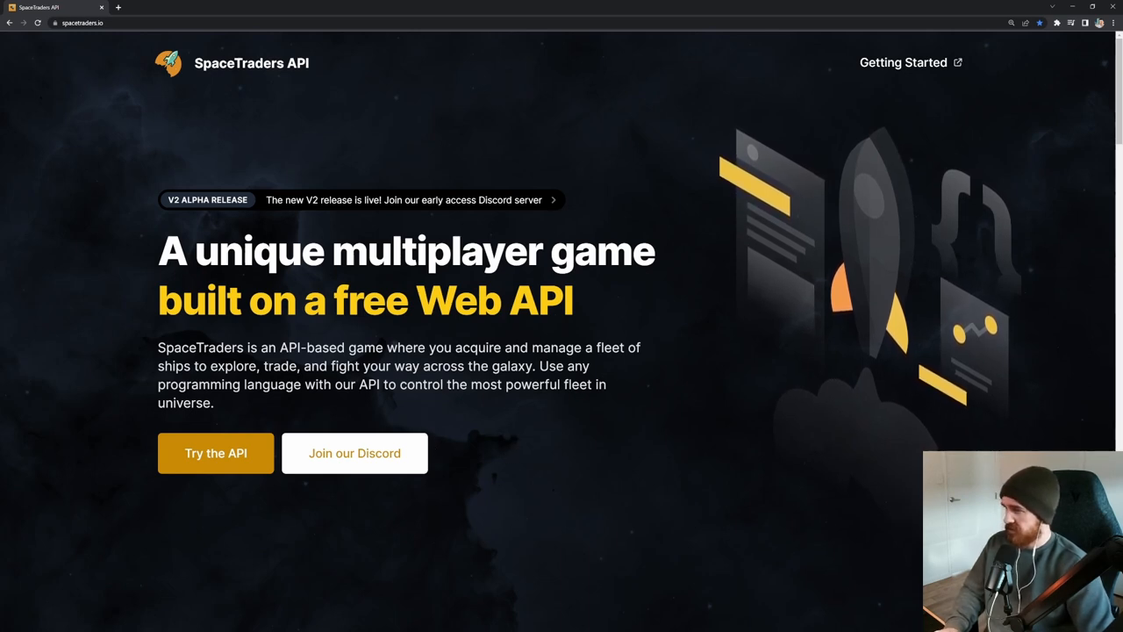
{"action": "mouse_move", "coordinate": [239, 569]}
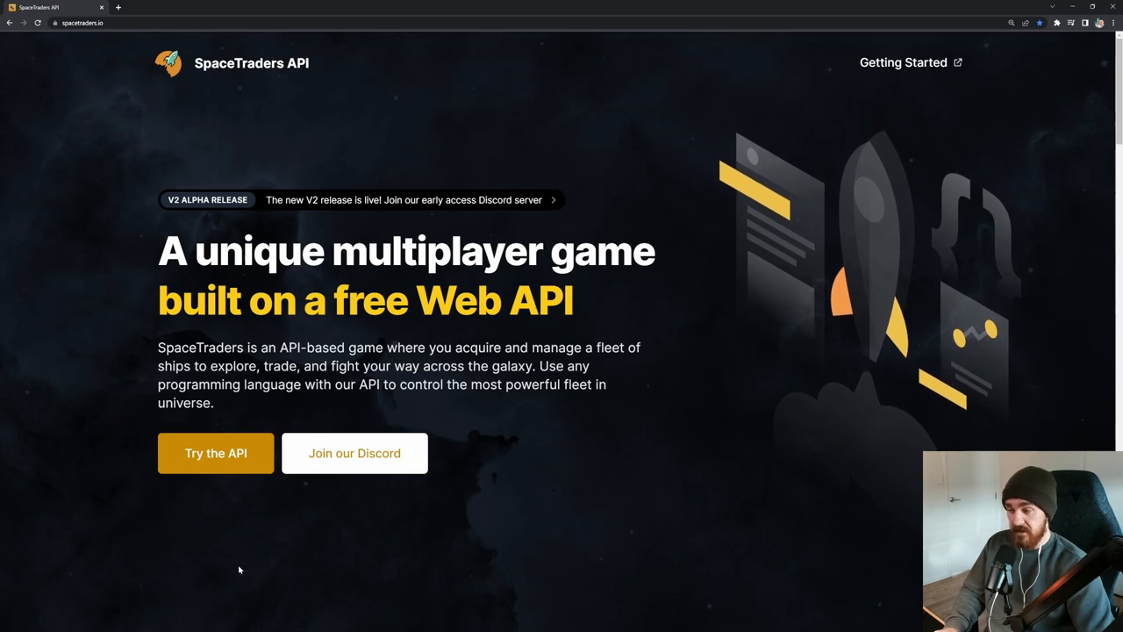
{"action": "mouse_move", "coordinate": [751, 395]}
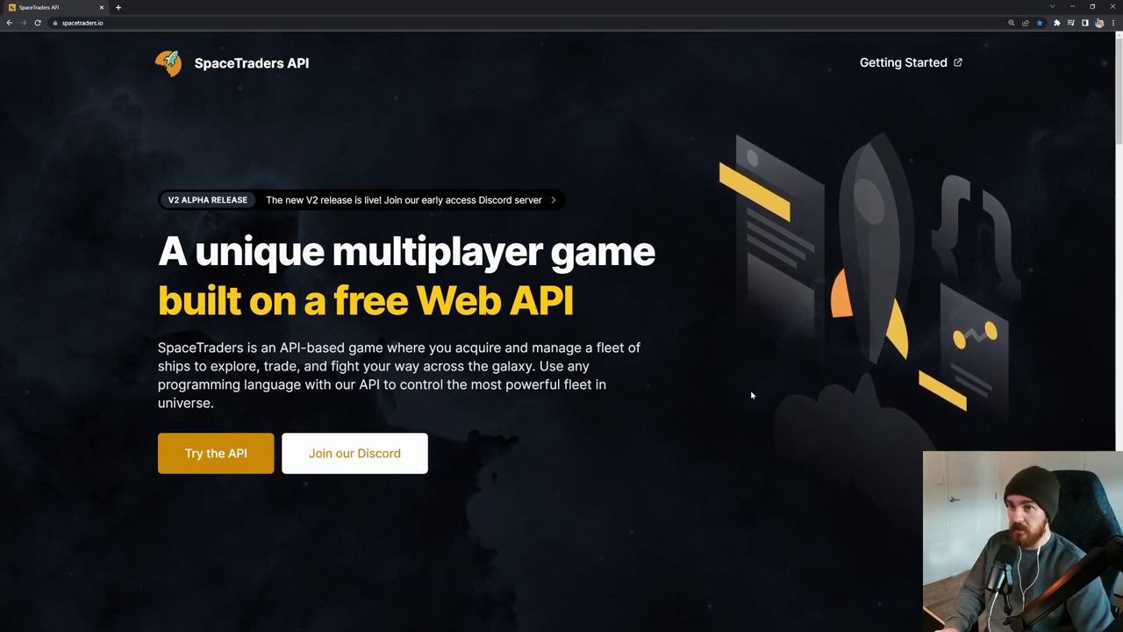
{"action": "mouse_move", "coordinate": [903, 62]}
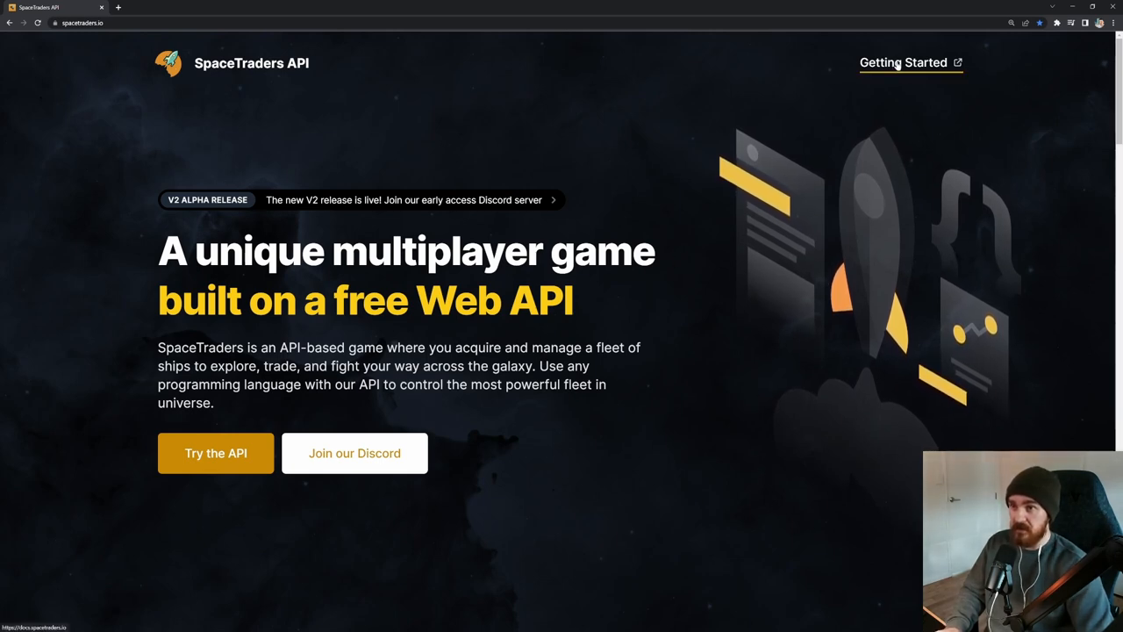
Open Getting started in SpaceTraders Docs, then the Quickstart 'New Game' page
{"action": "left_click", "coordinate": [903, 62]}
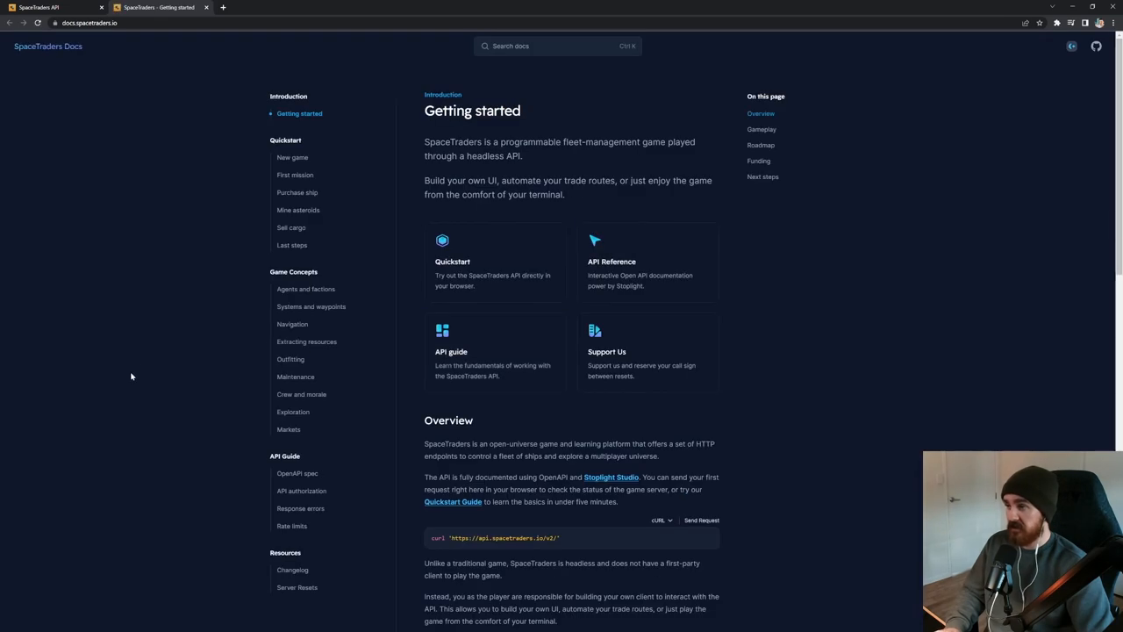
{"action": "mouse_move", "coordinate": [161, 399]}
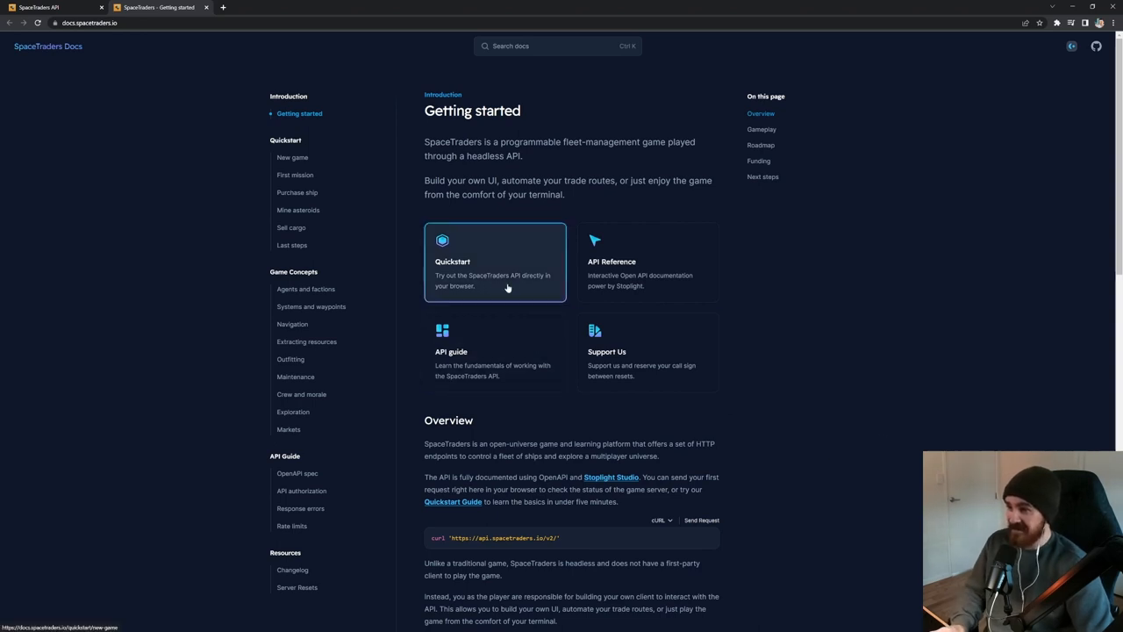
{"action": "mouse_move", "coordinate": [481, 277]}
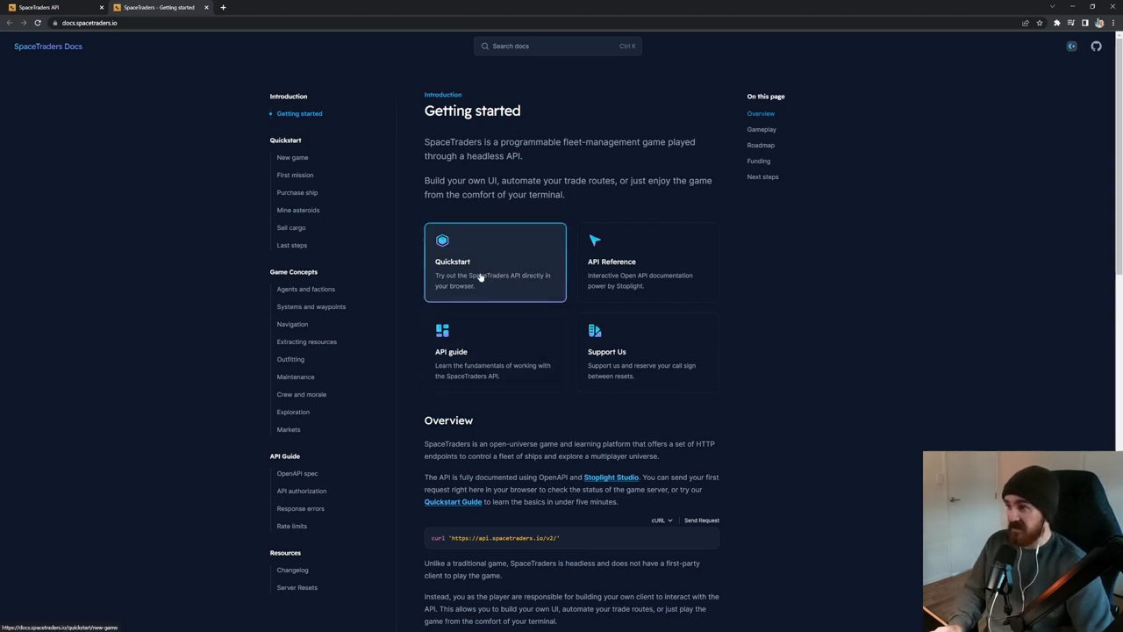
{"action": "left_click", "coordinate": [453, 262]}
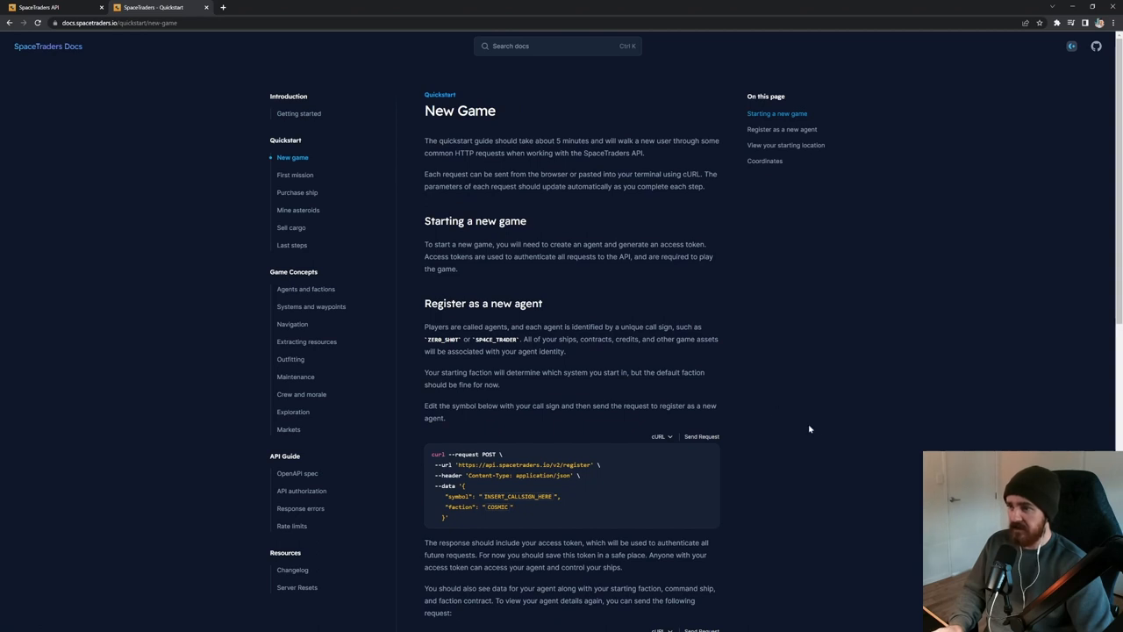
{"action": "mouse_move", "coordinate": [718, 455]}
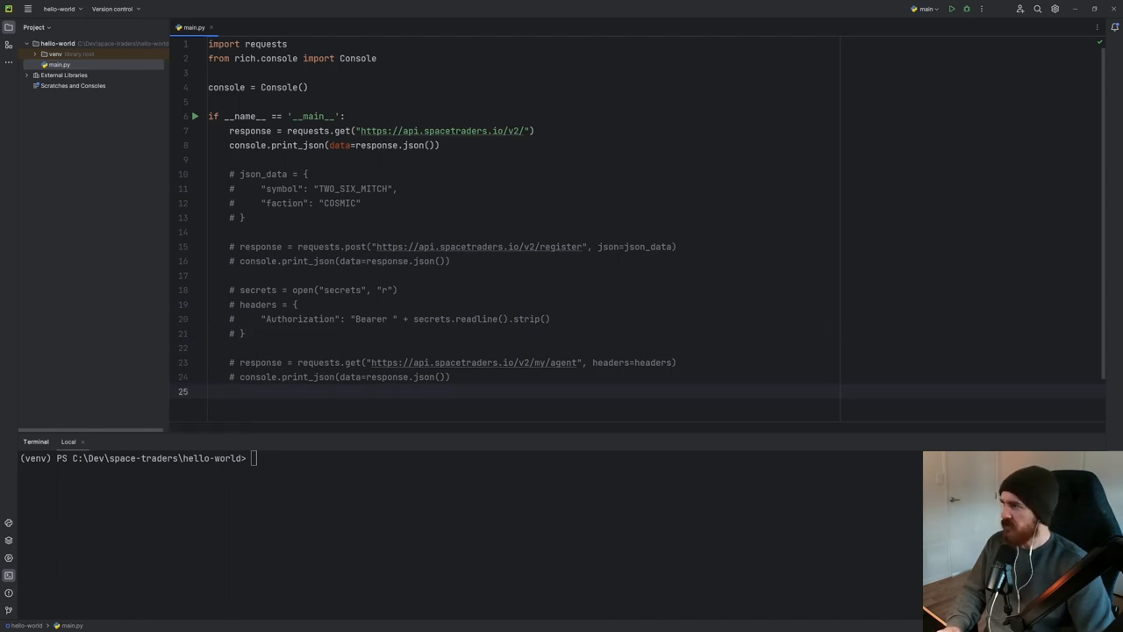
{"action": "left_click", "coordinate": [9, 9]}
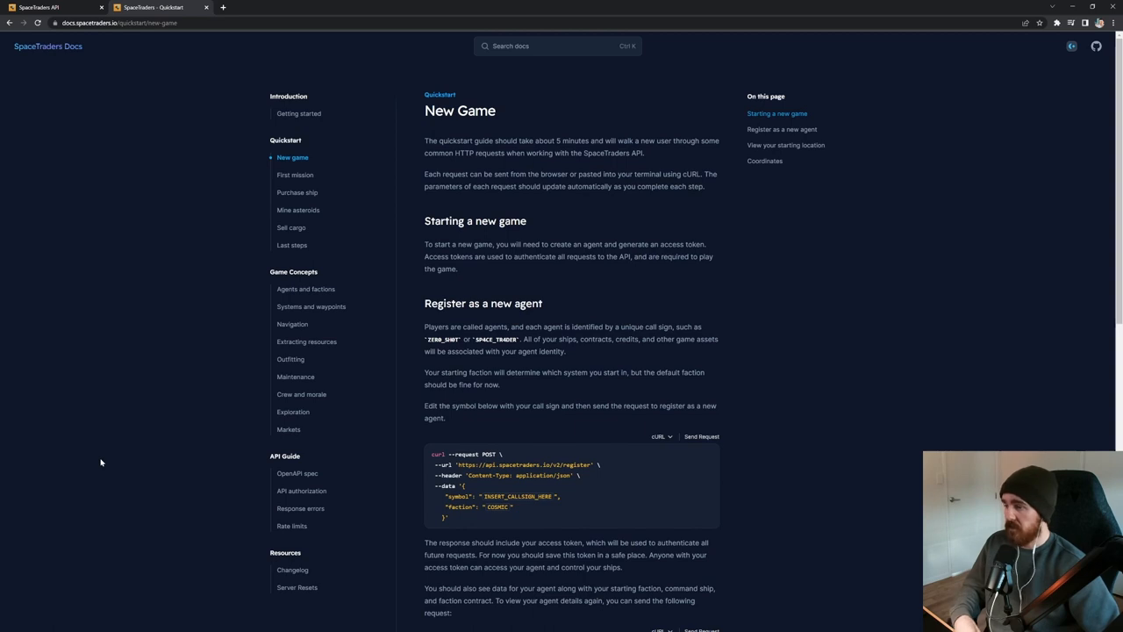
{"action": "mouse_move", "coordinate": [167, 431]}
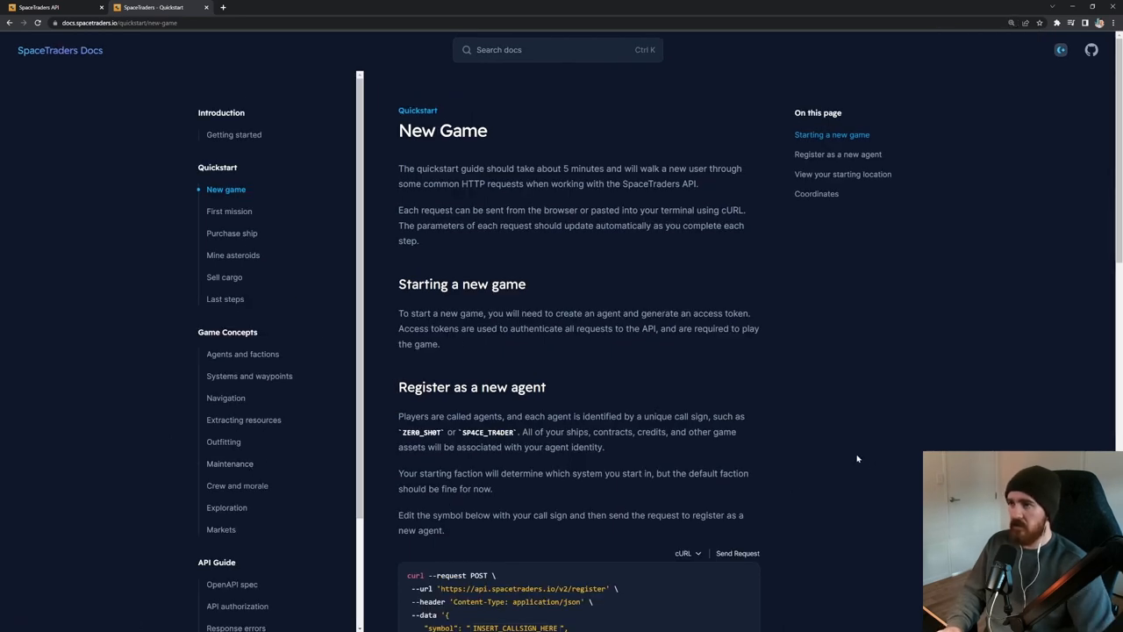
{"action": "scroll", "scroll_direction": "down", "scroll_amount": 3}
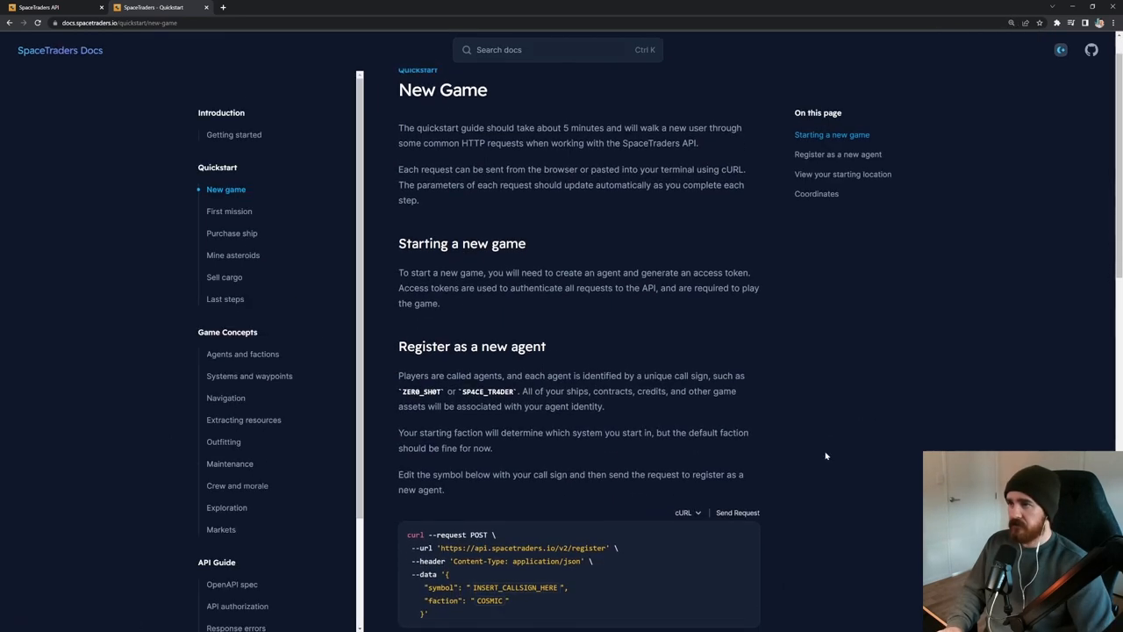
{"action": "scroll", "scroll_direction": "down", "scroll_amount": 3}
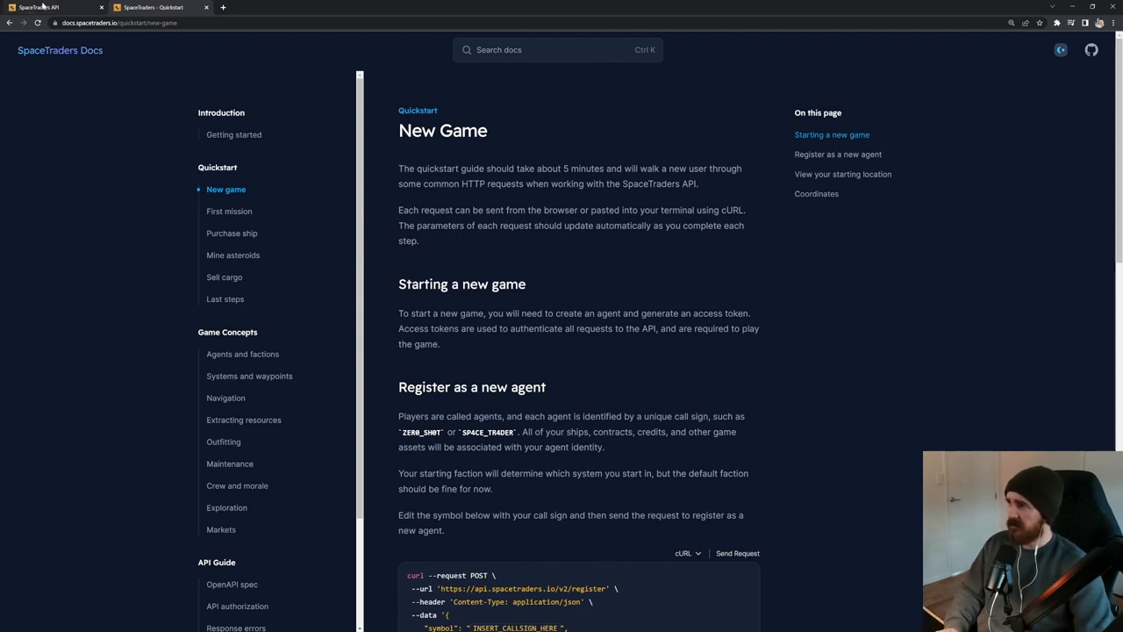
Return to the spacetraders.io homepage and scroll past the API example to the Community Showcase
{"action": "left_click", "coordinate": [57, 7]}
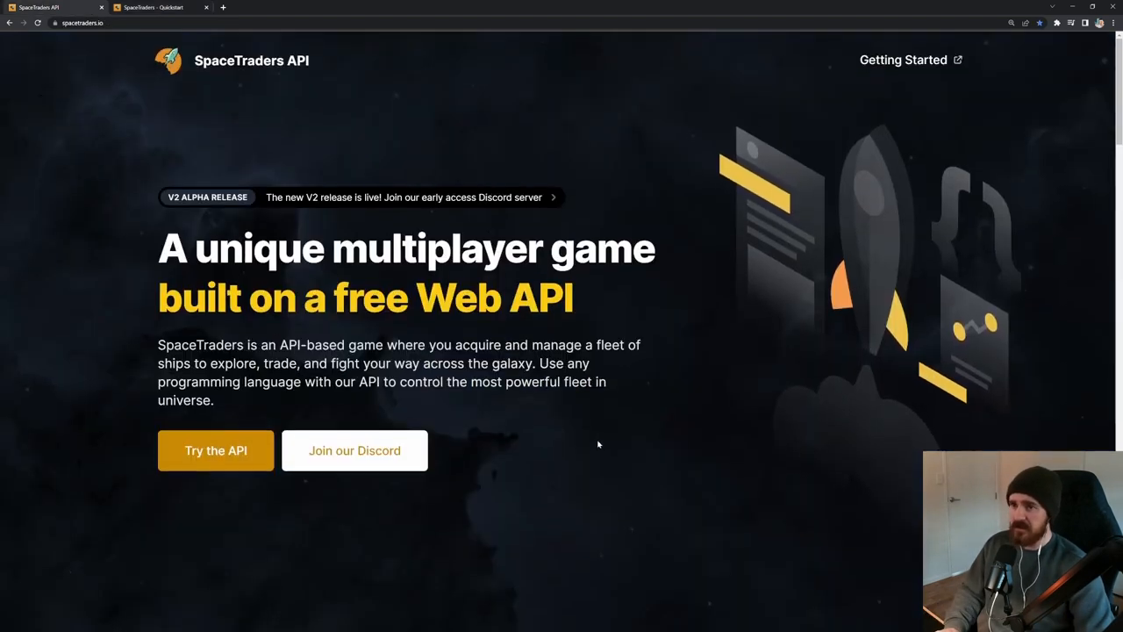
{"action": "scroll", "scroll_direction": "down", "scroll_amount": 3}
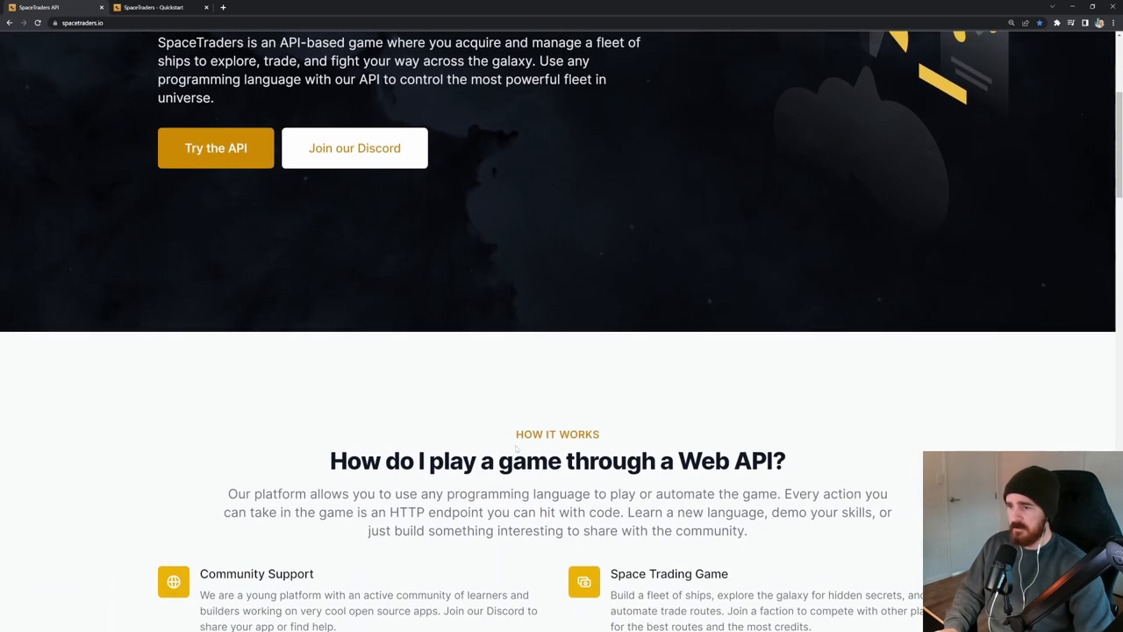
{"action": "scroll", "scroll_direction": "down", "scroll_amount": 3}
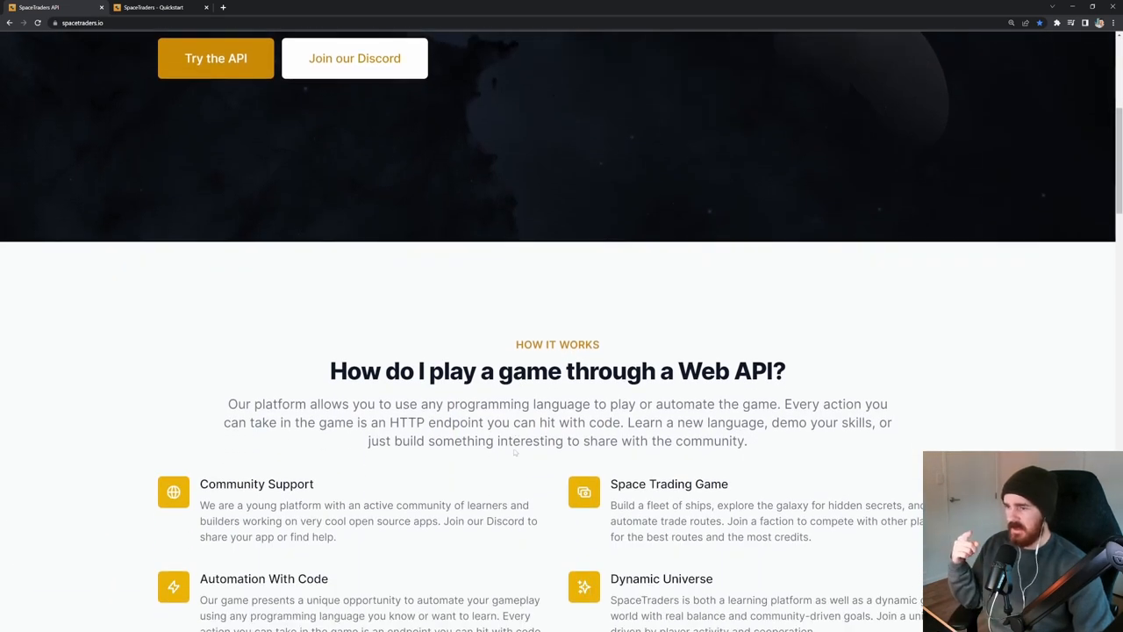
{"action": "scroll", "scroll_direction": "down", "scroll_amount": 3}
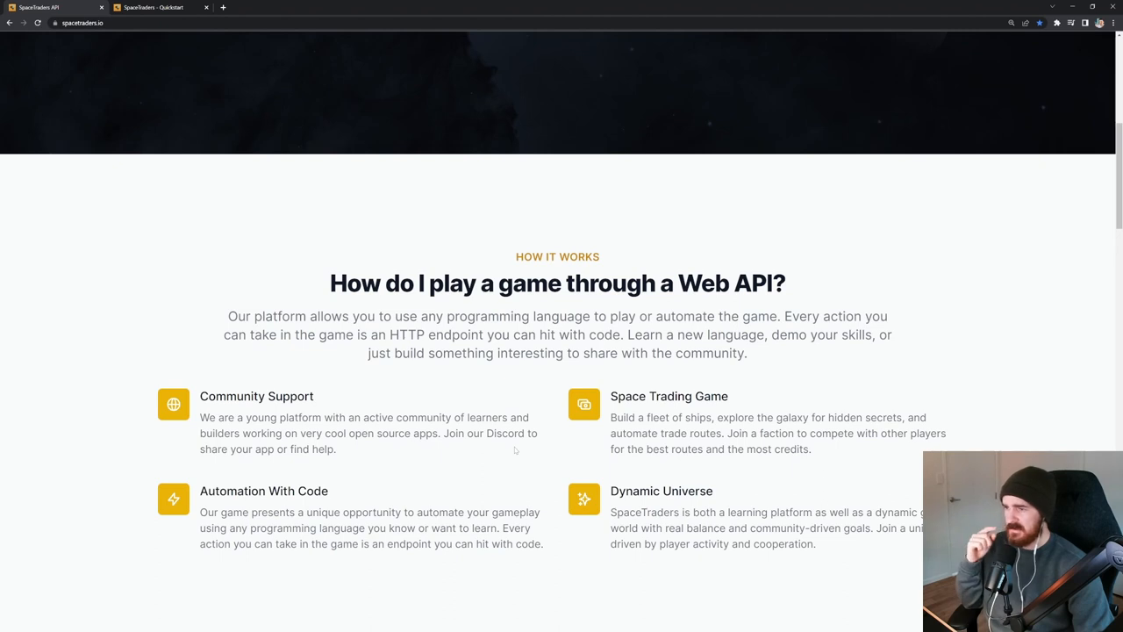
{"action": "scroll", "scroll_direction": "down", "scroll_amount": 3}
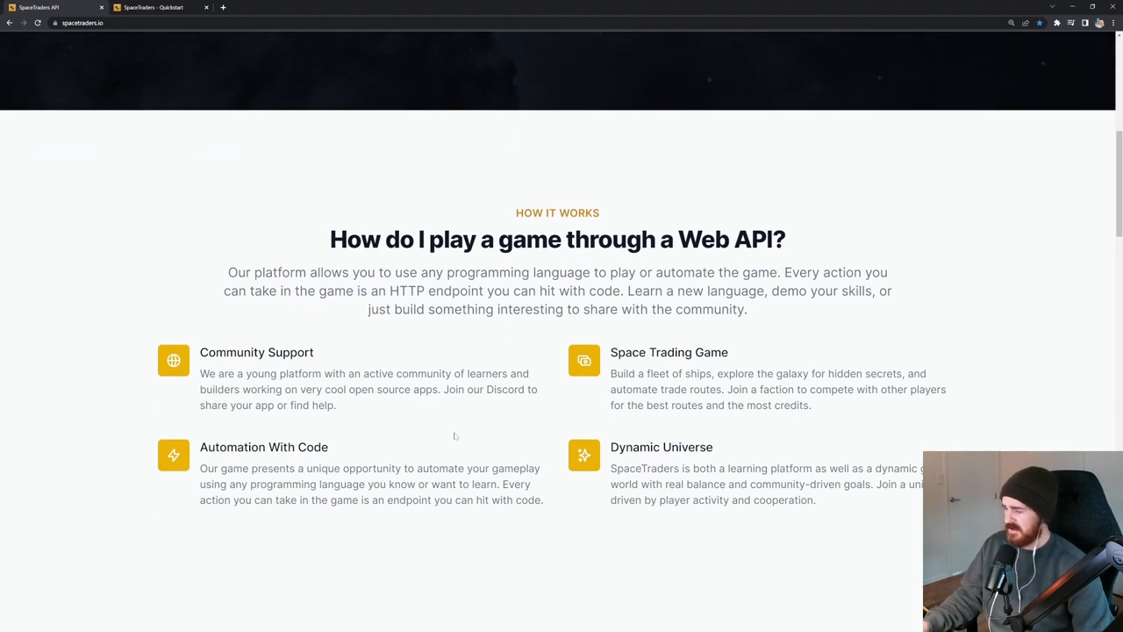
{"action": "mouse_move", "coordinate": [472, 449]}
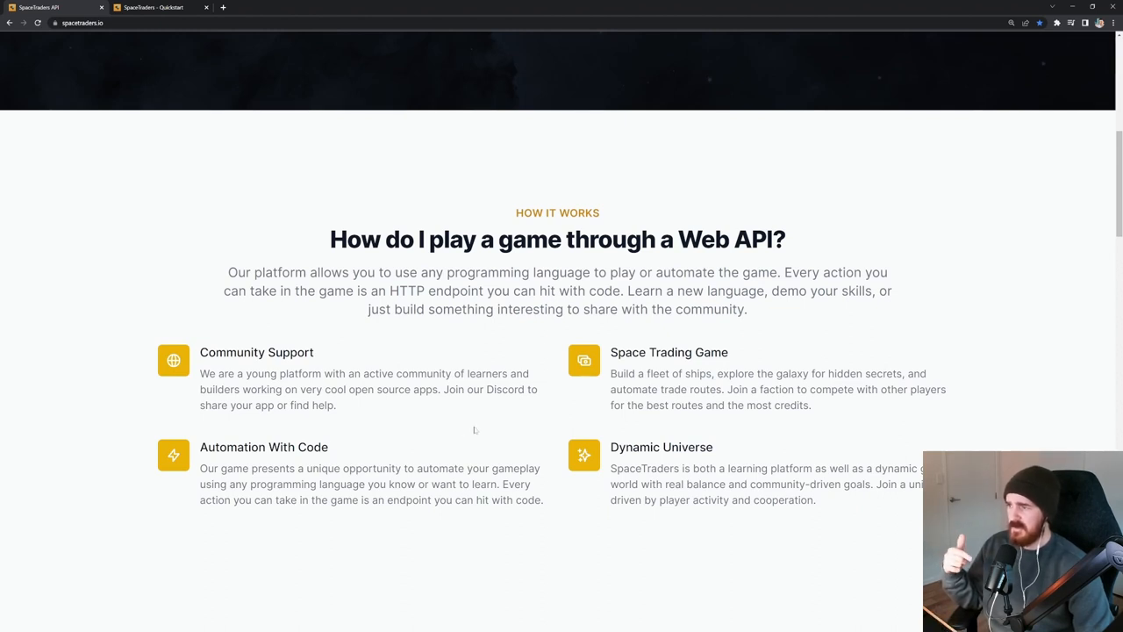
{"action": "scroll", "scroll_direction": "down", "scroll_amount": 3}
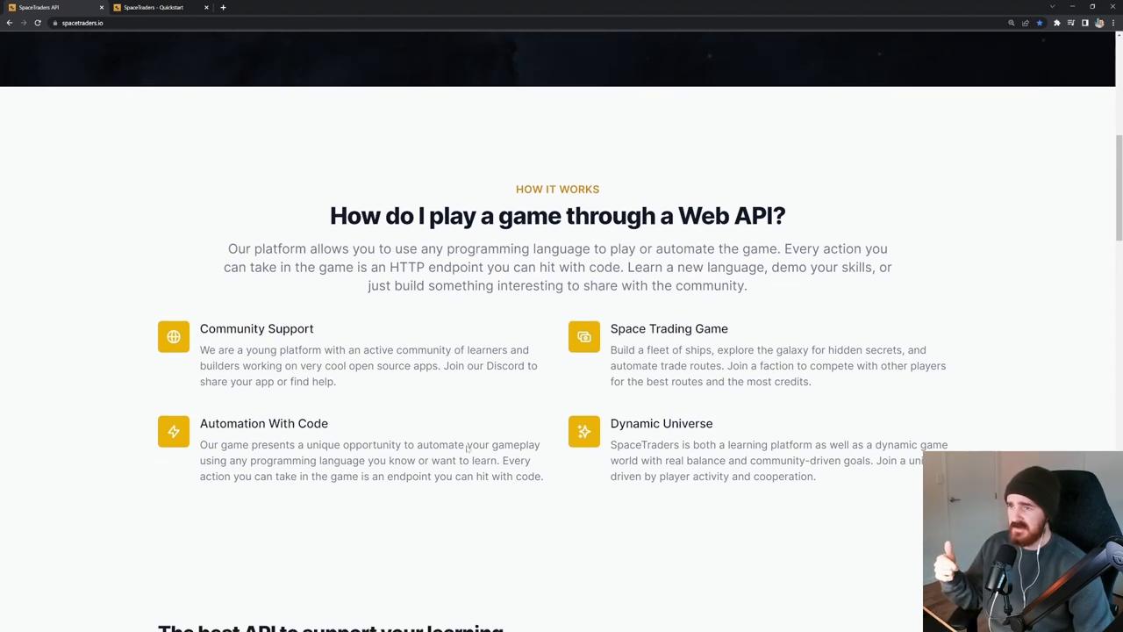
{"action": "scroll", "scroll_direction": "down", "scroll_amount": 3}
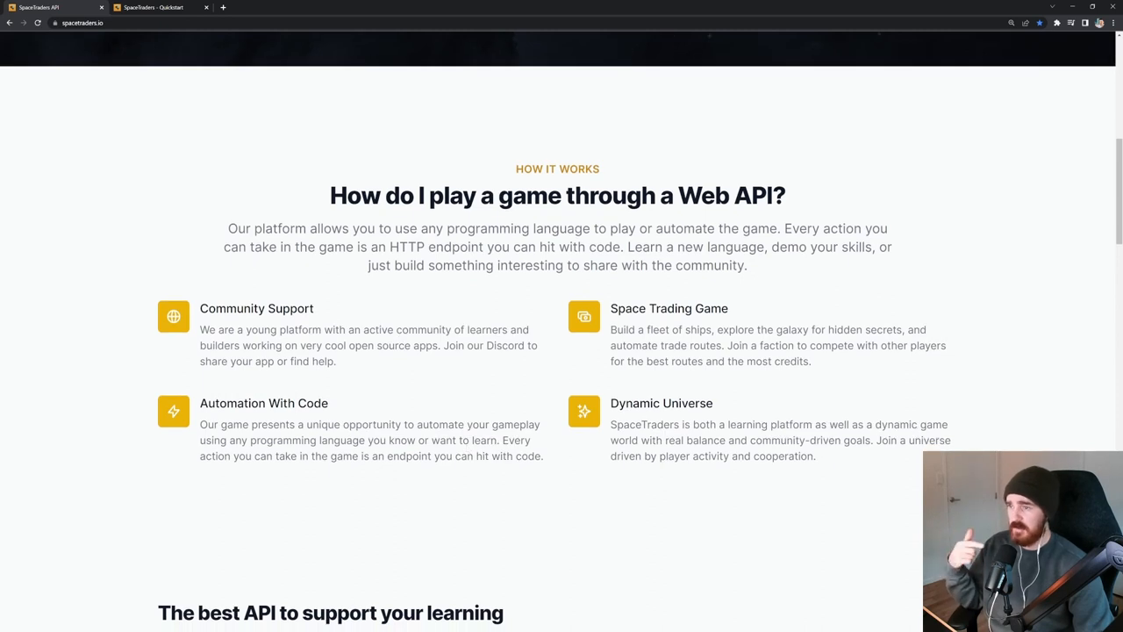
{"action": "mouse_move", "coordinate": [450, 400]}
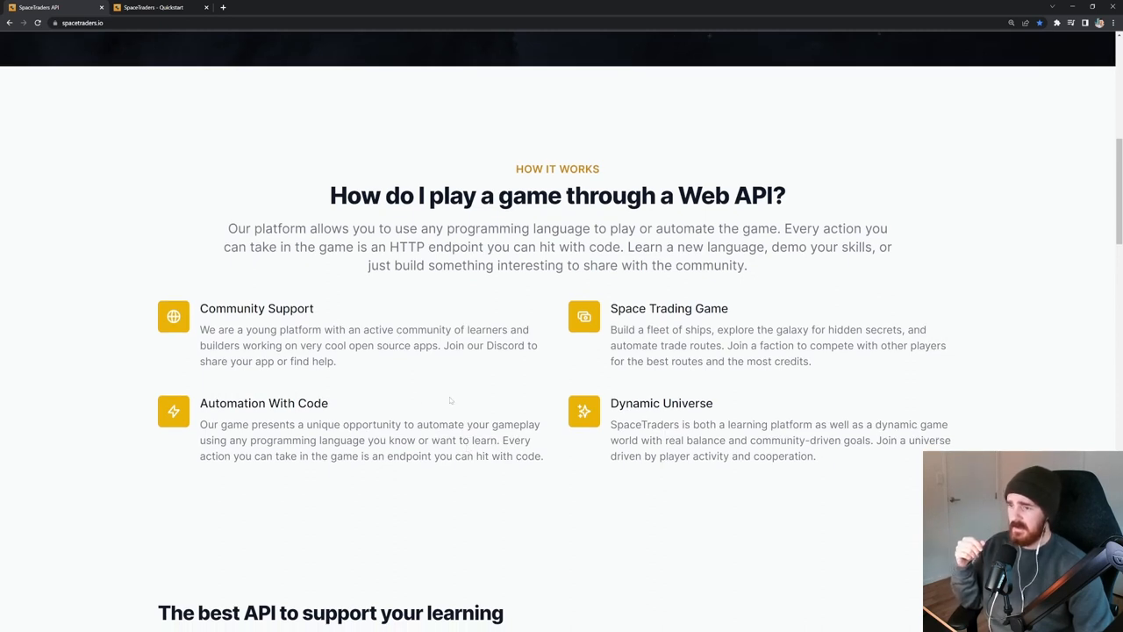
{"action": "mouse_move", "coordinate": [576, 506]}
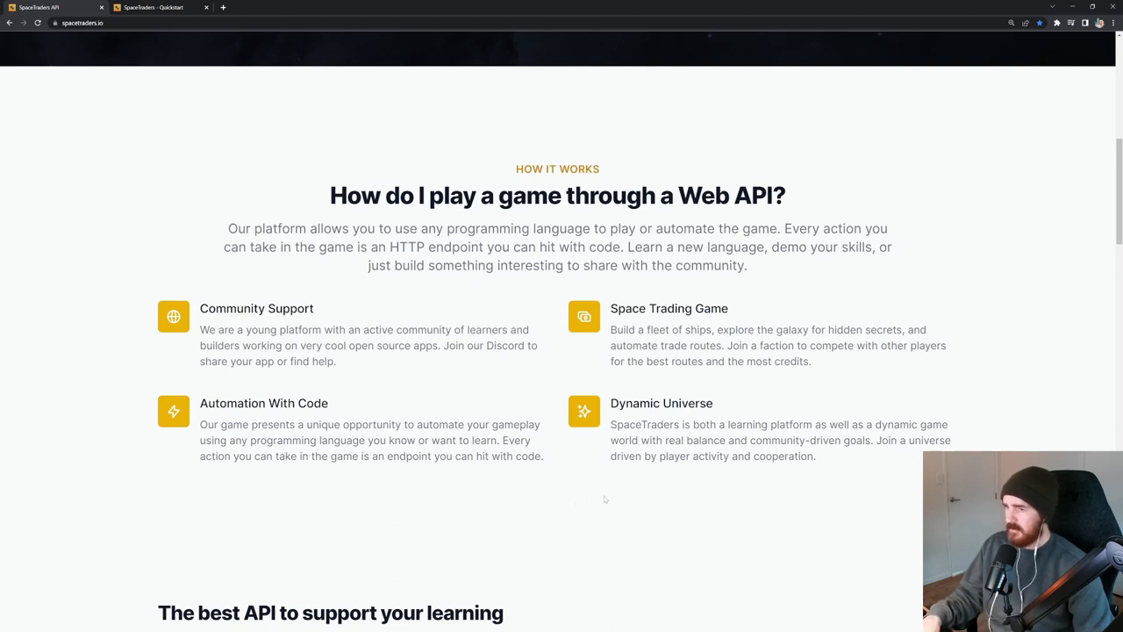
{"action": "mouse_move", "coordinate": [573, 519]}
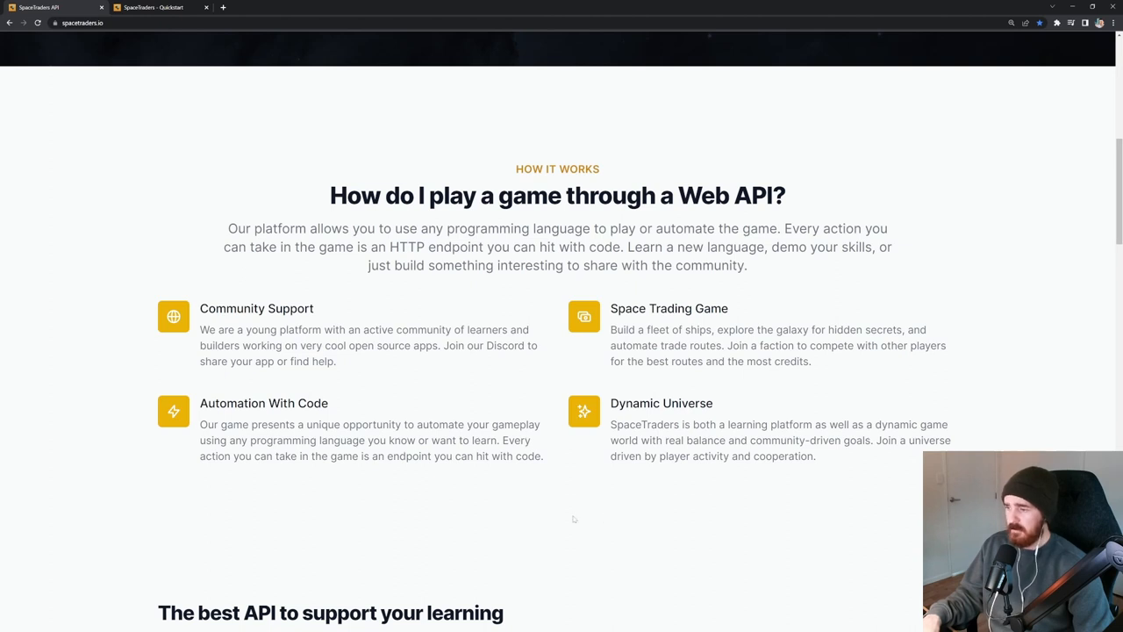
{"action": "mouse_move", "coordinate": [560, 509]}
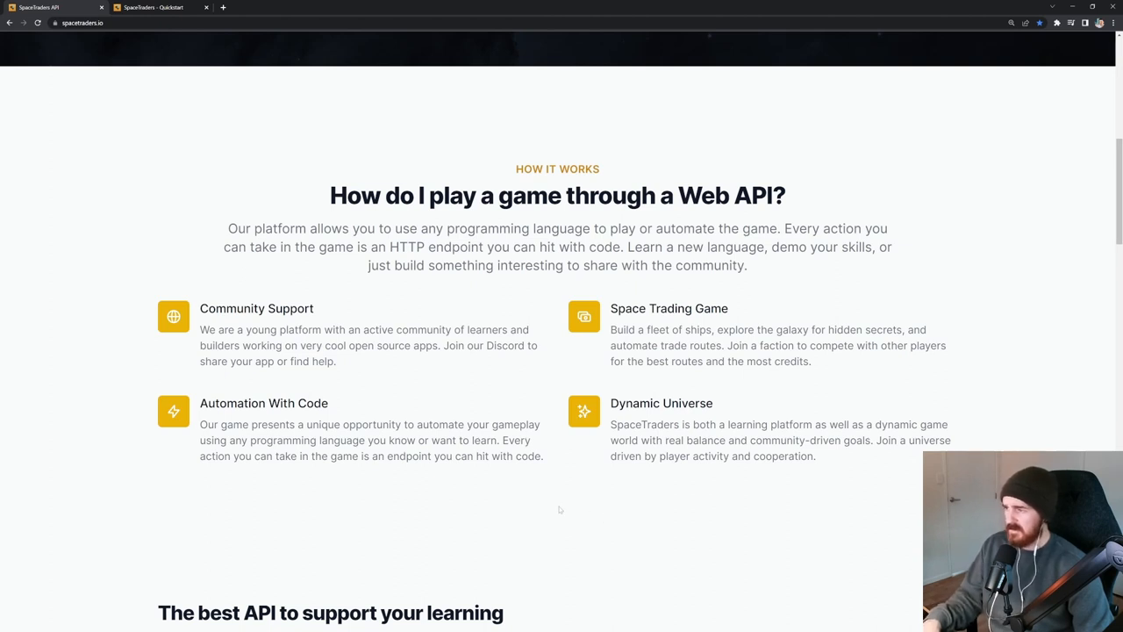
{"action": "mouse_move", "coordinate": [529, 533]}
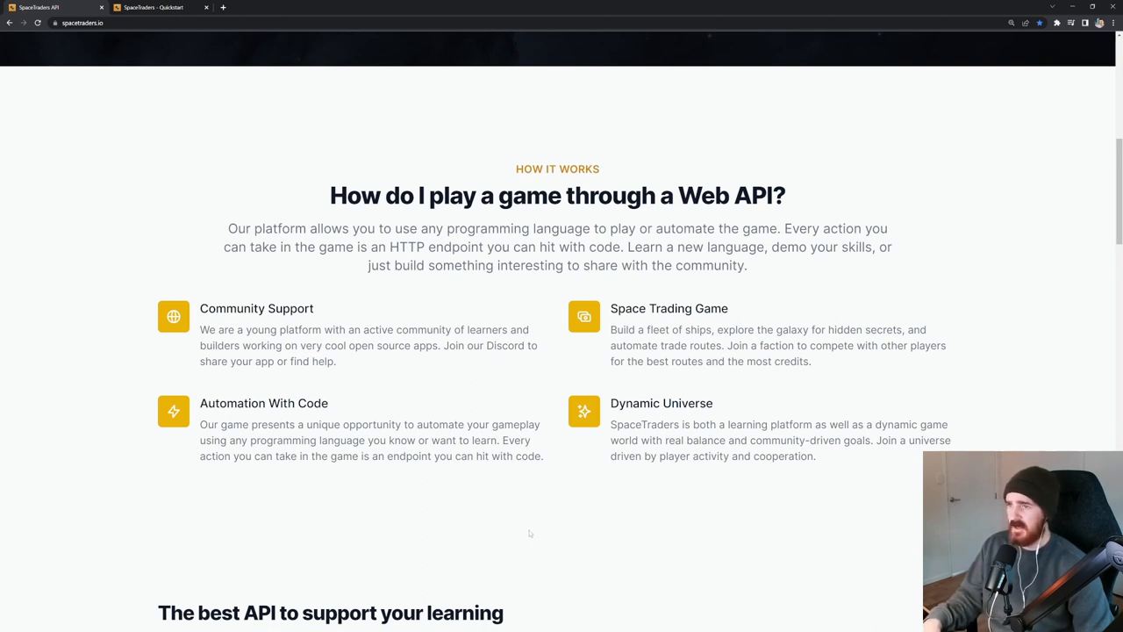
{"action": "scroll", "scroll_direction": "down", "scroll_amount": 3}
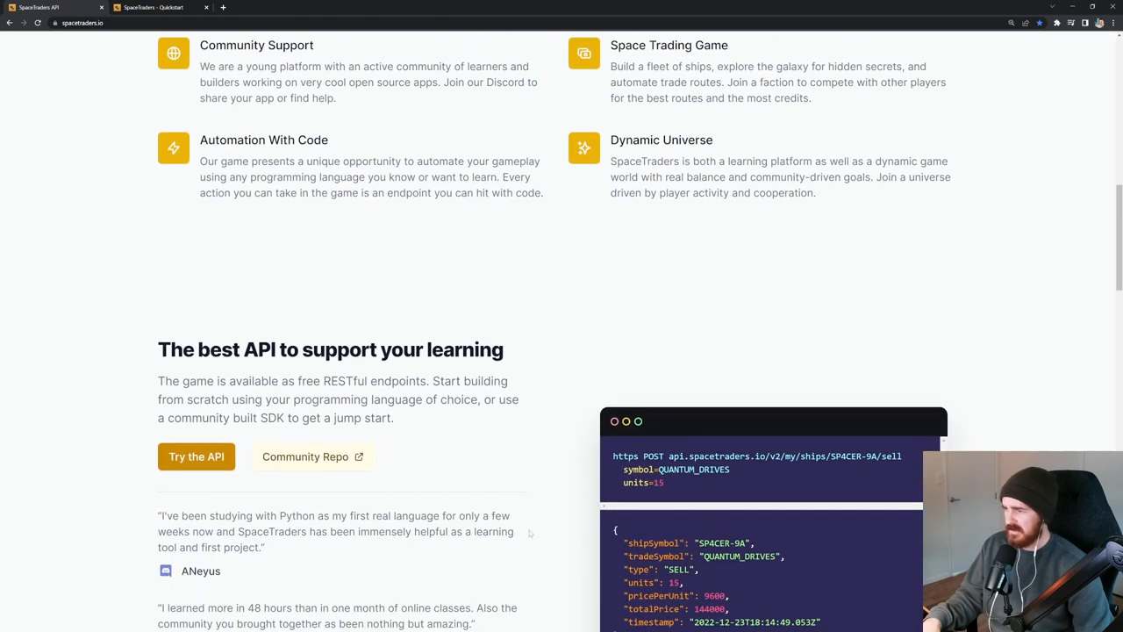
{"action": "scroll", "scroll_direction": "down", "scroll_amount": 3}
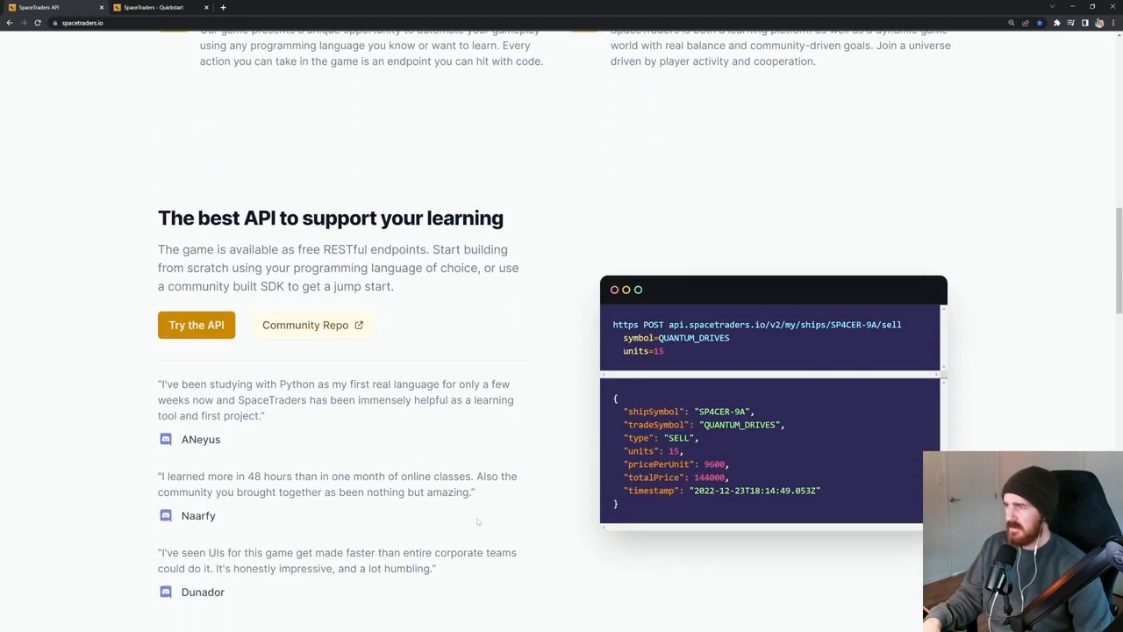
{"action": "scroll", "scroll_direction": "down", "scroll_amount": 3}
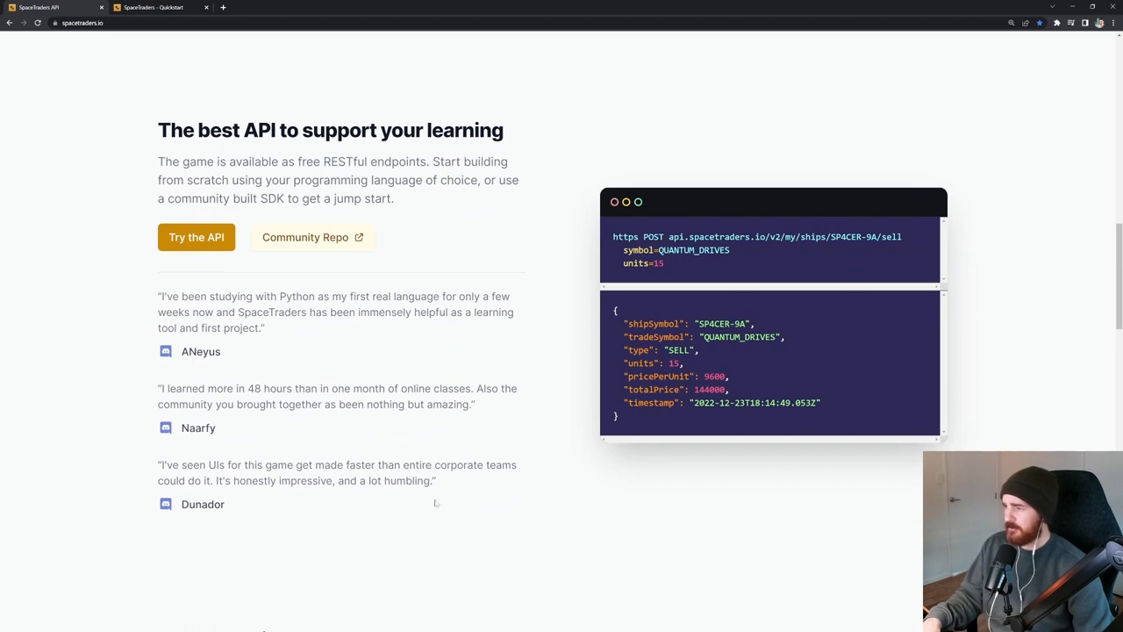
{"action": "mouse_move", "coordinate": [533, 542]}
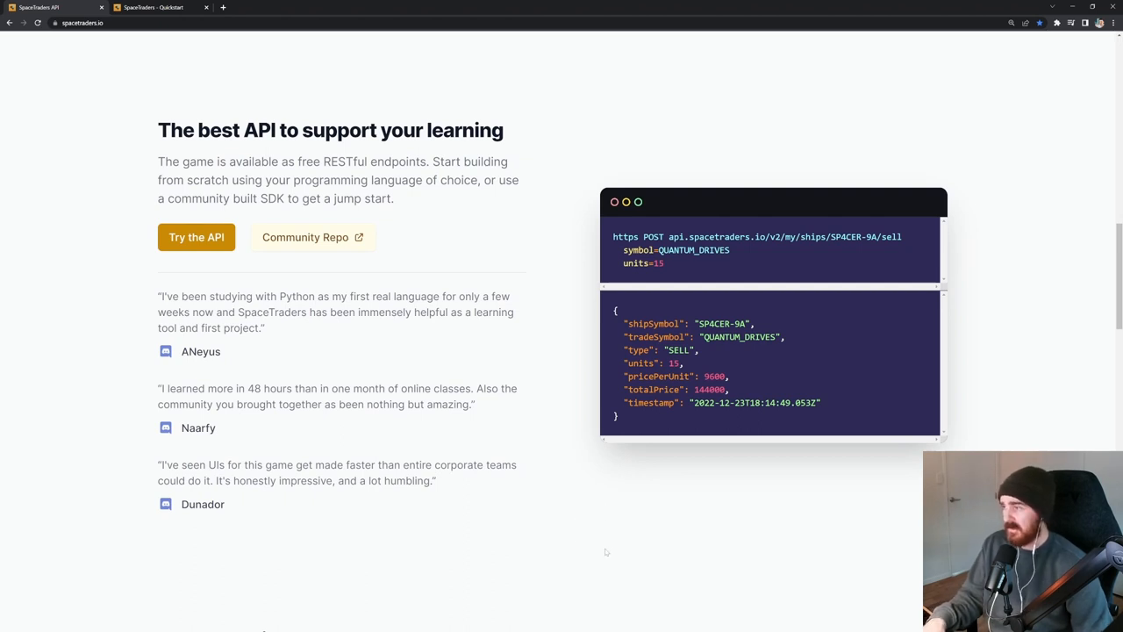
{"action": "scroll", "scroll_direction": "down", "scroll_amount": 3}
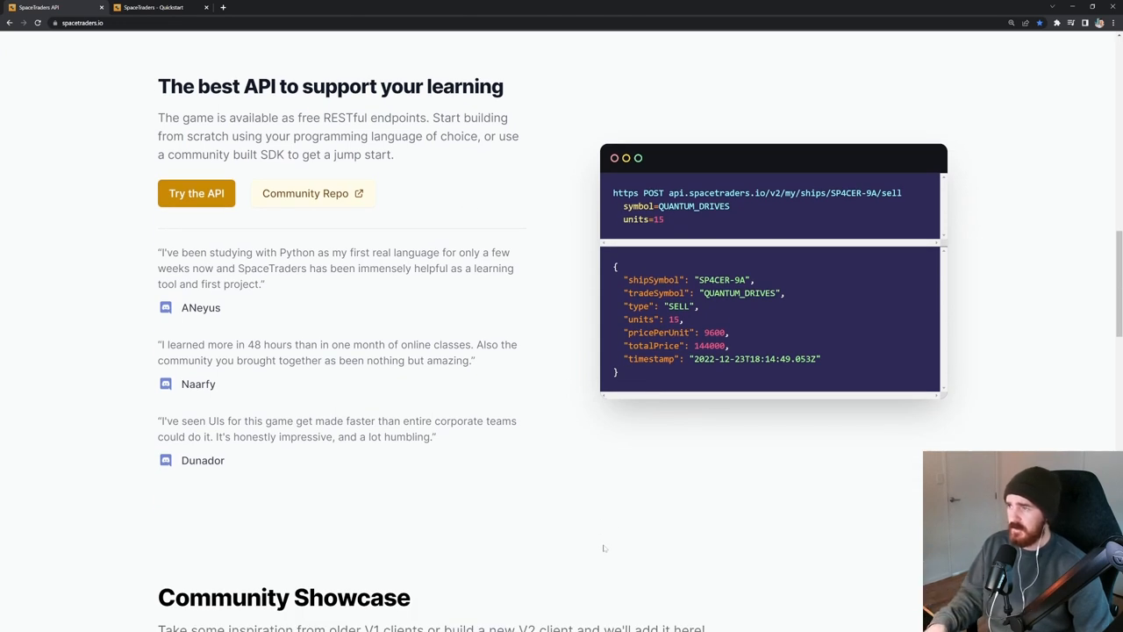
{"action": "scroll", "scroll_direction": "down", "scroll_amount": 3}
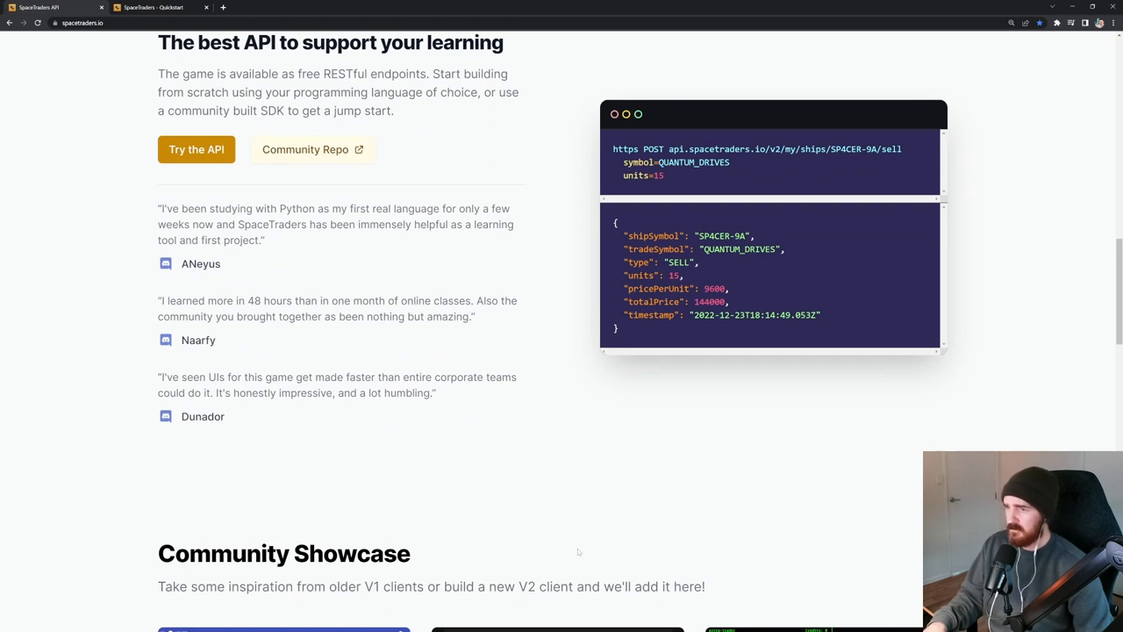
{"action": "scroll", "scroll_direction": "down", "scroll_amount": 3}
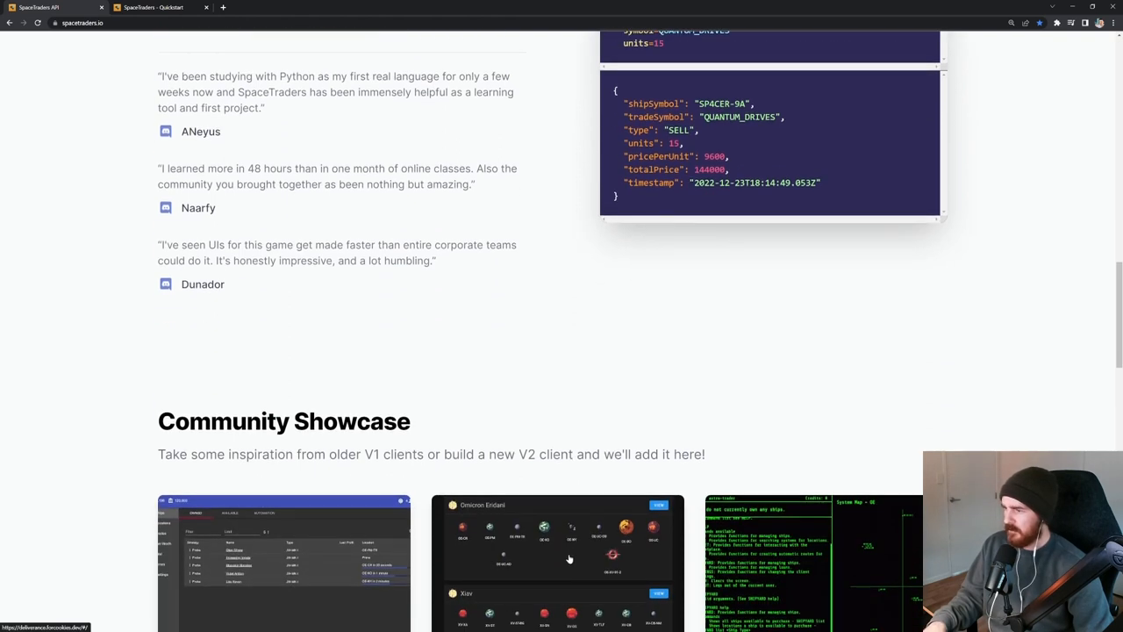
{"action": "scroll", "scroll_direction": "down", "scroll_amount": 3}
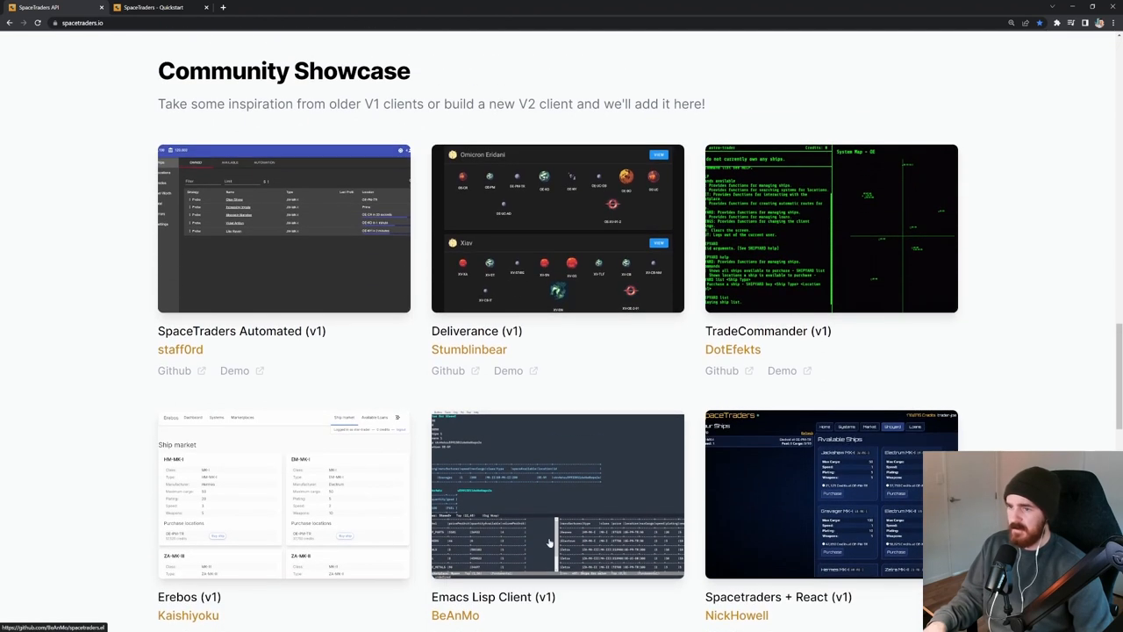
{"action": "mouse_move", "coordinate": [896, 494]}
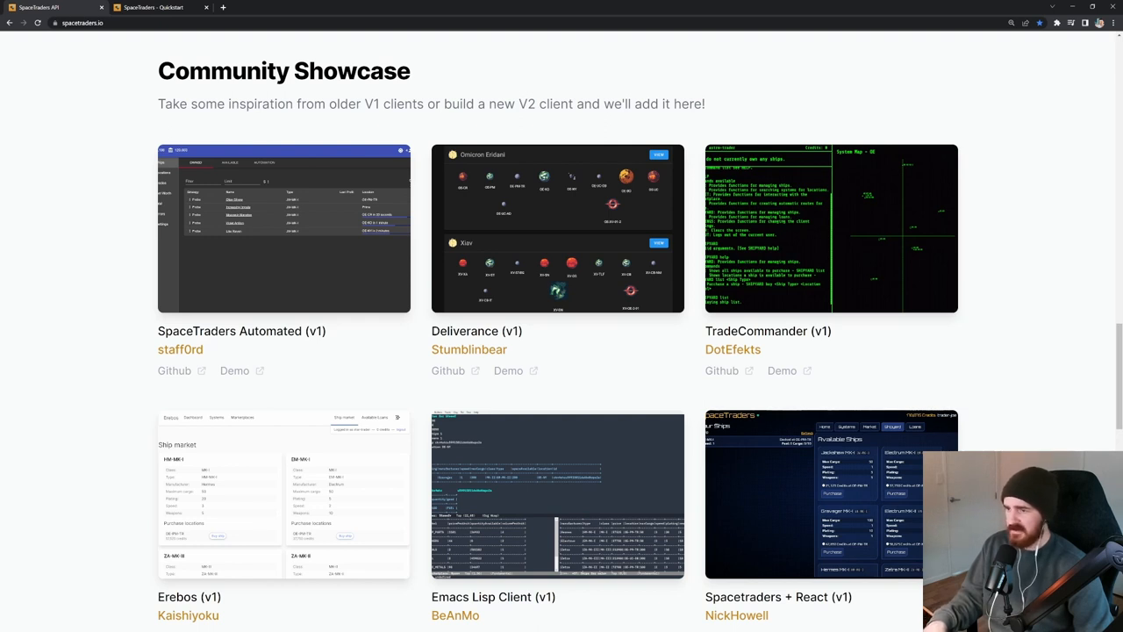
{"action": "scroll", "scroll_direction": "down", "scroll_amount": 3}
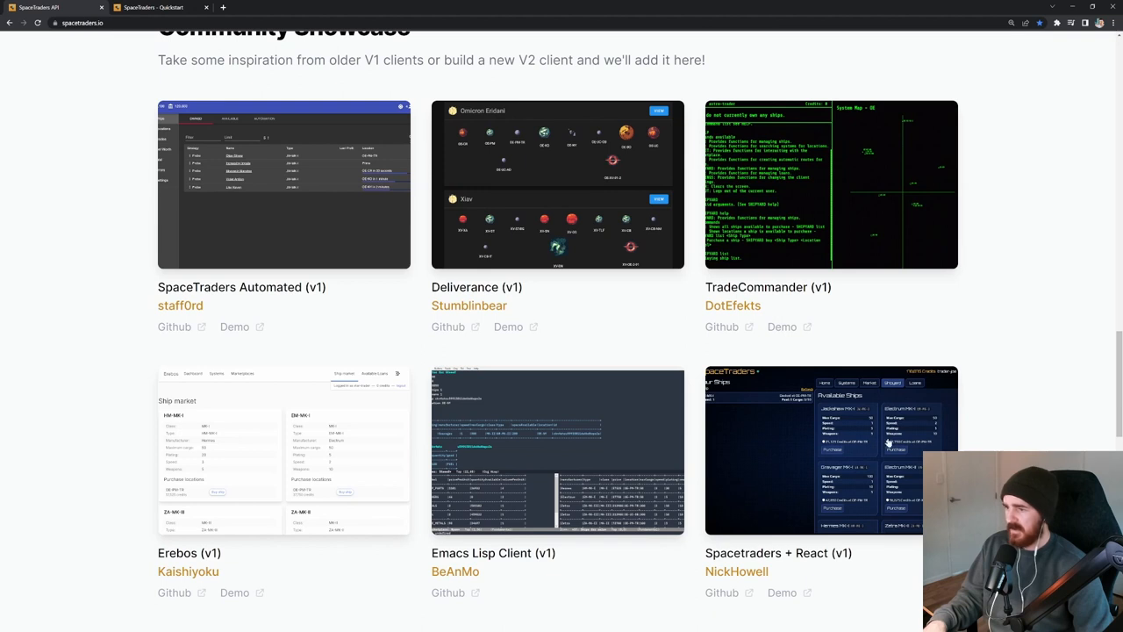
{"action": "mouse_move", "coordinate": [544, 231]}
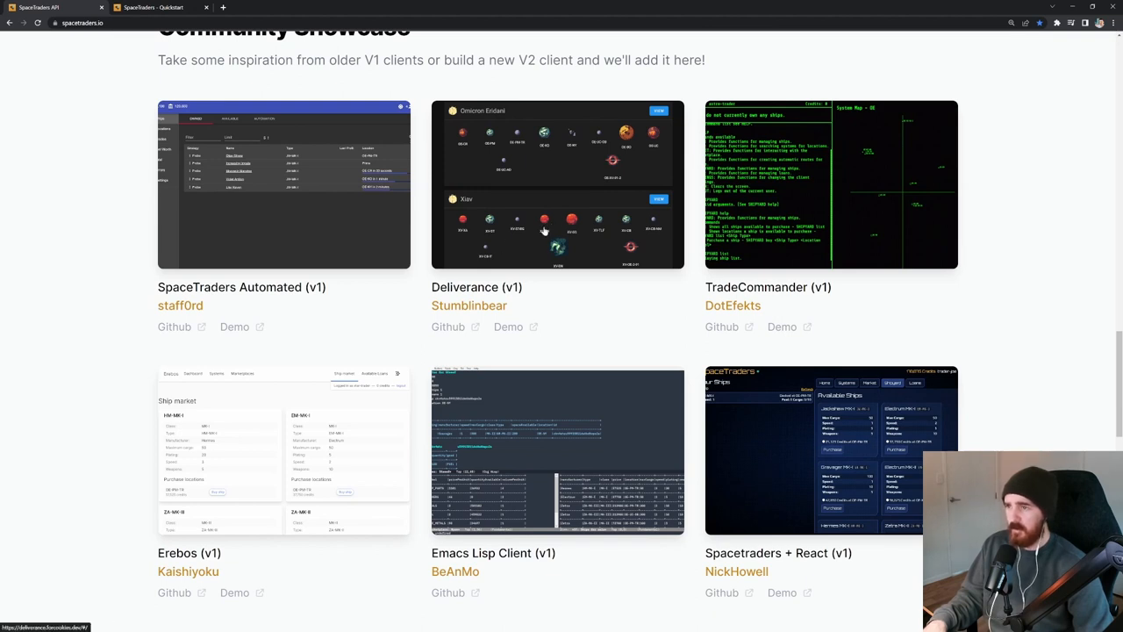
{"action": "left_click", "coordinate": [508, 327]}
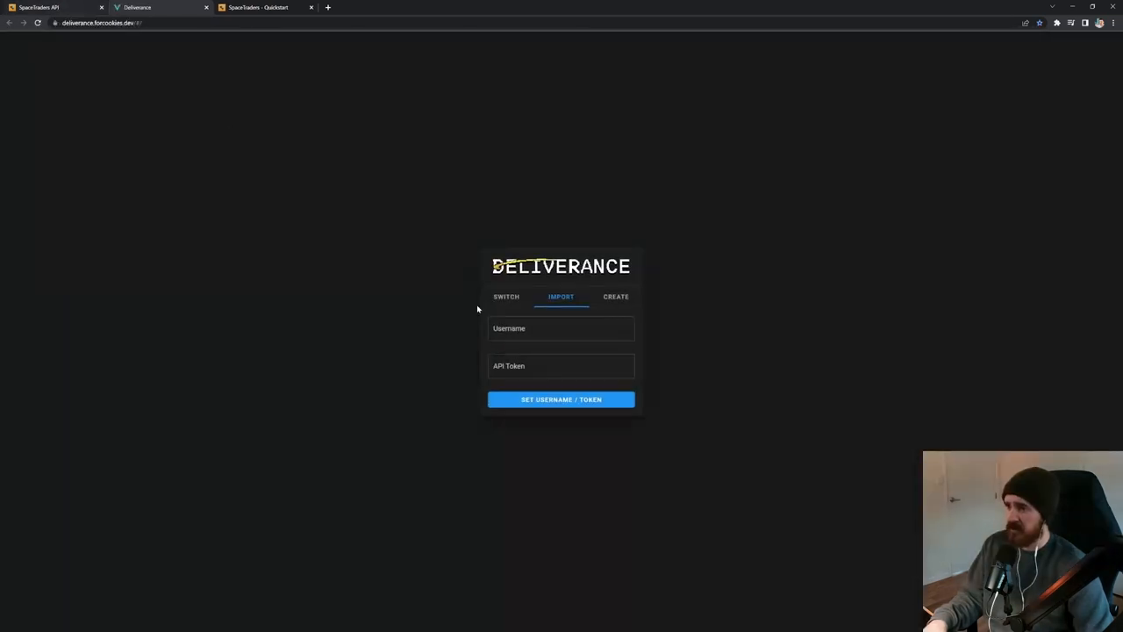
{"action": "left_click", "coordinate": [560, 328]}
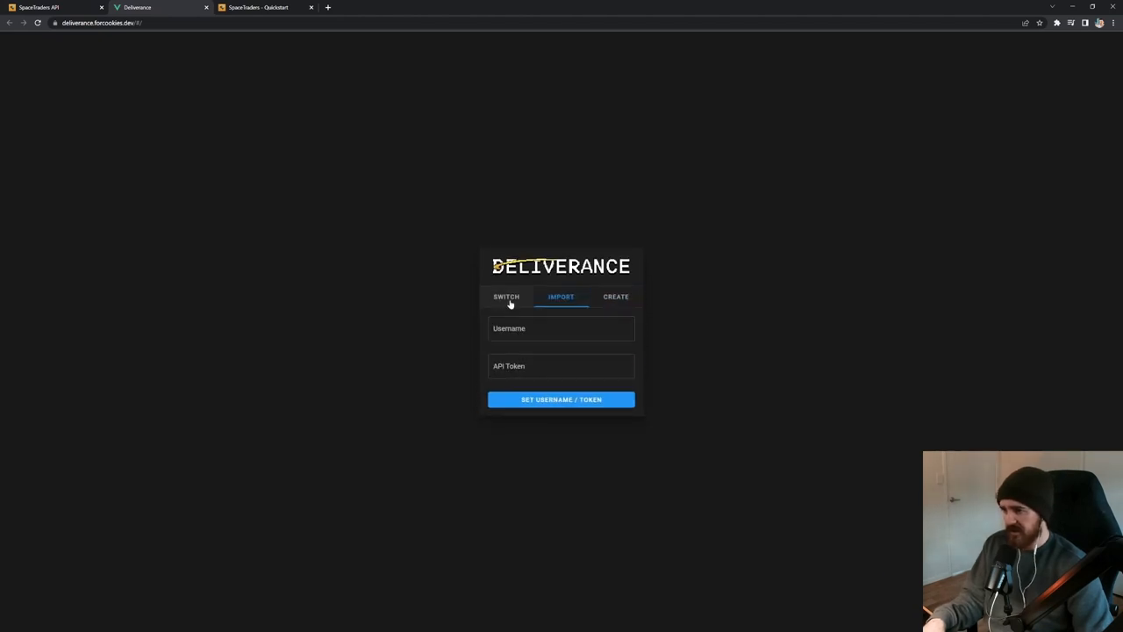
{"action": "left_click", "coordinate": [506, 297]}
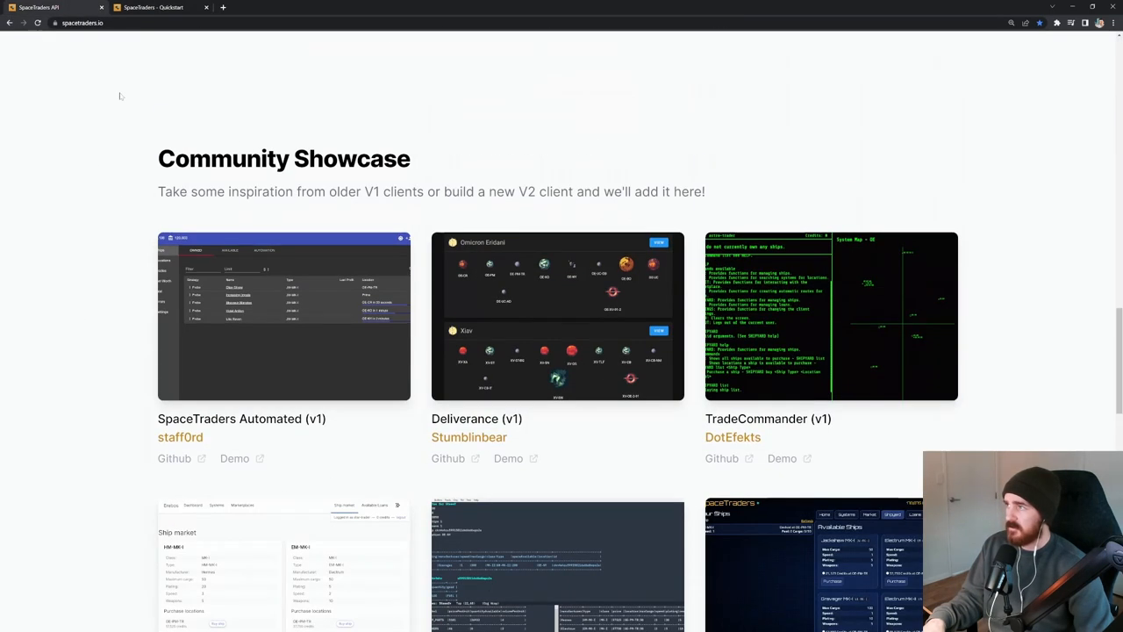
Return to the New Game quickstart and read the 'Register as a new agent' cURL examples
{"action": "left_click", "coordinate": [154, 7]}
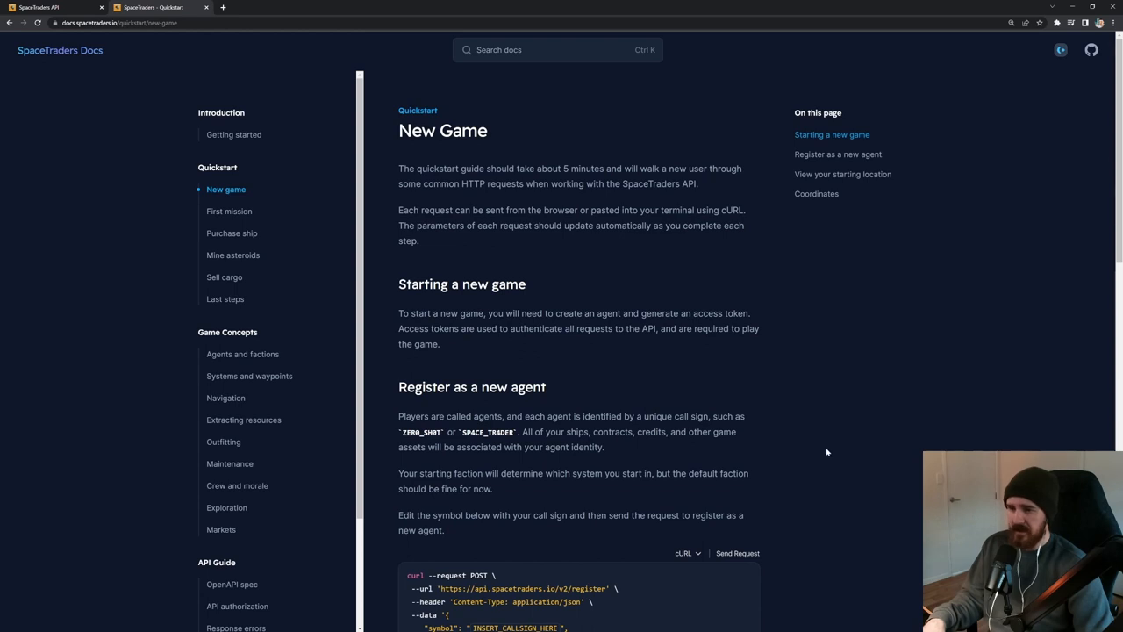
{"action": "scroll", "scroll_direction": "down", "scroll_amount": 3}
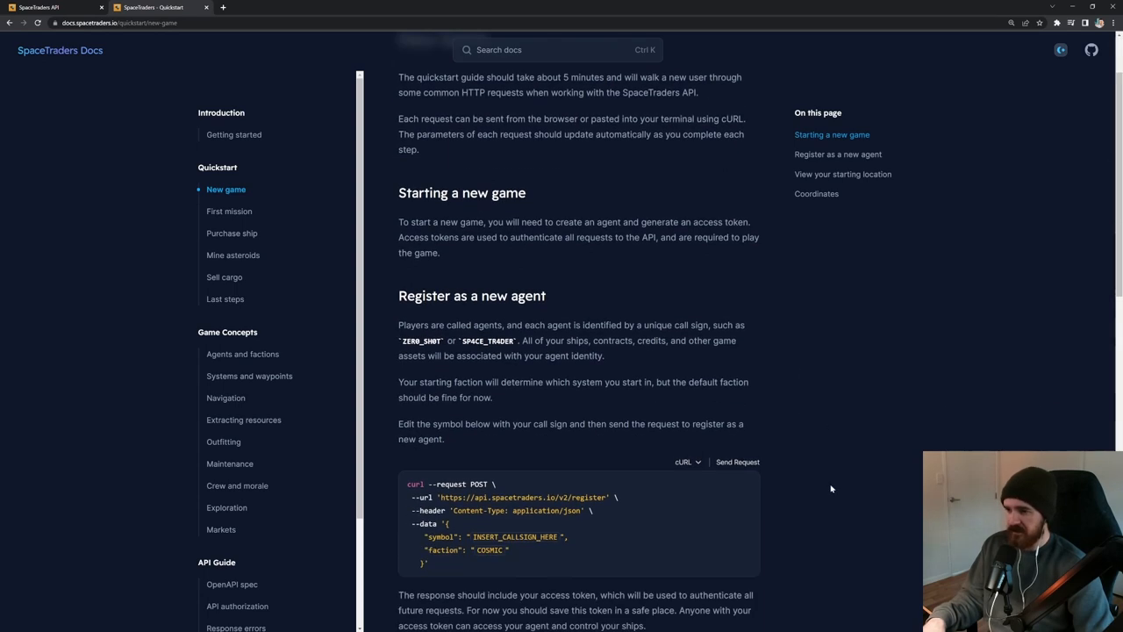
{"action": "scroll", "scroll_direction": "up", "scroll_amount": 3}
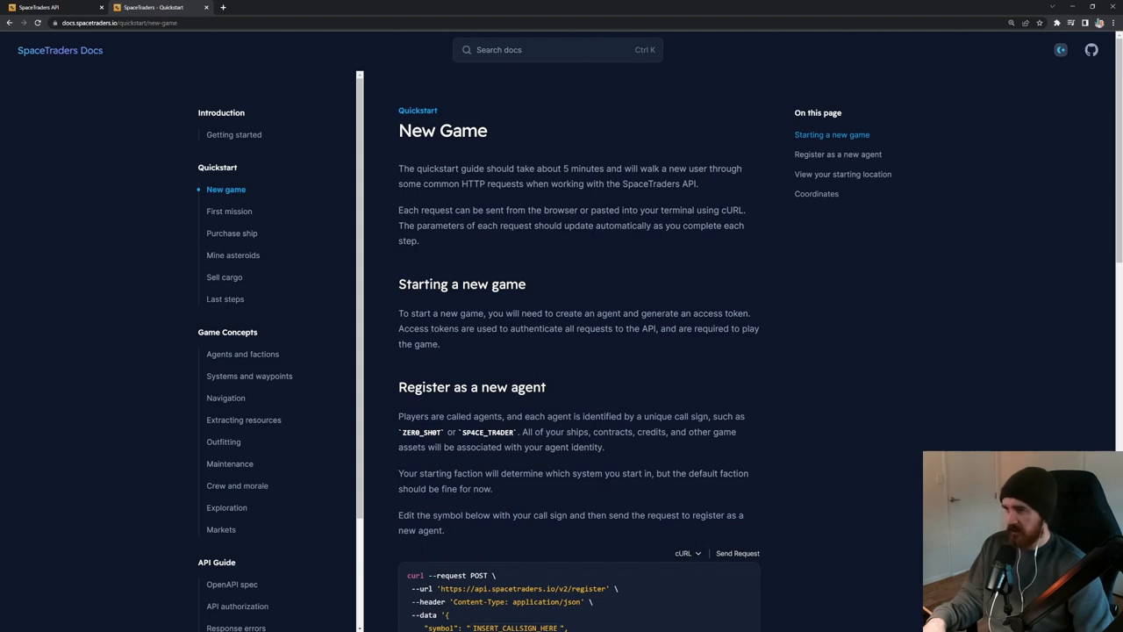
{"action": "mouse_move", "coordinate": [488, 359]}
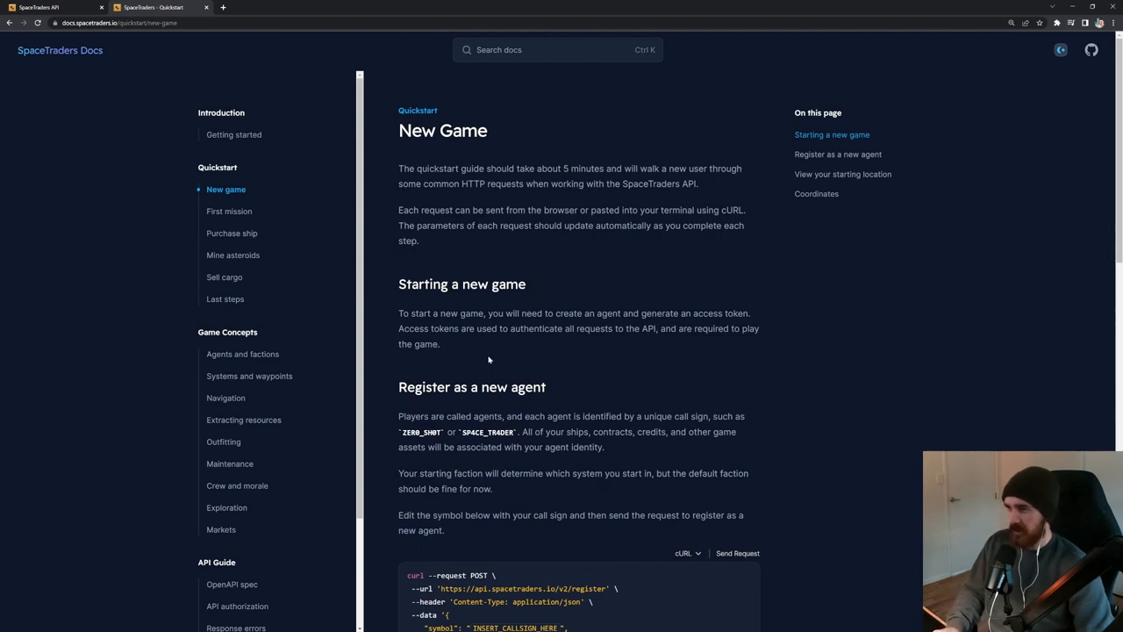
{"action": "mouse_move", "coordinate": [735, 408]}
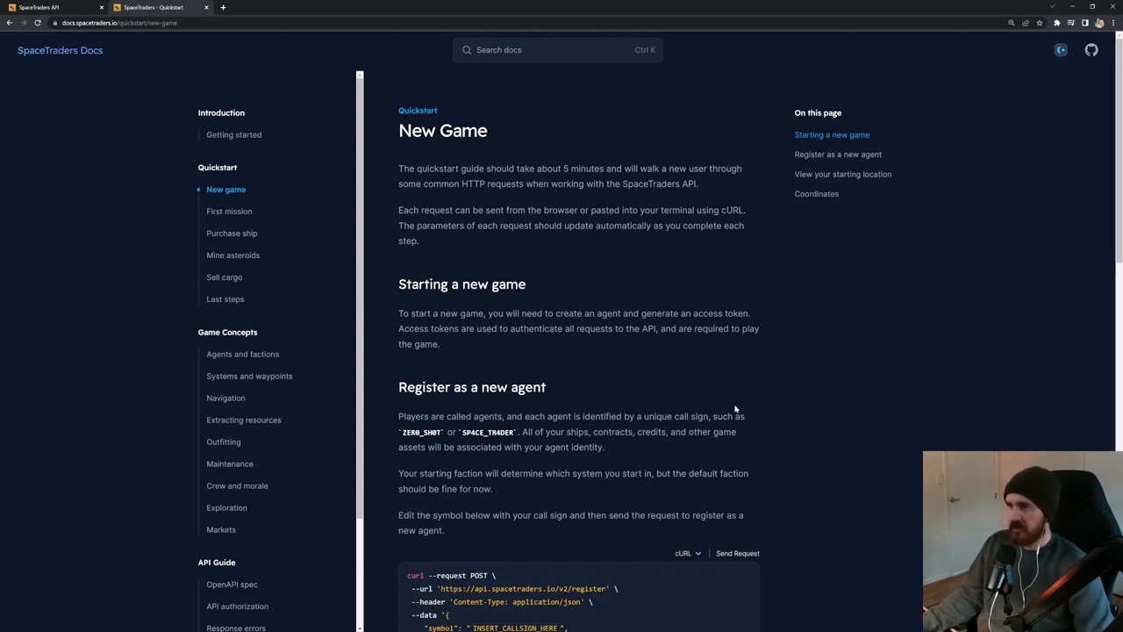
{"action": "mouse_move", "coordinate": [768, 391]}
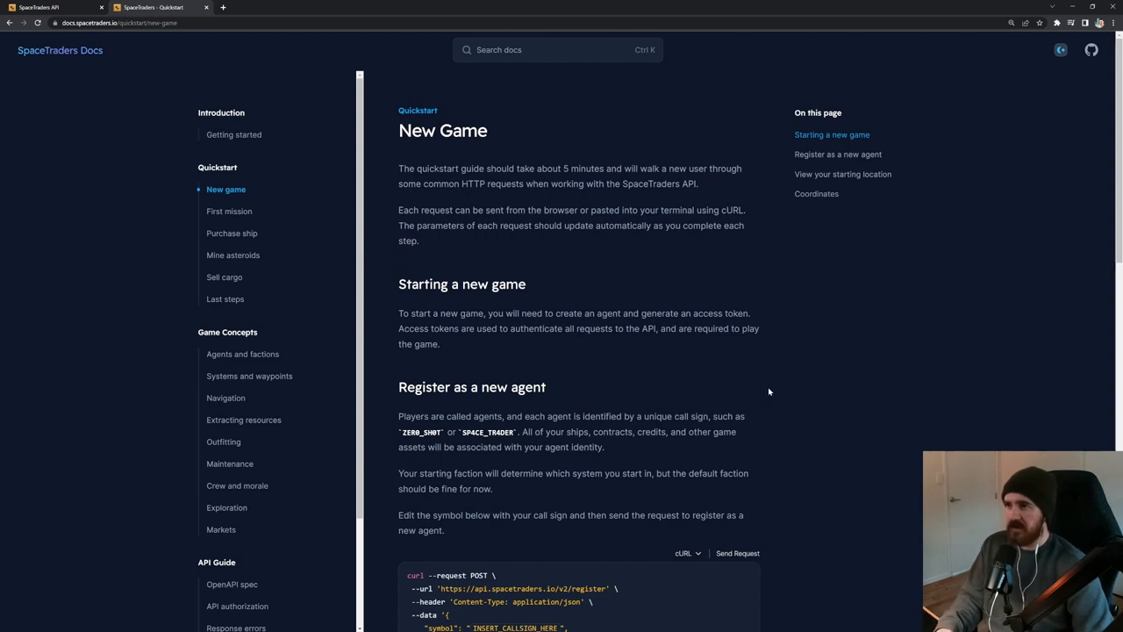
{"action": "scroll", "scroll_direction": "down", "scroll_amount": 3}
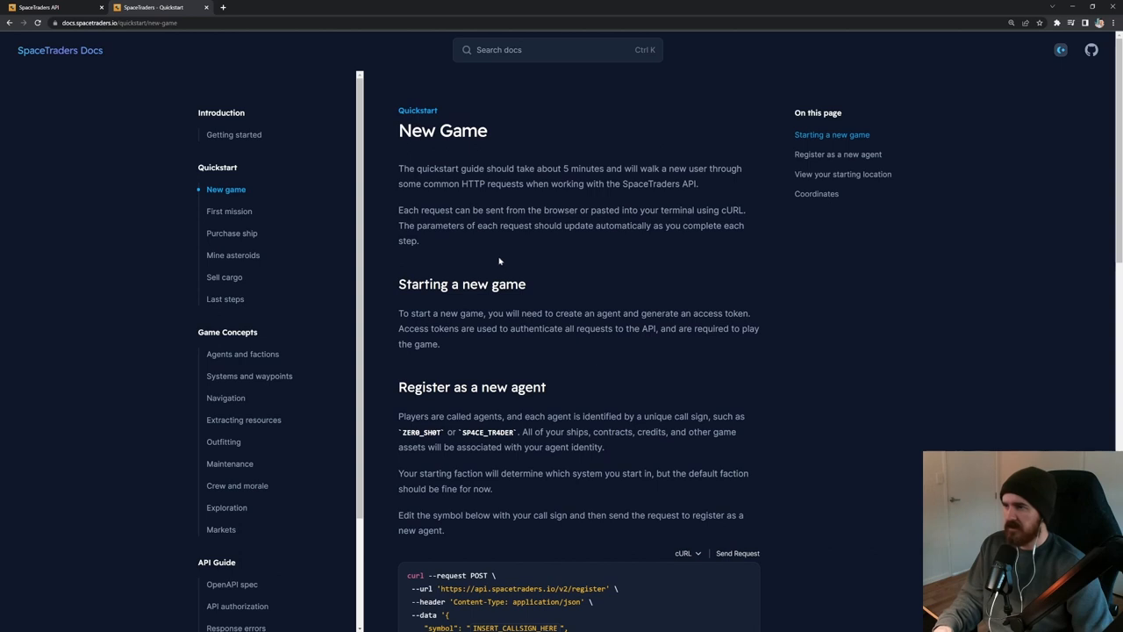
{"action": "mouse_move", "coordinate": [762, 402]}
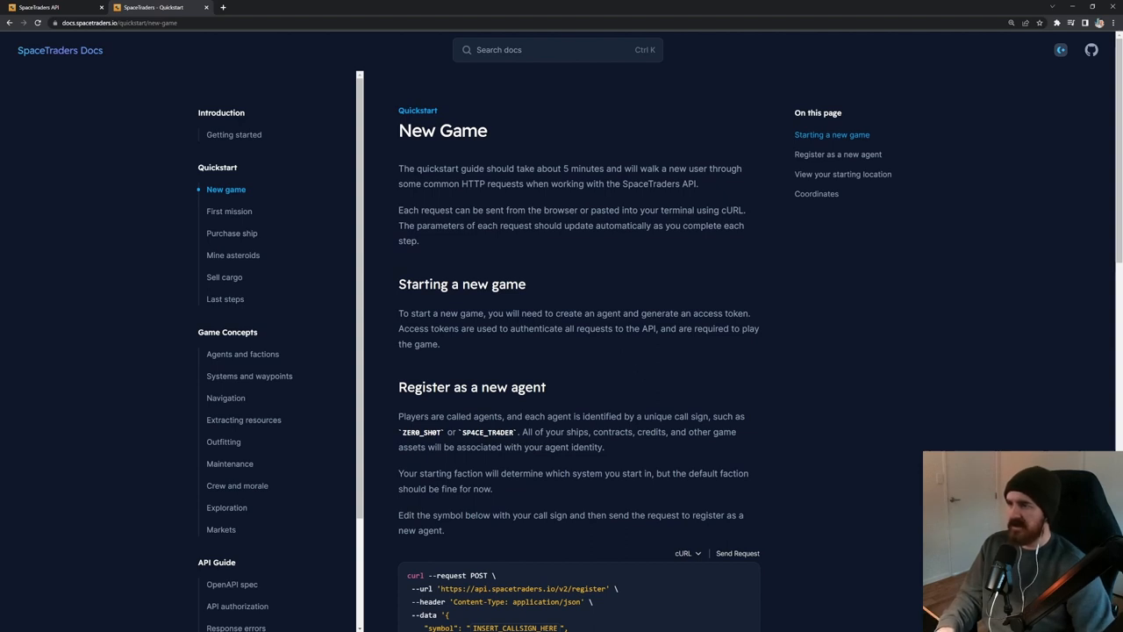
{"action": "mouse_move", "coordinate": [613, 271]}
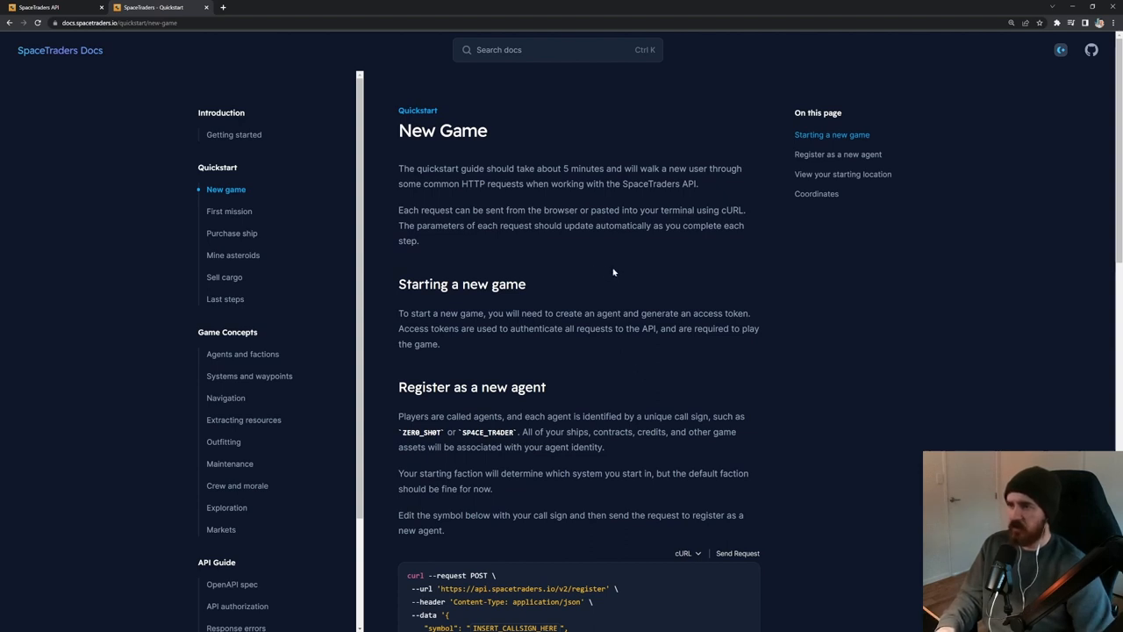
{"action": "scroll", "scroll_direction": "down", "scroll_amount": 3}
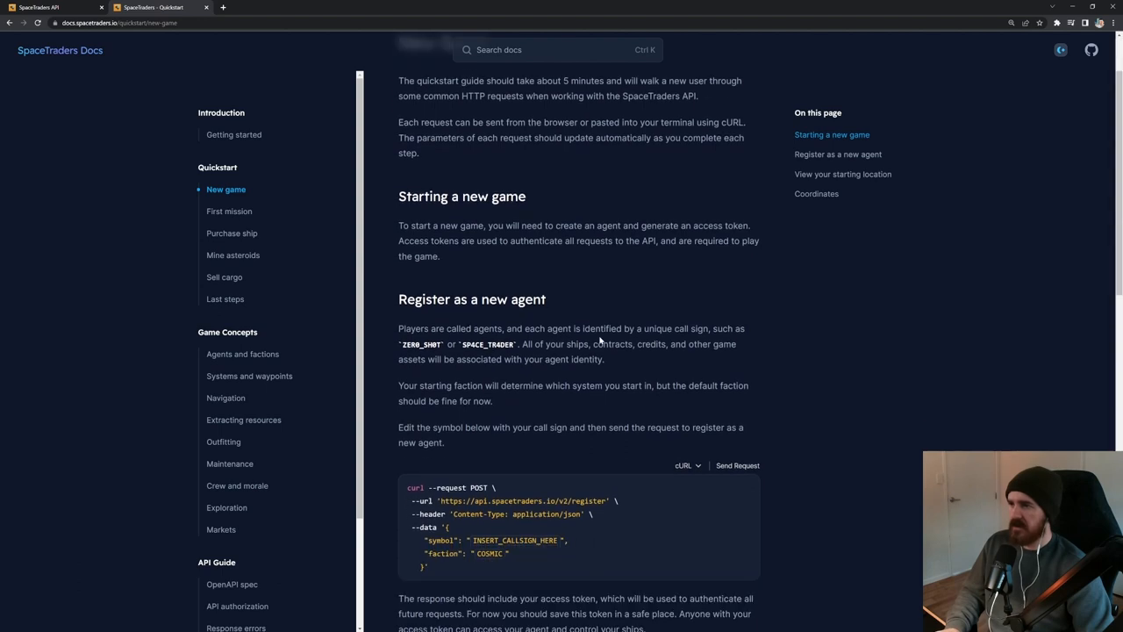
{"action": "scroll", "scroll_direction": "down", "scroll_amount": 3}
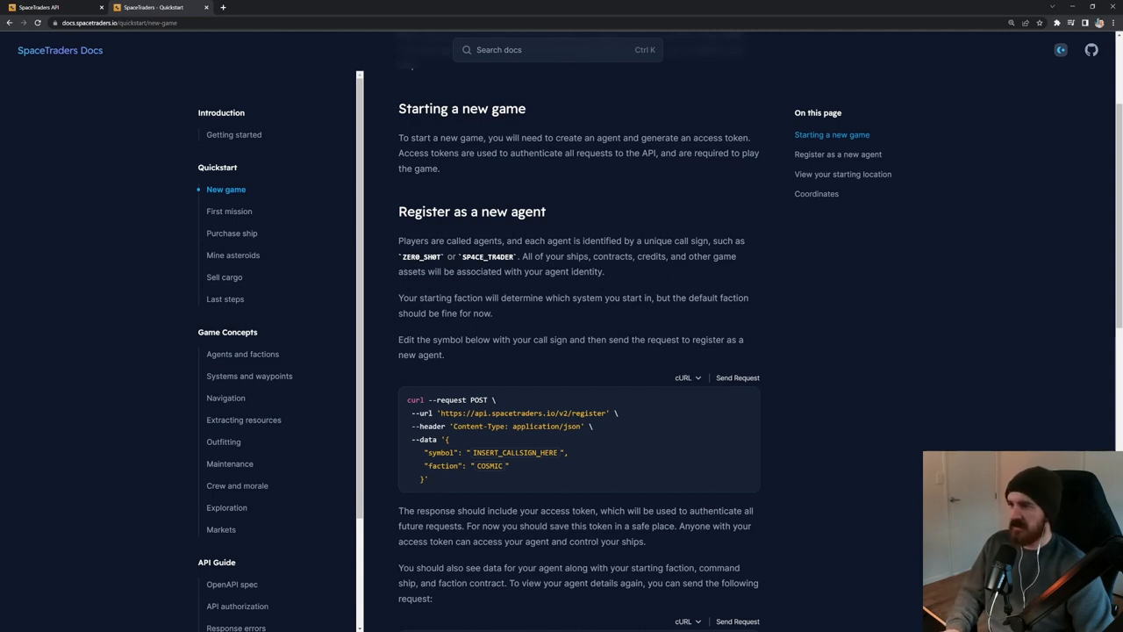
{"action": "mouse_move", "coordinate": [511, 358]}
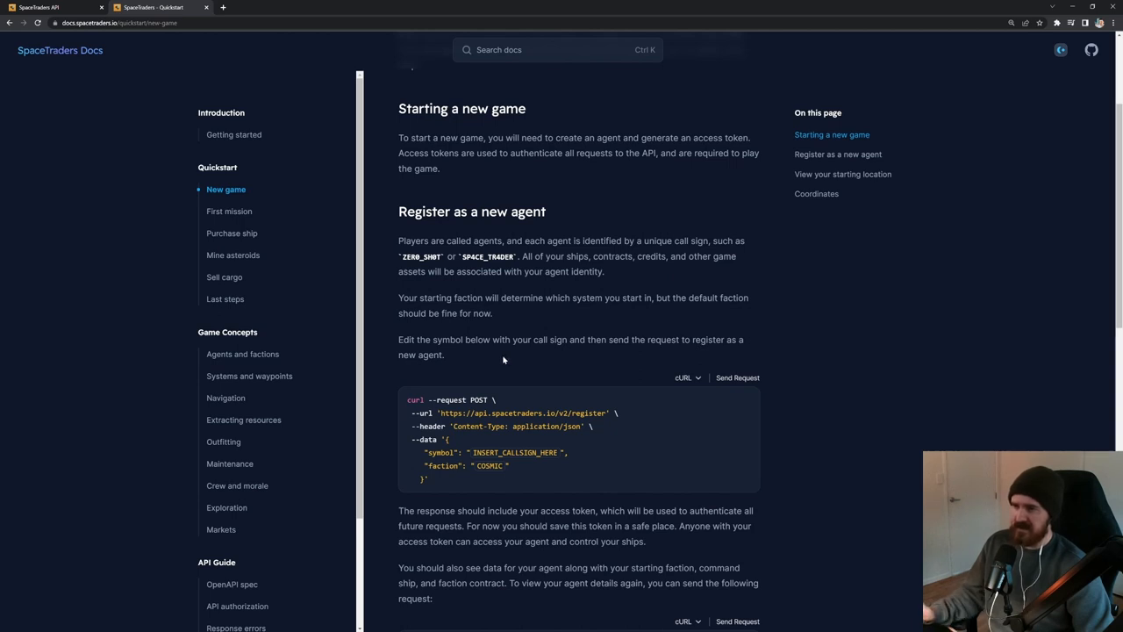
{"action": "mouse_move", "coordinate": [551, 354]}
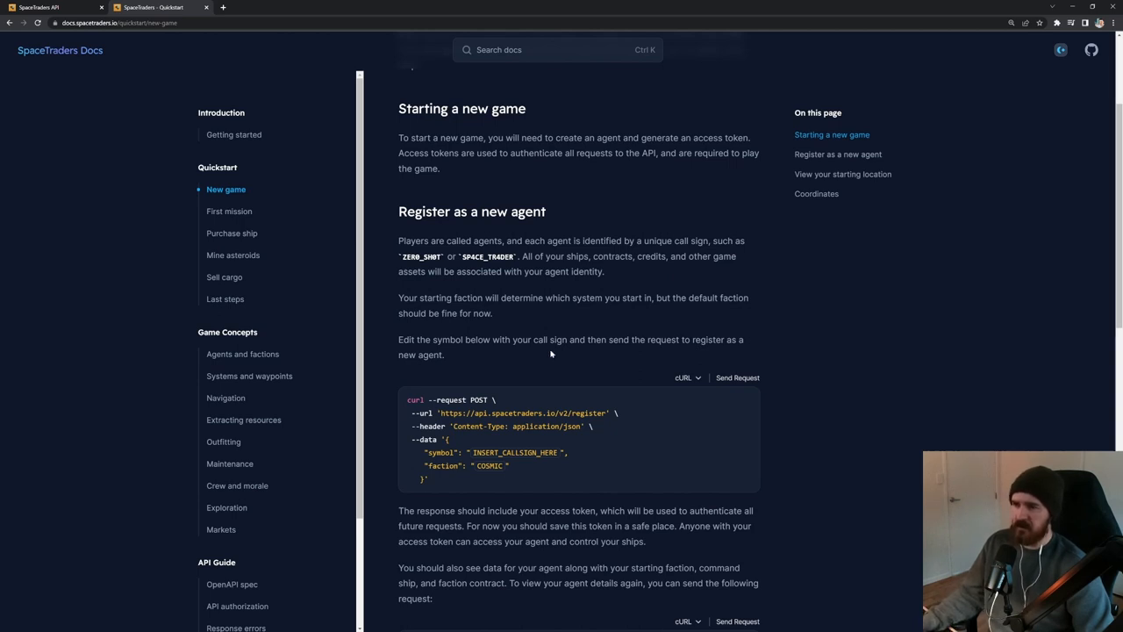
{"action": "mouse_move", "coordinate": [482, 351]}
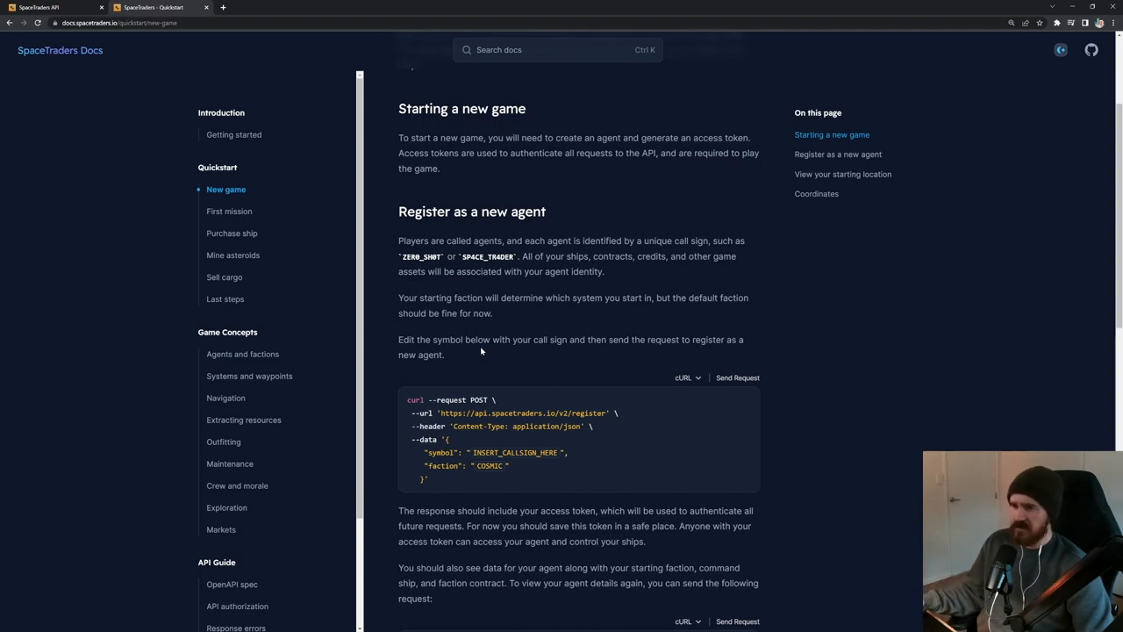
{"action": "mouse_move", "coordinate": [532, 374]}
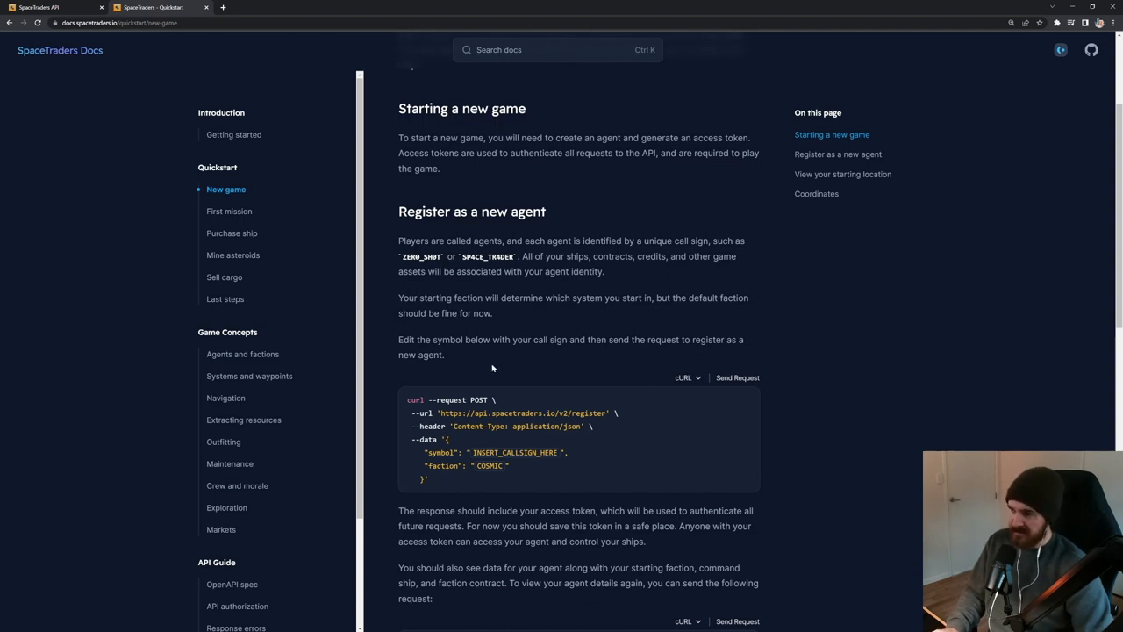
{"action": "mouse_move", "coordinate": [485, 365]}
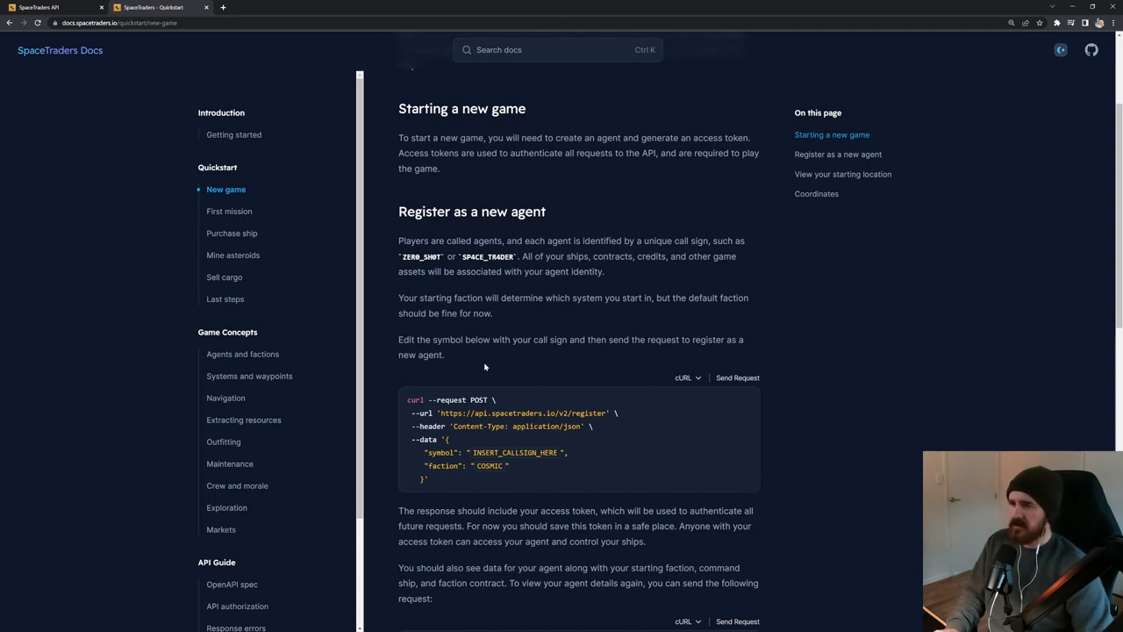
{"action": "mouse_move", "coordinate": [507, 364]}
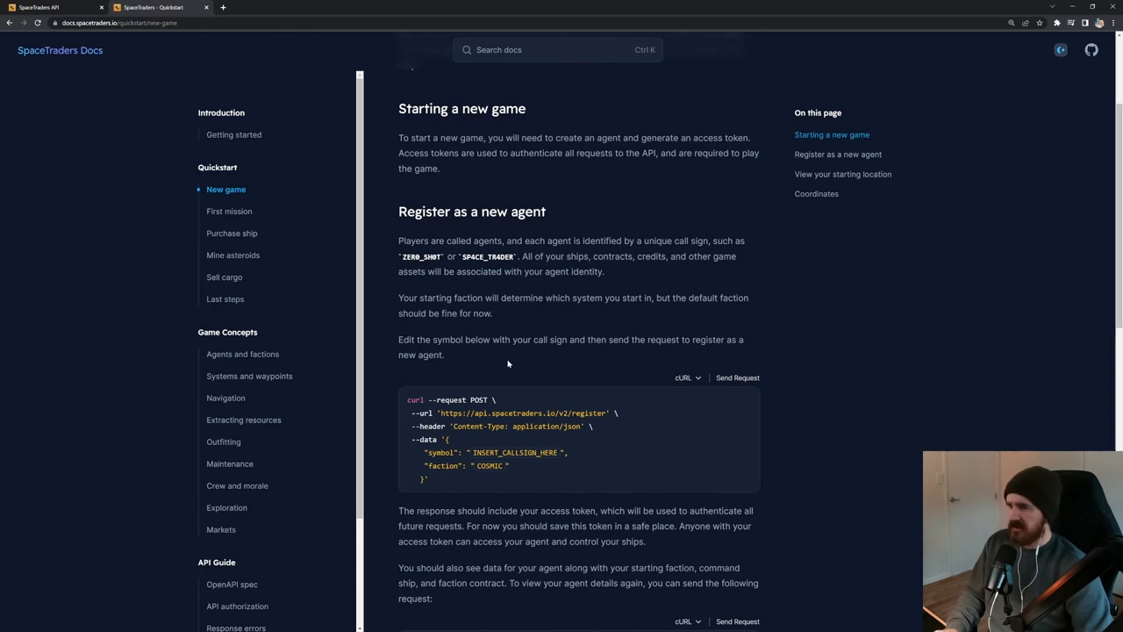
{"action": "scroll", "scroll_direction": "down", "scroll_amount": 3}
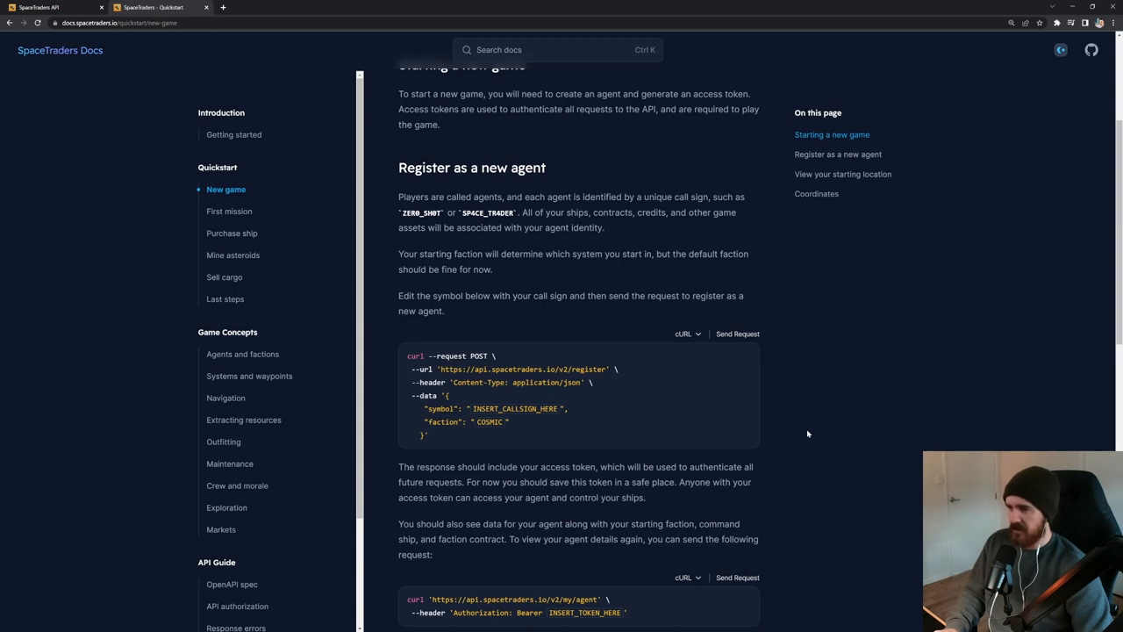
{"action": "scroll", "scroll_direction": "down", "scroll_amount": 3}
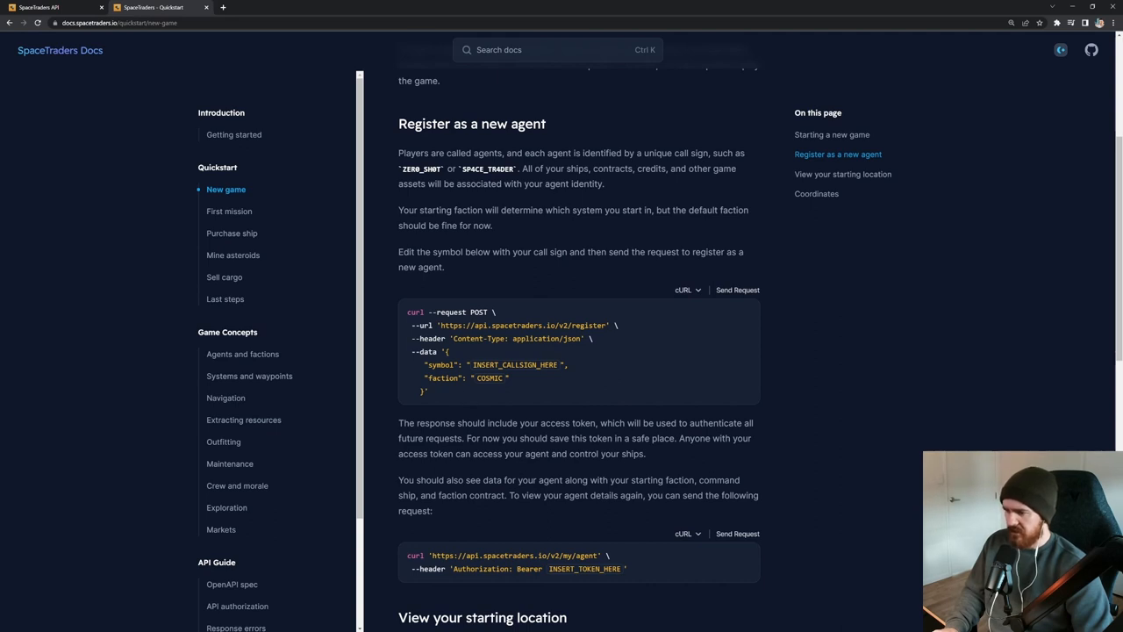
{"action": "left_click_drag", "start_coordinate": [397, 454], "coordinate": [467, 454]}
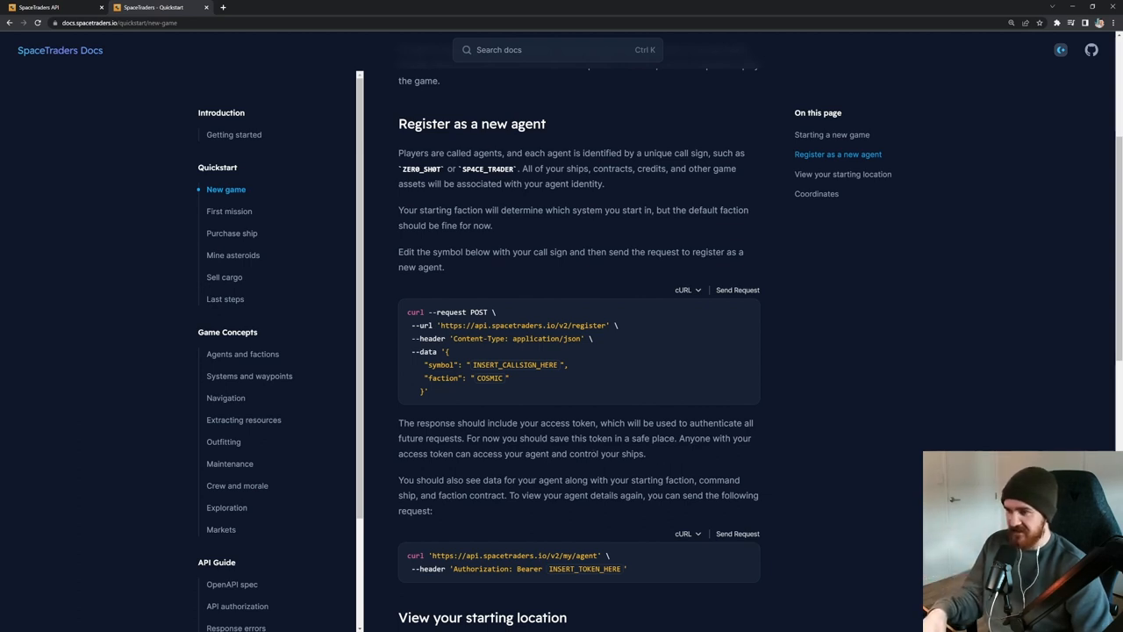
{"action": "mouse_move", "coordinate": [721, 489]}
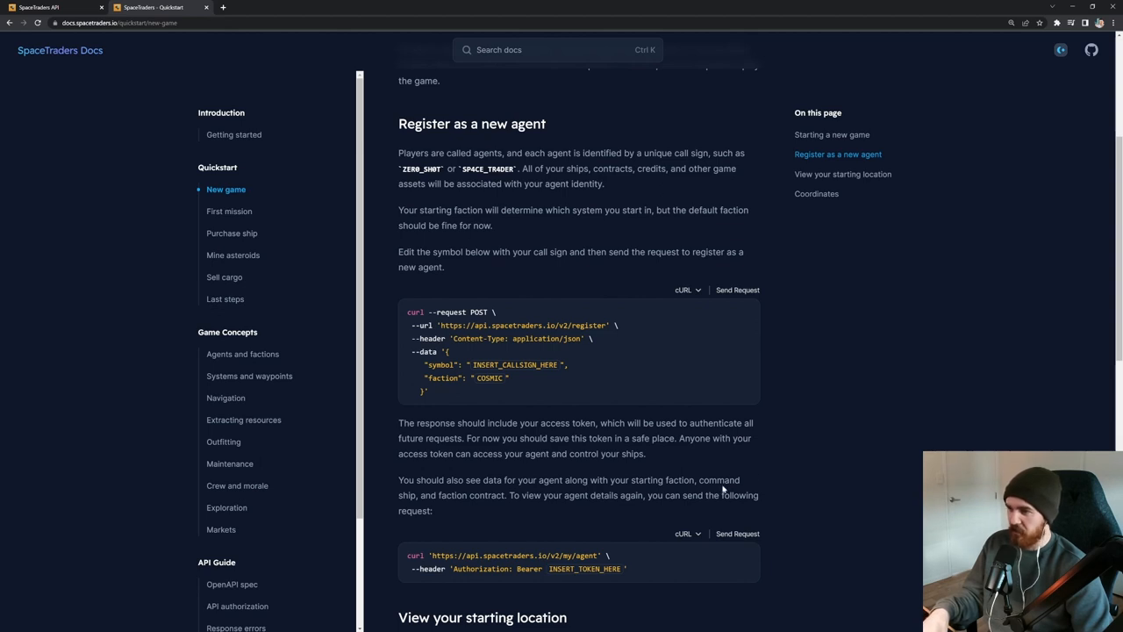
{"action": "mouse_move", "coordinate": [795, 492]}
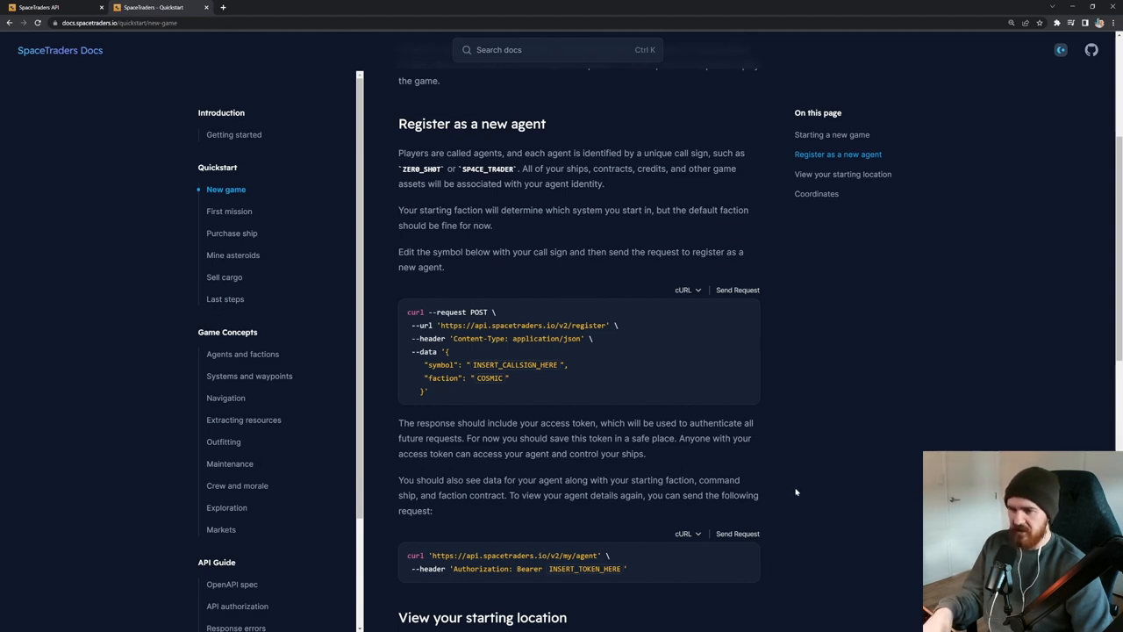
{"action": "scroll", "scroll_direction": "down", "scroll_amount": 3}
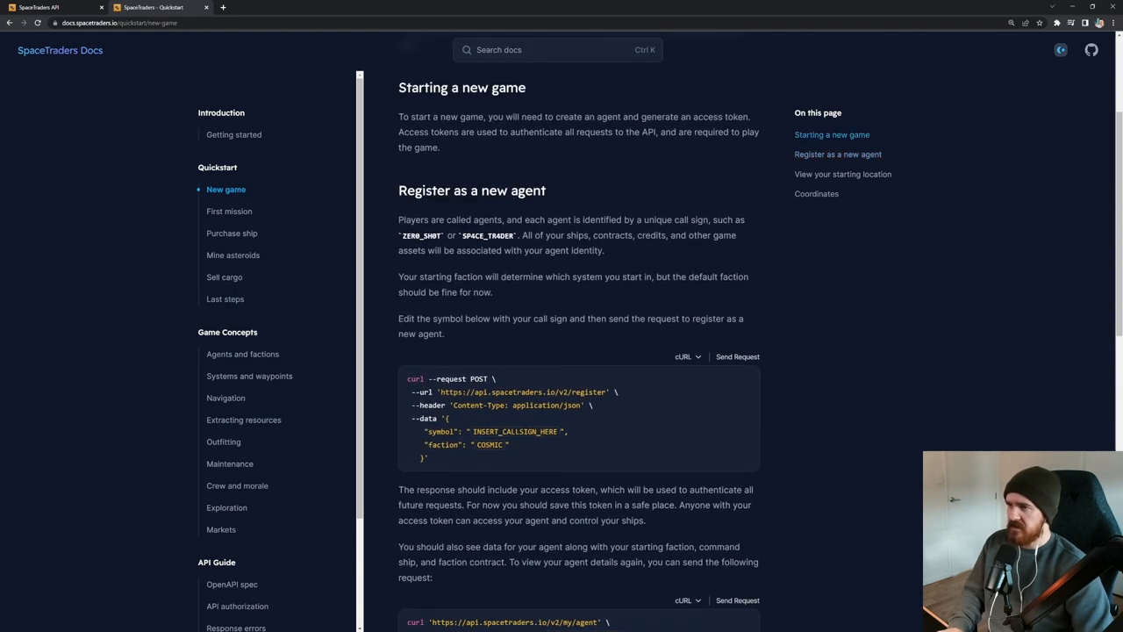
{"action": "scroll", "scroll_direction": "down", "scroll_amount": 3}
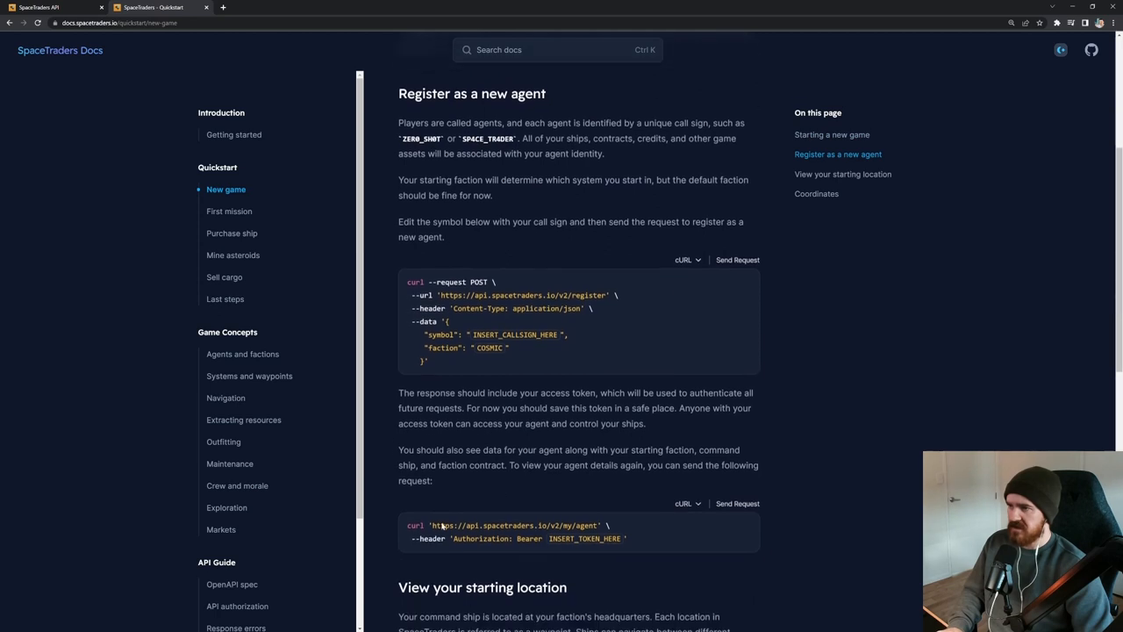
{"action": "scroll", "scroll_direction": "down", "scroll_amount": 3}
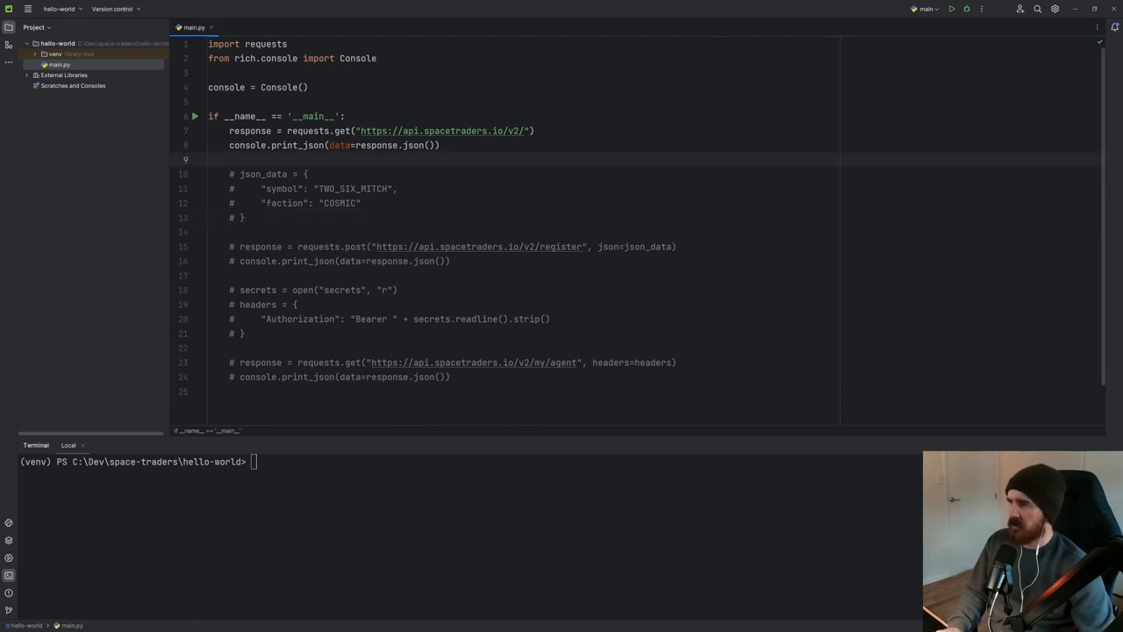
Run the 'main' configuration from the if __name__ gutter to print the server status JSON
{"action": "double_click", "coordinate": [307, 131]}
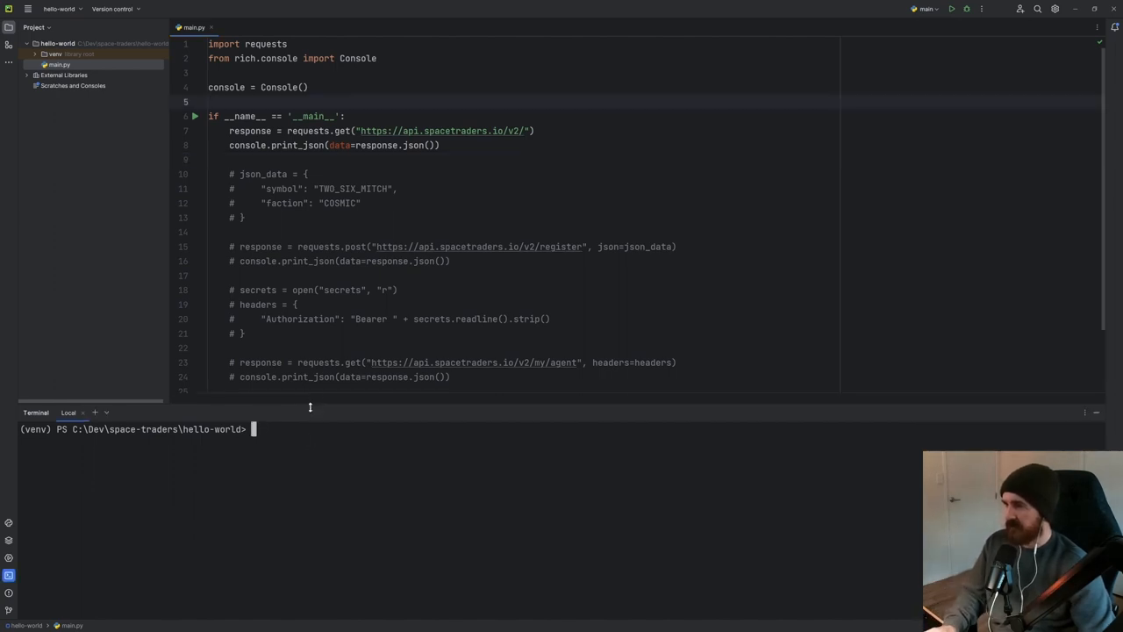
{"action": "scroll", "scroll_direction": "down", "scroll_amount": 3}
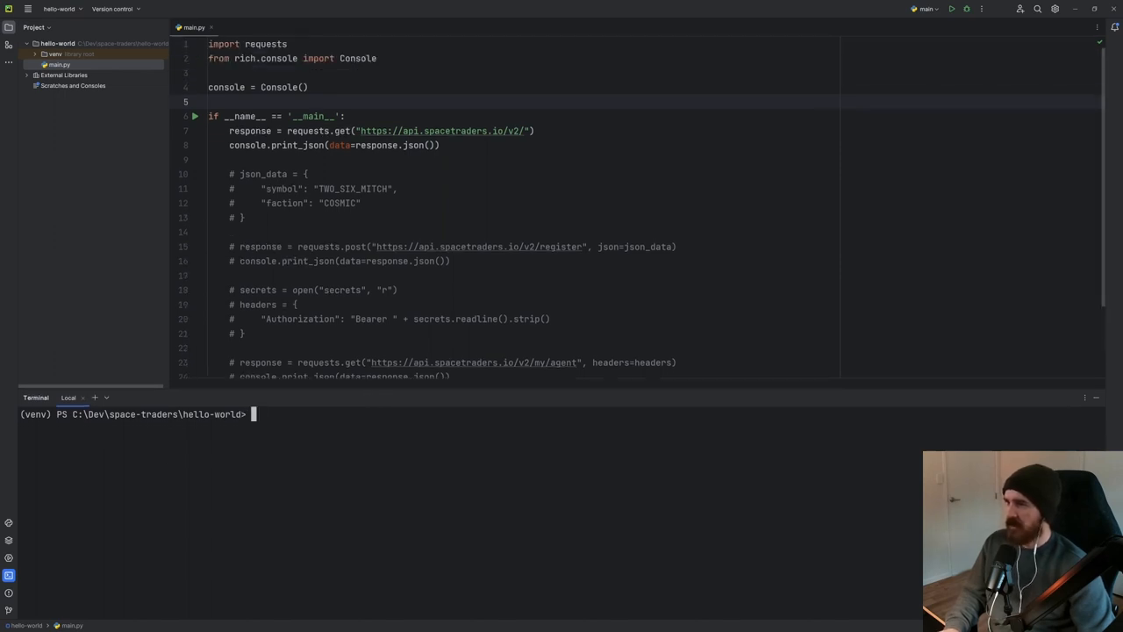
{"action": "mouse_move", "coordinate": [8, 556]}
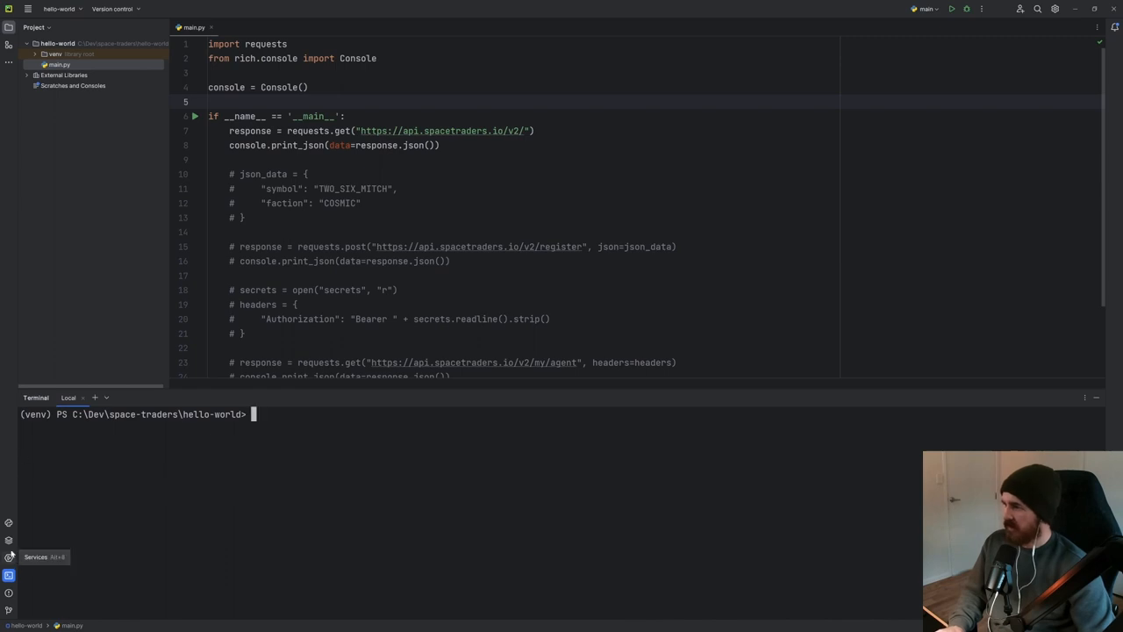
{"action": "left_click", "coordinate": [195, 116]}
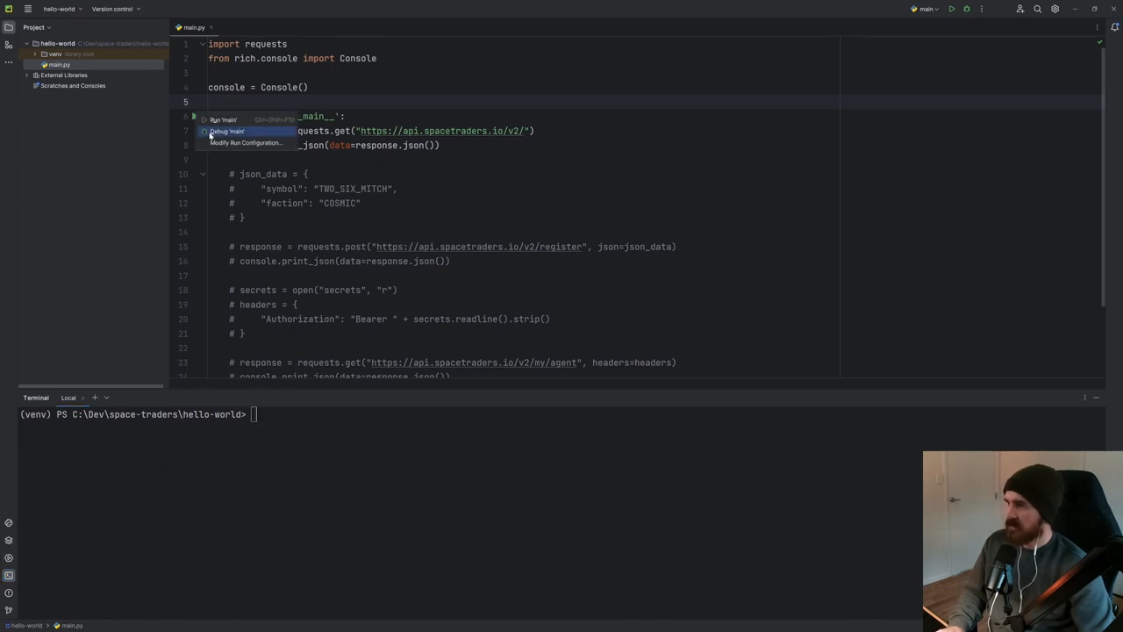
{"action": "left_click", "coordinate": [223, 120]}
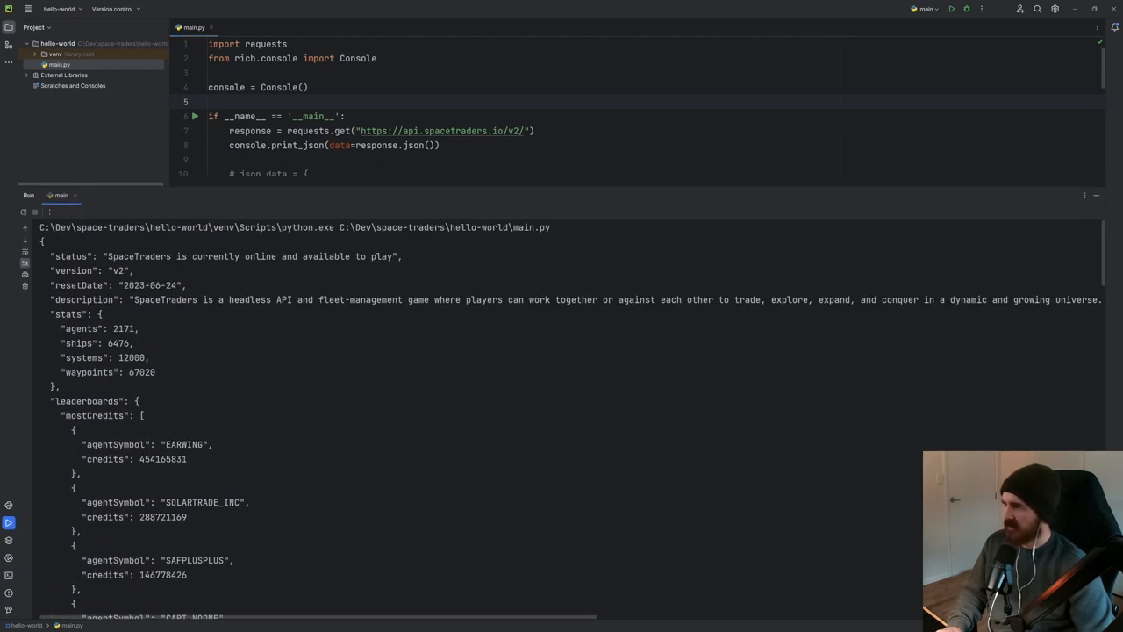
Review the status output and uncomment the json_data payload for TWO_SIX_MITCH and COSMIC
{"action": "scroll", "scroll_direction": "down", "scroll_amount": 3}
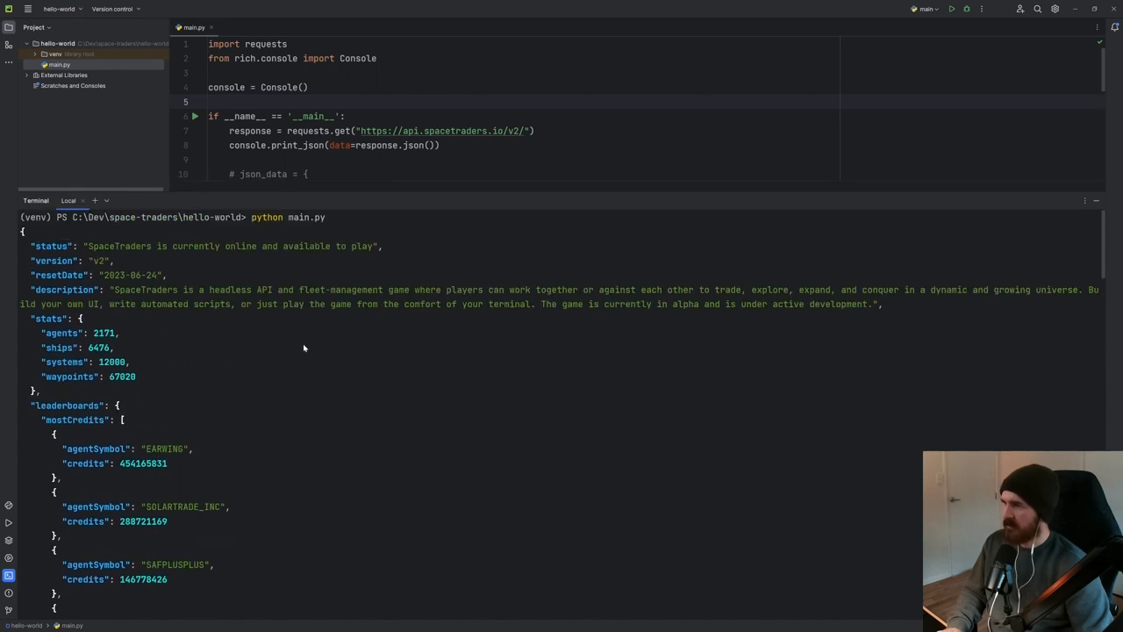
{"action": "mouse_move", "coordinate": [201, 477]}
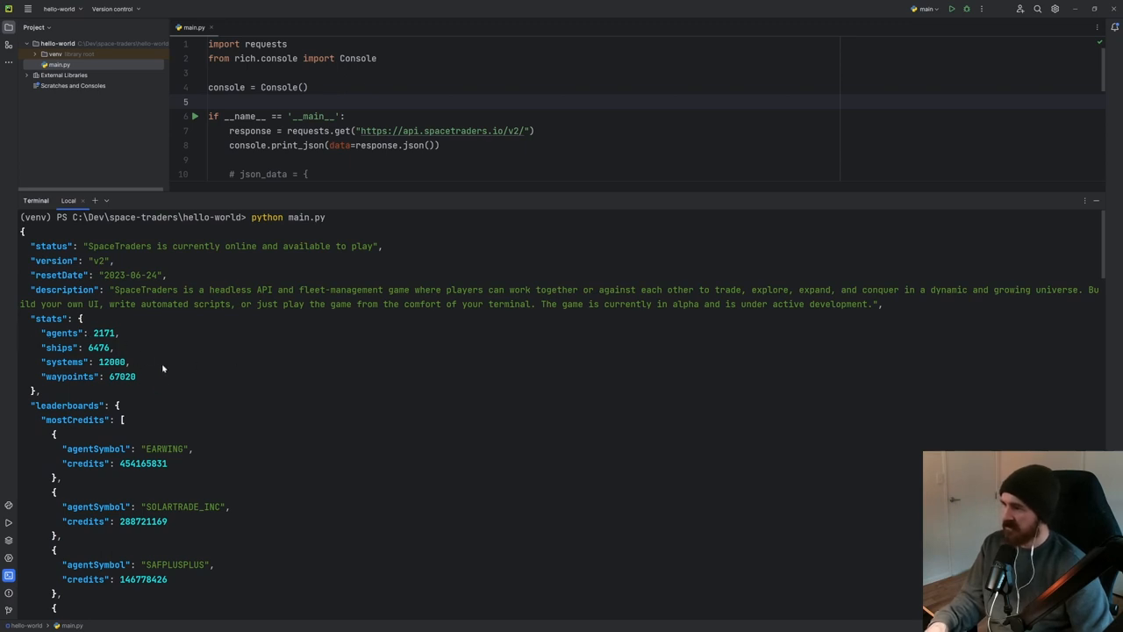
{"action": "mouse_move", "coordinate": [234, 408]}
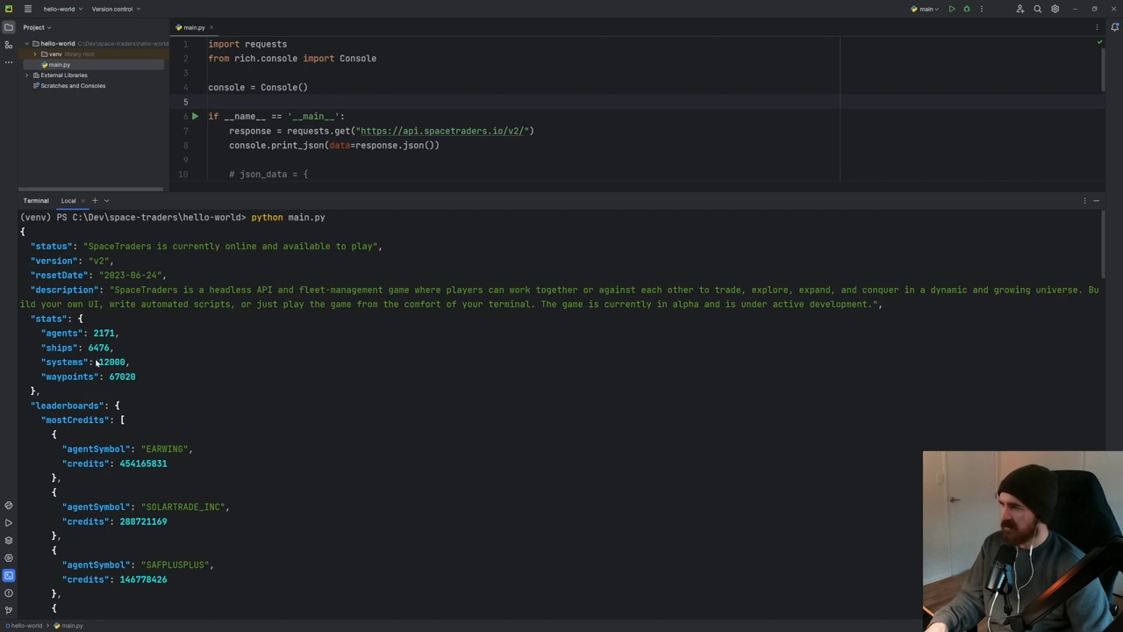
{"action": "scroll", "scroll_direction": "down", "scroll_amount": 3}
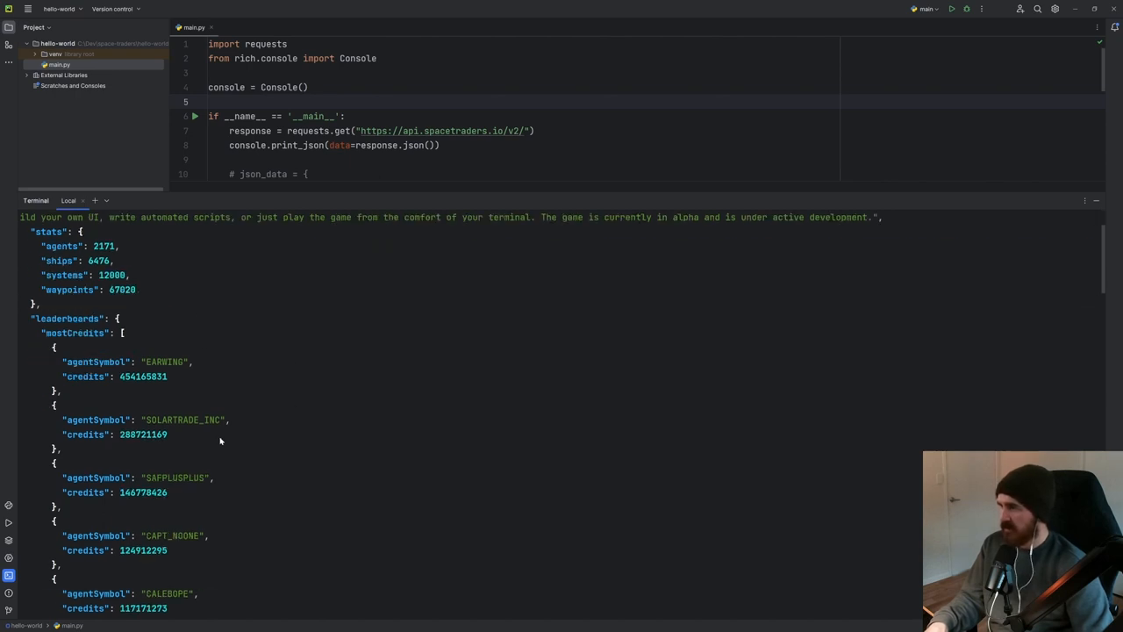
{"action": "scroll", "scroll_direction": "down", "scroll_amount": 3}
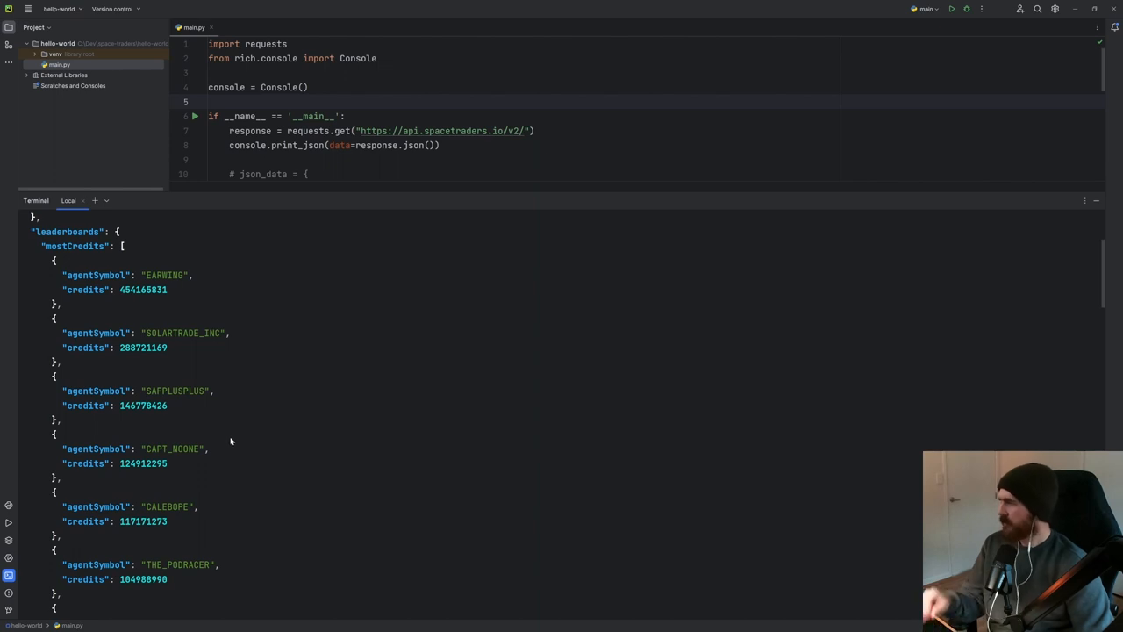
{"action": "mouse_move", "coordinate": [204, 448]}
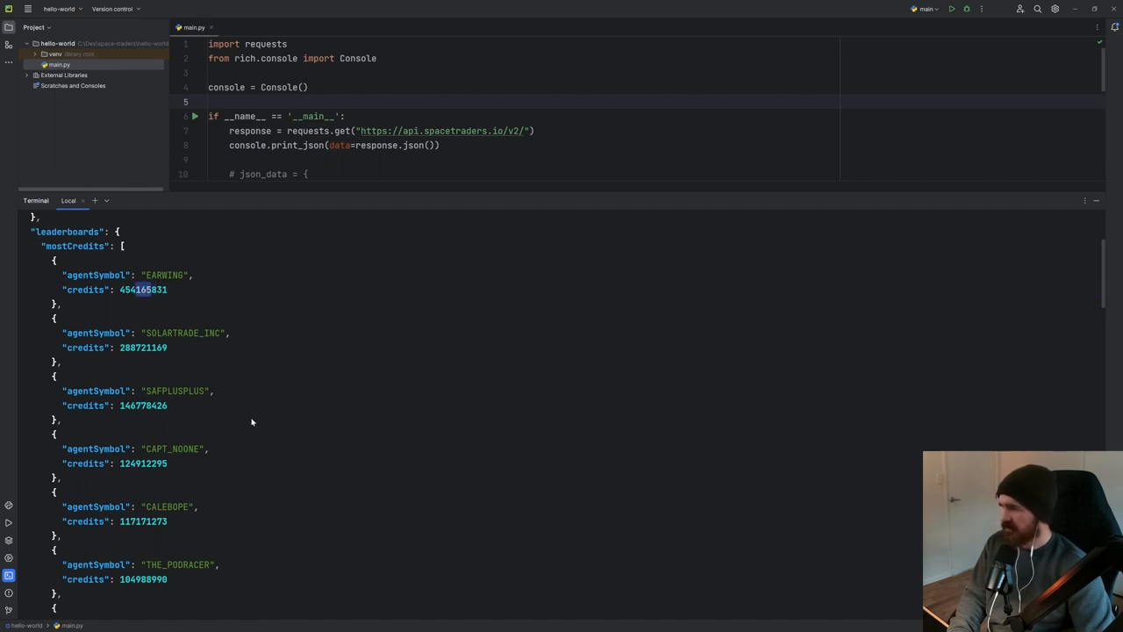
{"action": "mouse_move", "coordinate": [332, 405]}
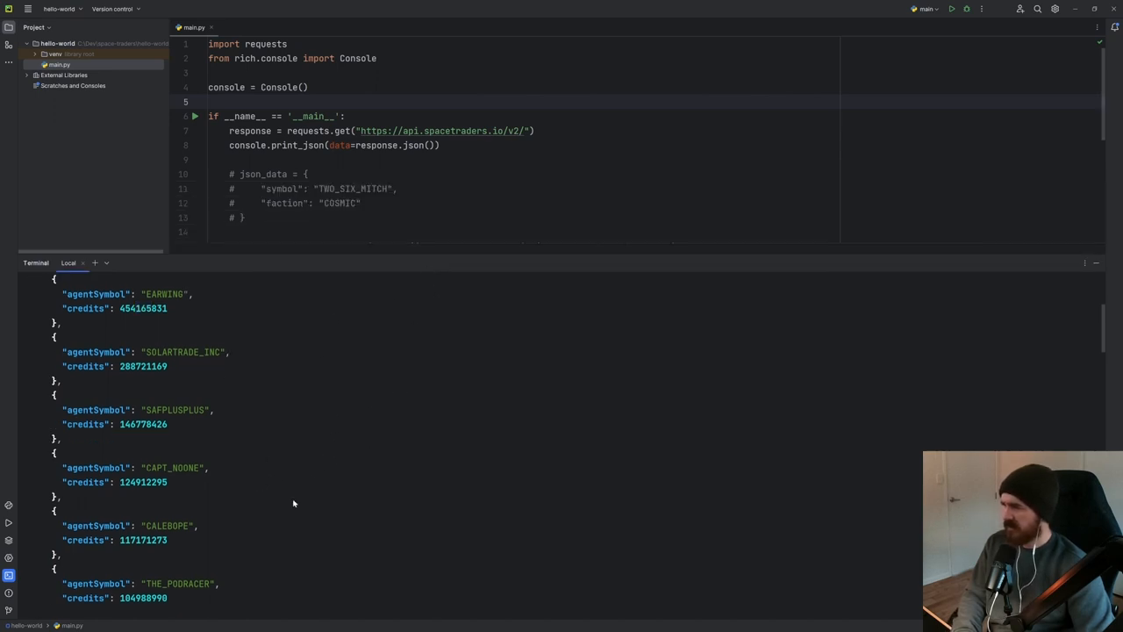
{"action": "scroll", "scroll_direction": "down", "scroll_amount": 3}
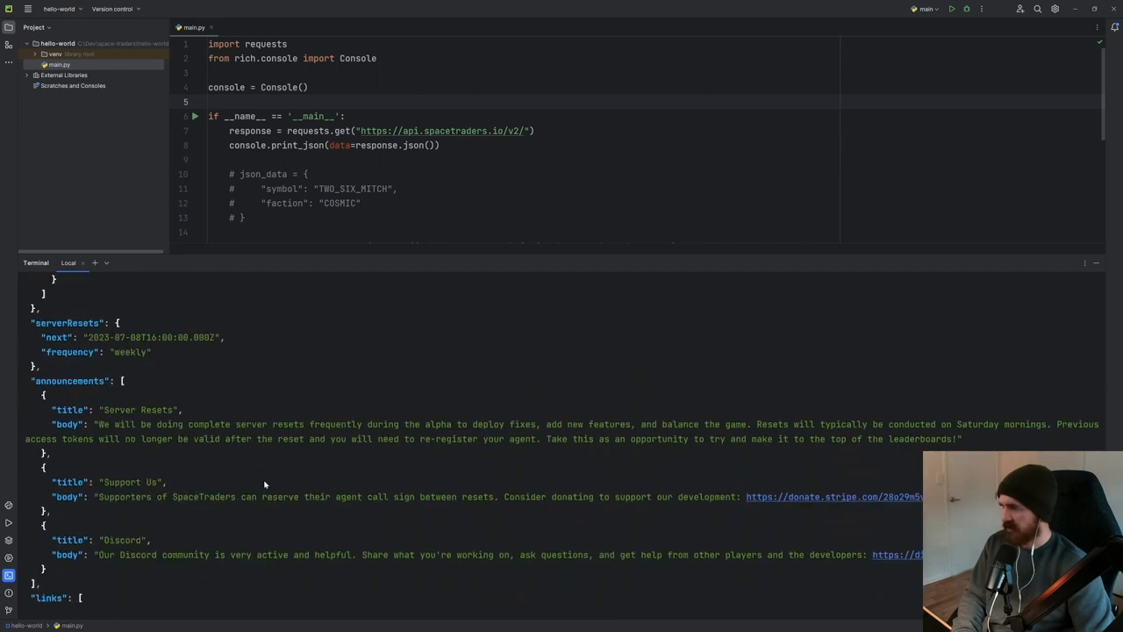
{"action": "scroll", "scroll_direction": "down", "scroll_amount": 3}
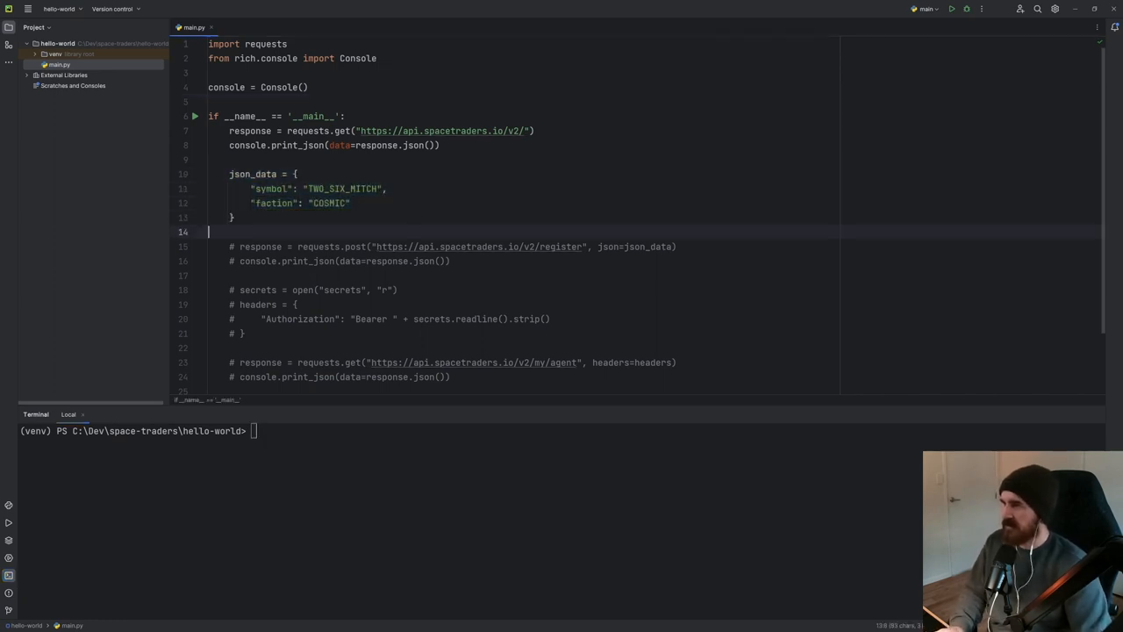
Select the commented requests.post register call and print lines, checking where json_data is used
{"action": "left_click_drag", "start_coordinate": [229, 247], "coordinate": [451, 261]}
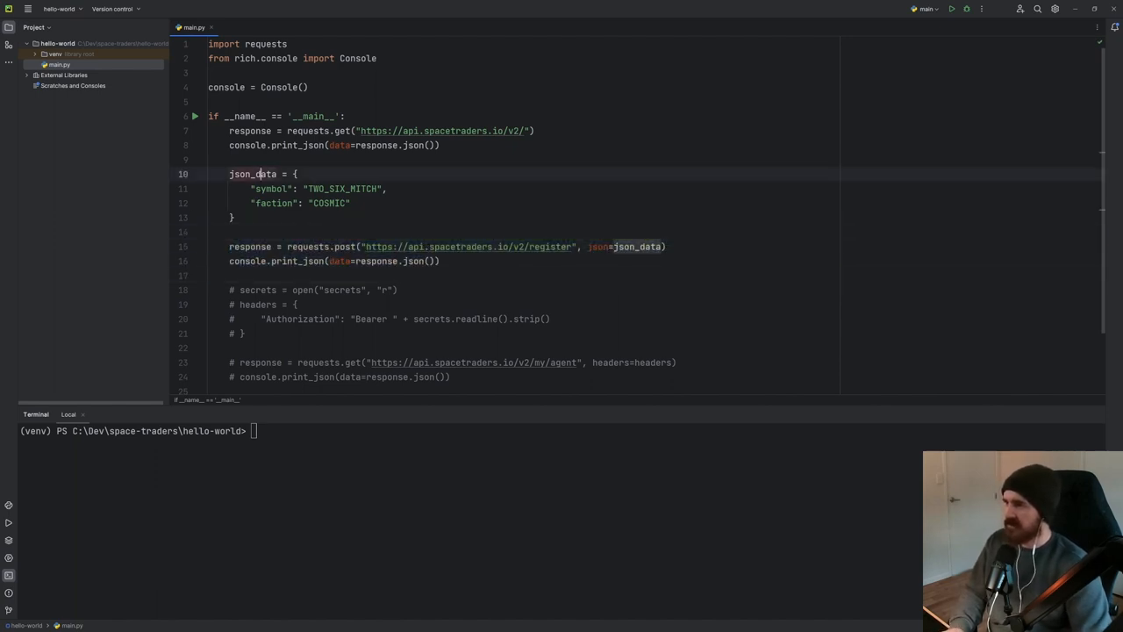
{"action": "double_click", "coordinate": [341, 188]}
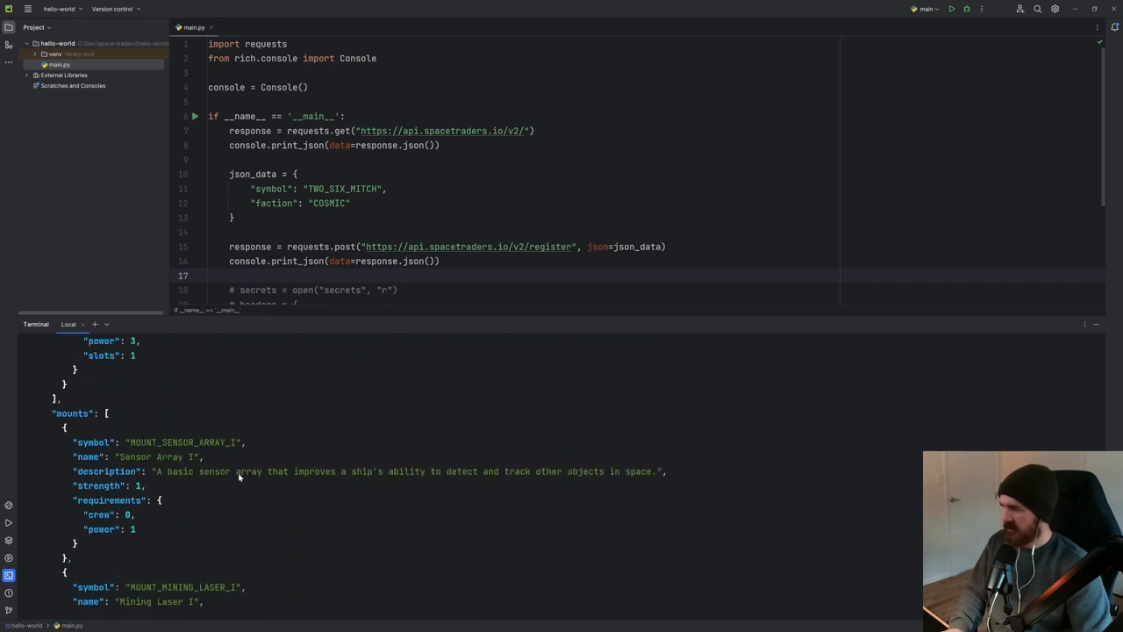
Scroll the registration output to the access token and agent data showing 150000 credits
{"action": "scroll", "scroll_direction": "down", "scroll_amount": 3}
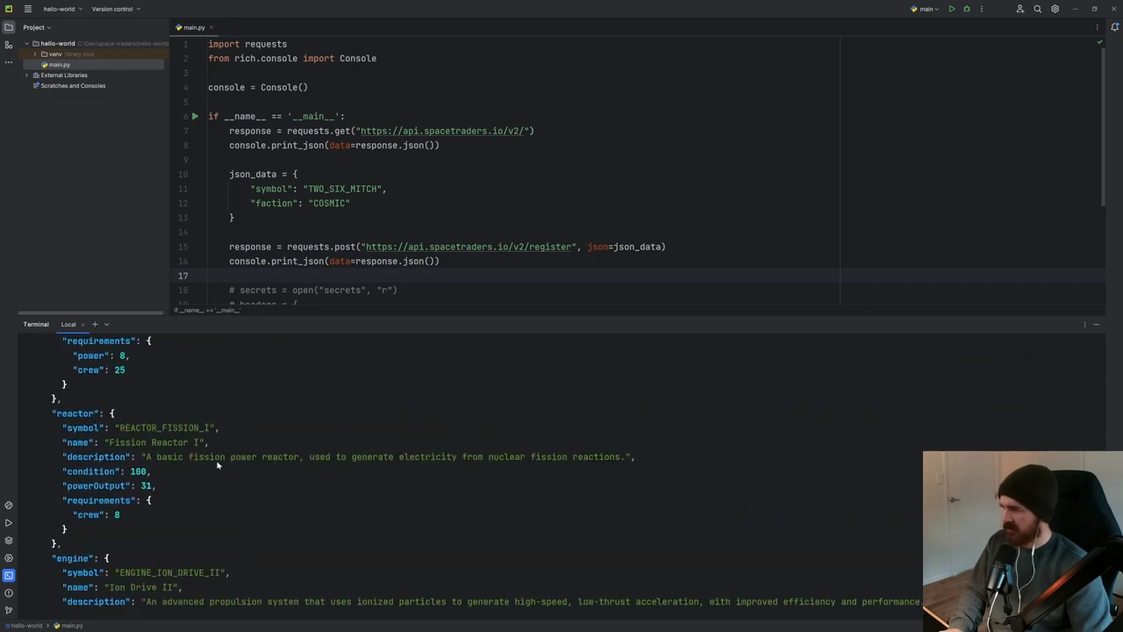
{"action": "scroll", "scroll_direction": "down", "scroll_amount": 3}
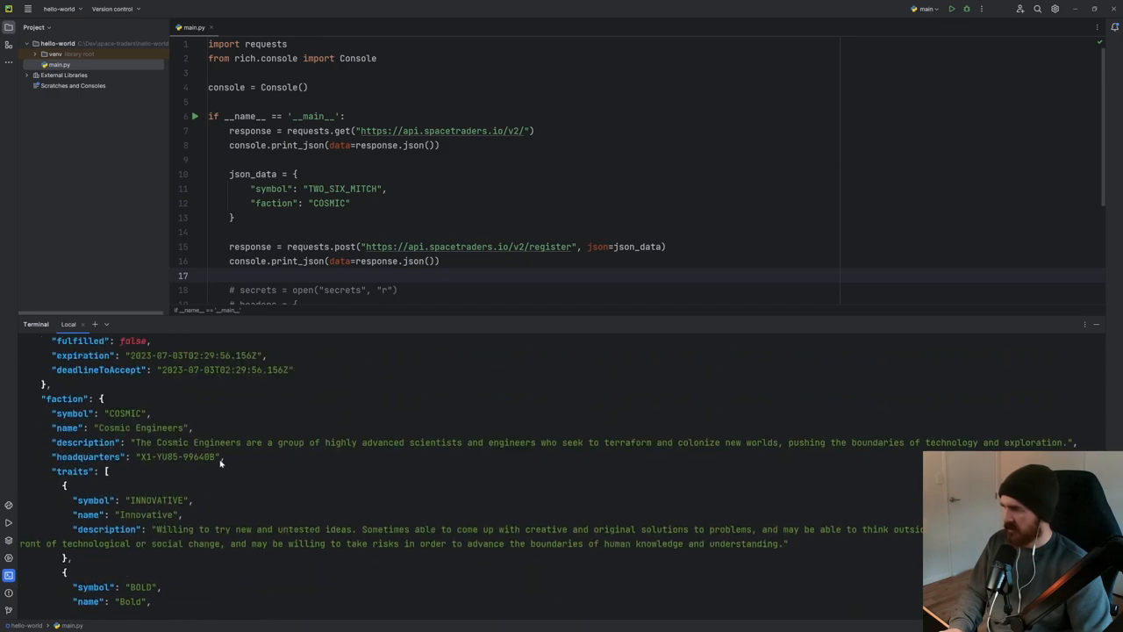
{"action": "scroll", "scroll_direction": "down", "scroll_amount": 3}
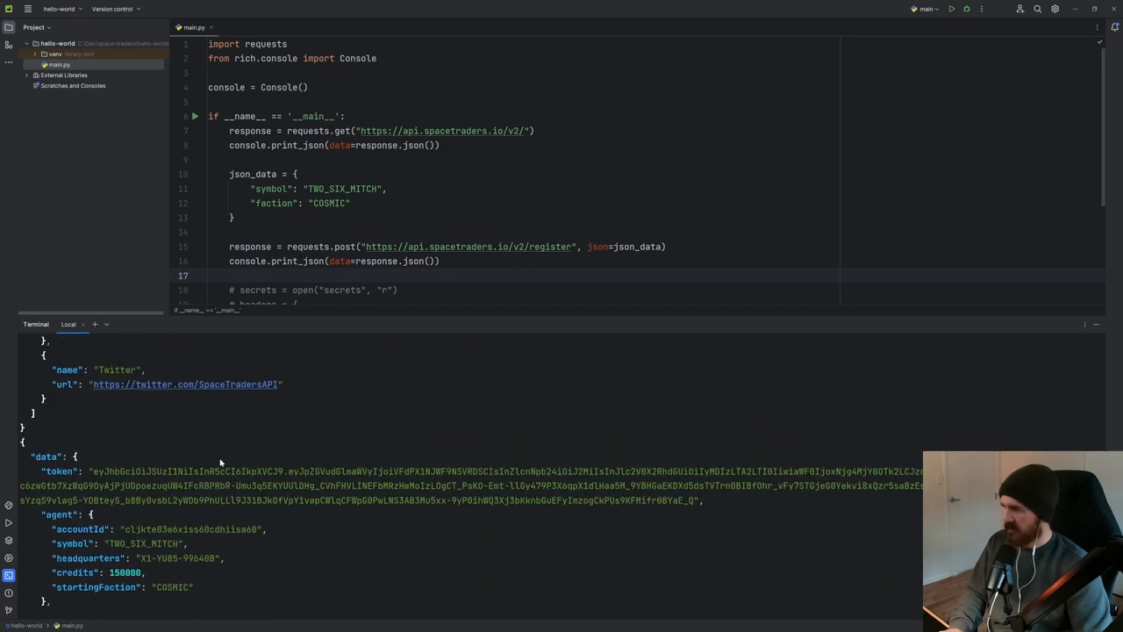
{"action": "mouse_move", "coordinate": [168, 481]}
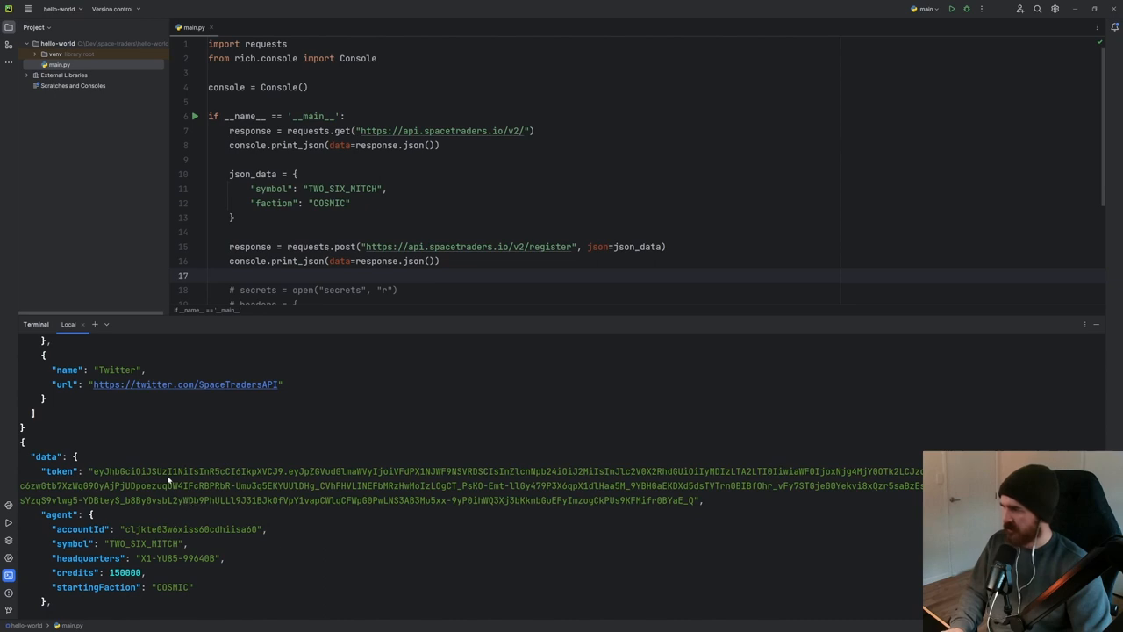
{"action": "scroll", "scroll_direction": "down", "scroll_amount": 3}
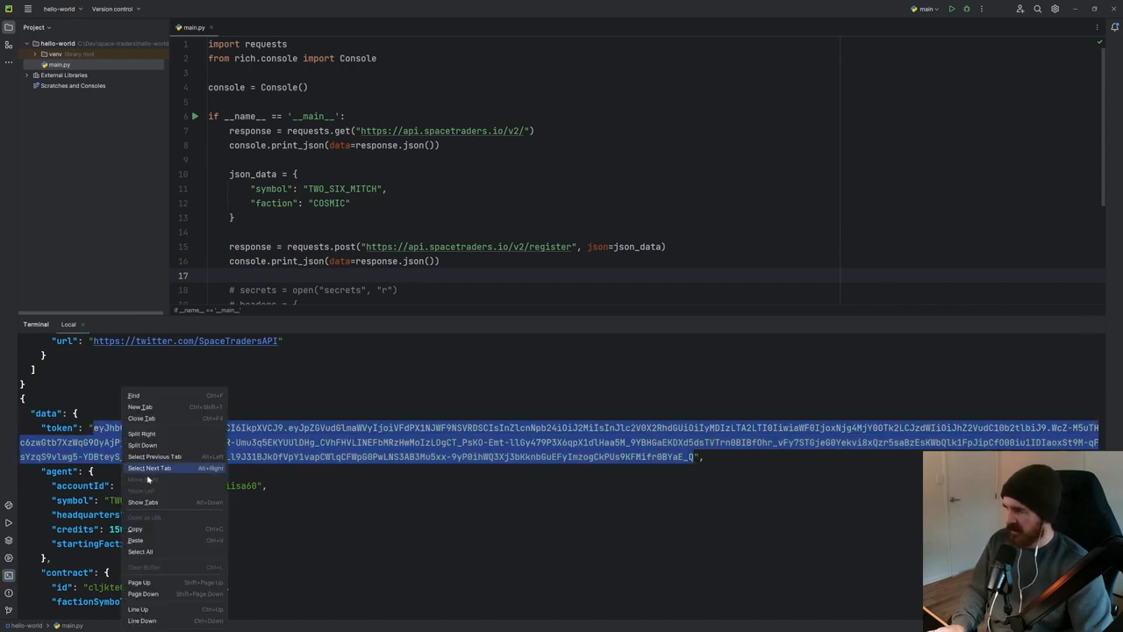
Copy the access token into a new 'secrets' file in the hello-world project
{"action": "left_click", "coordinate": [38, 101]}
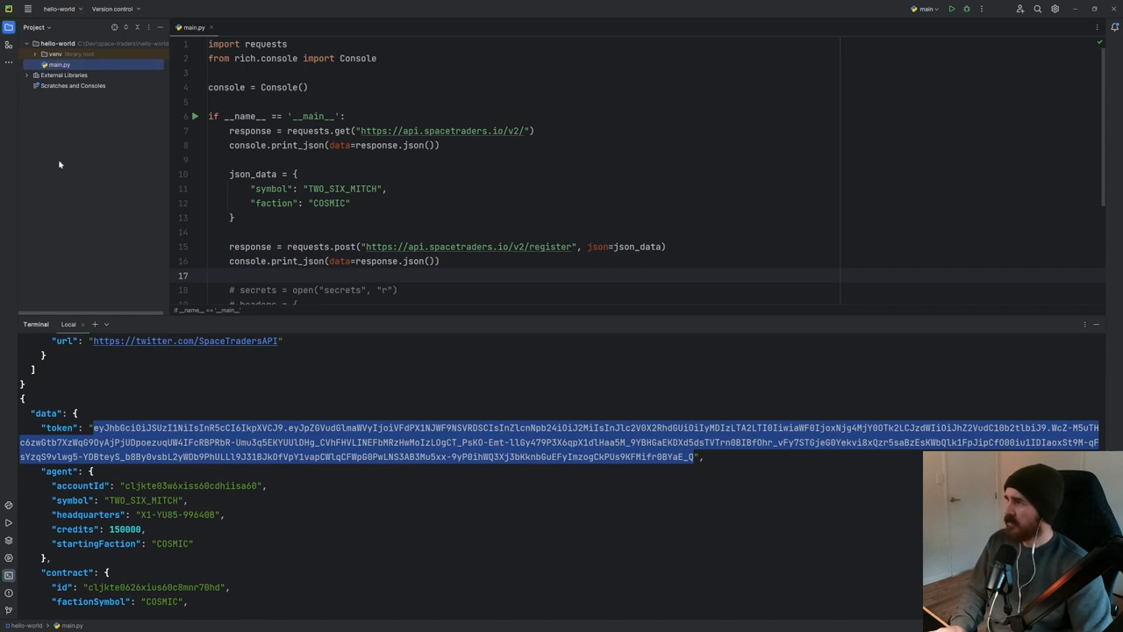
{"action": "scroll", "scroll_direction": "down", "scroll_amount": 3}
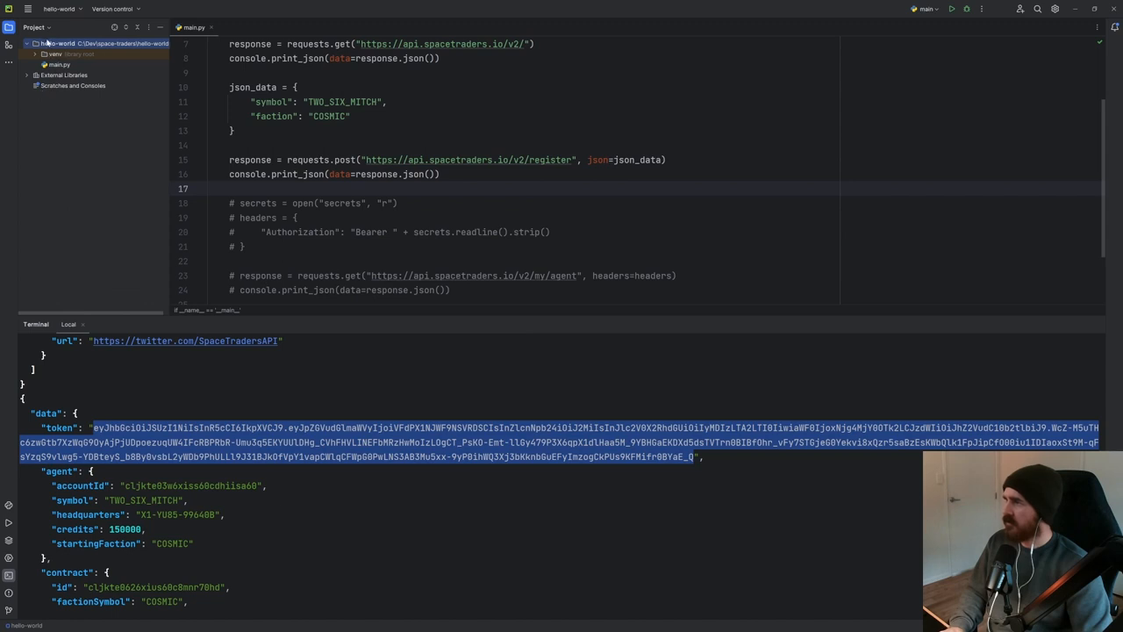
{"action": "right_click", "coordinate": [59, 43]}
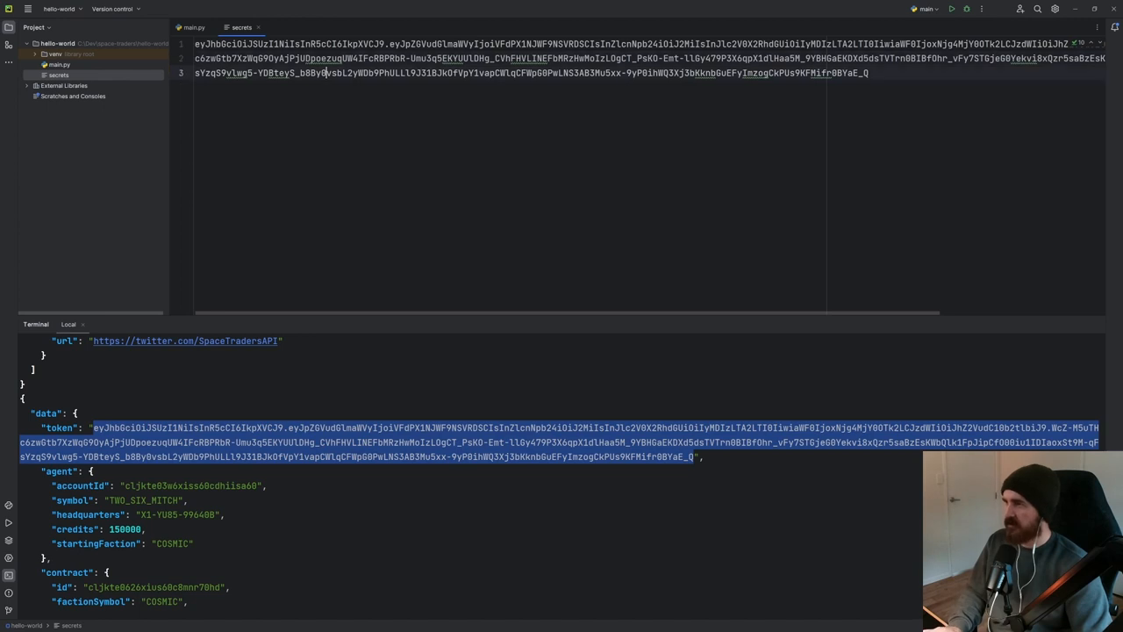
{"action": "left_click", "coordinate": [192, 27]}
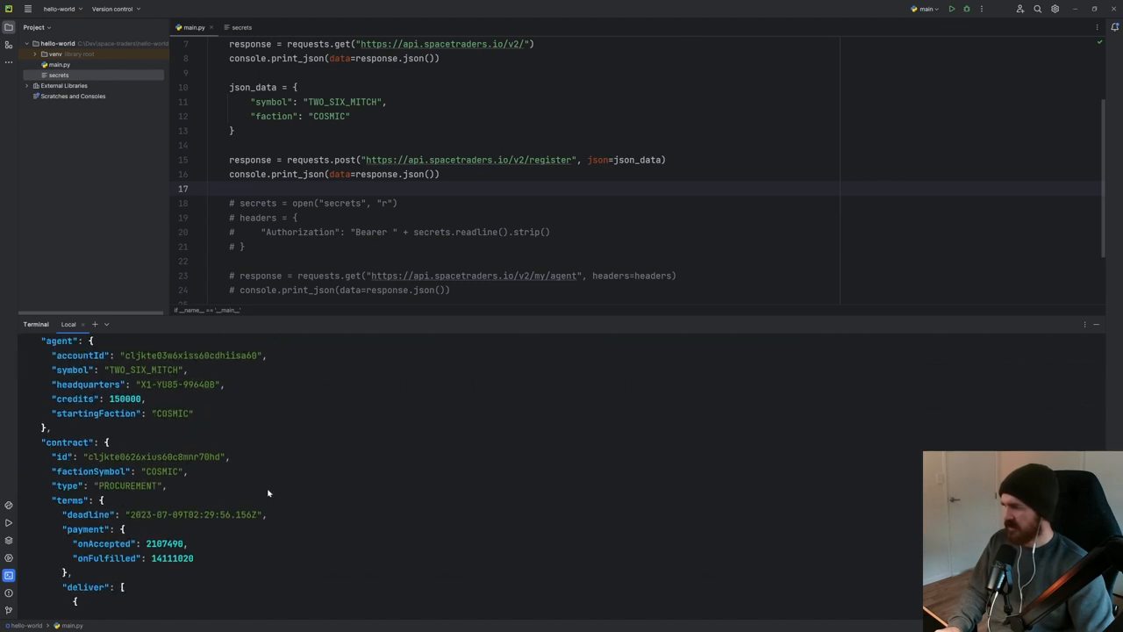
{"action": "scroll", "scroll_direction": "down", "scroll_amount": 3}
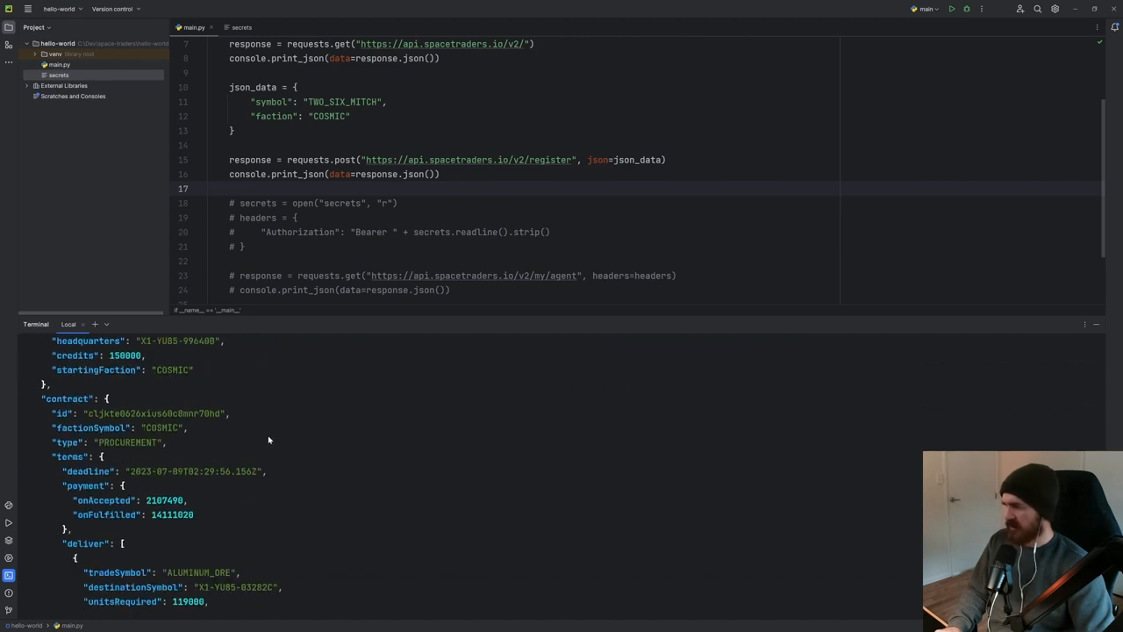
{"action": "mouse_move", "coordinate": [239, 450]}
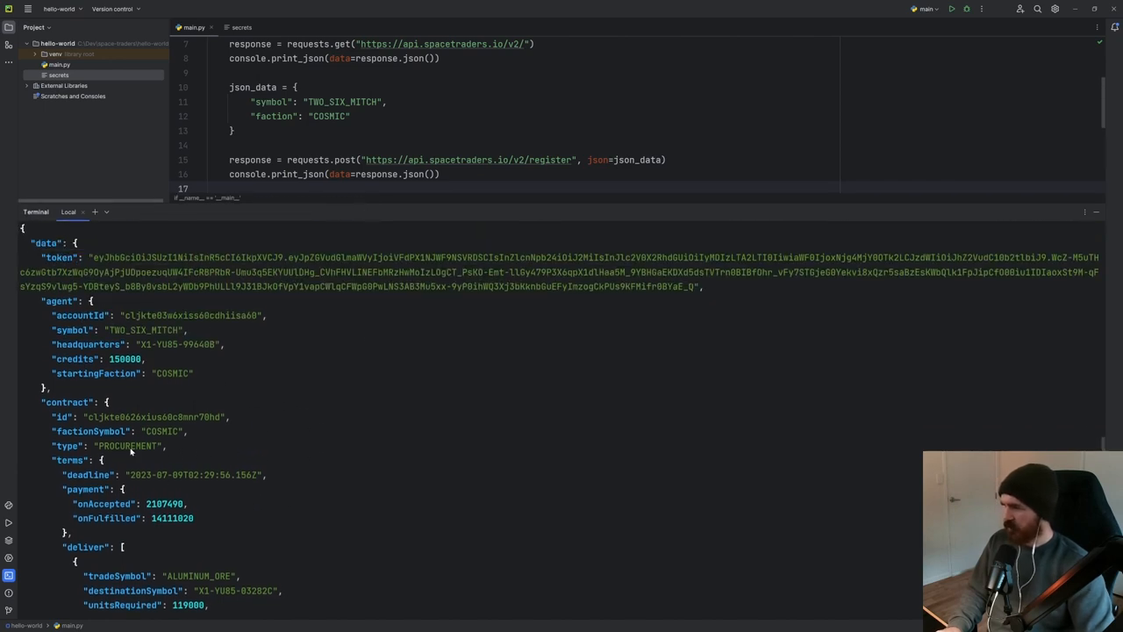
{"action": "mouse_move", "coordinate": [312, 454]}
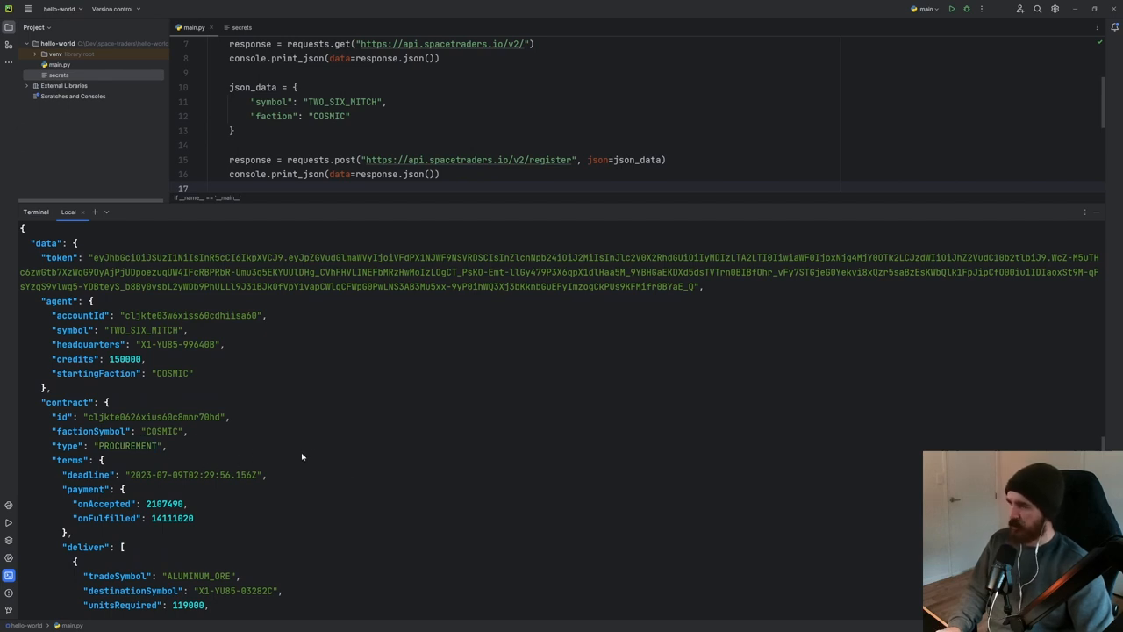
{"action": "scroll", "scroll_direction": "down", "scroll_amount": 3}
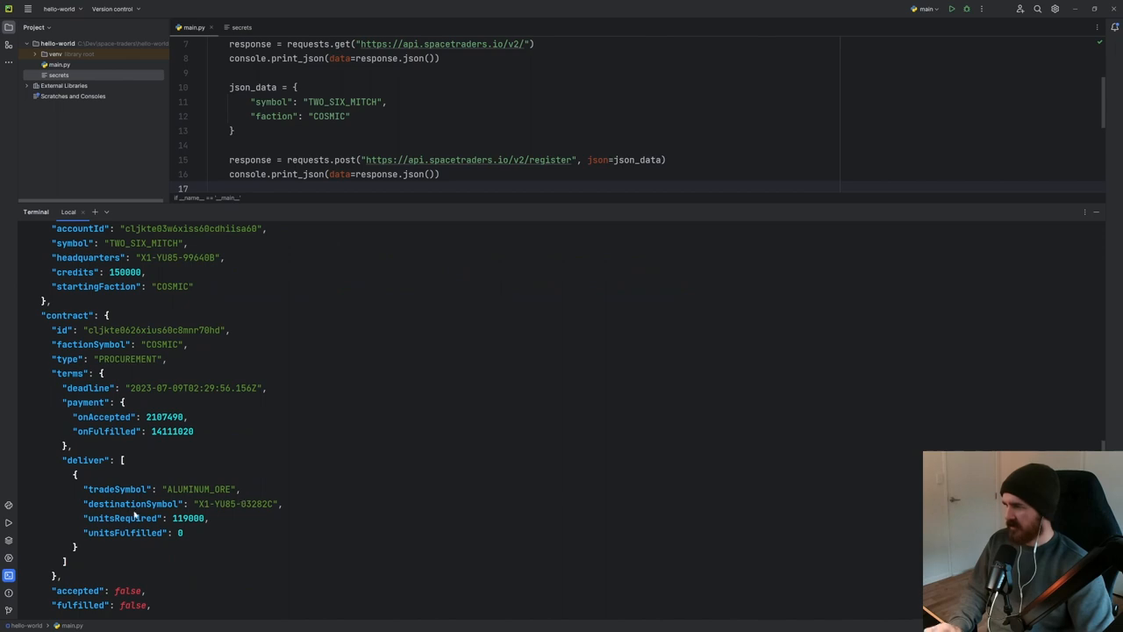
{"action": "scroll", "scroll_direction": "down", "scroll_amount": 3}
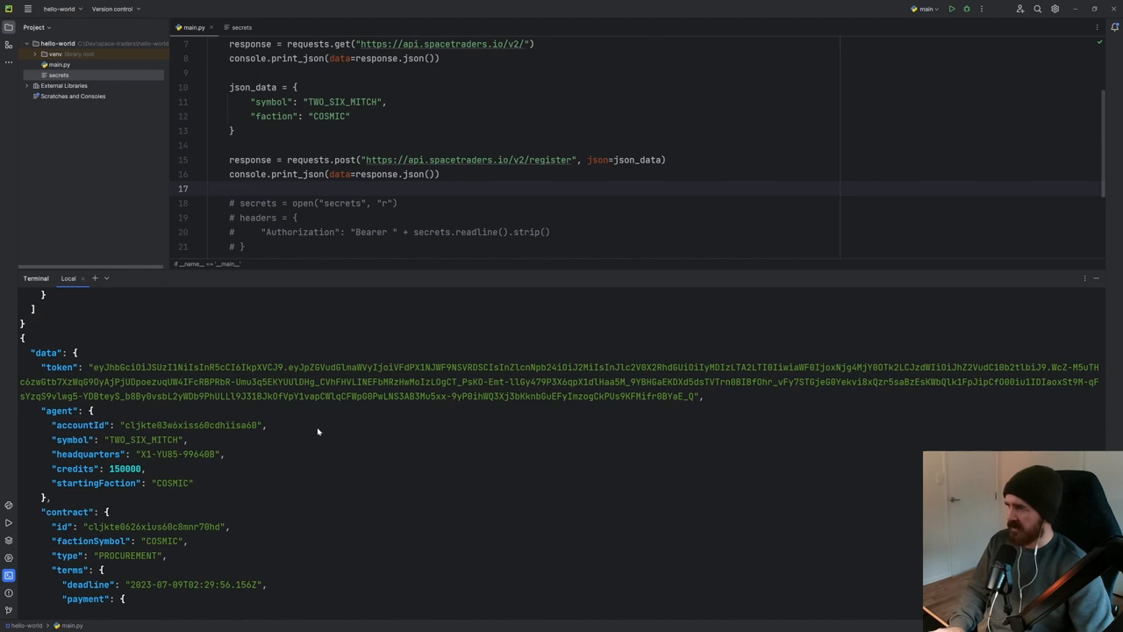
{"action": "scroll", "scroll_direction": "down", "scroll_amount": 3}
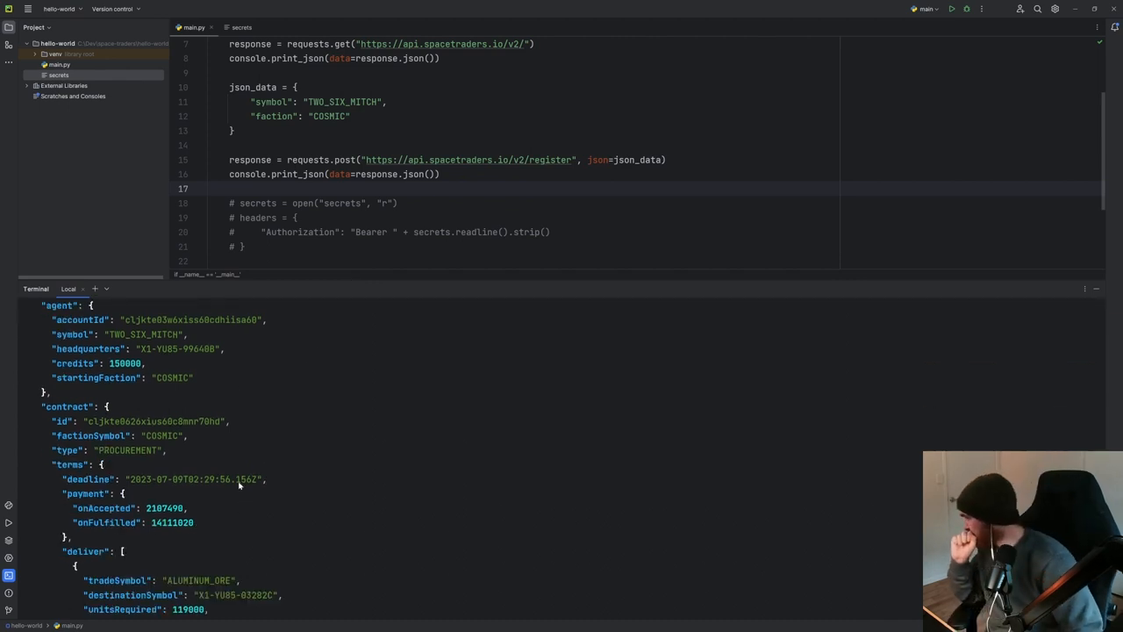
{"action": "scroll", "scroll_direction": "down", "scroll_amount": 3}
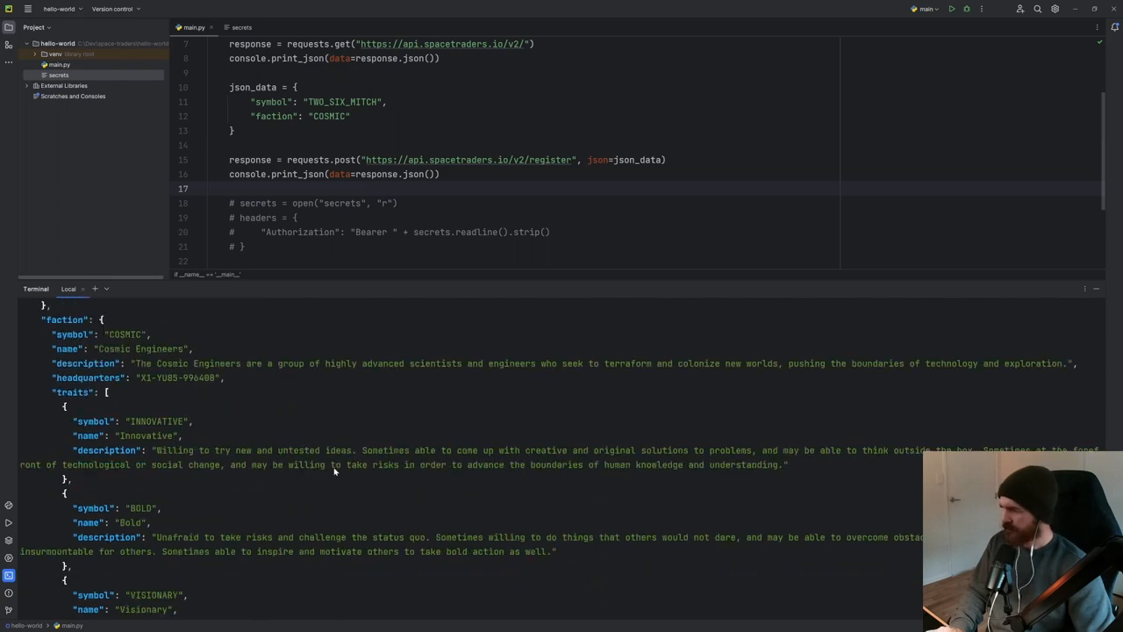
{"action": "scroll", "scroll_direction": "down", "scroll_amount": 3}
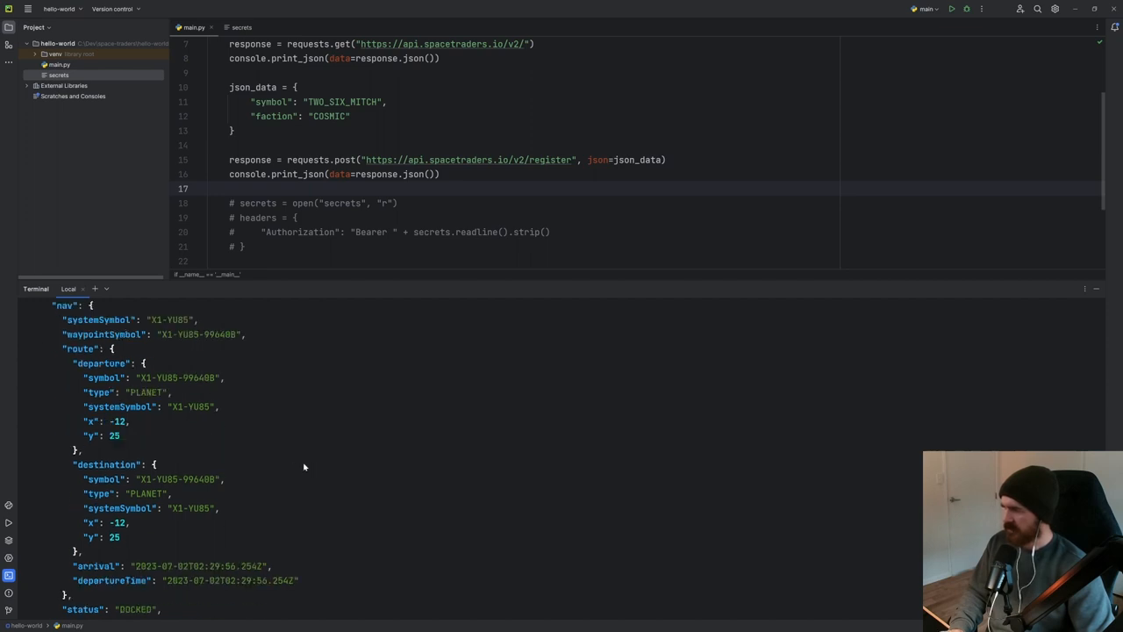
{"action": "scroll", "scroll_direction": "down", "scroll_amount": 3}
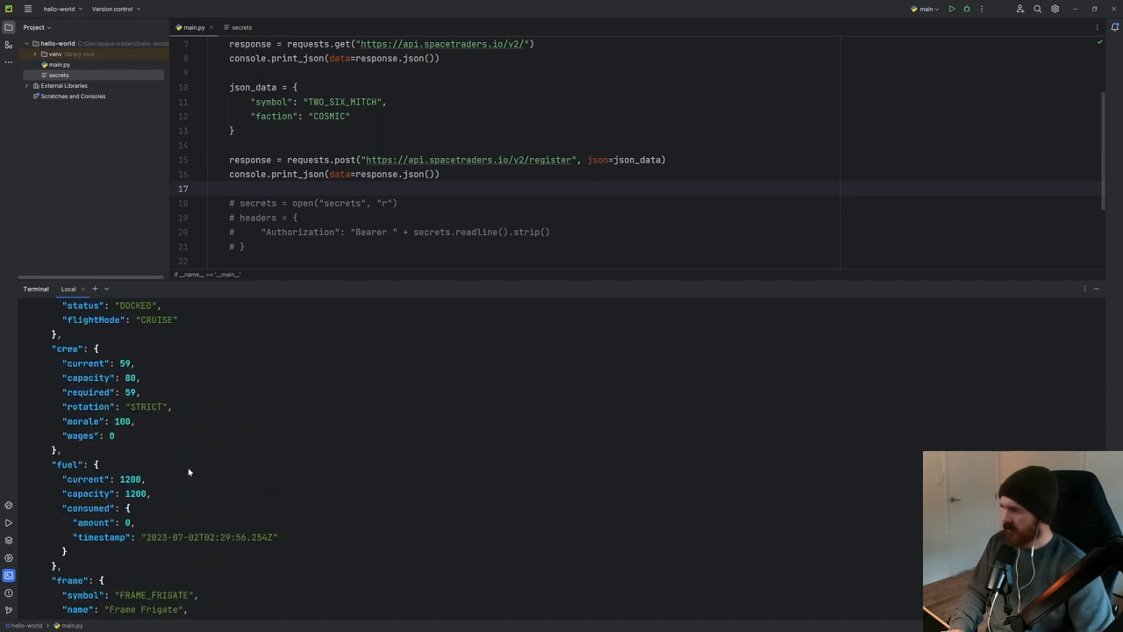
{"action": "mouse_move", "coordinate": [198, 449]}
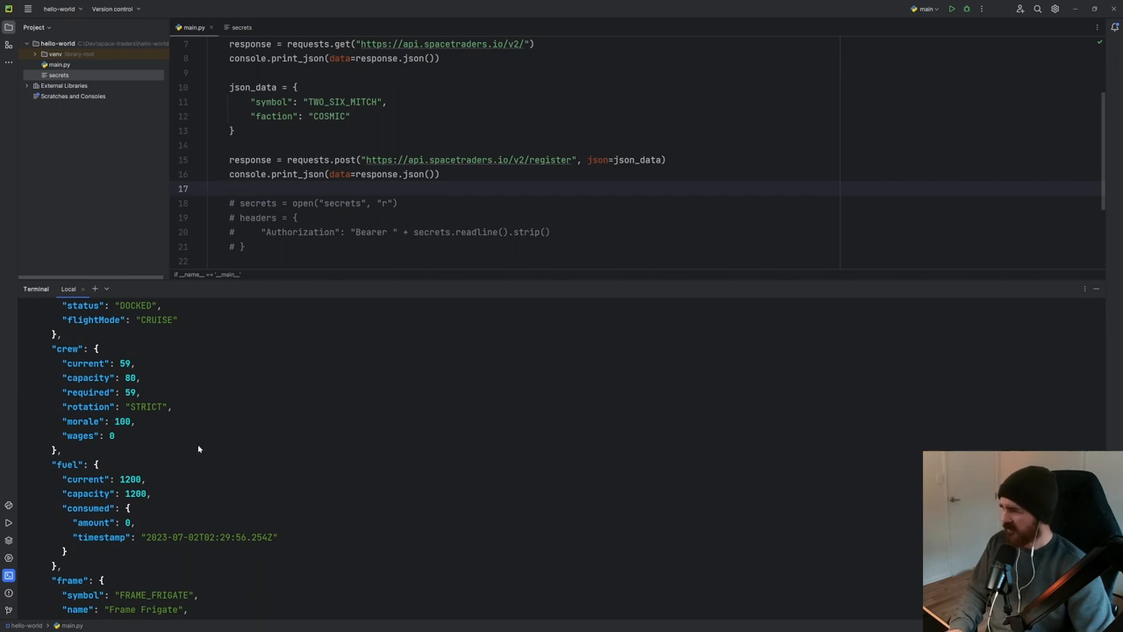
{"action": "mouse_move", "coordinate": [229, 461]}
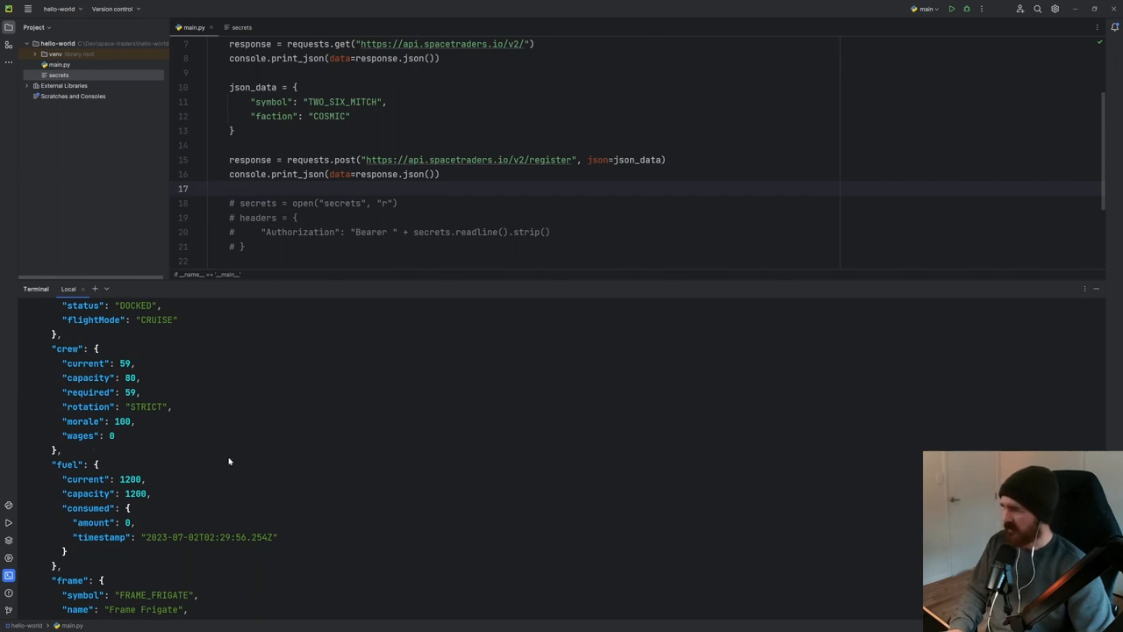
{"action": "scroll", "scroll_direction": "down", "scroll_amount": 3}
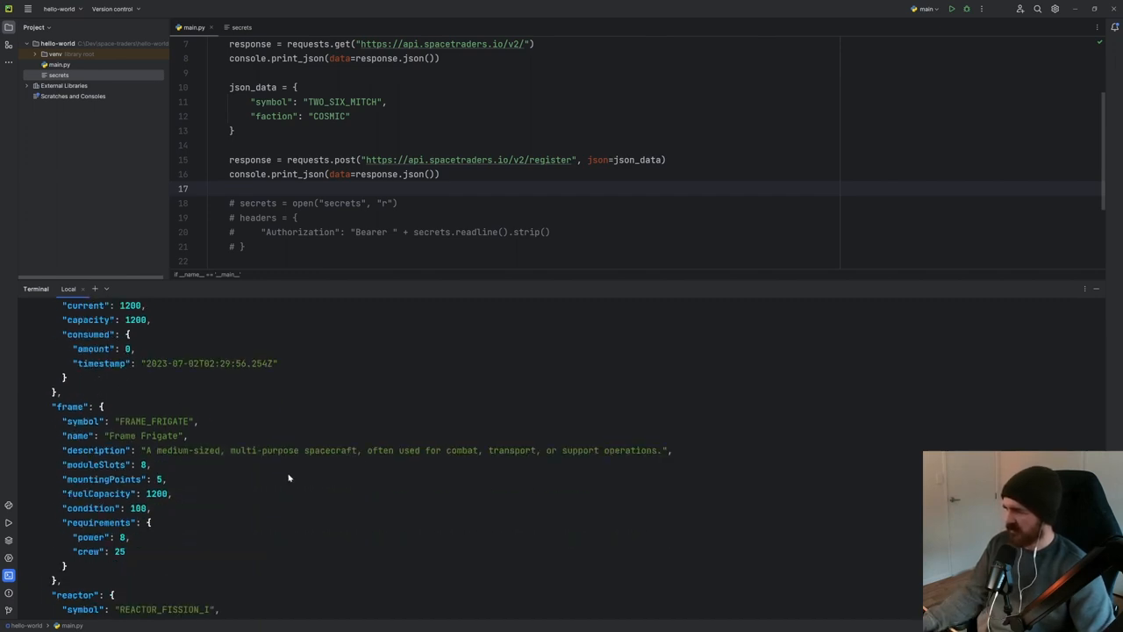
{"action": "scroll", "scroll_direction": "down", "scroll_amount": 3}
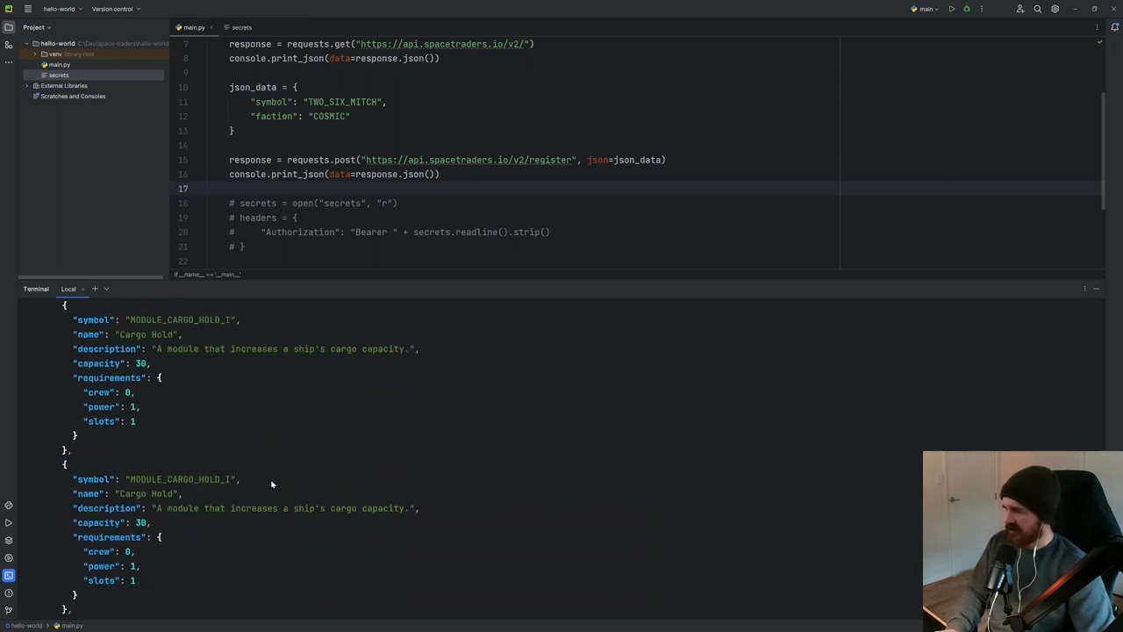
{"action": "scroll", "scroll_direction": "down", "scroll_amount": 3}
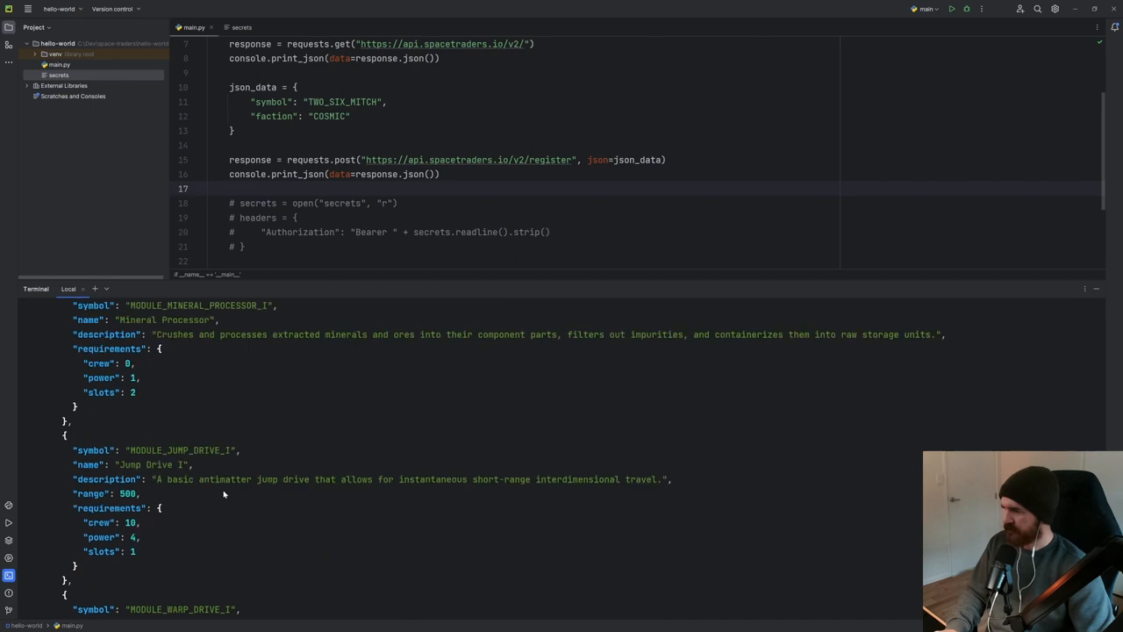
{"action": "scroll", "scroll_direction": "down", "scroll_amount": 3}
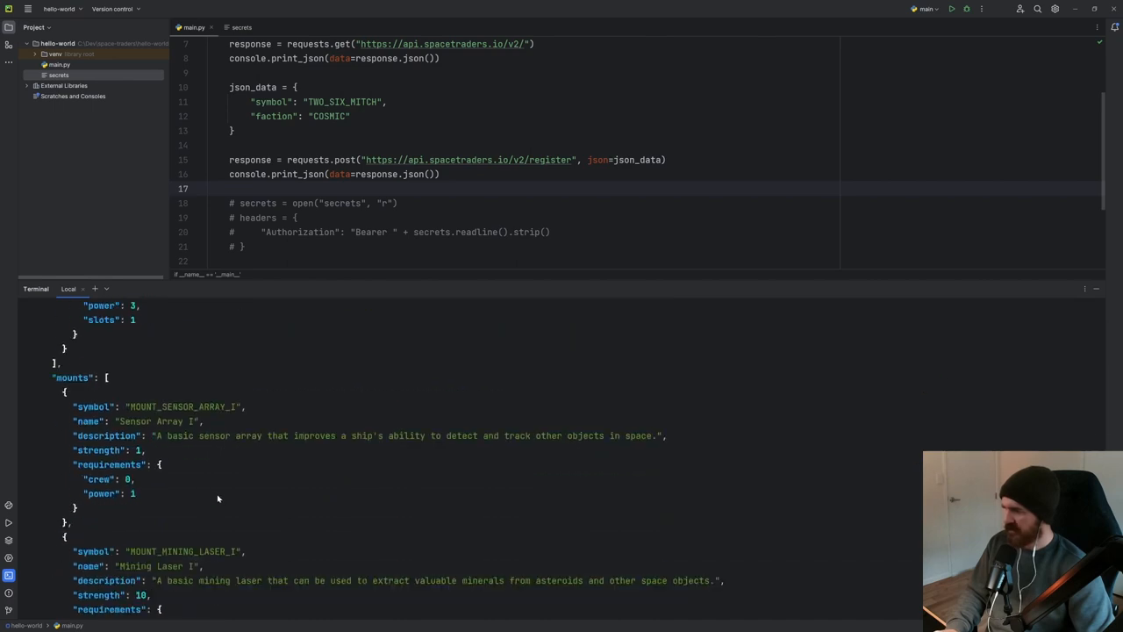
{"action": "mouse_move", "coordinate": [212, 498]}
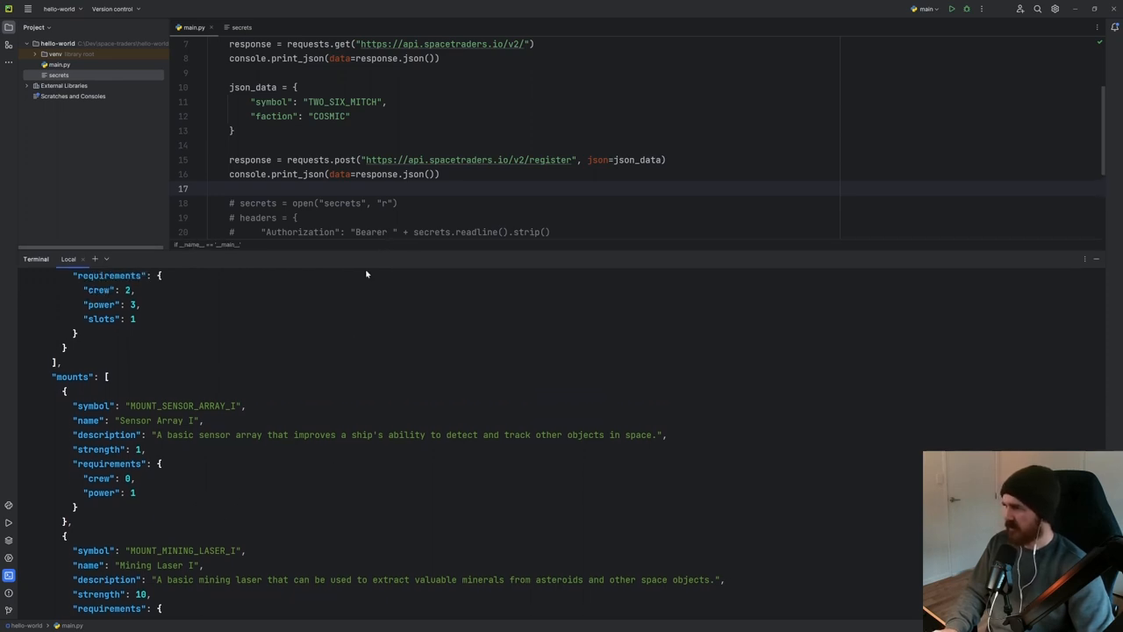
{"action": "mouse_move", "coordinate": [284, 442]}
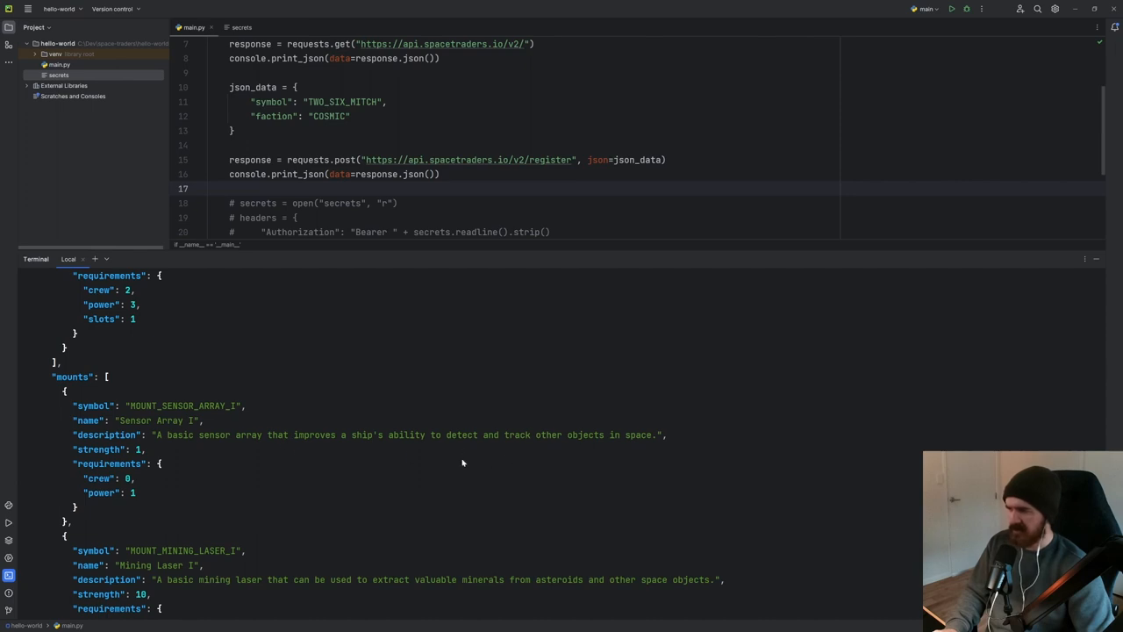
{"action": "mouse_move", "coordinate": [357, 493]}
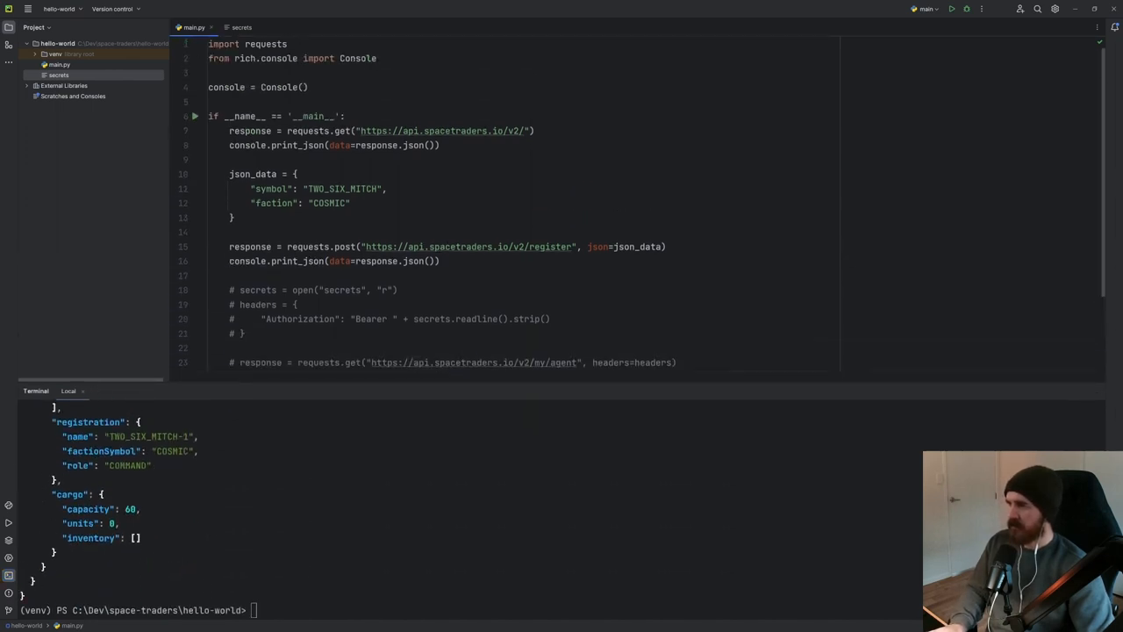
Comment out registration lines 10–16, enable the secrets, headers and /my/agent lines, and clear the terminal
{"action": "left_click_drag", "start_coordinate": [229, 173], "coordinate": [441, 261]}
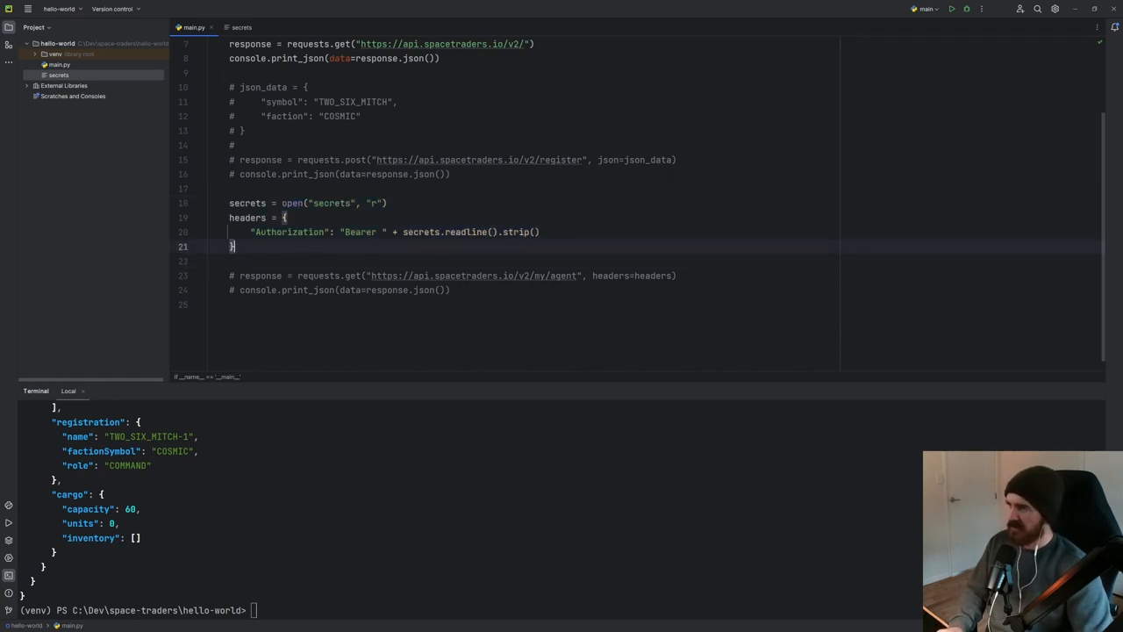
{"action": "double_click", "coordinate": [247, 203]}
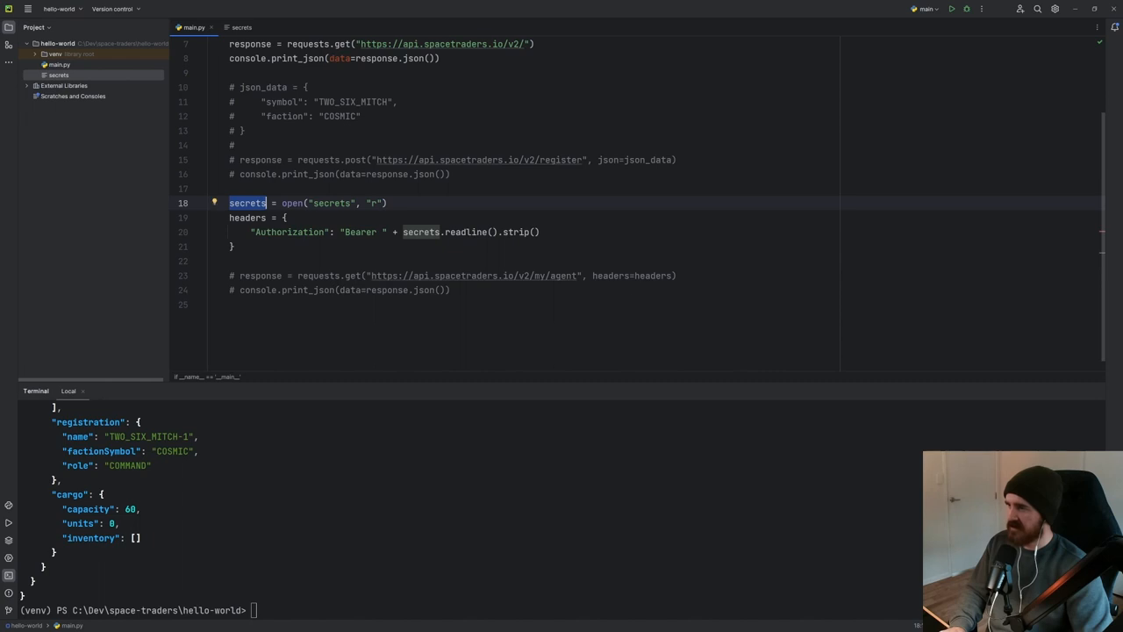
{"action": "double_click", "coordinate": [332, 203]}
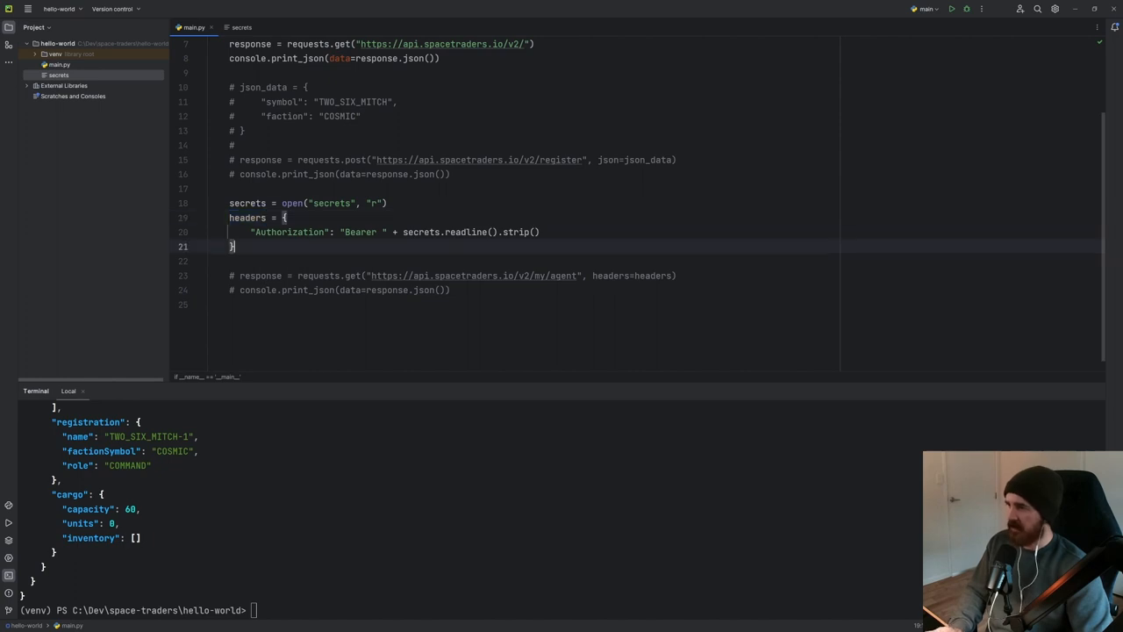
{"action": "double_click", "coordinate": [247, 217]}
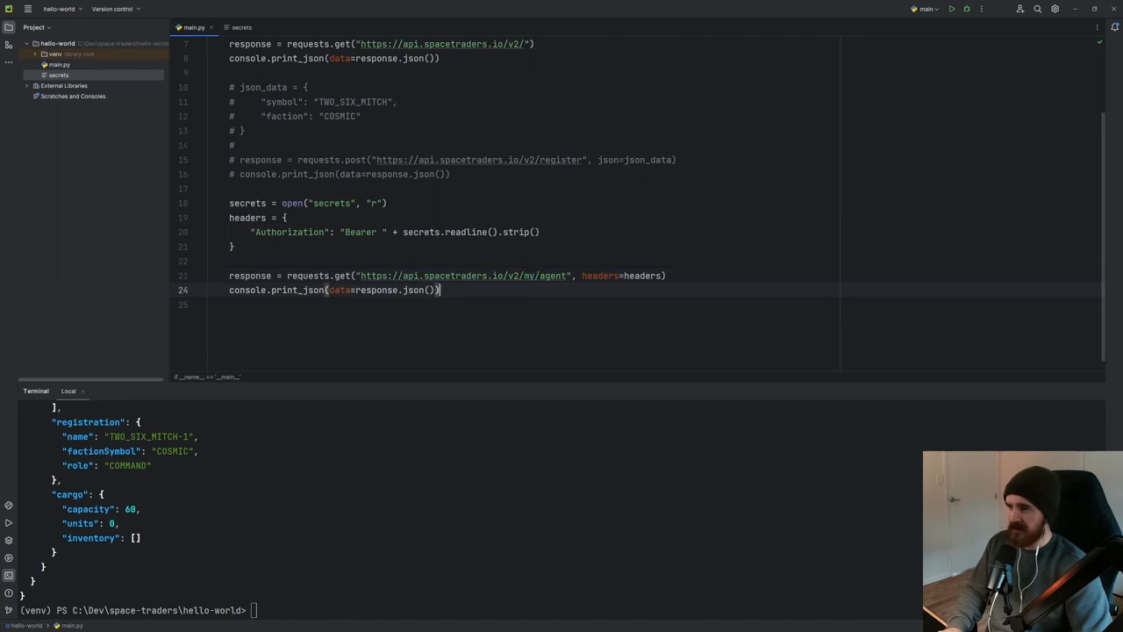
{"action": "key", "text": "enter"}
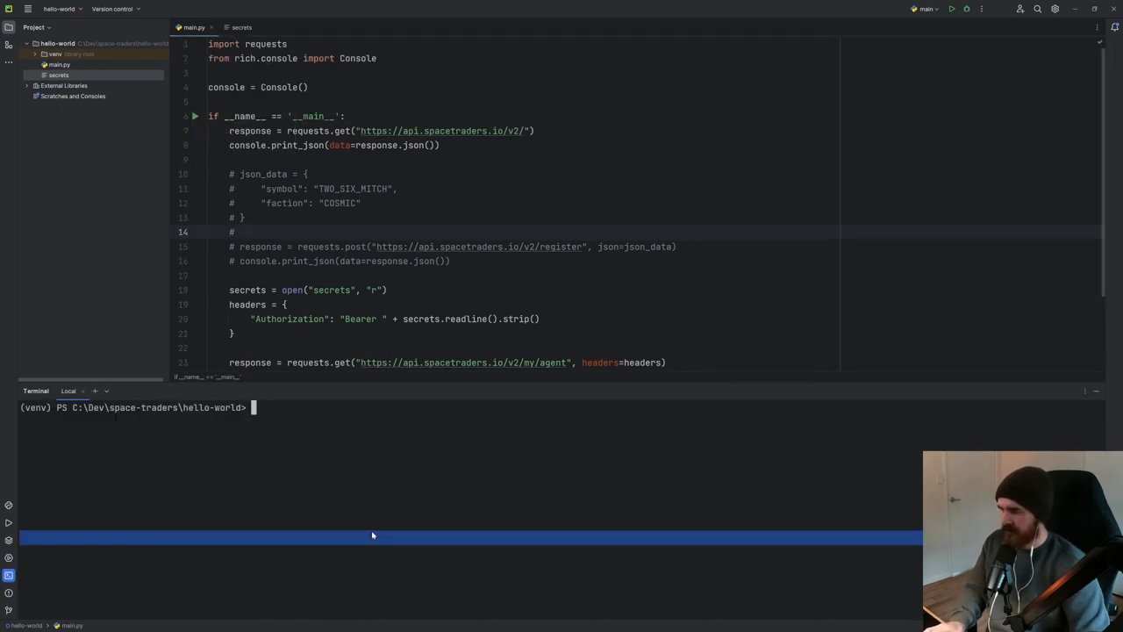
Run python main.py, comment out status lines 7–8, and view the agent's 150000 credits and COSMIC faction
{"action": "type", "text": "python main.py"}
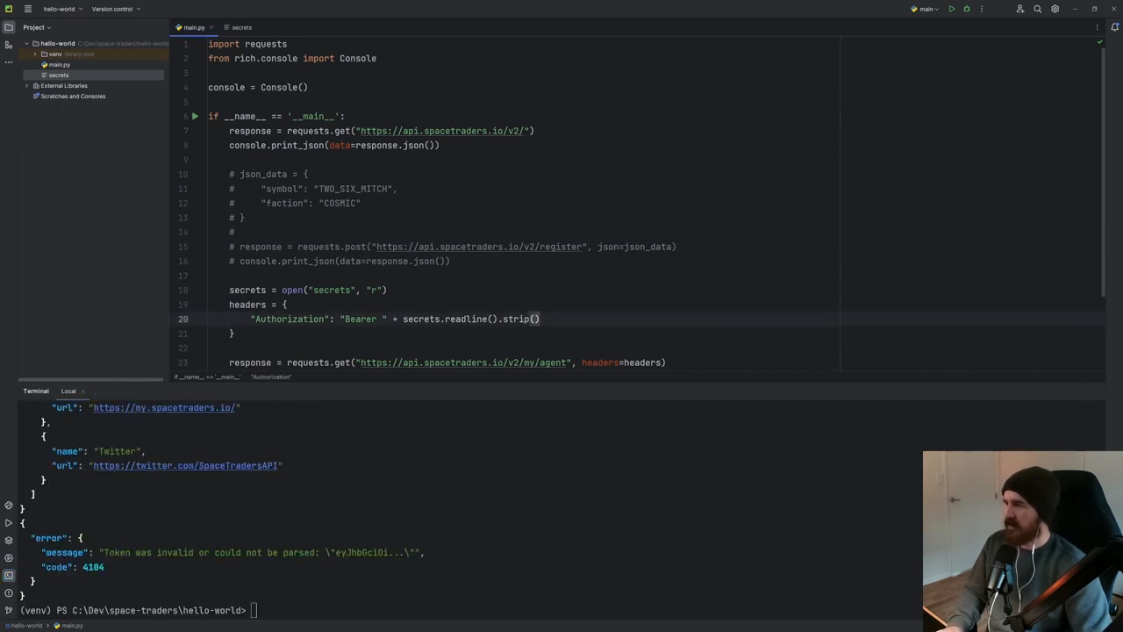
{"action": "left_click", "coordinate": [241, 27]}
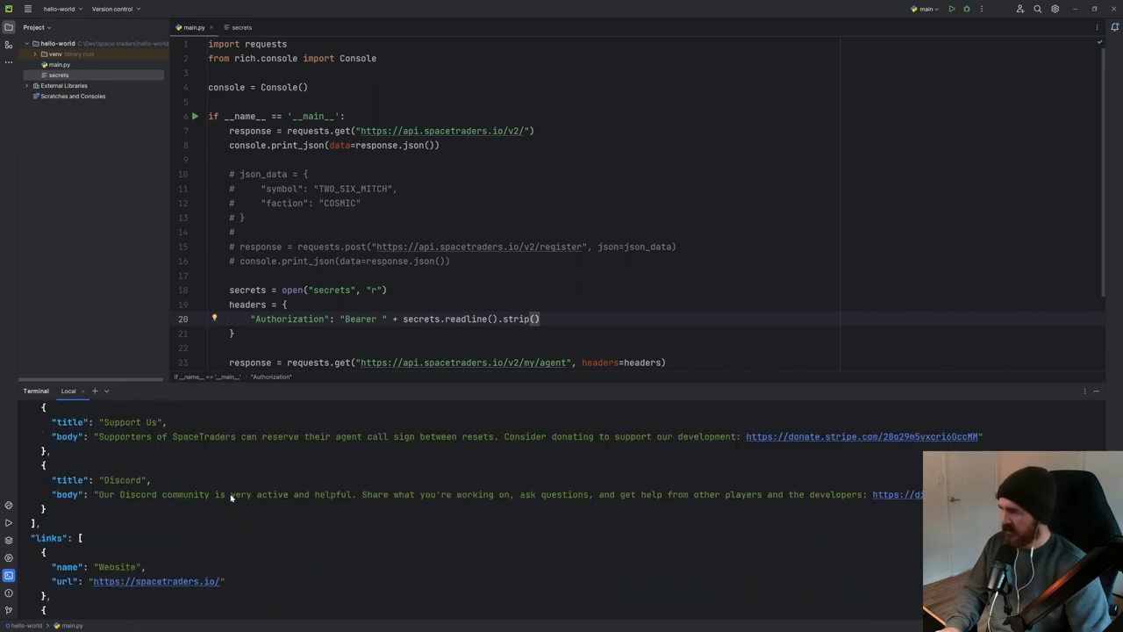
{"action": "scroll", "scroll_direction": "down", "scroll_amount": 3}
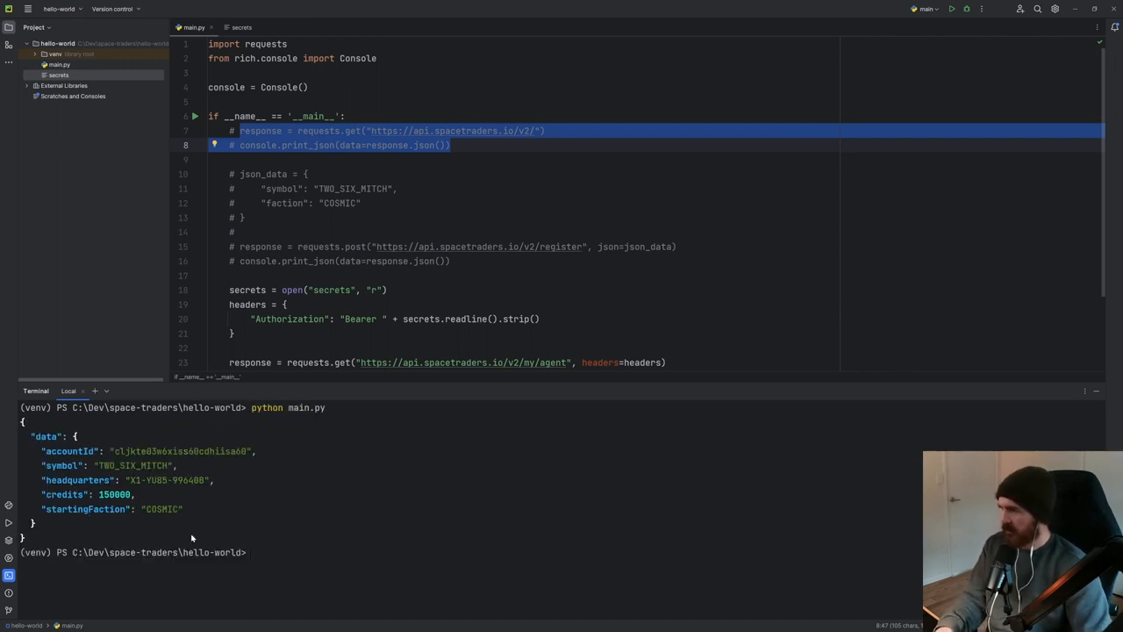
{"action": "mouse_move", "coordinate": [276, 509]}
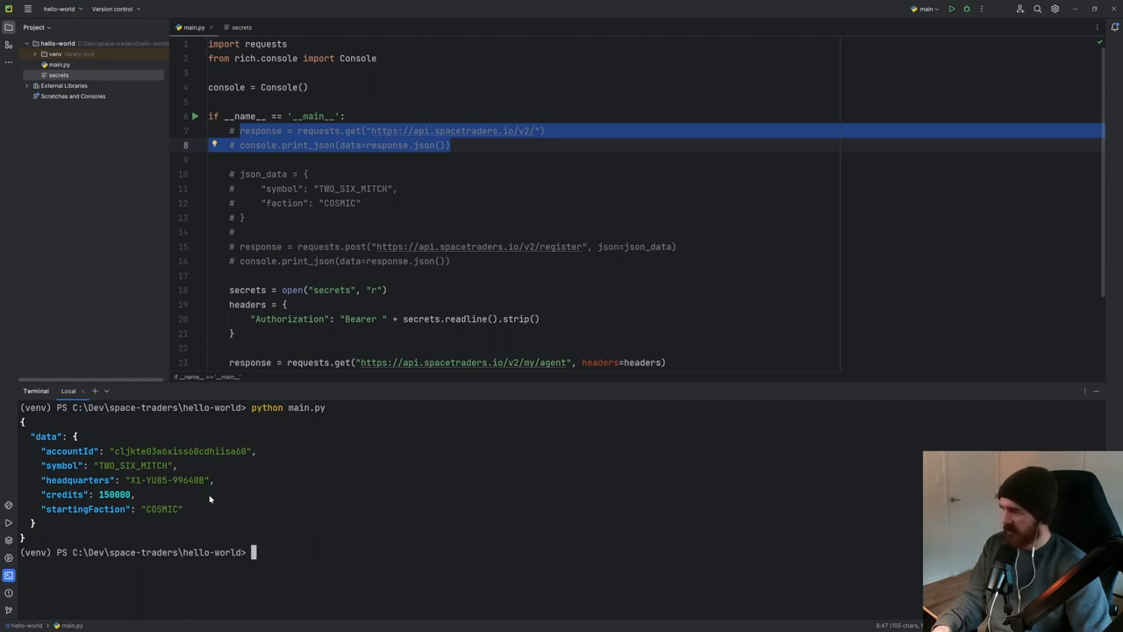
{"action": "double_click", "coordinate": [164, 480]}
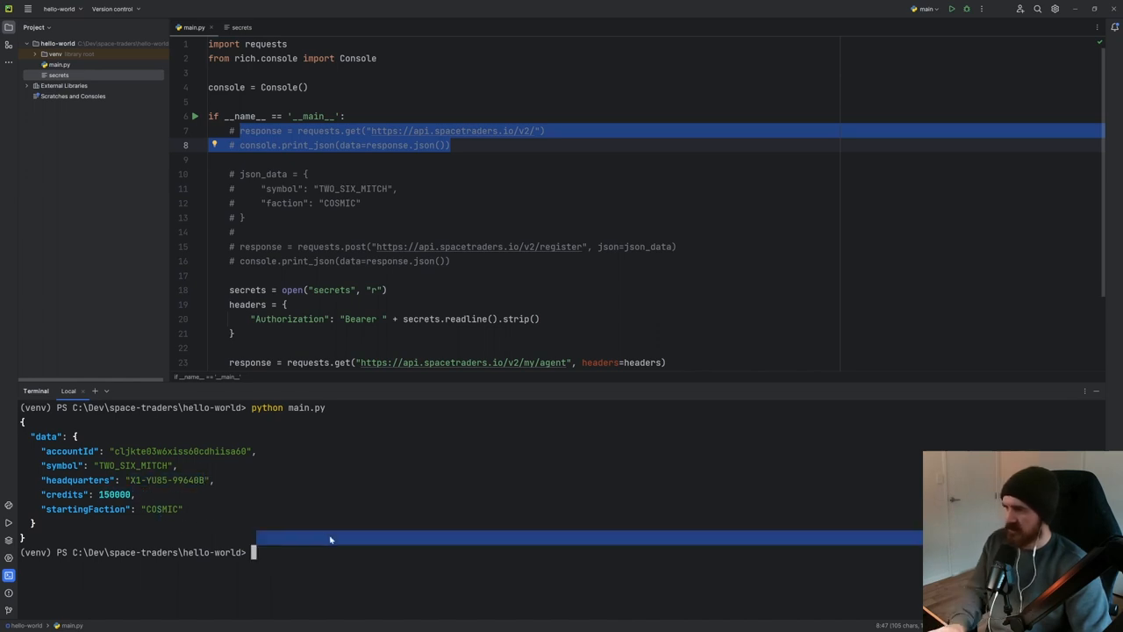
{"action": "scroll", "scroll_direction": "down", "scroll_amount": 3}
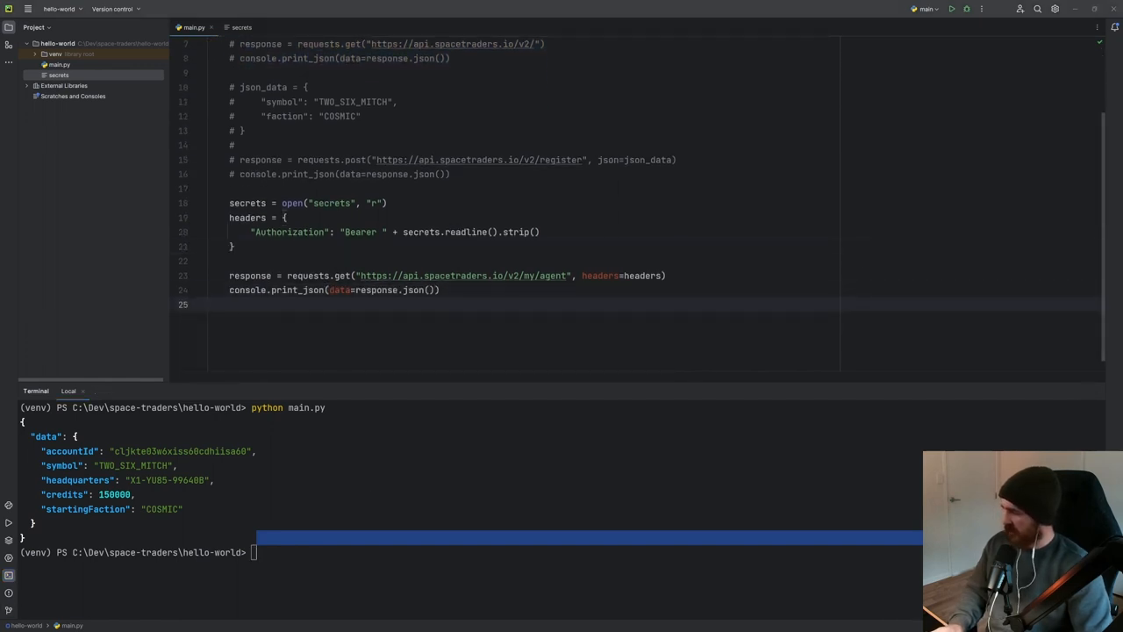
Scroll the New Game guide down to the 'View your starting location' section
{"action": "left_click", "coordinate": [153, 7]}
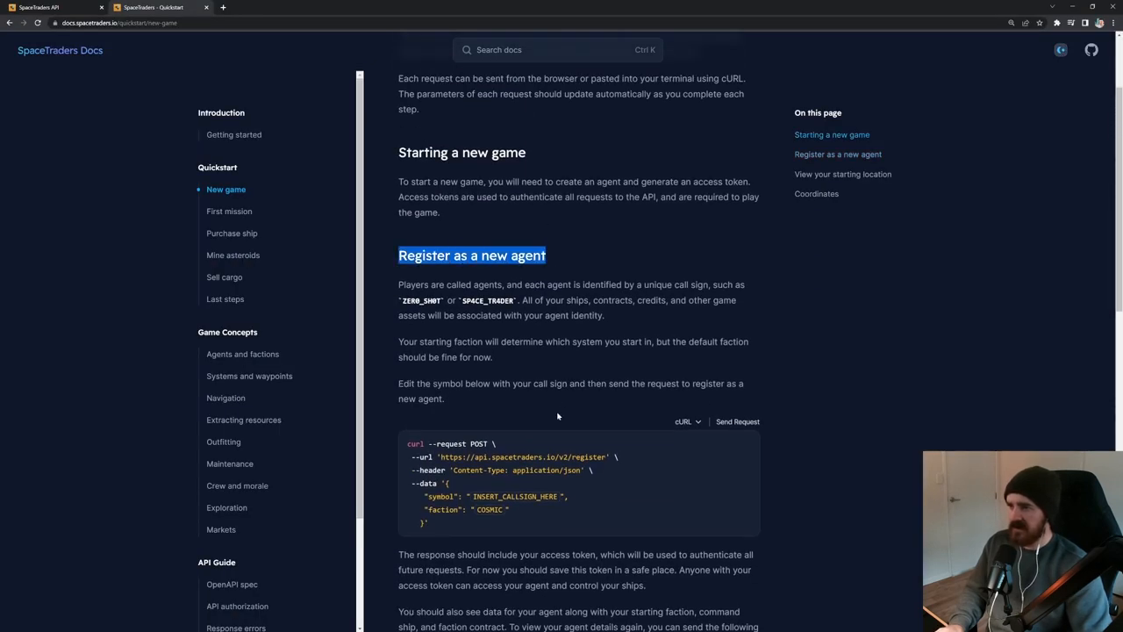
{"action": "scroll", "scroll_direction": "down", "scroll_amount": 3}
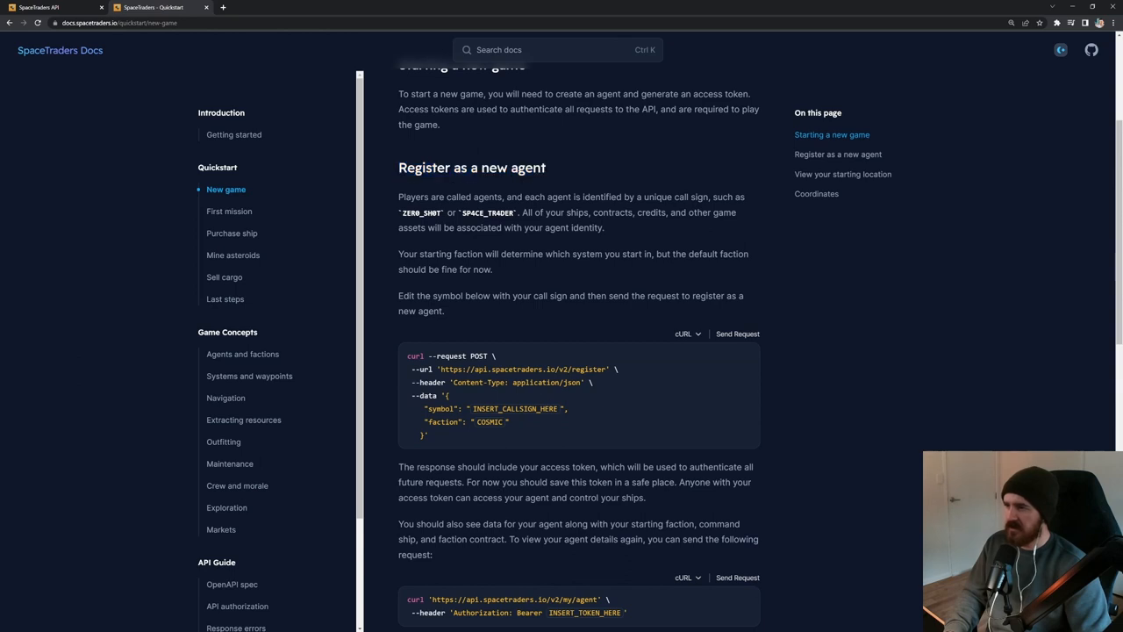
{"action": "scroll", "scroll_direction": "down", "scroll_amount": 3}
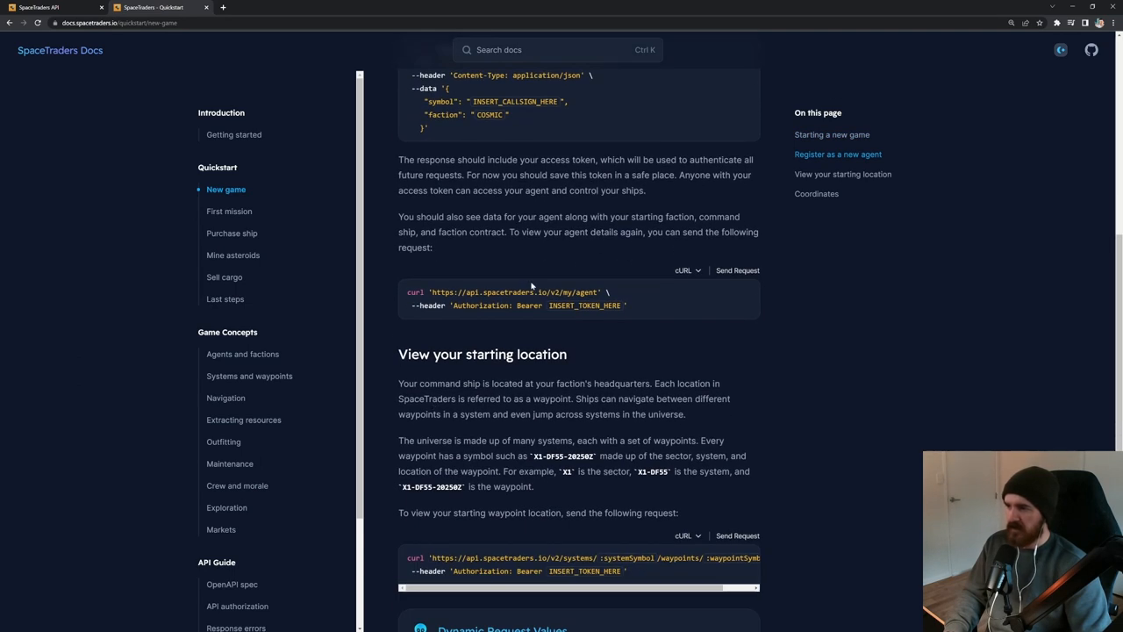
{"action": "mouse_move", "coordinate": [496, 393]}
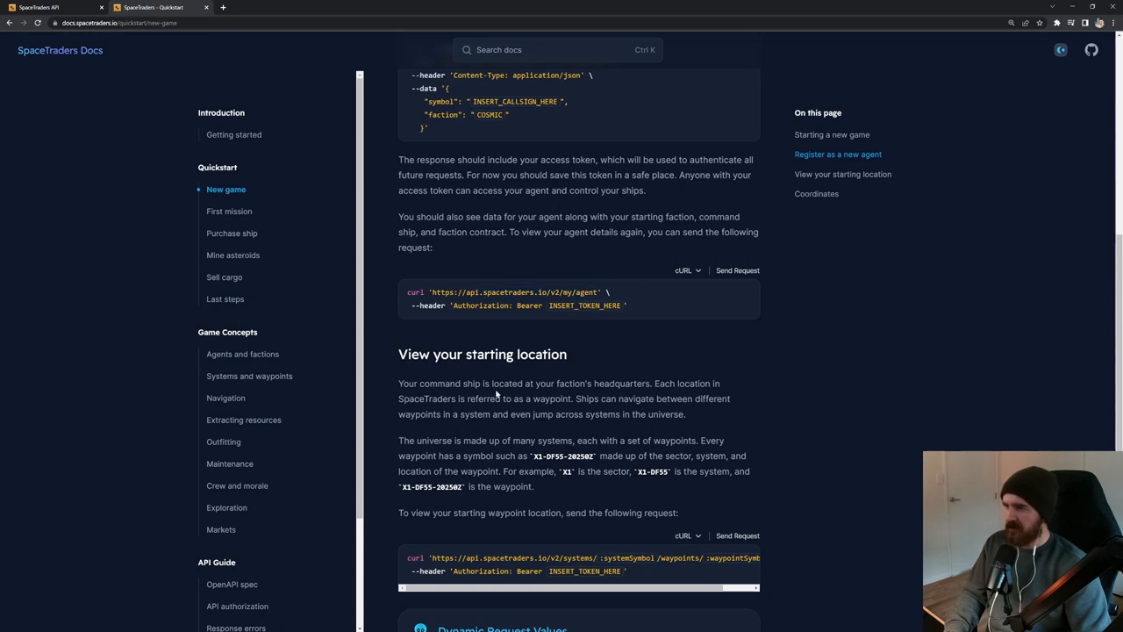
{"action": "scroll", "scroll_direction": "down", "scroll_amount": 3}
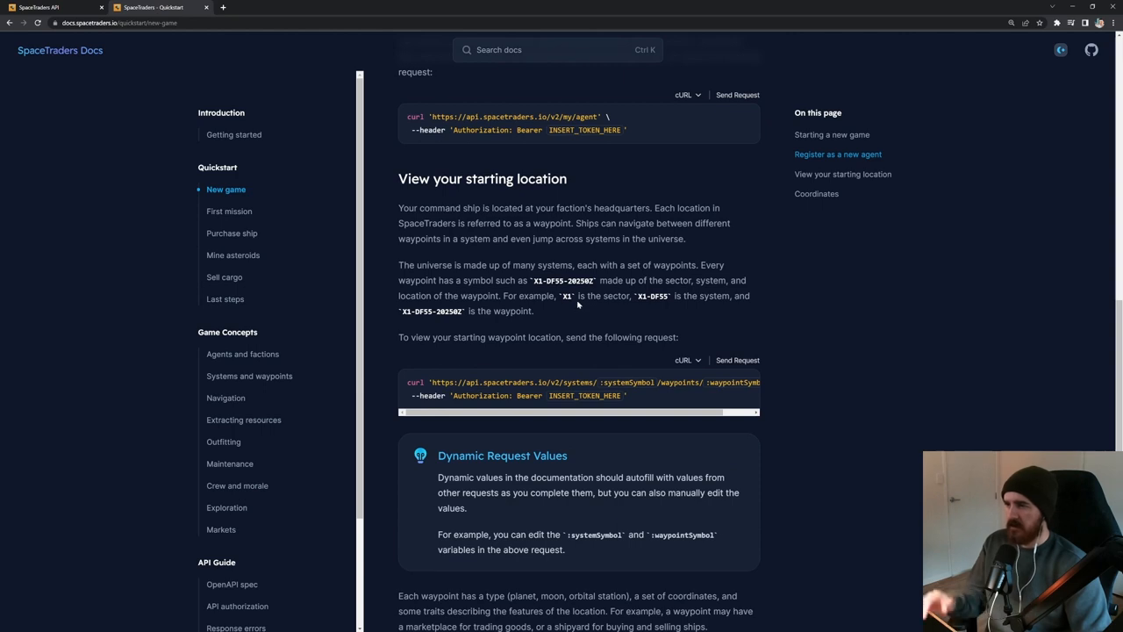
{"action": "scroll", "scroll_direction": "down", "scroll_amount": 3}
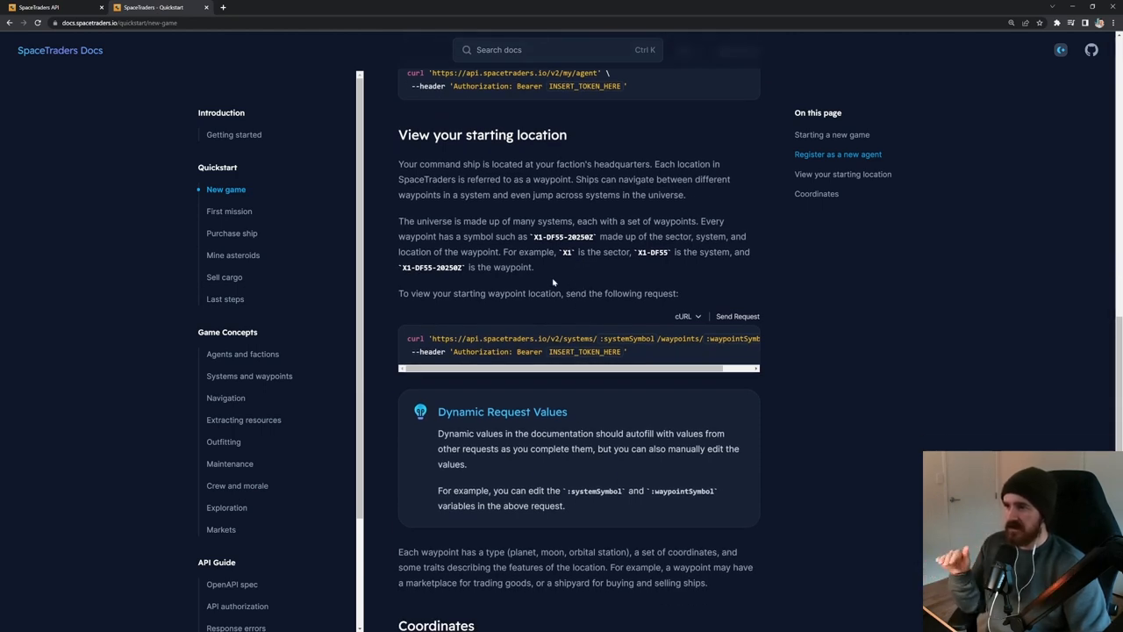
Highlight the X1 sector and X1-DF55 system examples, then select the waypoint request URL
{"action": "double_click", "coordinate": [563, 236]}
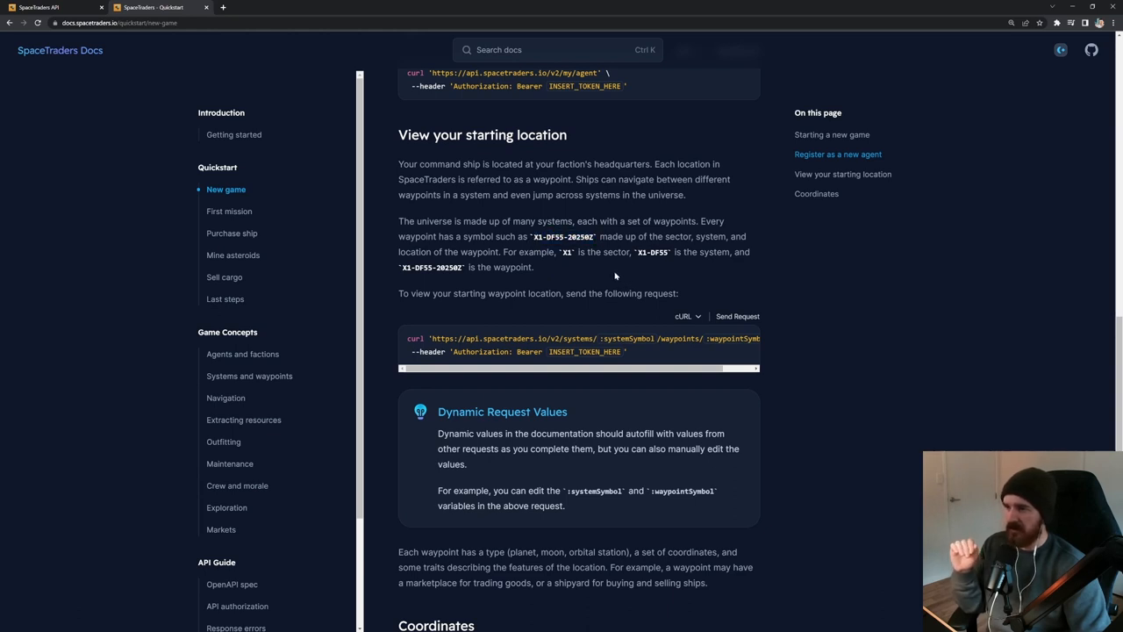
{"action": "mouse_move", "coordinate": [659, 286]}
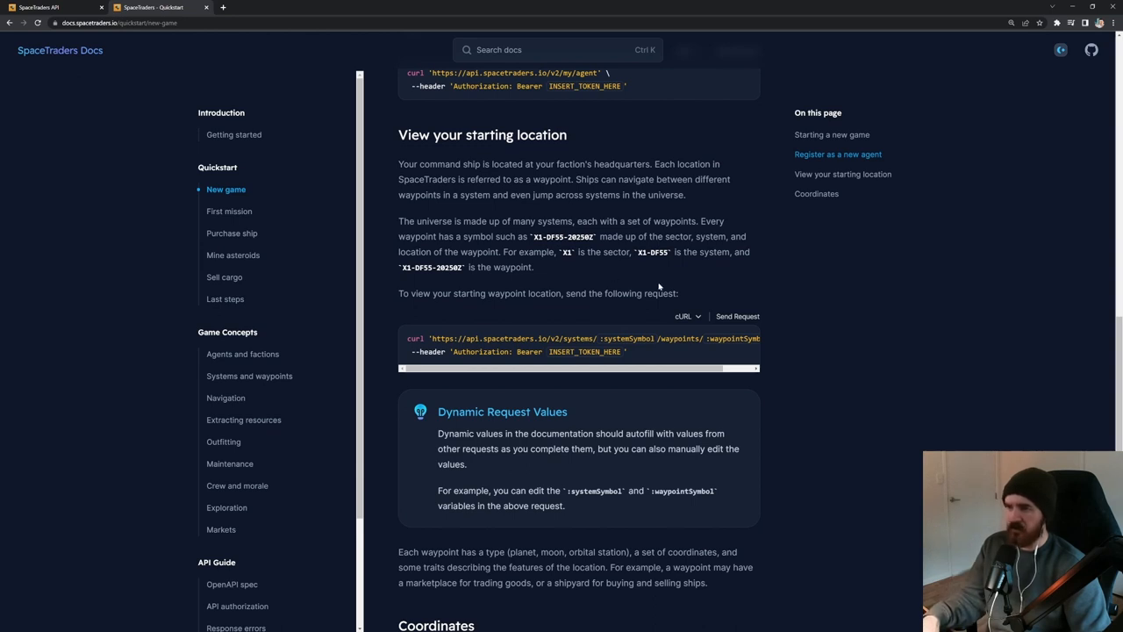
{"action": "mouse_move", "coordinate": [658, 275]}
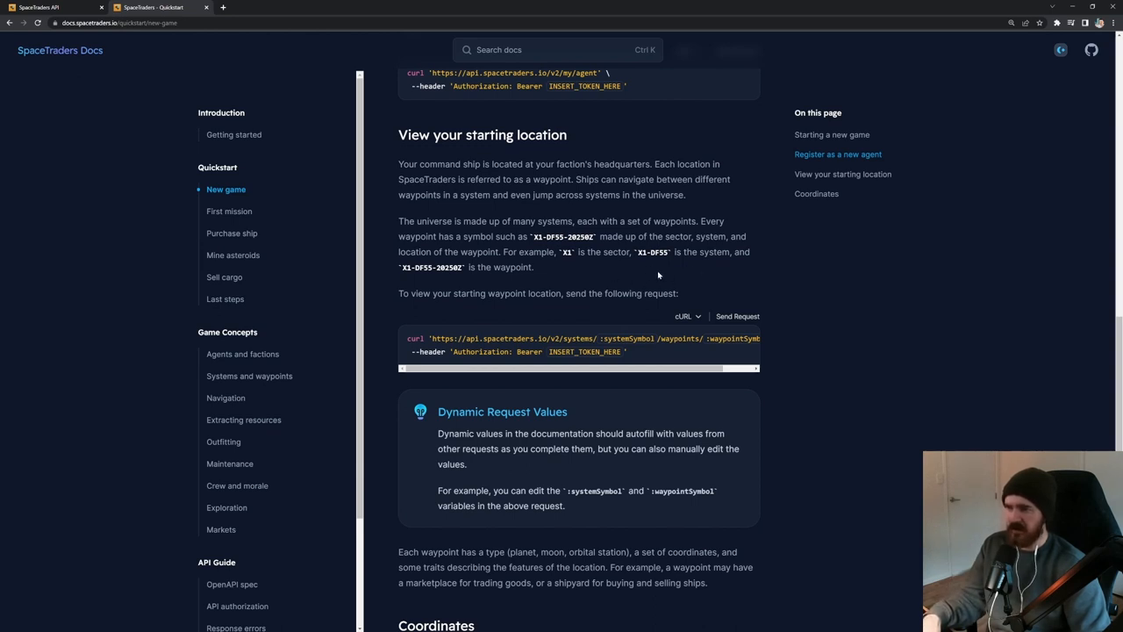
{"action": "mouse_move", "coordinate": [563, 256]}
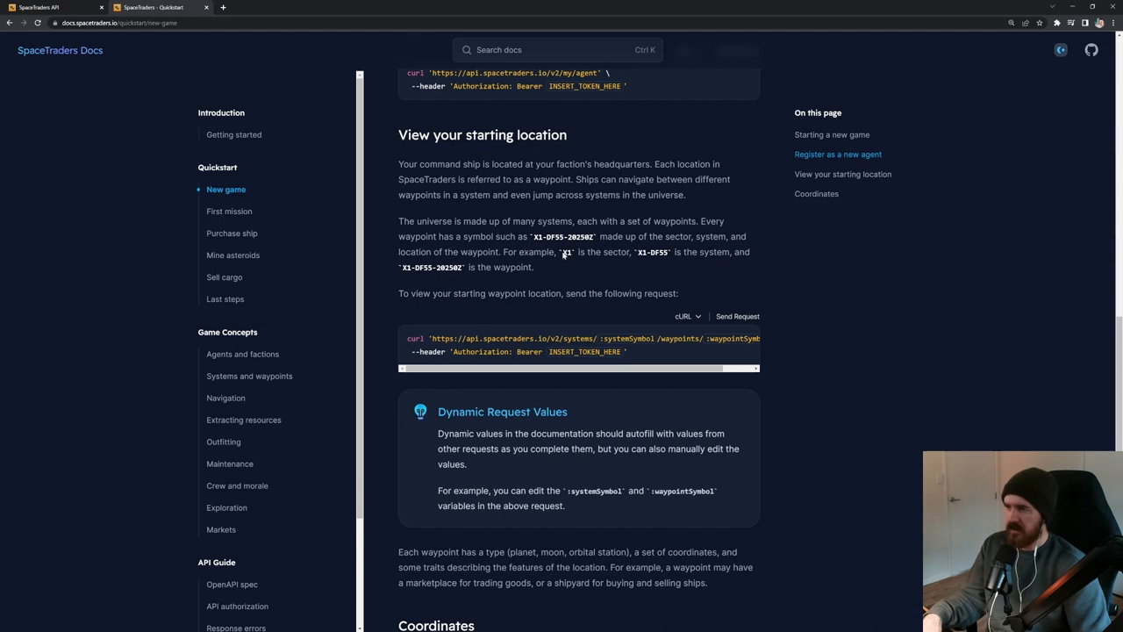
{"action": "double_click", "coordinate": [562, 237]}
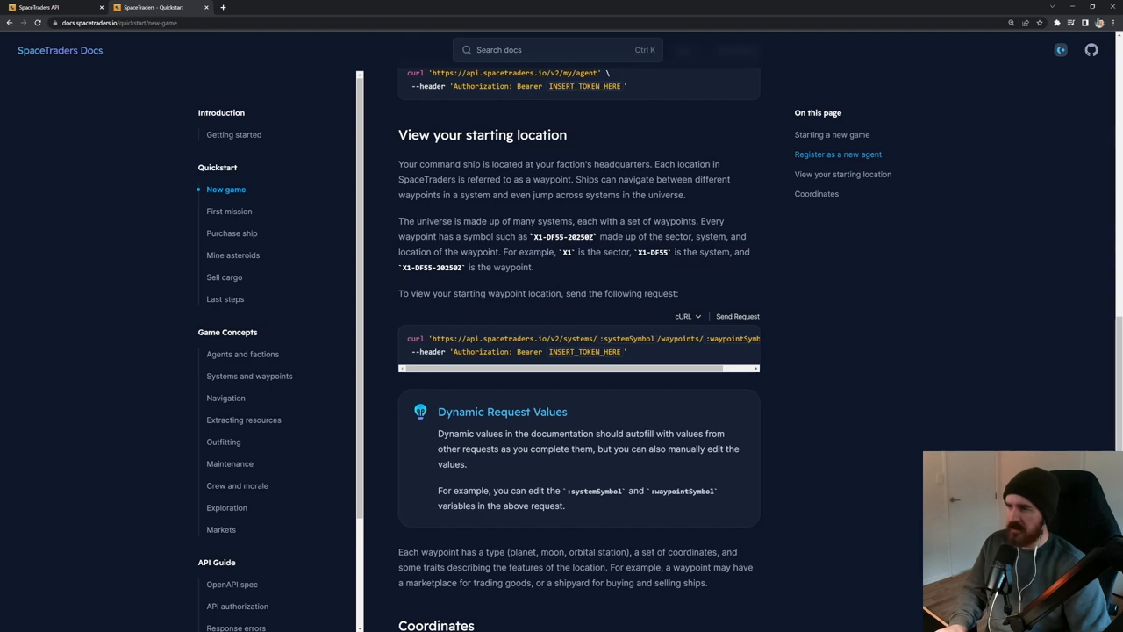
{"action": "mouse_move", "coordinate": [563, 257]}
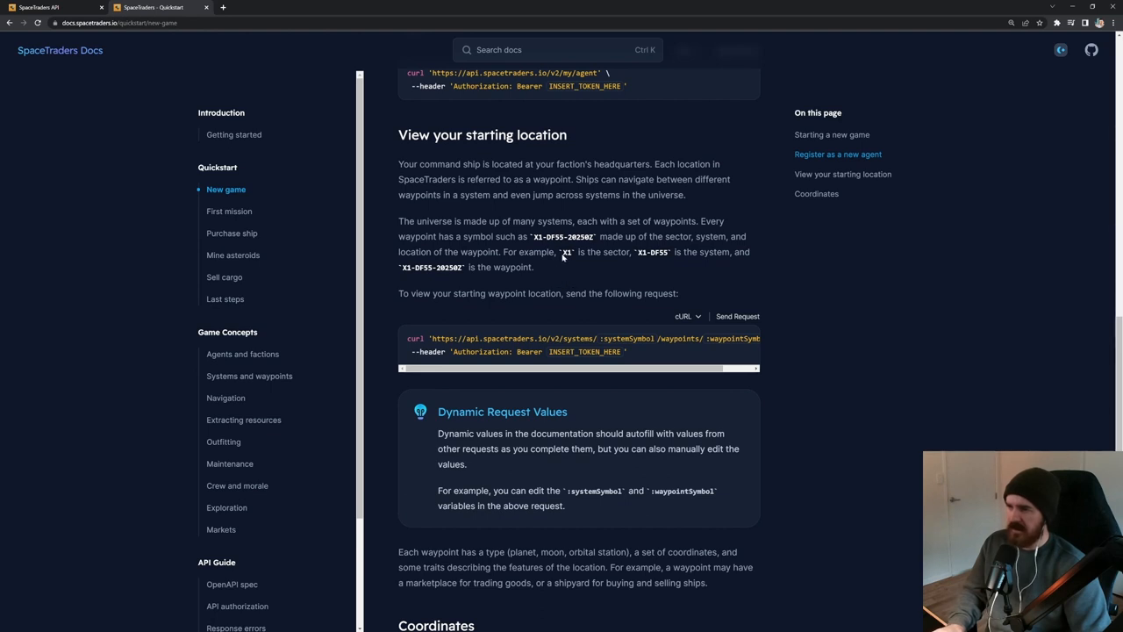
{"action": "double_click", "coordinate": [566, 253]}
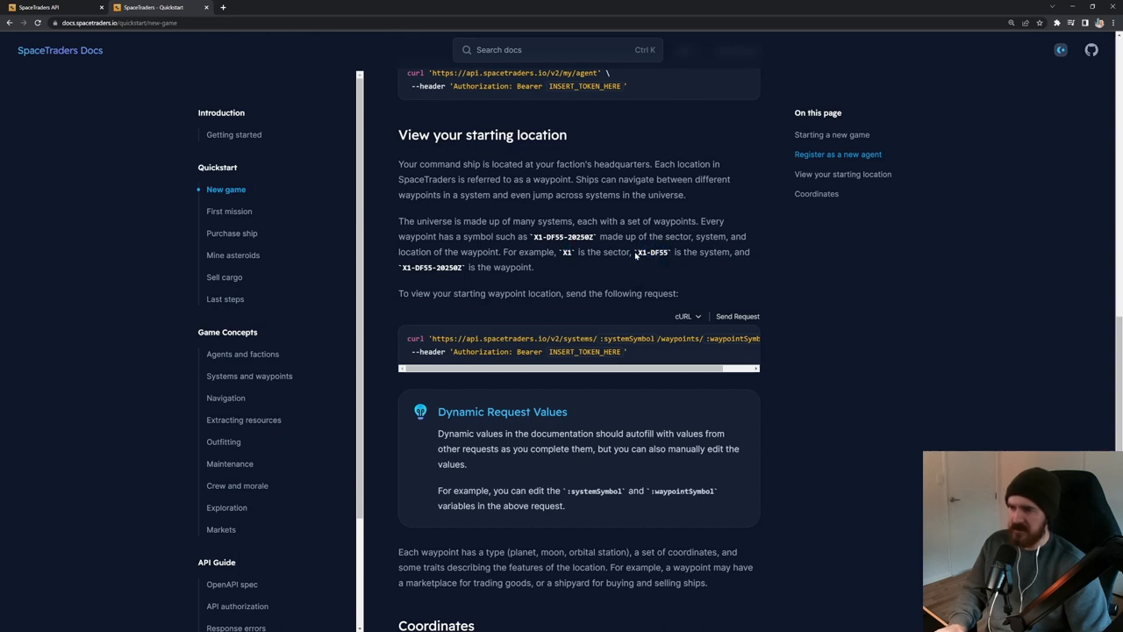
{"action": "double_click", "coordinate": [645, 252]}
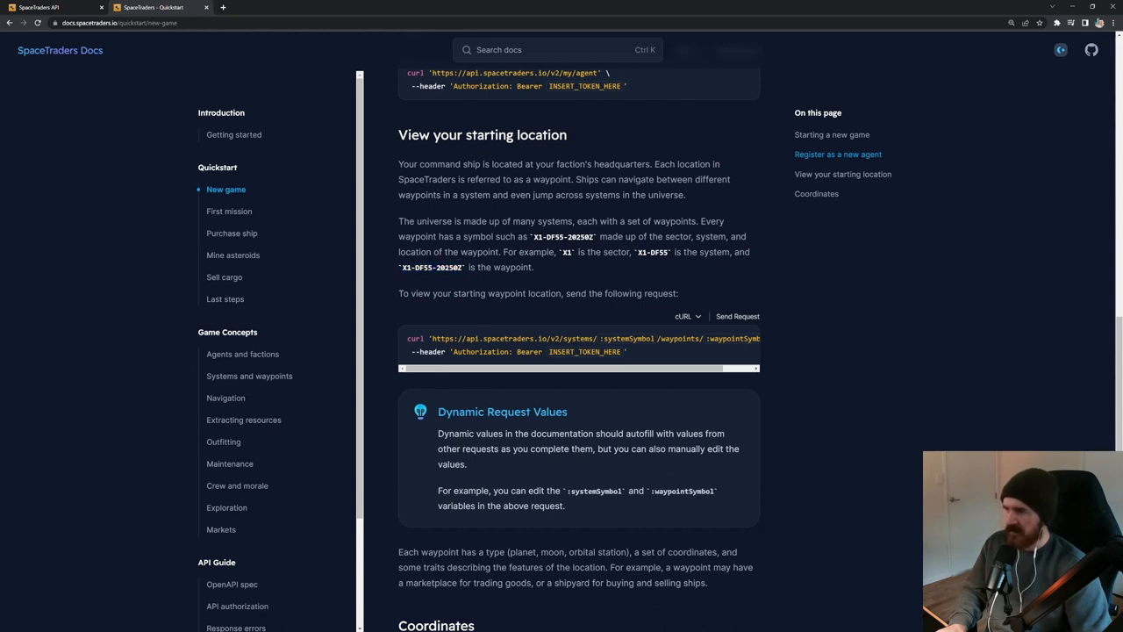
{"action": "mouse_move", "coordinate": [508, 291]}
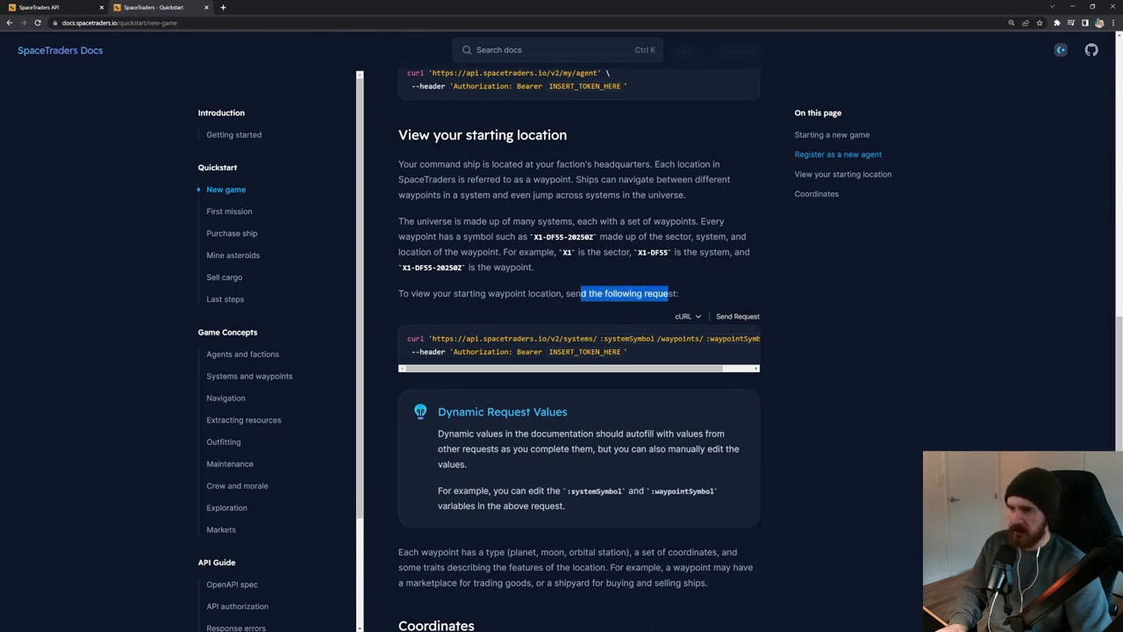
{"action": "left_click", "coordinate": [526, 365]}
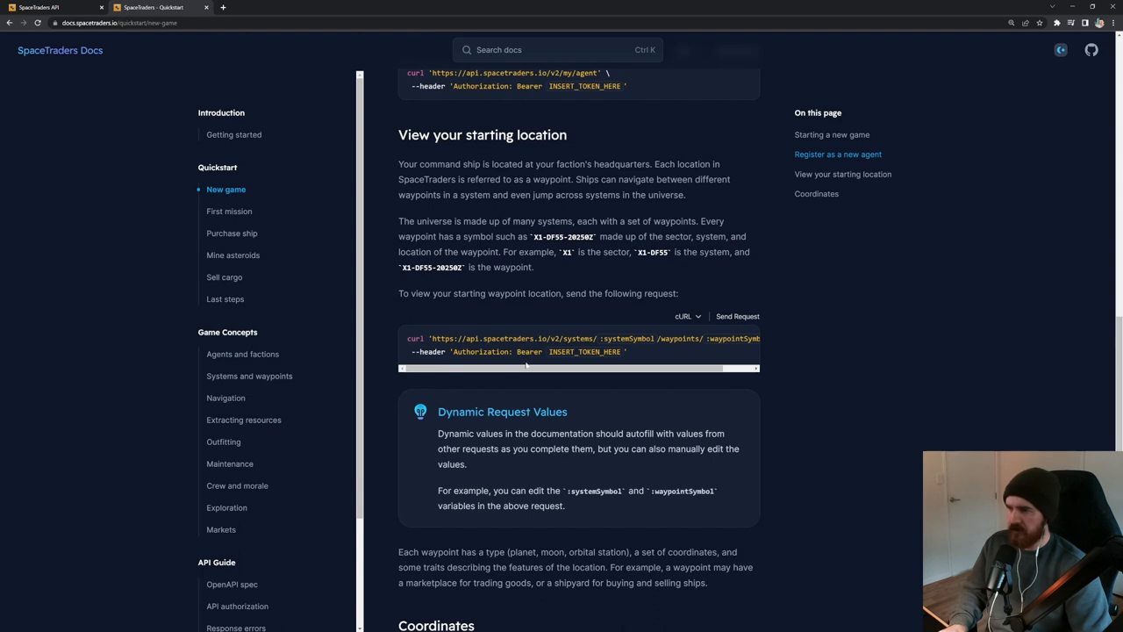
{"action": "mouse_move", "coordinate": [672, 414]}
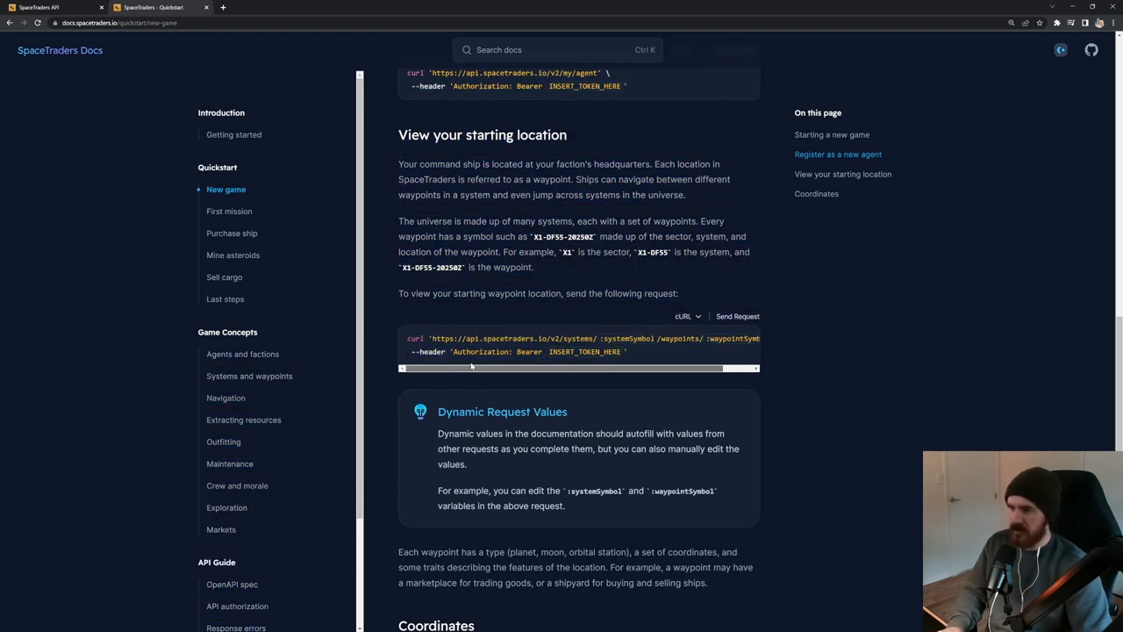
{"action": "left_click_drag", "start_coordinate": [430, 339], "coordinate": [583, 339]}
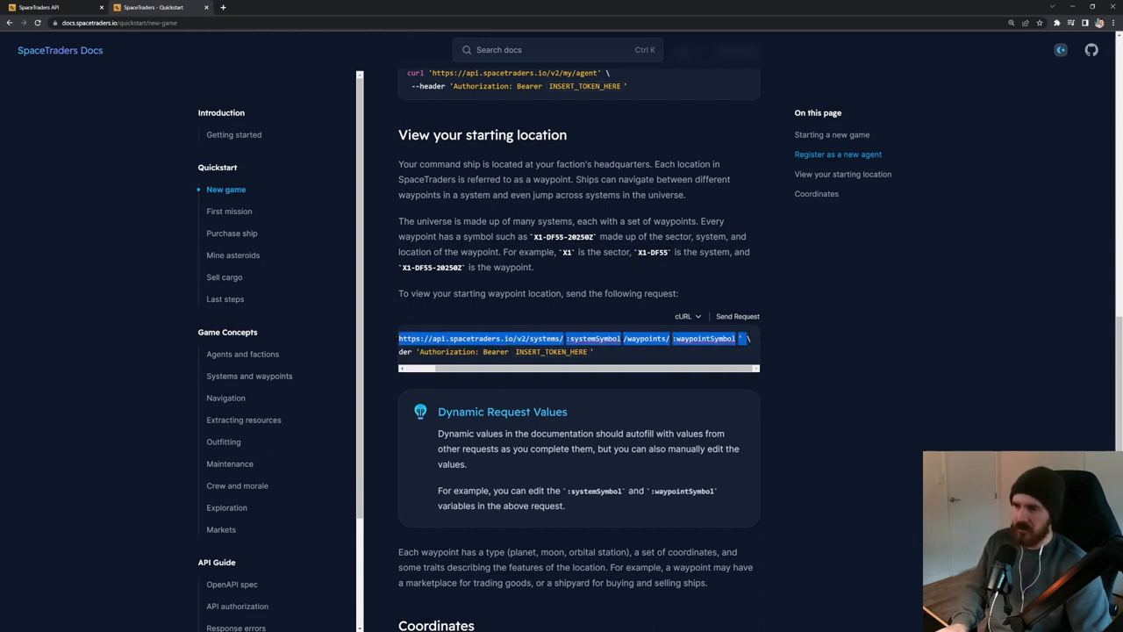
{"action": "mouse_move", "coordinate": [489, 473]}
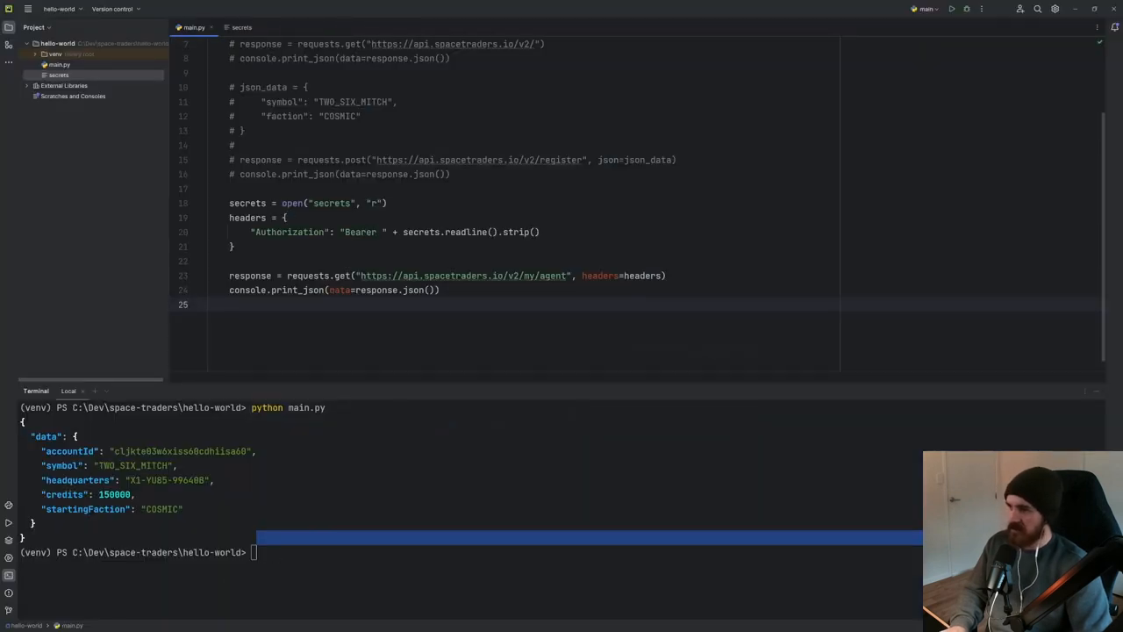
Paste the waypoint URL as a comment, cut it, and select the my/agent URL to replace
{"action": "type", "text": "#"}
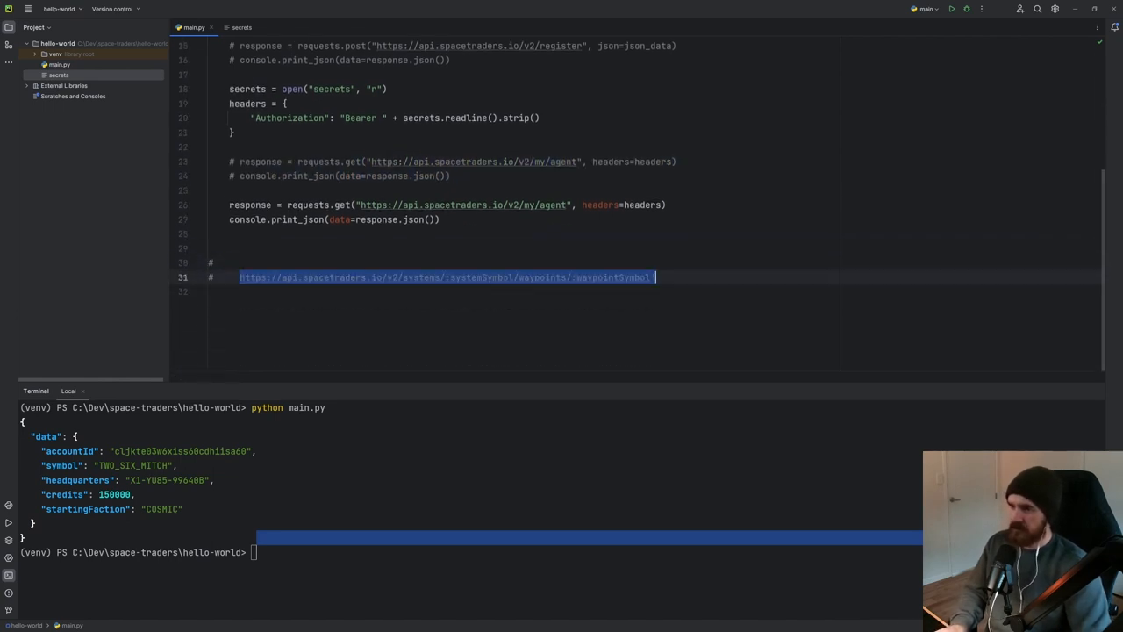
{"action": "key", "text": "Delete"}
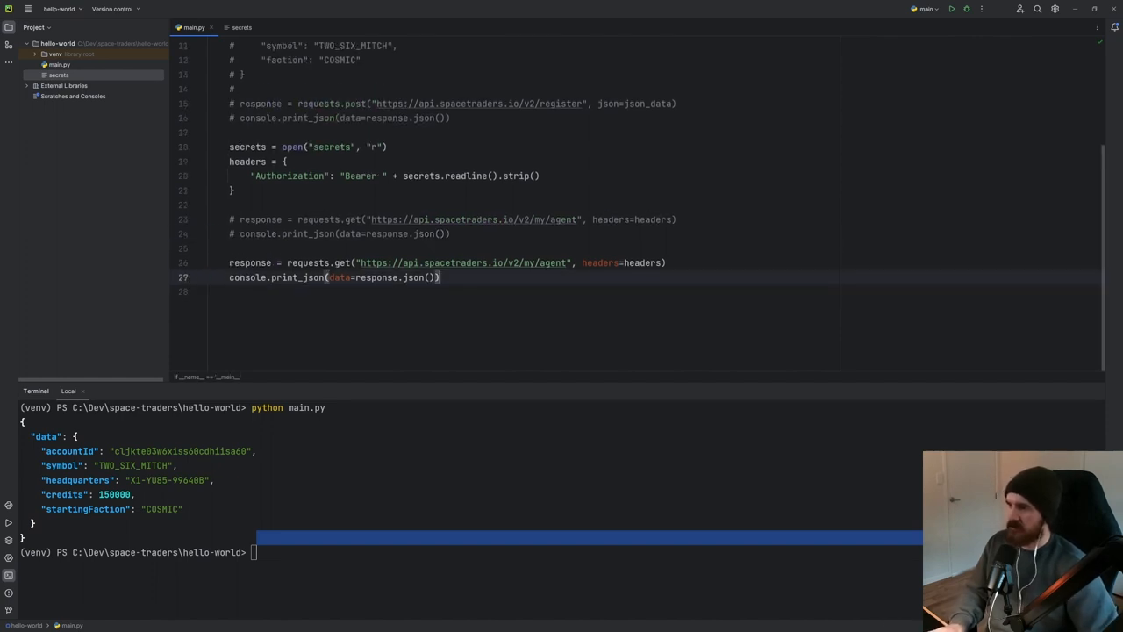
{"action": "left_click", "coordinate": [209, 249]}
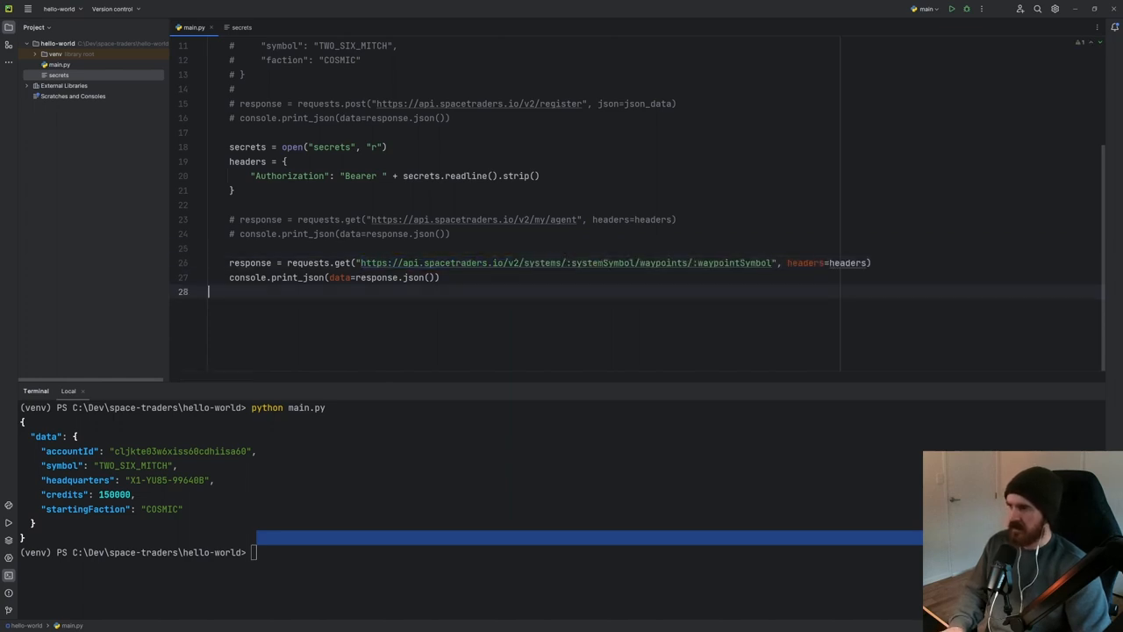
{"action": "double_click", "coordinate": [602, 262]}
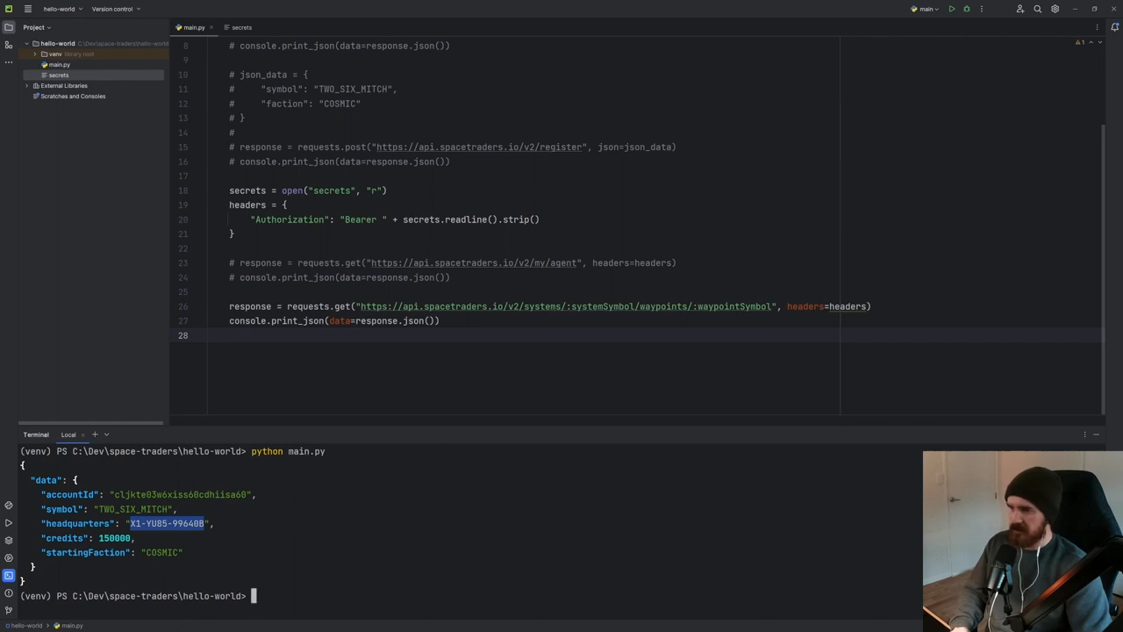
{"action": "mouse_move", "coordinate": [262, 528]}
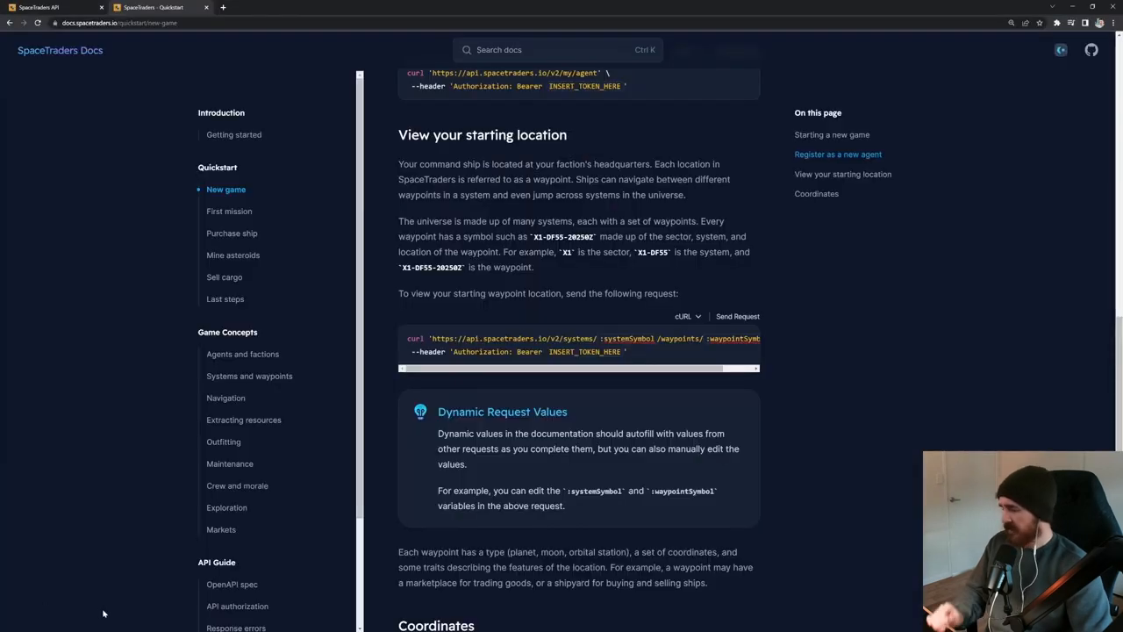
{"action": "mouse_move", "coordinate": [509, 452]}
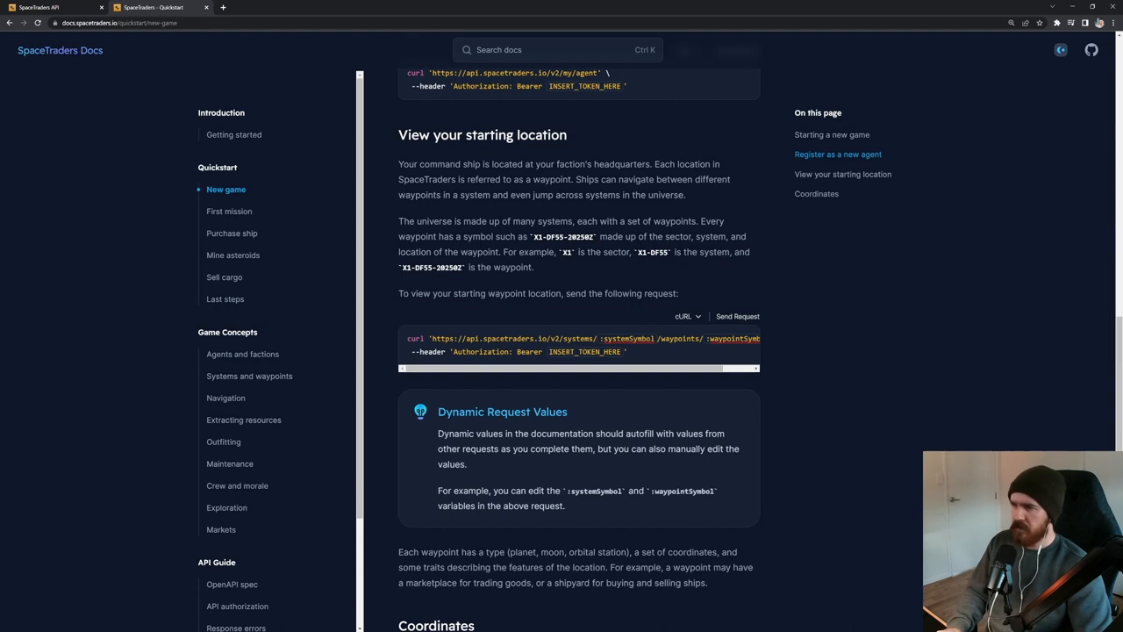
{"action": "left_click_drag", "start_coordinate": [415, 293], "coordinate": [561, 293]}
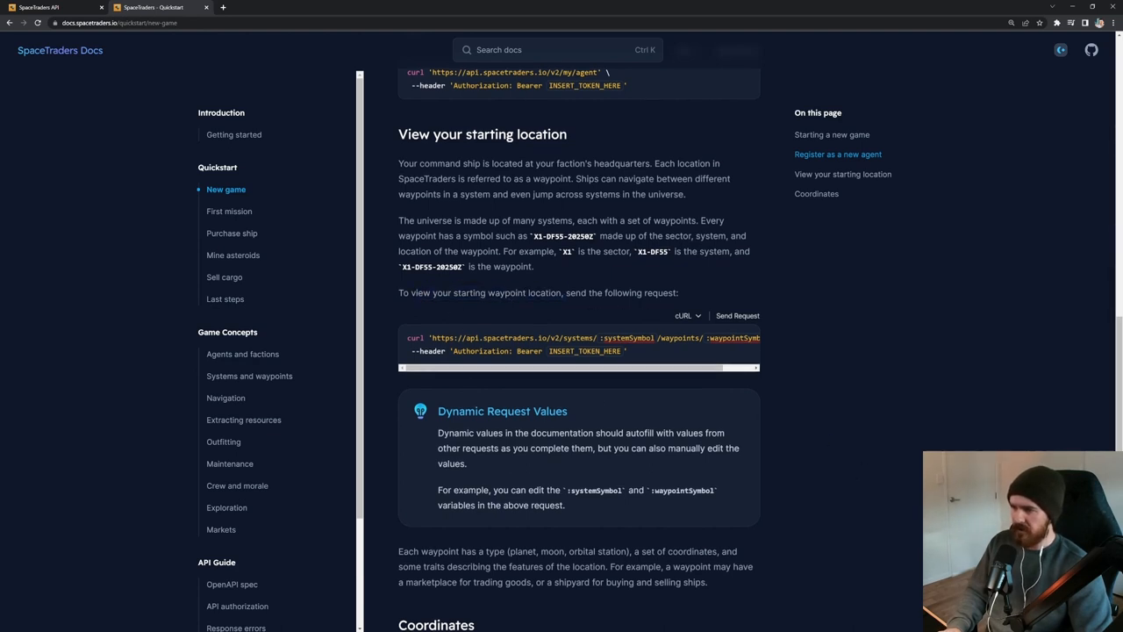
{"action": "scroll", "scroll_direction": "down", "scroll_amount": 3}
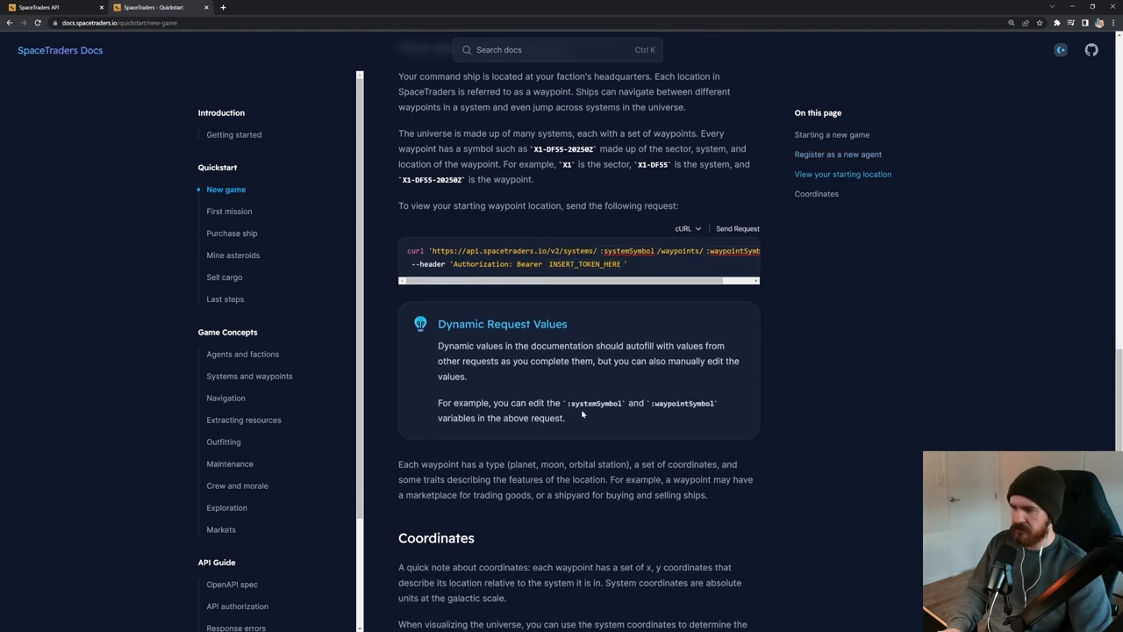
{"action": "scroll", "scroll_direction": "down", "scroll_amount": 3}
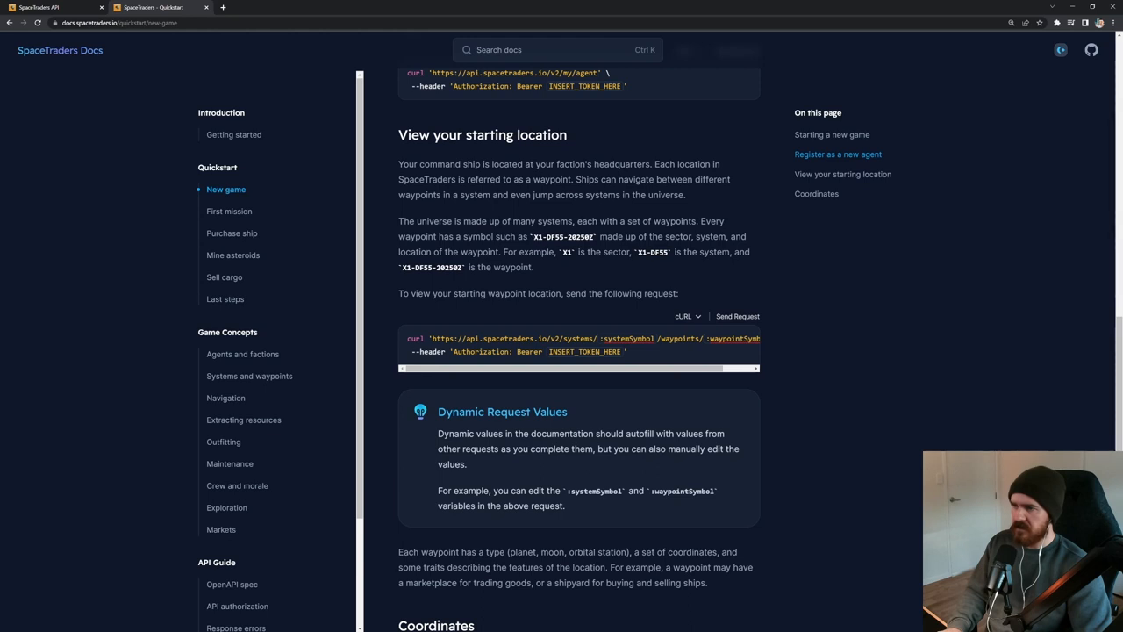
{"action": "double_click", "coordinate": [653, 252]}
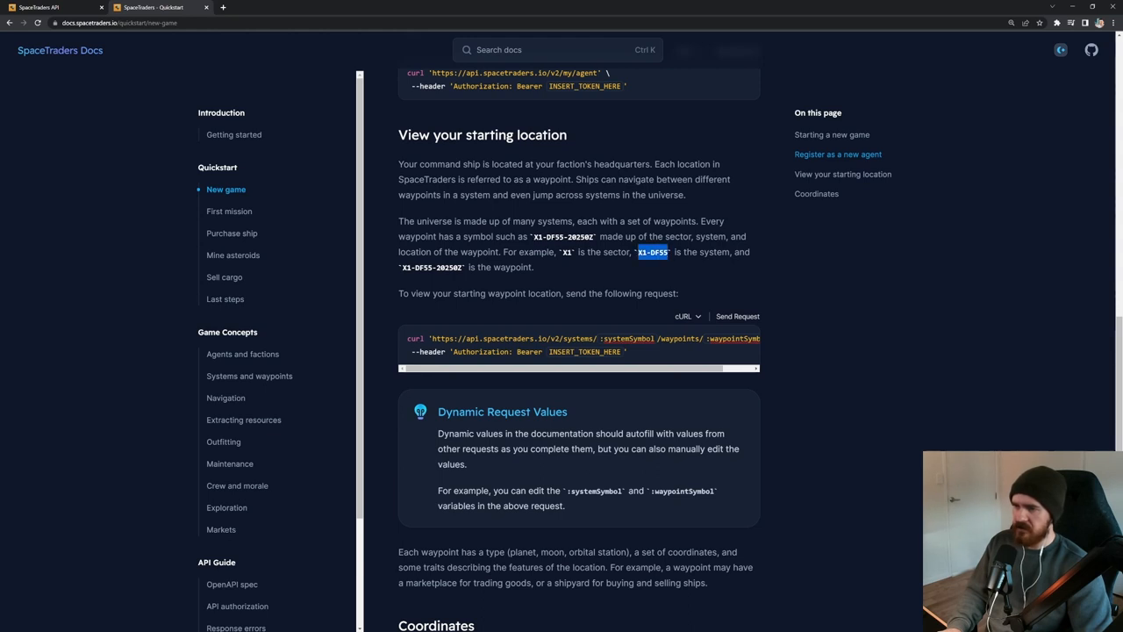
{"action": "mouse_move", "coordinate": [608, 510]}
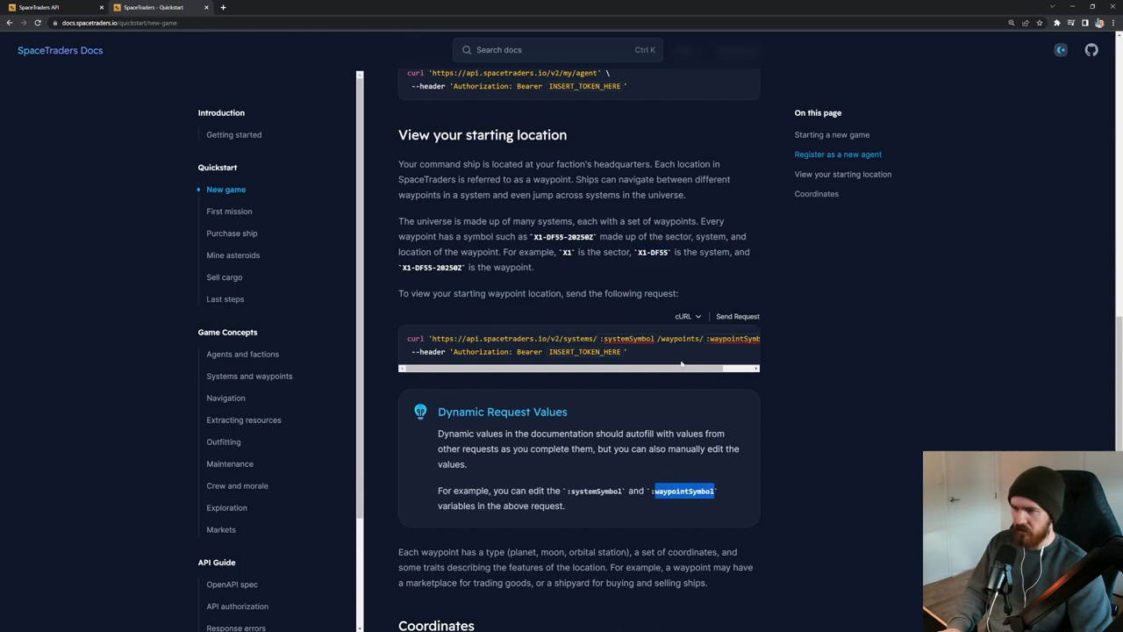
{"action": "mouse_move", "coordinate": [669, 523]}
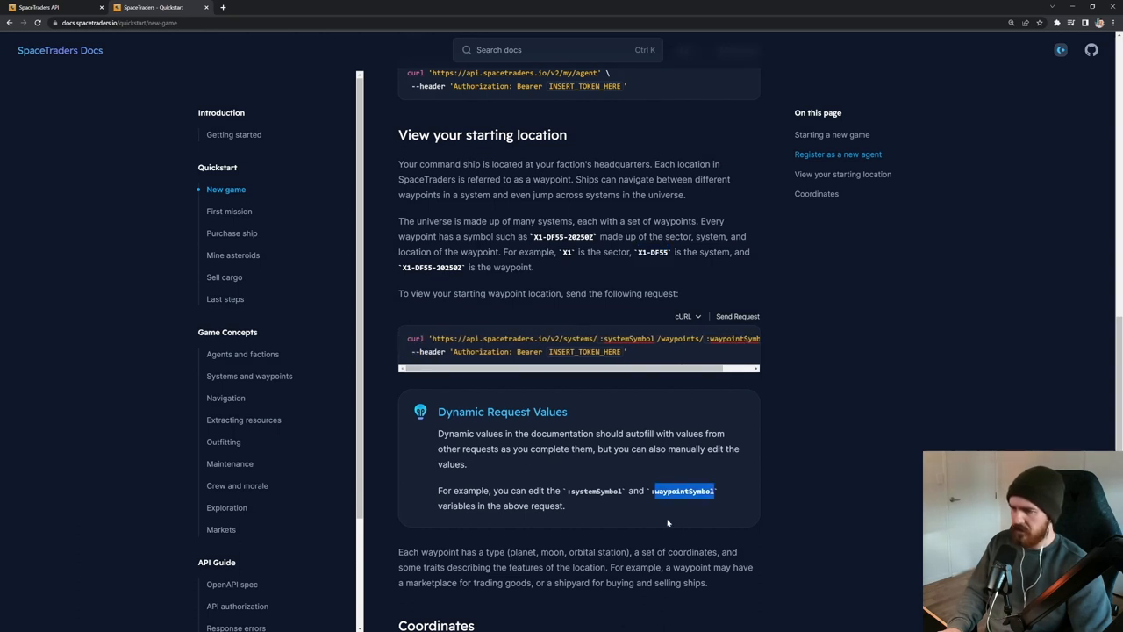
{"action": "scroll", "scroll_direction": "down", "scroll_amount": 3}
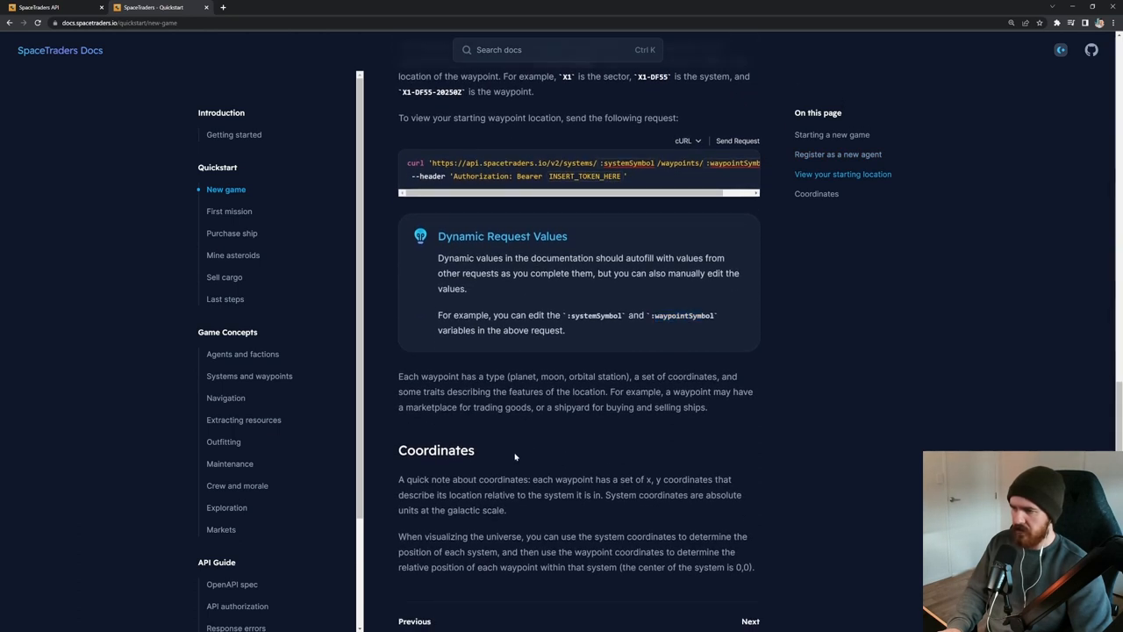
{"action": "mouse_move", "coordinate": [501, 432]}
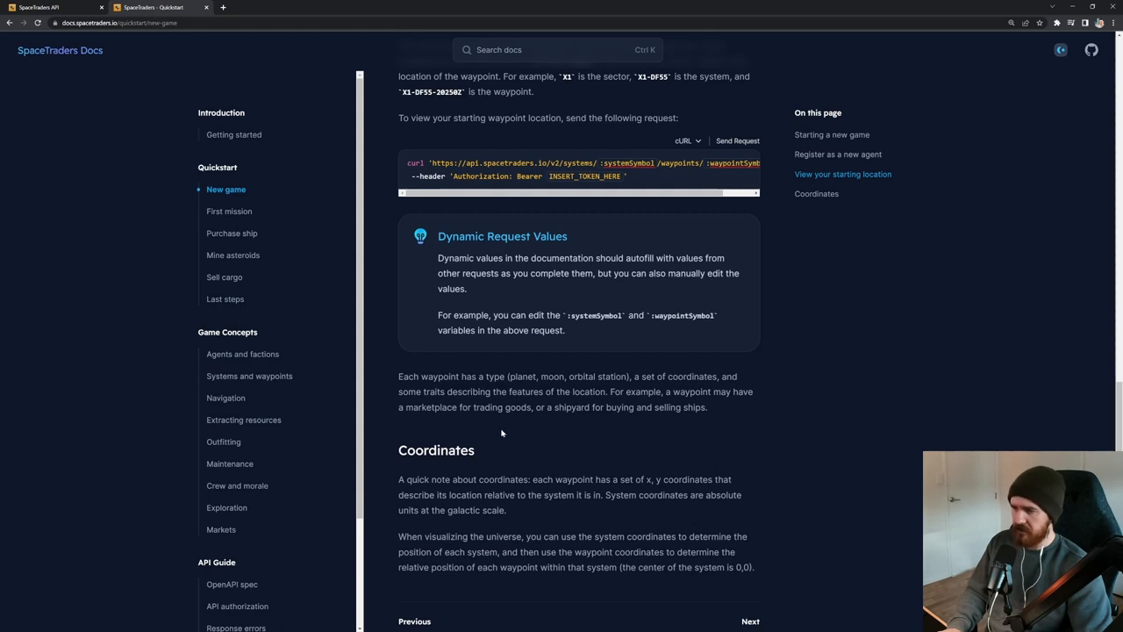
{"action": "scroll", "scroll_direction": "down", "scroll_amount": 3}
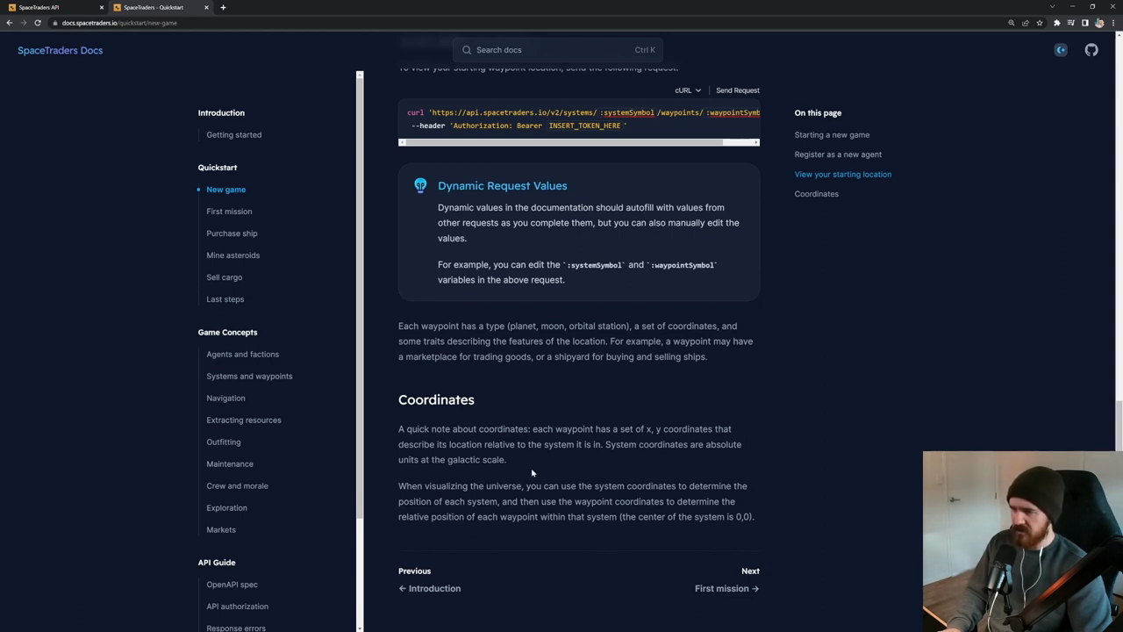
{"action": "mouse_move", "coordinate": [579, 461]}
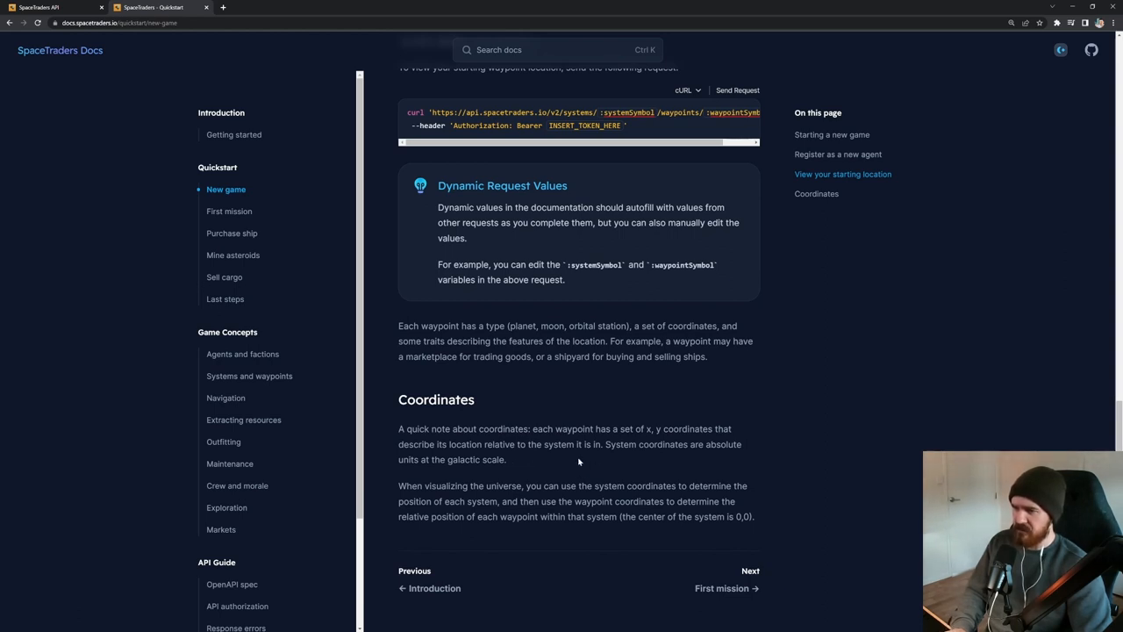
{"action": "mouse_move", "coordinate": [549, 454]}
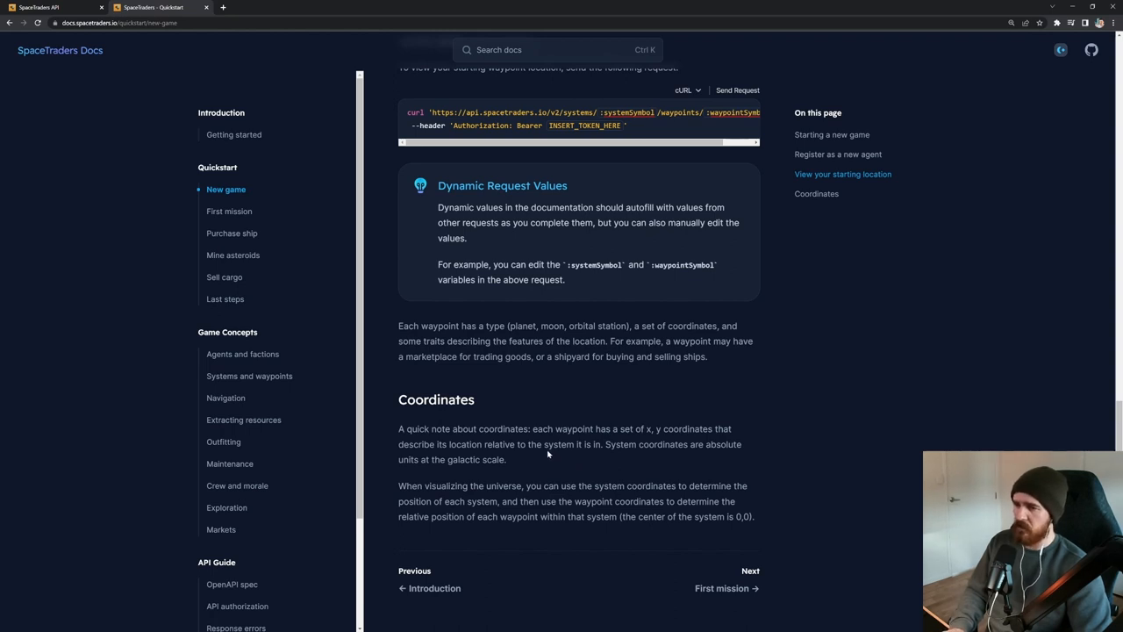
{"action": "mouse_move", "coordinate": [539, 467]}
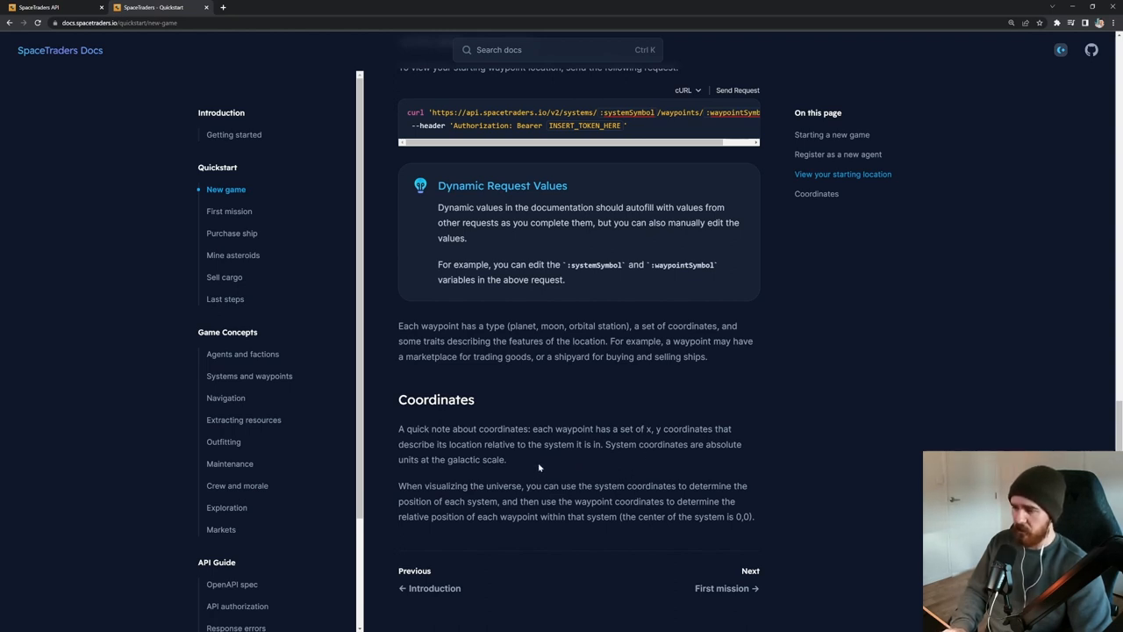
{"action": "mouse_move", "coordinate": [522, 461]}
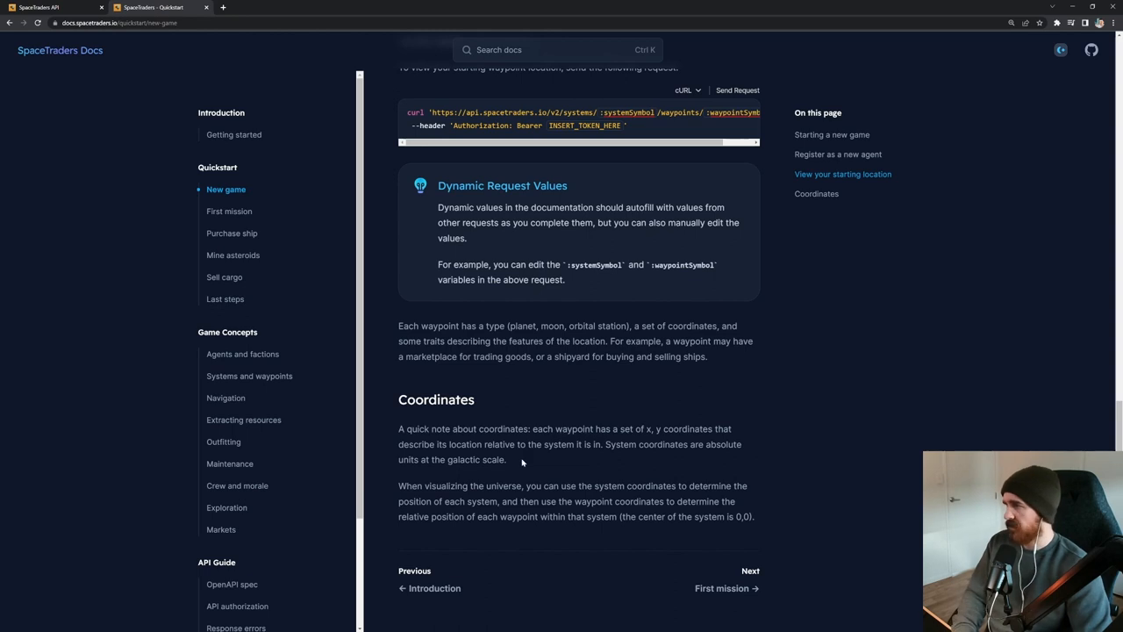
{"action": "mouse_move", "coordinate": [146, 512]}
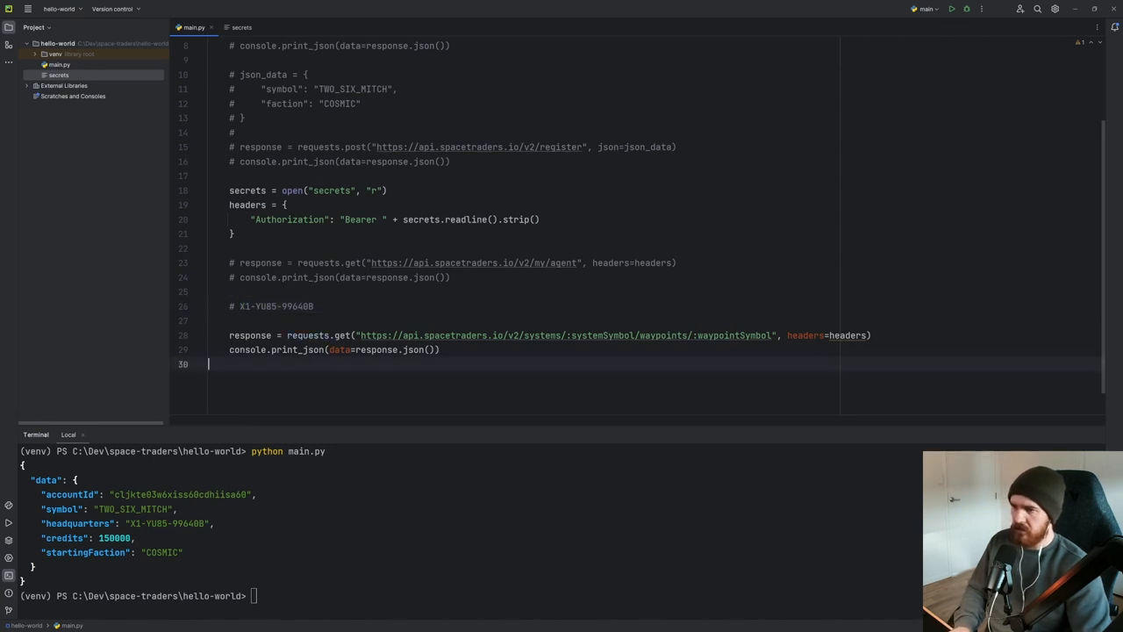
Replace :systemSymbol with X1-YU85 and :waypointSymbol with X1-YU85-99640B in the request URL
{"action": "type", "text": "X1-YU85"}
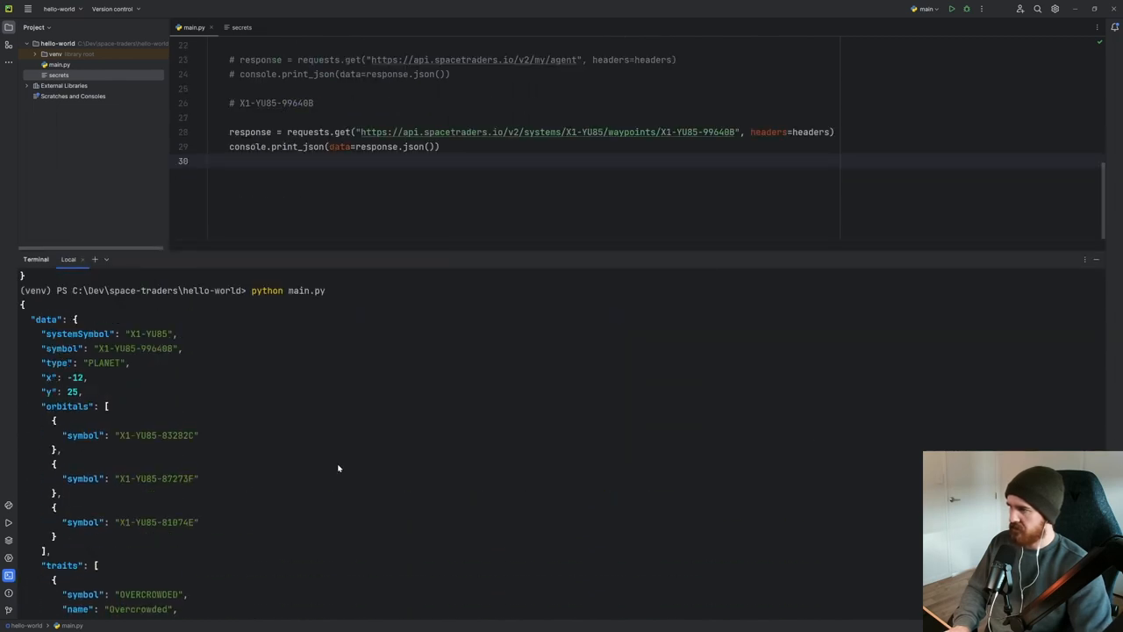
{"action": "scroll", "scroll_direction": "down", "scroll_amount": 3}
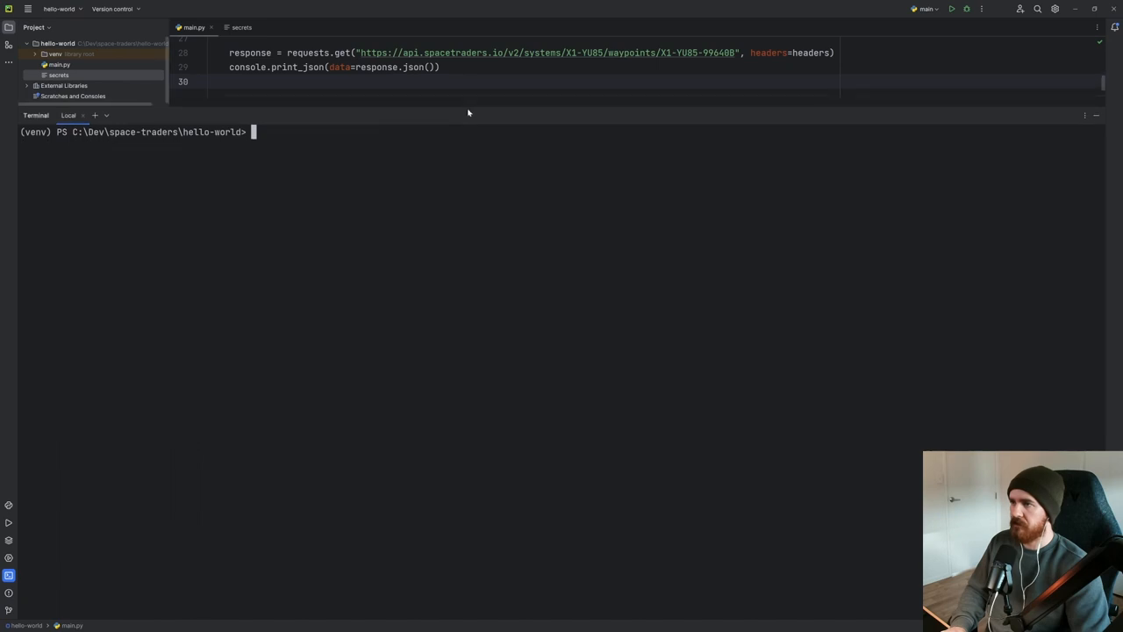
Rerun python main.py and scroll the waypoint JSON, inspecting orbital X1-YU85-03282C and traits
{"action": "type", "text": "python main.py"}
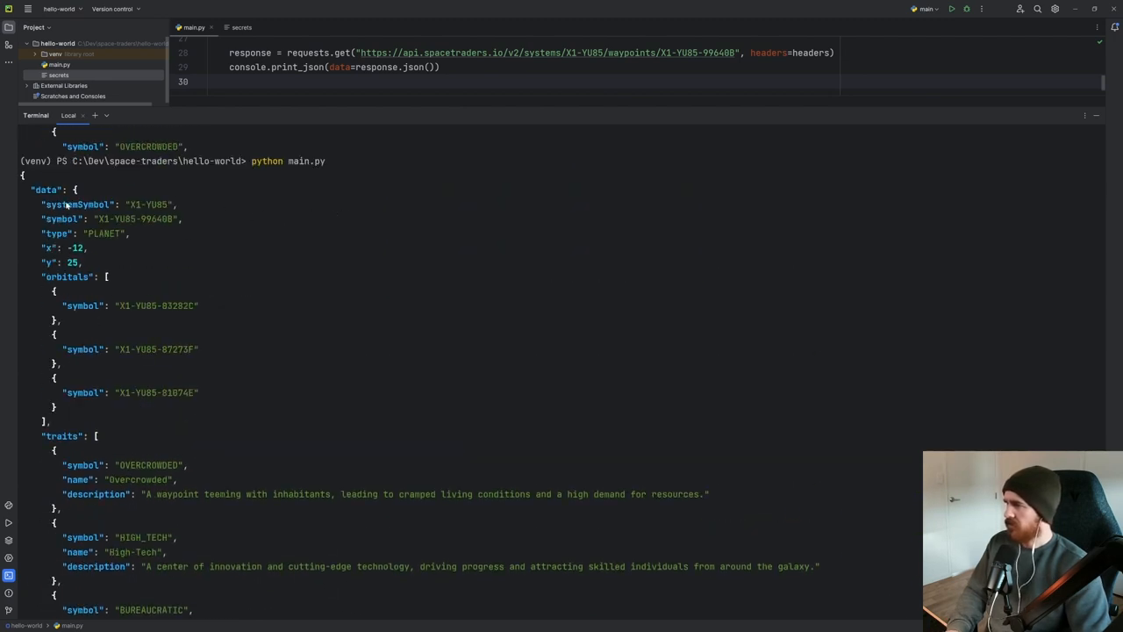
{"action": "double_click", "coordinate": [103, 233]}
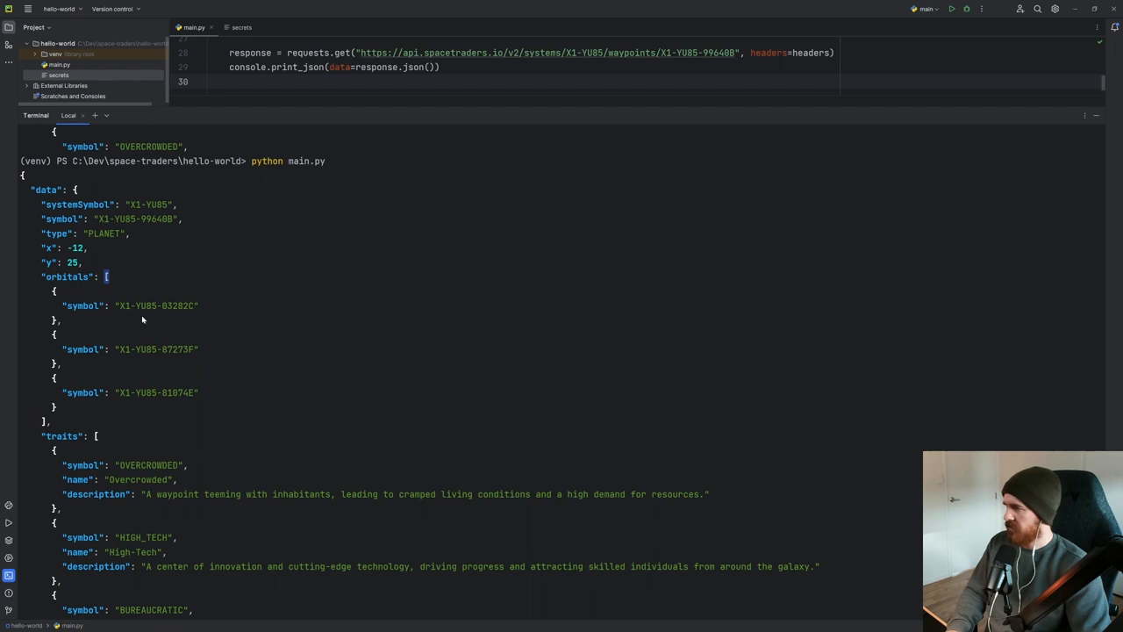
{"action": "mouse_move", "coordinate": [68, 265]}
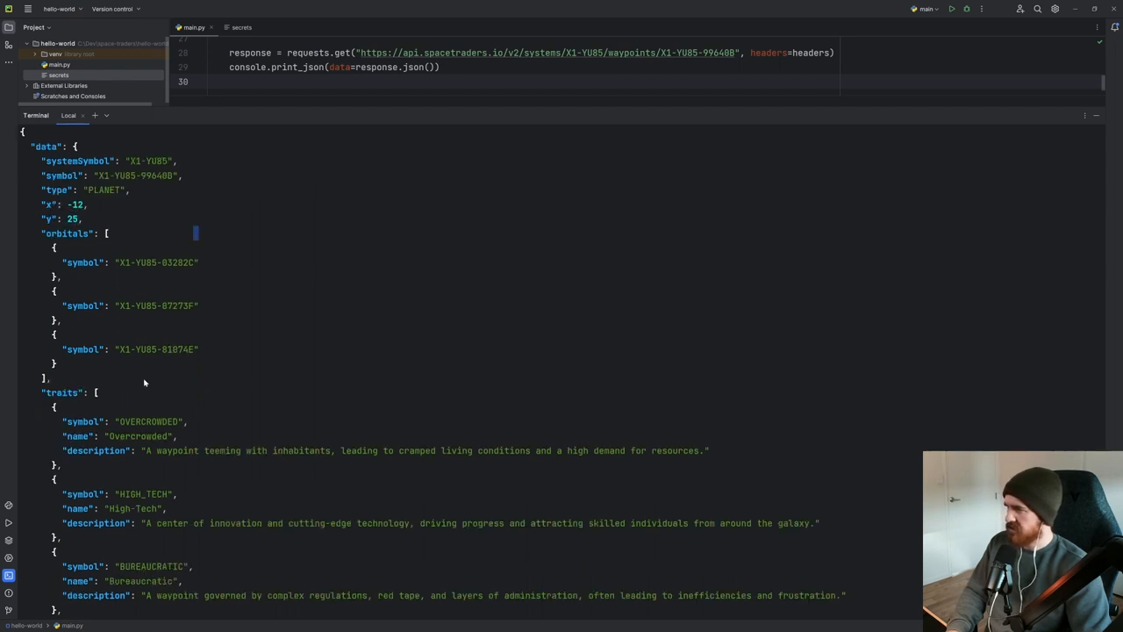
{"action": "scroll", "scroll_direction": "down", "scroll_amount": 3}
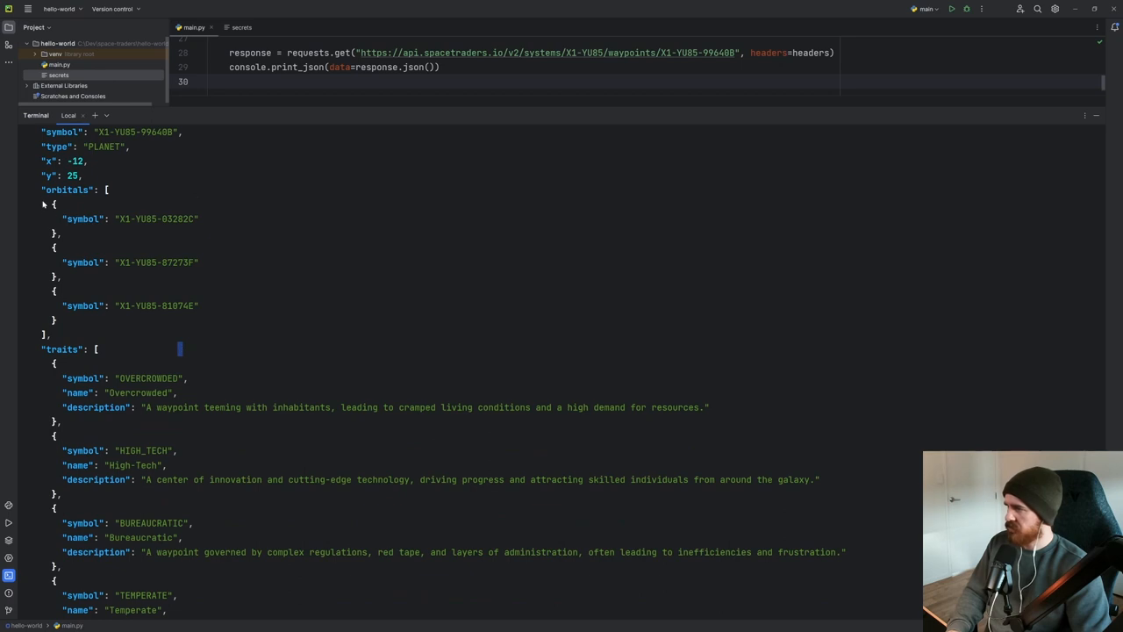
{"action": "double_click", "coordinate": [156, 218]}
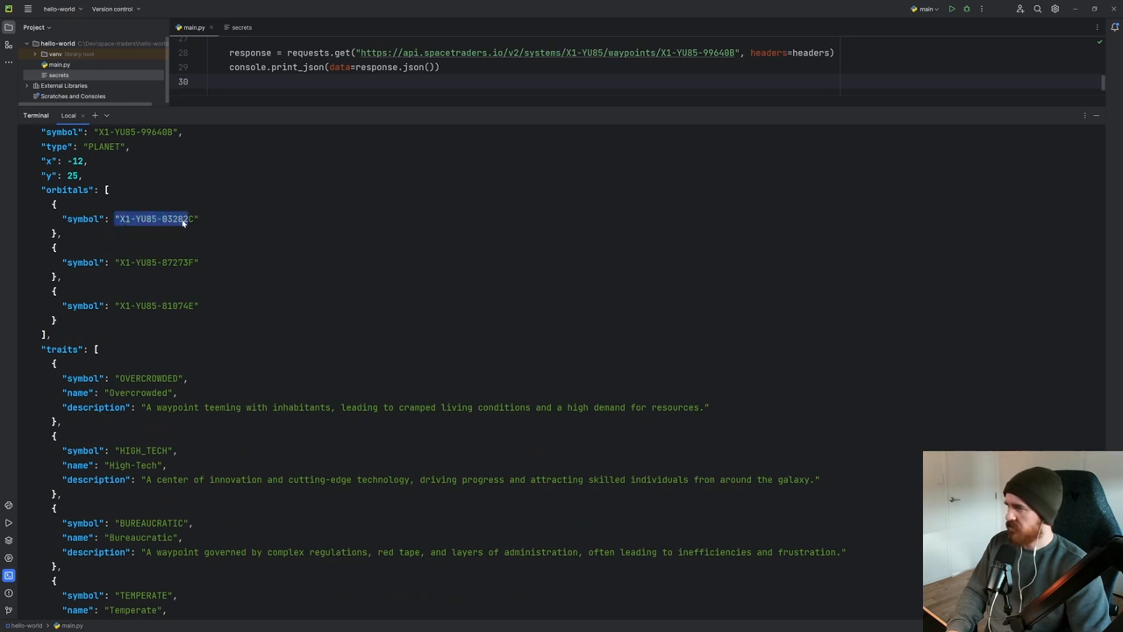
{"action": "double_click", "coordinate": [156, 218]}
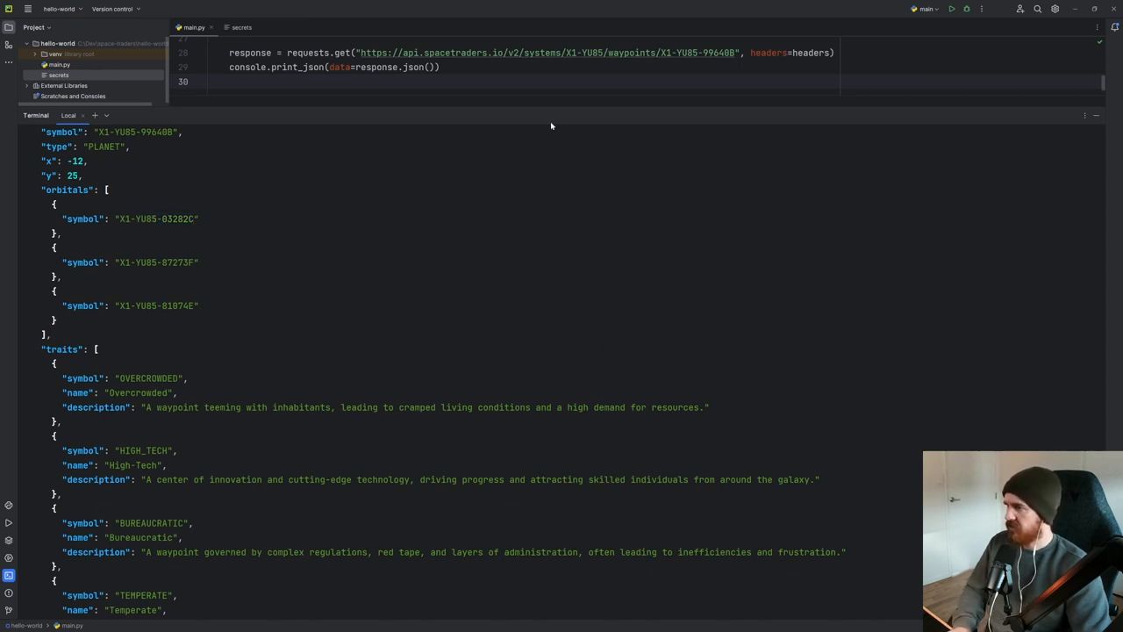
{"action": "mouse_move", "coordinate": [78, 228]}
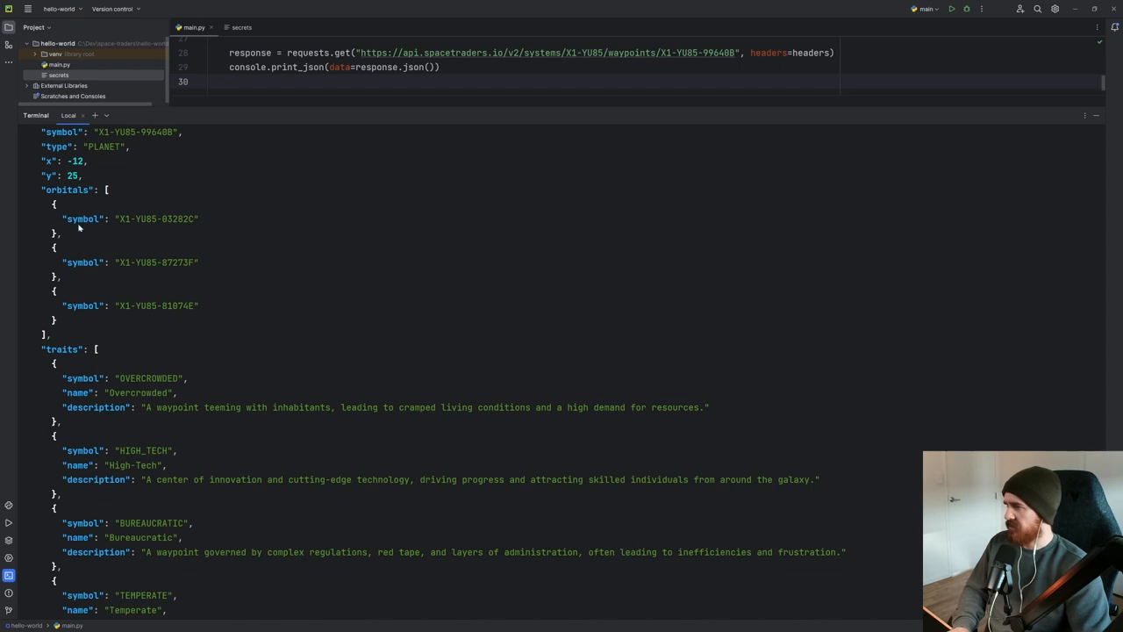
{"action": "mouse_move", "coordinate": [84, 237]}
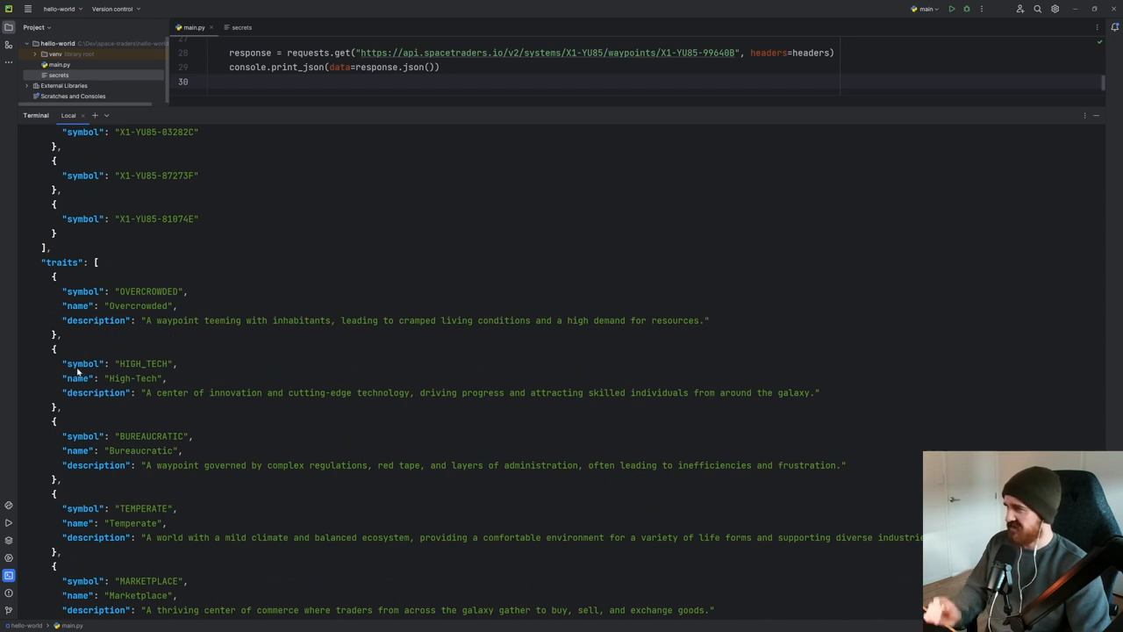
{"action": "scroll", "scroll_direction": "down", "scroll_amount": 3}
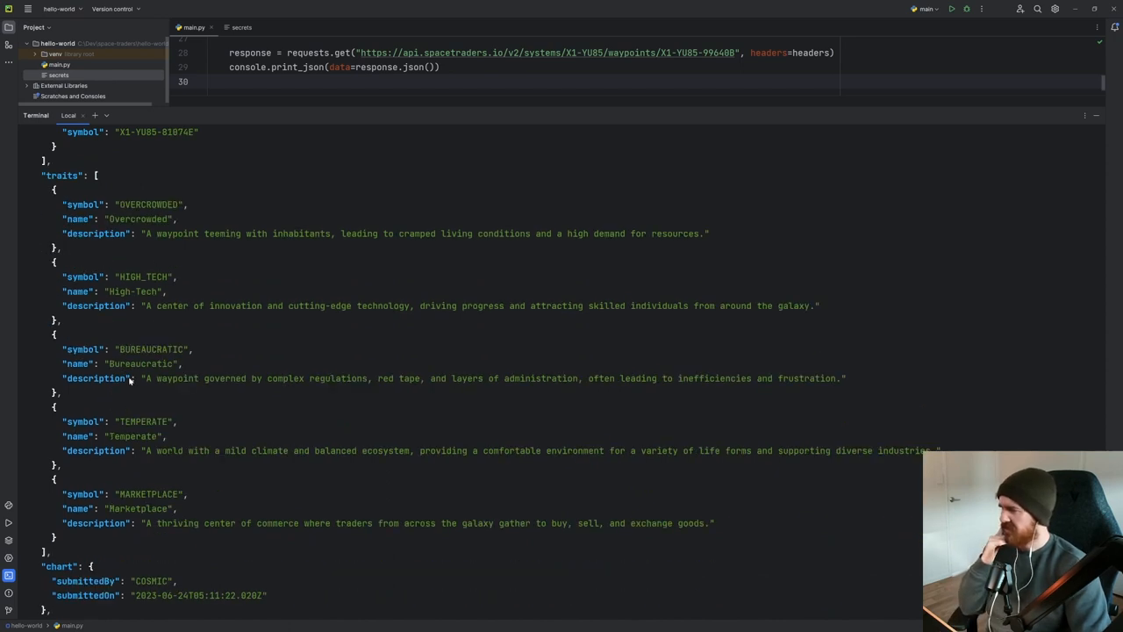
{"action": "scroll", "scroll_direction": "down", "scroll_amount": 3}
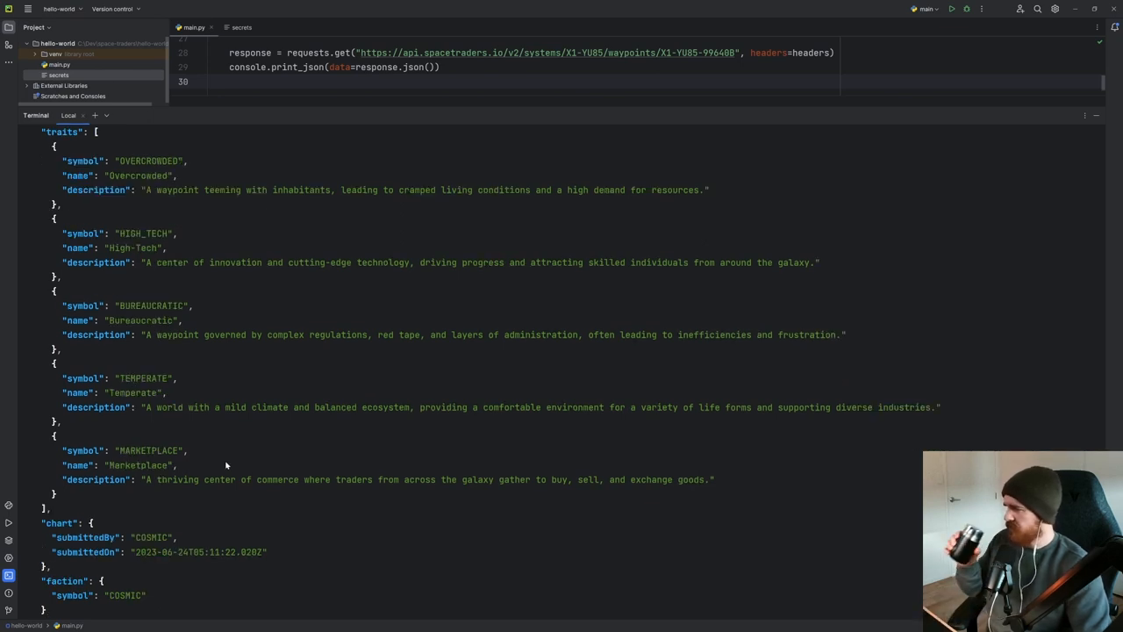
{"action": "scroll", "scroll_direction": "down", "scroll_amount": 3}
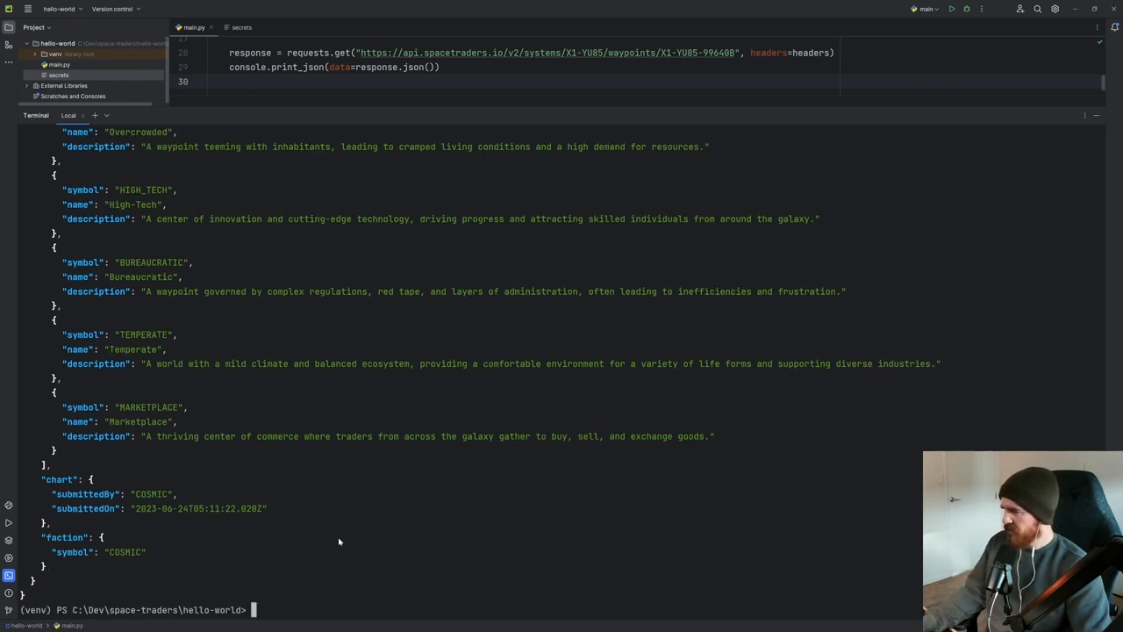
{"action": "mouse_move", "coordinate": [142, 497]}
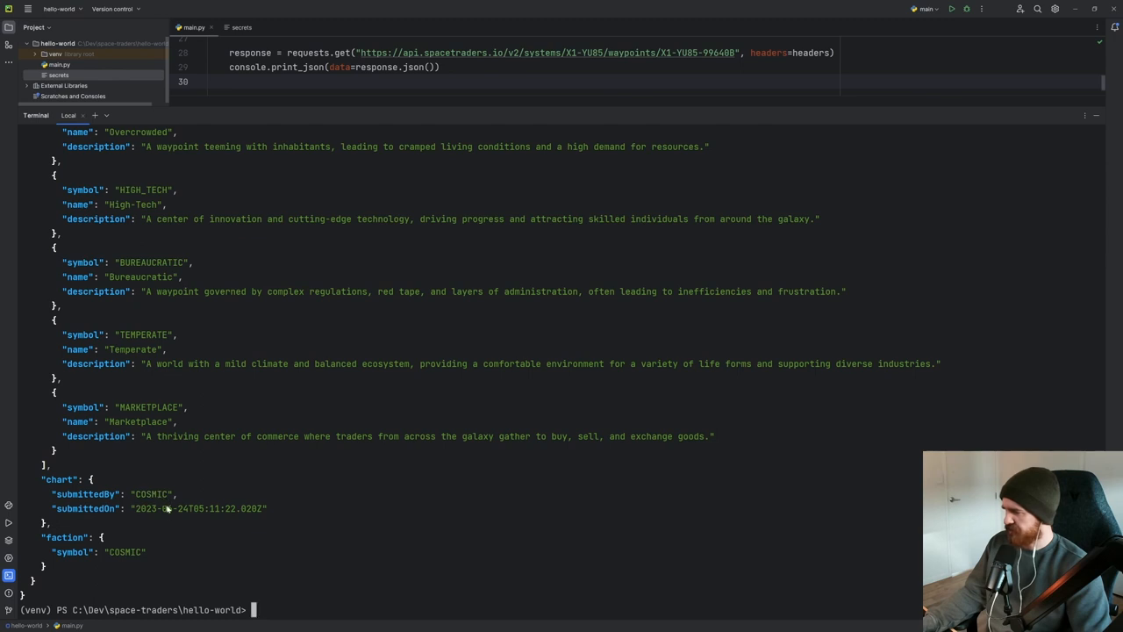
{"action": "mouse_move", "coordinate": [296, 546]}
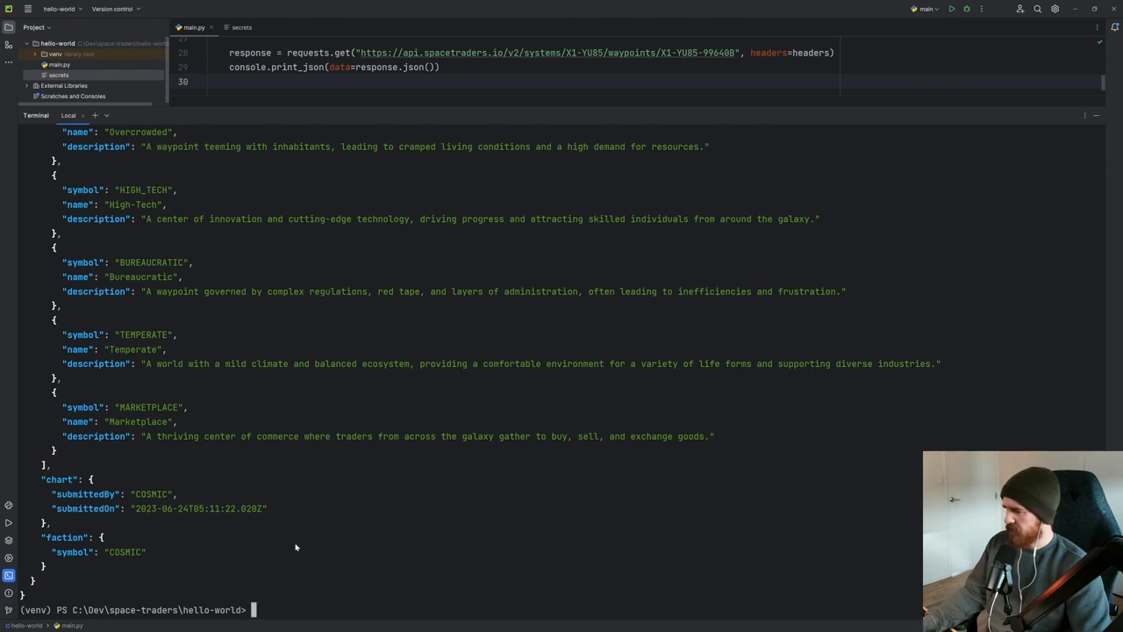
{"action": "mouse_move", "coordinate": [130, 556]}
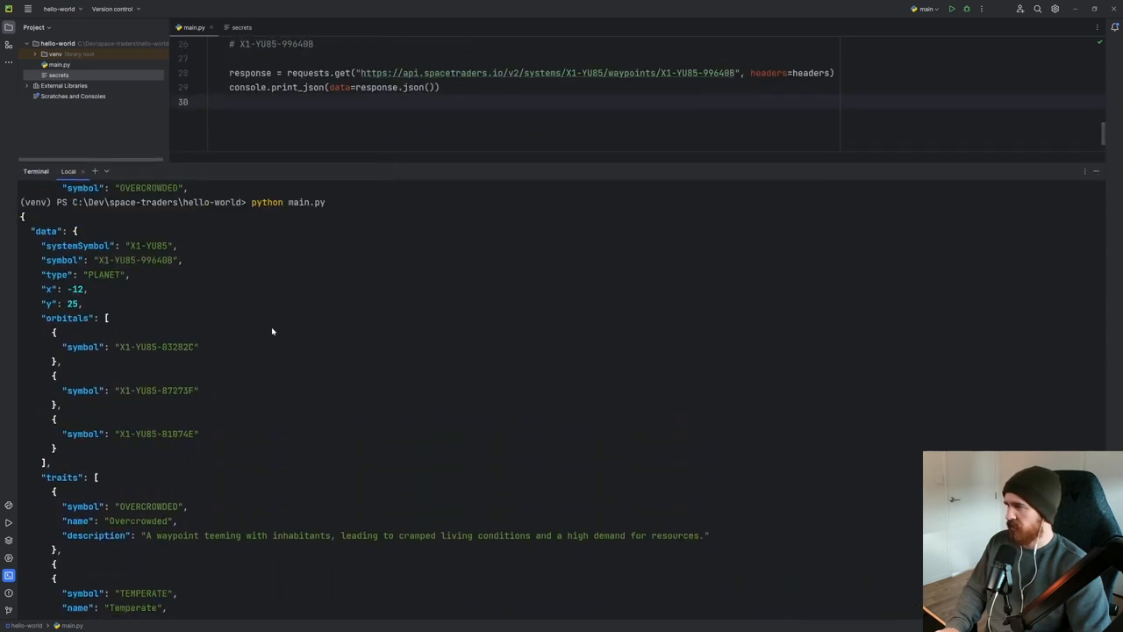
{"action": "scroll", "scroll_direction": "down", "scroll_amount": 3}
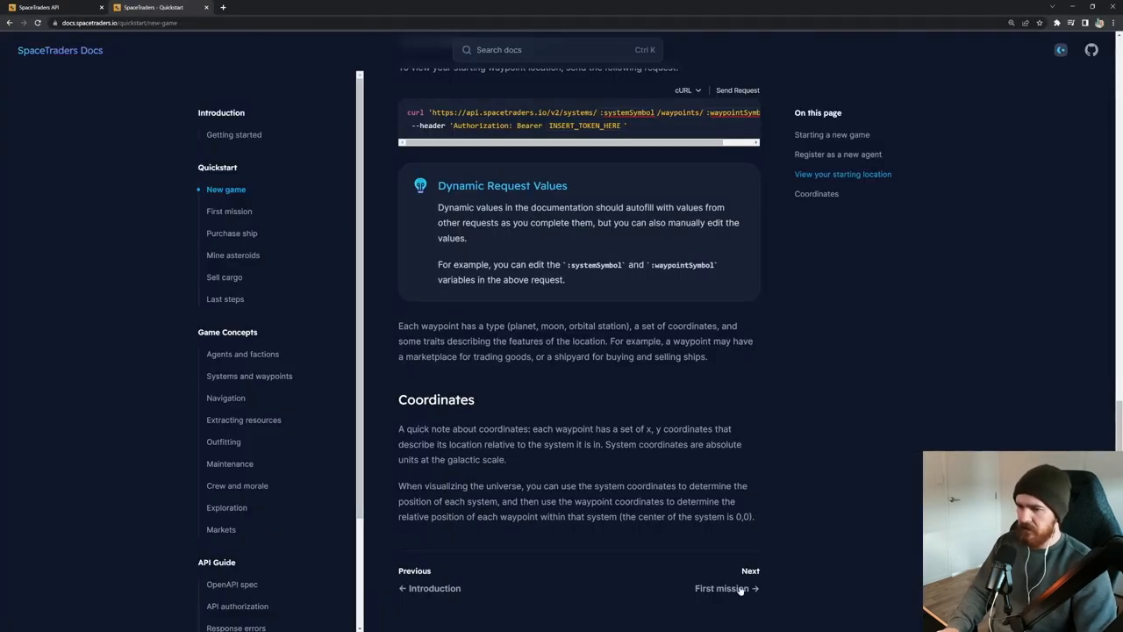
Follow the 'Next: First mission' link to the First Mission quickstart page
{"action": "left_click", "coordinate": [722, 588]}
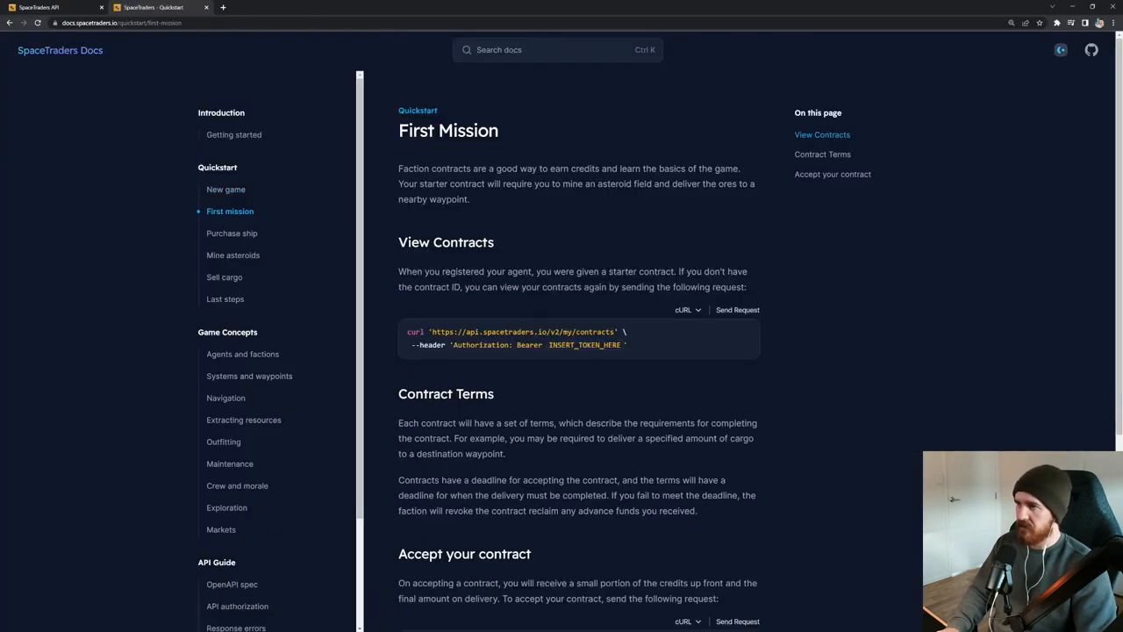
{"action": "mouse_move", "coordinate": [614, 418]}
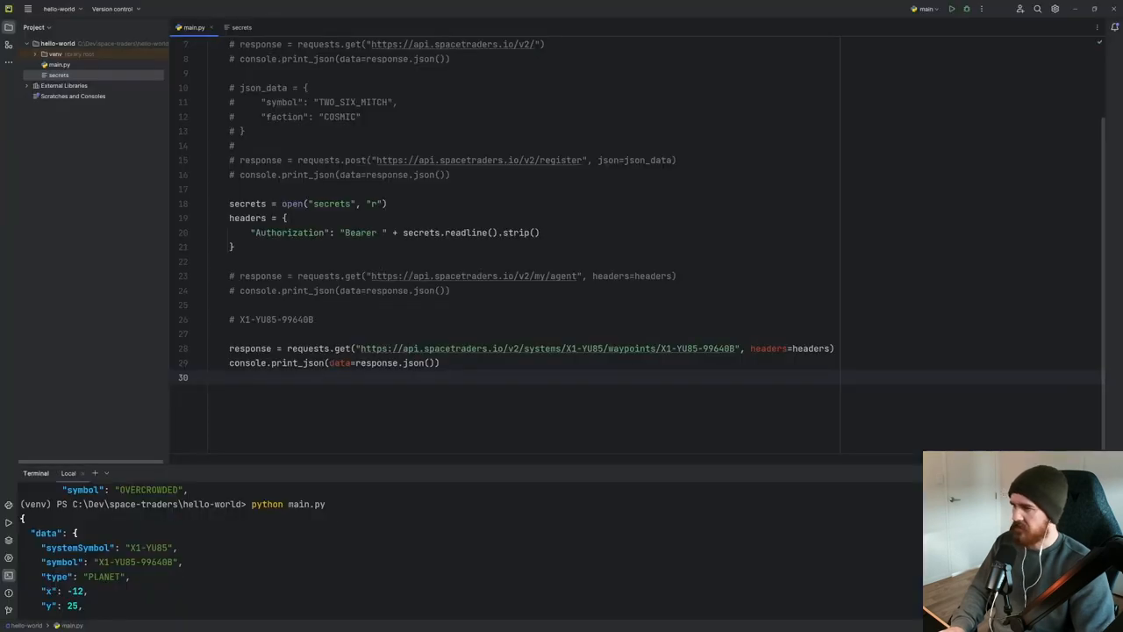
Request /v2/my/contracts instead of the waypoint and run it, showing the ALUMINUM_ORE procurement contract
{"action": "type", "text": "https://api.spacetraders.io/v2/my/contracts"}
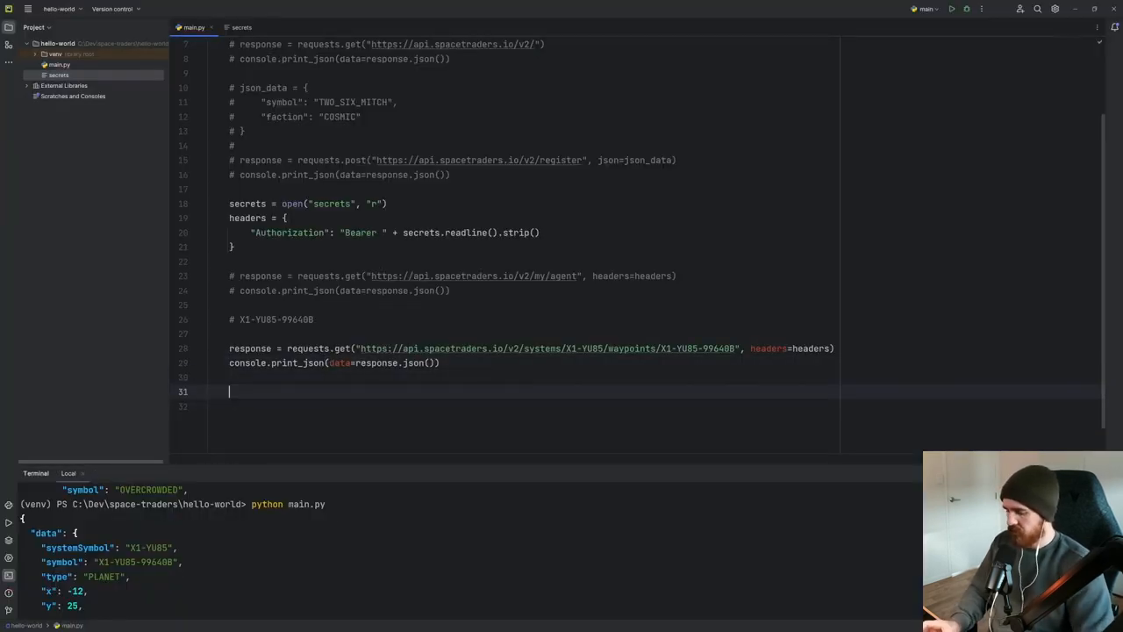
{"action": "type", "text": "#"}
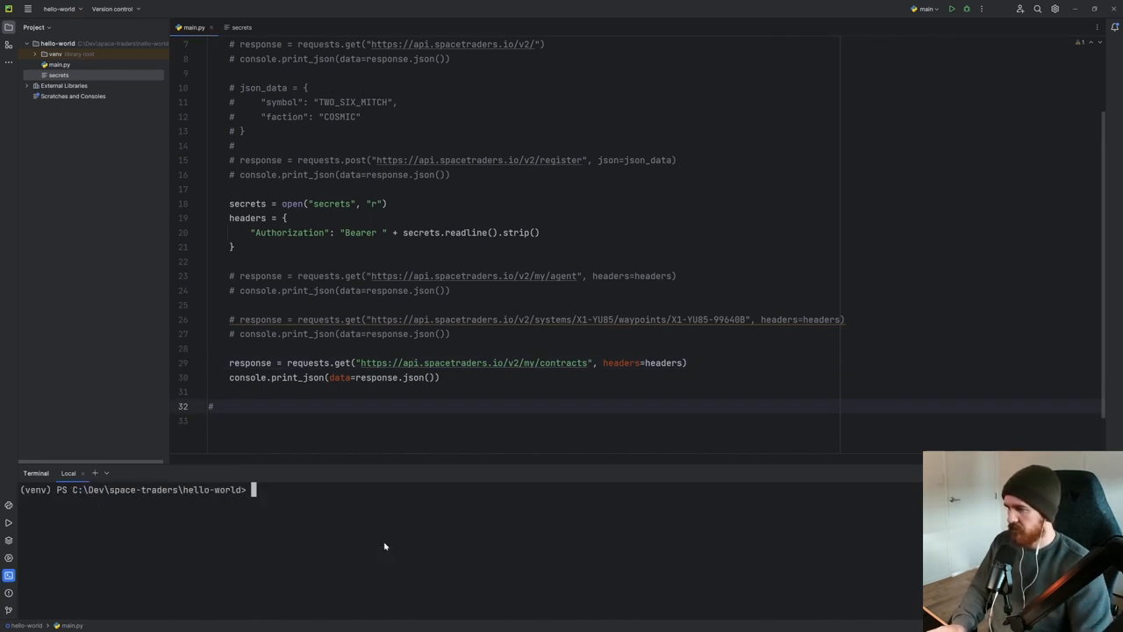
{"action": "type", "text": "python main.py"}
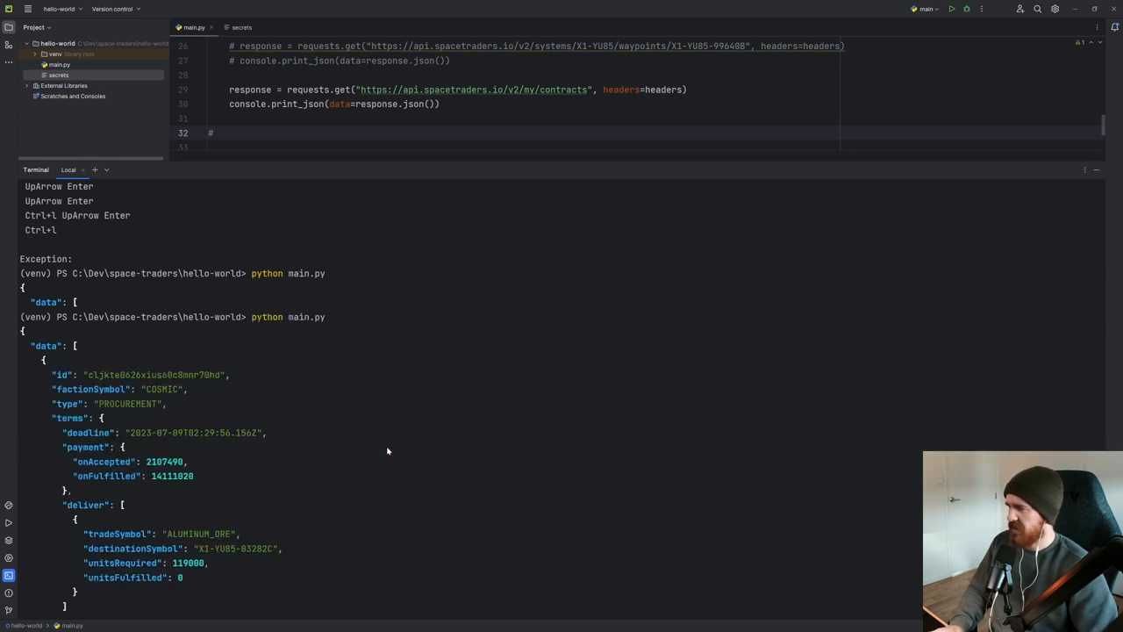
{"action": "mouse_move", "coordinate": [332, 439]}
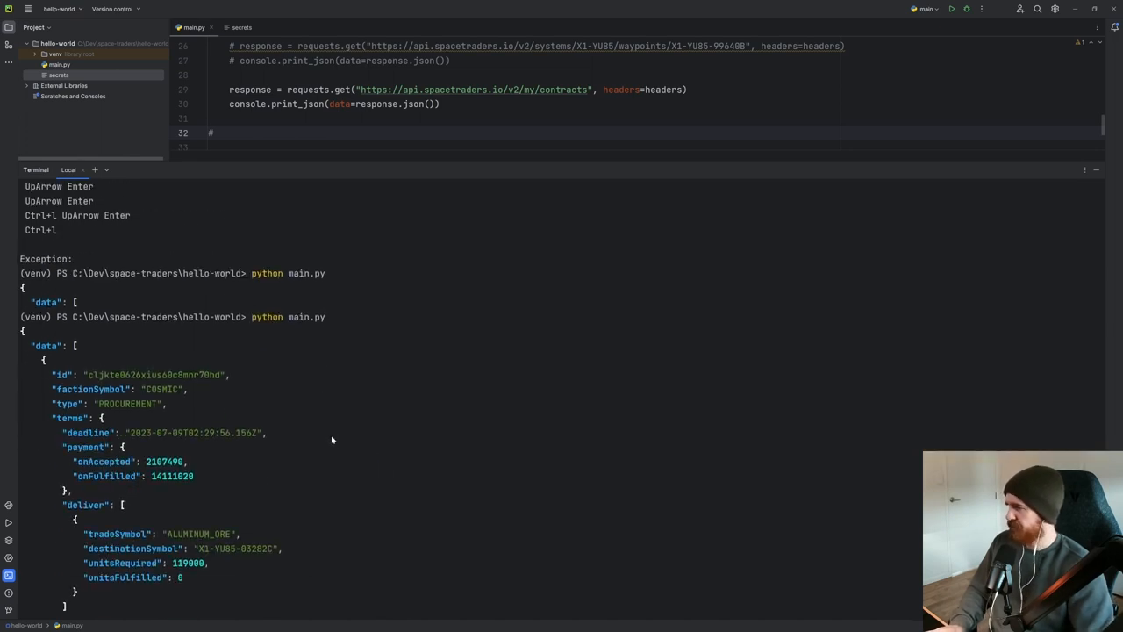
{"action": "scroll", "scroll_direction": "down", "scroll_amount": 3}
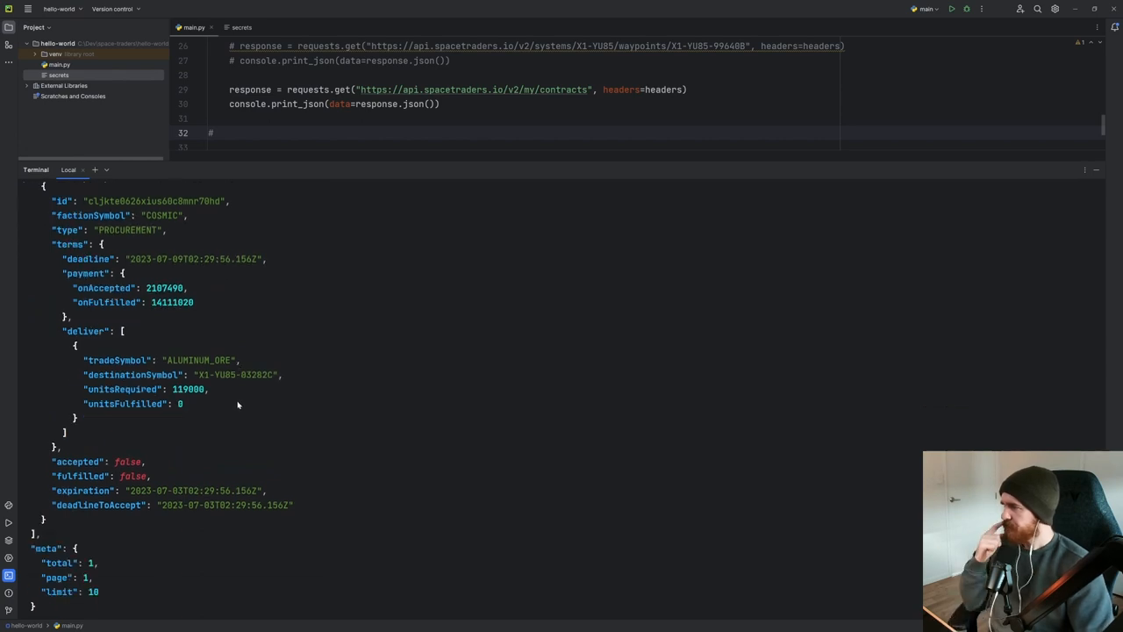
{"action": "mouse_move", "coordinate": [189, 291]}
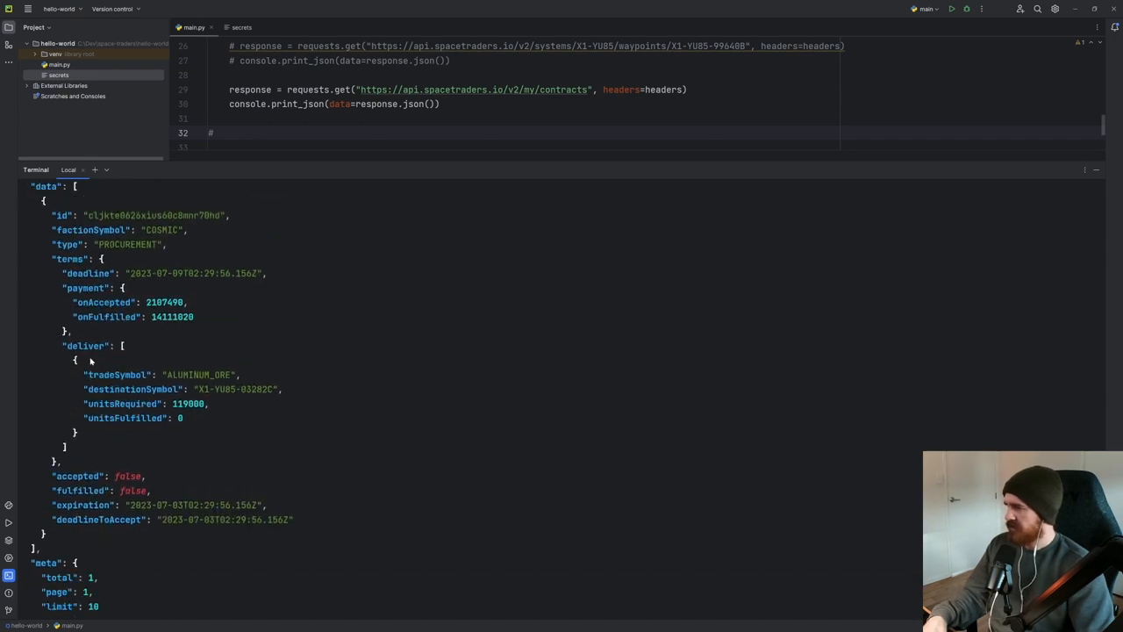
{"action": "mouse_move", "coordinate": [145, 257]}
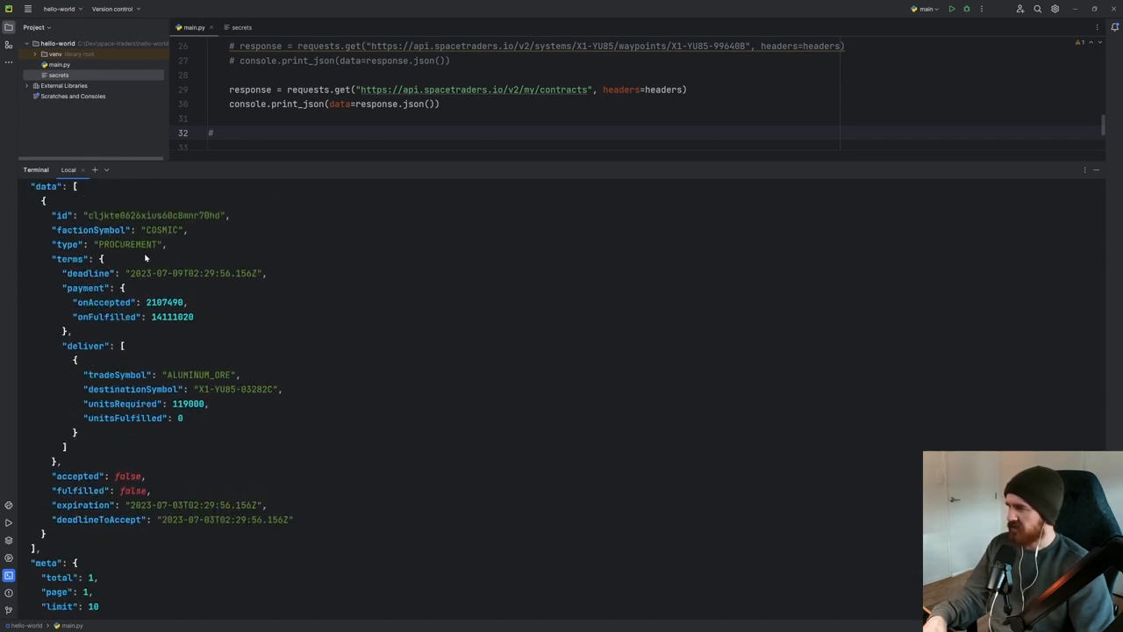
{"action": "double_click", "coordinate": [127, 244]}
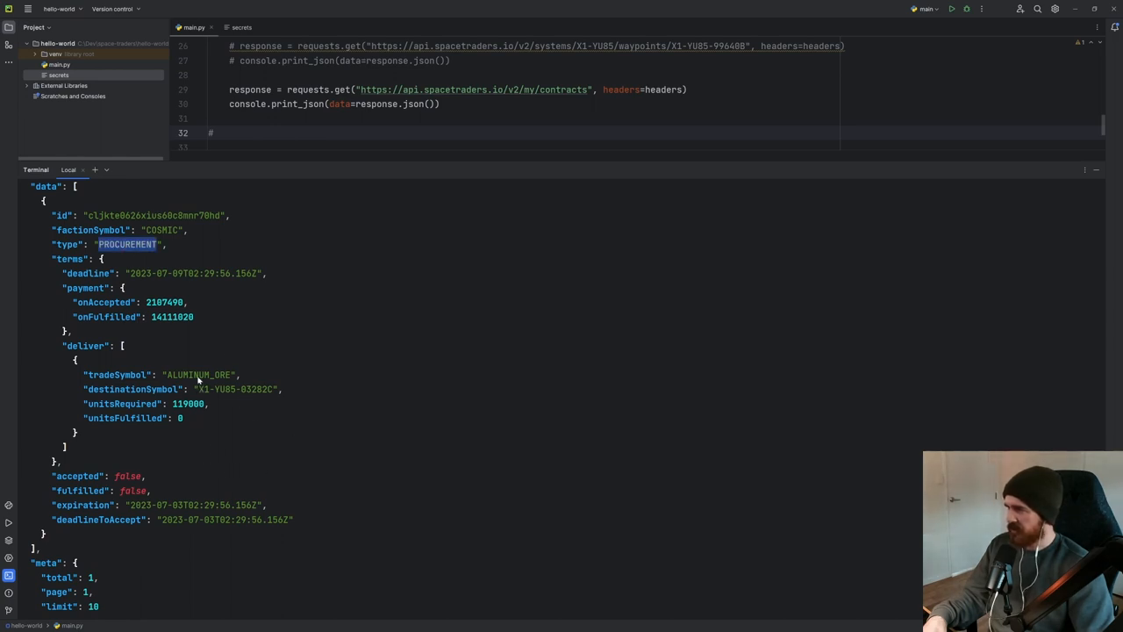
{"action": "double_click", "coordinate": [198, 375]}
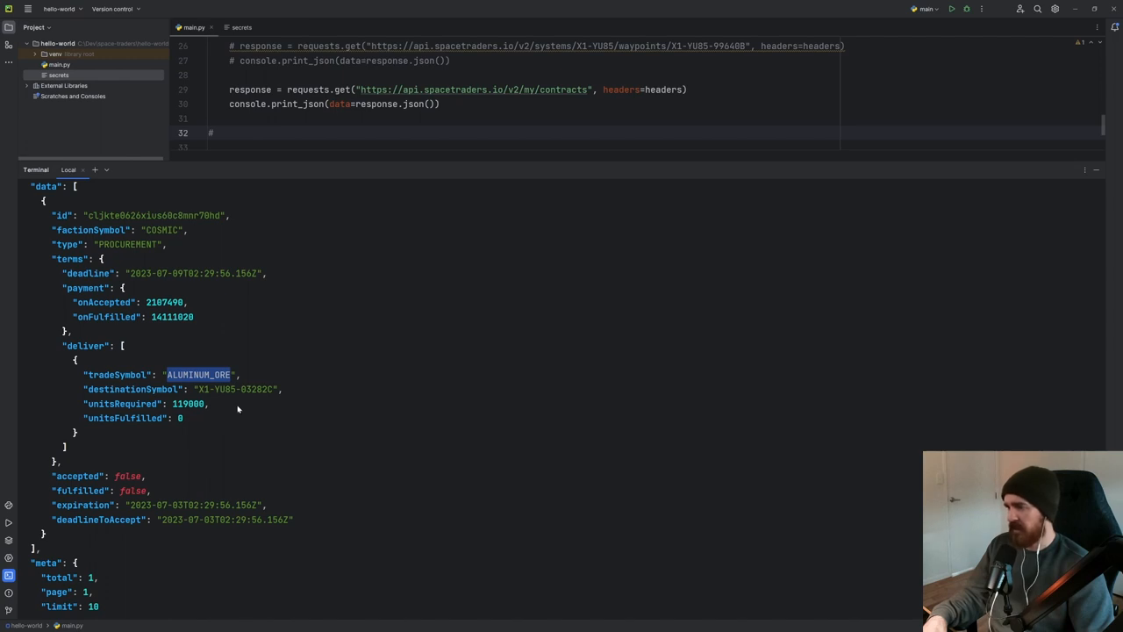
{"action": "mouse_move", "coordinate": [211, 418]}
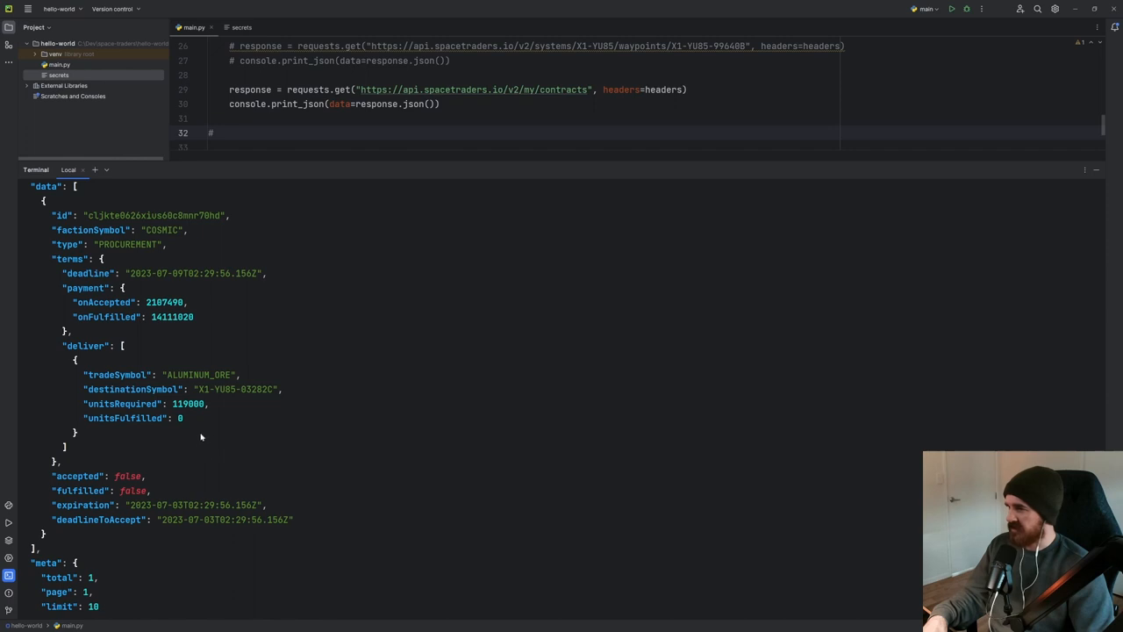
{"action": "mouse_move", "coordinate": [184, 471]}
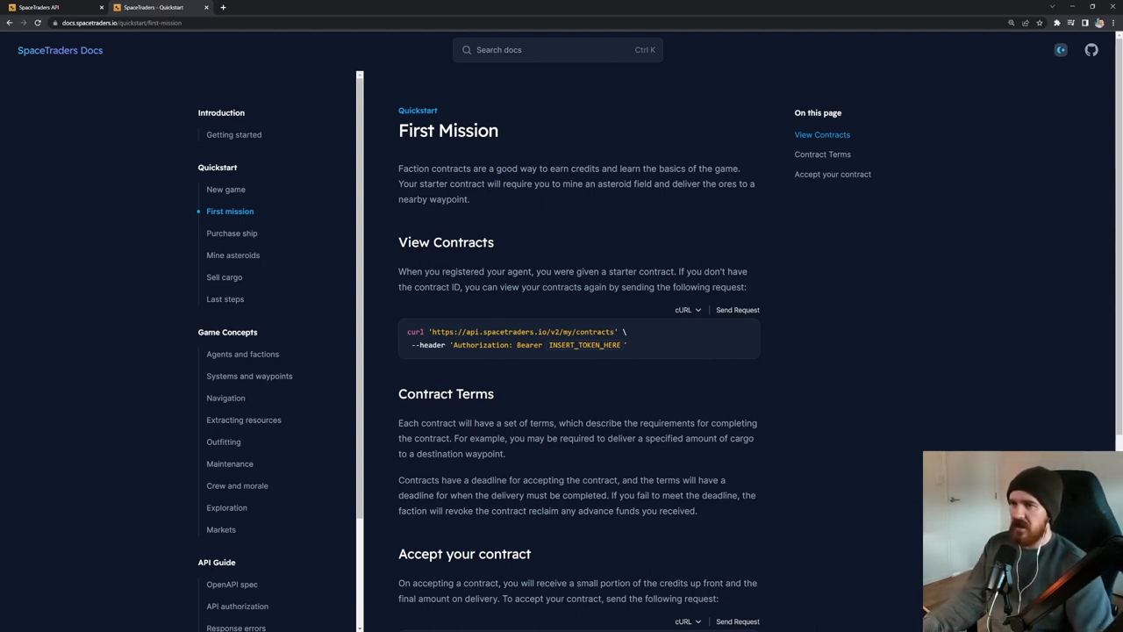
{"action": "mouse_move", "coordinate": [574, 237]}
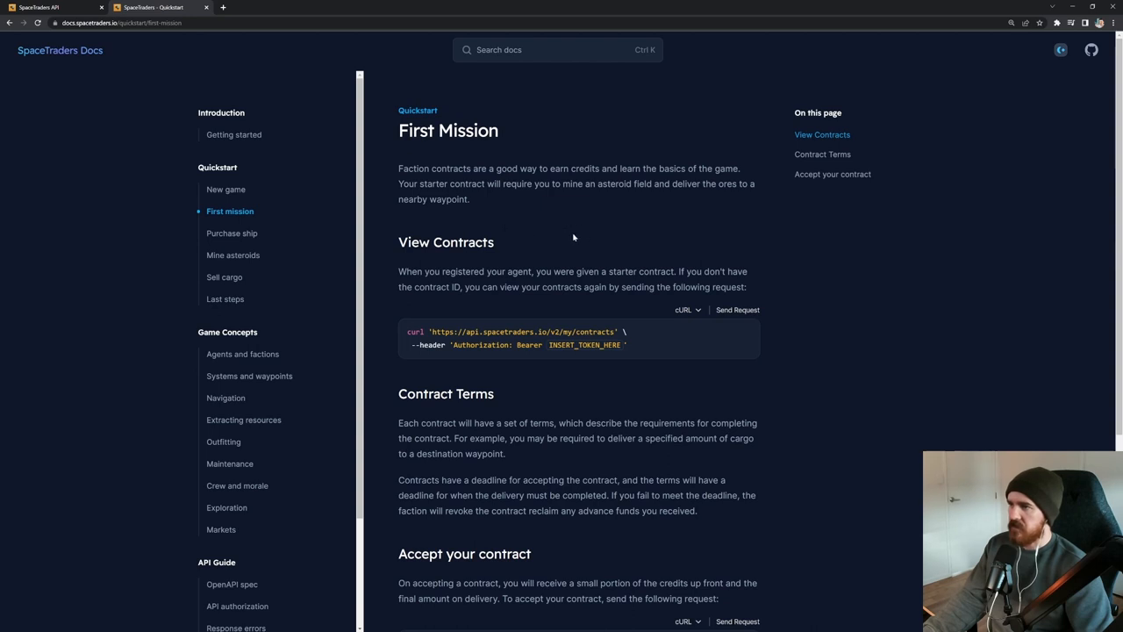
{"action": "mouse_move", "coordinate": [595, 226]}
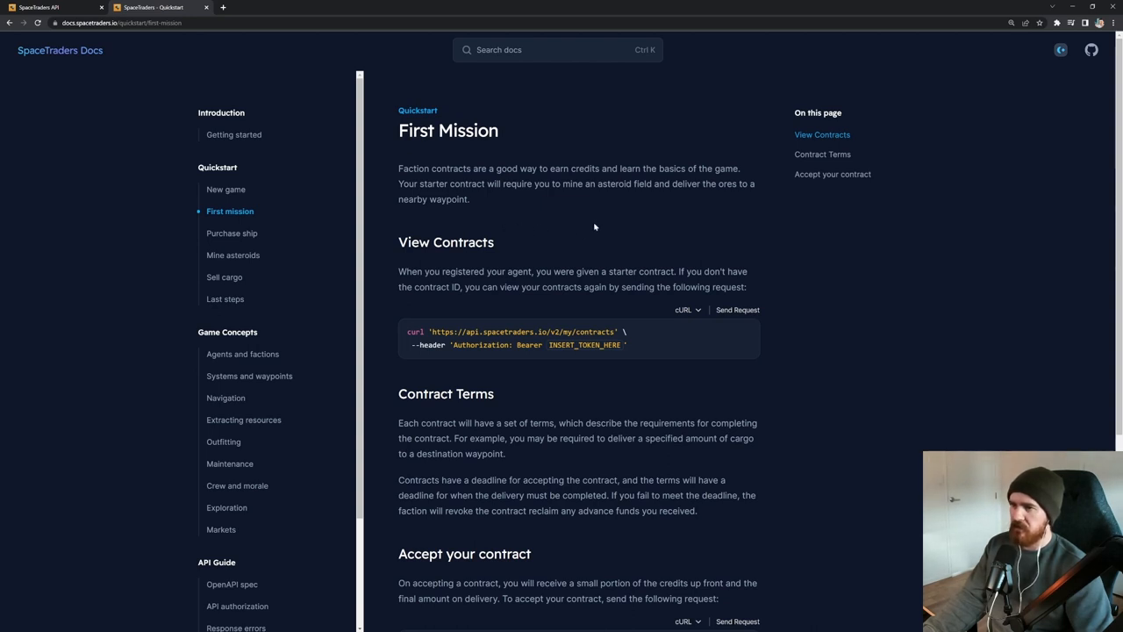
{"action": "mouse_move", "coordinate": [631, 217]}
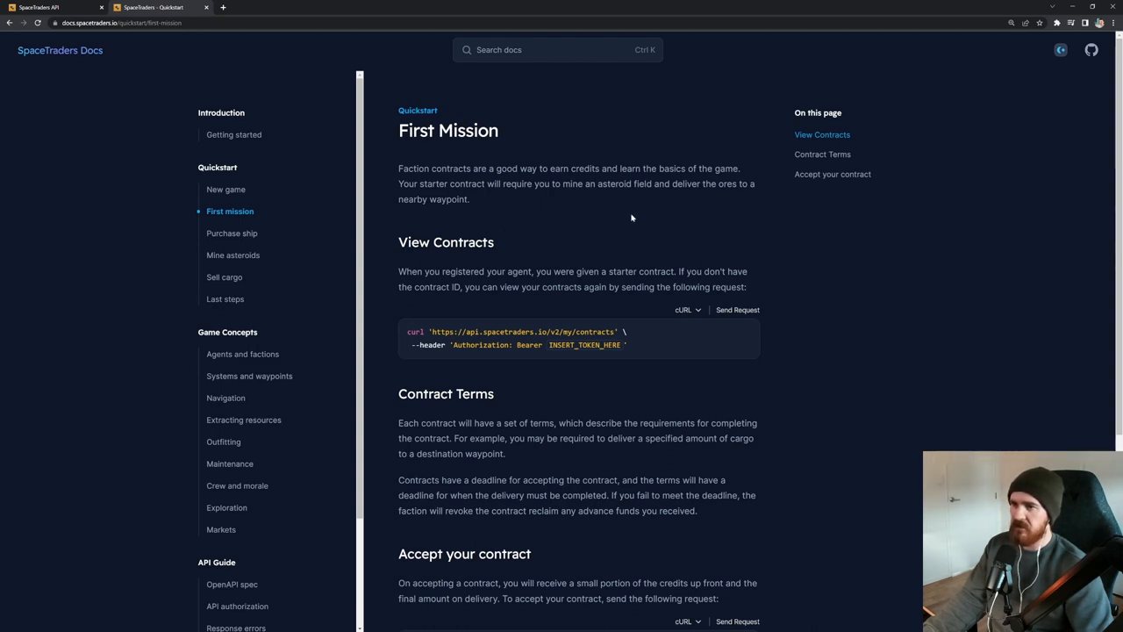
{"action": "mouse_move", "coordinate": [528, 229]}
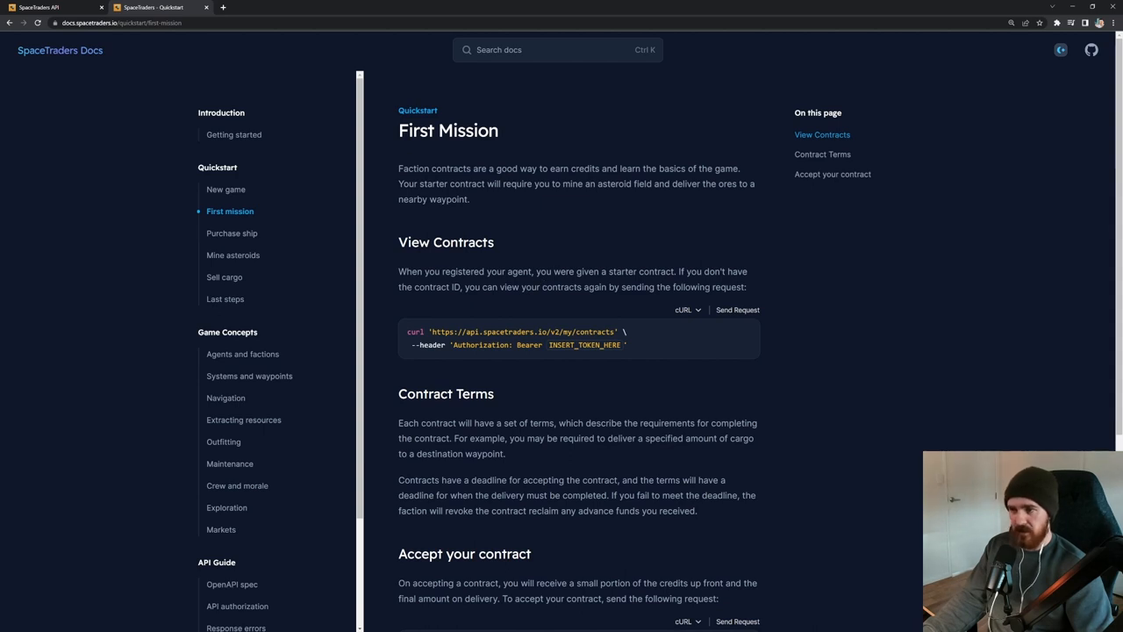
{"action": "mouse_move", "coordinate": [520, 296]}
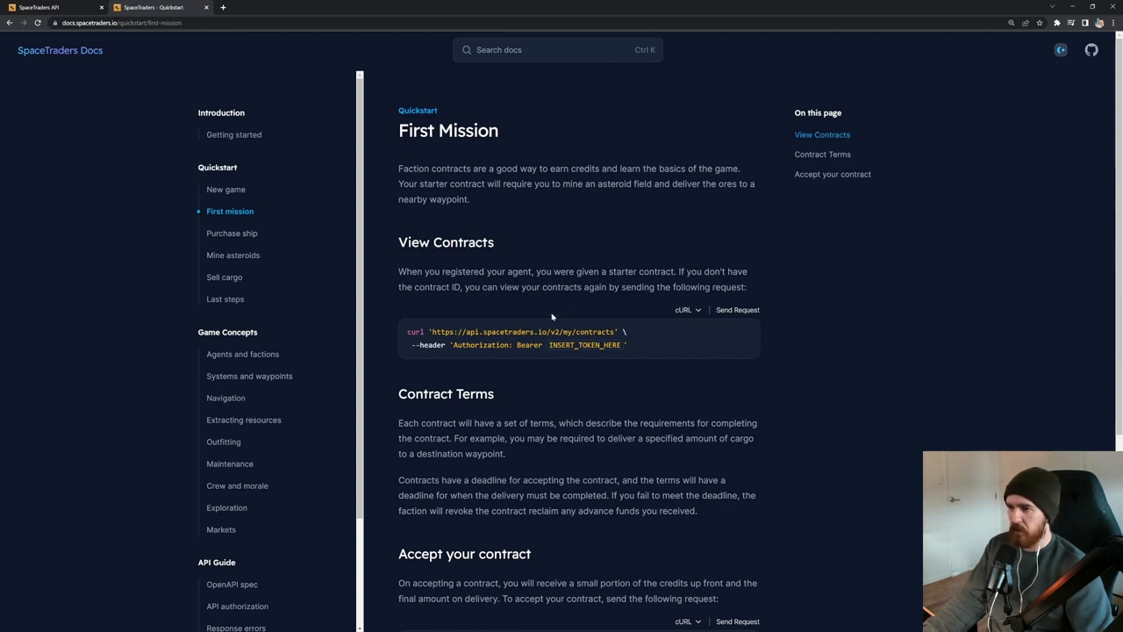
Scroll the First Mission page through Contract Terms to the 'Accept your contract' POST example
{"action": "scroll", "scroll_direction": "down", "scroll_amount": 3}
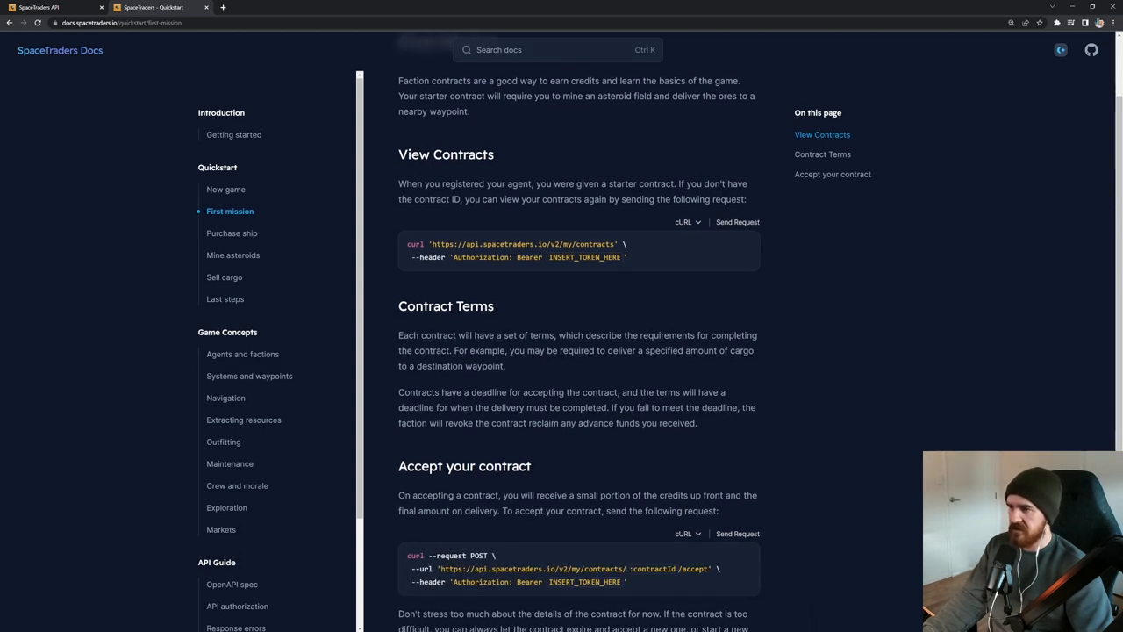
{"action": "scroll", "scroll_direction": "down", "scroll_amount": 3}
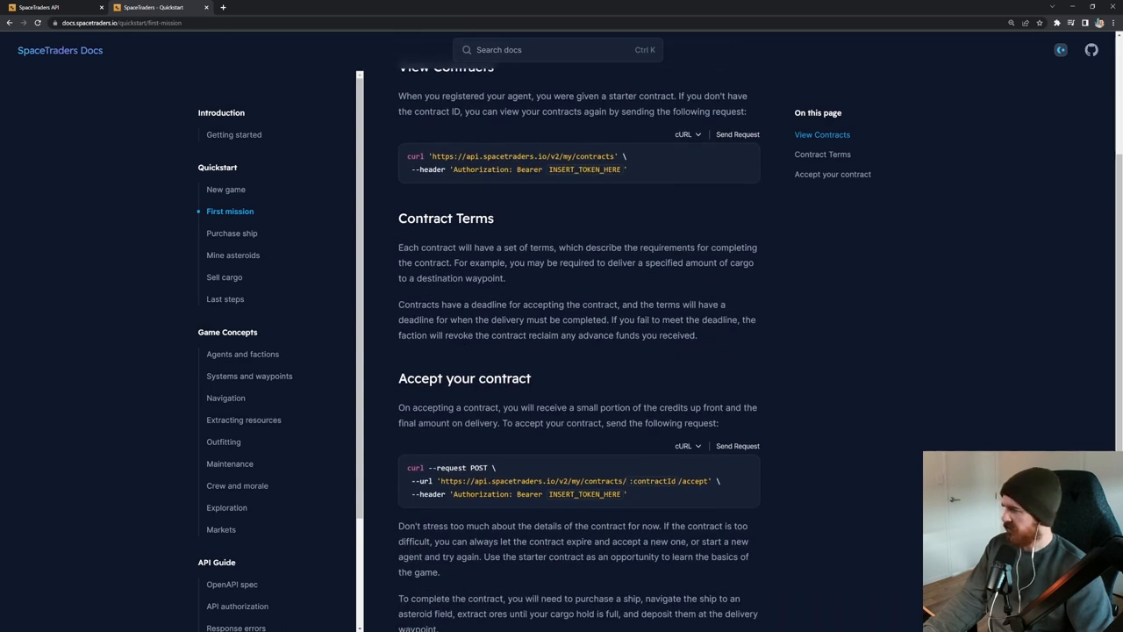
{"action": "scroll", "scroll_direction": "down", "scroll_amount": 3}
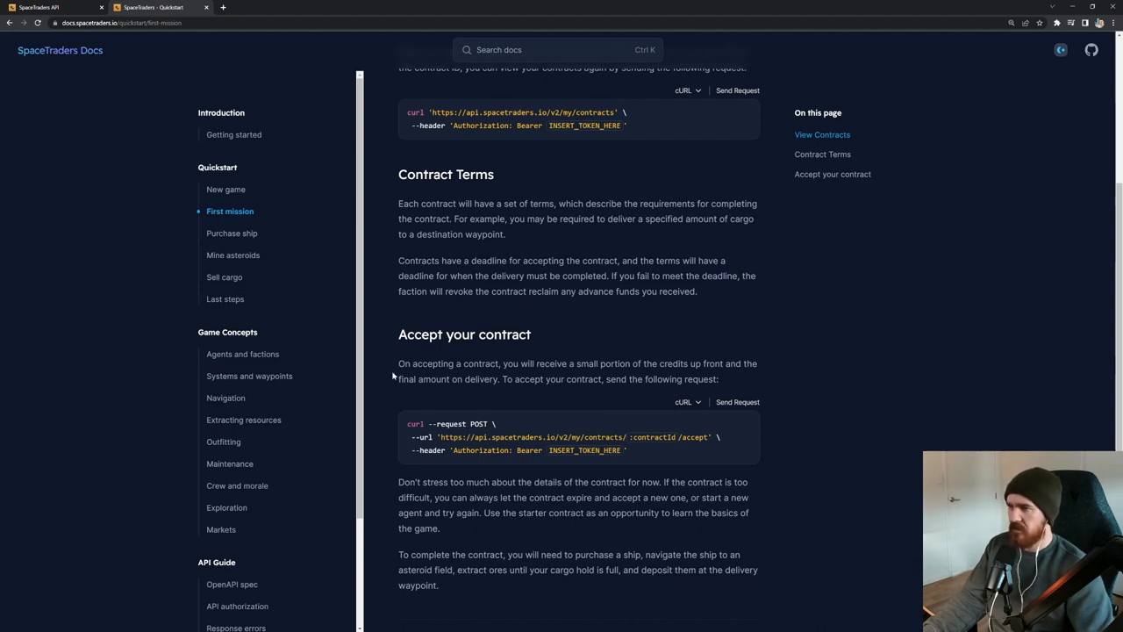
{"action": "mouse_move", "coordinate": [398, 245]}
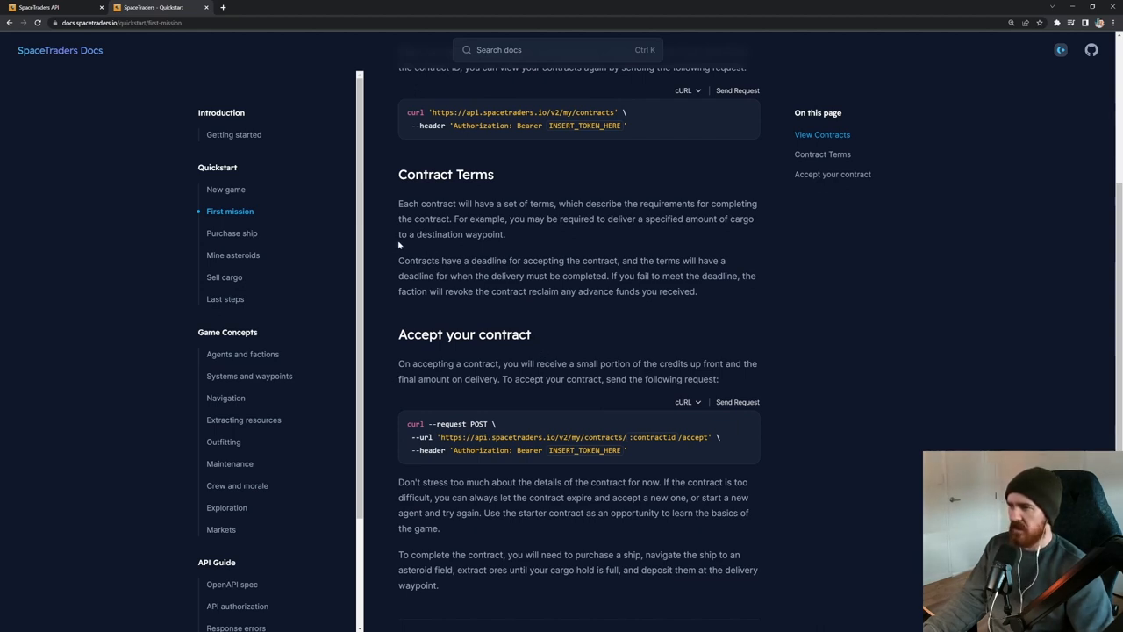
{"action": "mouse_move", "coordinate": [552, 240]}
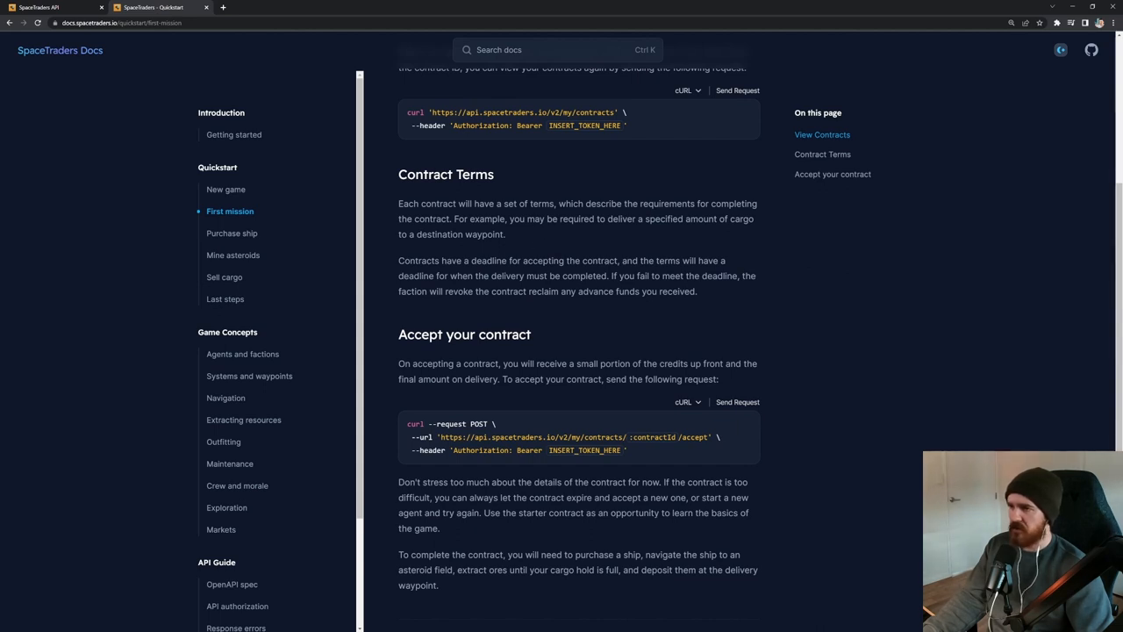
{"action": "mouse_move", "coordinate": [570, 241]}
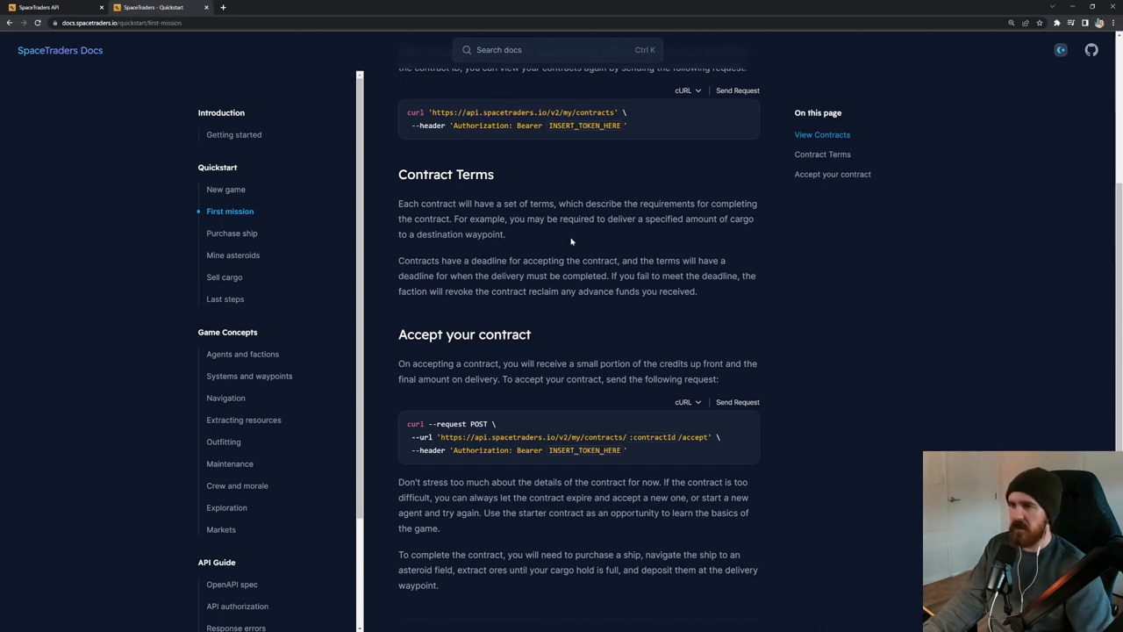
{"action": "mouse_move", "coordinate": [575, 239]}
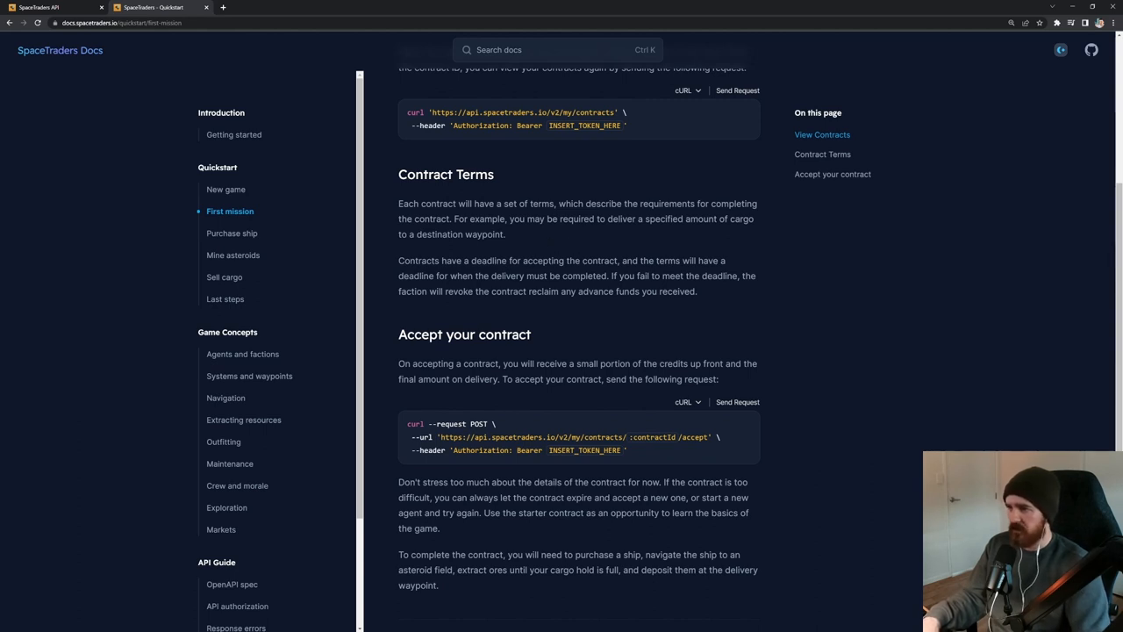
{"action": "mouse_move", "coordinate": [600, 331]}
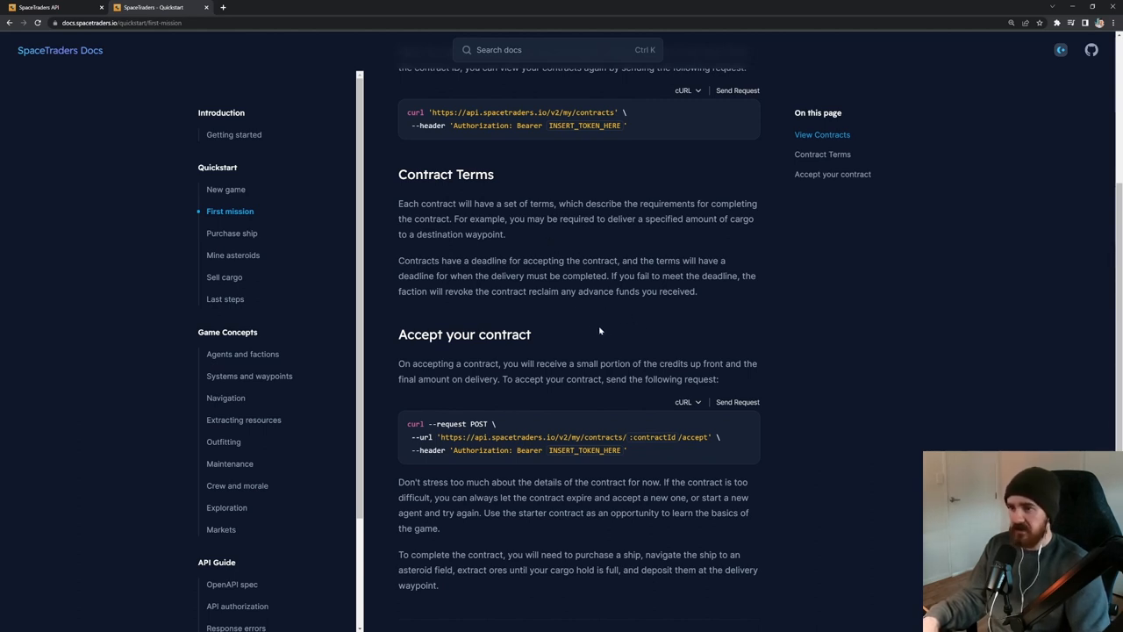
{"action": "scroll", "scroll_direction": "down", "scroll_amount": 3}
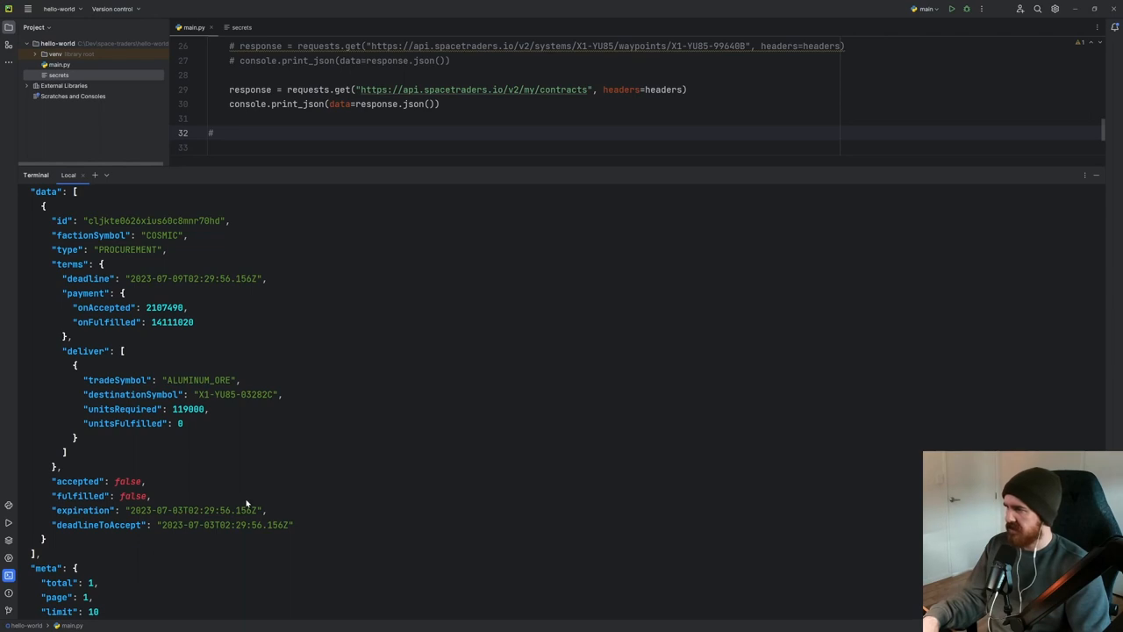
{"action": "double_click", "coordinate": [104, 308]}
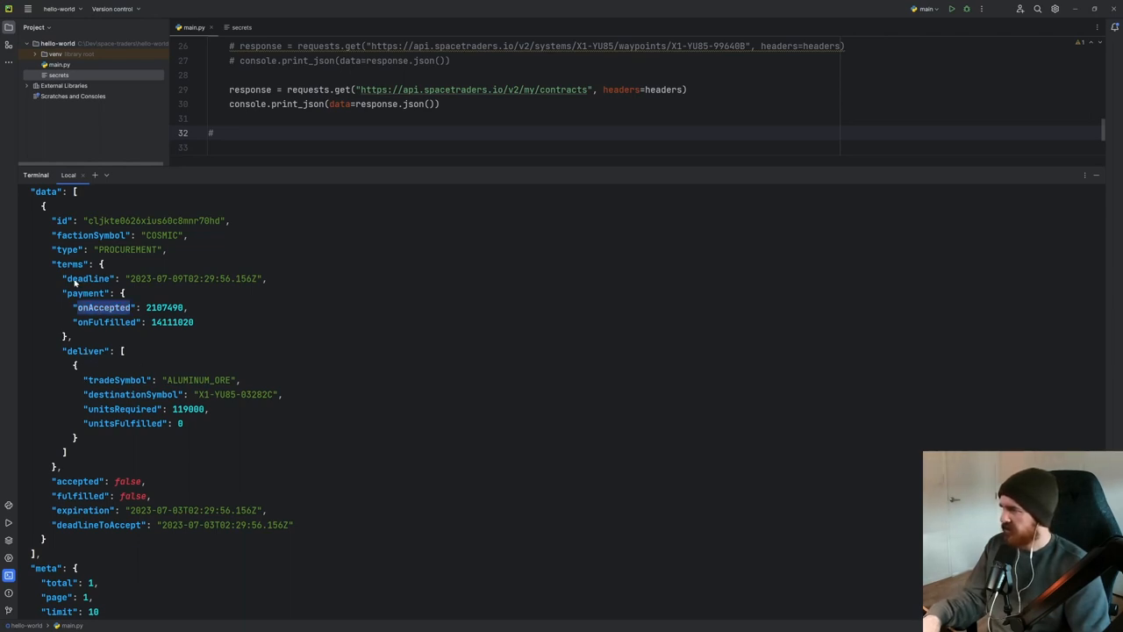
{"action": "double_click", "coordinate": [163, 278]}
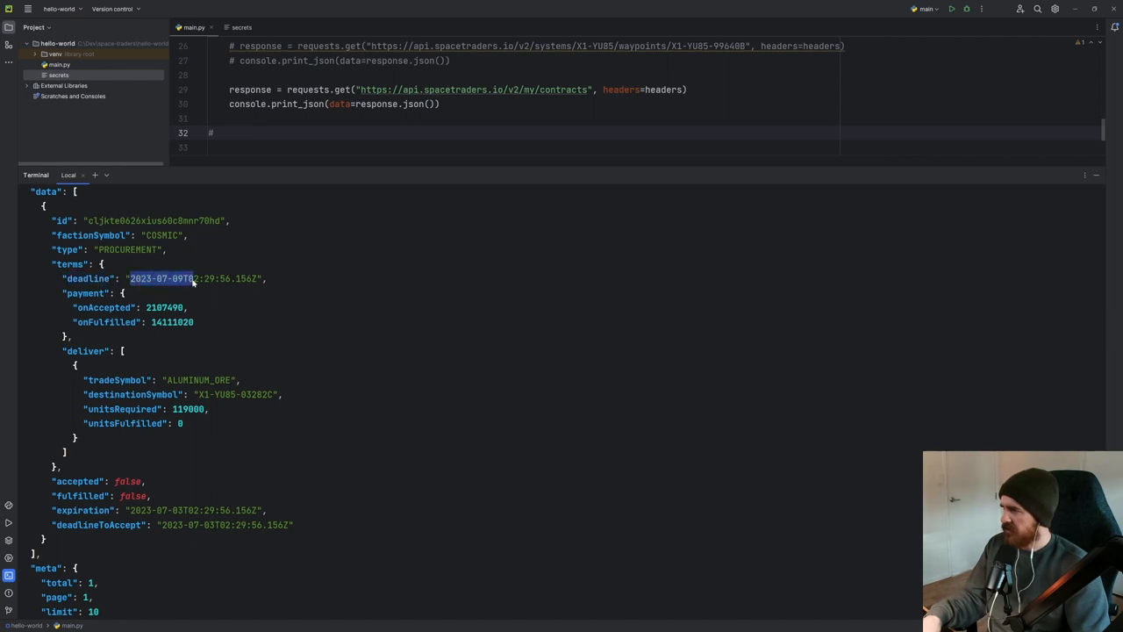
{"action": "left_click_drag", "start_coordinate": [193, 279], "coordinate": [257, 278]}
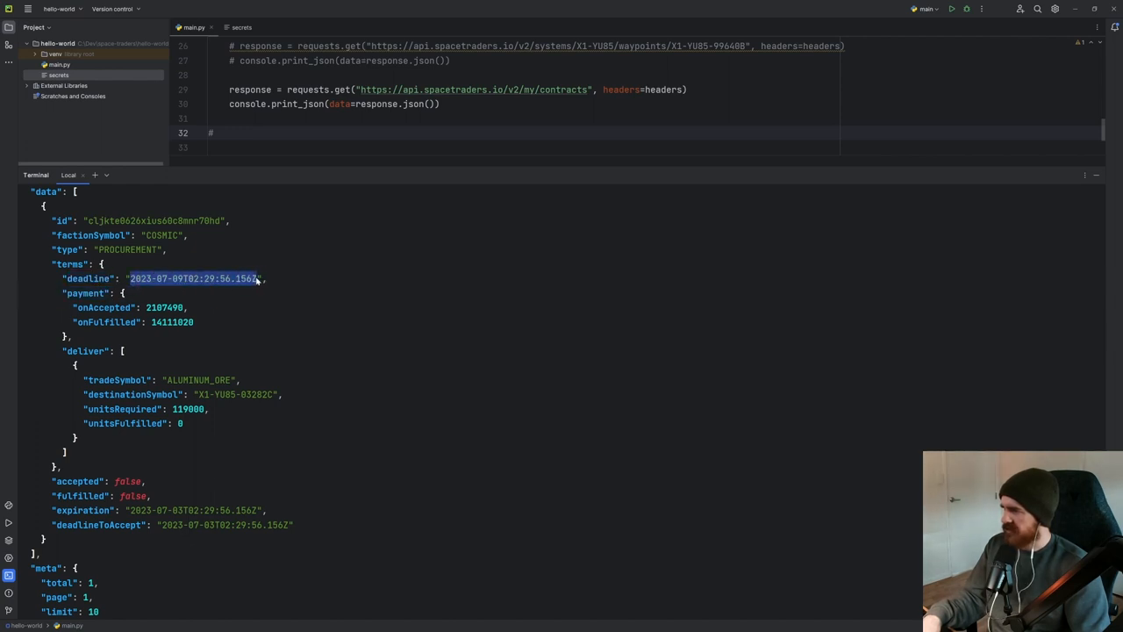
{"action": "left_click", "coordinate": [157, 287]}
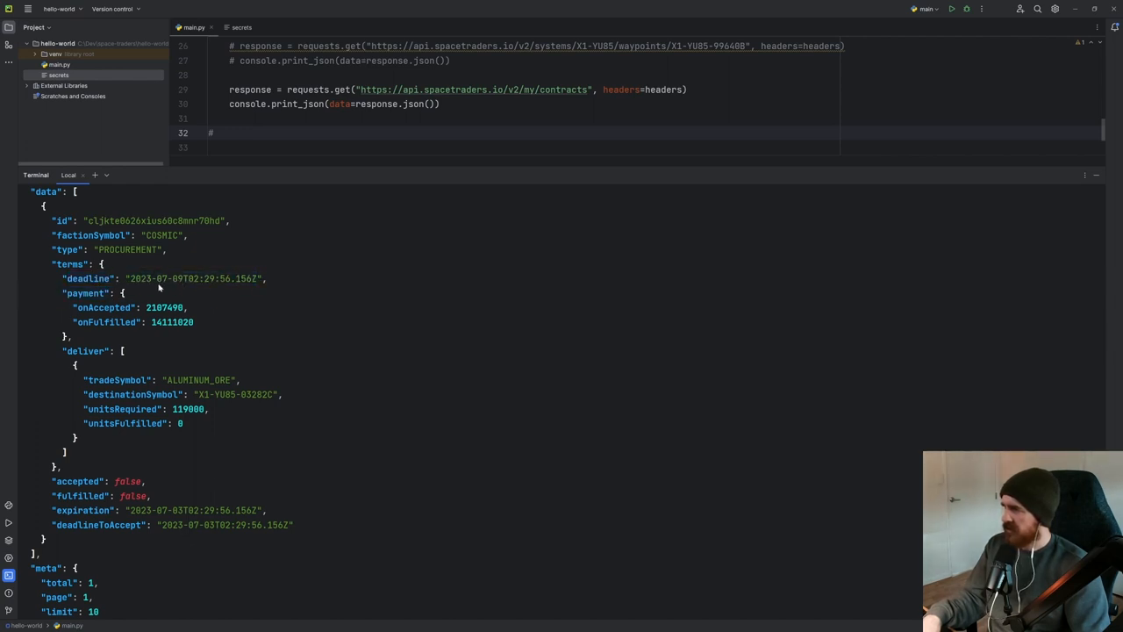
{"action": "mouse_move", "coordinate": [186, 301]}
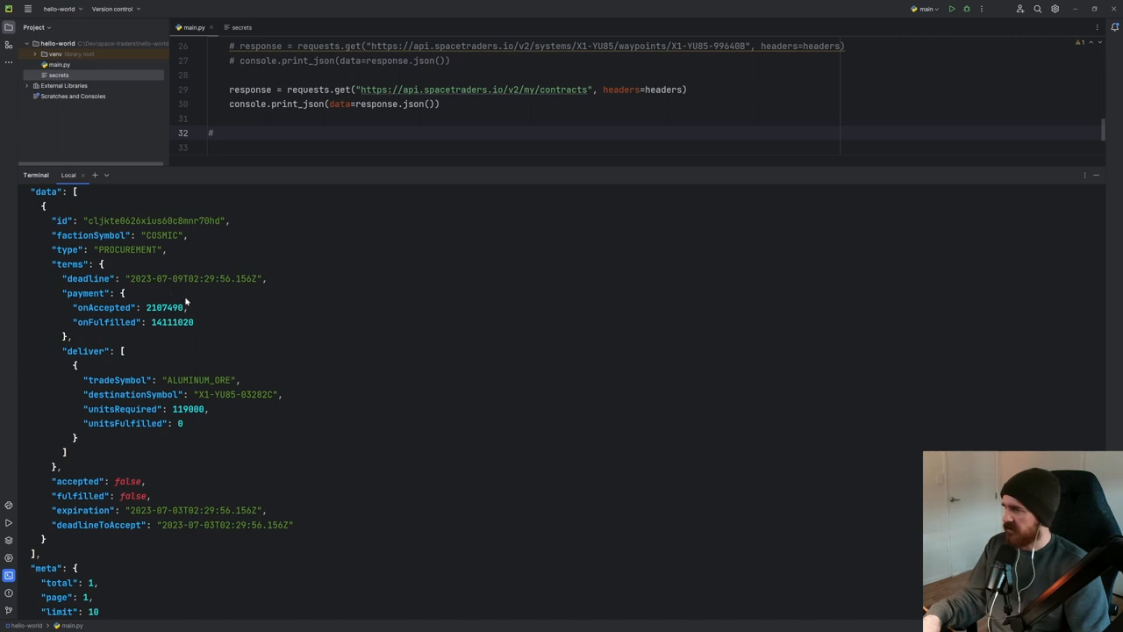
{"action": "mouse_move", "coordinate": [203, 289]}
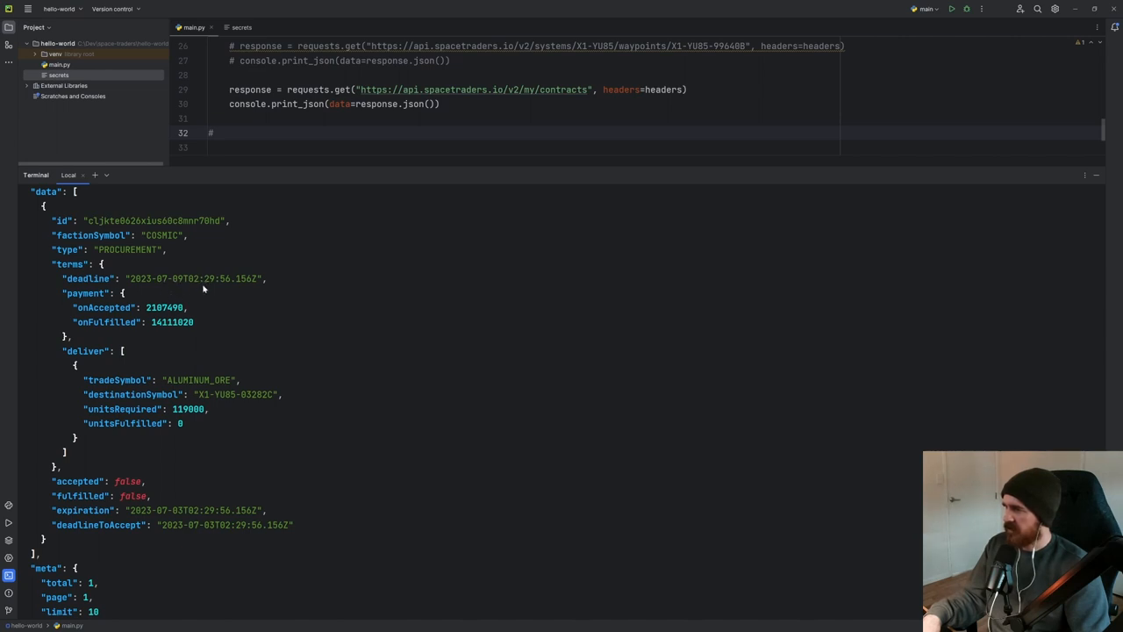
{"action": "mouse_move", "coordinate": [155, 322]}
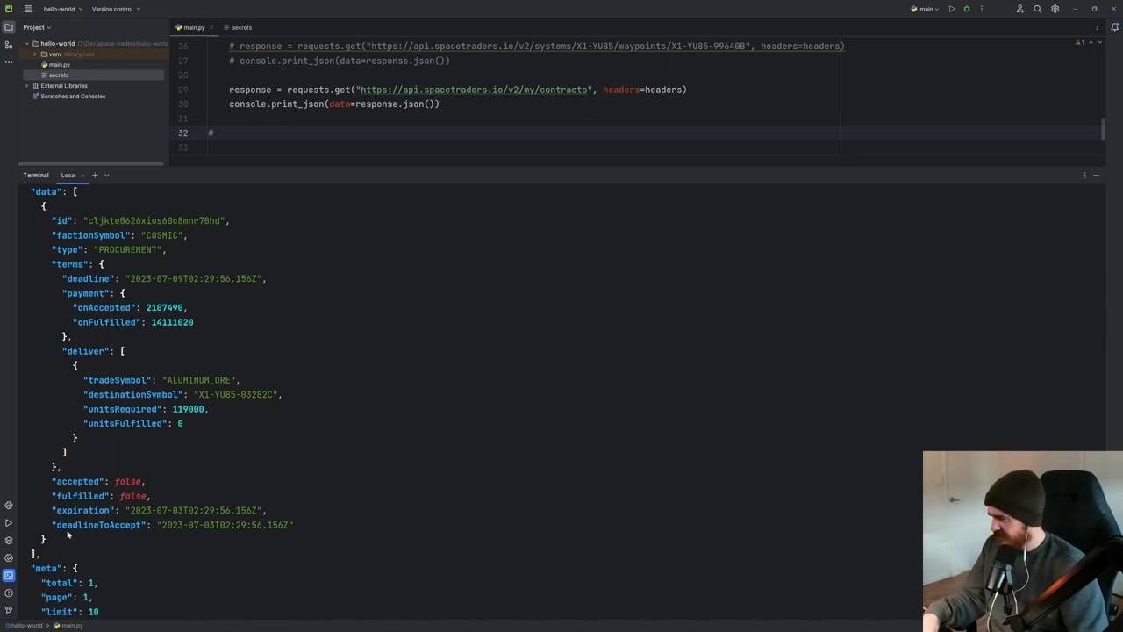
{"action": "mouse_move", "coordinate": [70, 512]}
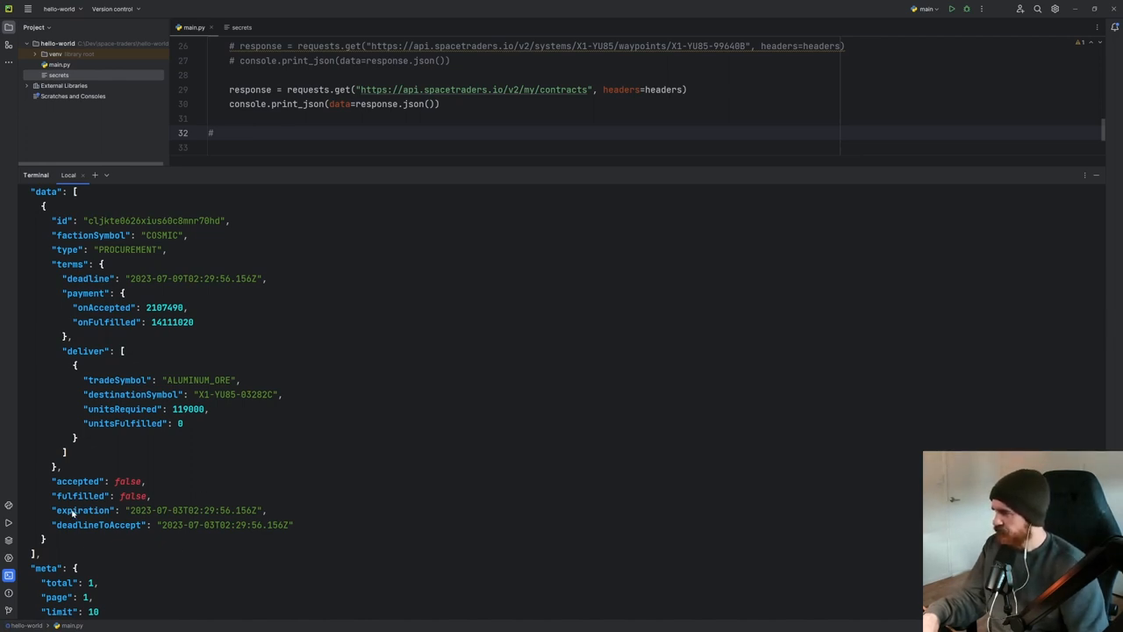
{"action": "double_click", "coordinate": [84, 510]}
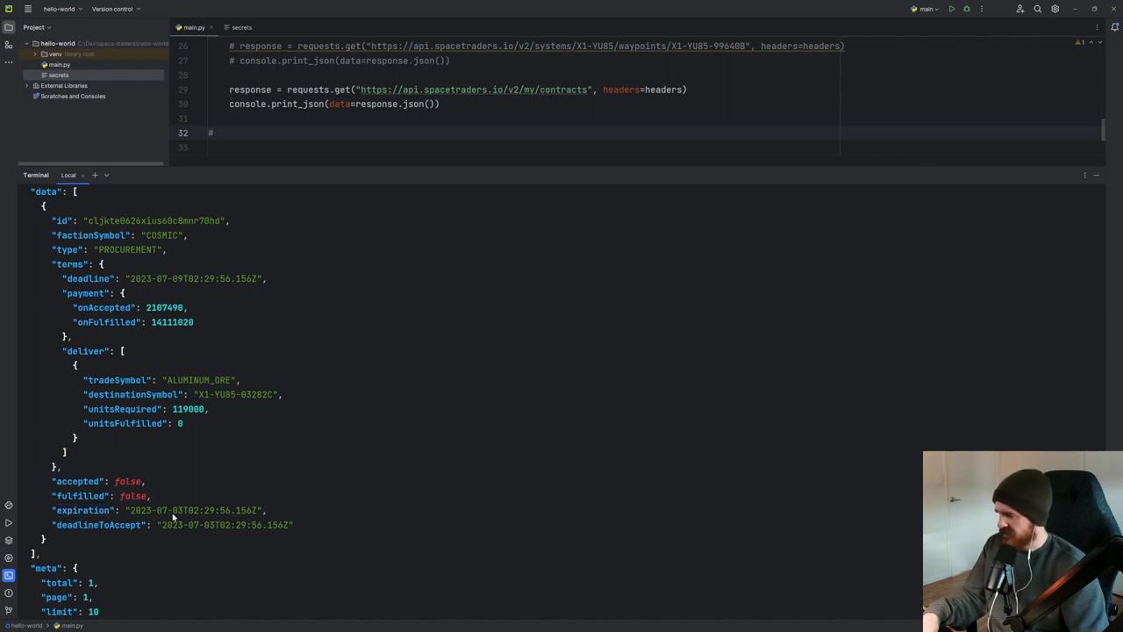
{"action": "double_click", "coordinate": [185, 510]}
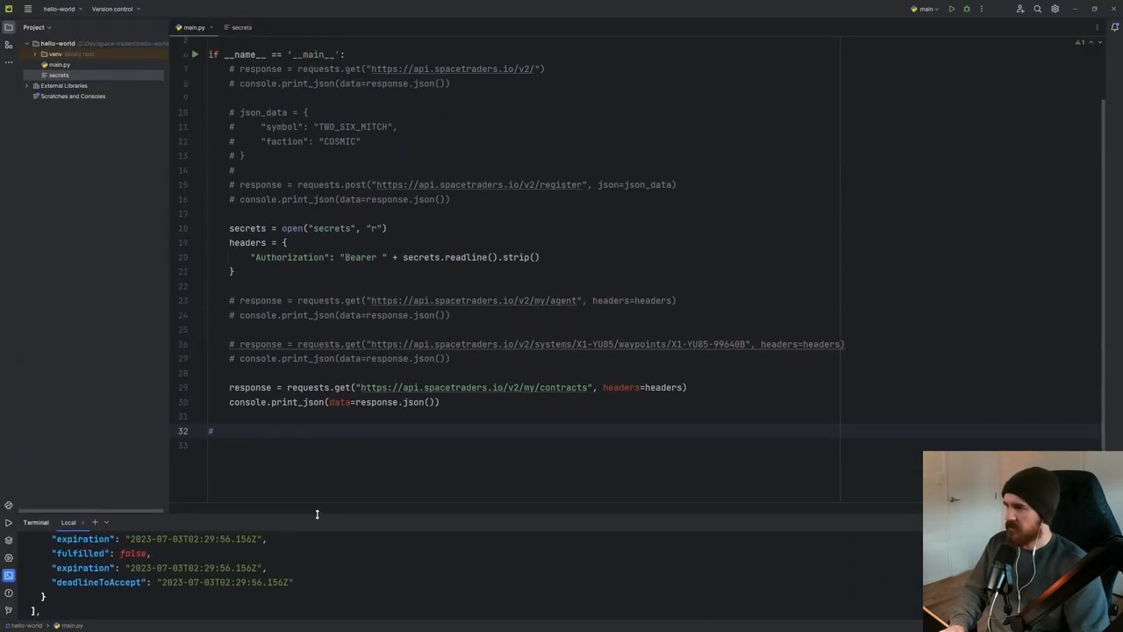
Point requests.get at the contracts/cljkte0626xius60c8mnr70hd/accept URL, commenting out the contracts call, and run it
{"action": "key", "text": "enter"}
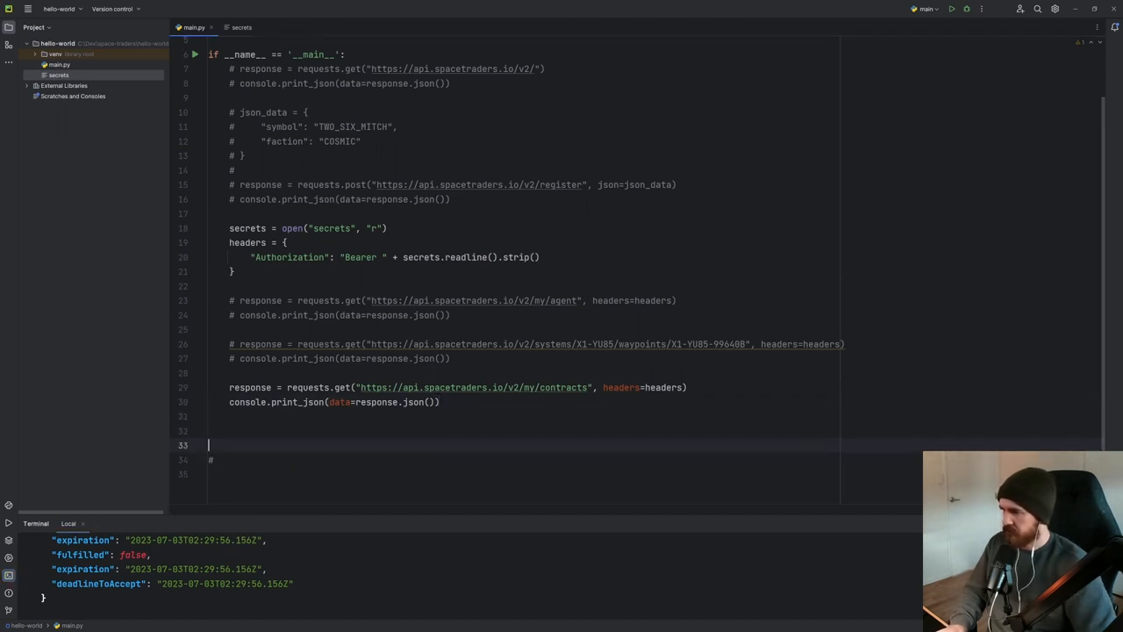
{"action": "type", "text": "https://api.spacetraders.io/v2/my/contracts/:contractId/accept"}
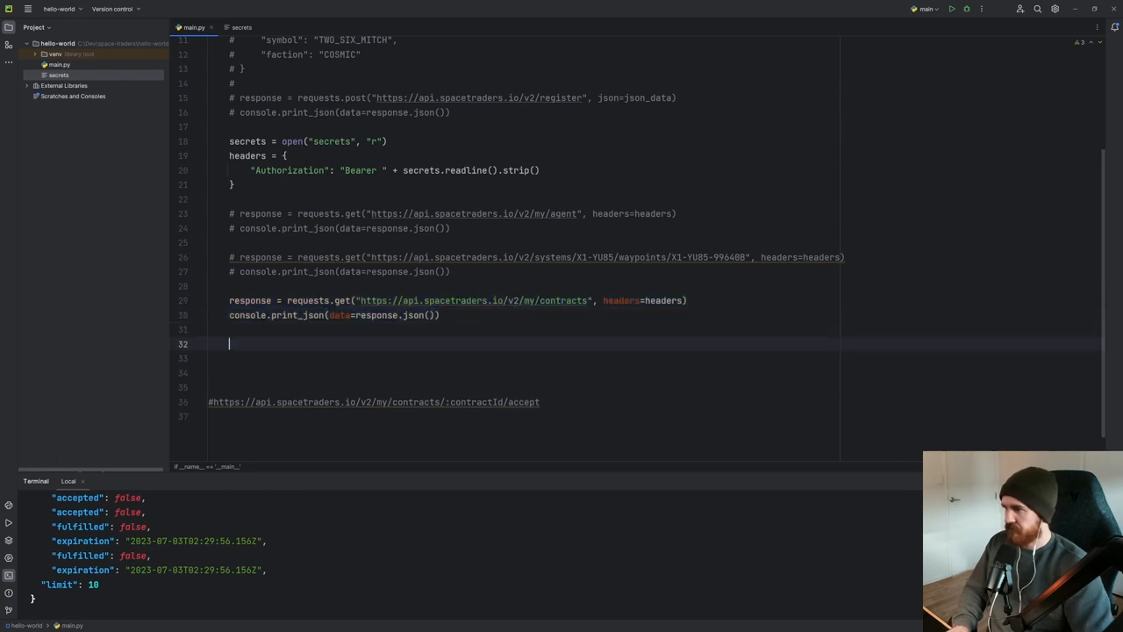
{"action": "type", "text": "https://api.spacetraders.io/v2/my/contracts/:contractId/accept"}
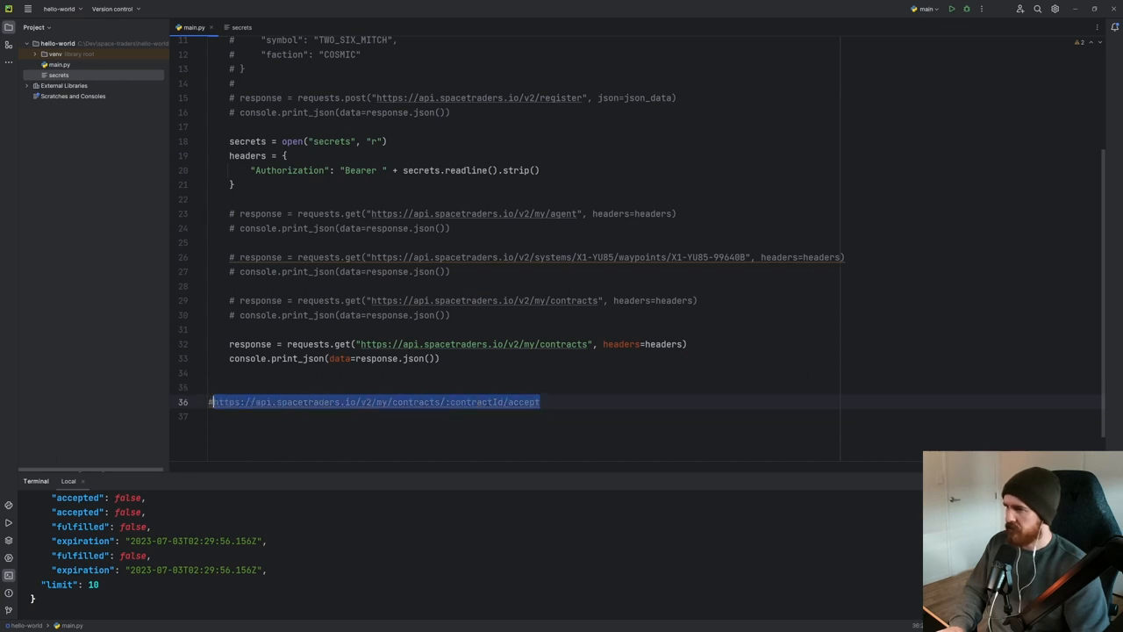
{"action": "key", "text": "Delete"}
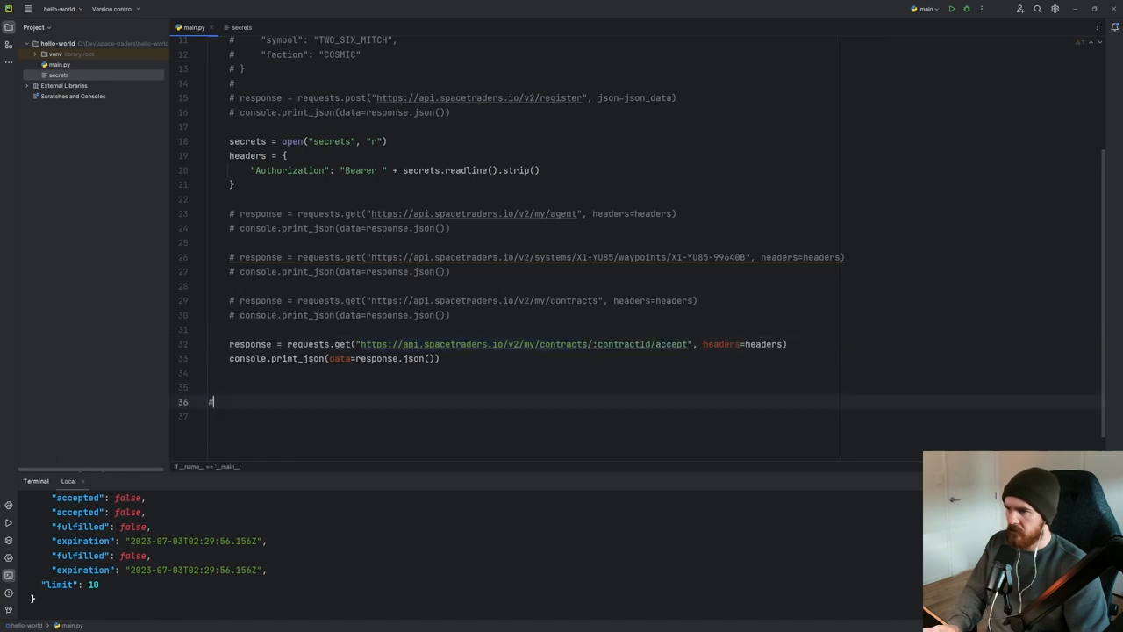
{"action": "key", "text": "Backspace"}
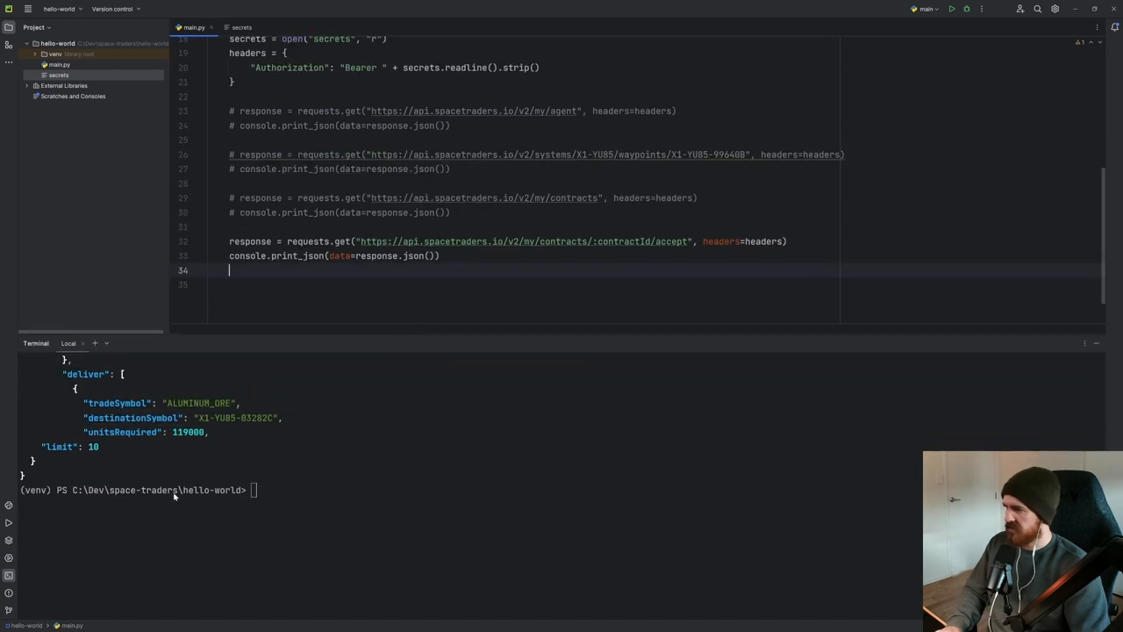
{"action": "key", "text": "enter"}
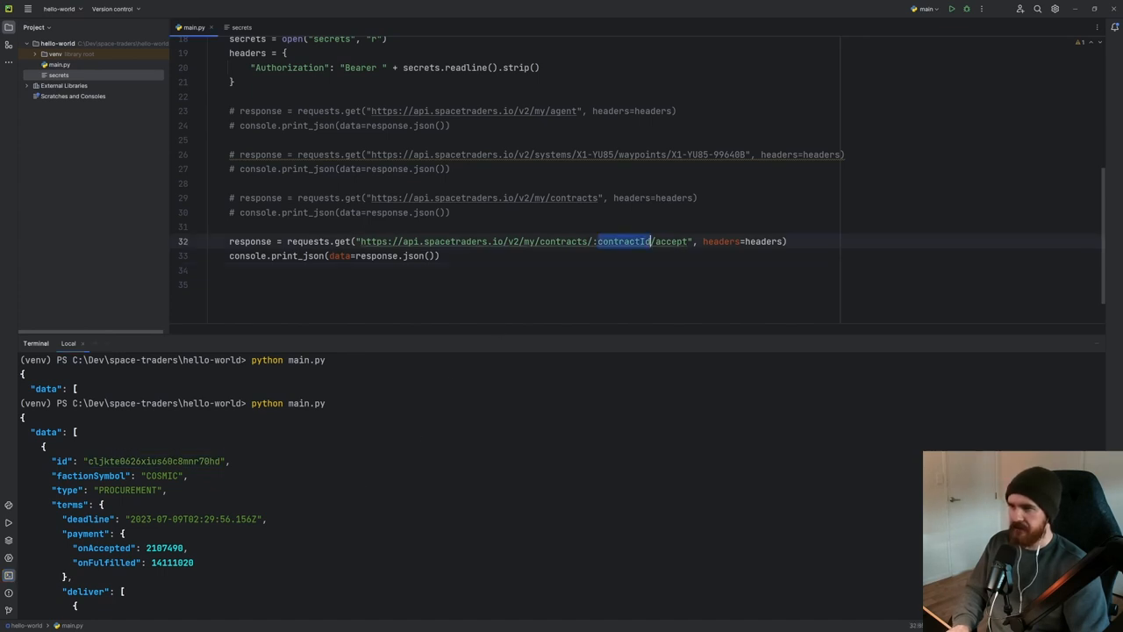
{"action": "type", "text": "cljkte0626xius60c8mnr70hd"}
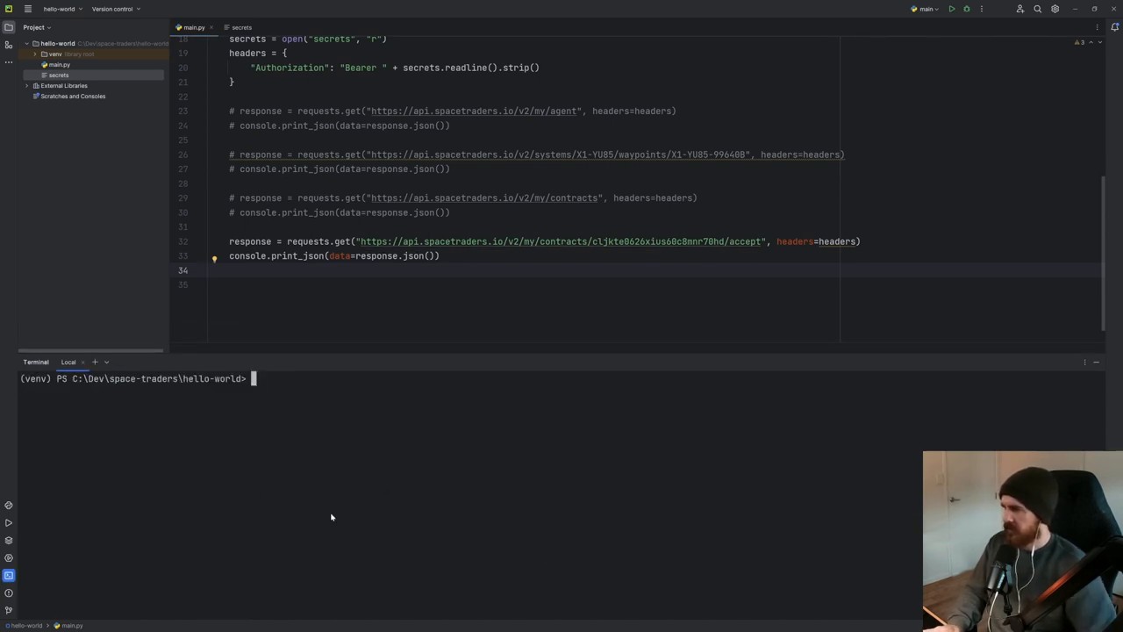
{"action": "type", "text": "python main.py"}
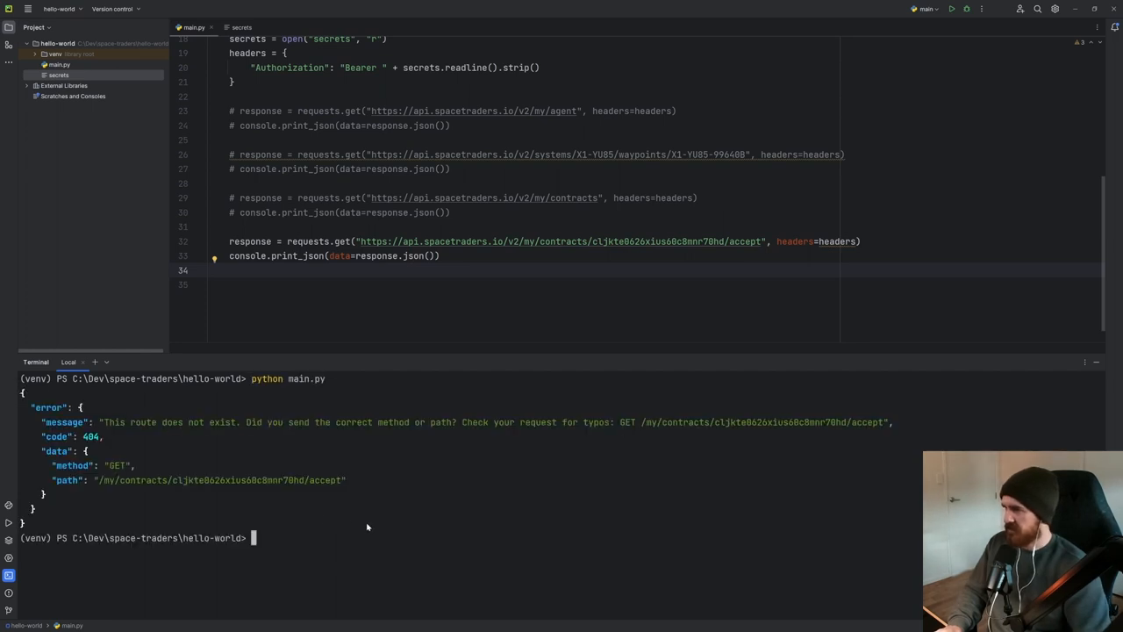
{"action": "mouse_move", "coordinate": [270, 450]}
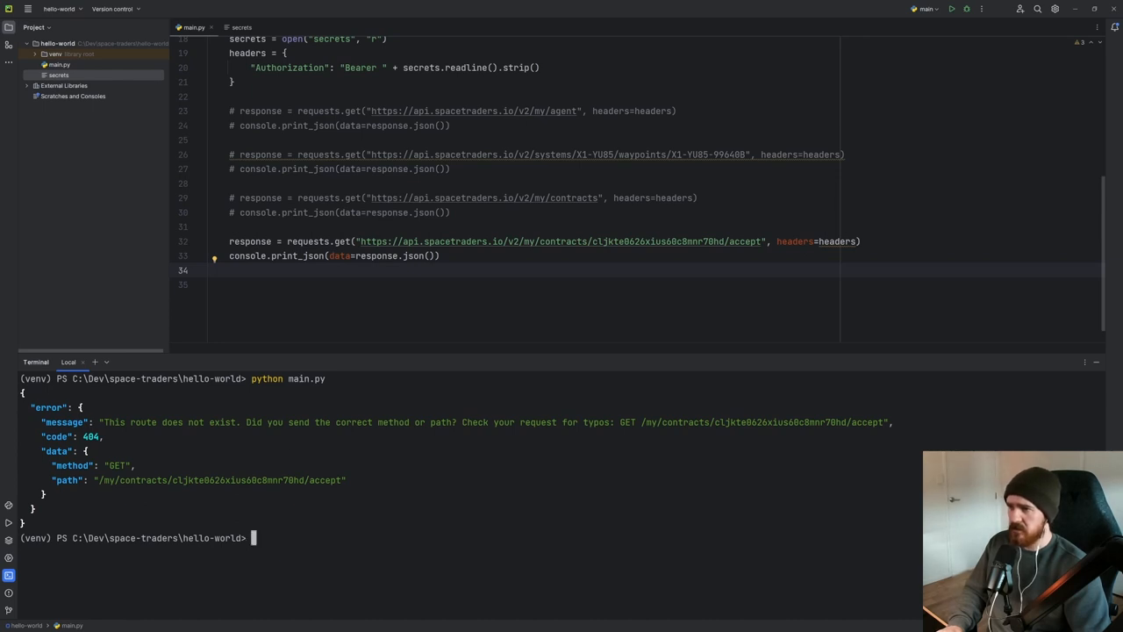
{"action": "mouse_move", "coordinate": [290, 434]}
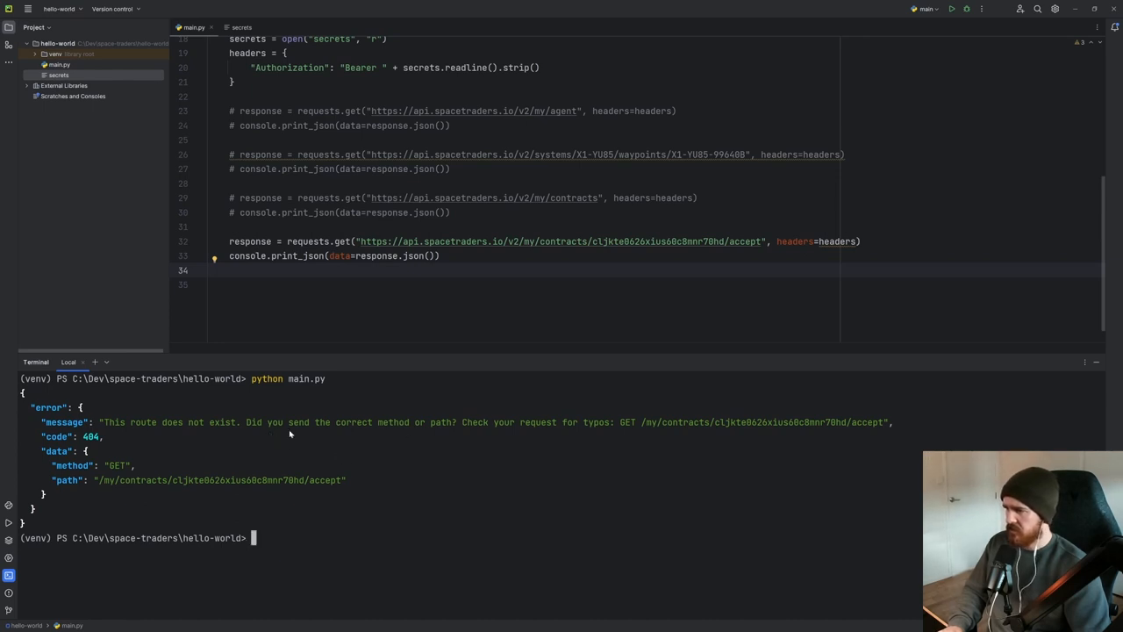
{"action": "mouse_move", "coordinate": [648, 432]}
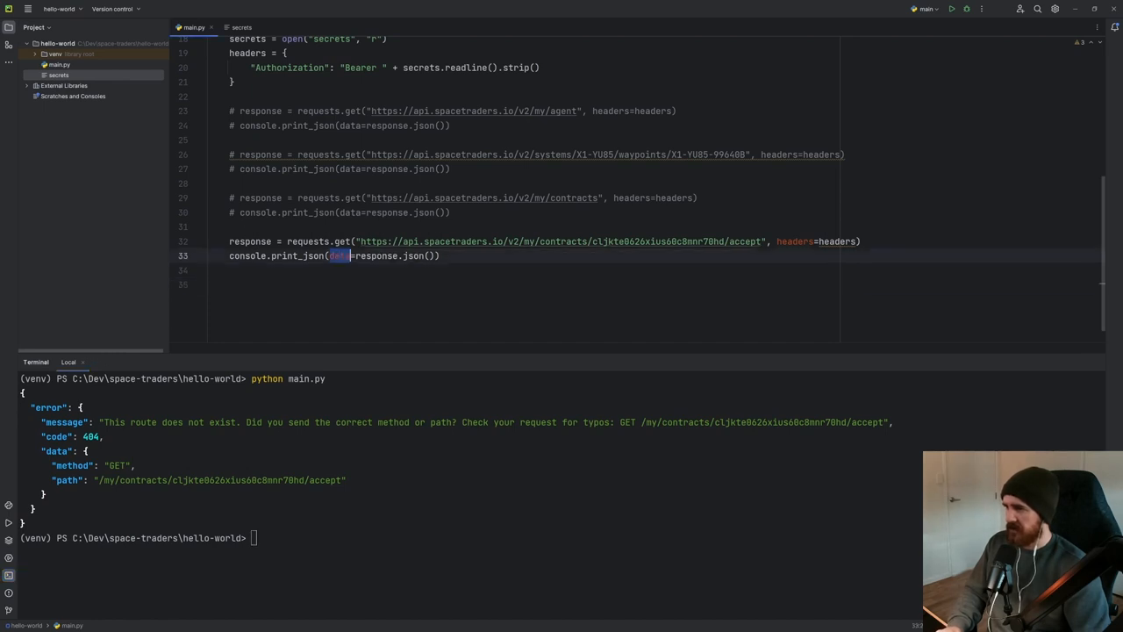
Change requests.get to requests.post on the contract accept call
{"action": "type", "text": "post"}
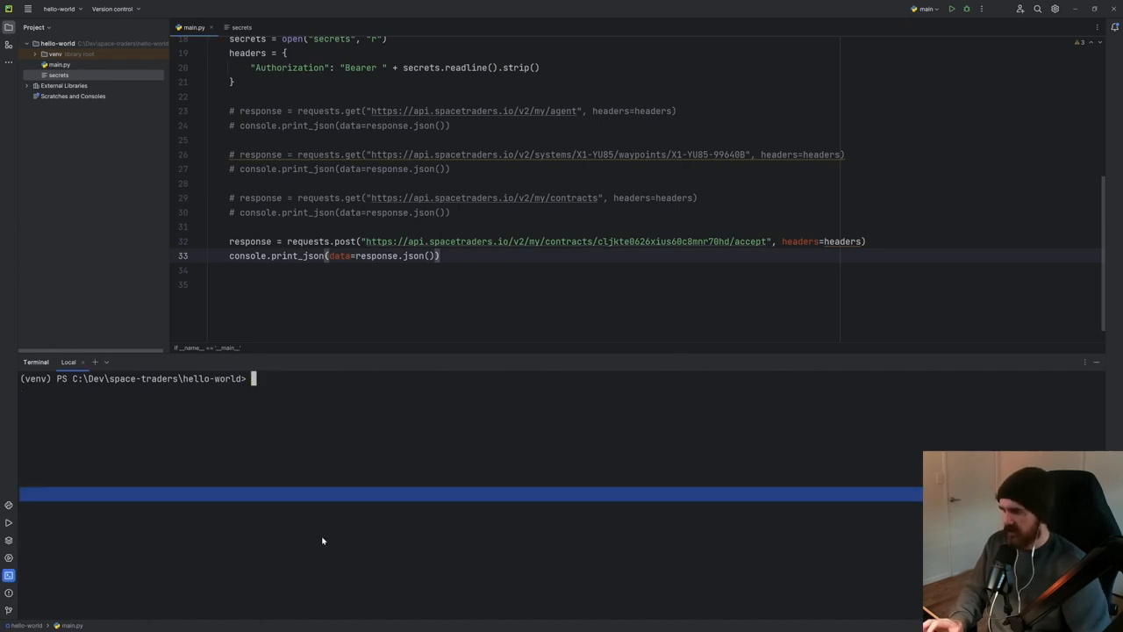
Run python main.py and confirm the returned contract shows accepted: true
{"action": "type", "text": "python main.py"}
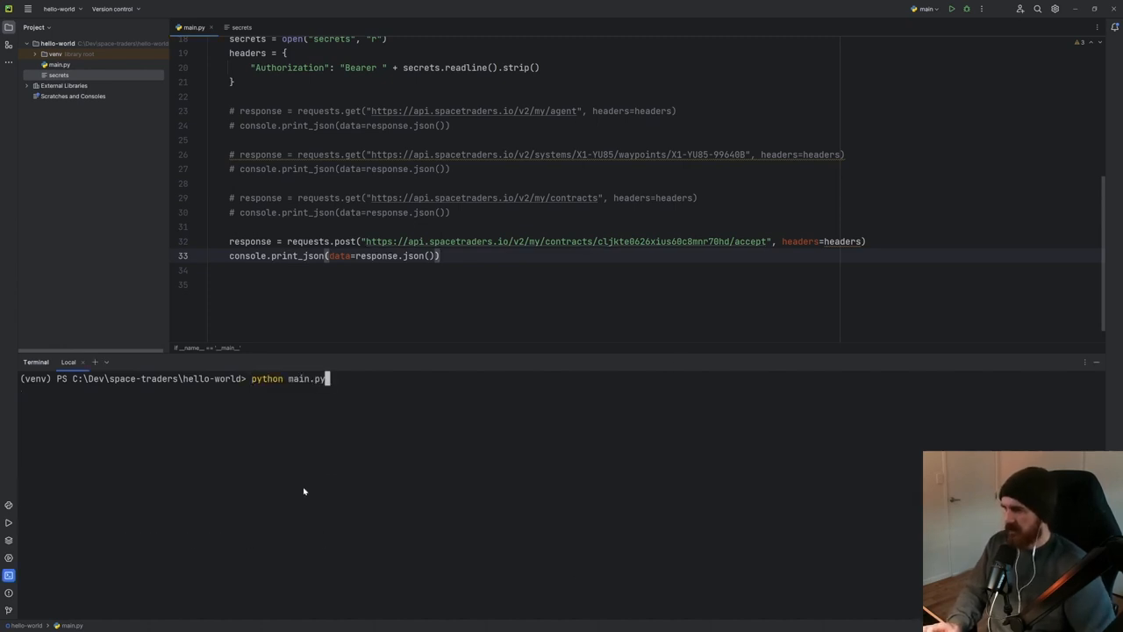
{"action": "key", "text": "enter"}
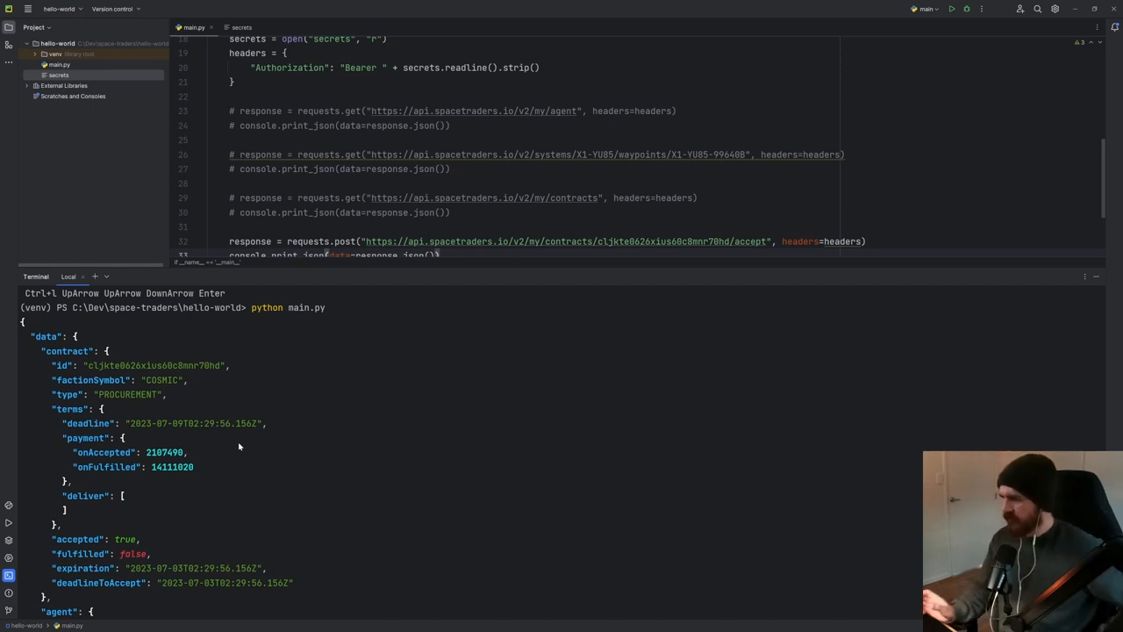
{"action": "double_click", "coordinate": [125, 539]}
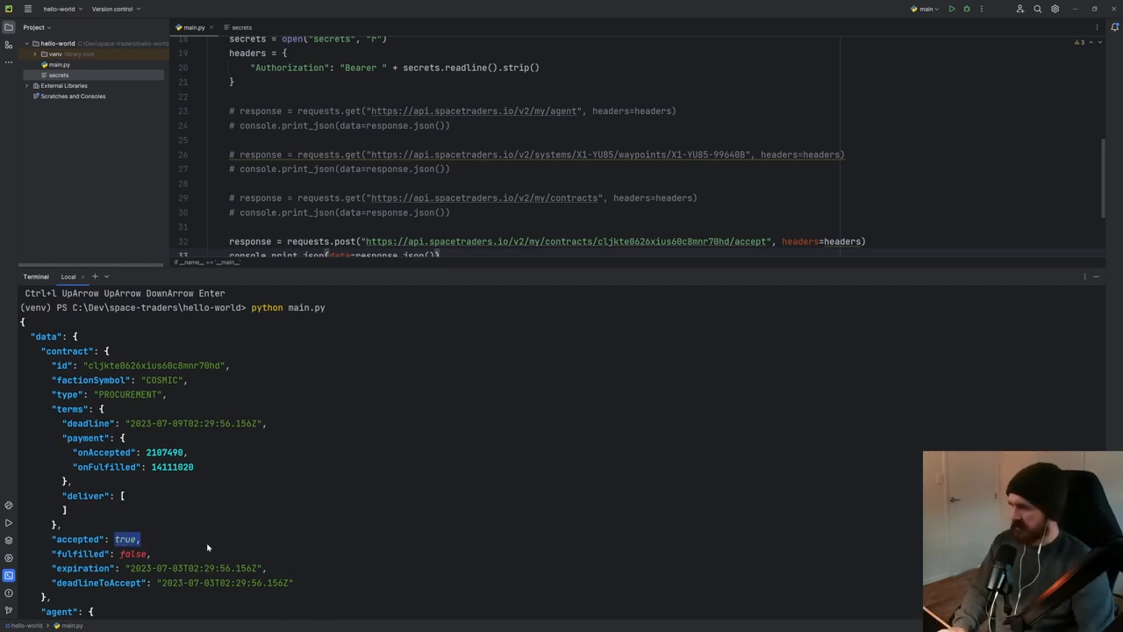
{"action": "scroll", "scroll_direction": "down", "scroll_amount": 3}
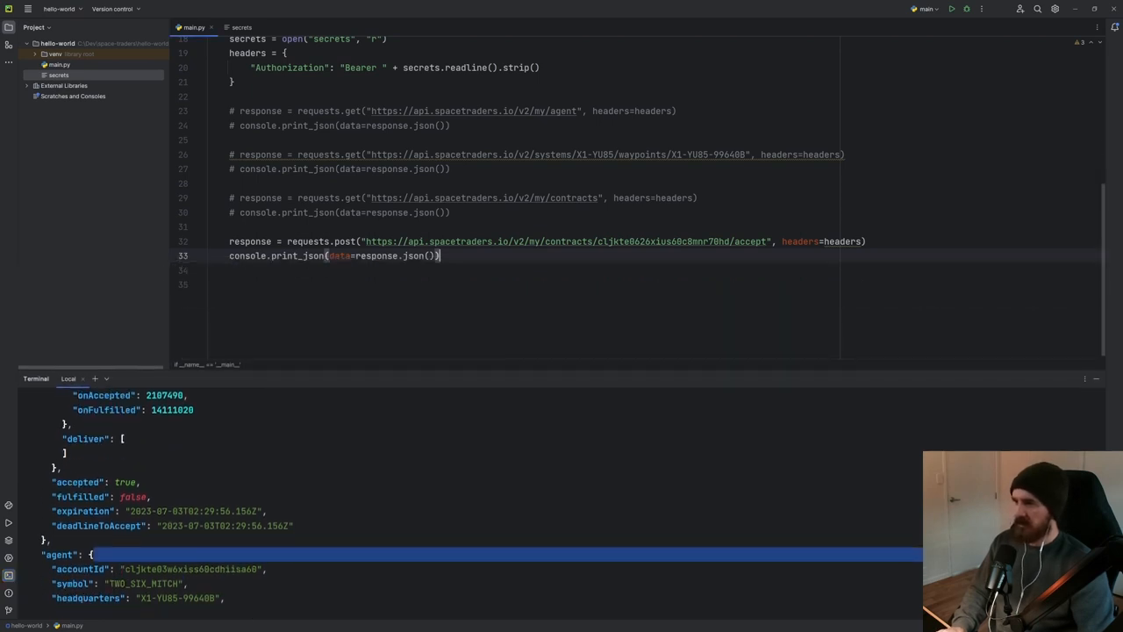
Swap back to the my/contracts request, rerun main.py, and check the expiration and onAccepted payment
{"action": "key", "text": "ctrl+/"}
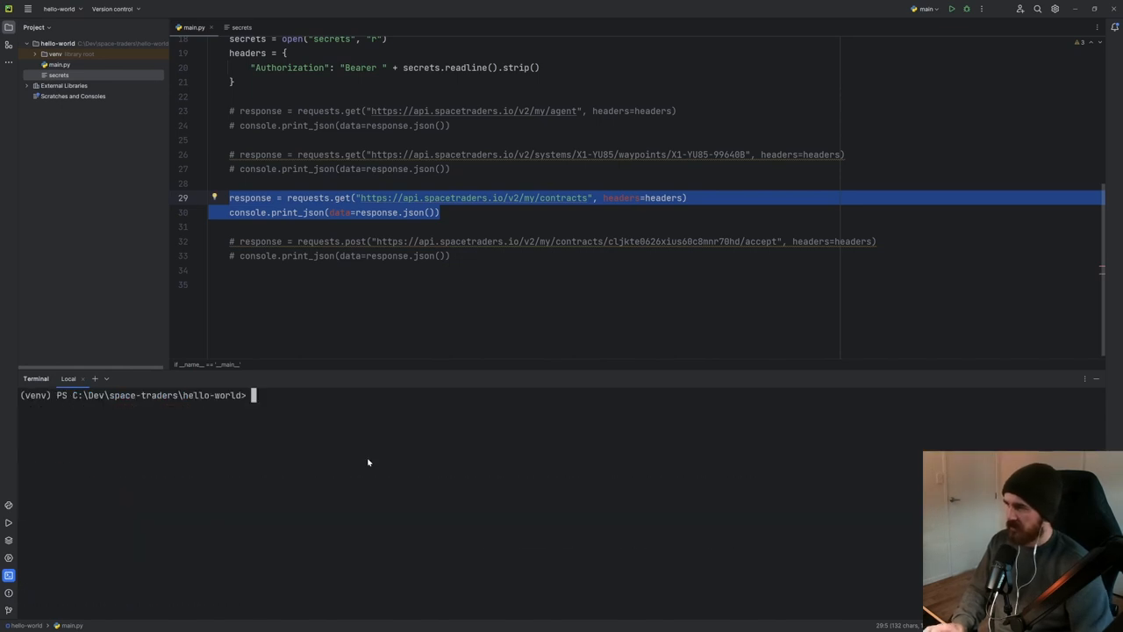
{"action": "type", "text": "python main.py"}
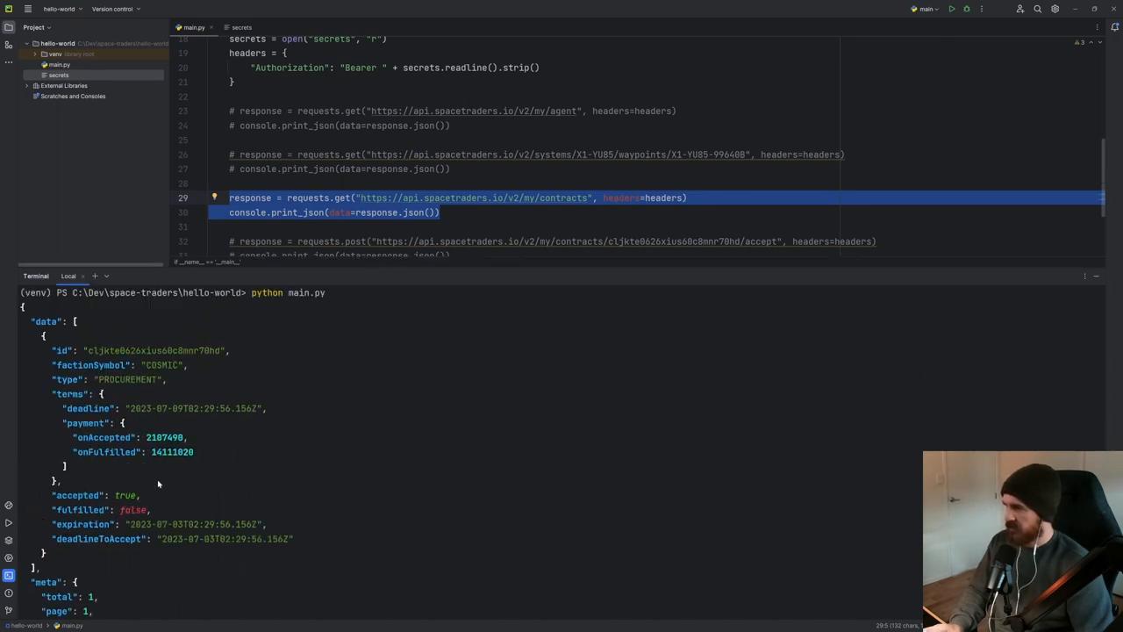
{"action": "mouse_move", "coordinate": [185, 553]}
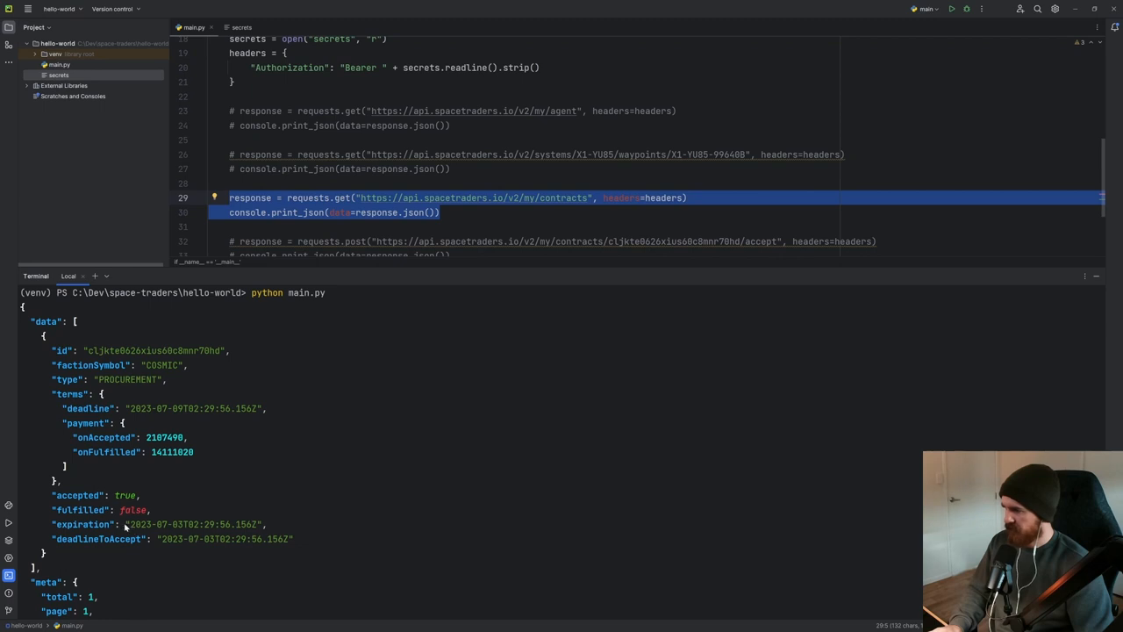
{"action": "double_click", "coordinate": [193, 524]}
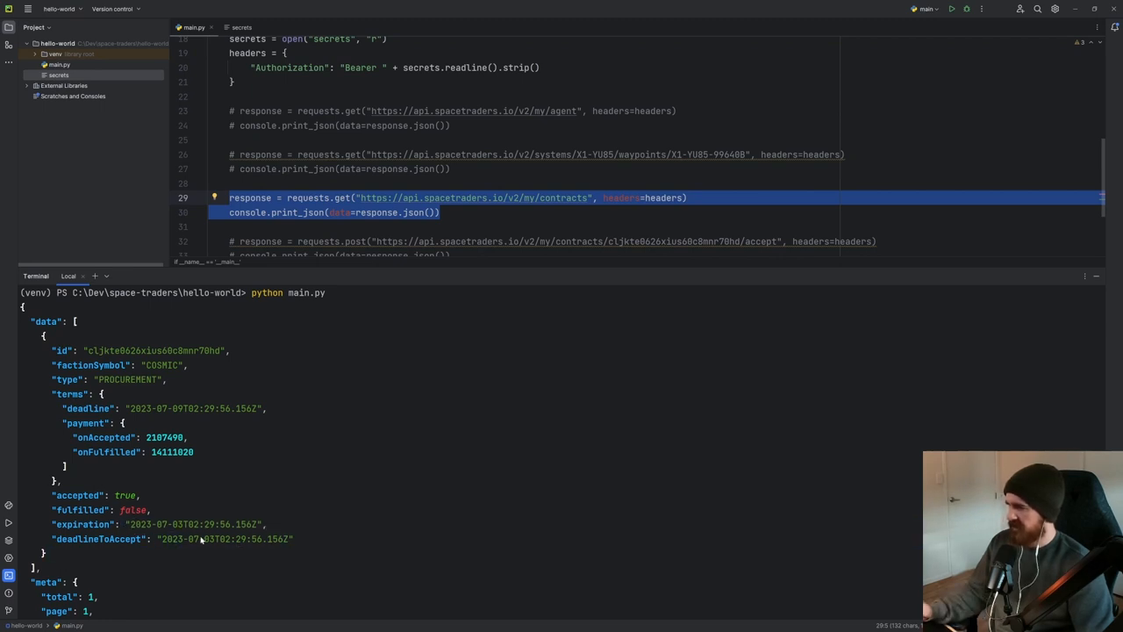
{"action": "mouse_move", "coordinate": [127, 509]}
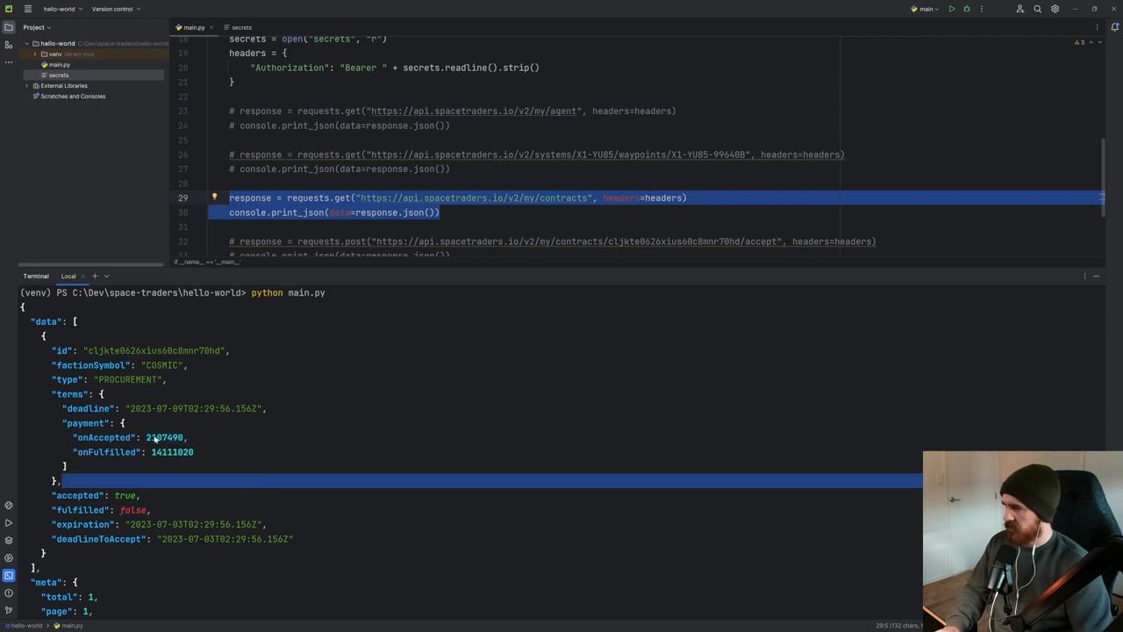
{"action": "double_click", "coordinate": [164, 437]}
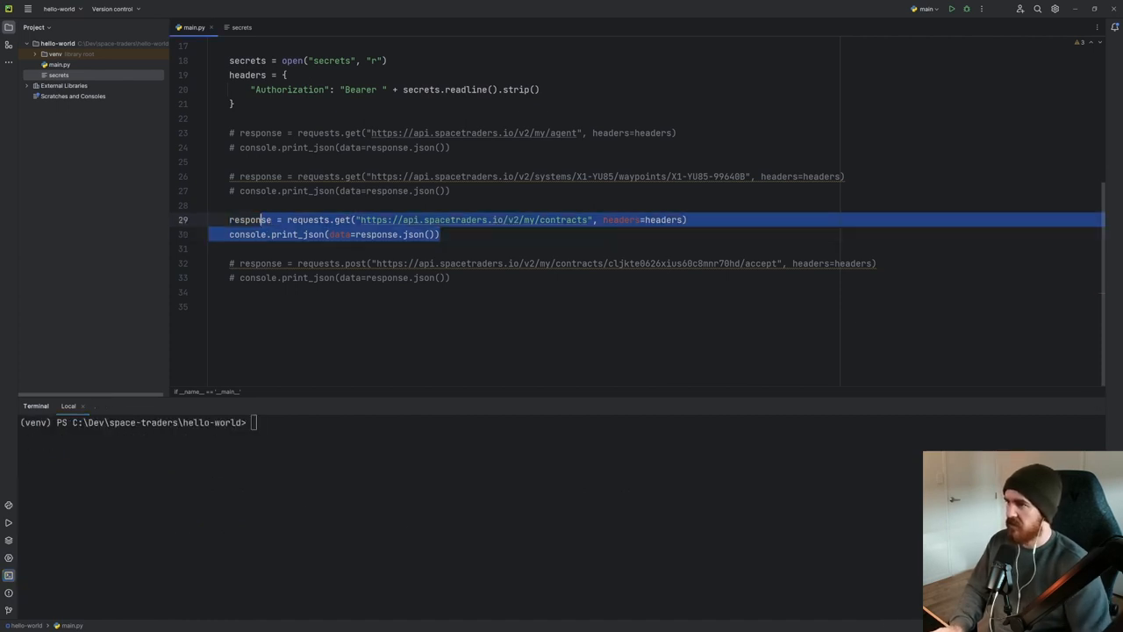
Re-enable the my/agent request and rerun main.py, showing 2257490 credits
{"action": "key", "text": "ctrl+slash"}
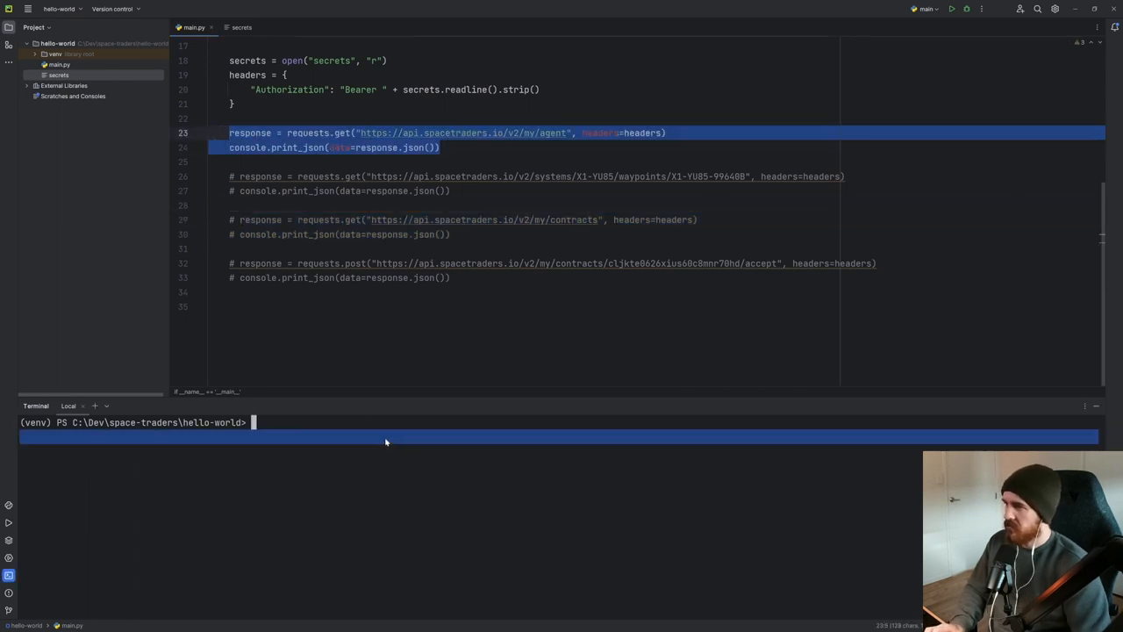
{"action": "type", "text": "python main.py"}
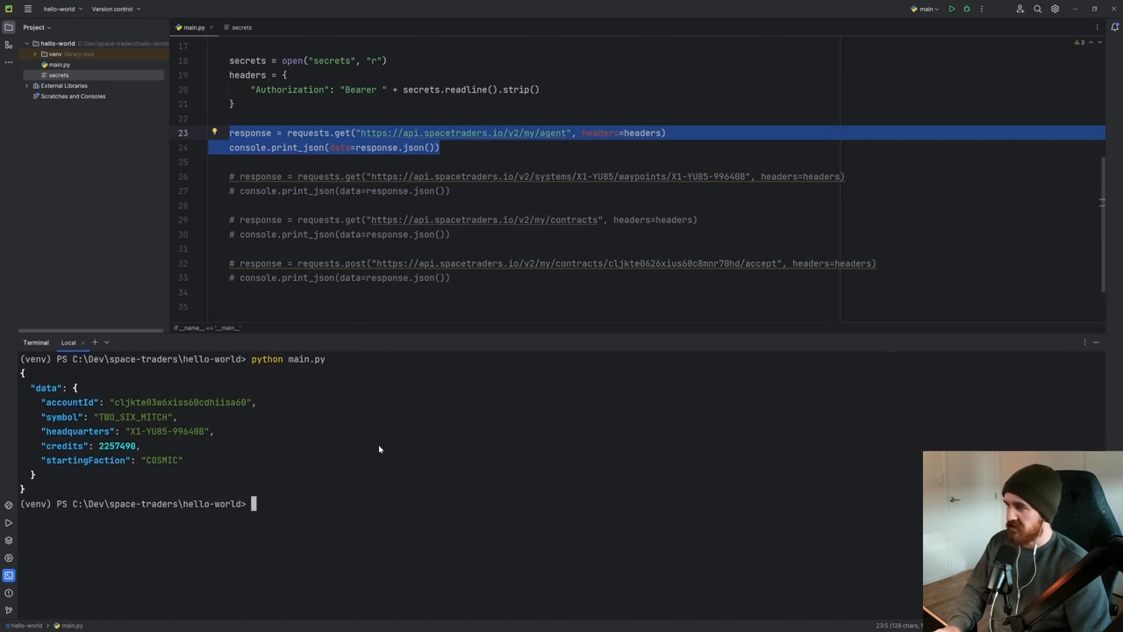
{"action": "mouse_move", "coordinate": [358, 509]}
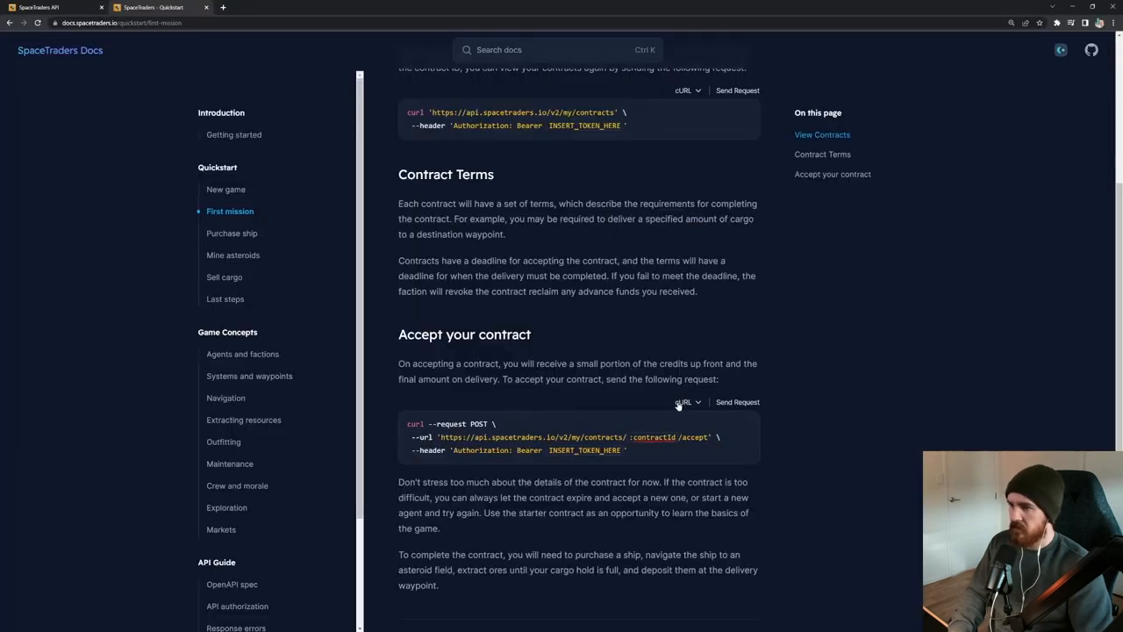
Advance from First mission to the Purchase Ship guide and read down to its purchase request example
{"action": "scroll", "scroll_direction": "down", "scroll_amount": 3}
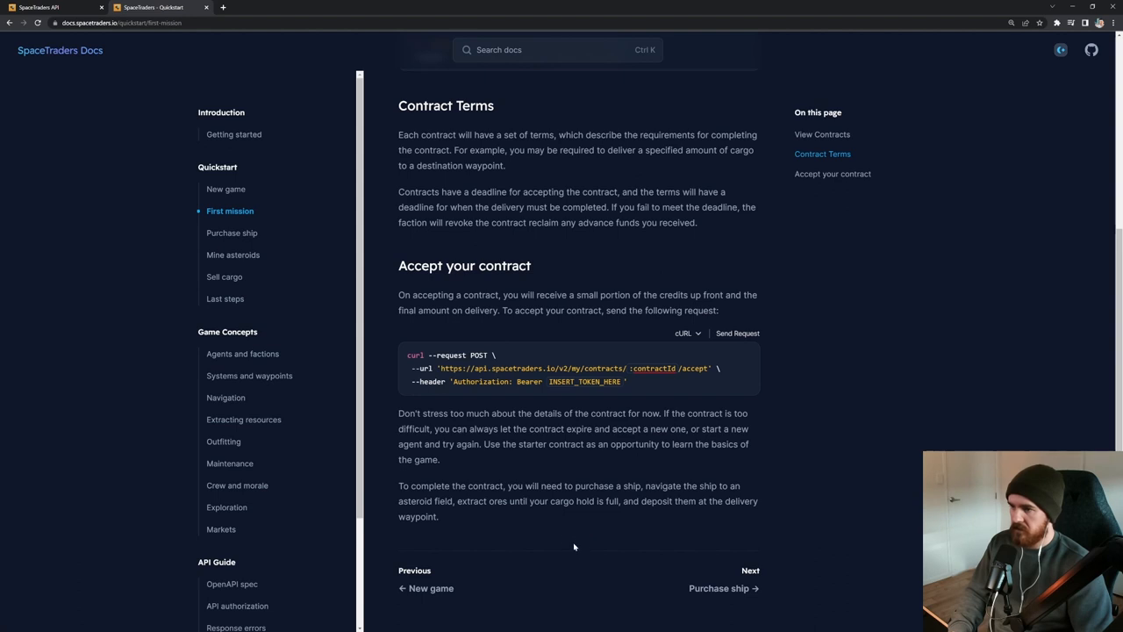
{"action": "mouse_move", "coordinate": [447, 518]}
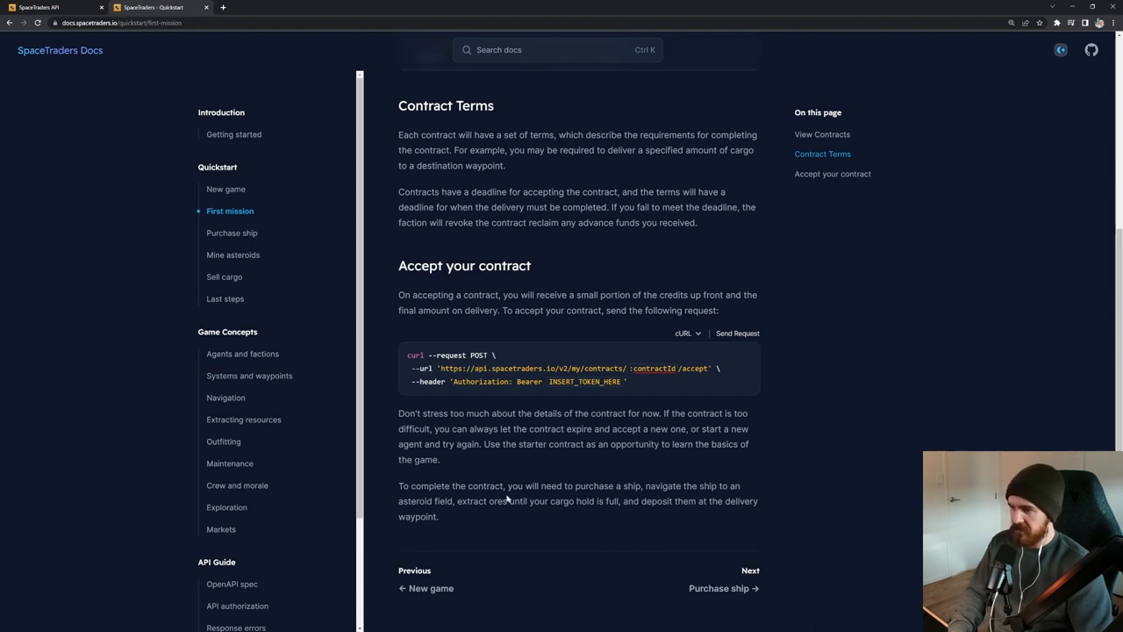
{"action": "mouse_move", "coordinate": [691, 496]}
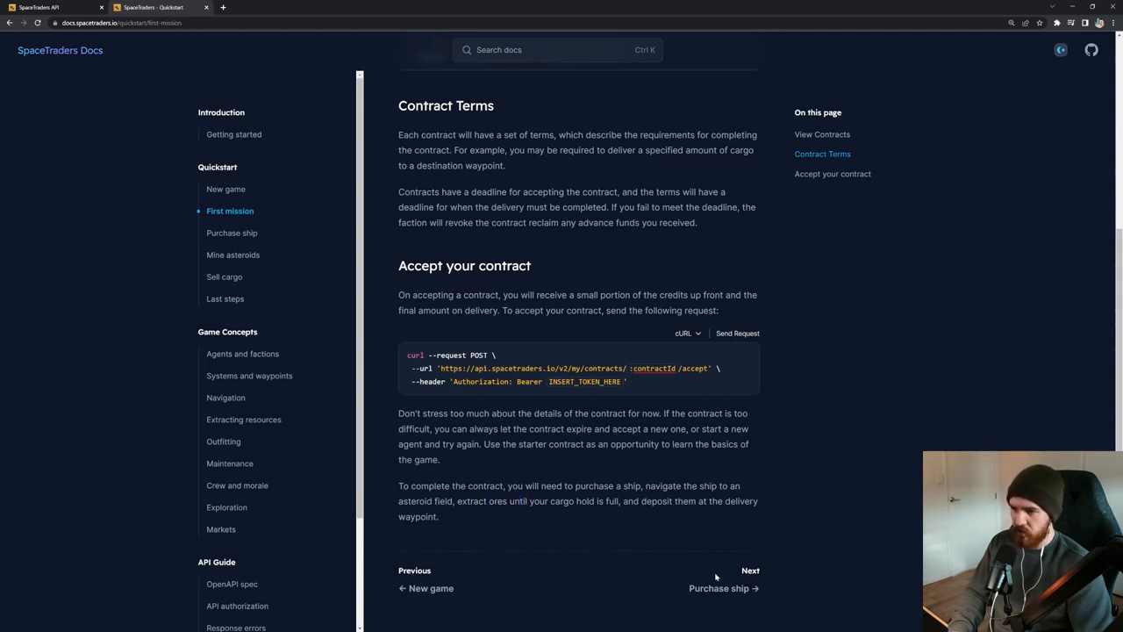
{"action": "mouse_move", "coordinate": [710, 589]}
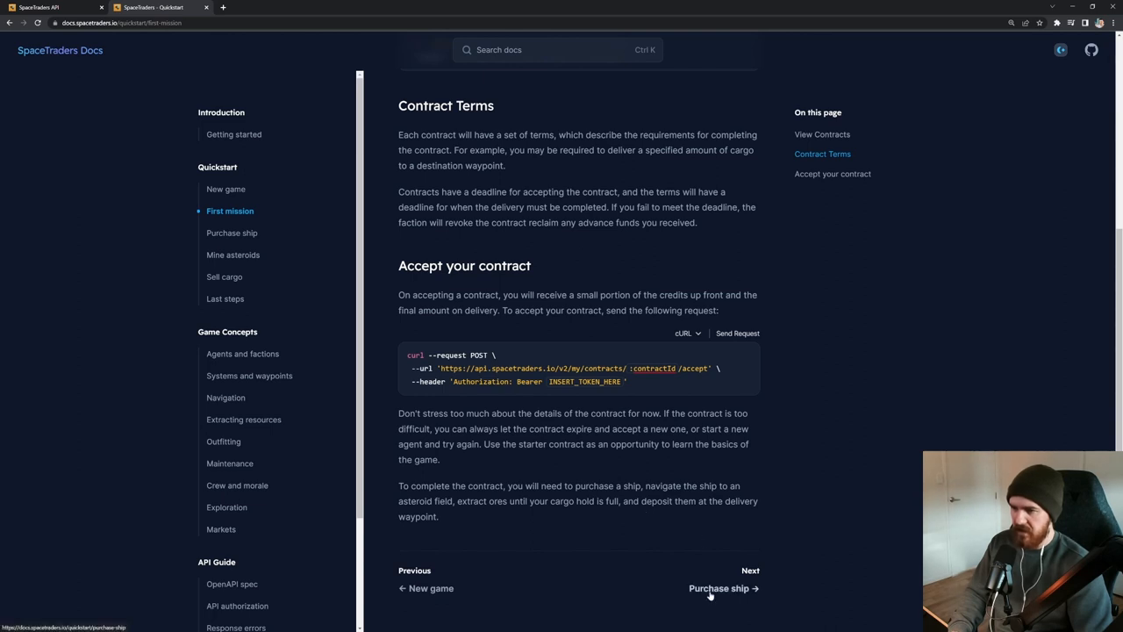
{"action": "left_click", "coordinate": [719, 588]}
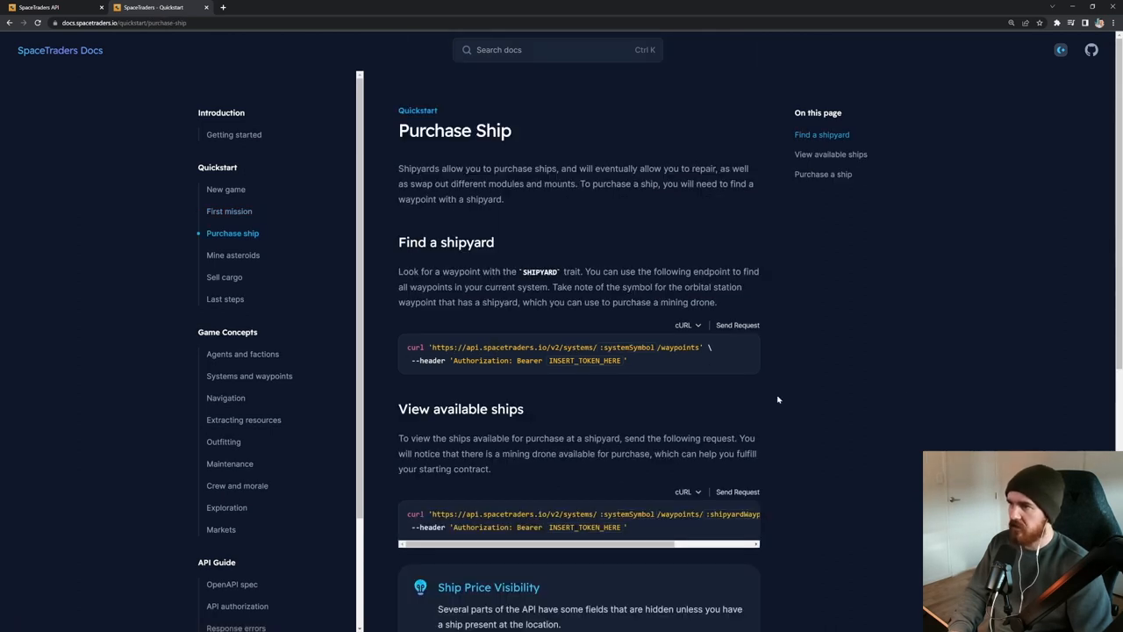
{"action": "scroll", "scroll_direction": "down", "scroll_amount": 3}
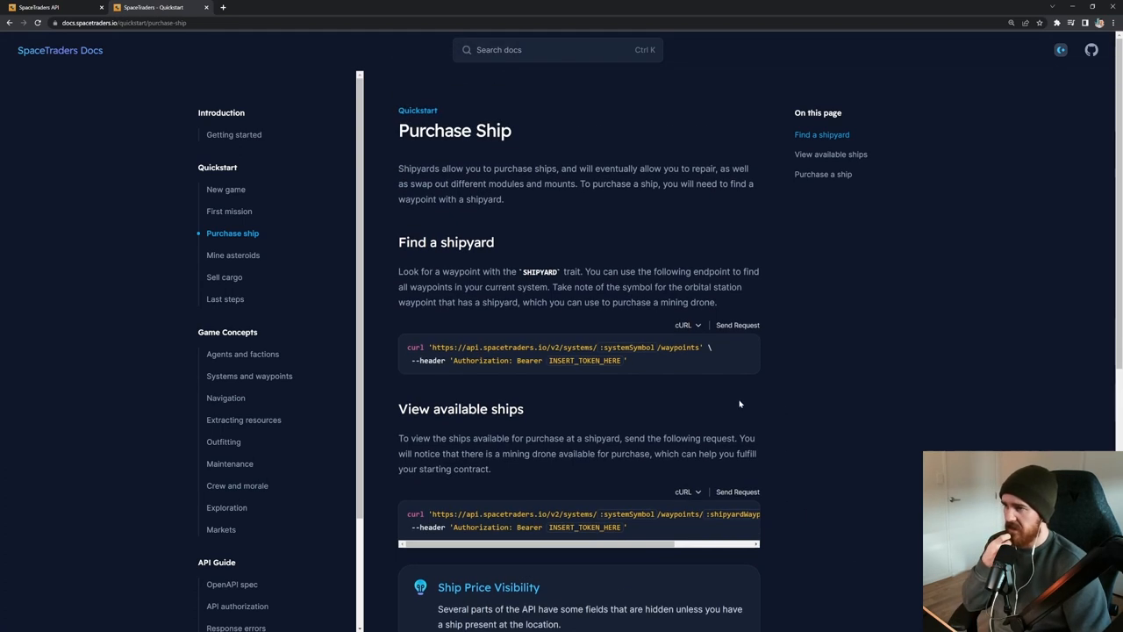
{"action": "mouse_move", "coordinate": [523, 555]}
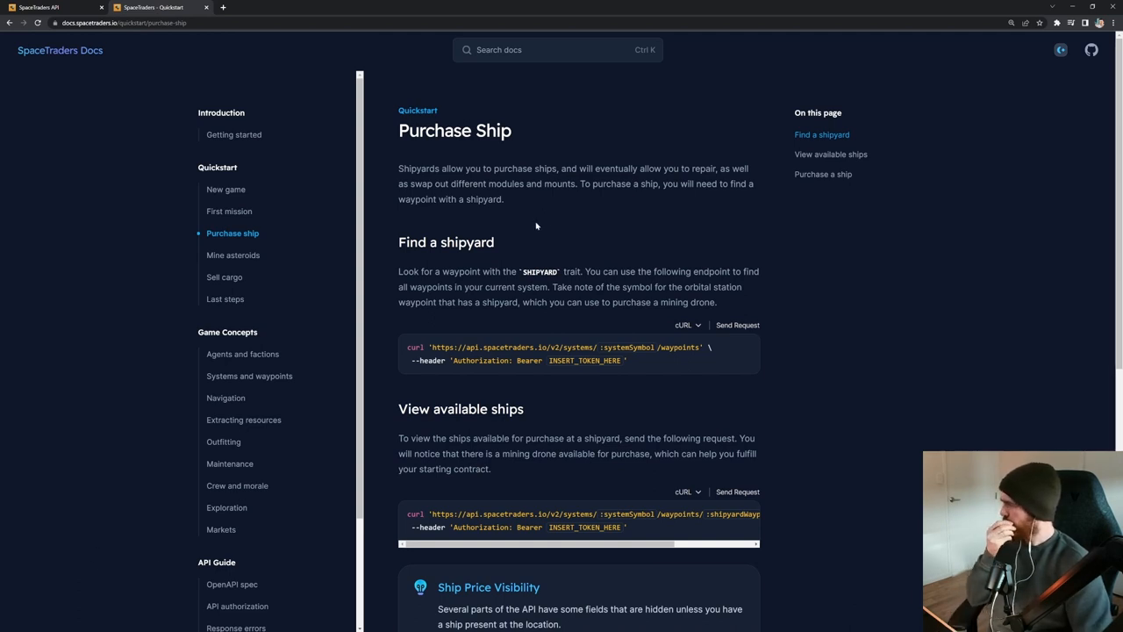
{"action": "mouse_move", "coordinate": [737, 344]}
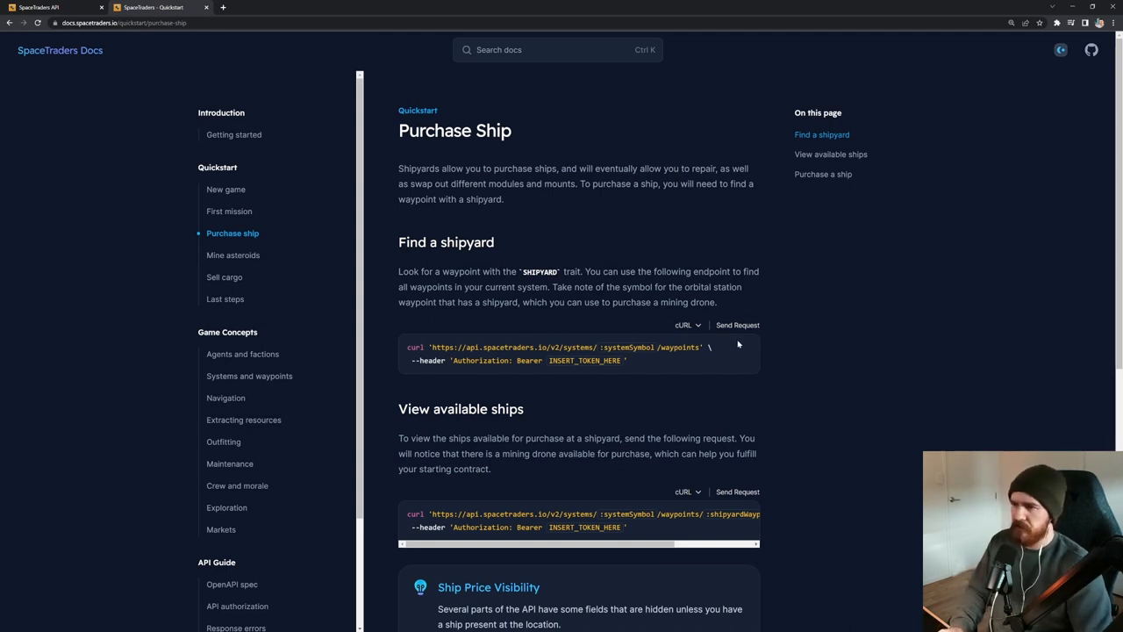
{"action": "scroll", "scroll_direction": "down", "scroll_amount": 3}
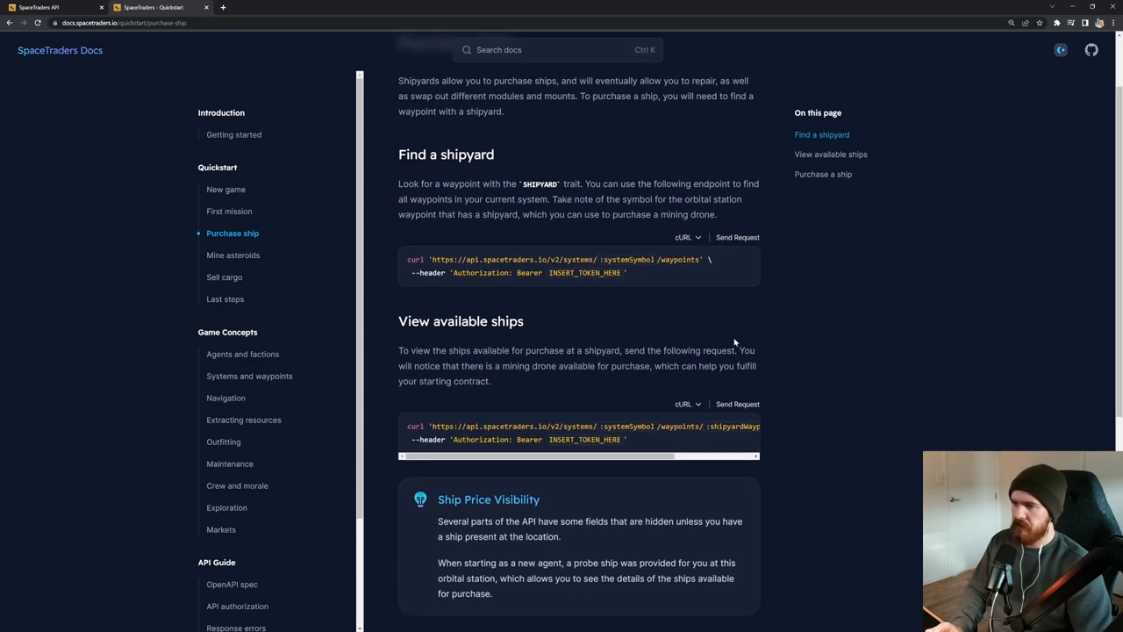
{"action": "mouse_move", "coordinate": [612, 285]}
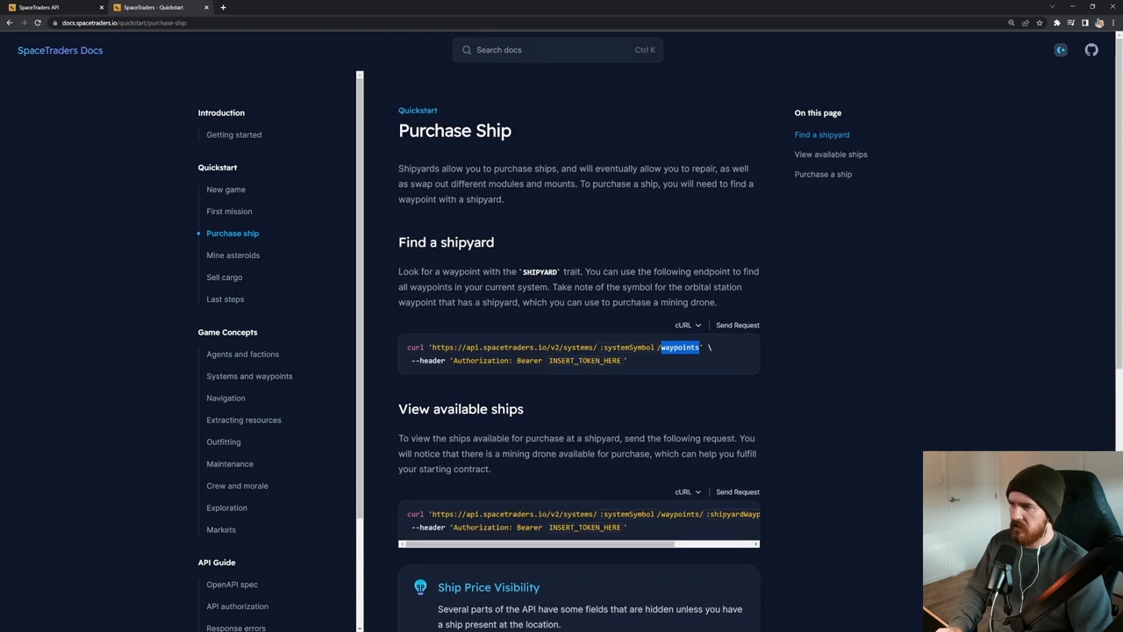
{"action": "scroll", "scroll_direction": "down", "scroll_amount": 3}
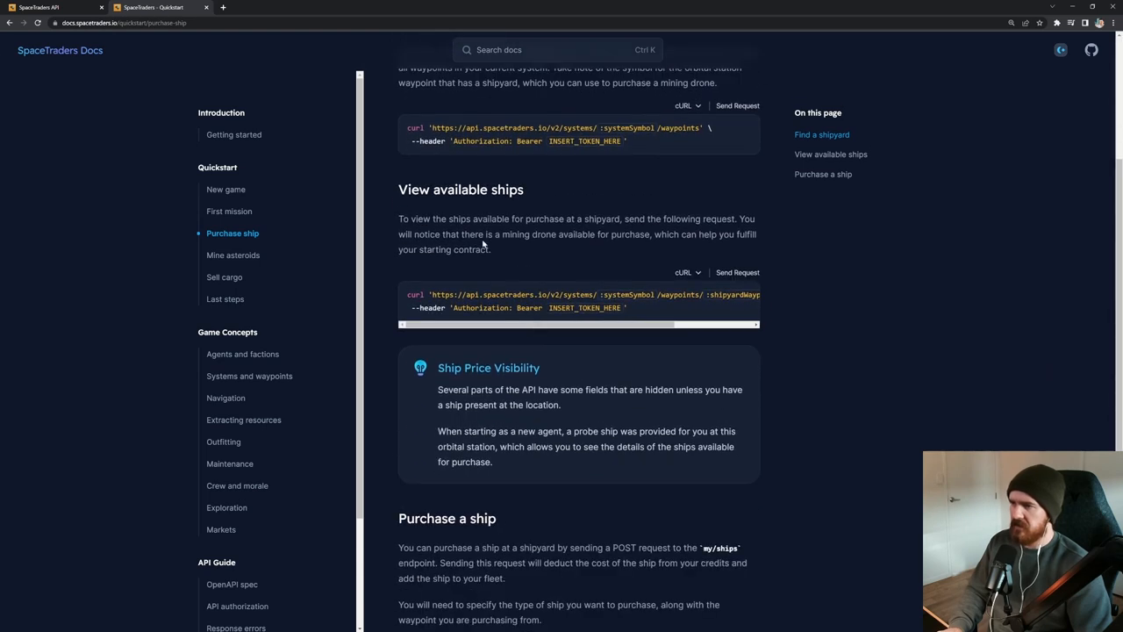
{"action": "mouse_move", "coordinate": [636, 351]}
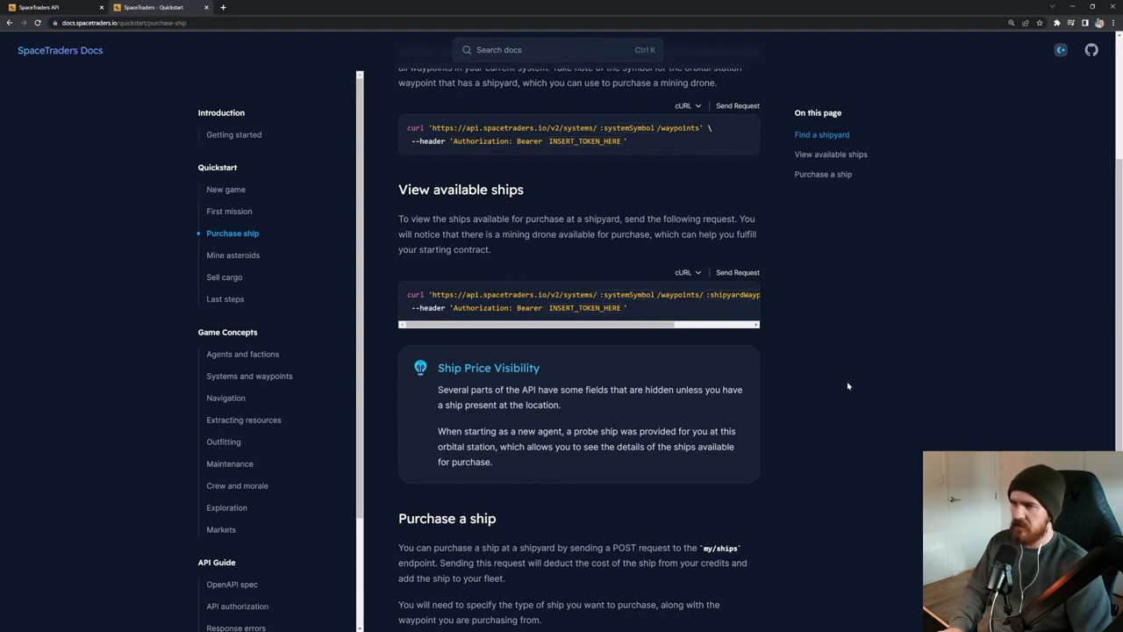
{"action": "scroll", "scroll_direction": "down", "scroll_amount": 3}
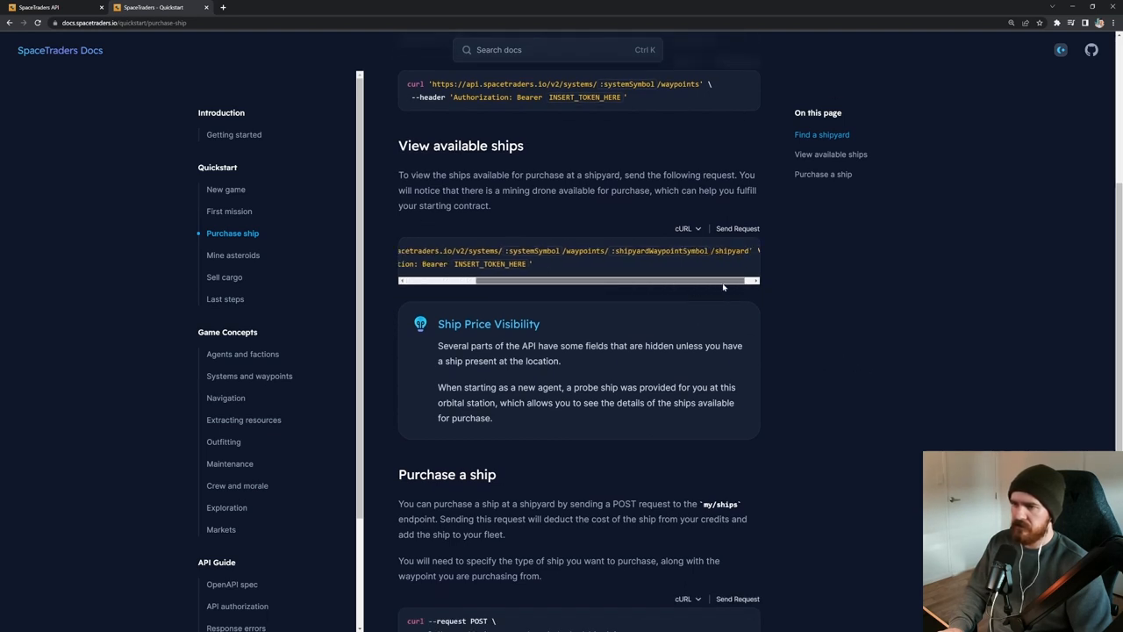
{"action": "scroll", "scroll_direction": "down", "scroll_amount": 3}
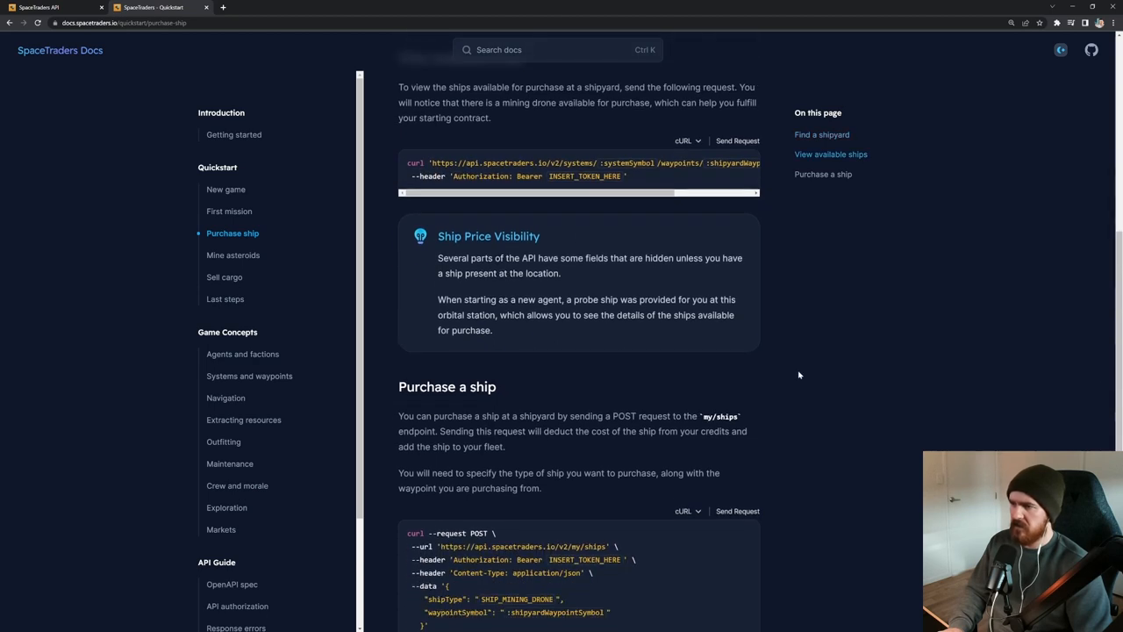
{"action": "scroll", "scroll_direction": "down", "scroll_amount": 3}
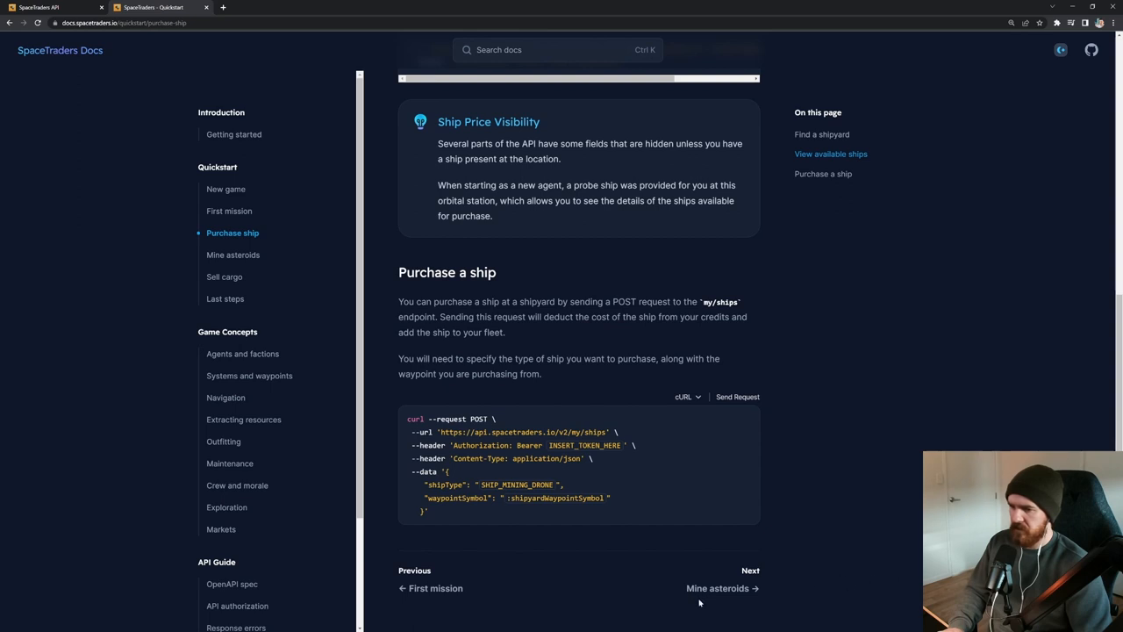
{"action": "mouse_move", "coordinate": [833, 560]}
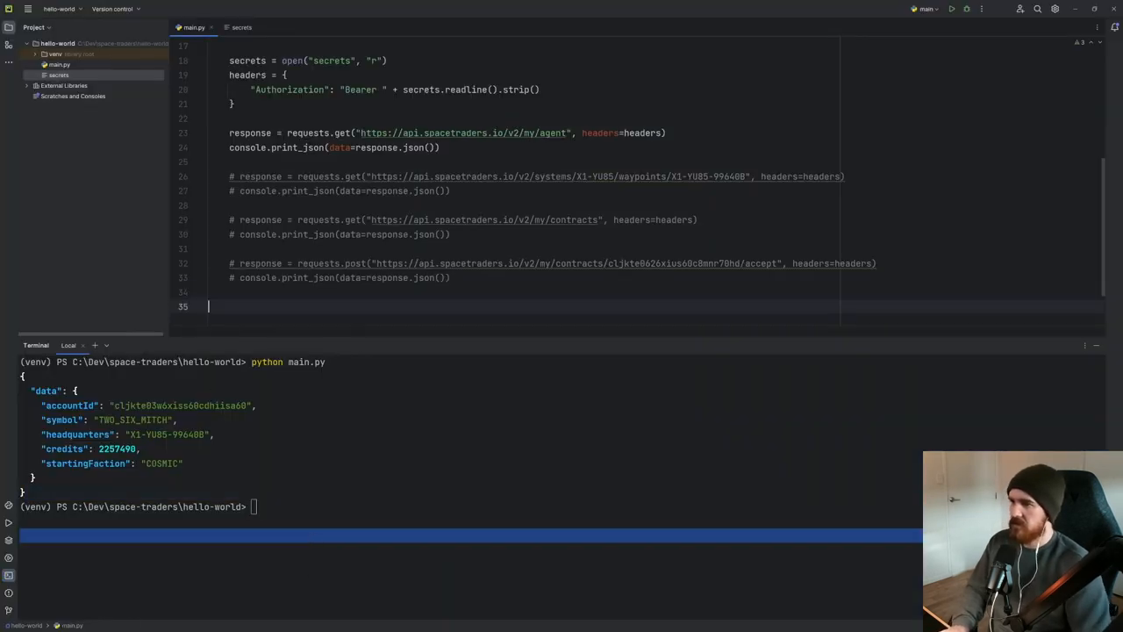
Add a POST to /v2/my/ships with headers and print the response JSON in main.py
{"action": "type", "text": "https://api.spacetraders.io/v2/my/ships"}
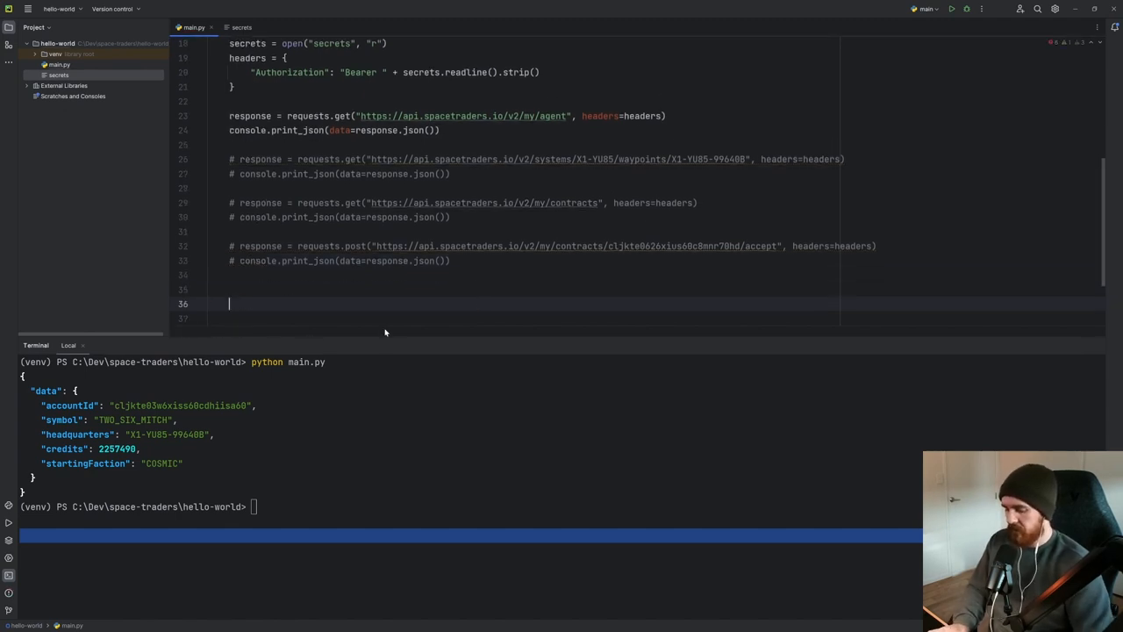
{"action": "type", "text": "# https://api.spacetraders.io/v2/my/ships"}
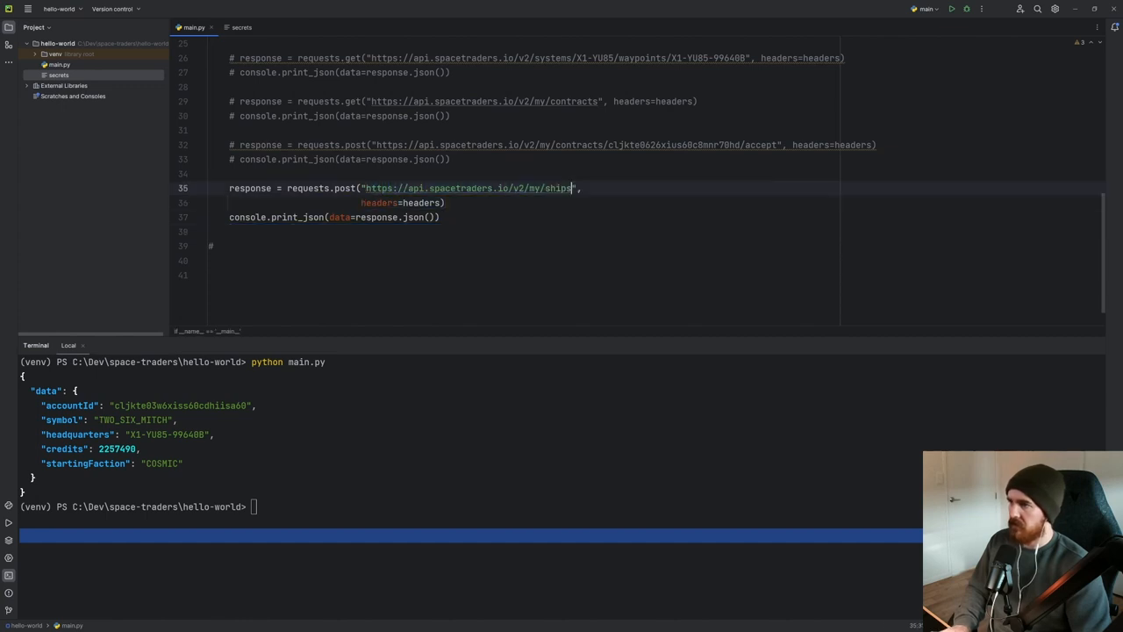
{"action": "left_click_drag", "start_coordinate": [582, 188], "coordinate": [351, 202]}
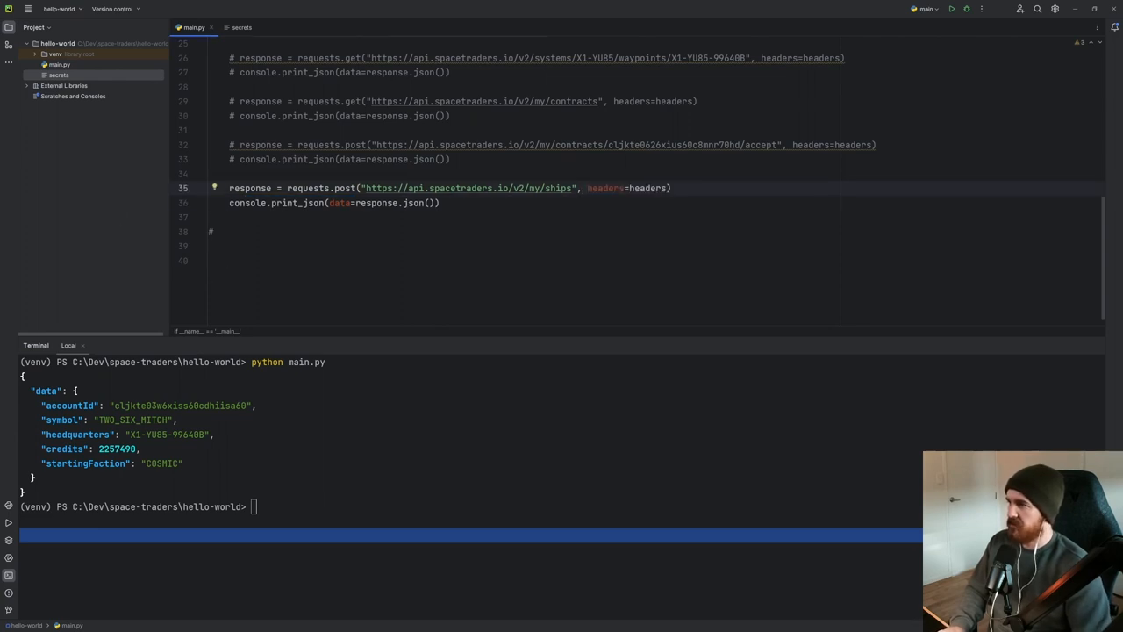
{"action": "left_click", "coordinate": [208, 260]}
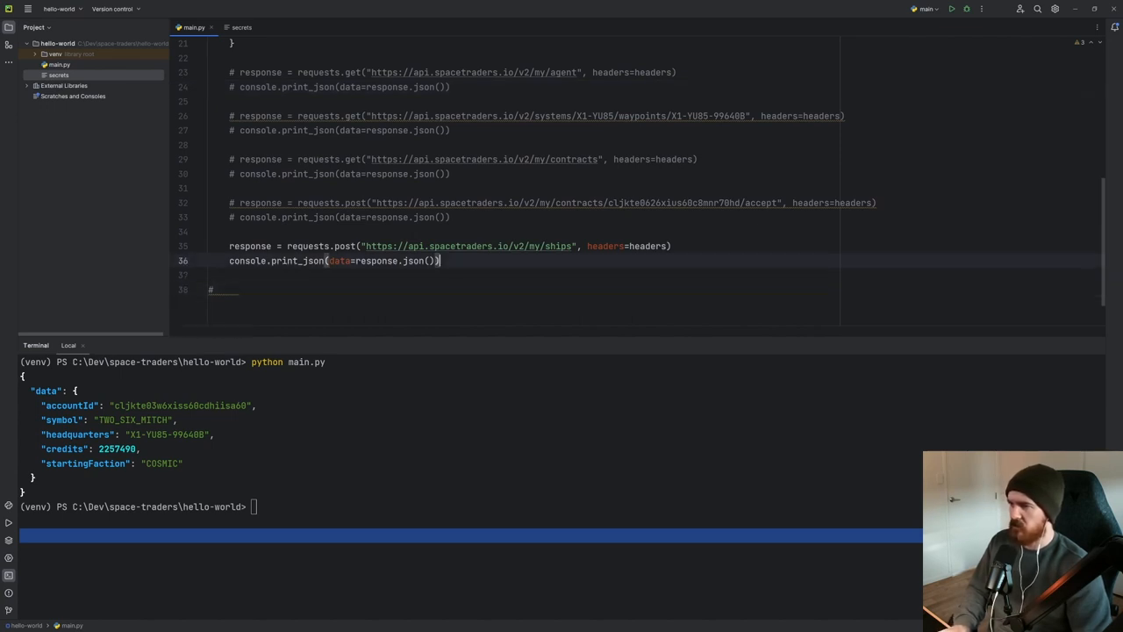
{"action": "scroll", "scroll_direction": "up", "scroll_amount": 3}
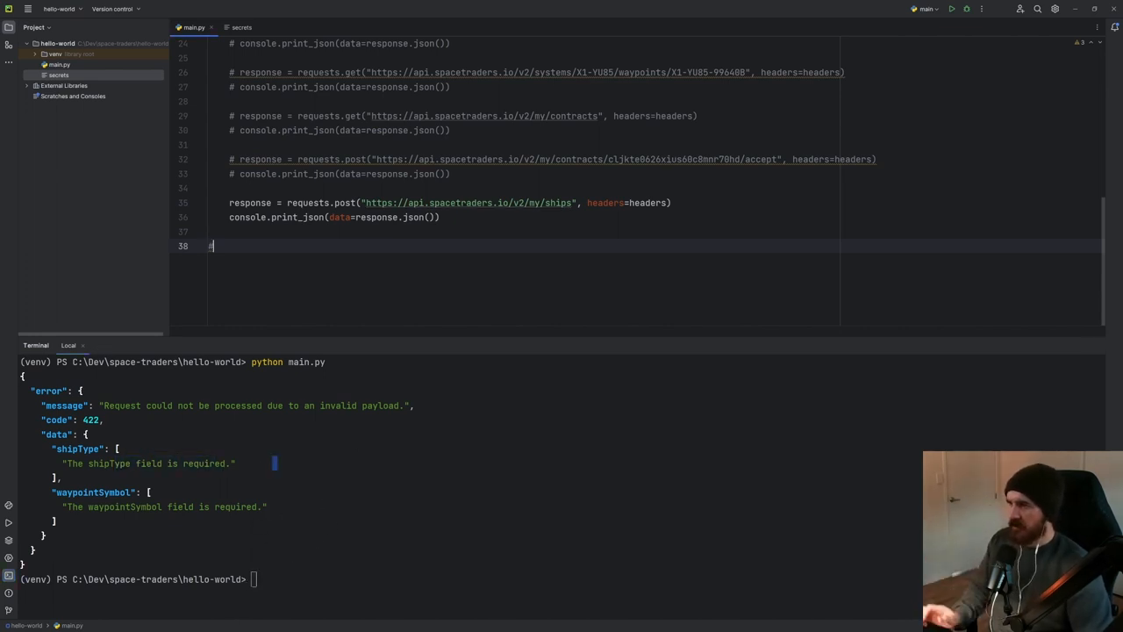
{"action": "type", "text": "#"}
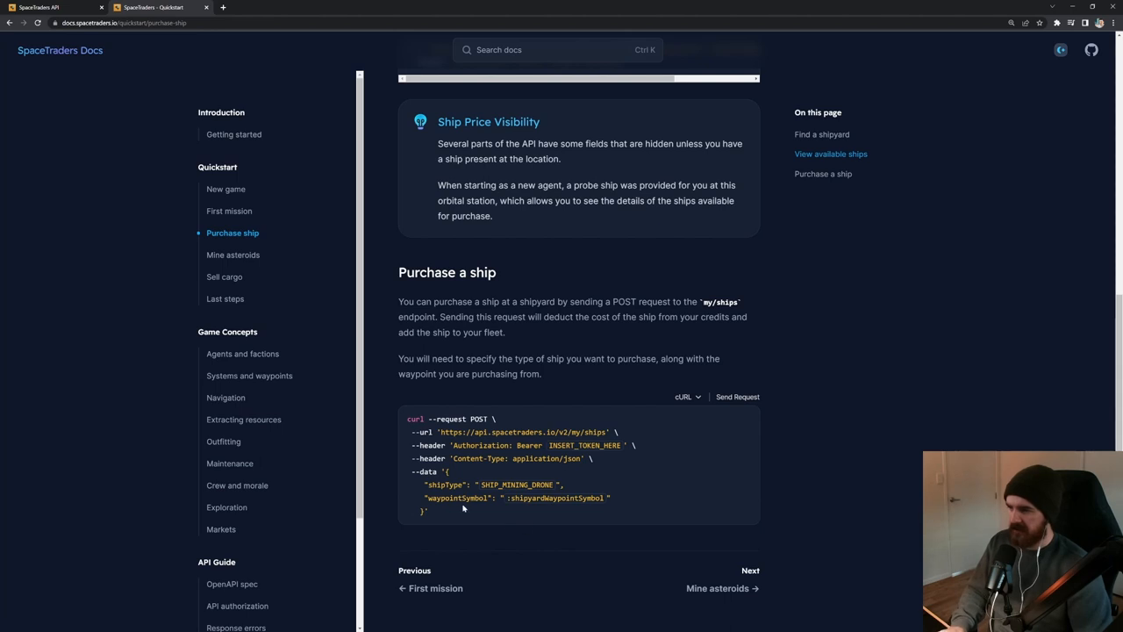
Select and copy the --data block with shipType SHIP_MINING_DRONE and waypointSymbol
{"action": "left_click_drag", "start_coordinate": [449, 471], "coordinate": [430, 512]}
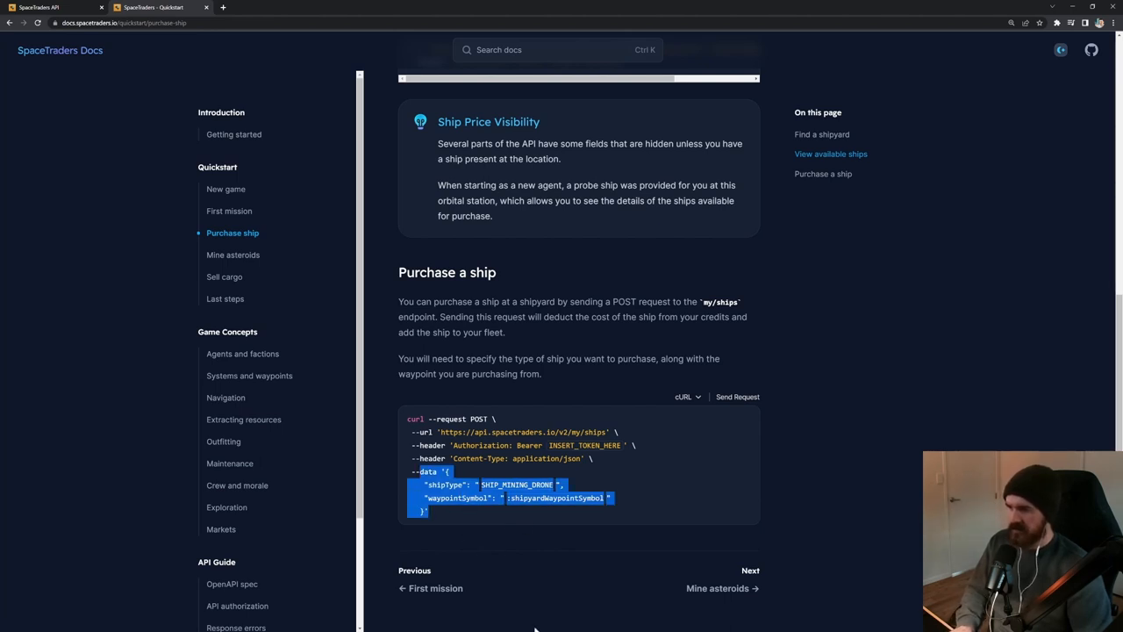
{"action": "mouse_move", "coordinate": [500, 600]}
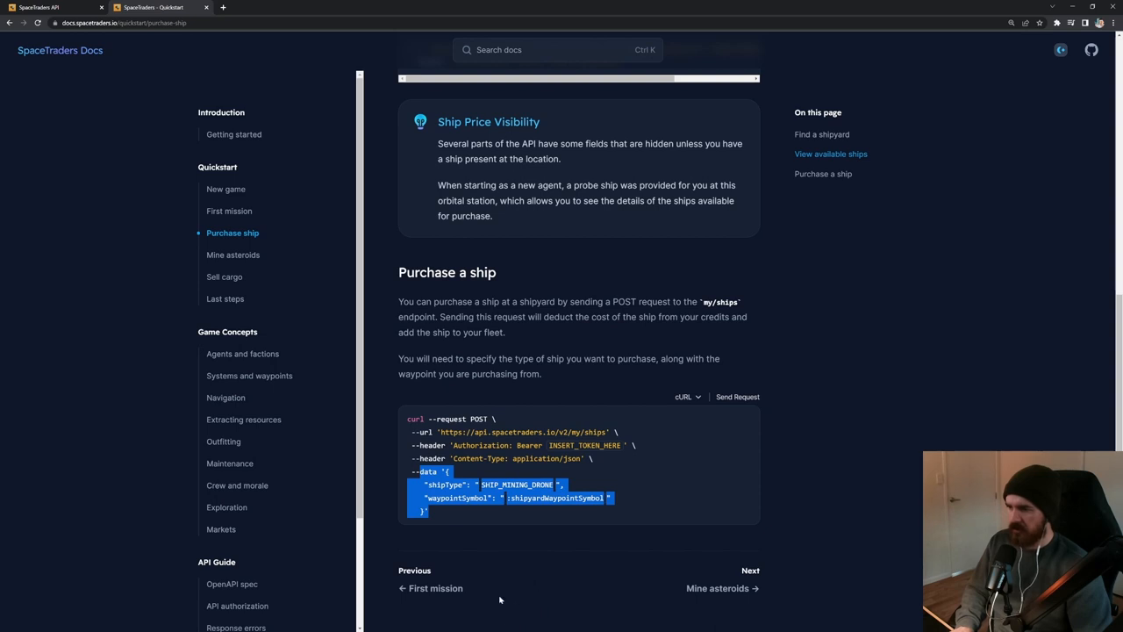
{"action": "mouse_move", "coordinate": [511, 563]}
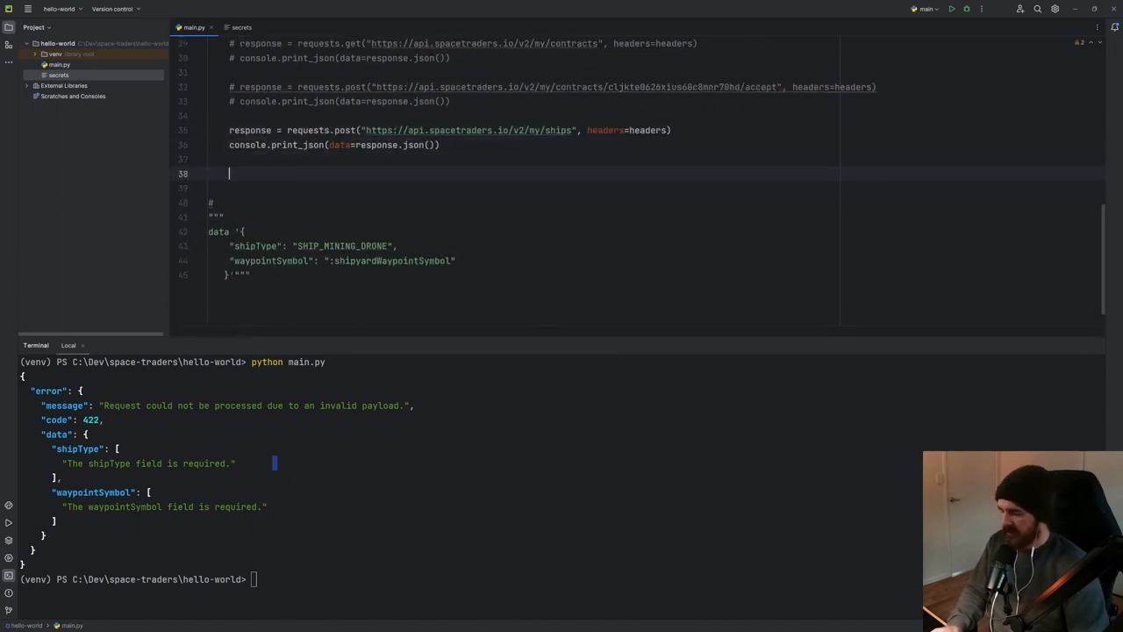
Build a ship_data dict with shipType SHIP_MINING_DRONE above the request and delete the leftover paste
{"action": "type", "text": "ship_date"}
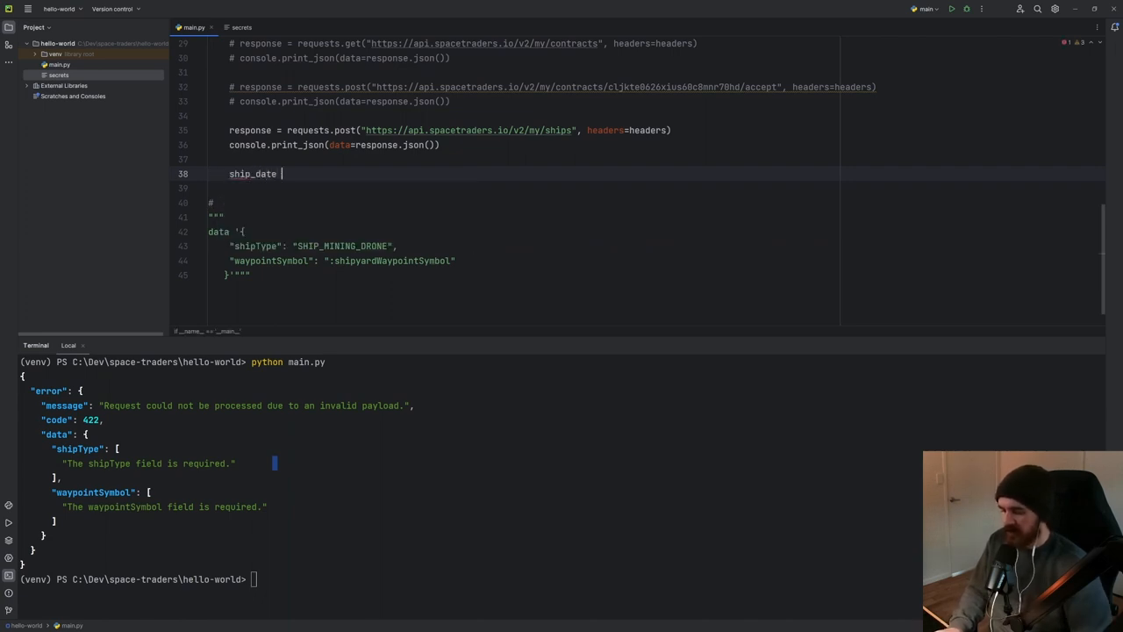
{"action": "type", "text": "= {"}
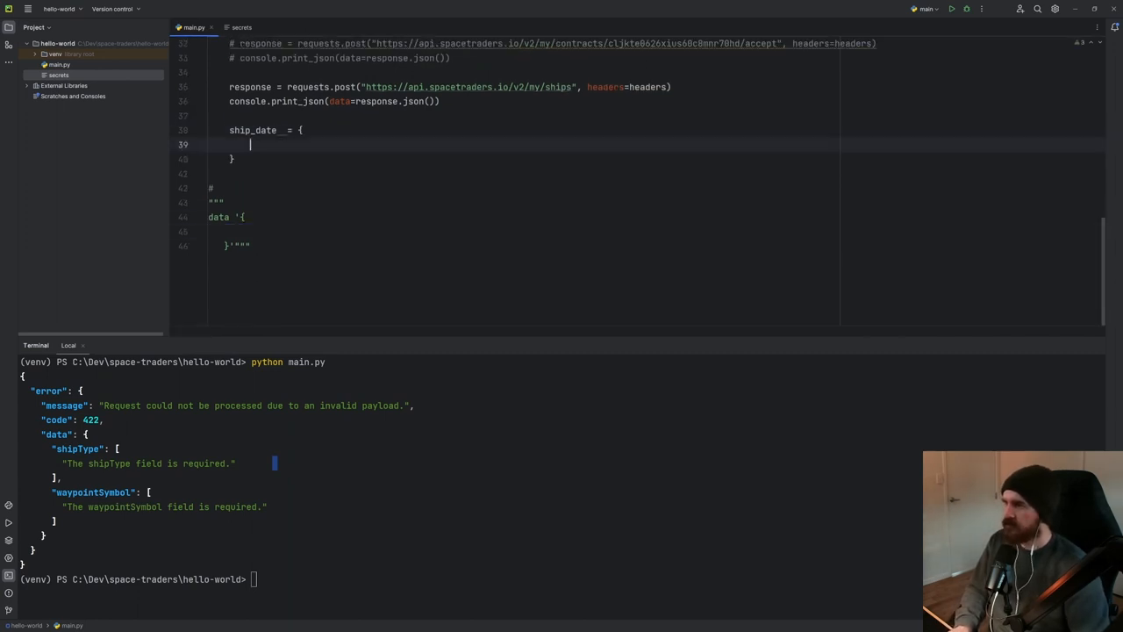
{"action": "type", "text": "\"shipType\": \"SHIP_MINING_DRONE\","}
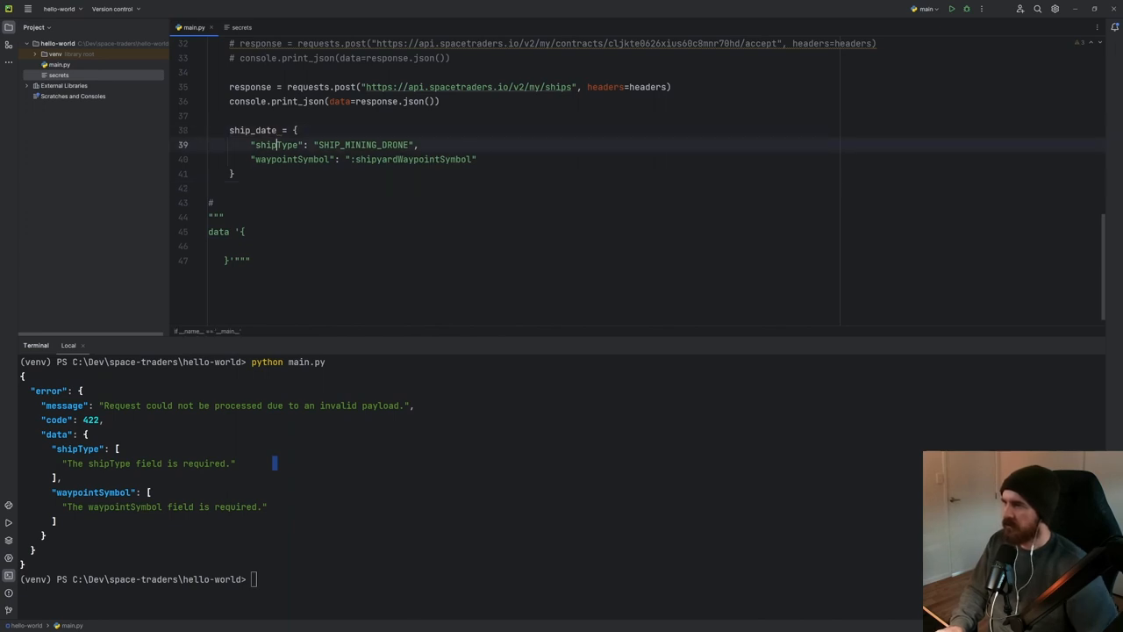
{"action": "left_click_drag", "start_coordinate": [229, 130], "coordinate": [234, 172]}
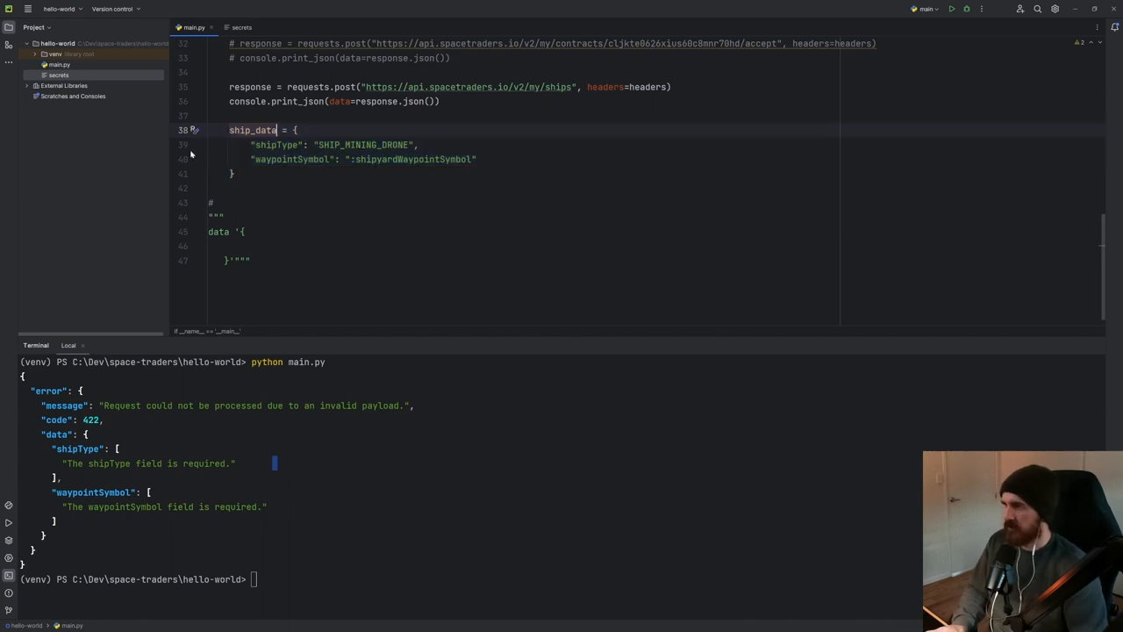
{"action": "left_click_drag", "start_coordinate": [229, 129], "coordinate": [235, 173]}
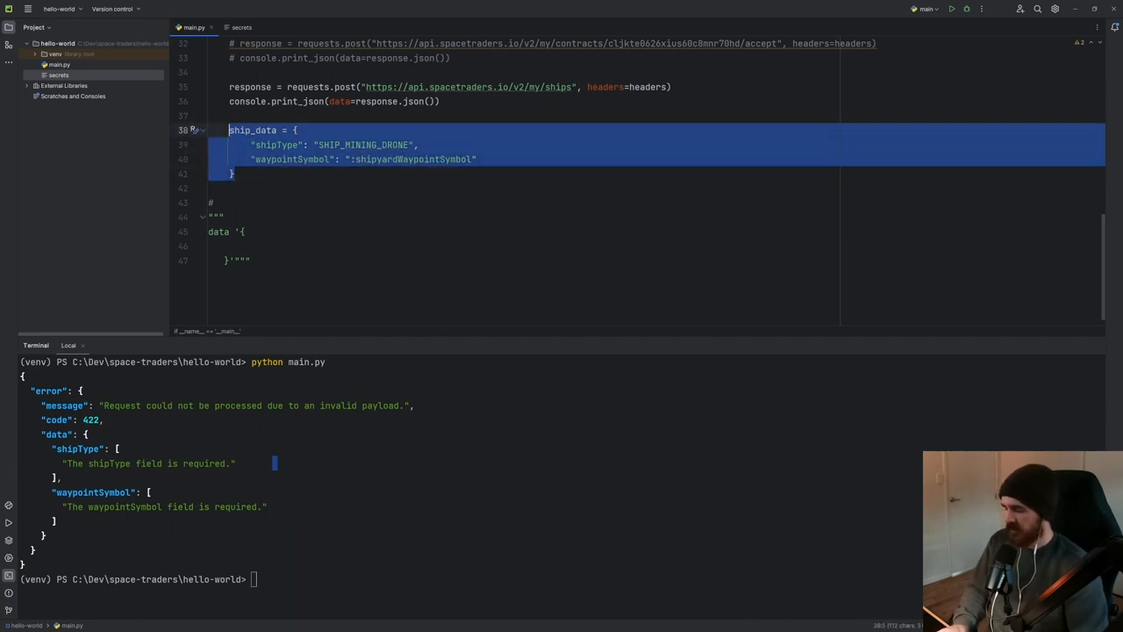
{"action": "key", "text": "Delete"}
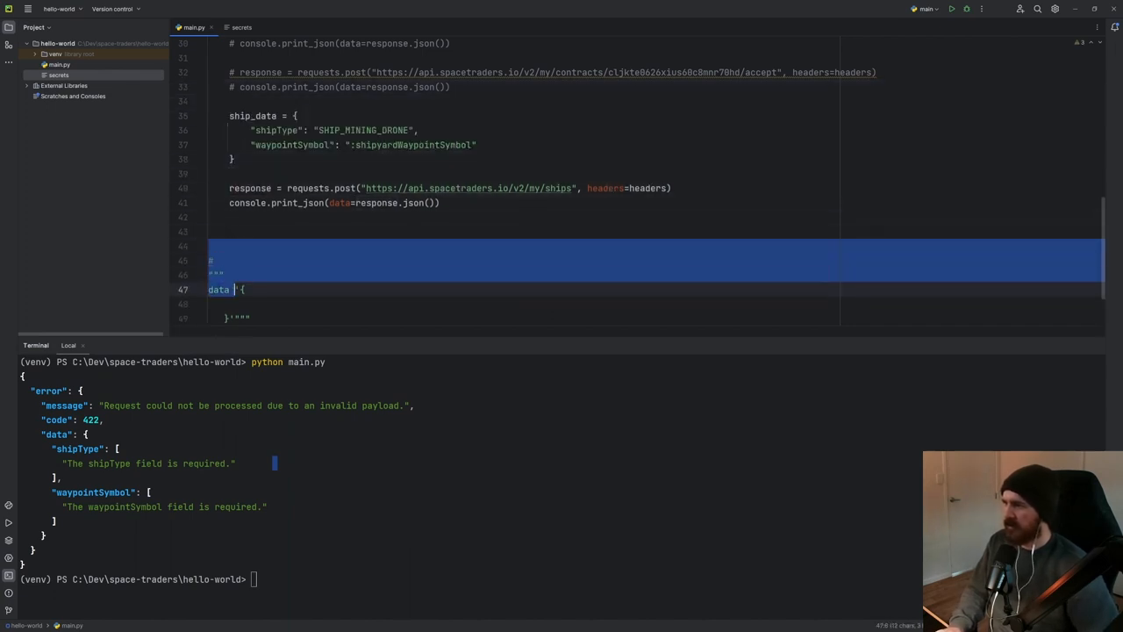
{"action": "key", "text": "Delete"}
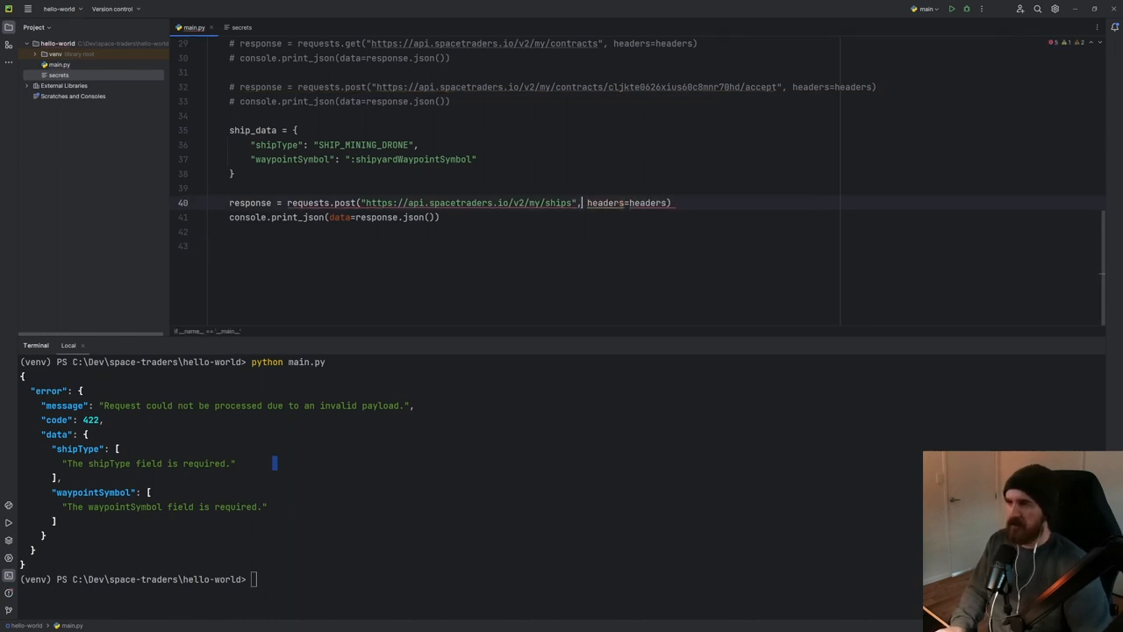
Pass data=ship_data to requests.post, clear the terminal, and rerun main.py
{"action": "key", "text": "Backspace"}
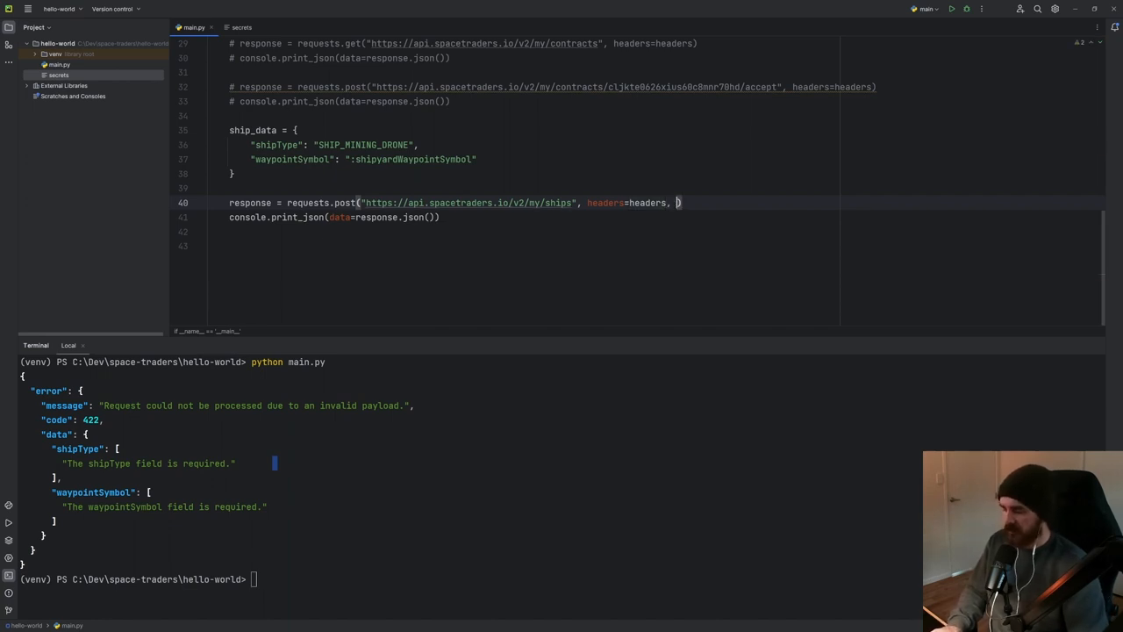
{"action": "type", "text": "data="}
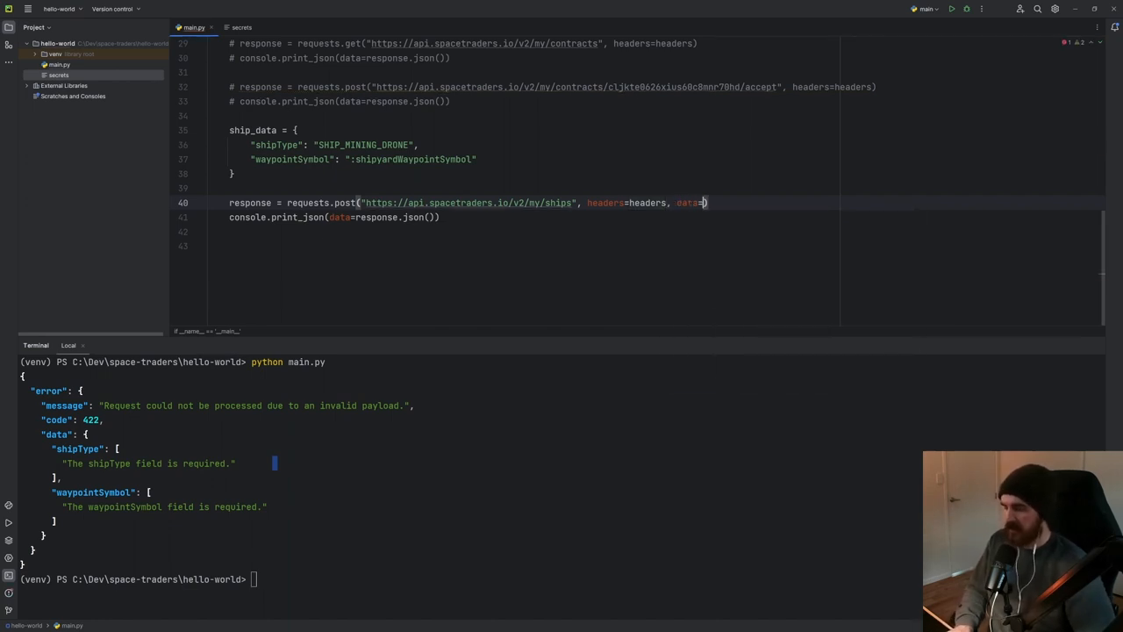
{"action": "type", "text": "ship_data"}
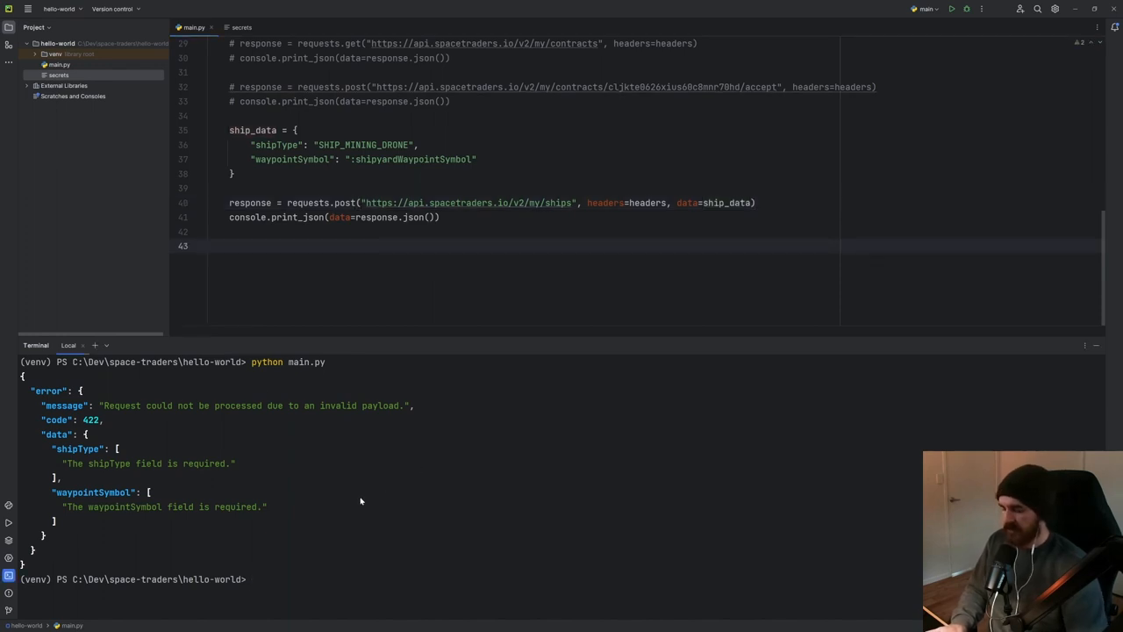
{"action": "type", "text": "clear"}
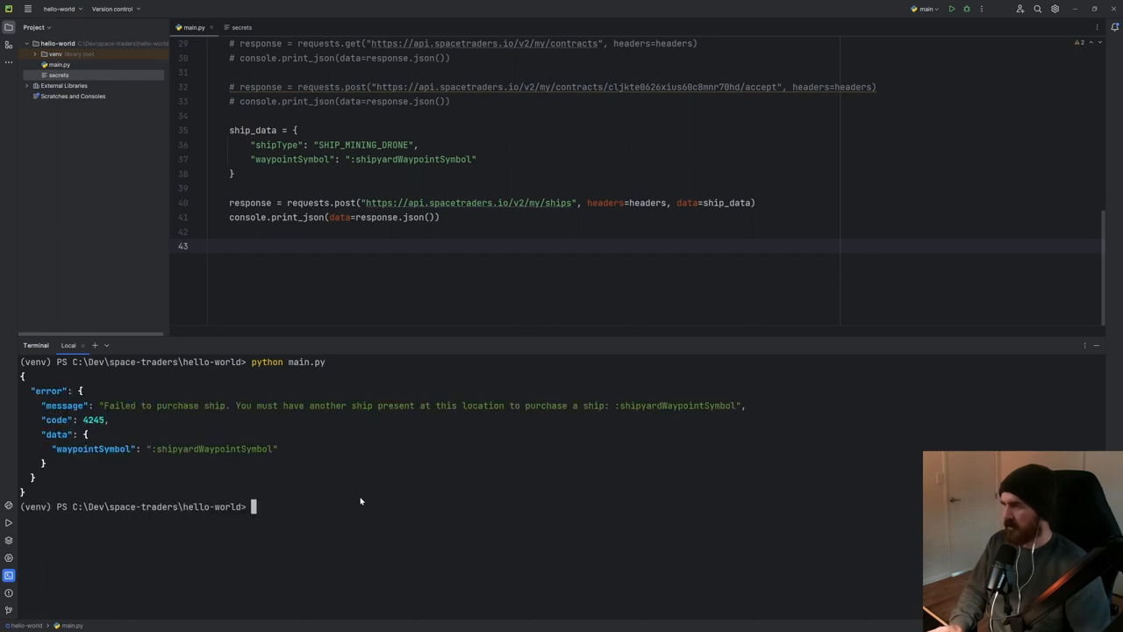
{"action": "mouse_move", "coordinate": [217, 413]}
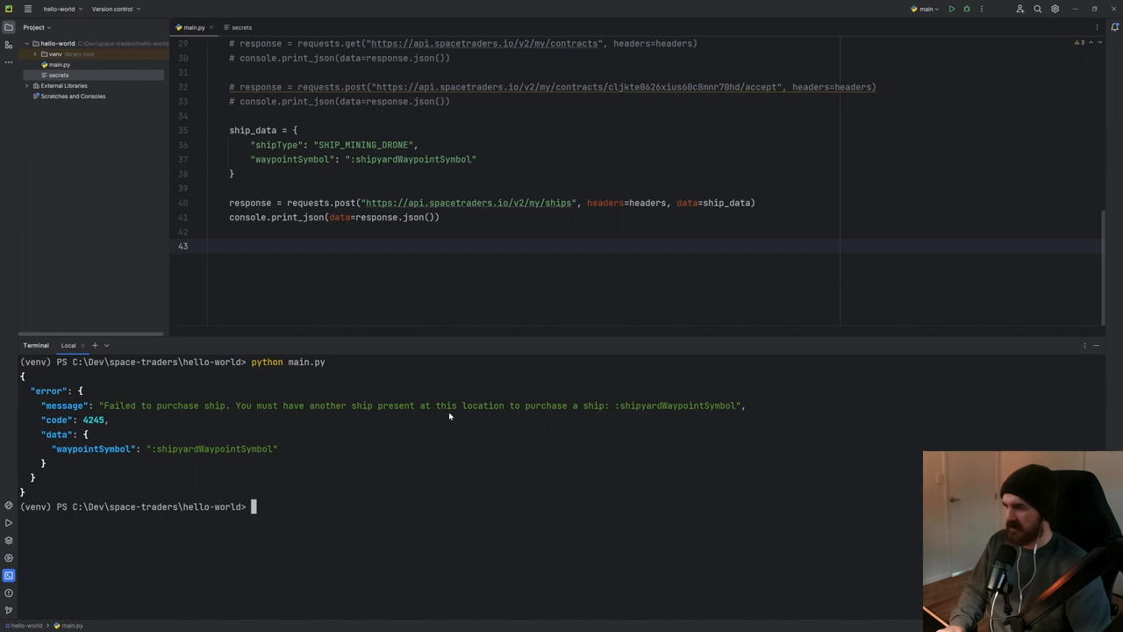
{"action": "mouse_move", "coordinate": [532, 432]}
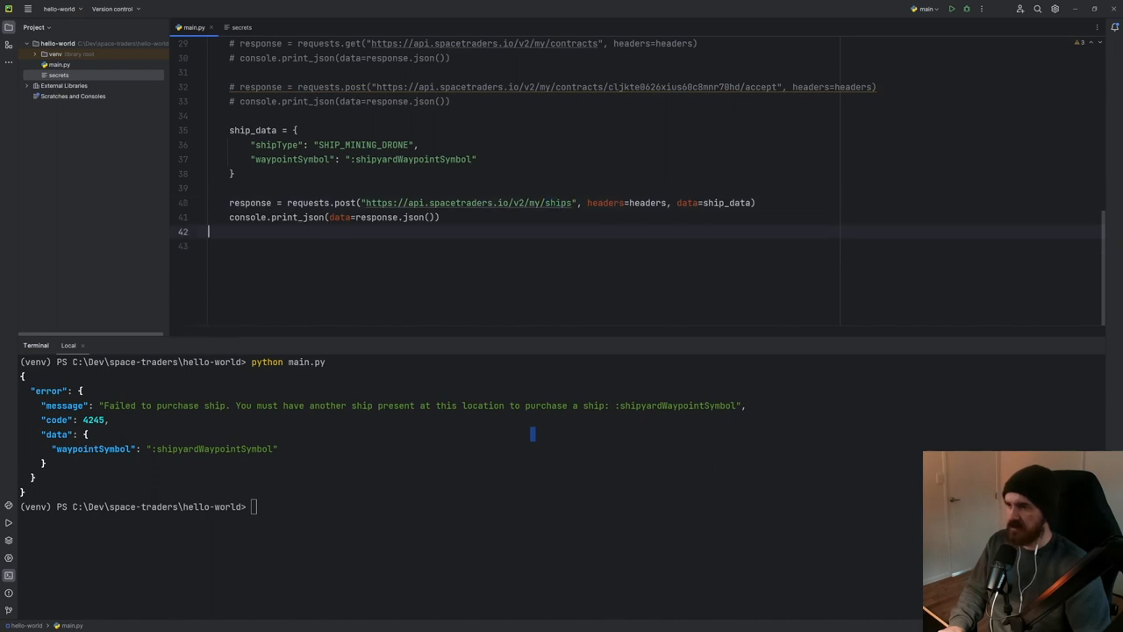
{"action": "left_click", "coordinate": [342, 144]}
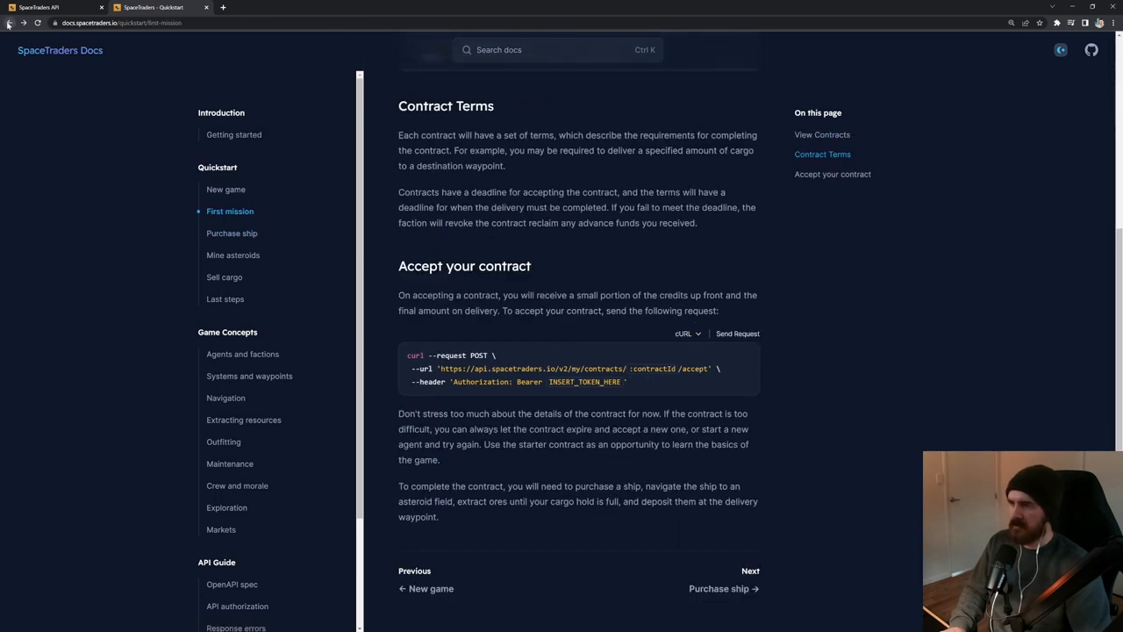
{"action": "mouse_move", "coordinate": [717, 588]}
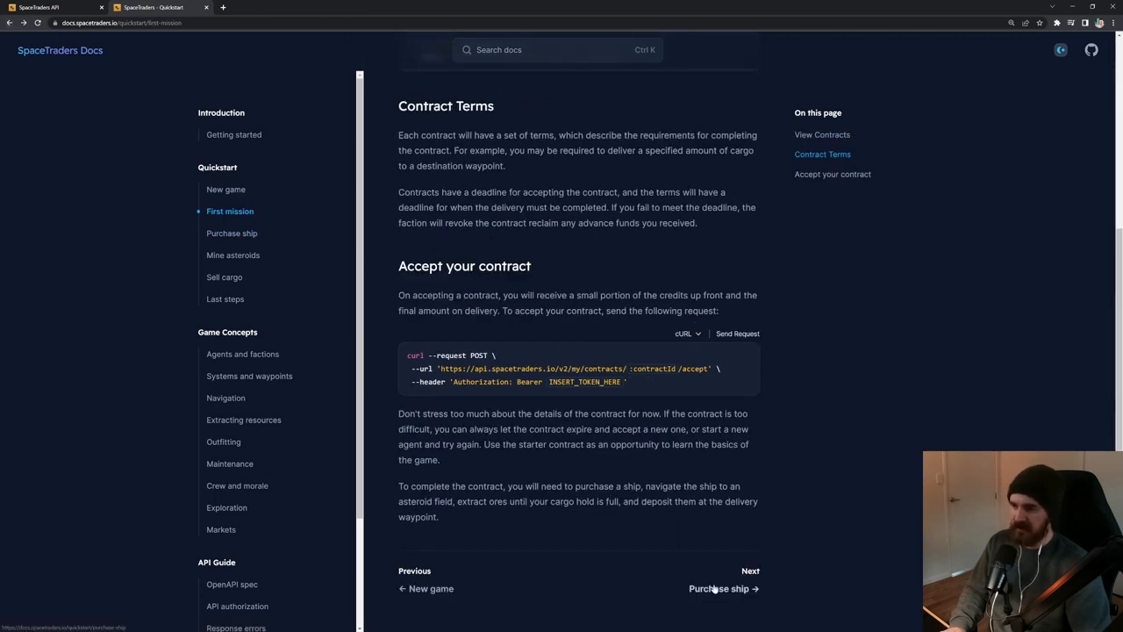
Revisit the Purchase Ship guide and select the systems/:systemSymbol/waypoints endpoint URL
{"action": "left_click", "coordinate": [717, 588]}
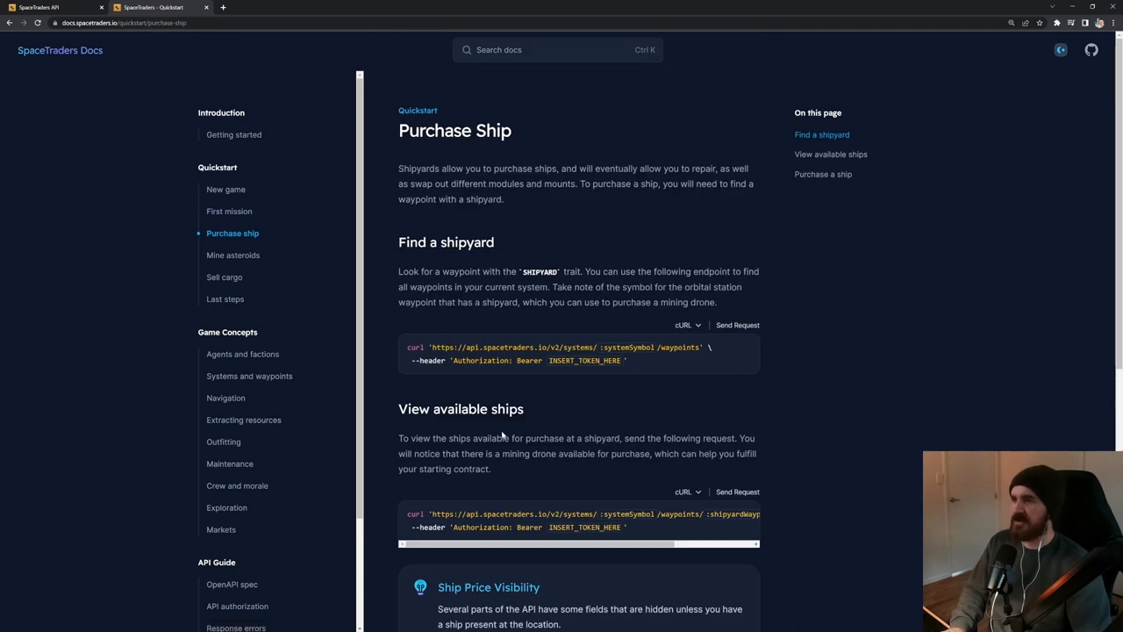
{"action": "scroll", "scroll_direction": "down", "scroll_amount": 3}
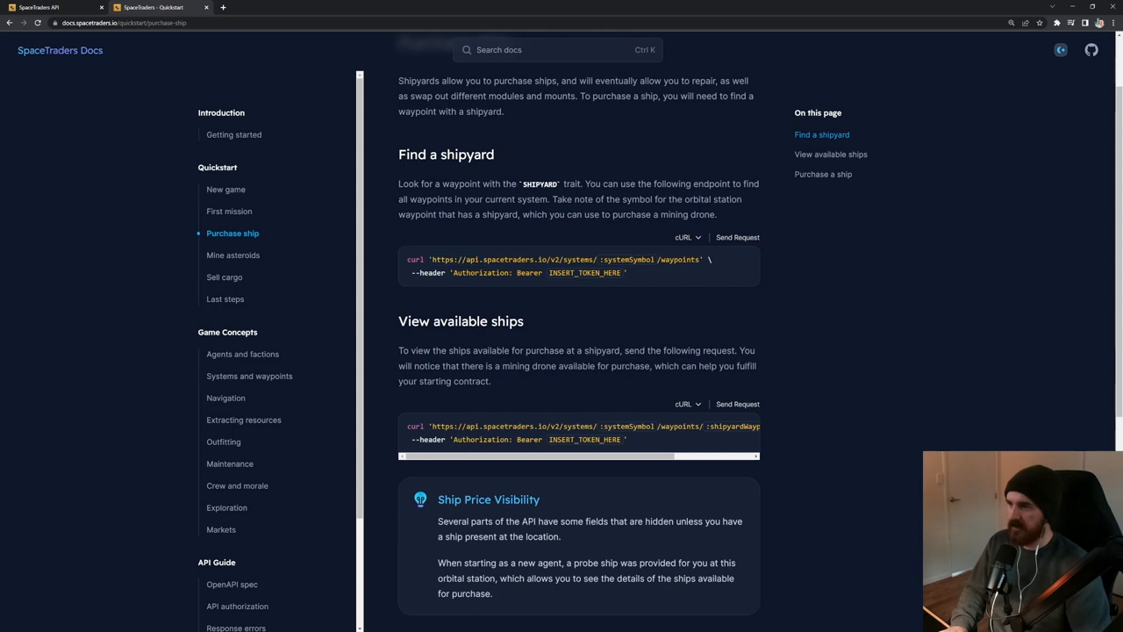
{"action": "left_click_drag", "start_coordinate": [432, 259], "coordinate": [700, 259]}
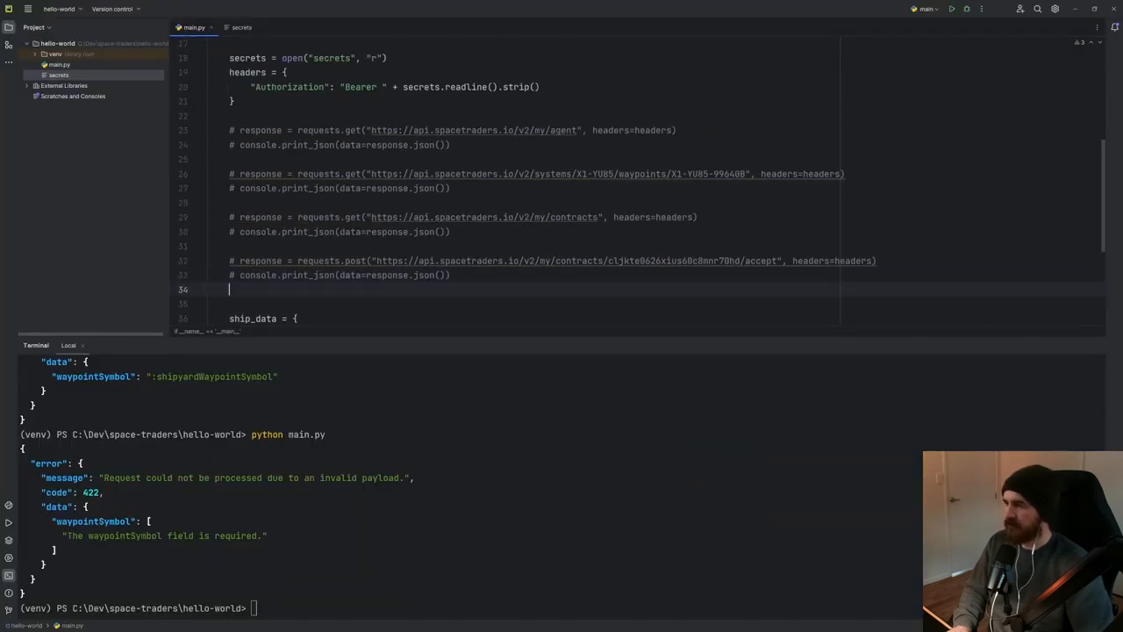
Comment out the purchase code, target /v2/systems/X1-YU85/waypoints, and run main.py, getting a 404
{"action": "type", "text": "# https://api.spacetraders.io/v2/systems/:systemSymbol/waypoints"}
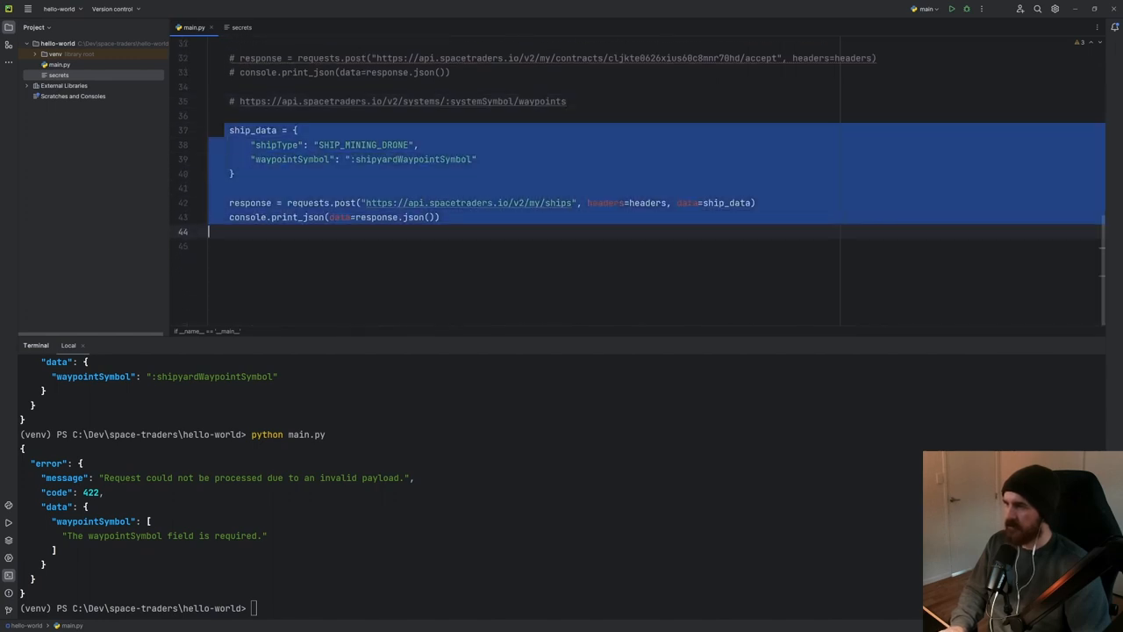
{"action": "key", "text": "ctrl+/"}
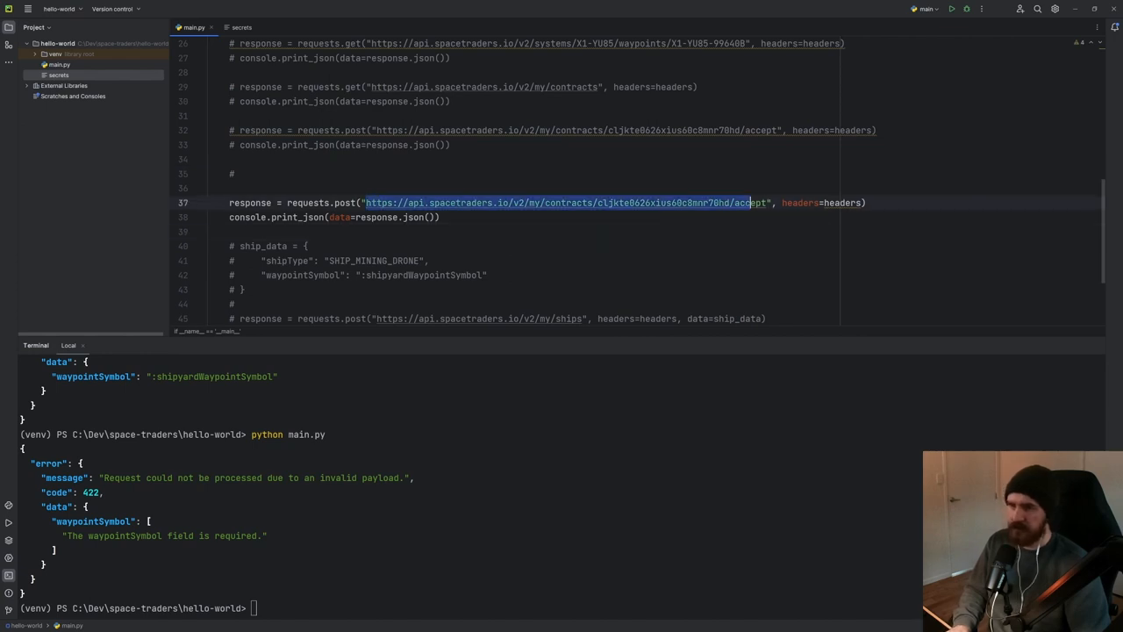
{"action": "type", "text": "https://api.spacetraders.io/v2/systems/:systemSymbol/waypoints"}
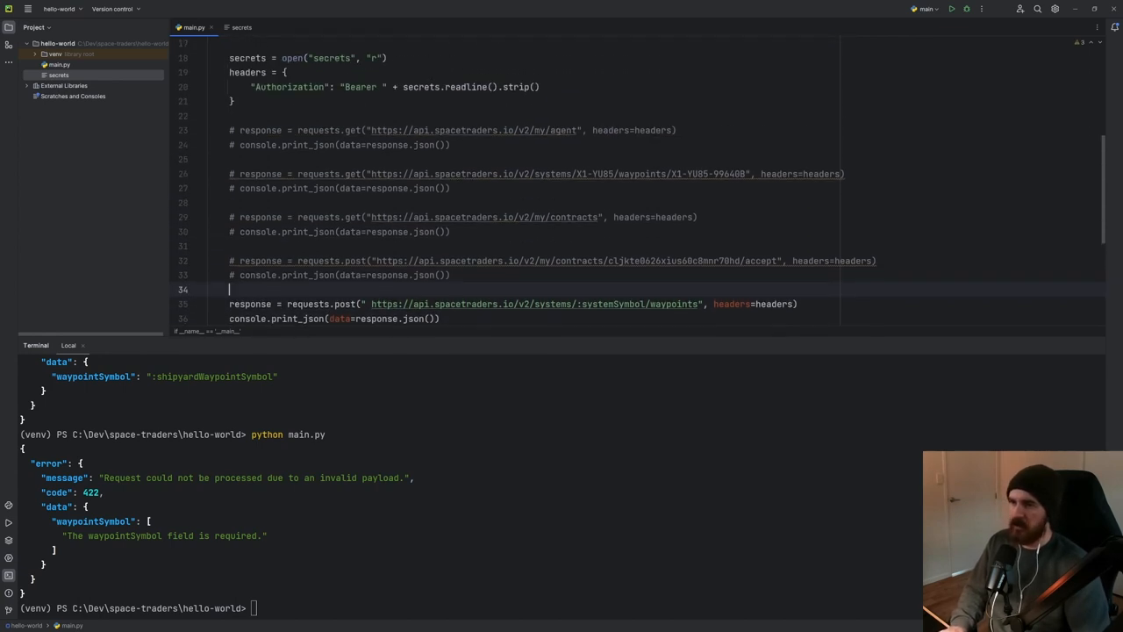
{"action": "scroll", "scroll_direction": "down", "scroll_amount": 3}
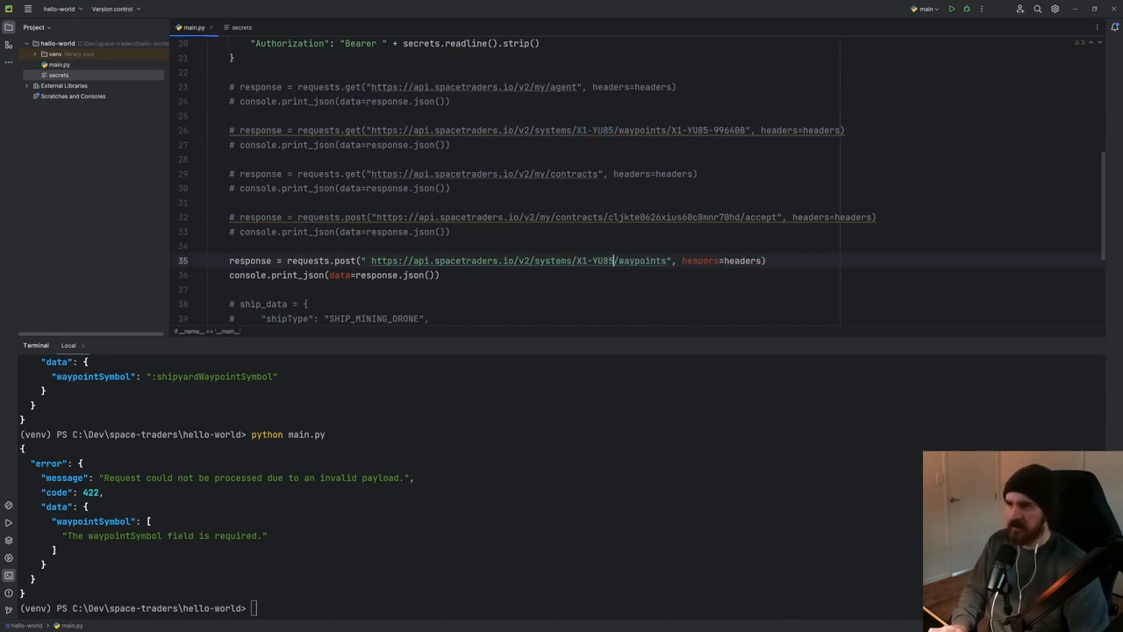
{"action": "type", "text": "python main.py"}
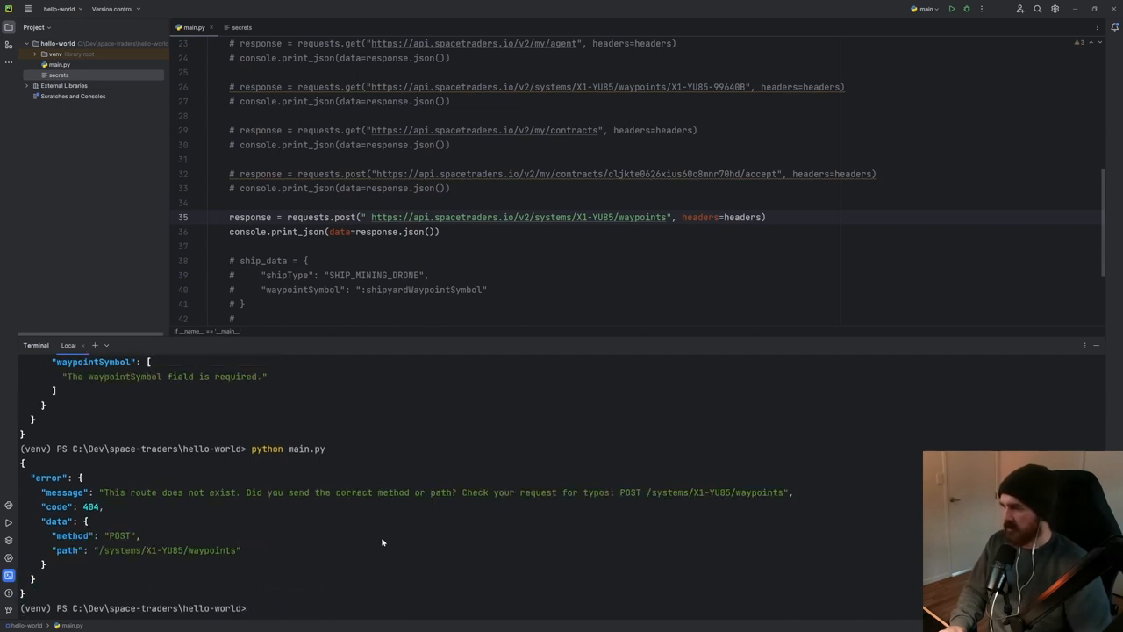
{"action": "mouse_move", "coordinate": [274, 502]}
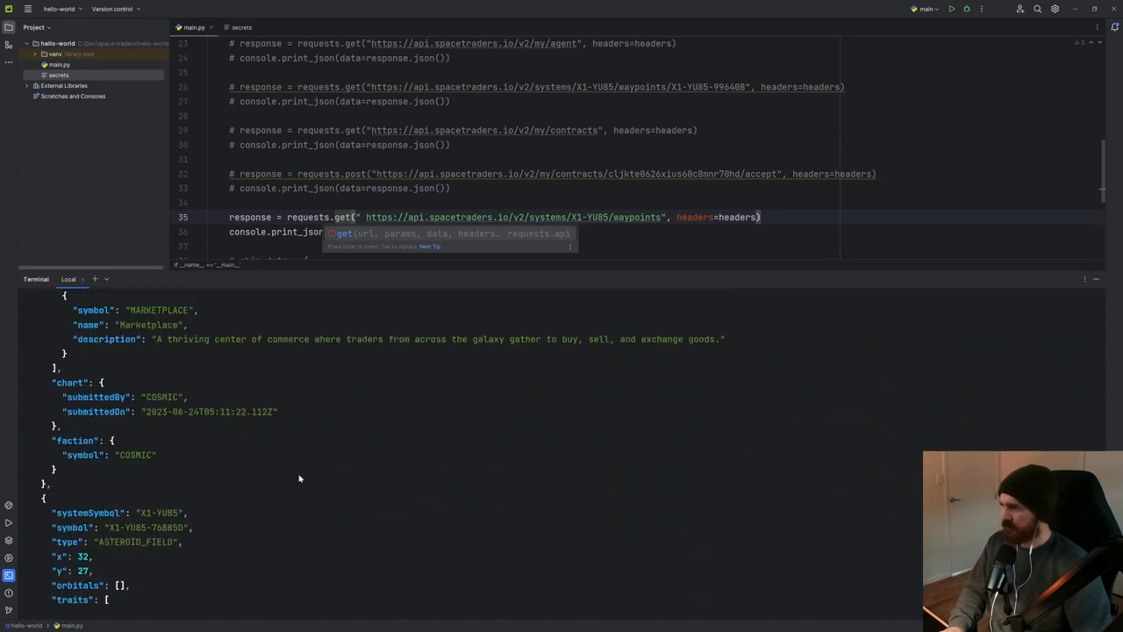
Type data = response.json() on line 36 above the console.print_json call
{"action": "scroll", "scroll_direction": "down", "scroll_amount": 3}
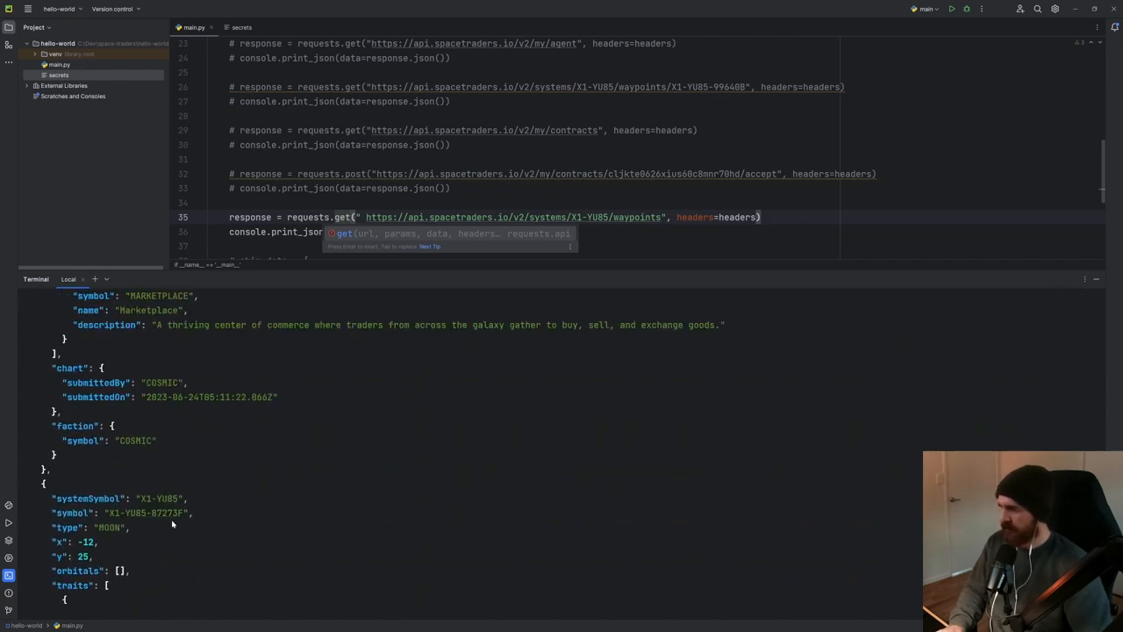
{"action": "scroll", "scroll_direction": "down", "scroll_amount": 3}
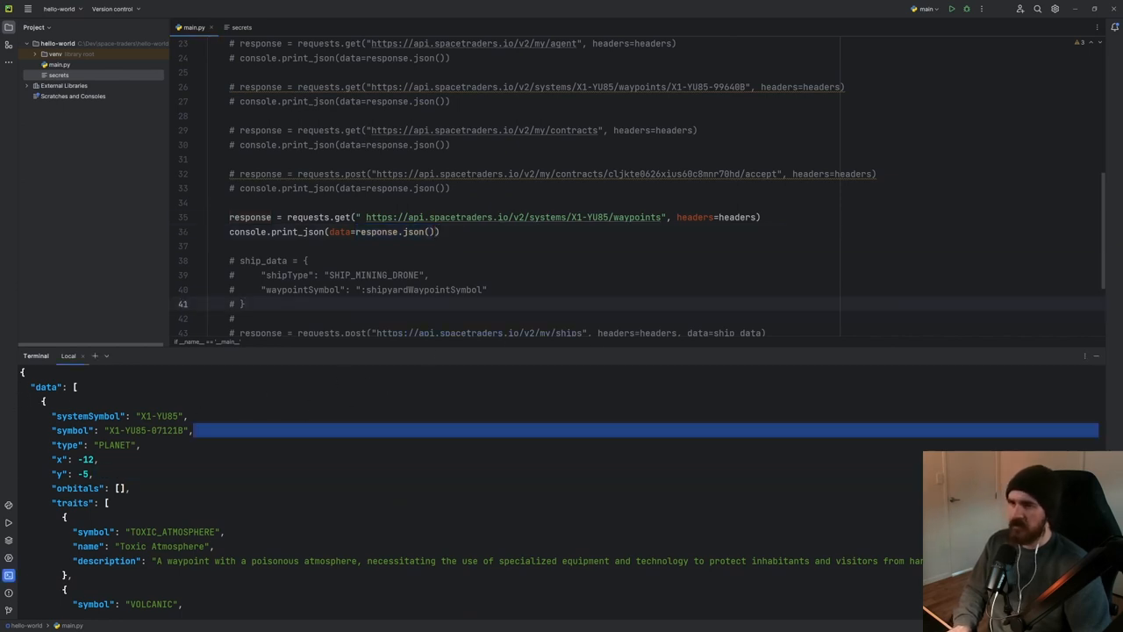
{"action": "type", "text": "response.json()"}
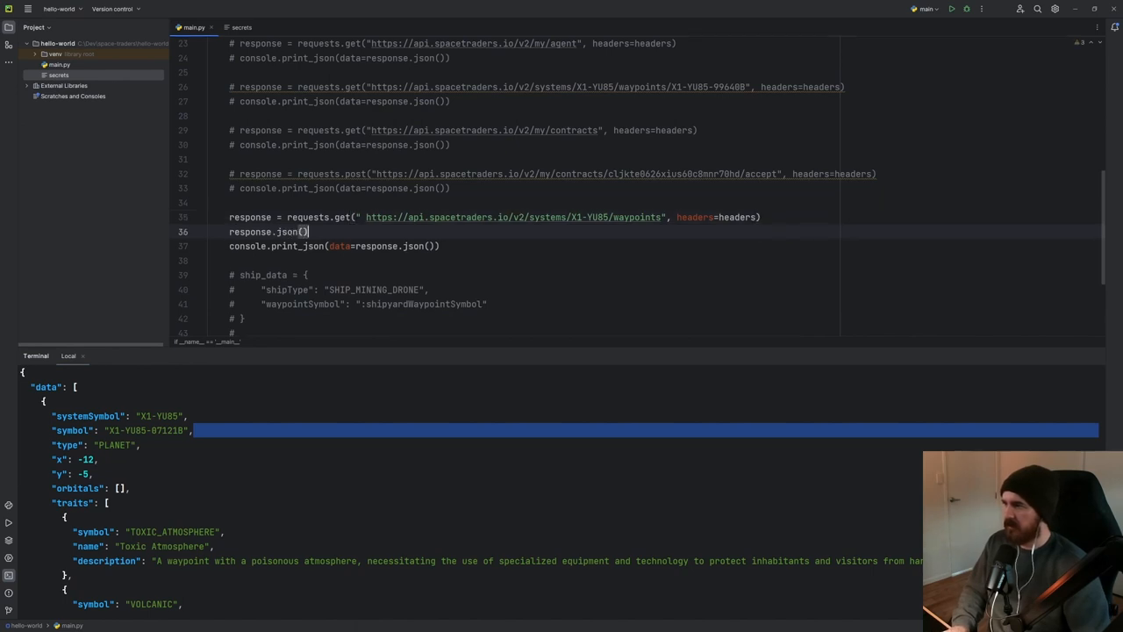
{"action": "type", "text": "data ="}
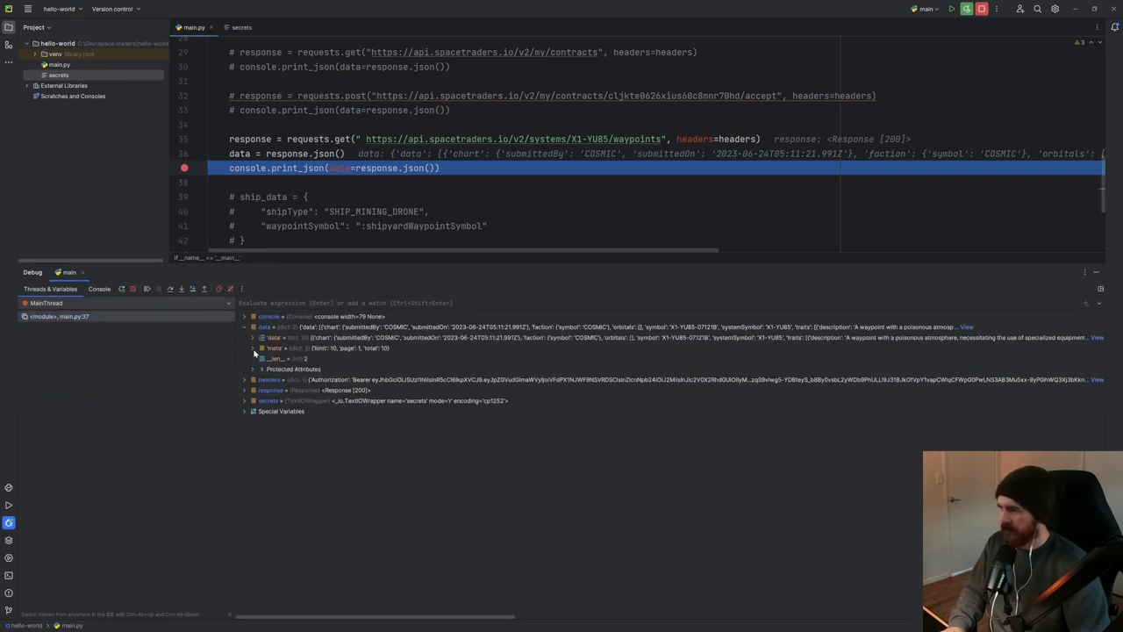
In the debugger, expand data > data and waypoint entries to view their symbols, types and coordinates
{"action": "left_click", "coordinate": [261, 338]}
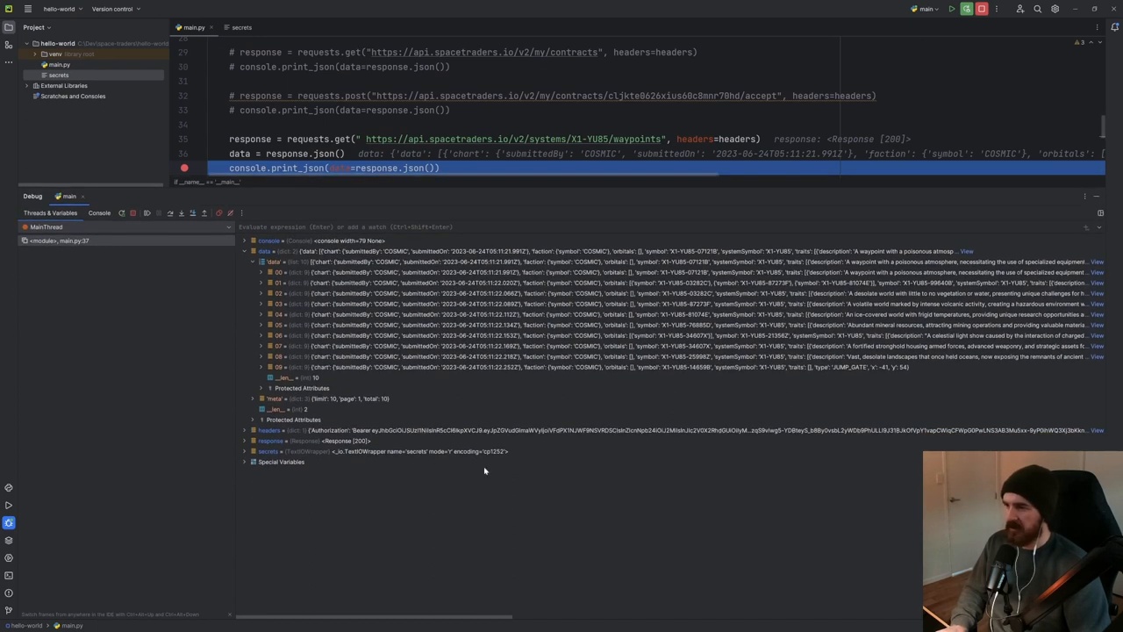
{"action": "mouse_move", "coordinate": [547, 519]}
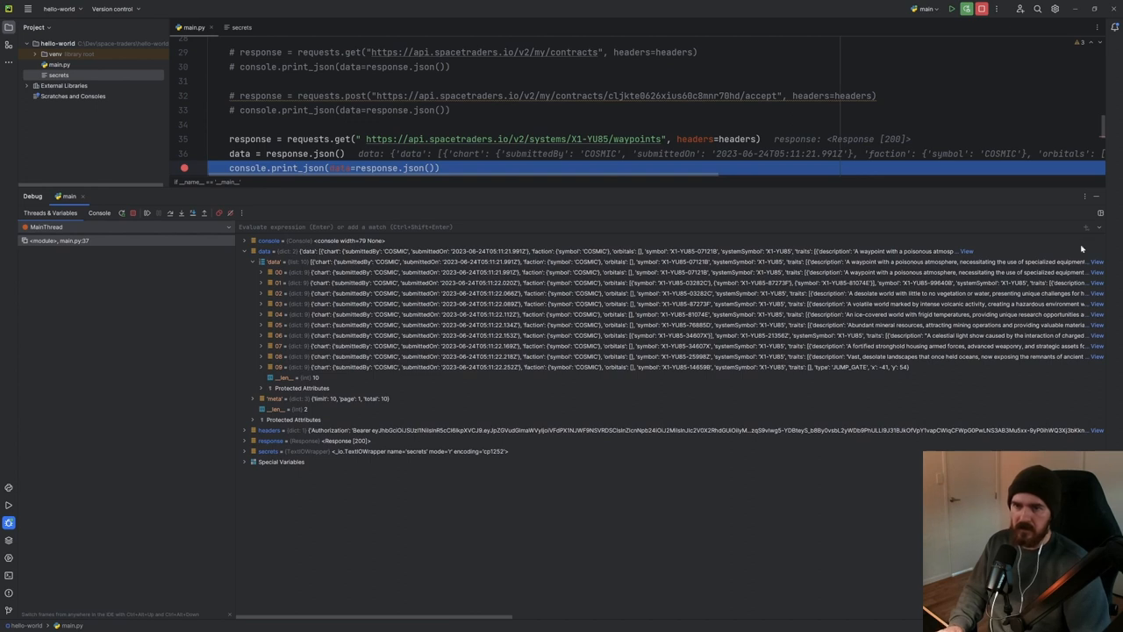
{"action": "mouse_move", "coordinate": [619, 482]}
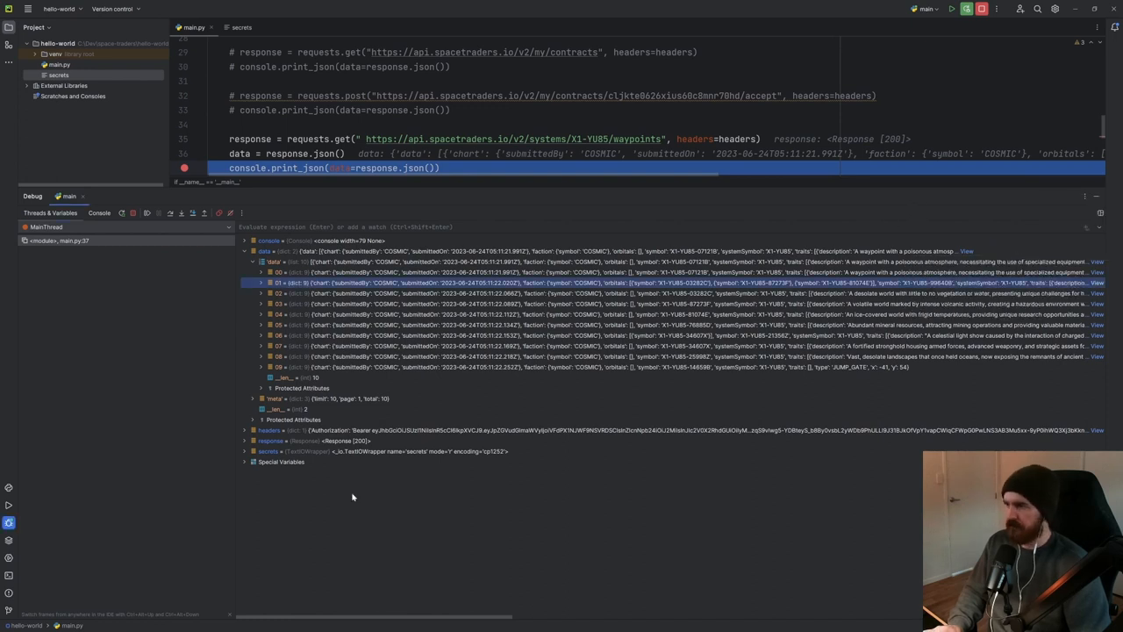
{"action": "left_click", "coordinate": [281, 272]}
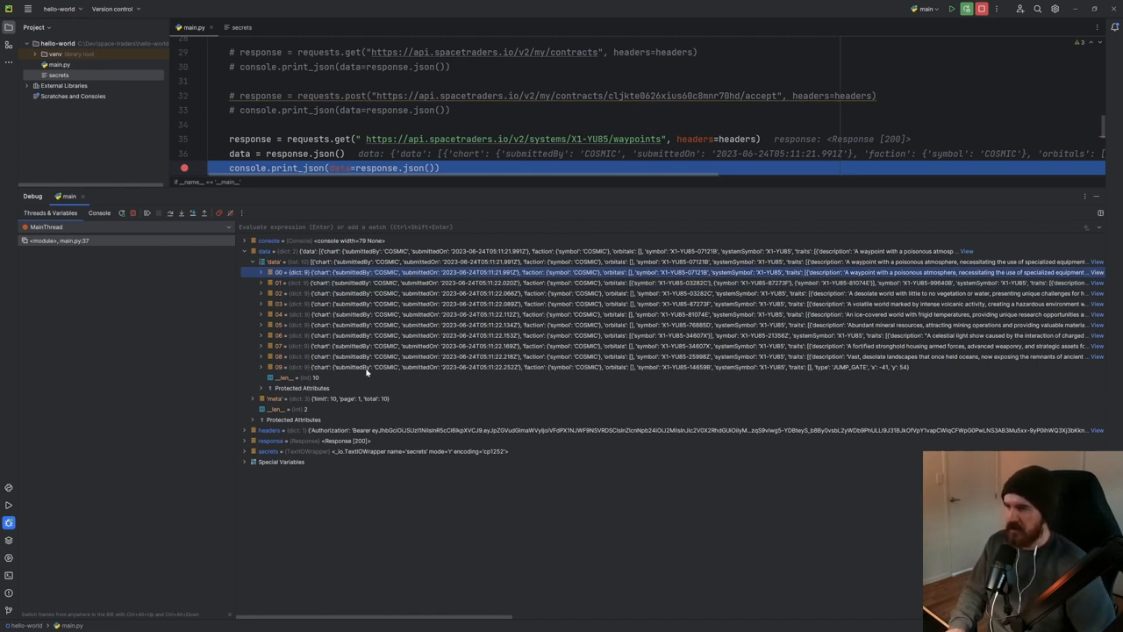
{"action": "left_click", "coordinate": [262, 272]}
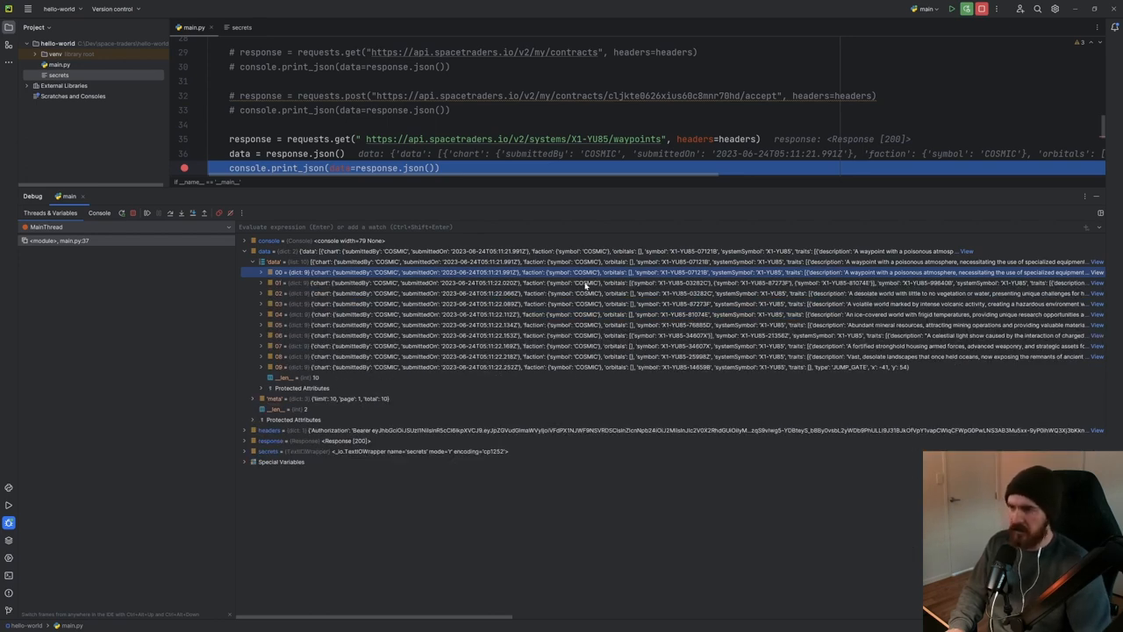
{"action": "mouse_move", "coordinate": [333, 276]}
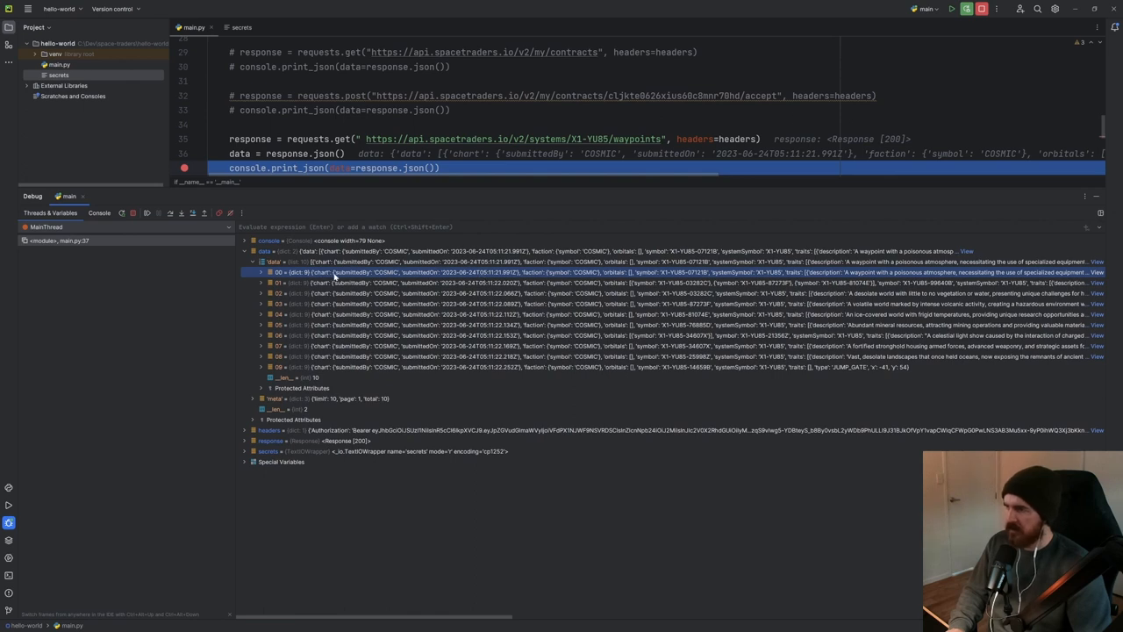
{"action": "mouse_move", "coordinate": [548, 290]}
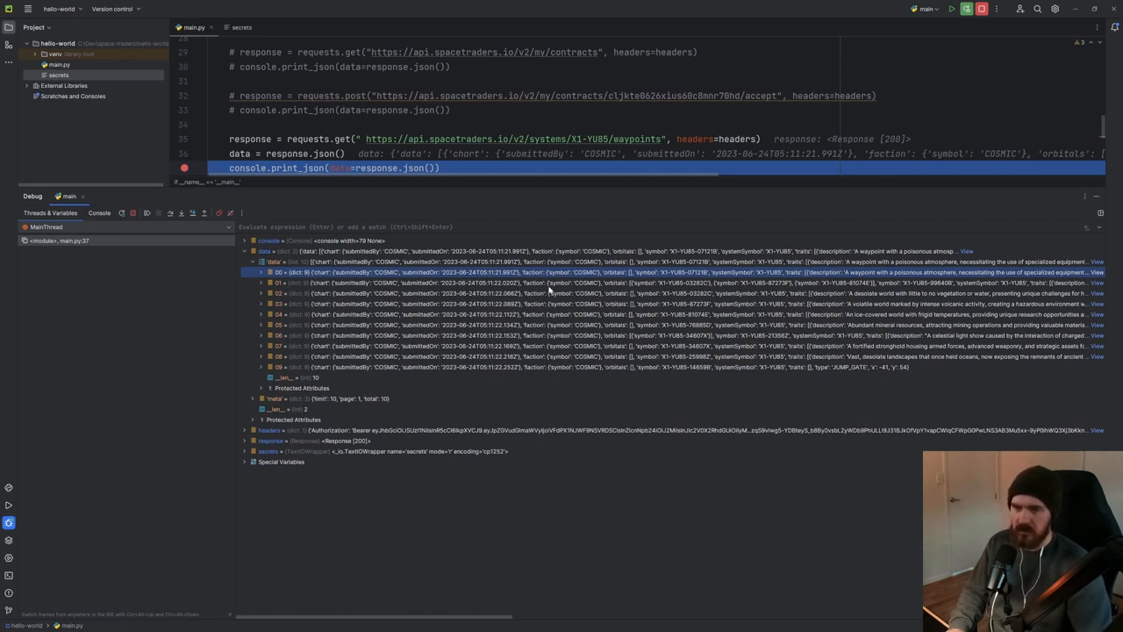
{"action": "left_click", "coordinate": [261, 272]}
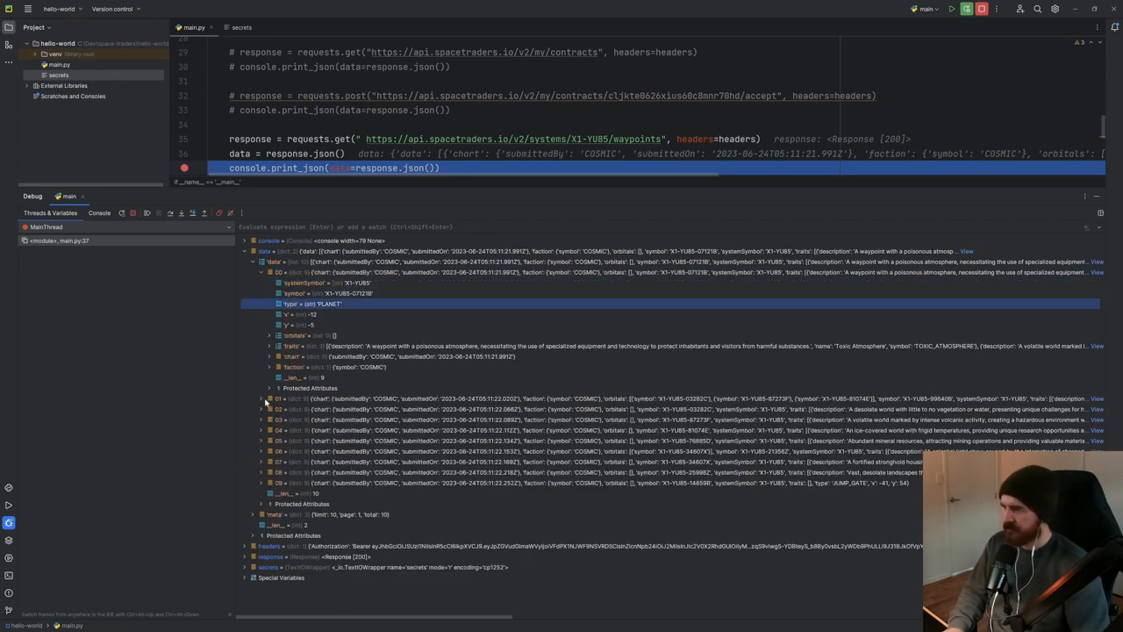
{"action": "left_click", "coordinate": [262, 399]}
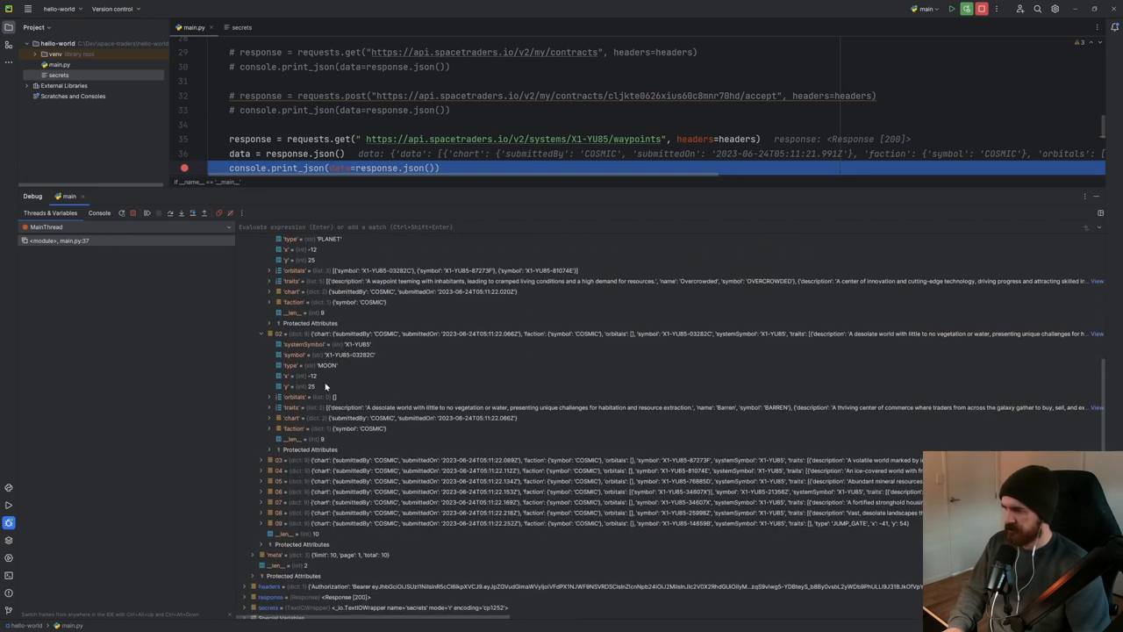
{"action": "scroll", "scroll_direction": "down", "scroll_amount": 3}
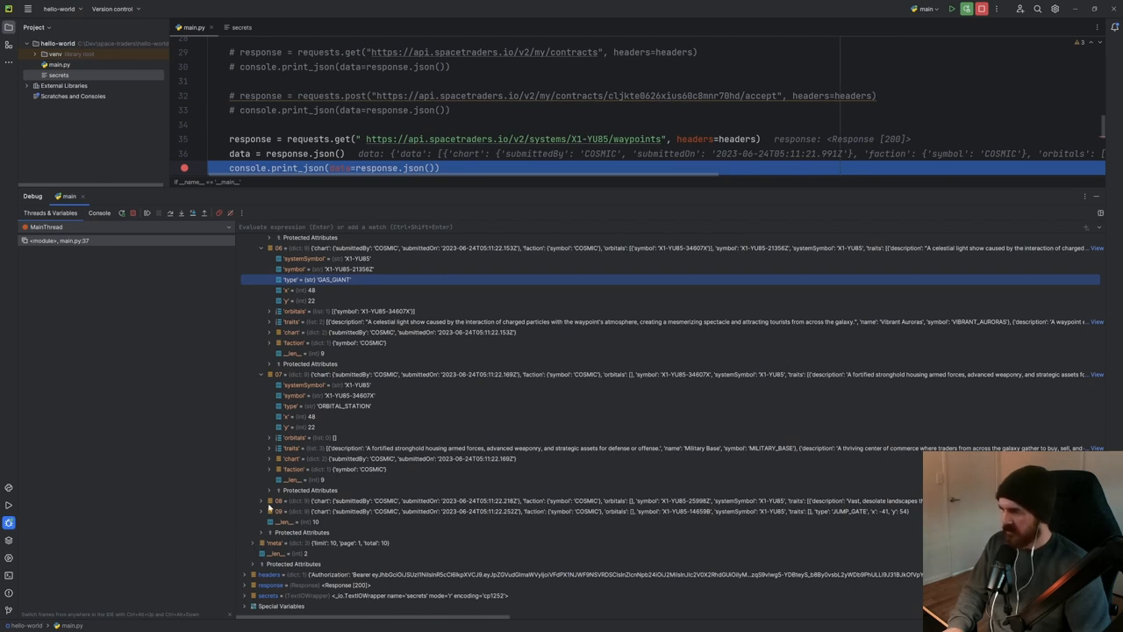
{"action": "scroll", "scroll_direction": "down", "scroll_amount": 3}
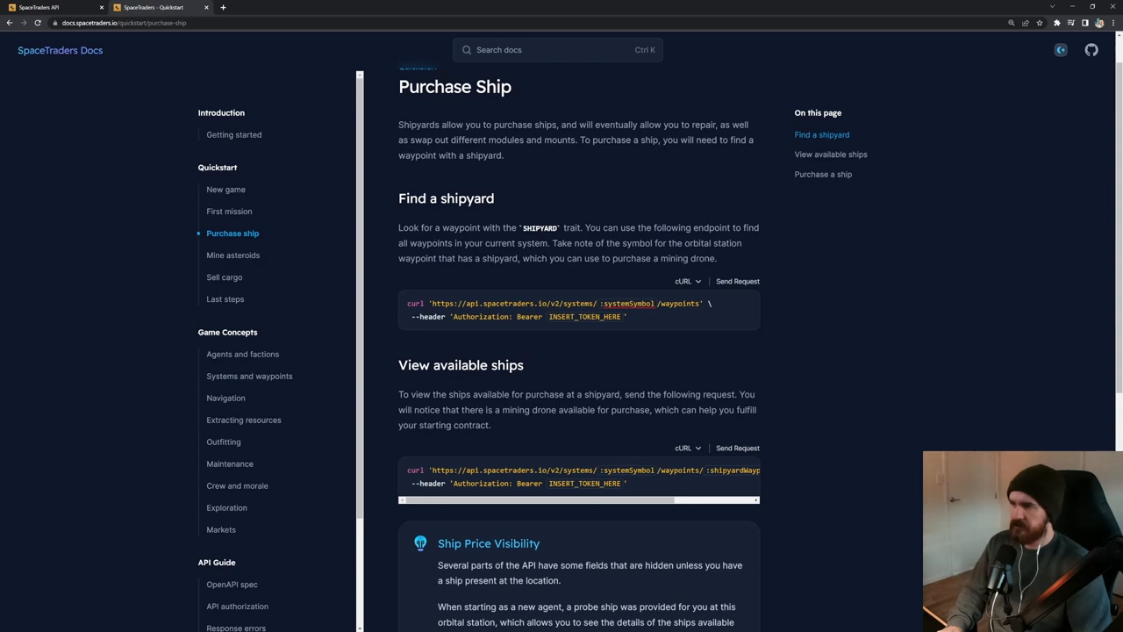
{"action": "double_click", "coordinate": [540, 227]}
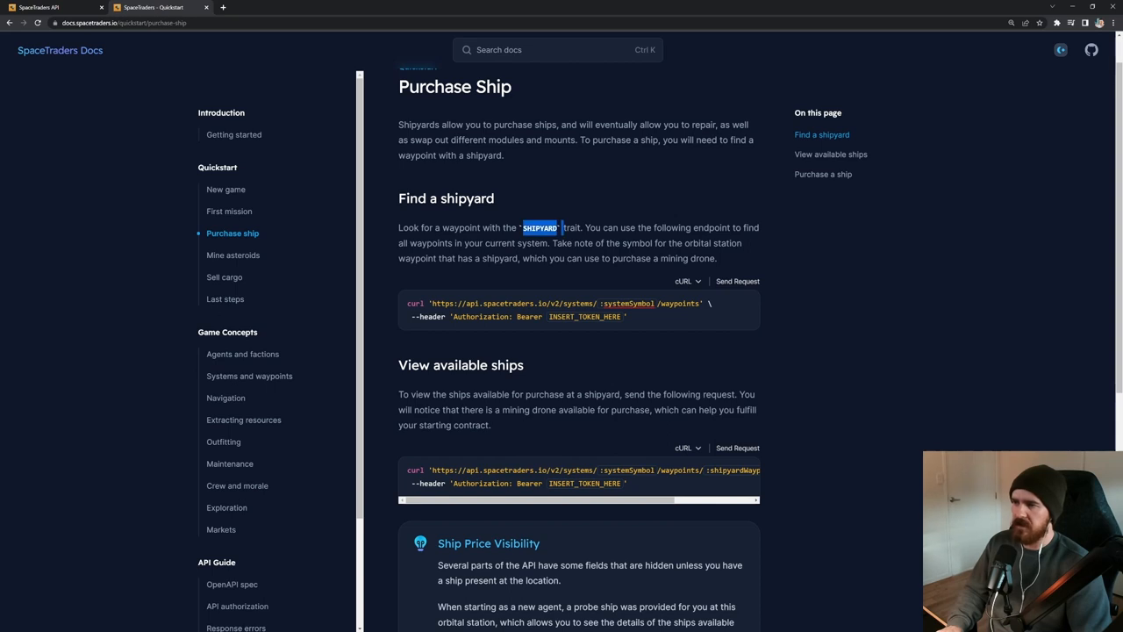
{"action": "scroll", "scroll_direction": "down", "scroll_amount": 3}
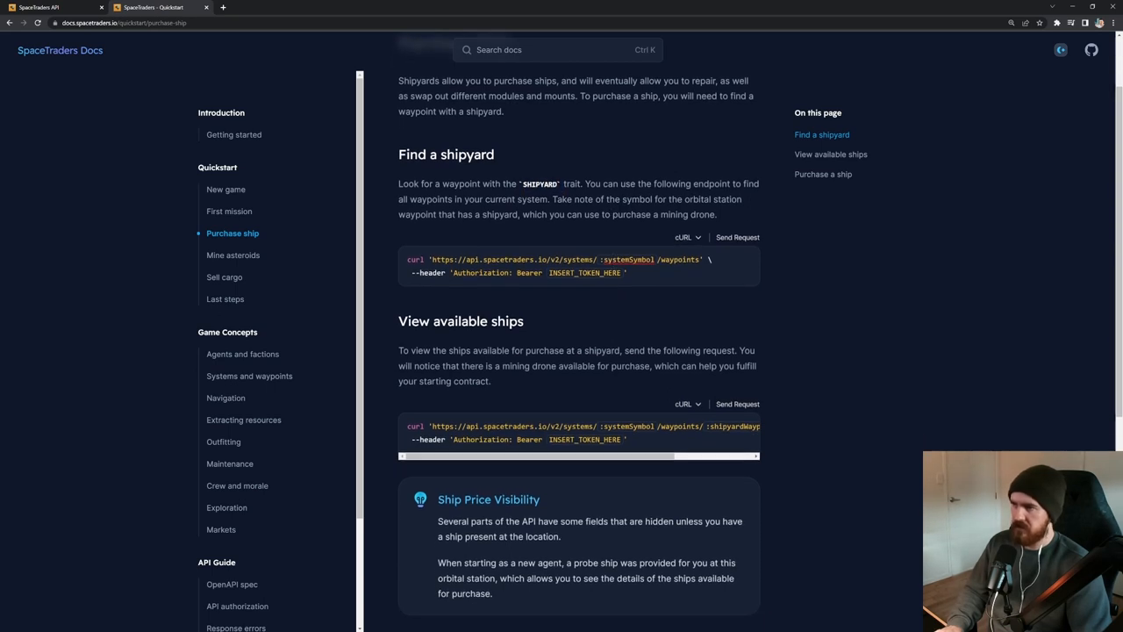
{"action": "left_click_drag", "start_coordinate": [399, 199], "coordinate": [500, 199]}
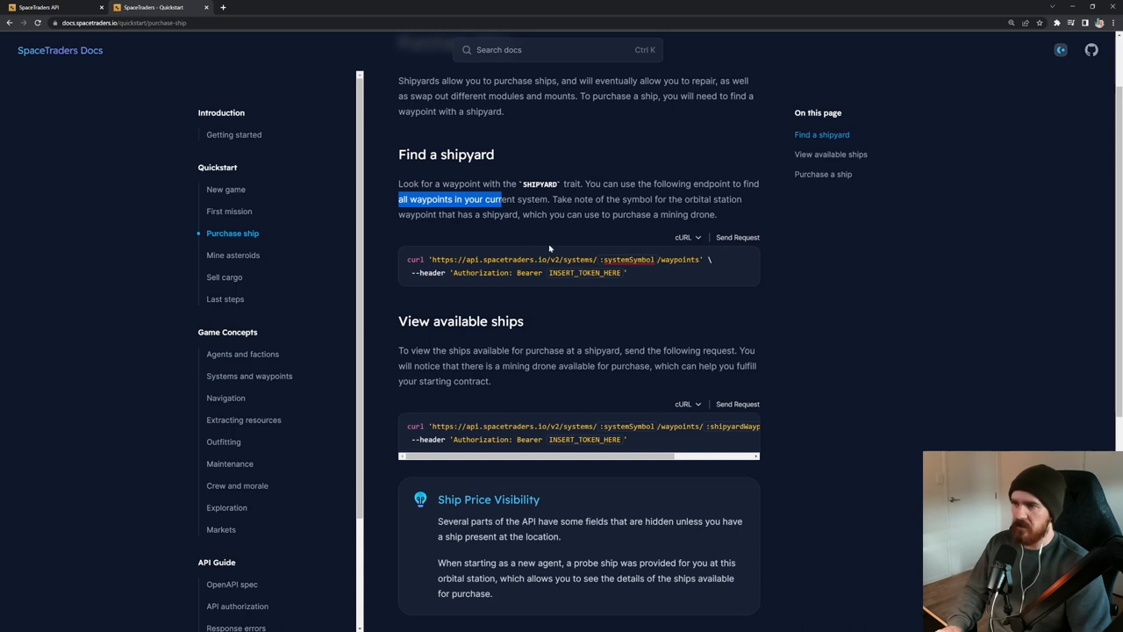
{"action": "scroll", "scroll_direction": "down", "scroll_amount": 3}
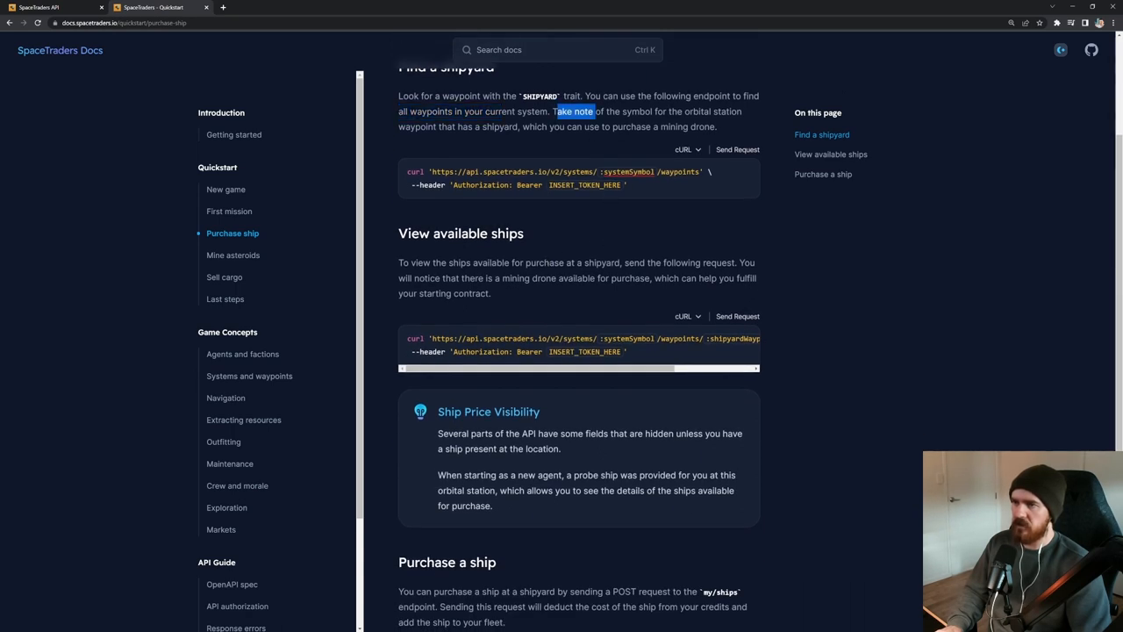
{"action": "left_click_drag", "start_coordinate": [557, 112], "coordinate": [739, 112]}
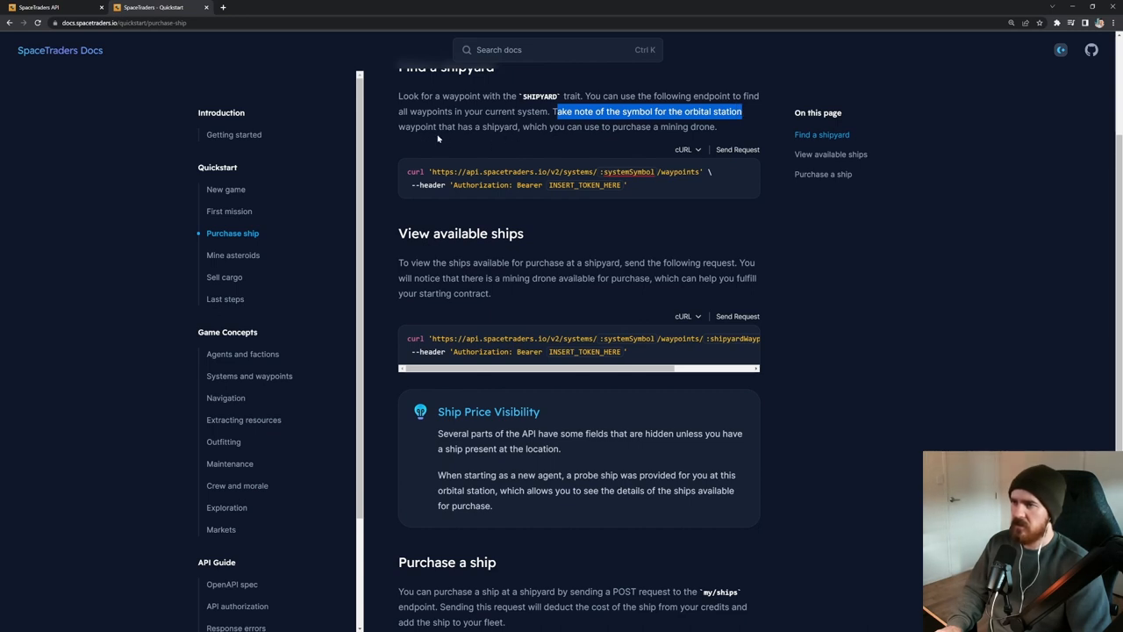
{"action": "left_click", "coordinate": [456, 138]}
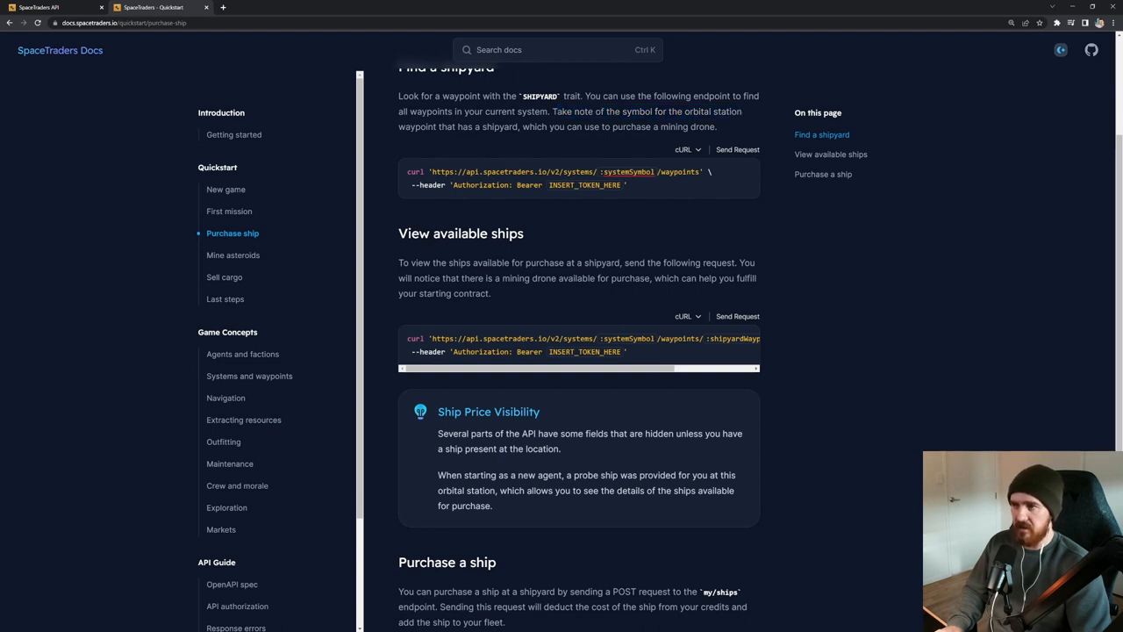
{"action": "scroll", "scroll_direction": "down", "scroll_amount": 3}
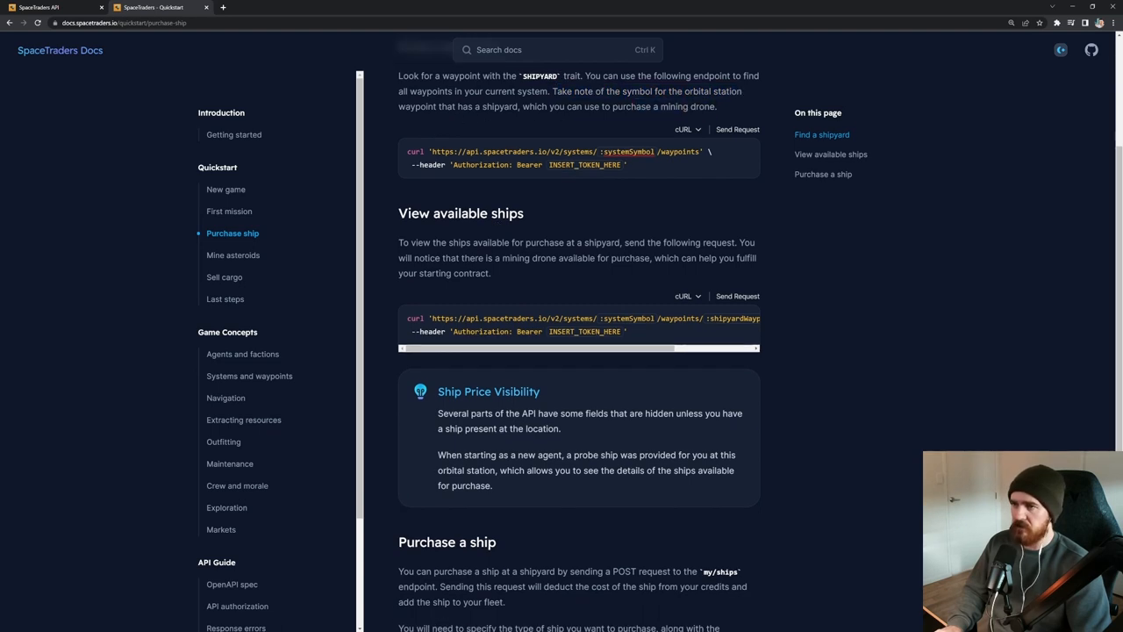
{"action": "scroll", "scroll_direction": "down", "scroll_amount": 3}
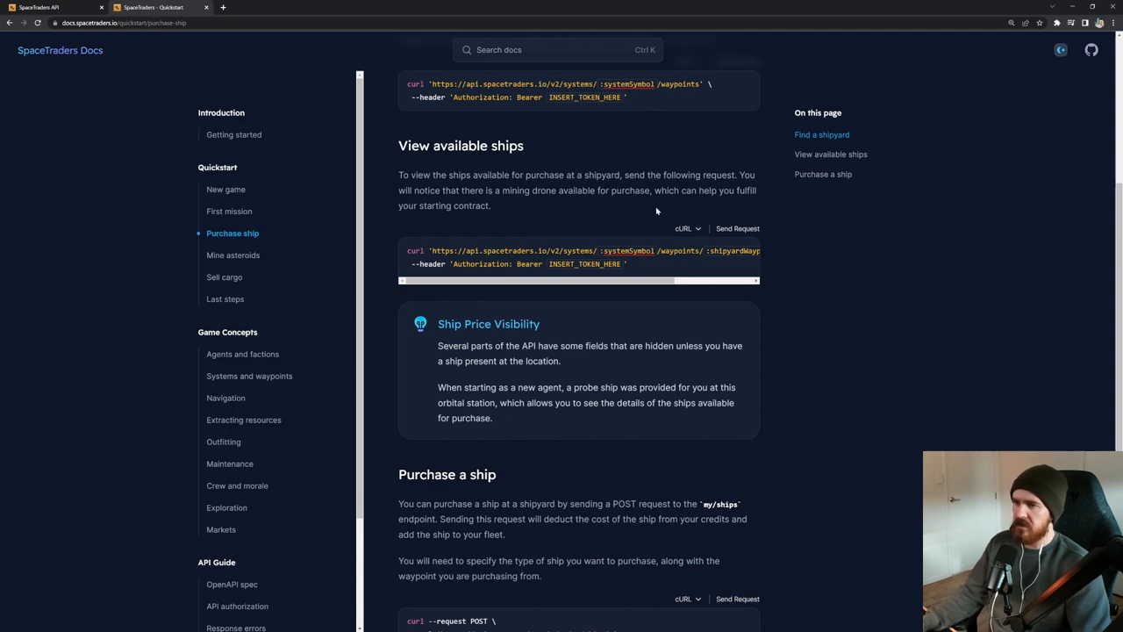
{"action": "mouse_move", "coordinate": [520, 215]}
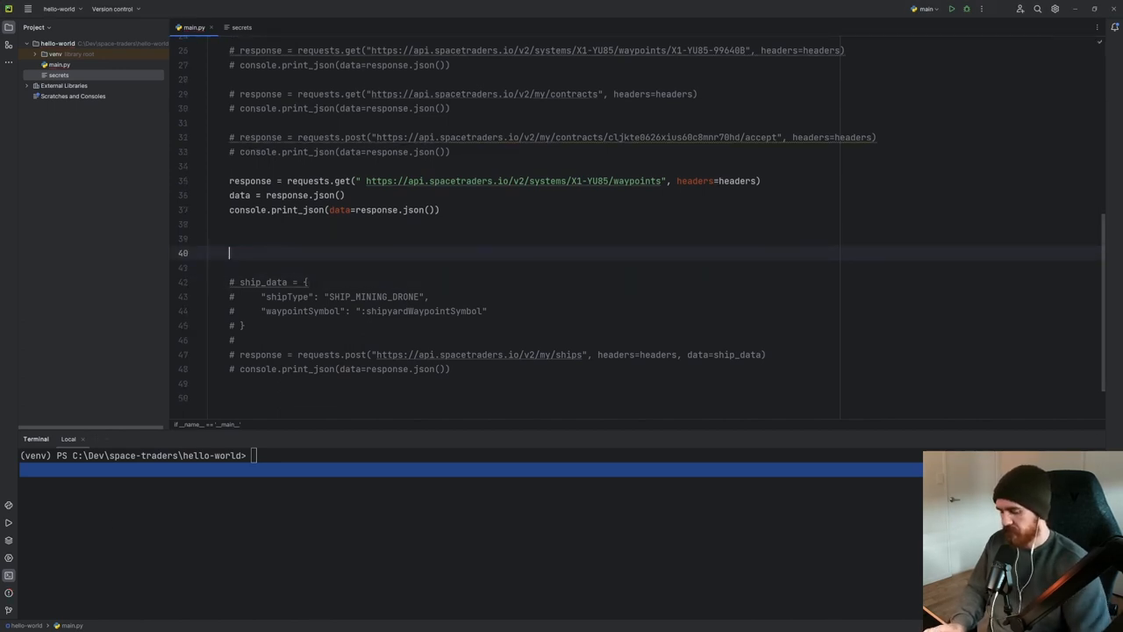
Add the shipyard endpoint URL as a comment, duplicate the waypoints request, and comment out the original
{"action": "type", "text": "# https://api.spacetraders.io/v2/systems/:systemSymbol/waypoints/:shipyardWaypointSymbol/shipyard"}
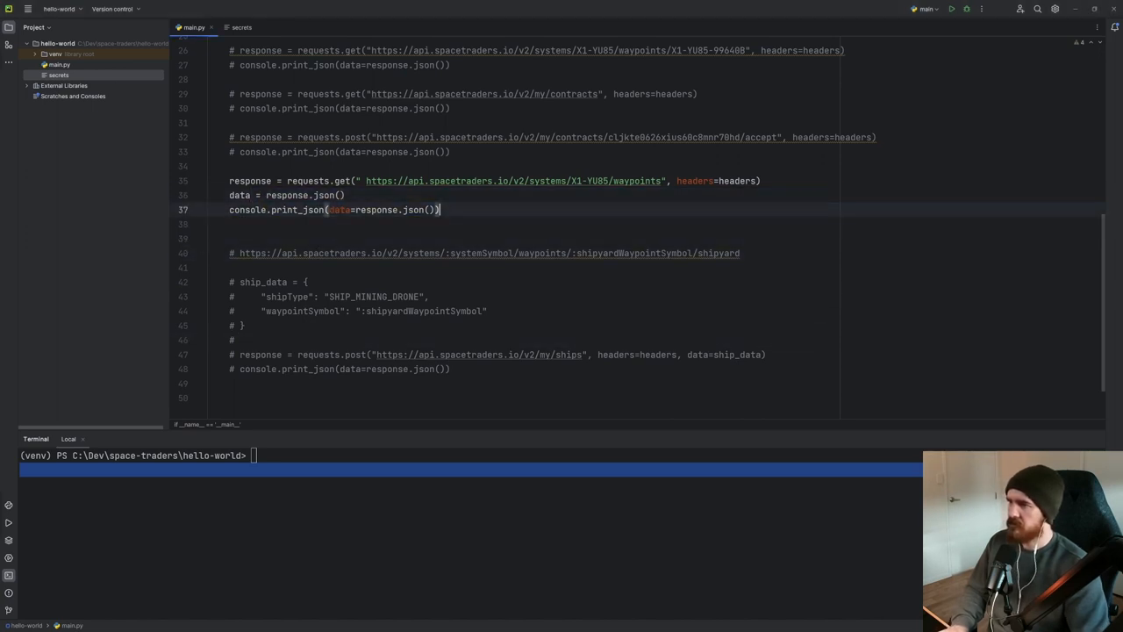
{"action": "left_click_drag", "start_coordinate": [229, 181], "coordinate": [440, 210]}
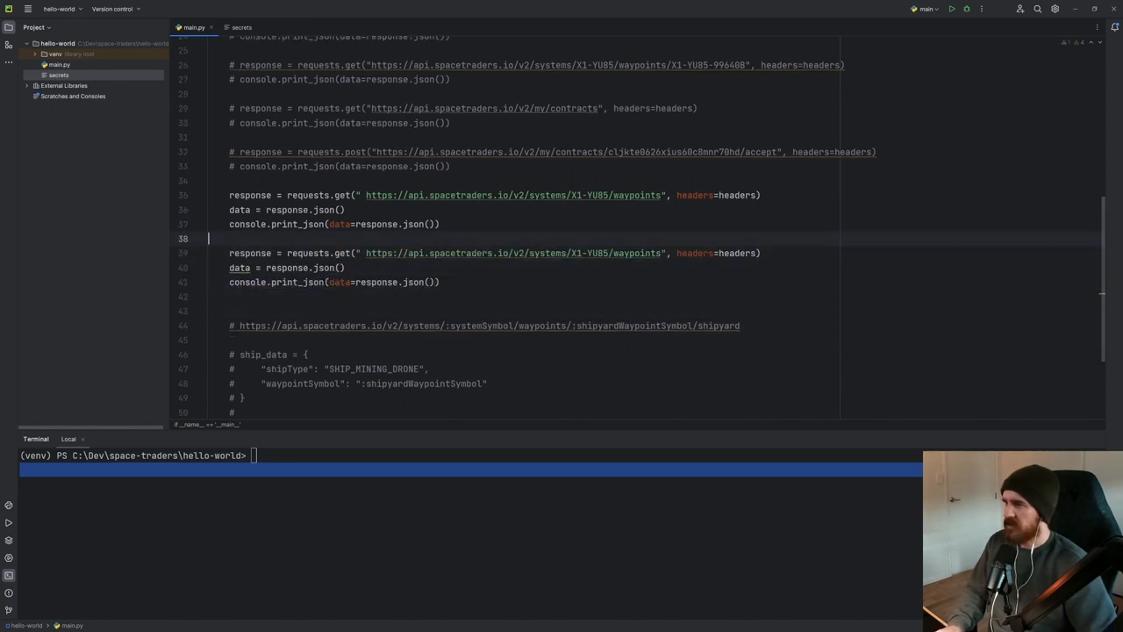
{"action": "left_click_drag", "start_coordinate": [229, 195], "coordinate": [439, 224]}
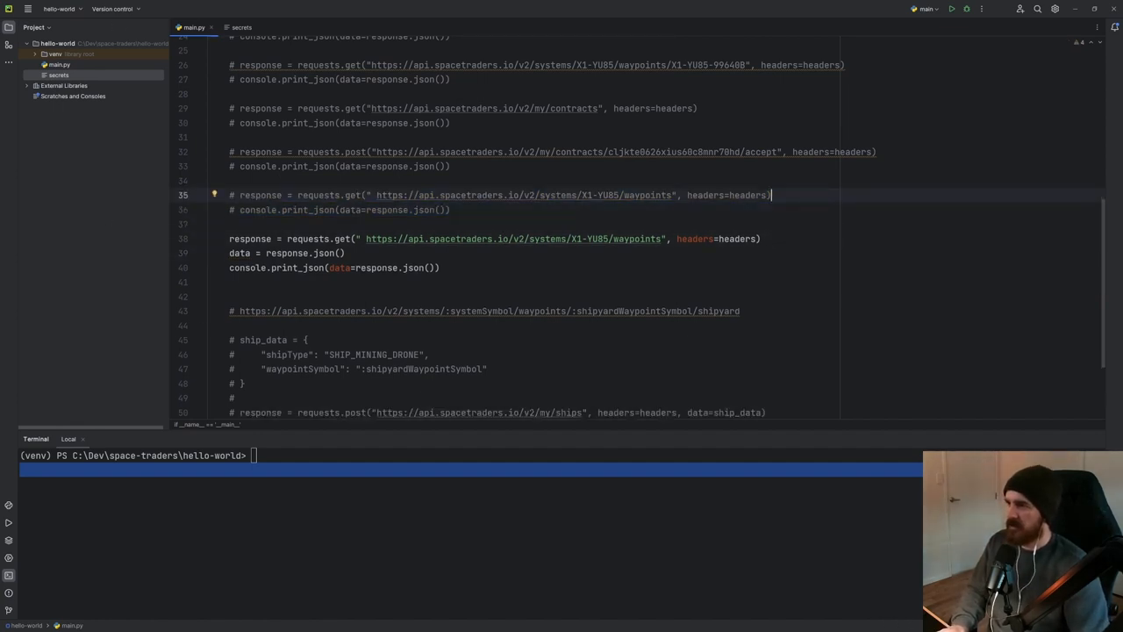
Move the shipyard URL from the comment into the new requests.get call
{"action": "scroll", "scroll_direction": "down", "scroll_amount": 3}
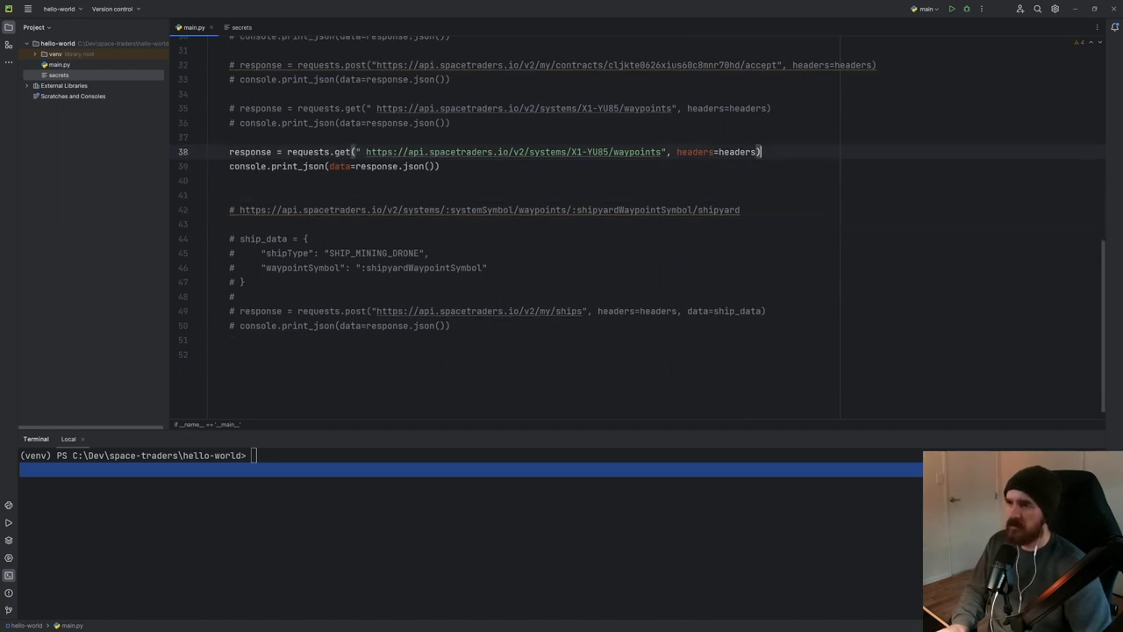
{"action": "double_click", "coordinate": [489, 210]}
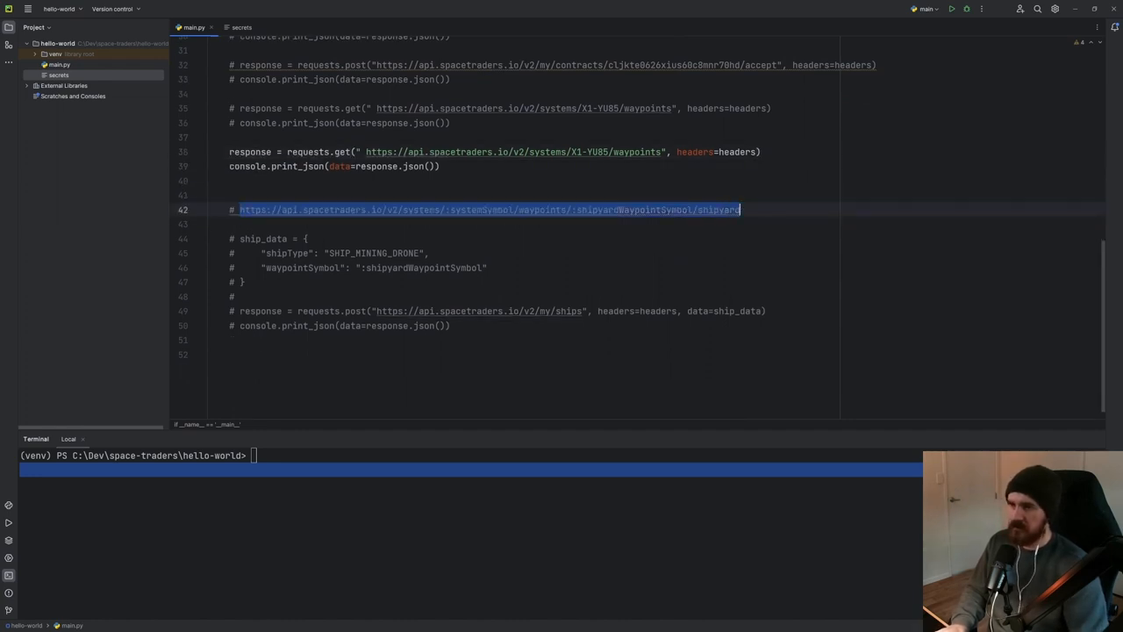
{"action": "key", "text": "Delete"}
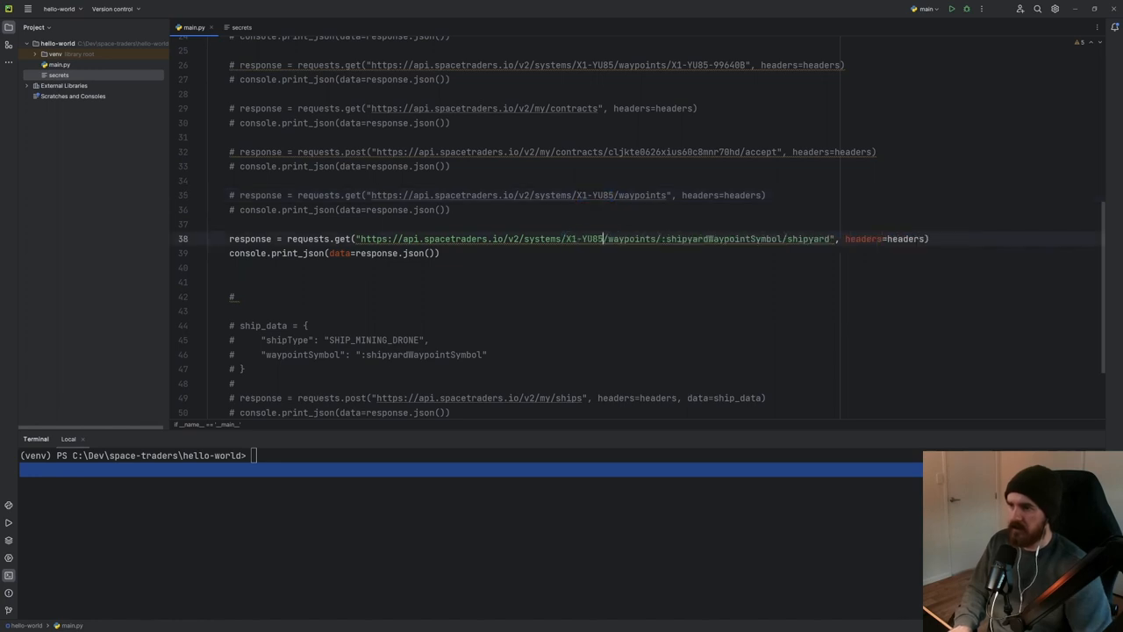
{"action": "double_click", "coordinate": [724, 239]}
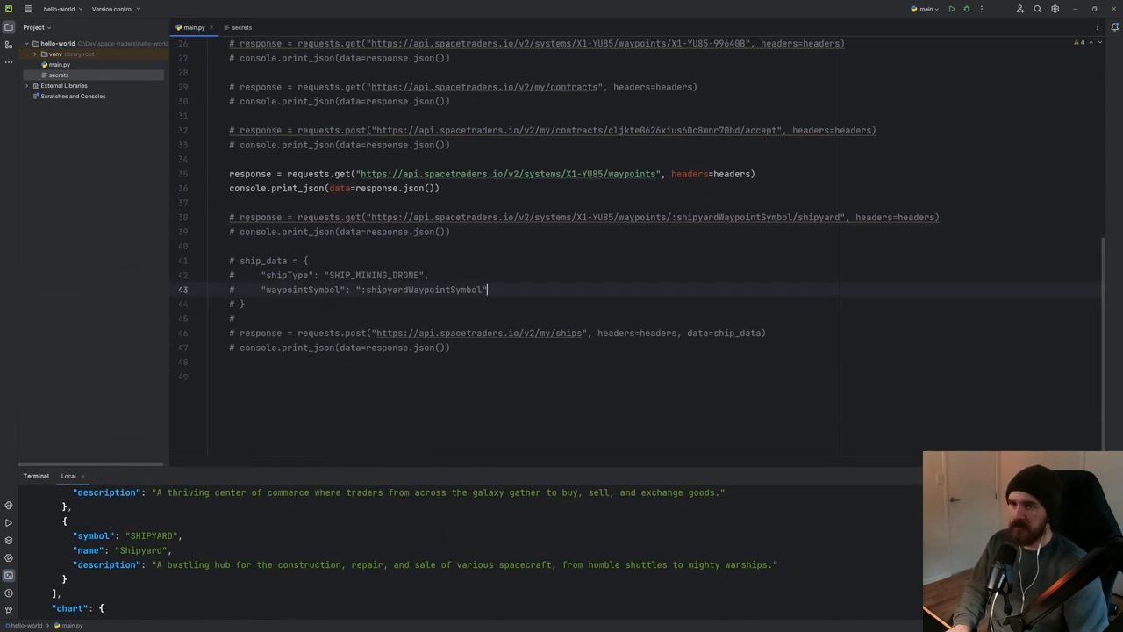
{"action": "double_click", "coordinate": [735, 217]}
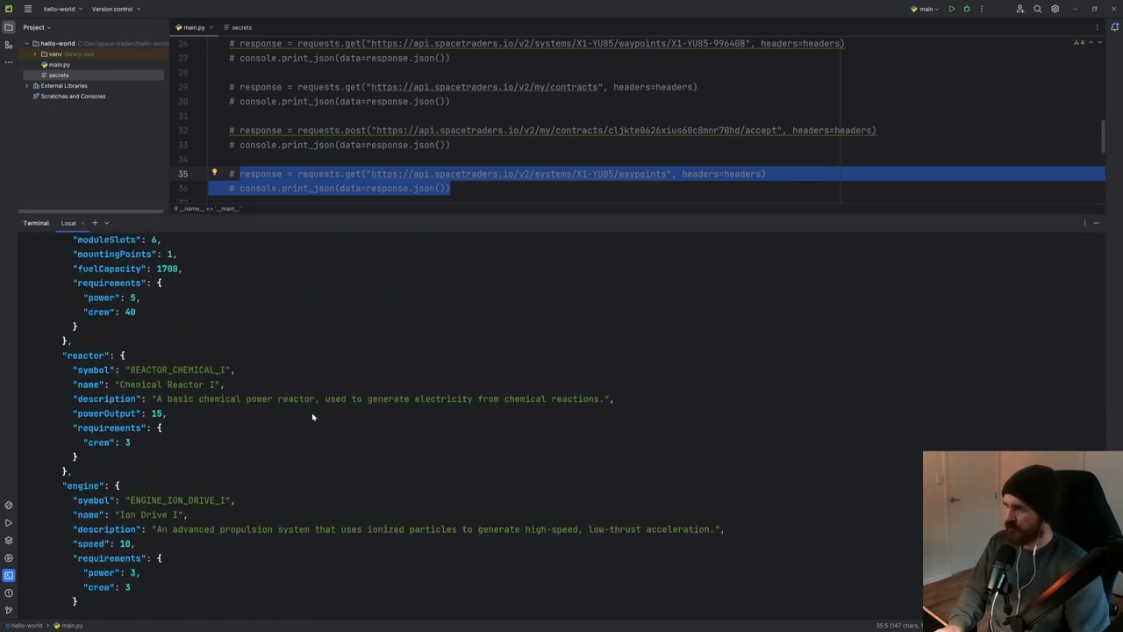
{"action": "scroll", "scroll_direction": "down", "scroll_amount": 3}
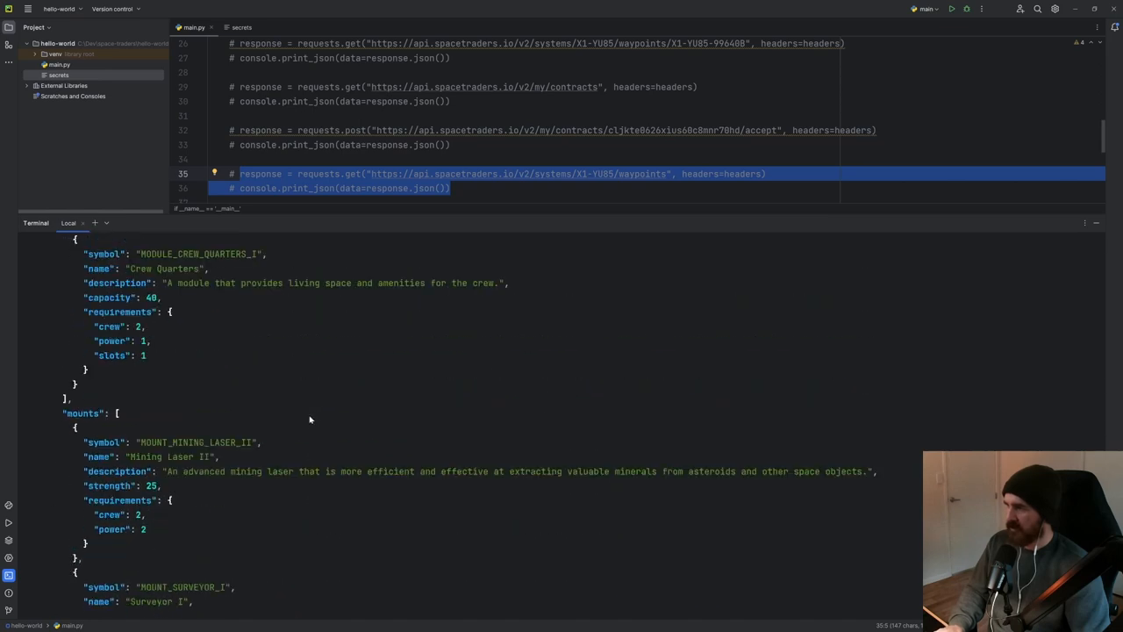
{"action": "scroll", "scroll_direction": "down", "scroll_amount": 3}
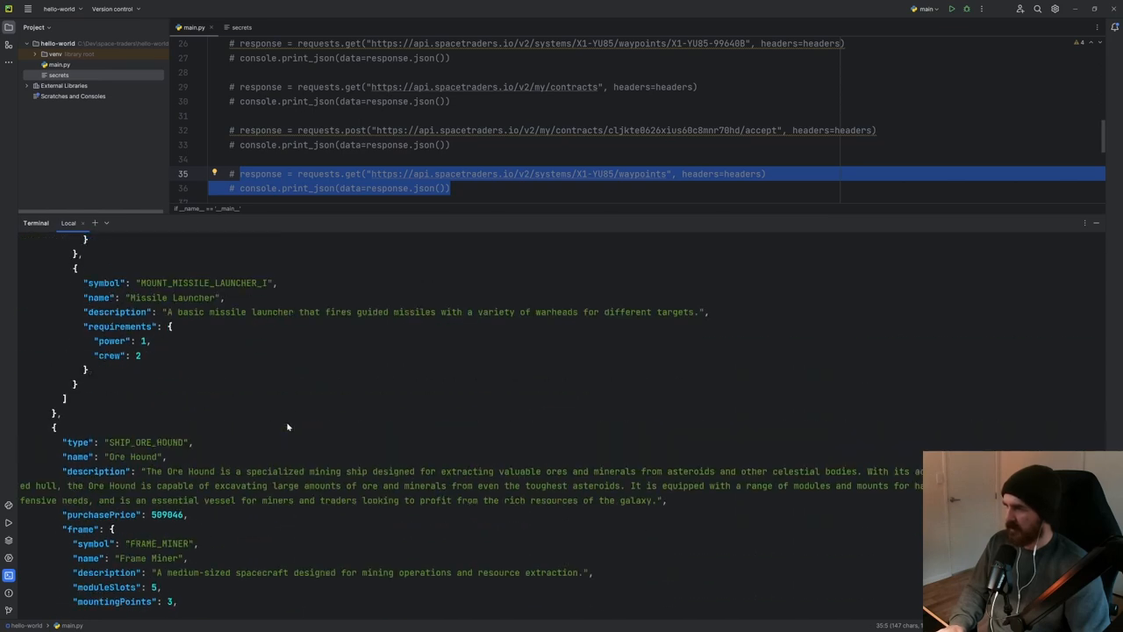
{"action": "scroll", "scroll_direction": "down", "scroll_amount": 3}
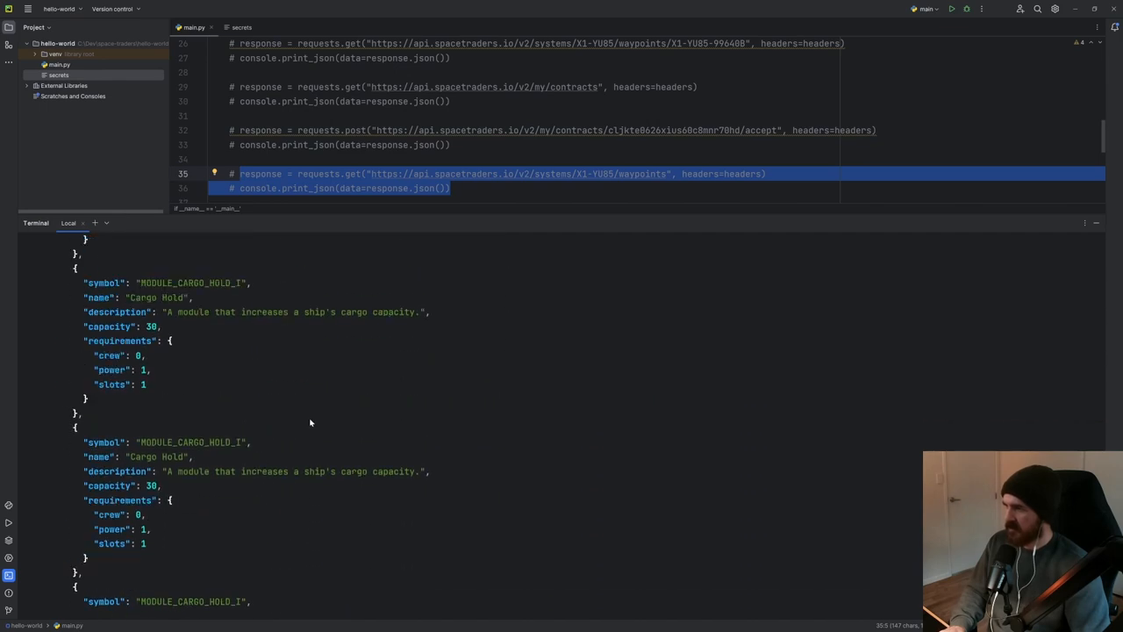
{"action": "scroll", "scroll_direction": "down", "scroll_amount": 3}
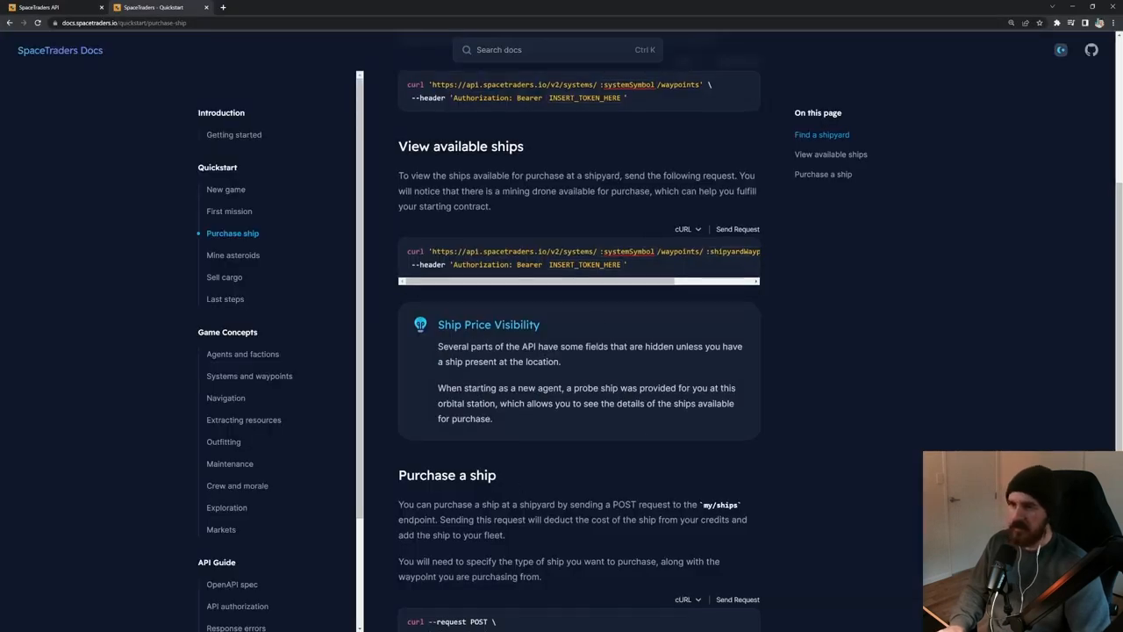
Scroll the Purchase Ship guide to the my/ships POST example with SHIP_MINING_DRONE
{"action": "scroll", "scroll_direction": "down", "scroll_amount": 3}
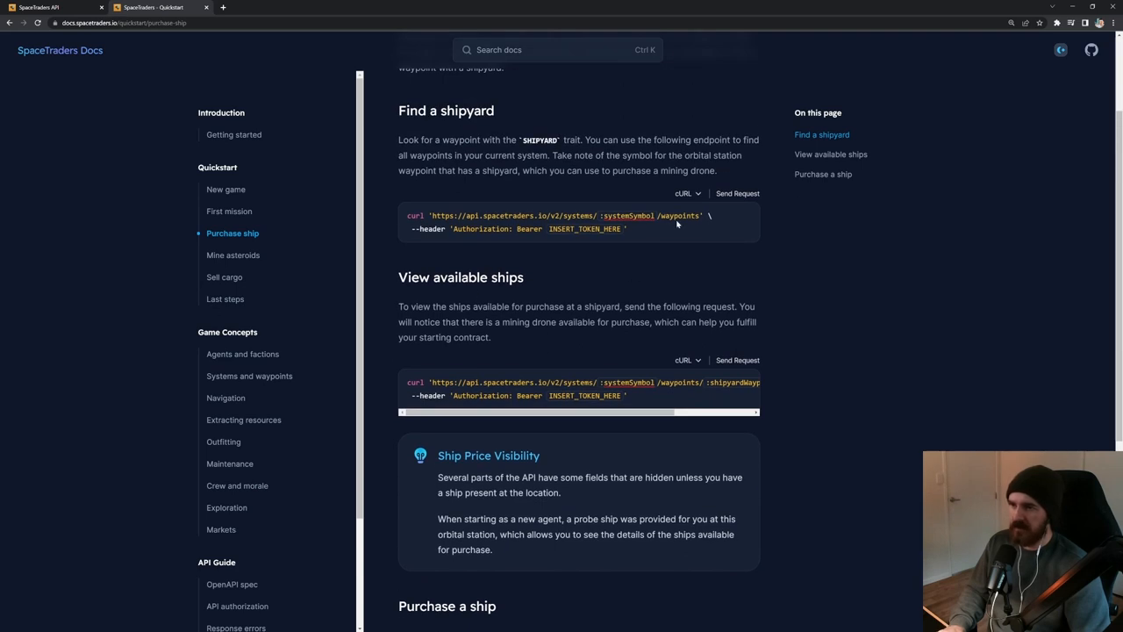
{"action": "scroll", "scroll_direction": "down", "scroll_amount": 3}
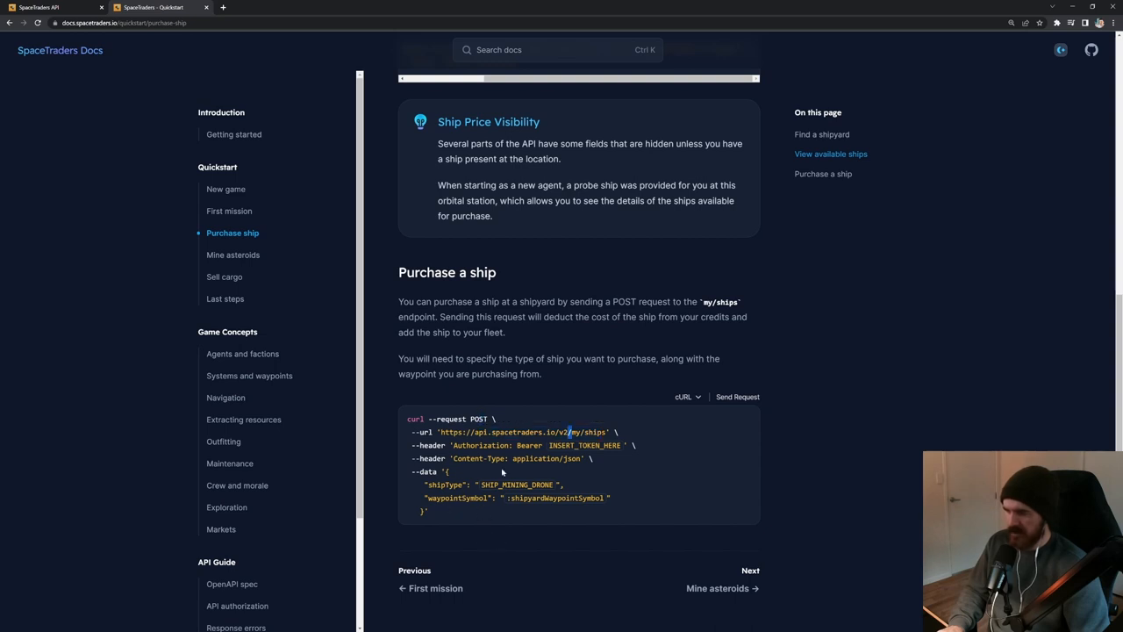
{"action": "mouse_move", "coordinate": [505, 329]}
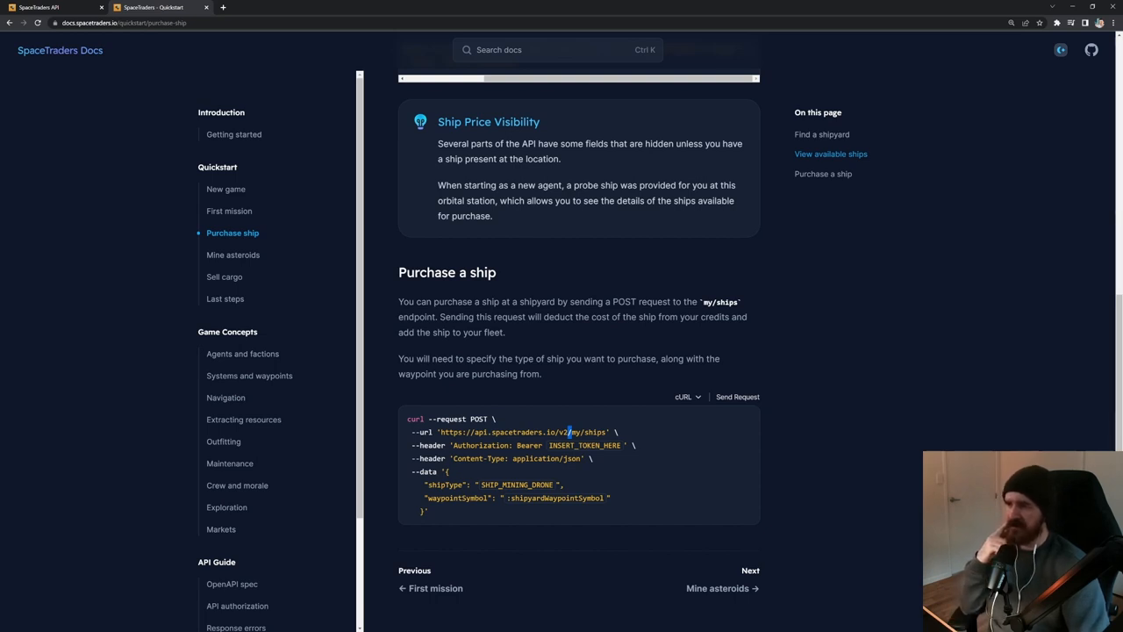
{"action": "mouse_move", "coordinate": [422, 345]}
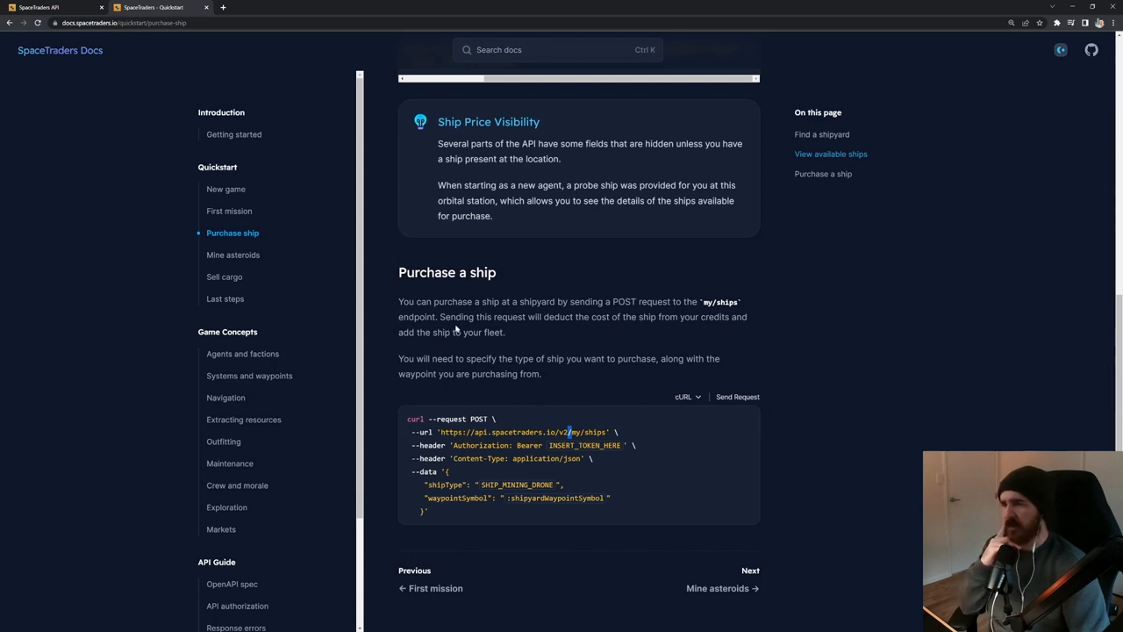
{"action": "mouse_move", "coordinate": [442, 328]}
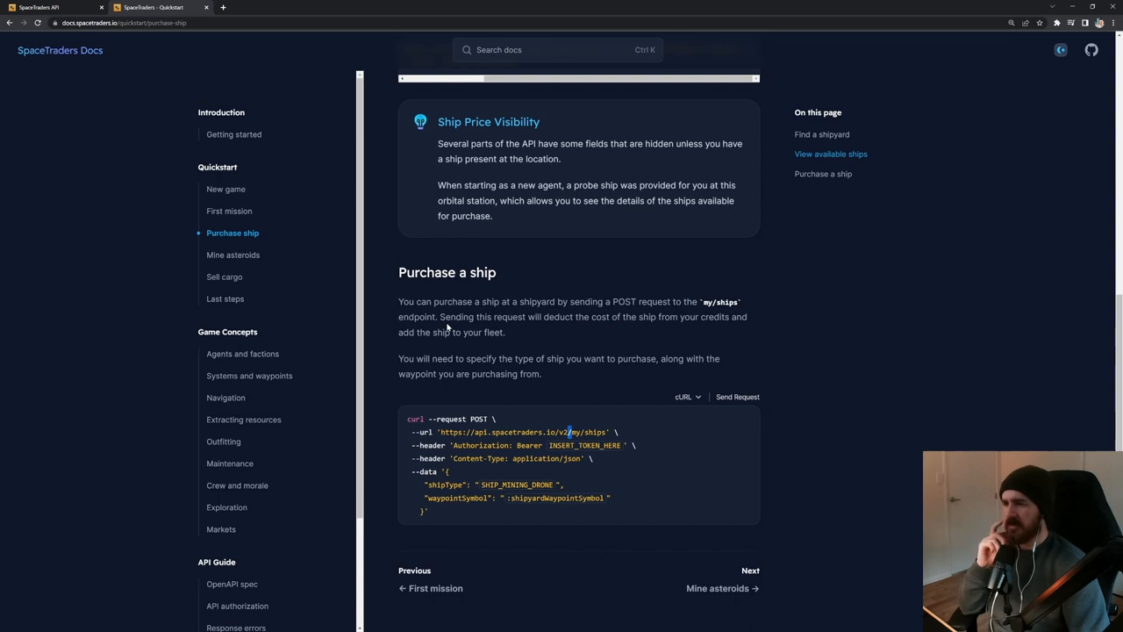
{"action": "mouse_move", "coordinate": [586, 333]}
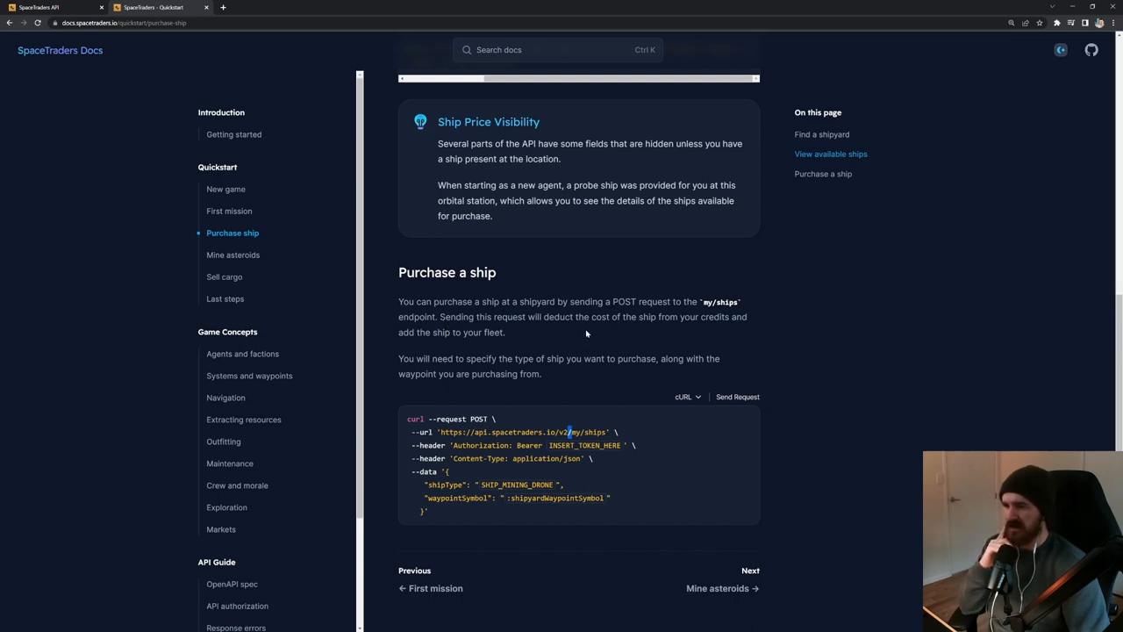
{"action": "mouse_move", "coordinate": [451, 351]}
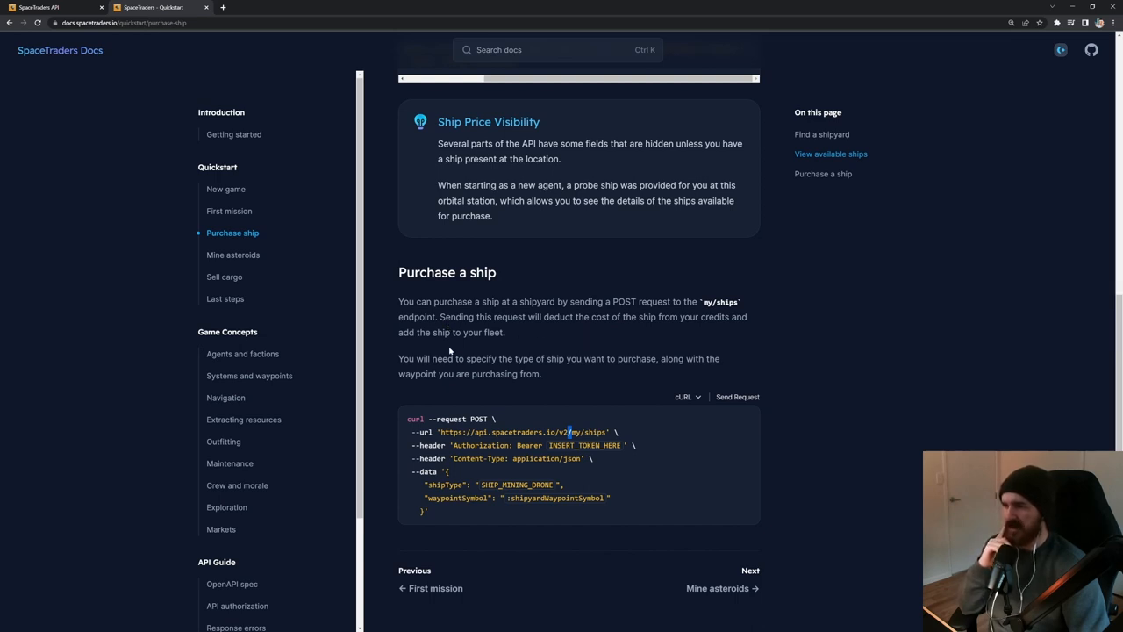
{"action": "mouse_move", "coordinate": [428, 382]}
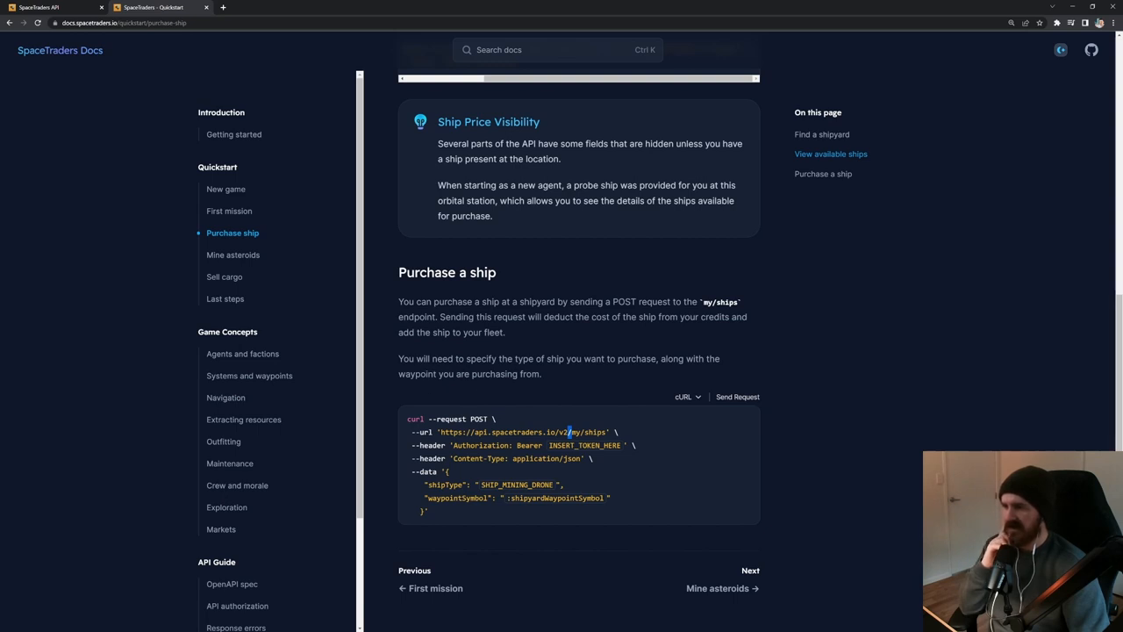
{"action": "mouse_move", "coordinate": [601, 378]}
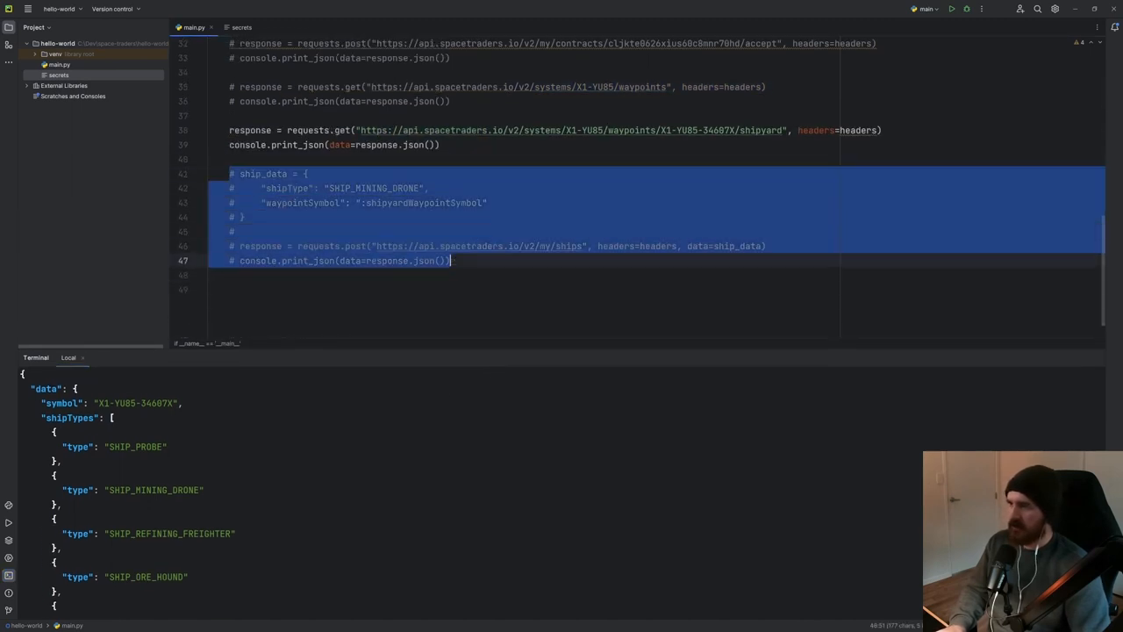
Comment out the shipyard GET lines and select the SHIP_MINING_DRONE ship type
{"action": "key", "text": "ctrl+slash"}
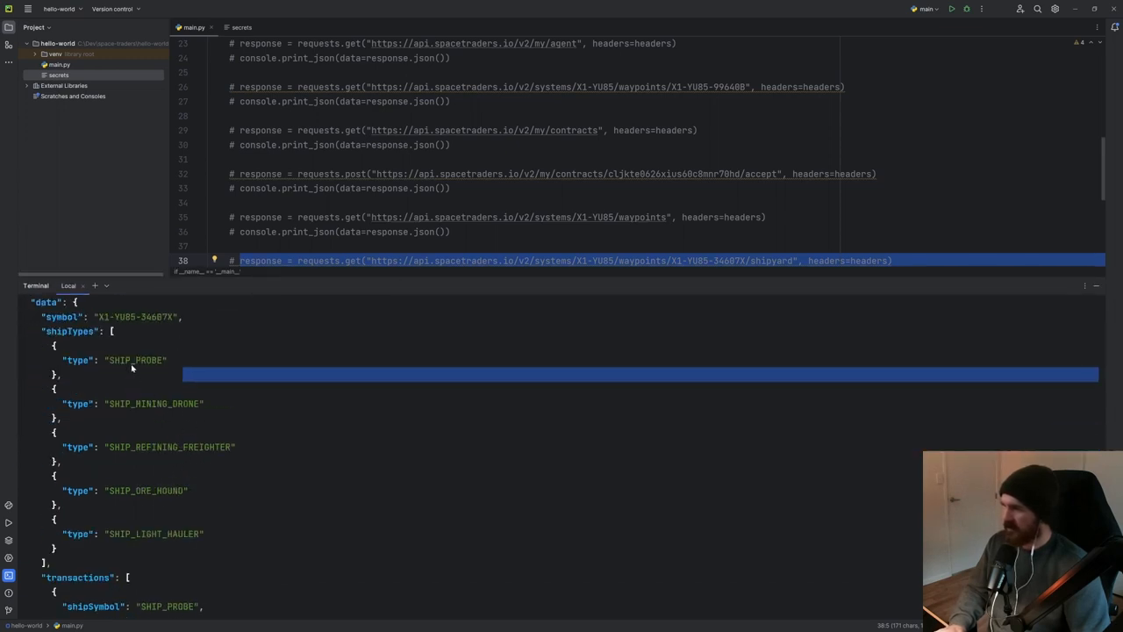
{"action": "double_click", "coordinate": [153, 403]}
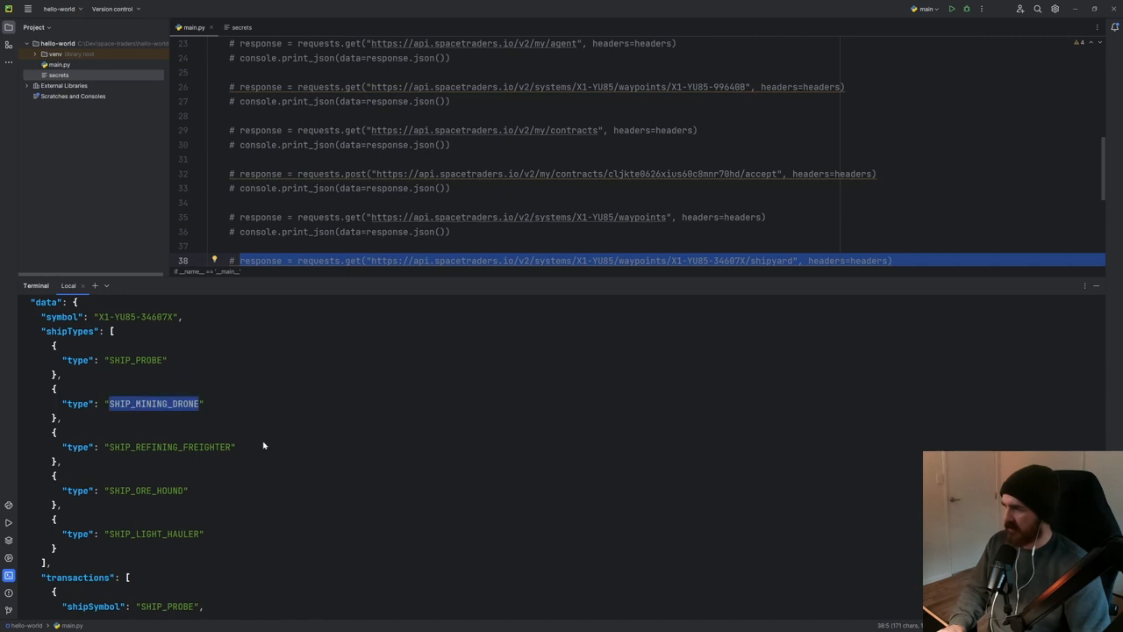
{"action": "scroll", "scroll_direction": "down", "scroll_amount": 3}
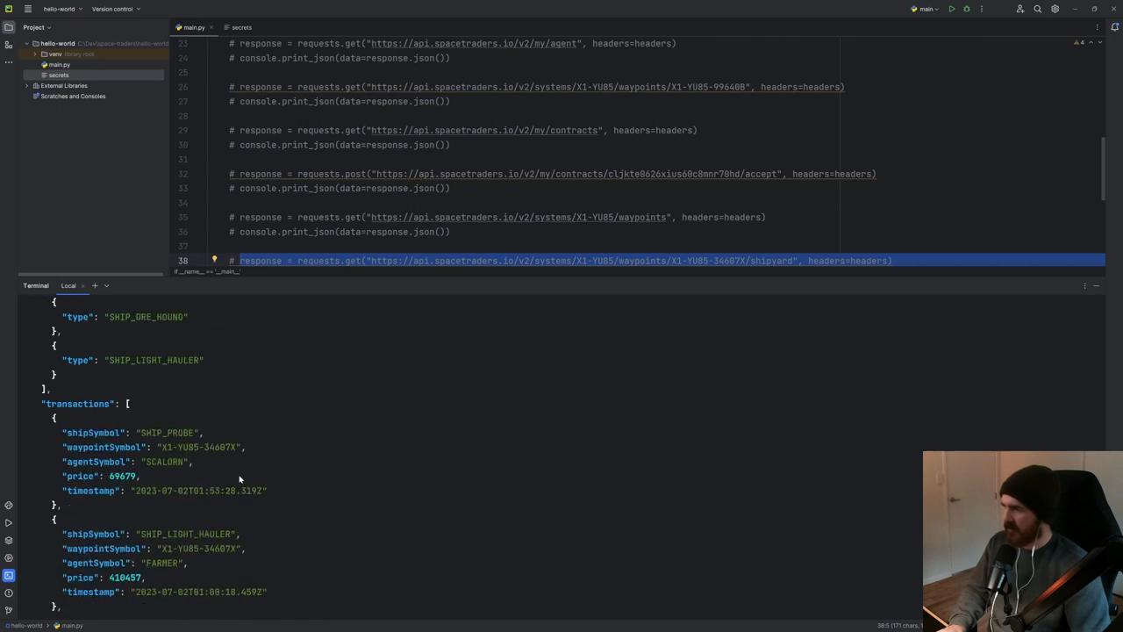
{"action": "scroll", "scroll_direction": "down", "scroll_amount": 3}
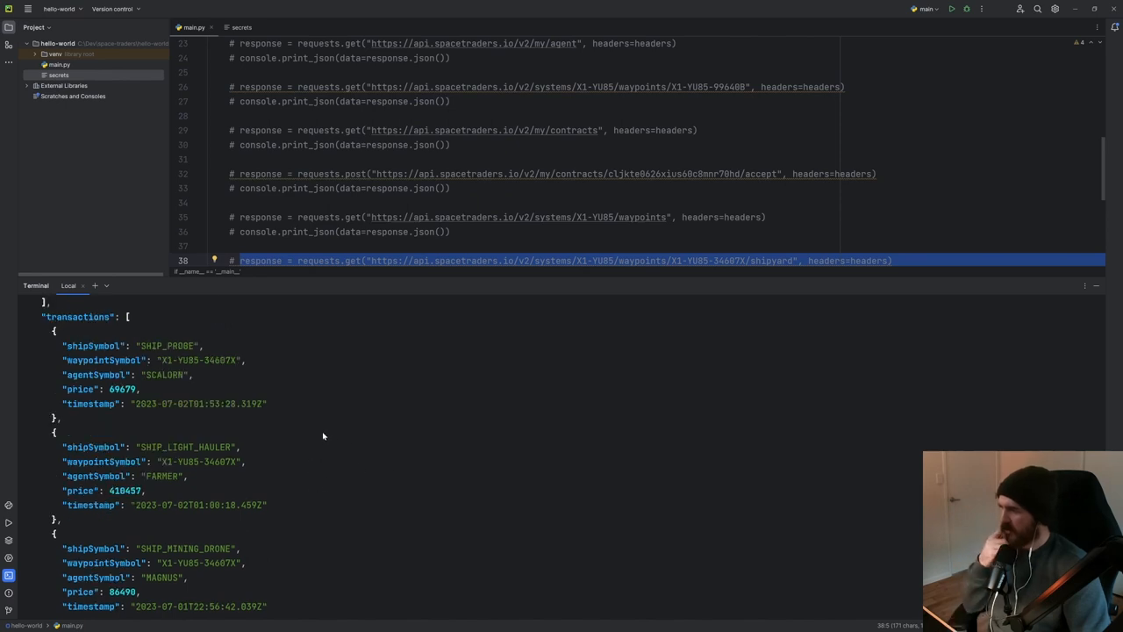
{"action": "mouse_move", "coordinate": [267, 431]}
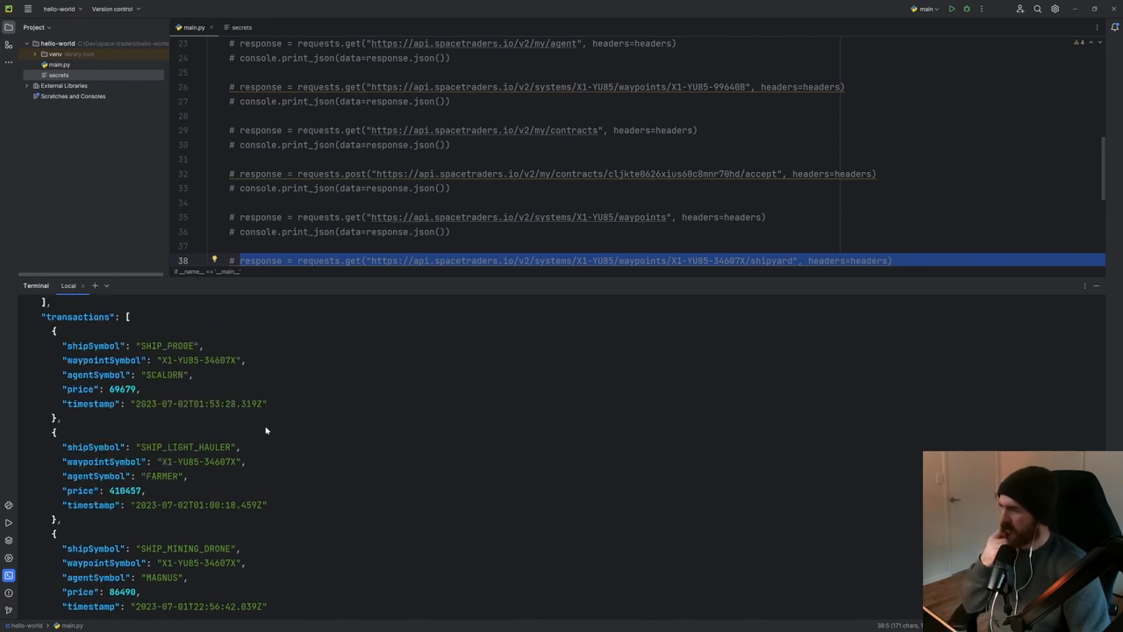
{"action": "mouse_move", "coordinate": [201, 372]}
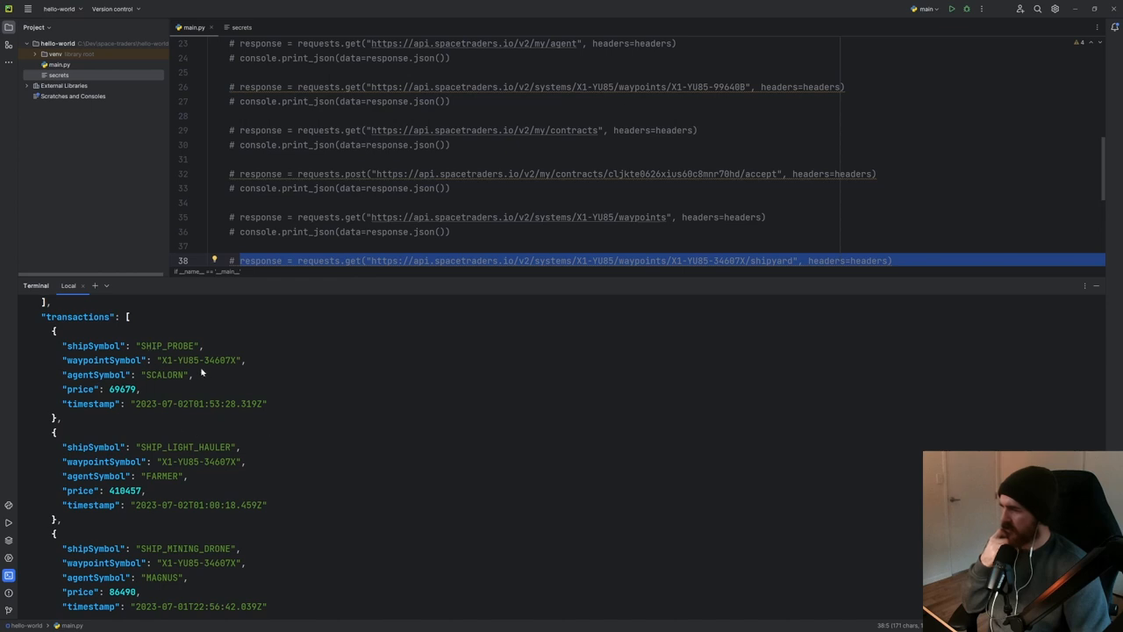
Find the Mining Drone listing in the terminal output and highlight its 86492 purchase price
{"action": "scroll", "scroll_direction": "down", "scroll_amount": 3}
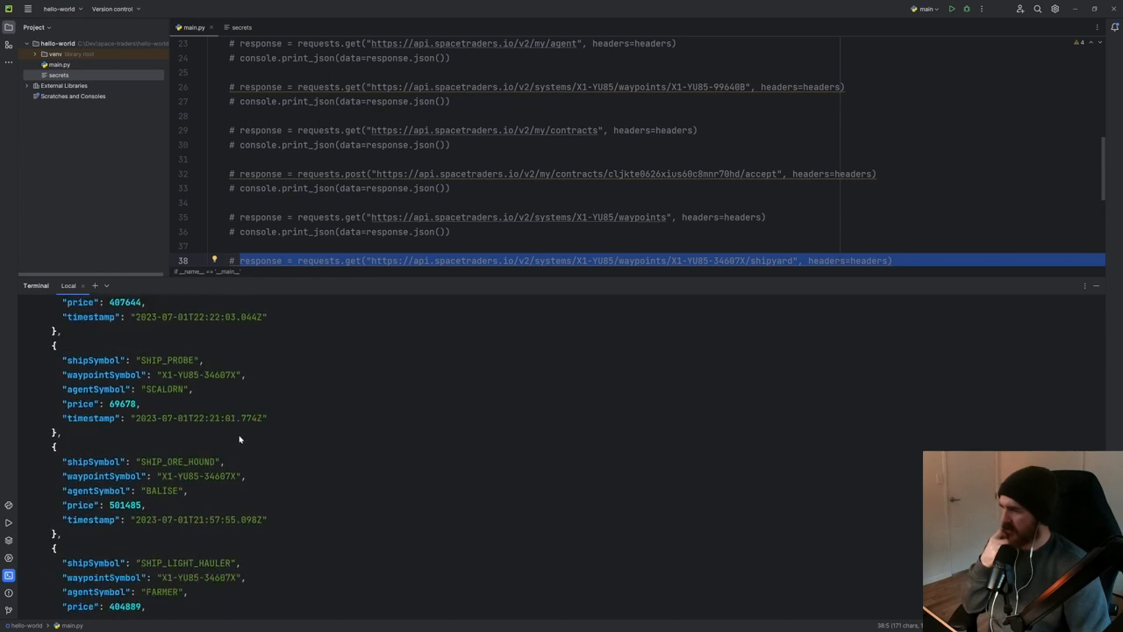
{"action": "scroll", "scroll_direction": "down", "scroll_amount": 3}
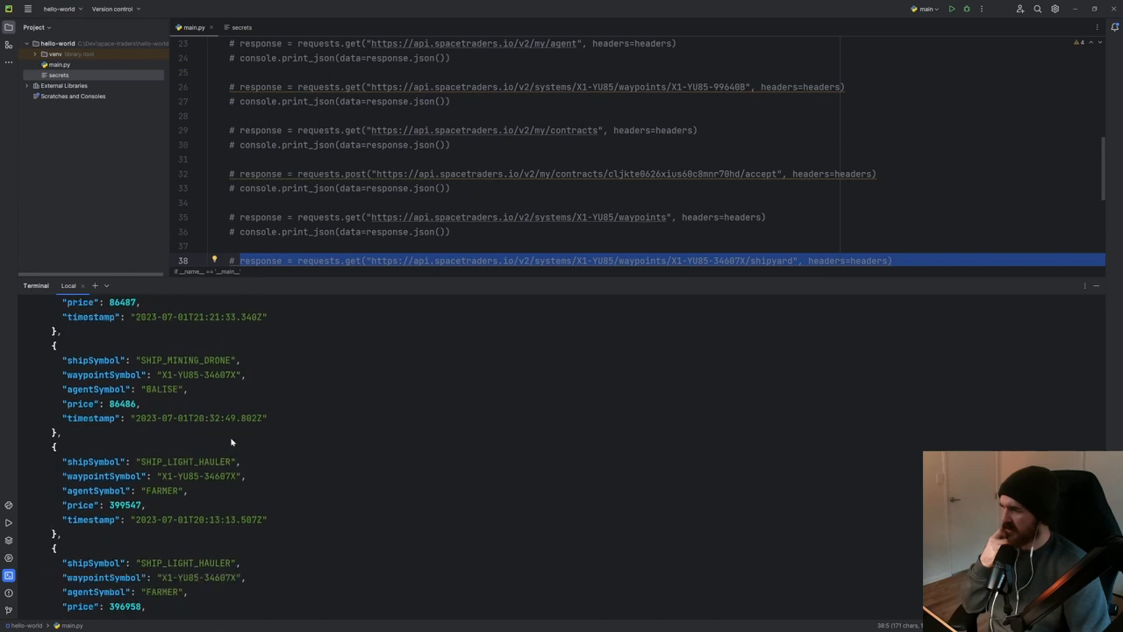
{"action": "scroll", "scroll_direction": "down", "scroll_amount": 3}
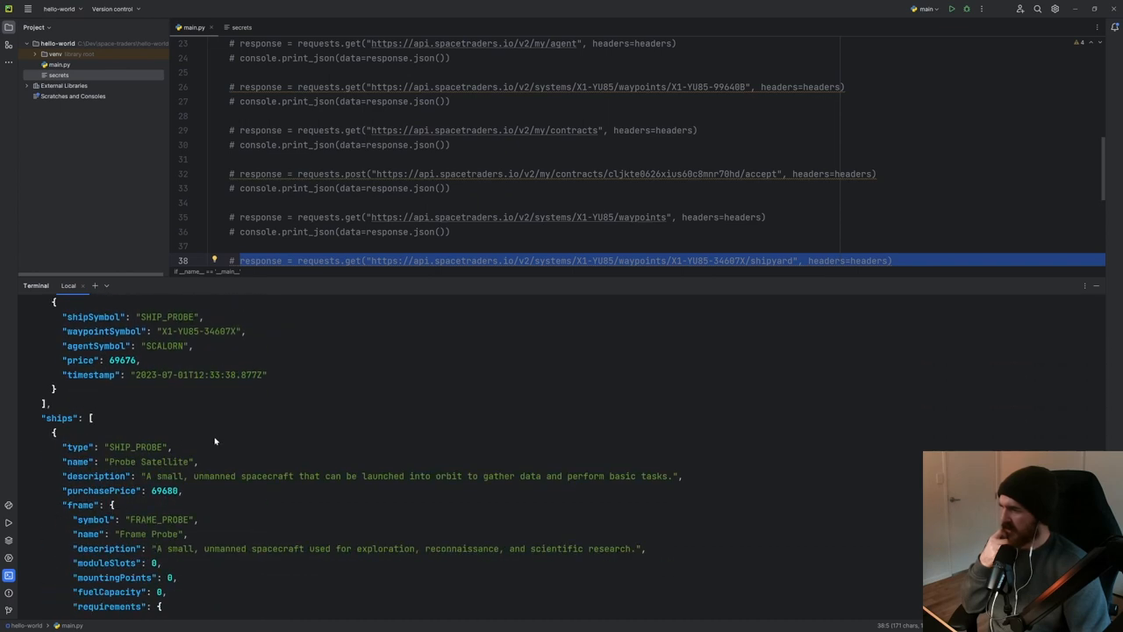
{"action": "scroll", "scroll_direction": "down", "scroll_amount": 3}
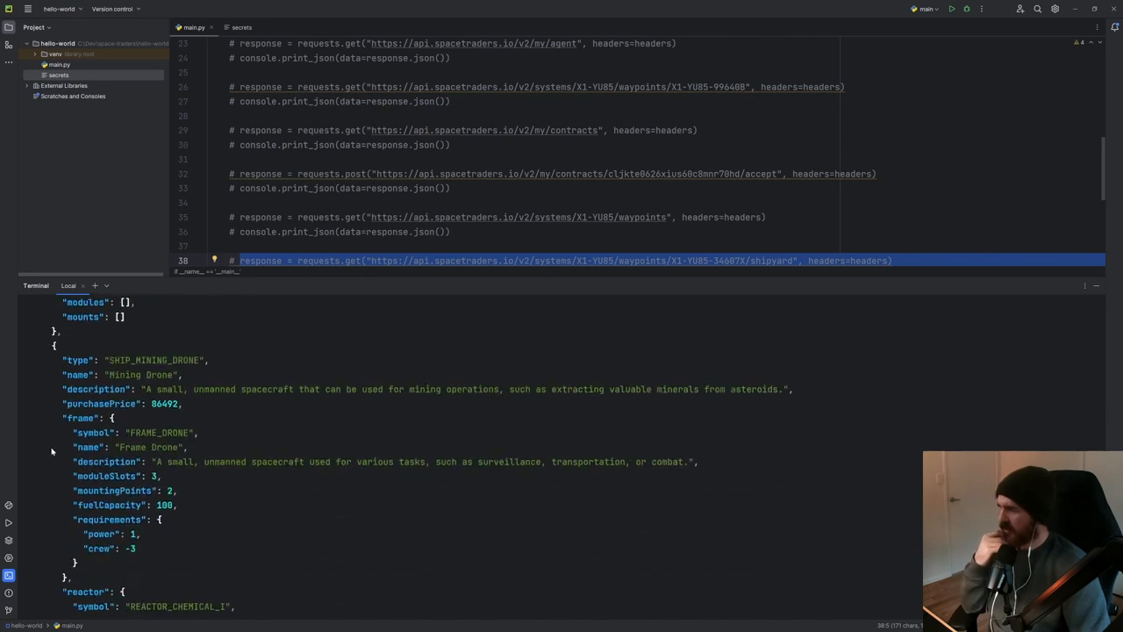
{"action": "double_click", "coordinate": [153, 360]}
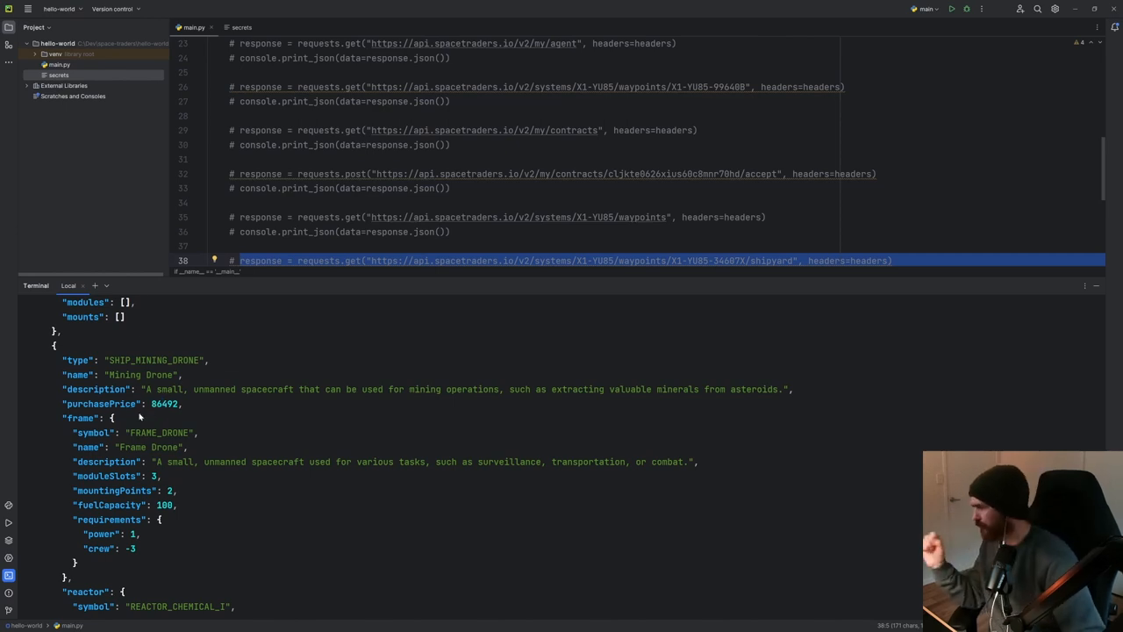
{"action": "mouse_move", "coordinate": [251, 411]}
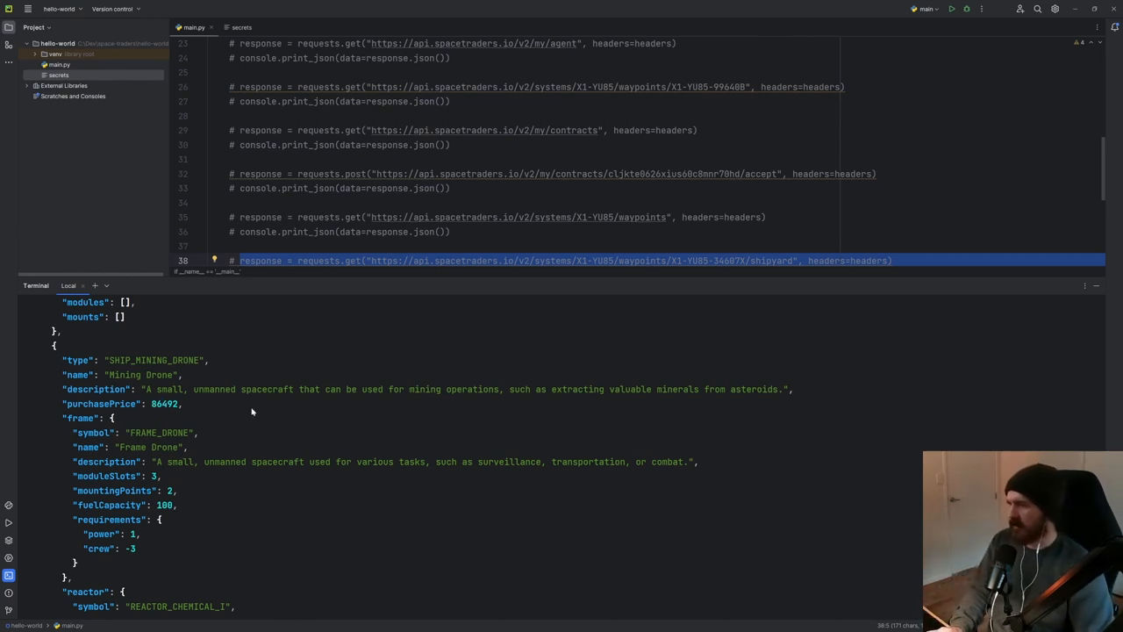
{"action": "left_click", "coordinate": [166, 403]}
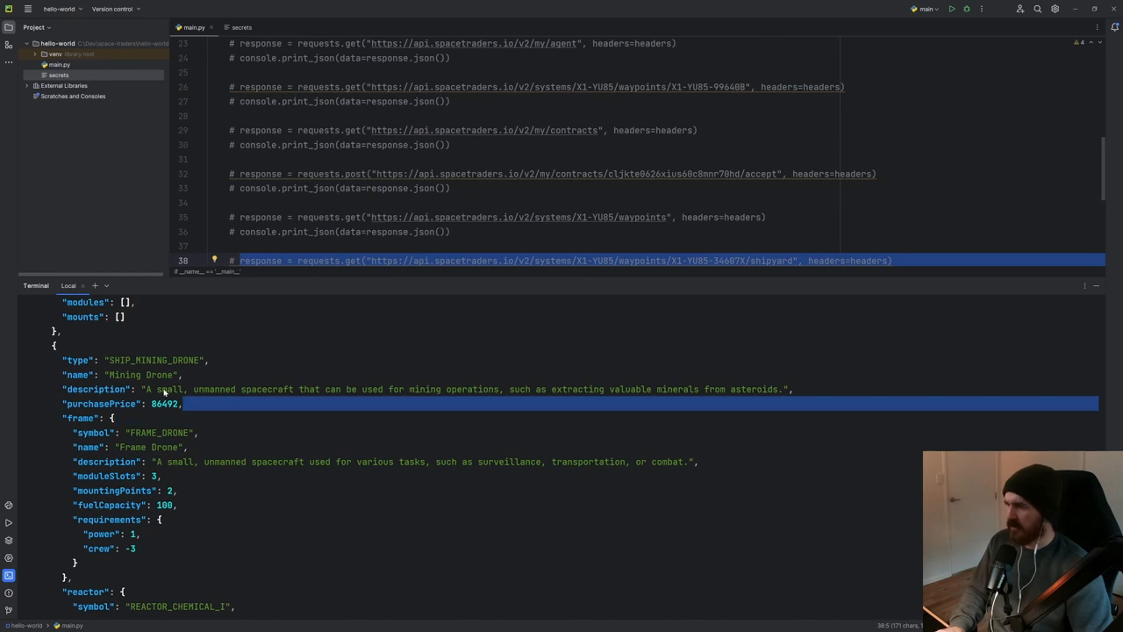
{"action": "mouse_move", "coordinate": [268, 405]}
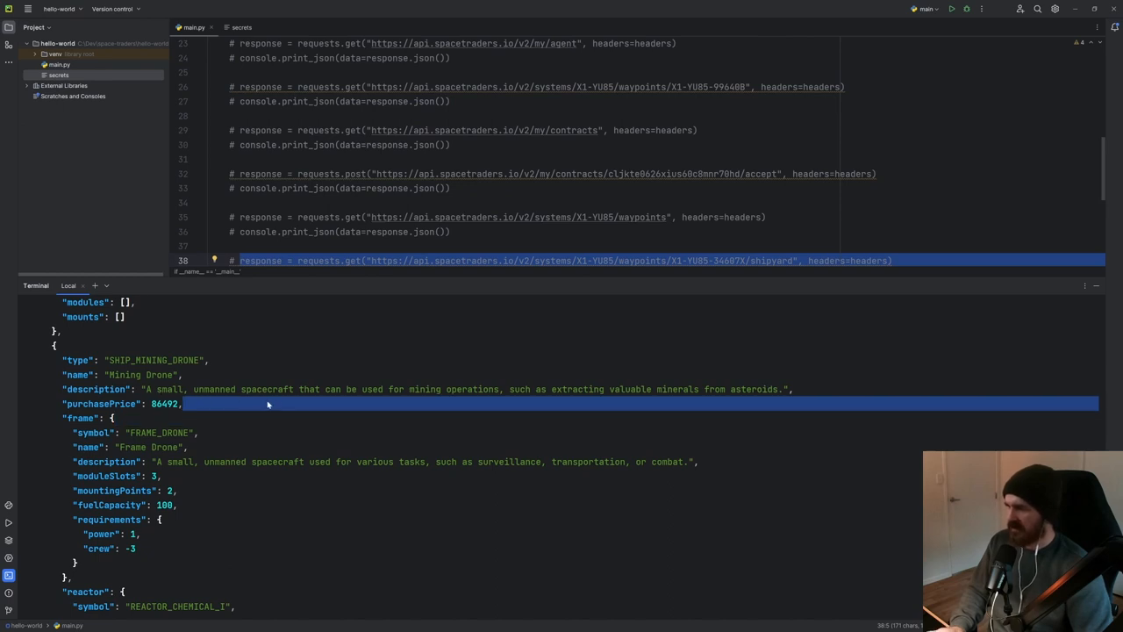
{"action": "mouse_move", "coordinate": [543, 406]}
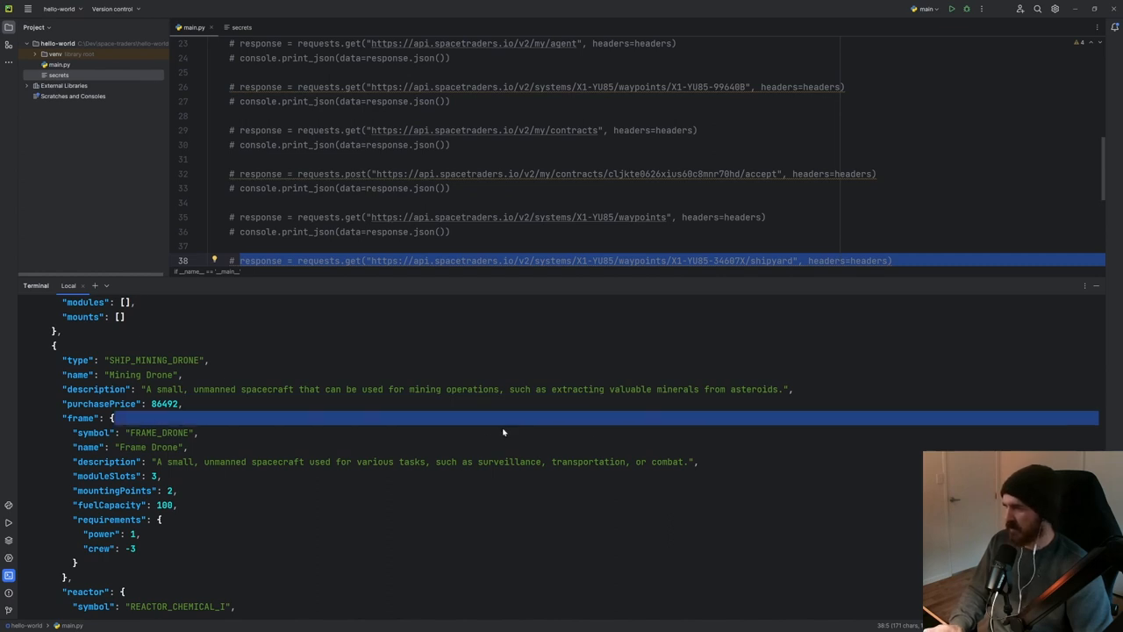
{"action": "mouse_move", "coordinate": [568, 277]}
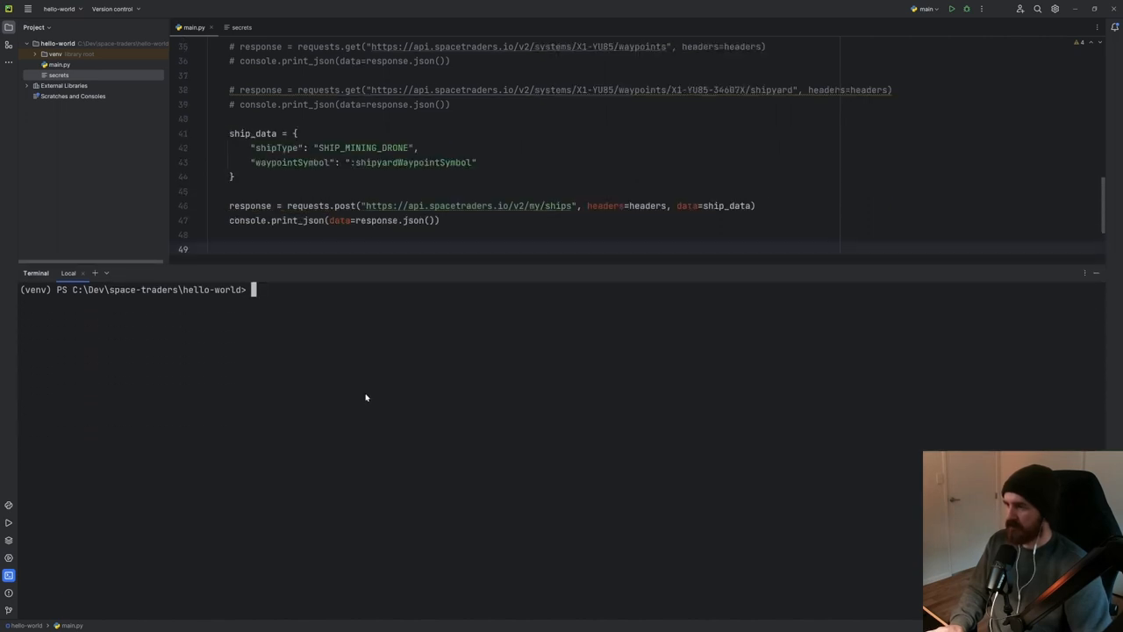
{"action": "type", "text": "python main.py"}
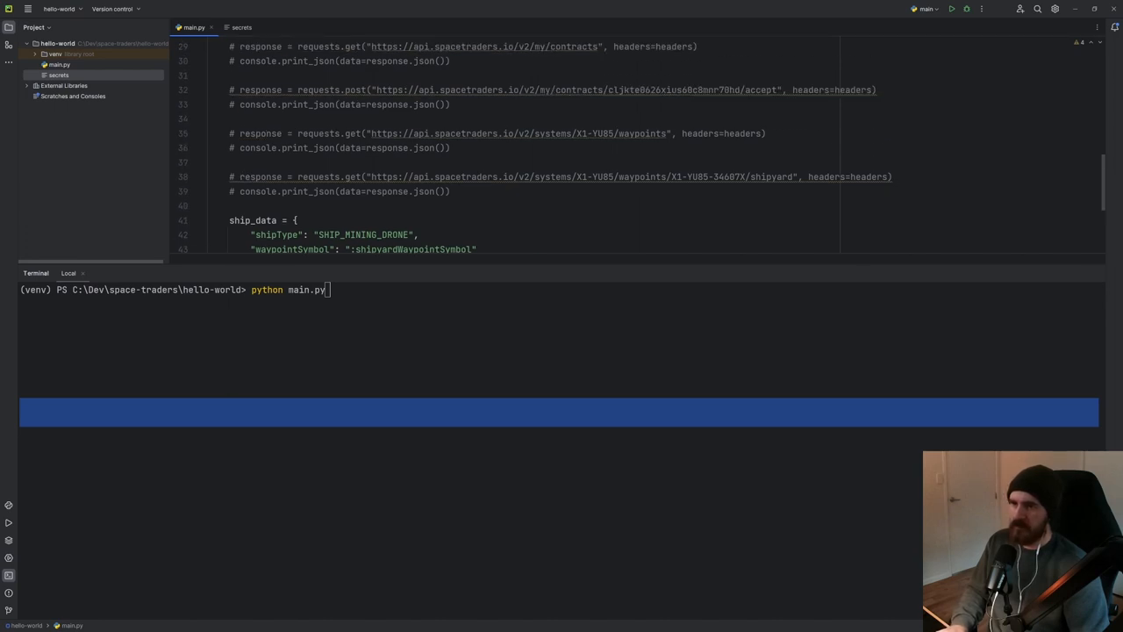
{"action": "double_click", "coordinate": [709, 177]}
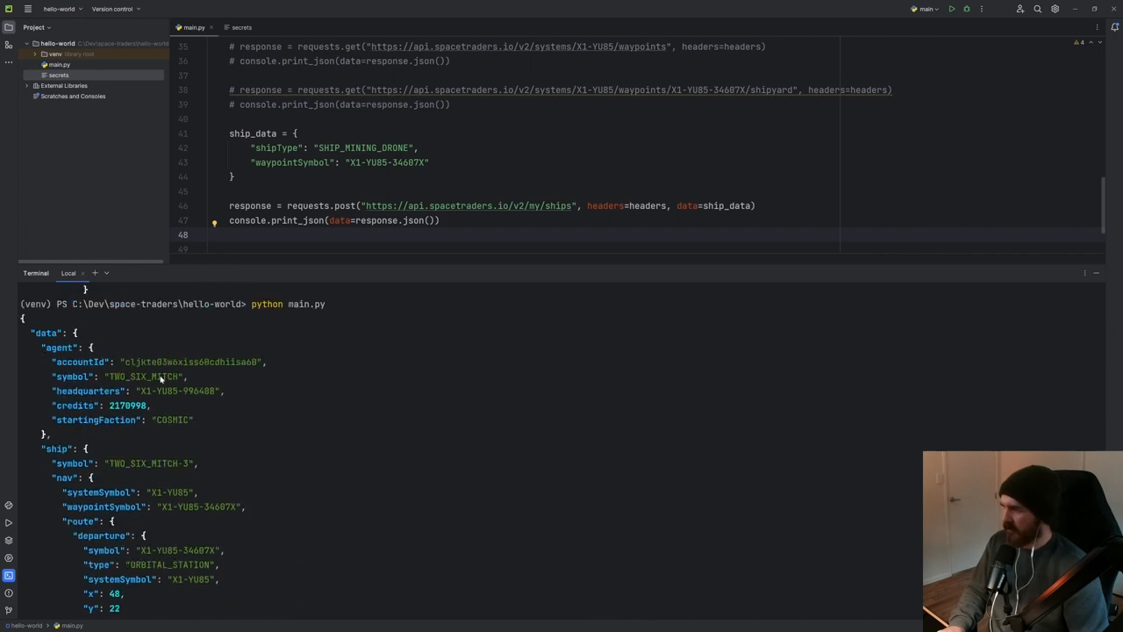
{"action": "double_click", "coordinate": [143, 376]}
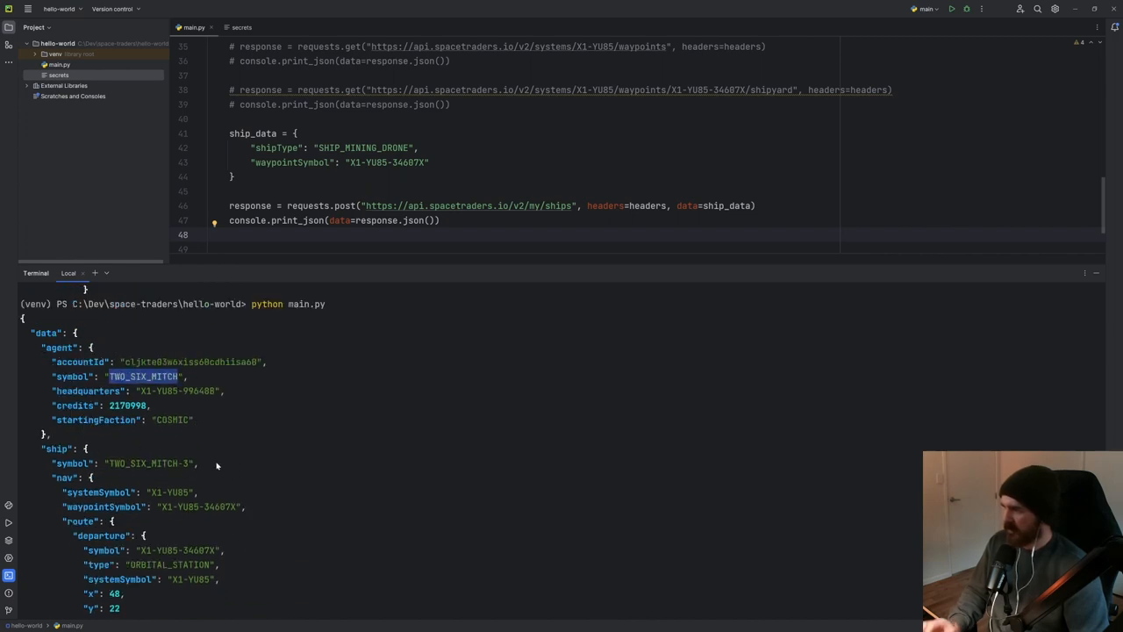
{"action": "mouse_move", "coordinate": [72, 414]}
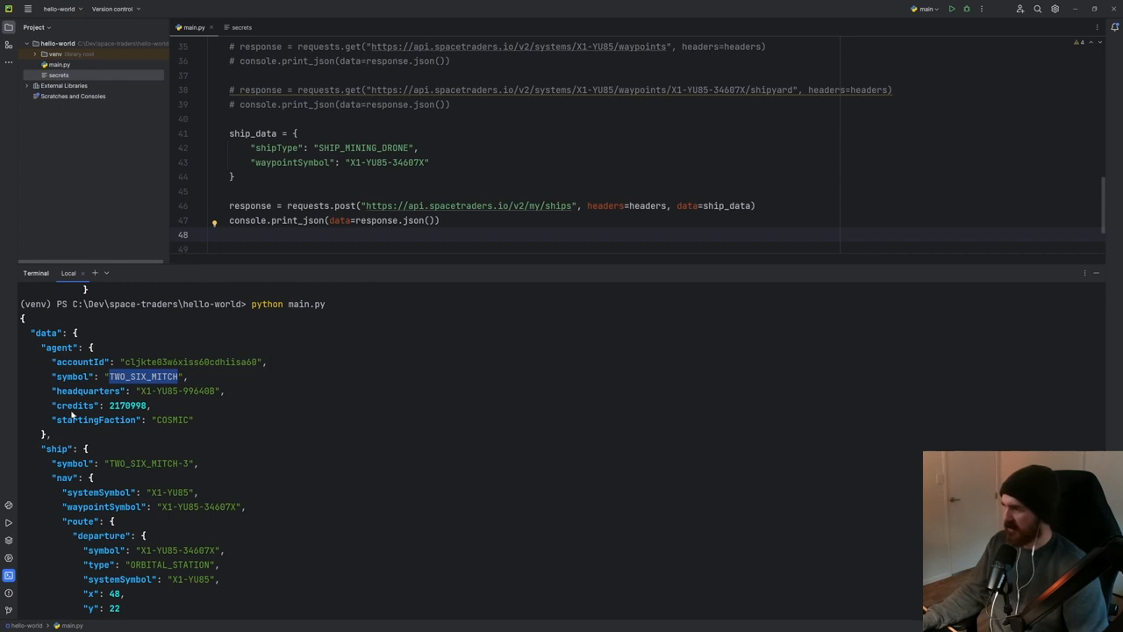
{"action": "double_click", "coordinate": [126, 406]}
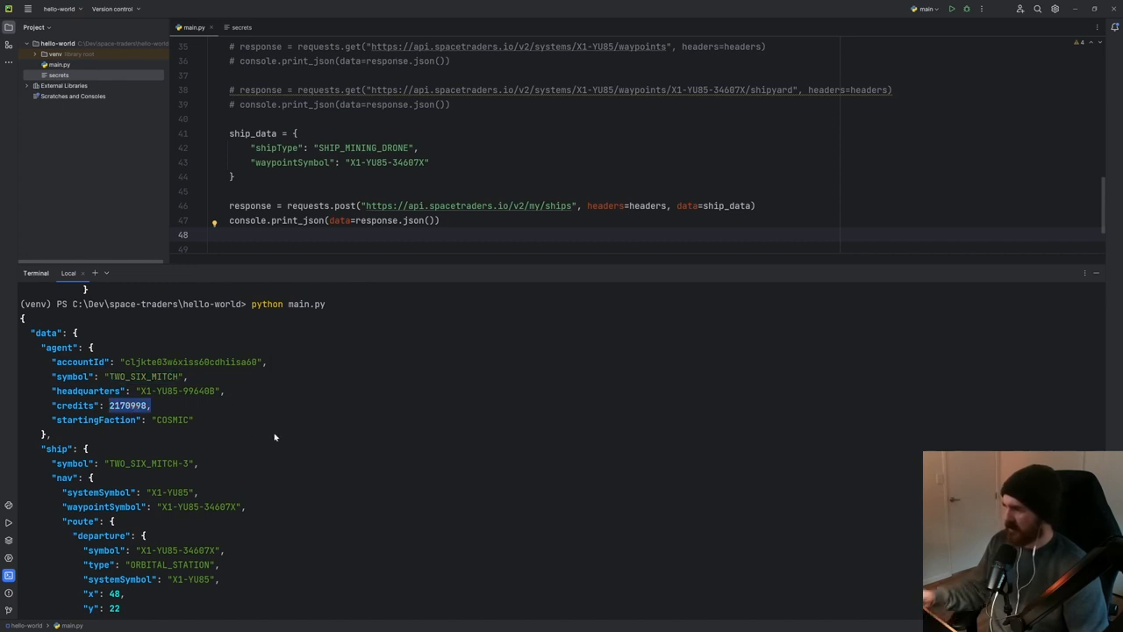
{"action": "scroll", "scroll_direction": "down", "scroll_amount": 3}
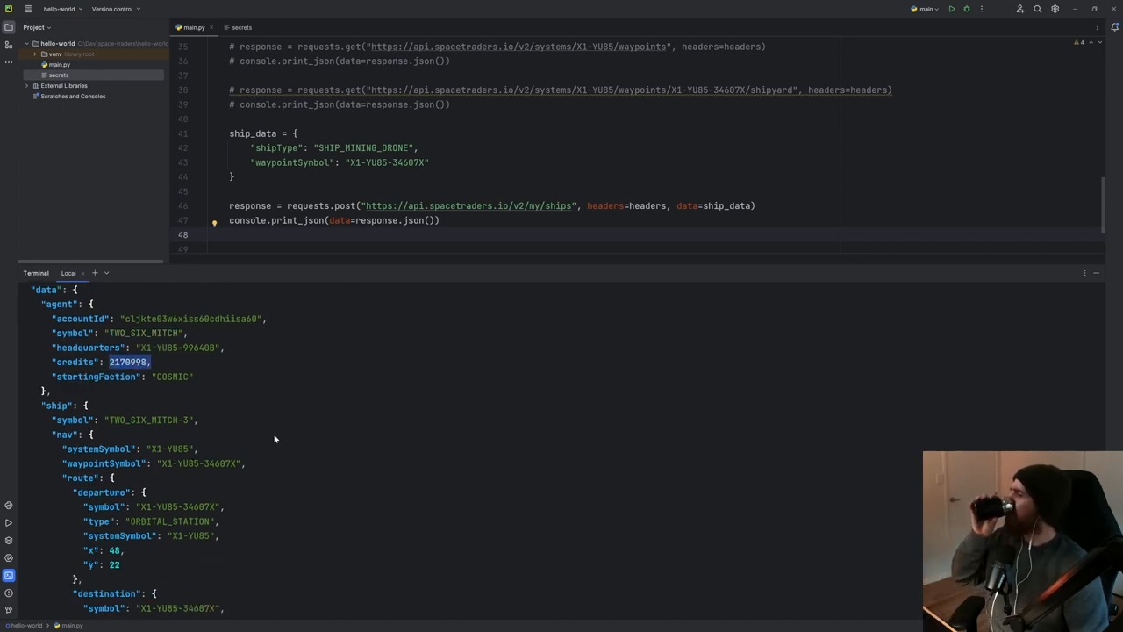
{"action": "scroll", "scroll_direction": "down", "scroll_amount": 3}
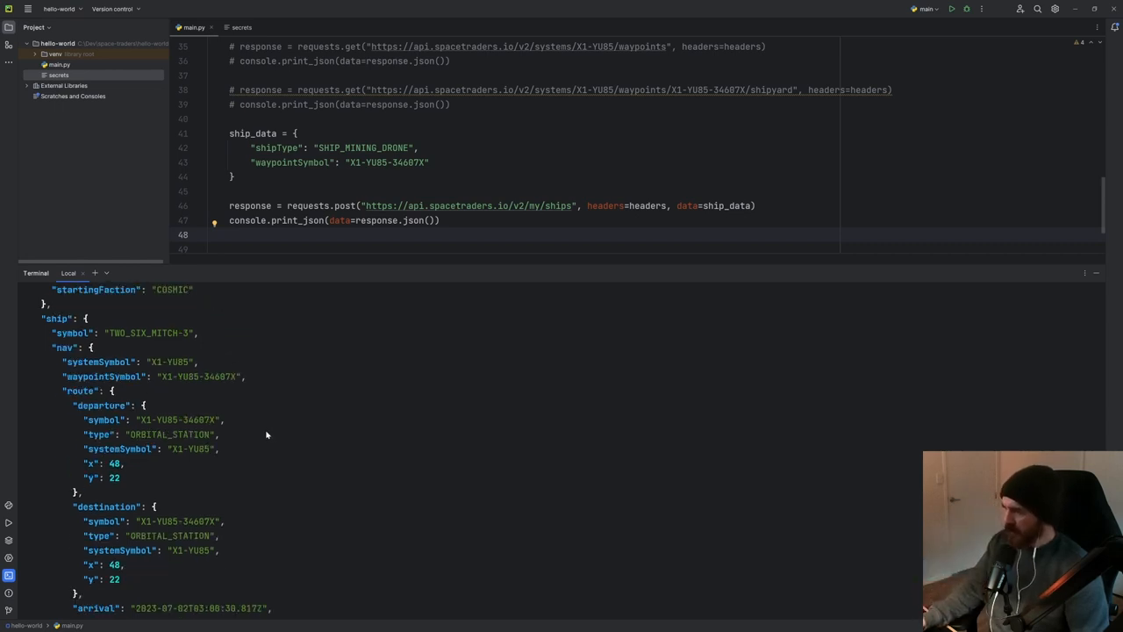
{"action": "scroll", "scroll_direction": "down", "scroll_amount": 3}
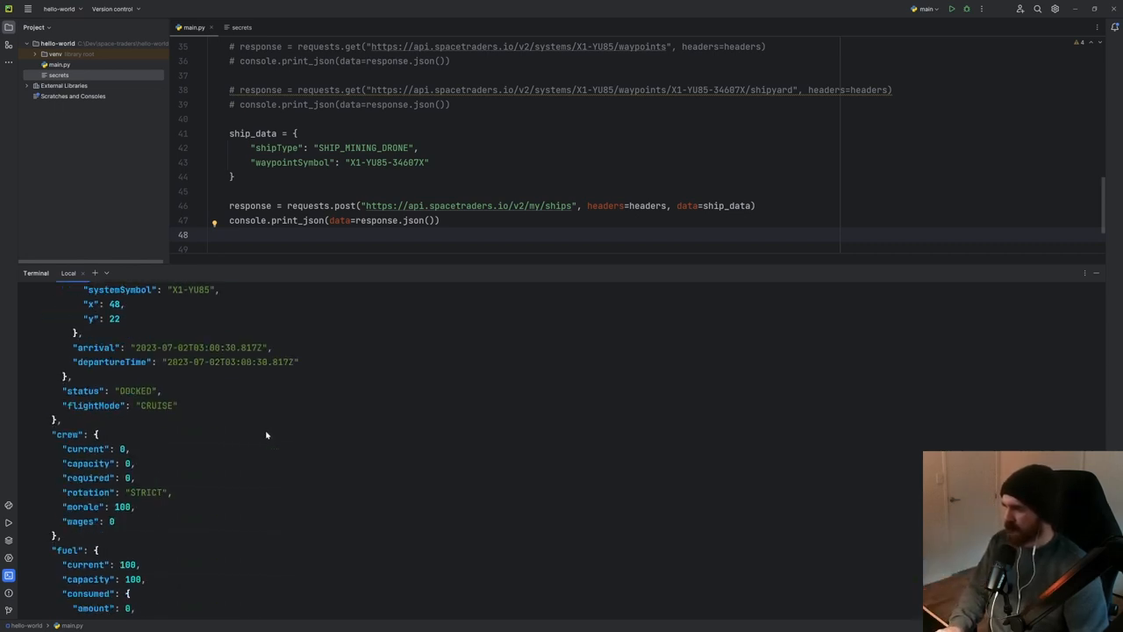
{"action": "double_click", "coordinate": [135, 390]}
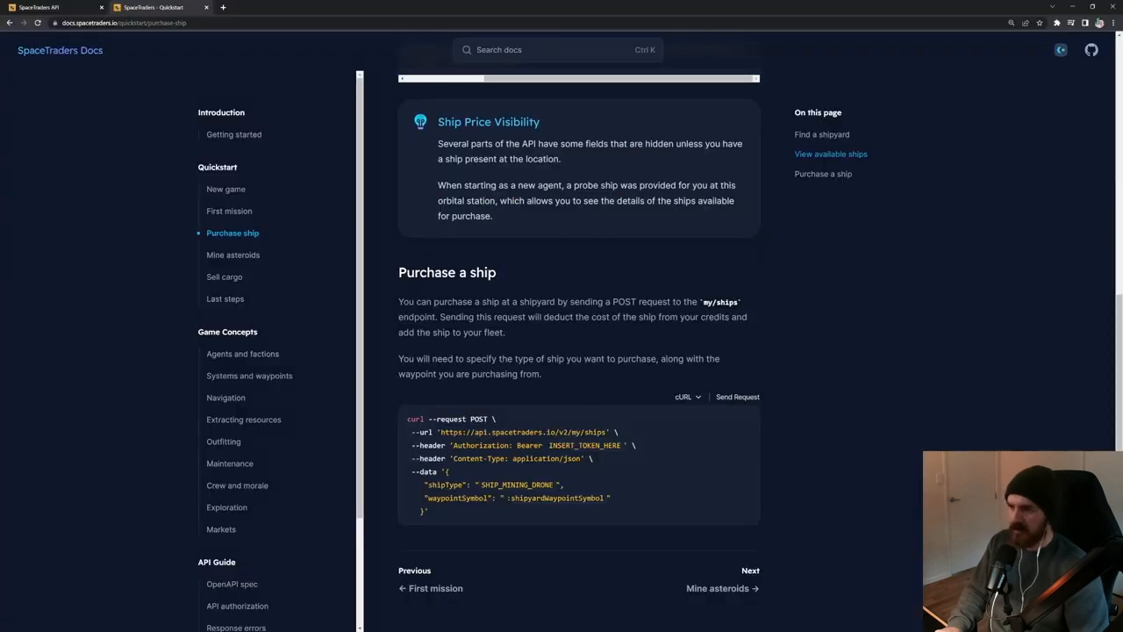
Open the Mine Asteroids guide, scroll to Fly to an asteroid field, and select the orbit URL
{"action": "left_click", "coordinate": [233, 255]}
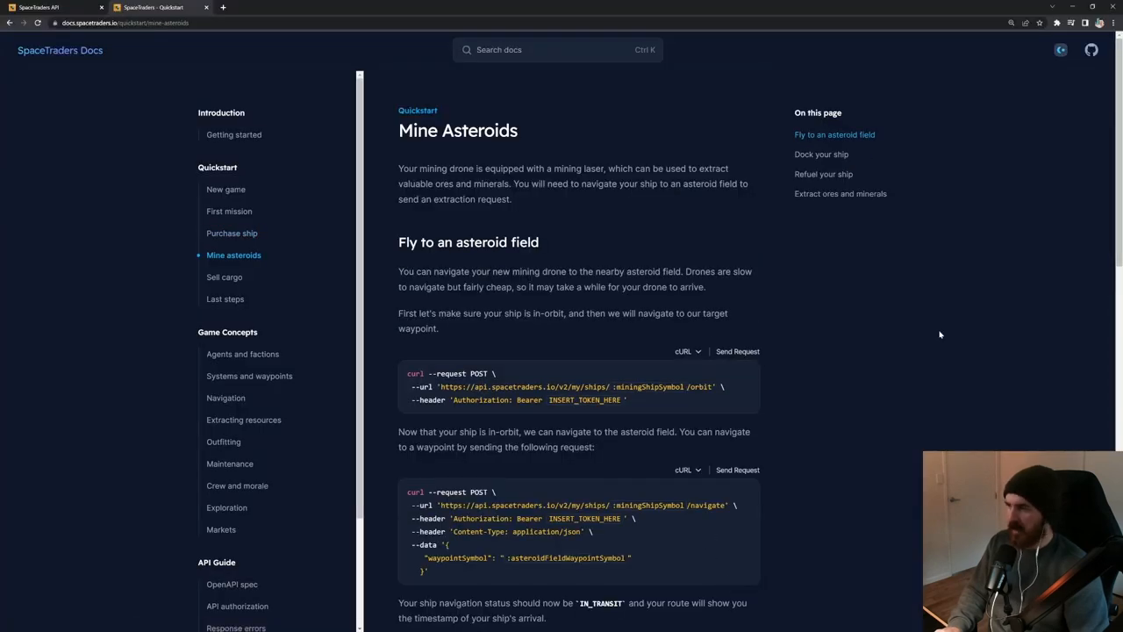
{"action": "scroll", "scroll_direction": "down", "scroll_amount": 3}
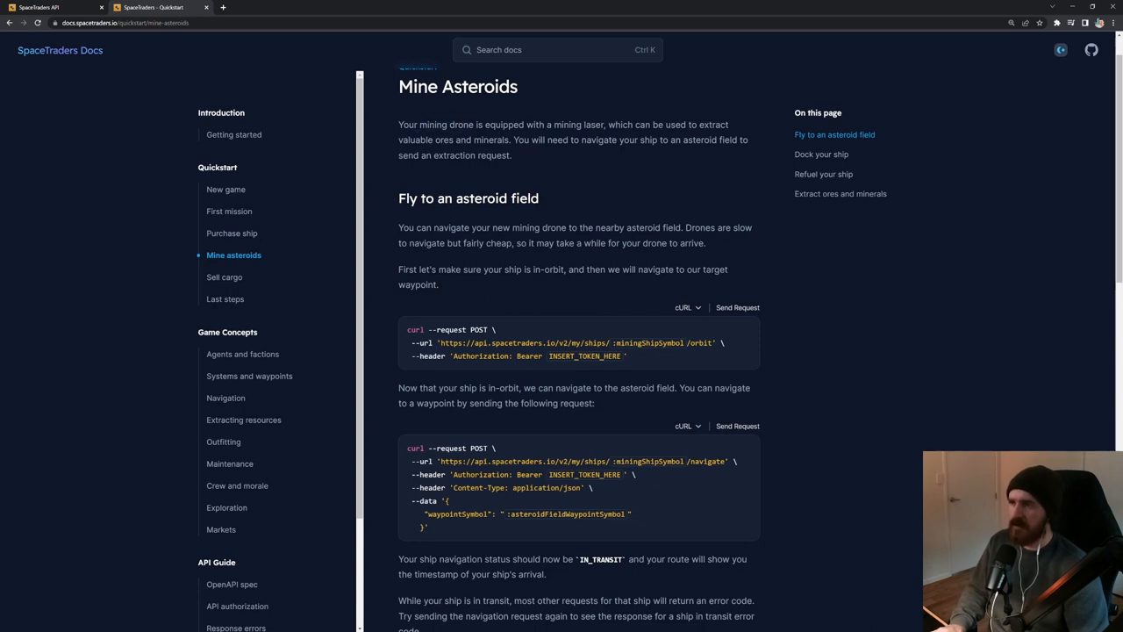
{"action": "mouse_move", "coordinate": [564, 174]}
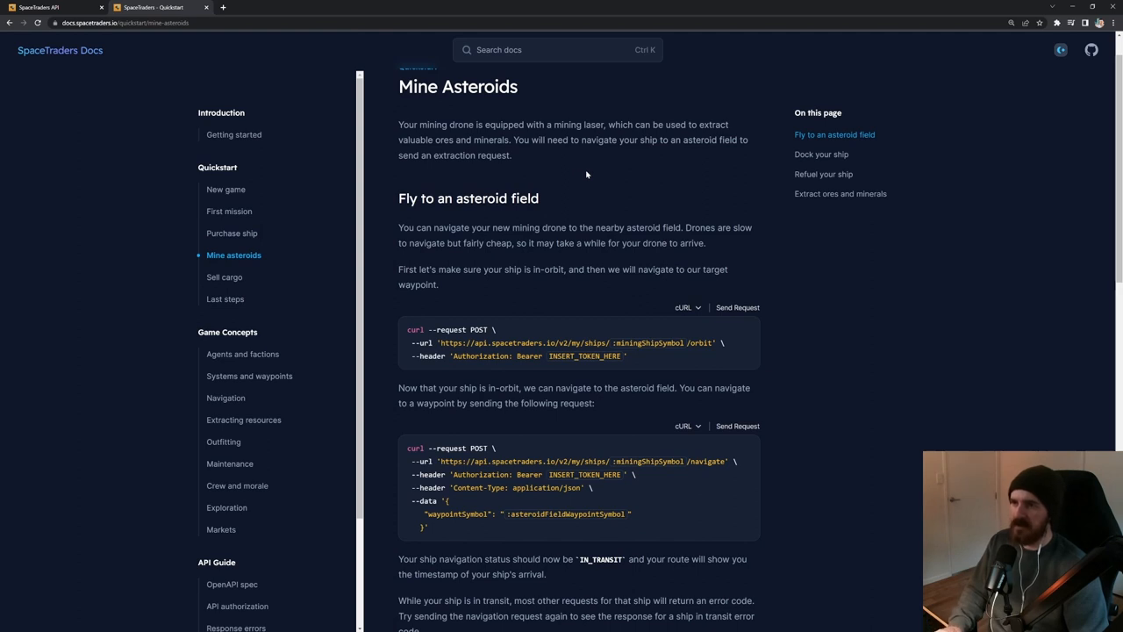
{"action": "mouse_move", "coordinate": [534, 163]}
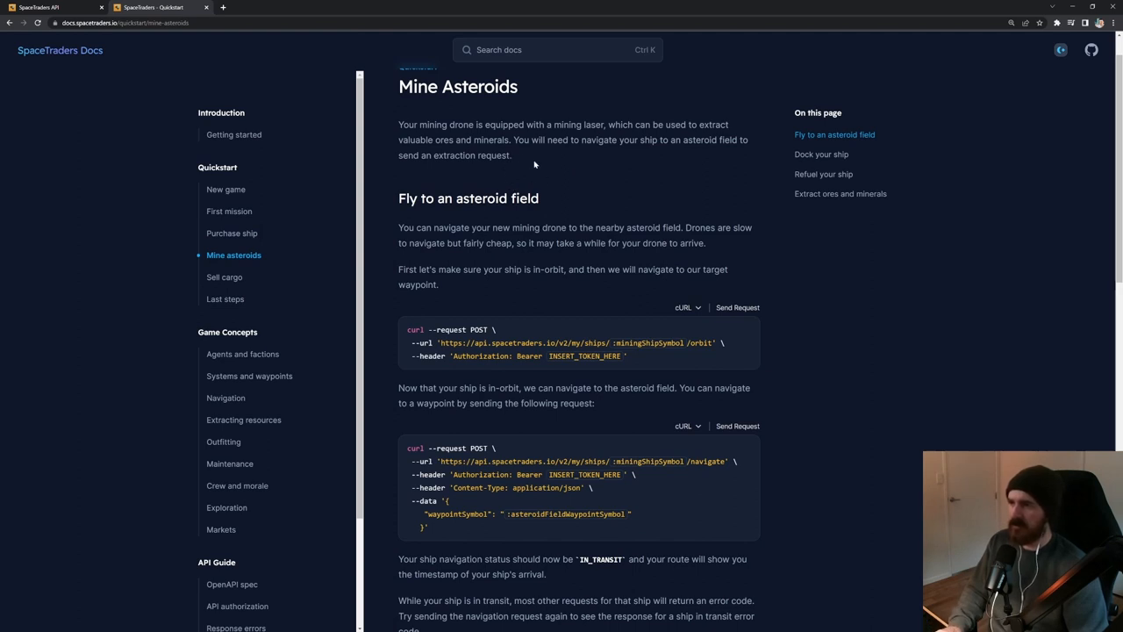
{"action": "scroll", "scroll_direction": "down", "scroll_amount": 3}
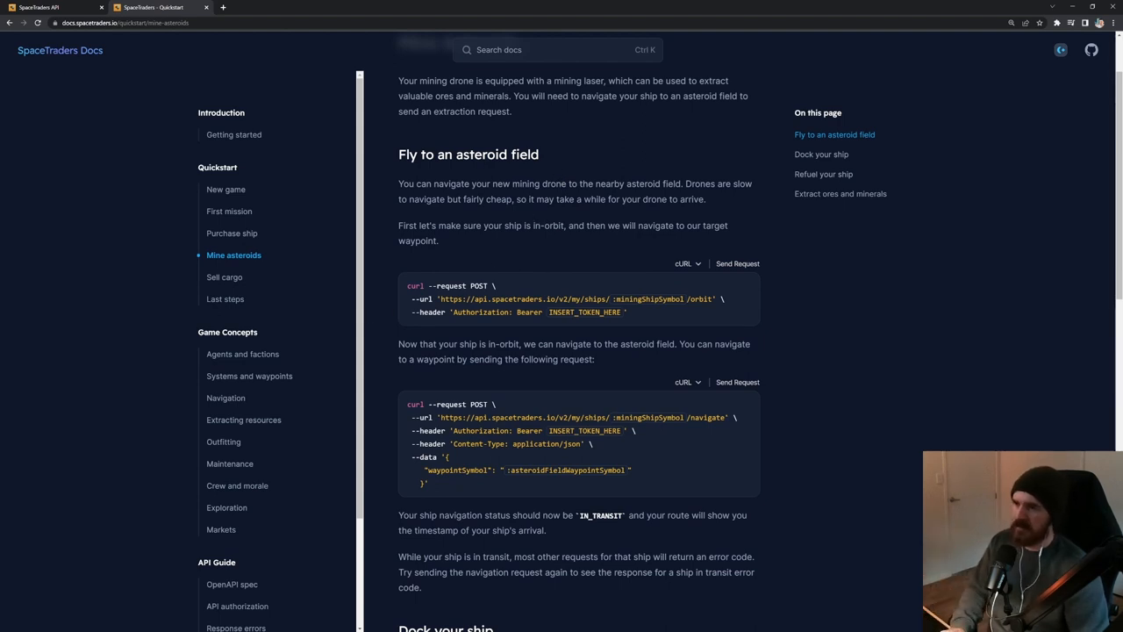
{"action": "scroll", "scroll_direction": "down", "scroll_amount": 3}
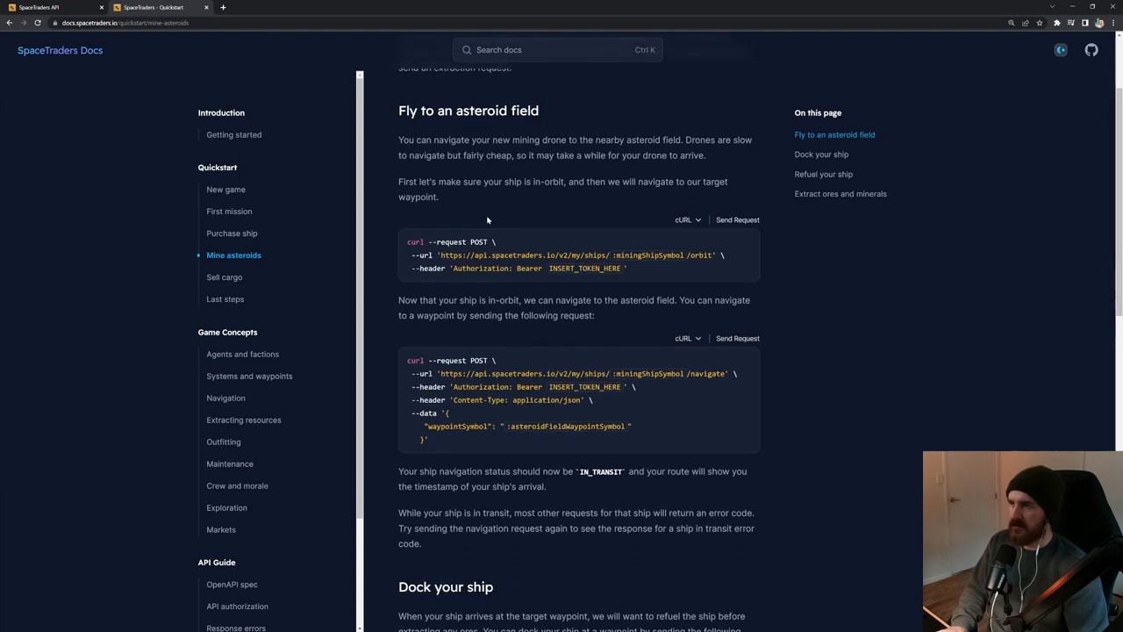
{"action": "mouse_move", "coordinate": [445, 266]}
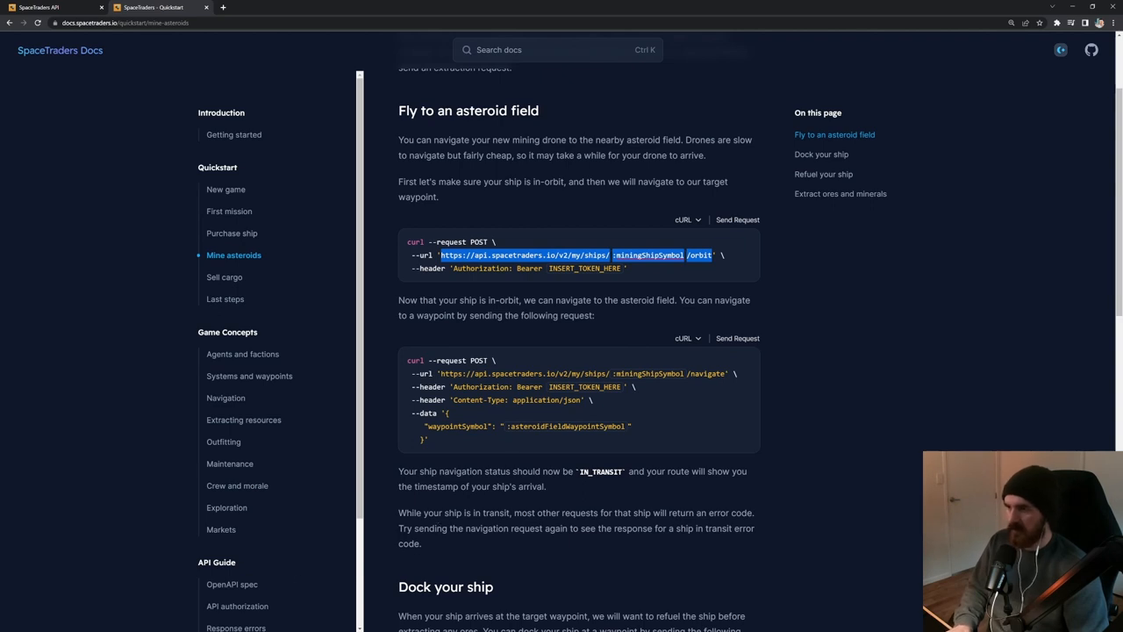
{"action": "left_click", "coordinate": [153, 8]}
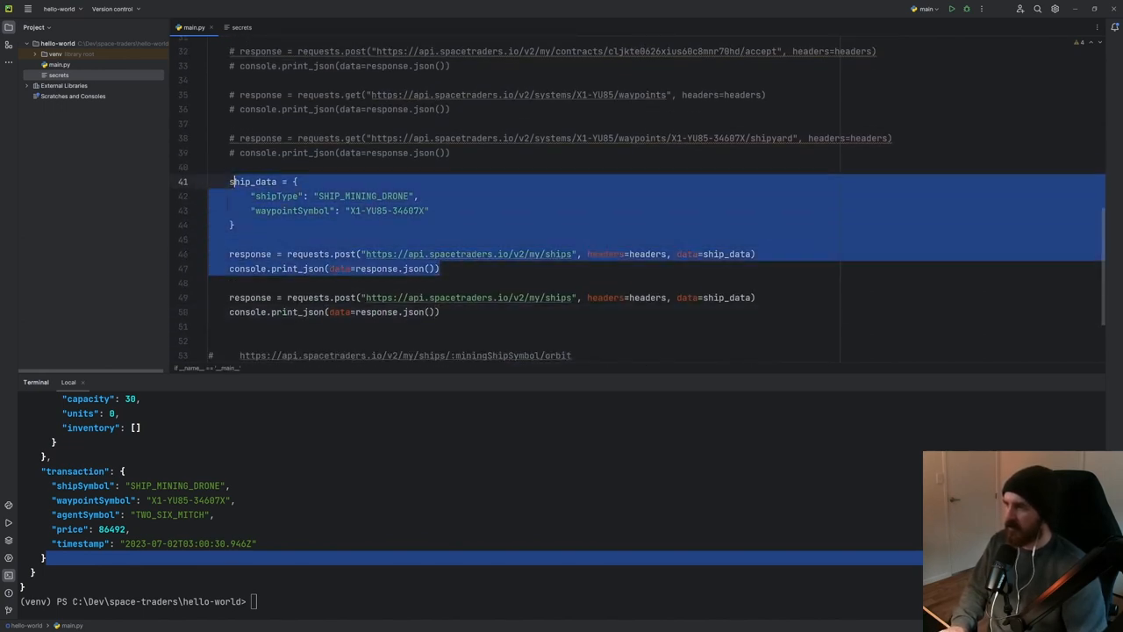
Comment out the ship_data purchase block and change the request URL to end with /:miningShipSymbol/orbit
{"action": "key", "text": "ctrl+/"}
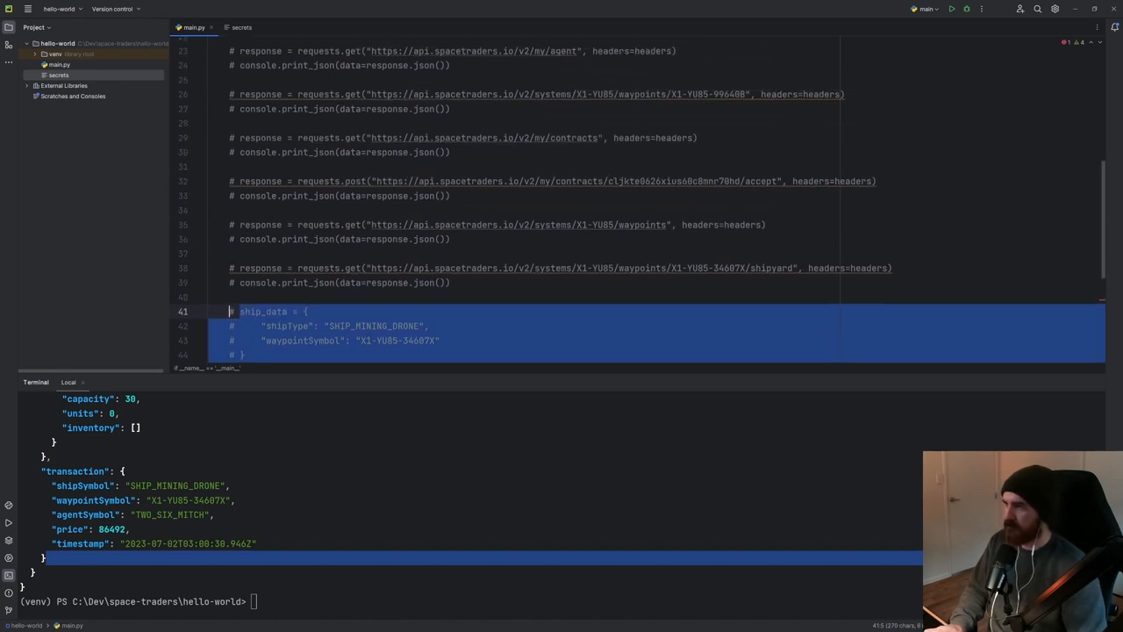
{"action": "scroll", "scroll_direction": "down", "scroll_amount": 3}
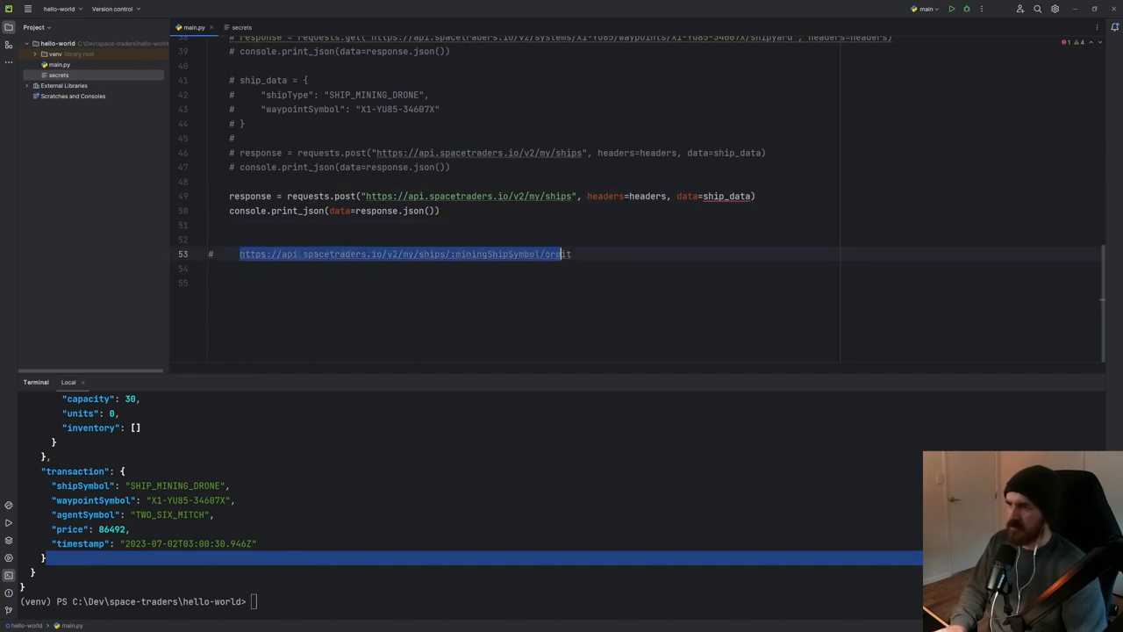
{"action": "key", "text": "Delete"}
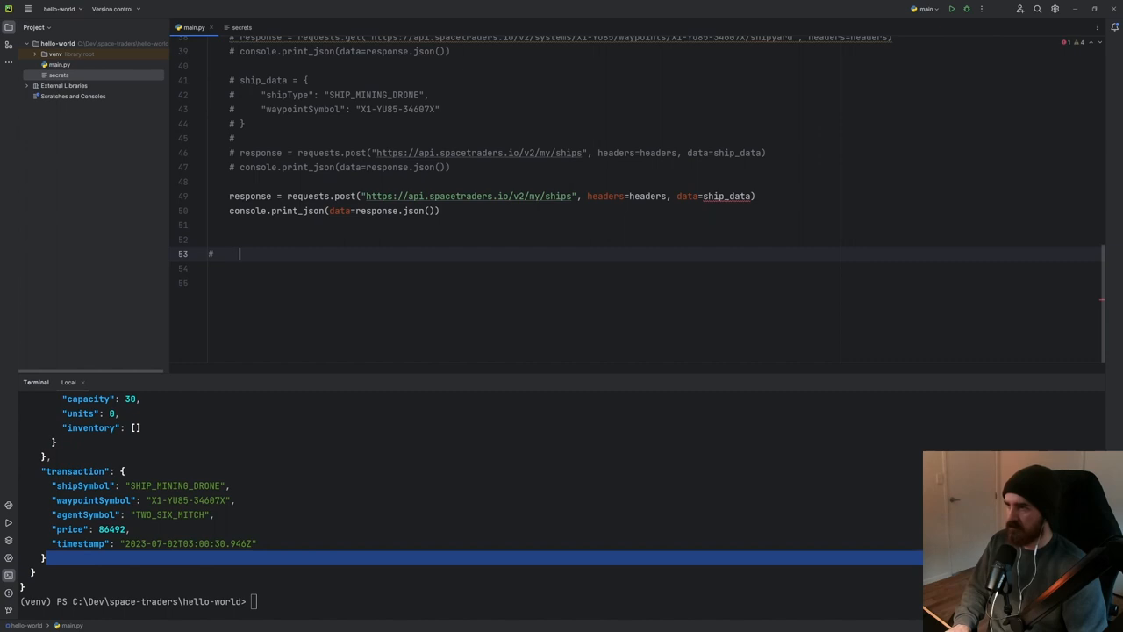
{"action": "double_click", "coordinate": [469, 196]}
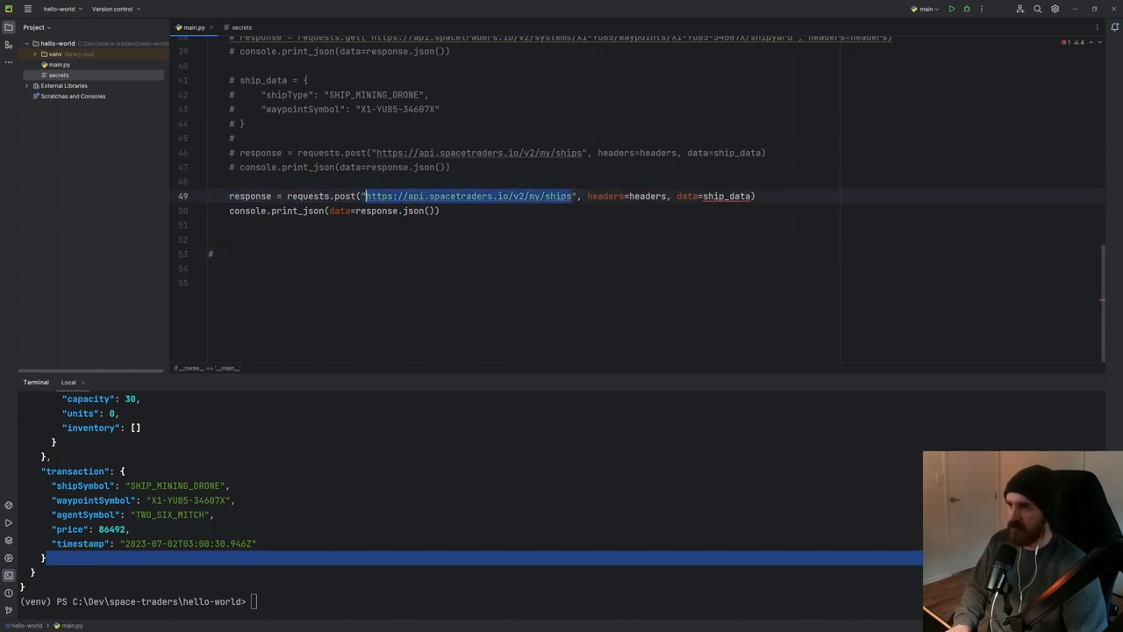
{"action": "type", "text": "/:miningShipSymbol/orbit"}
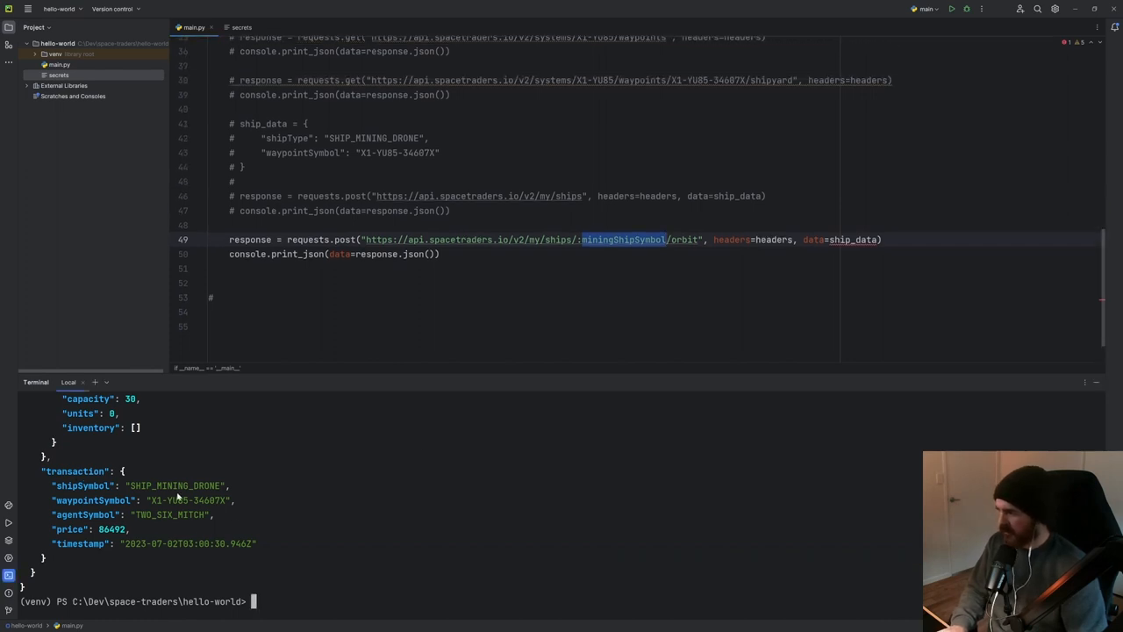
{"action": "double_click", "coordinate": [187, 500]}
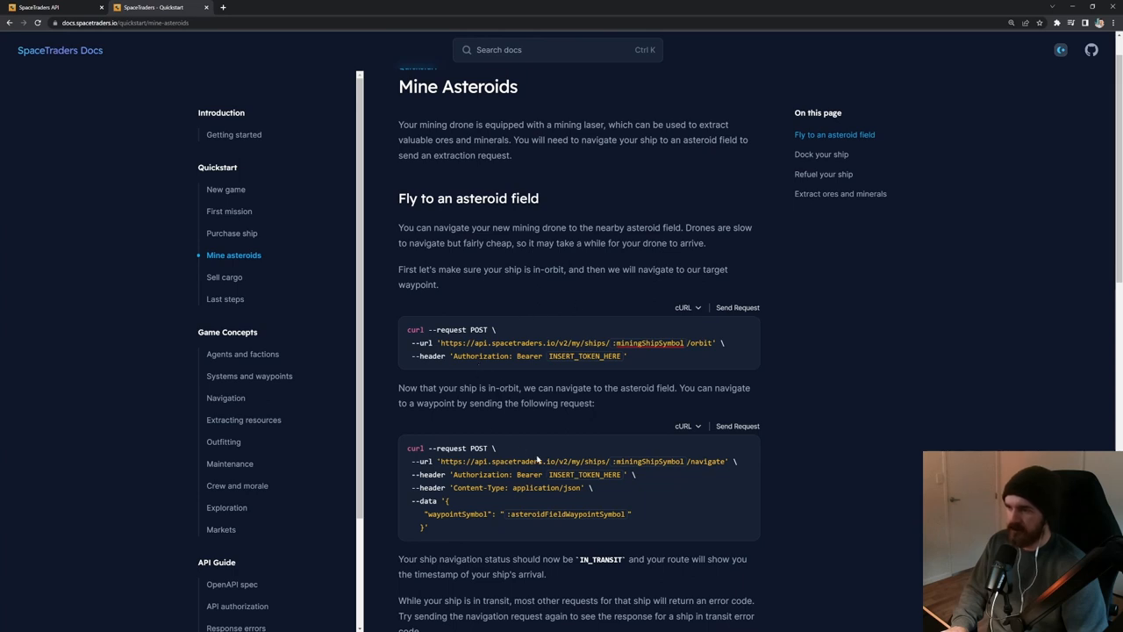
{"action": "mouse_move", "coordinate": [497, 436]}
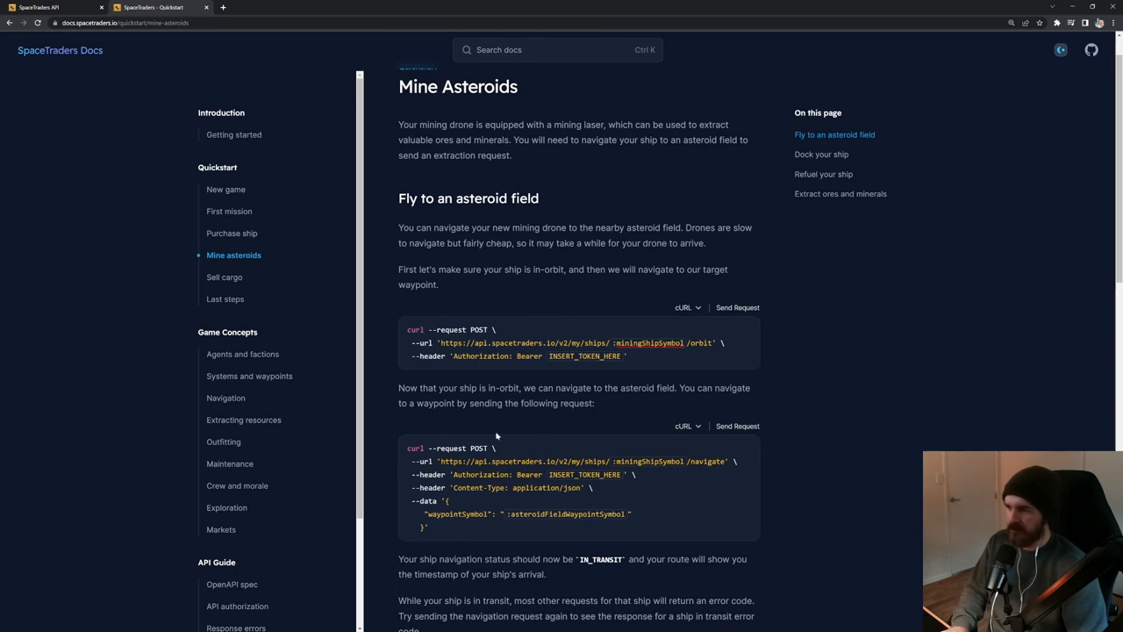
{"action": "scroll", "scroll_direction": "down", "scroll_amount": 3}
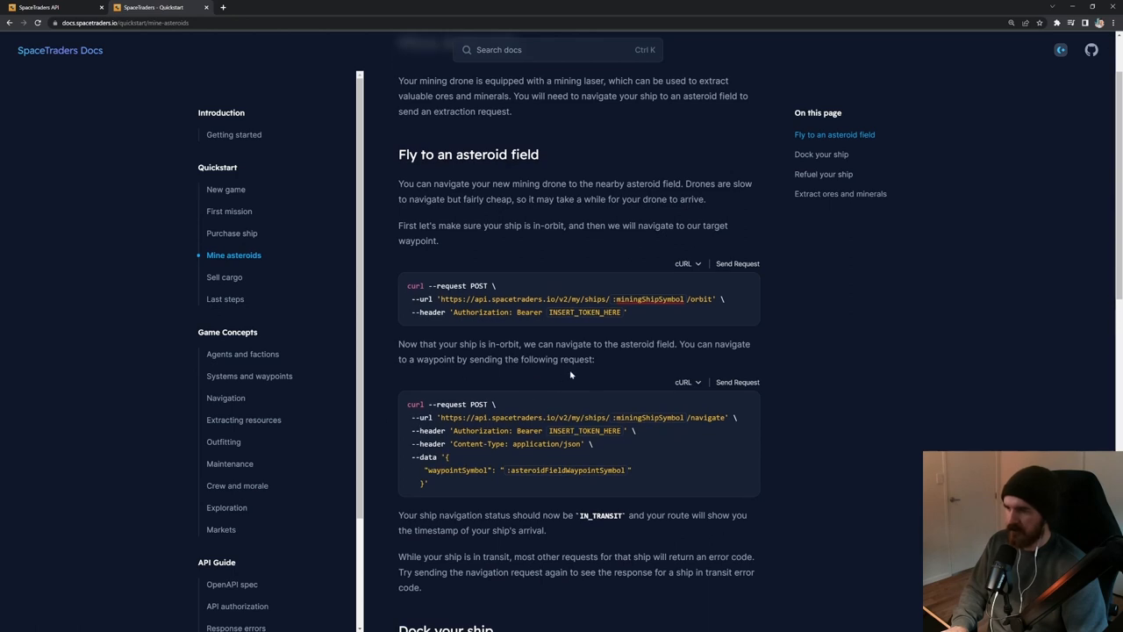
{"action": "scroll", "scroll_direction": "down", "scroll_amount": 3}
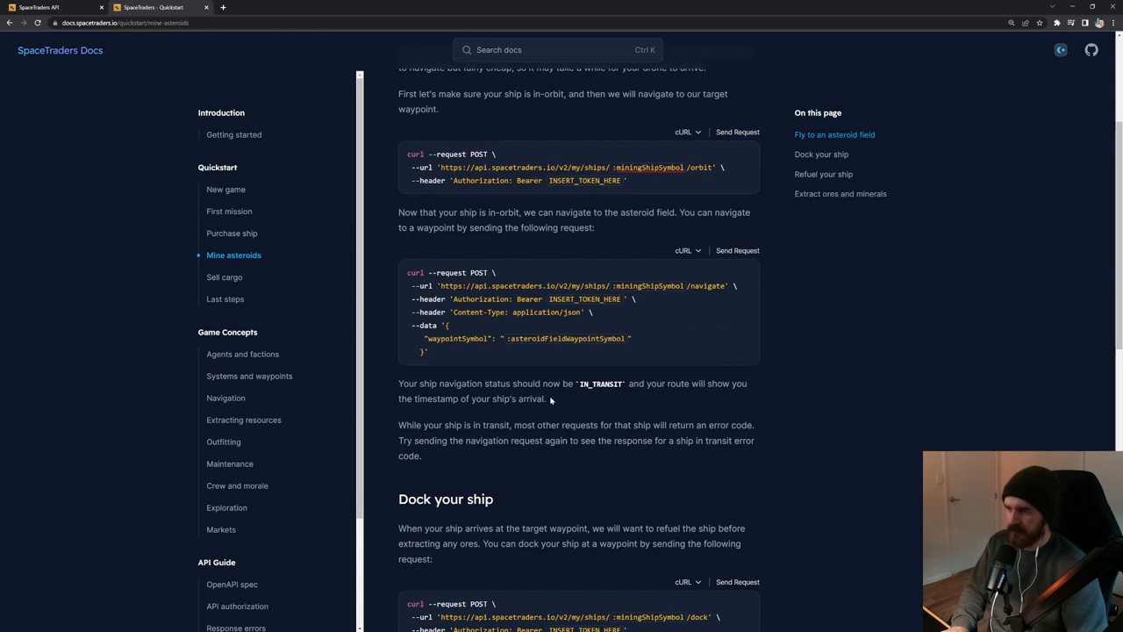
{"action": "scroll", "scroll_direction": "down", "scroll_amount": 3}
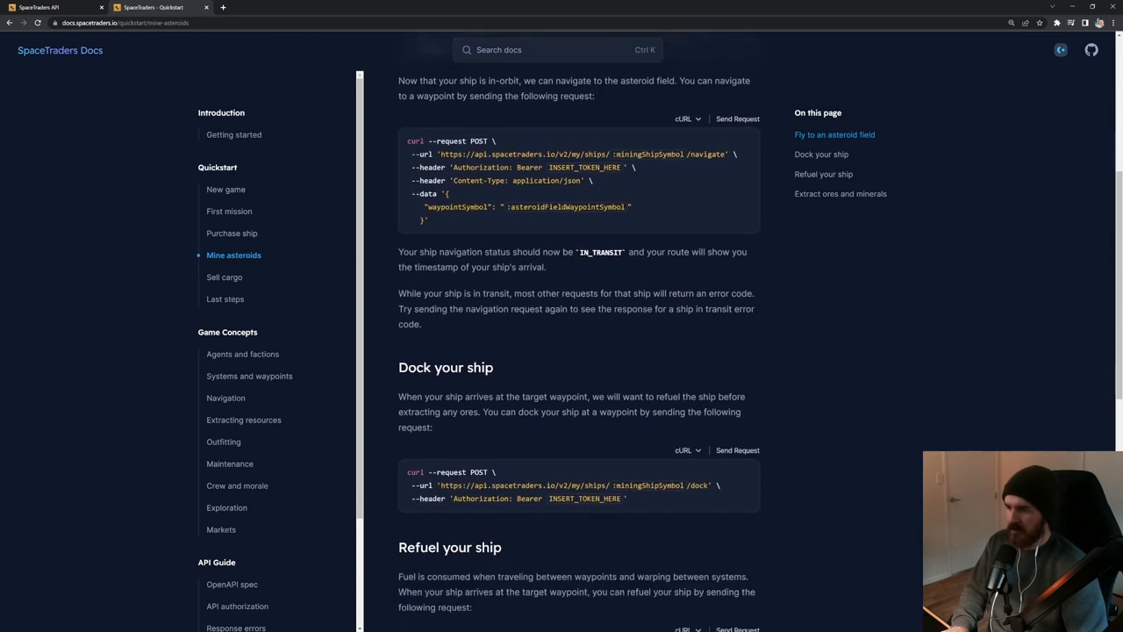
{"action": "scroll", "scroll_direction": "down", "scroll_amount": 3}
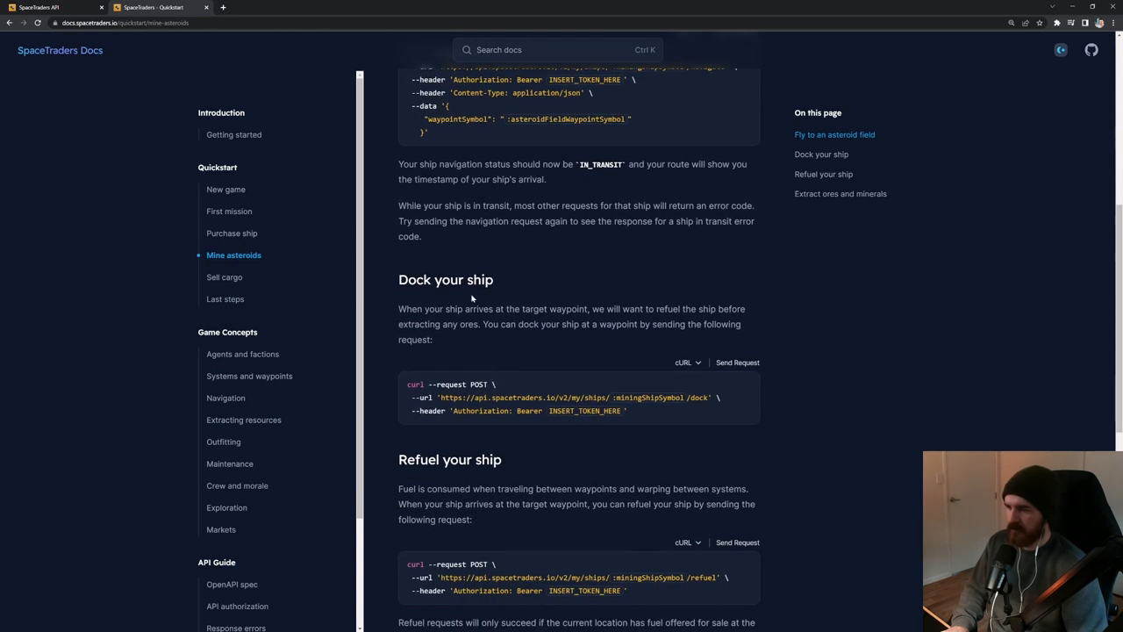
{"action": "scroll", "scroll_direction": "down", "scroll_amount": 3}
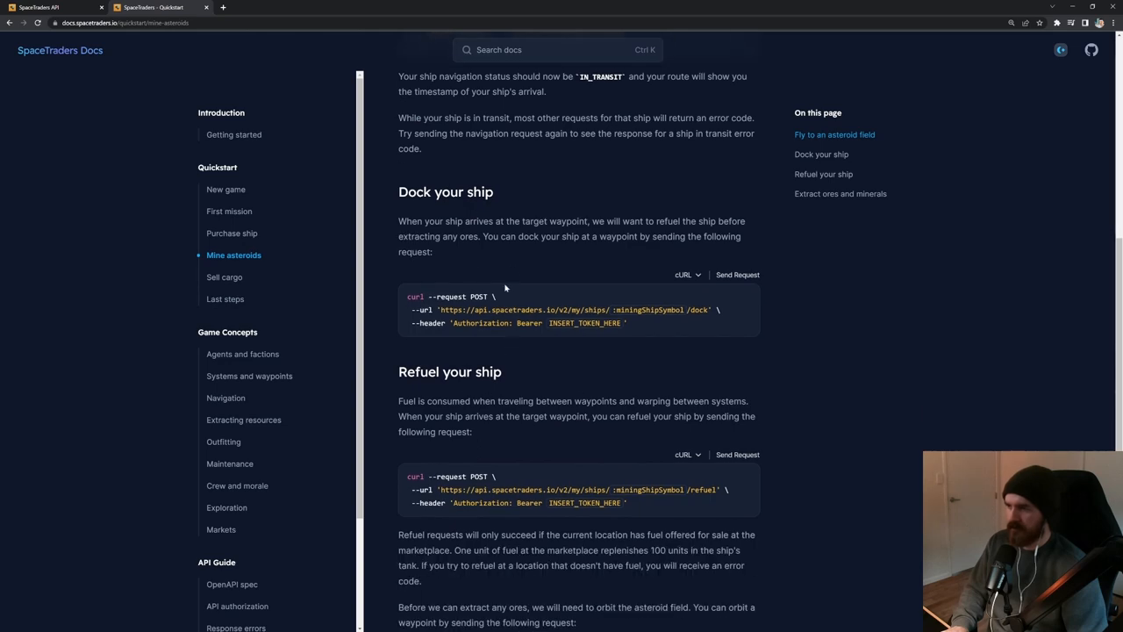
{"action": "mouse_move", "coordinate": [533, 321]}
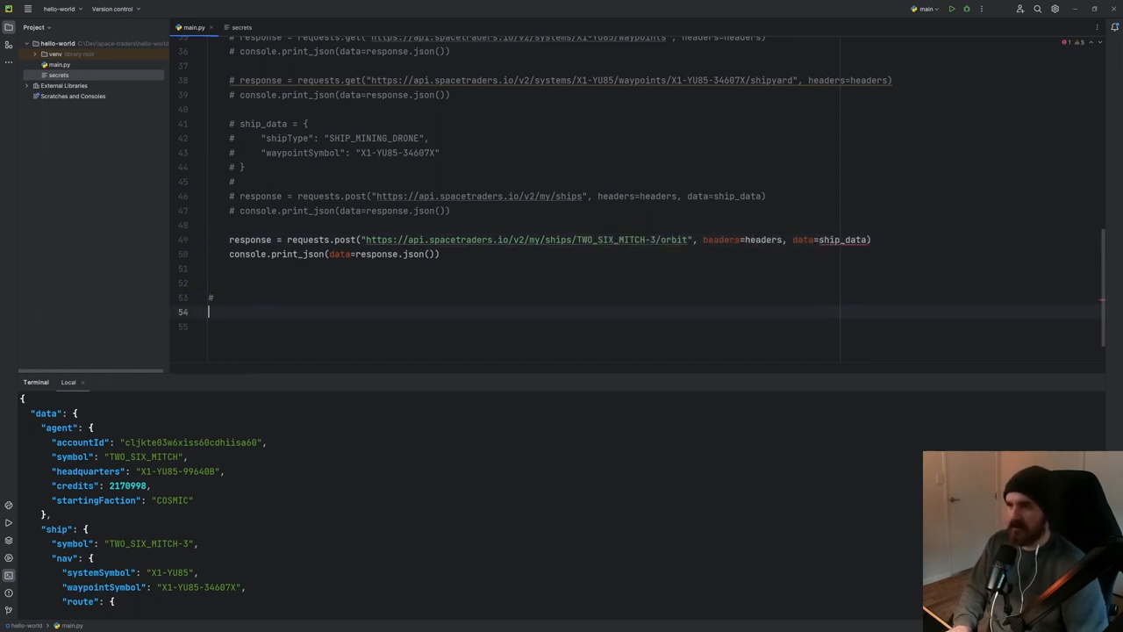
Run the orbit request for ship TWO_SIX_MITCH-3 and check the IN_ORBIT status in the response
{"action": "left_click", "coordinate": [440, 253]}
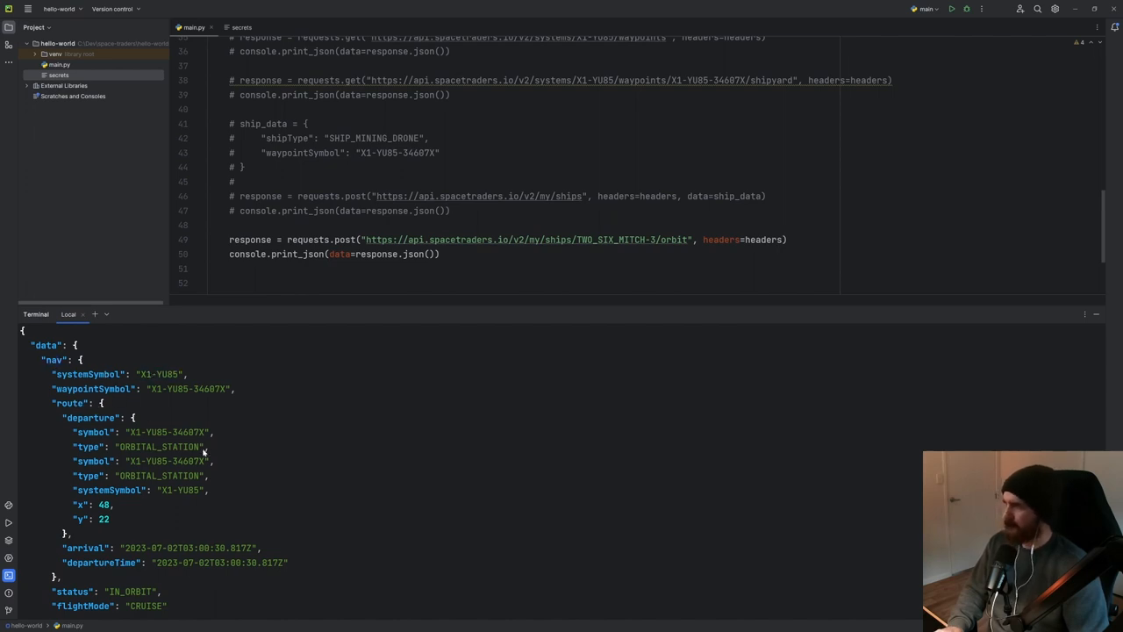
{"action": "scroll", "scroll_direction": "down", "scroll_amount": 3}
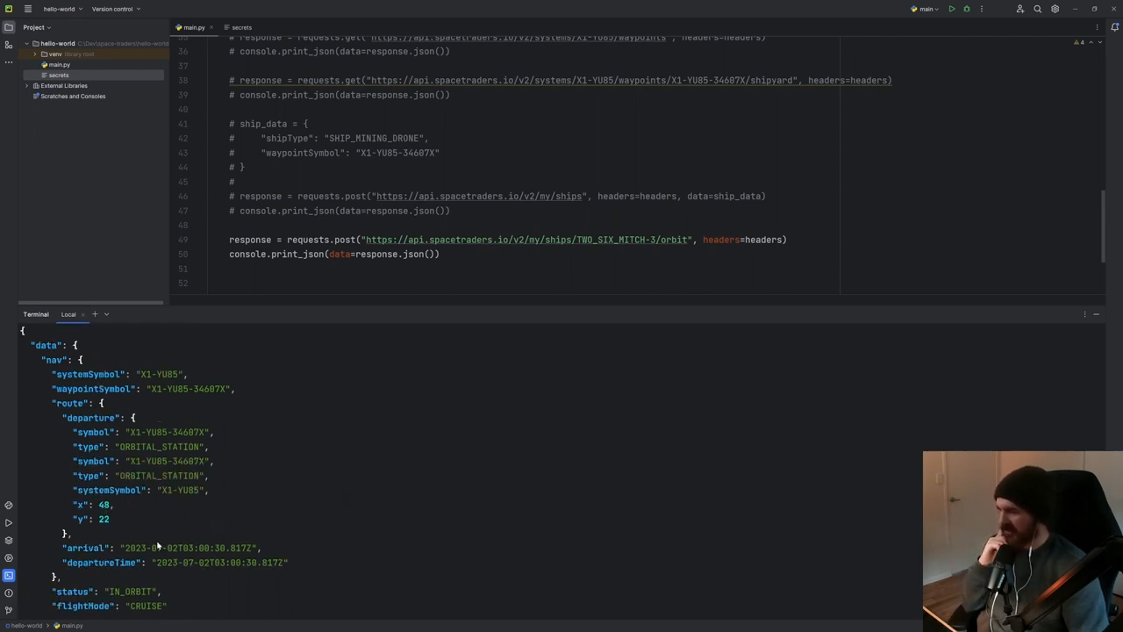
{"action": "mouse_move", "coordinate": [215, 579]}
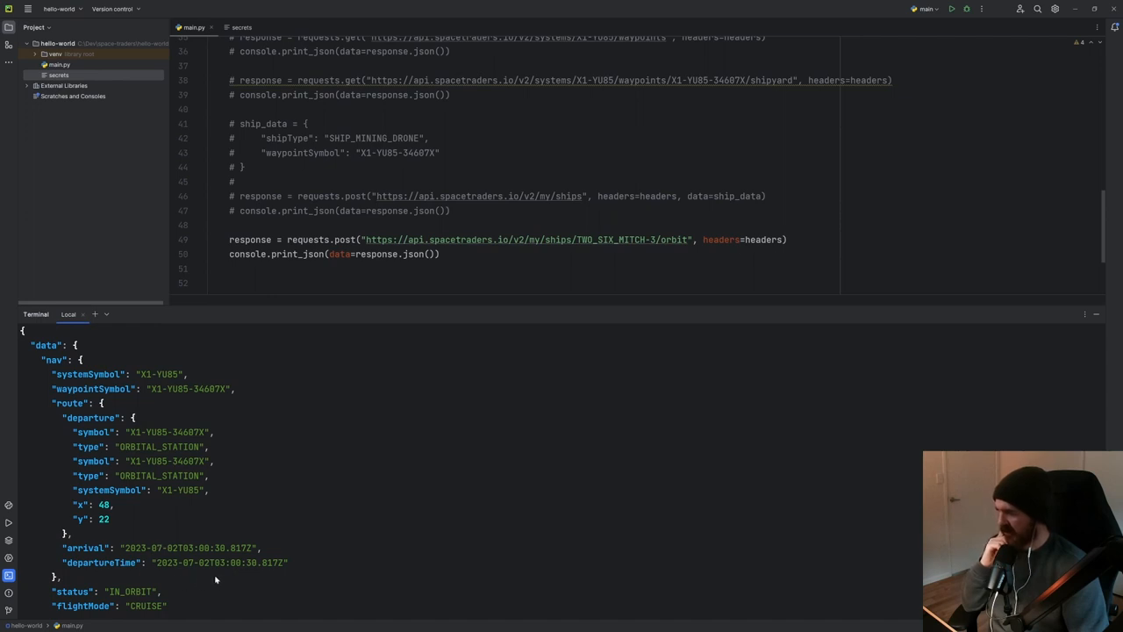
{"action": "mouse_move", "coordinate": [197, 538]}
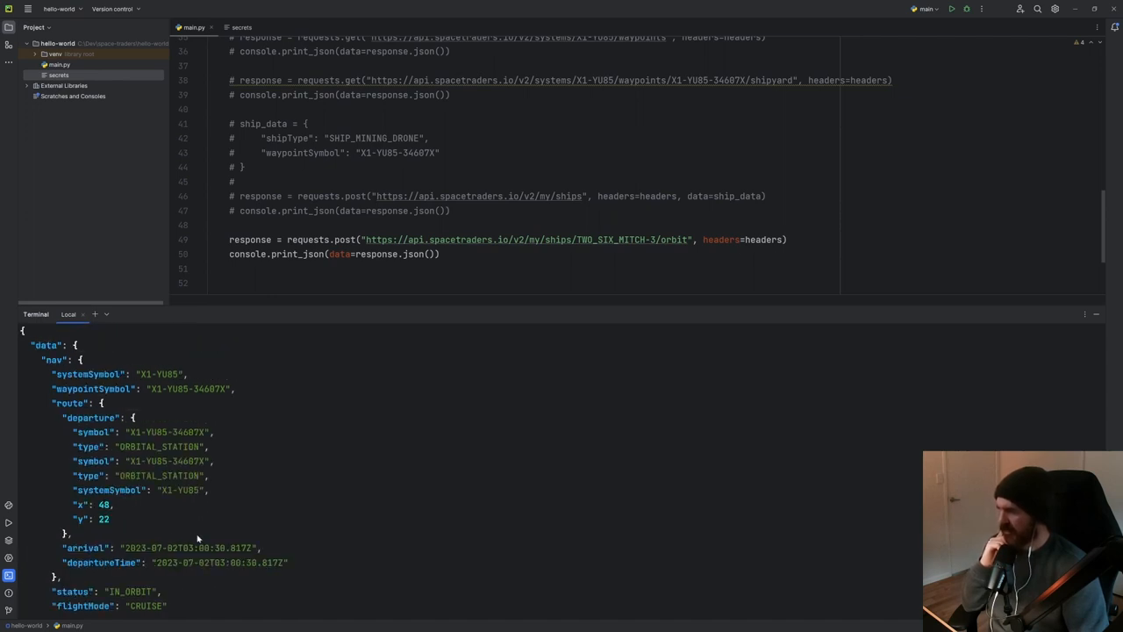
{"action": "mouse_move", "coordinate": [151, 535]}
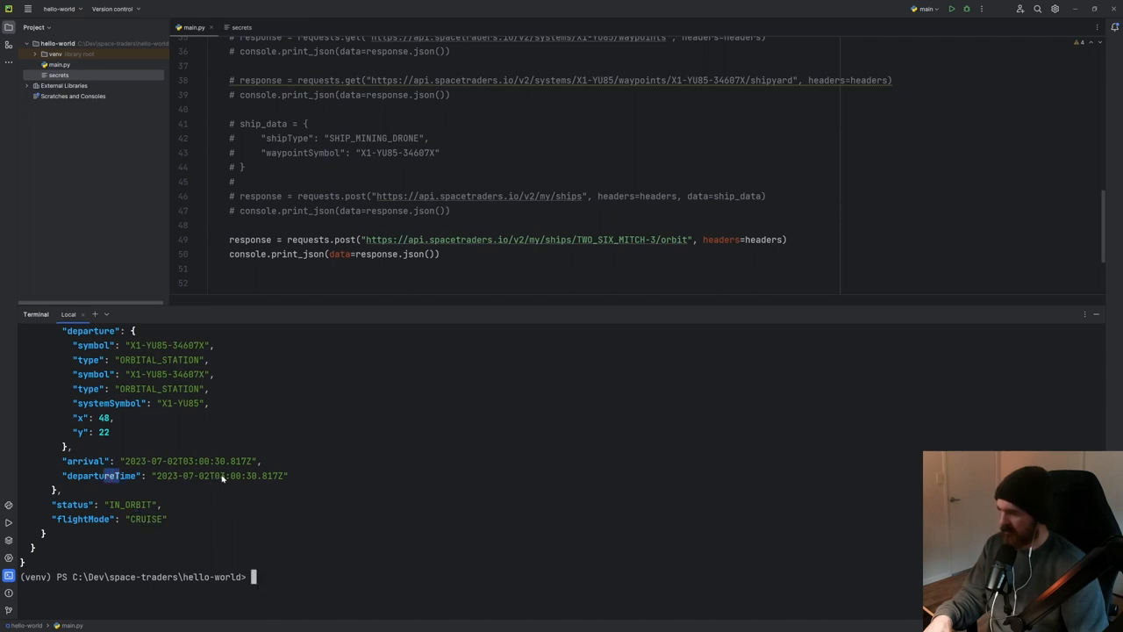
{"action": "double_click", "coordinate": [187, 461]}
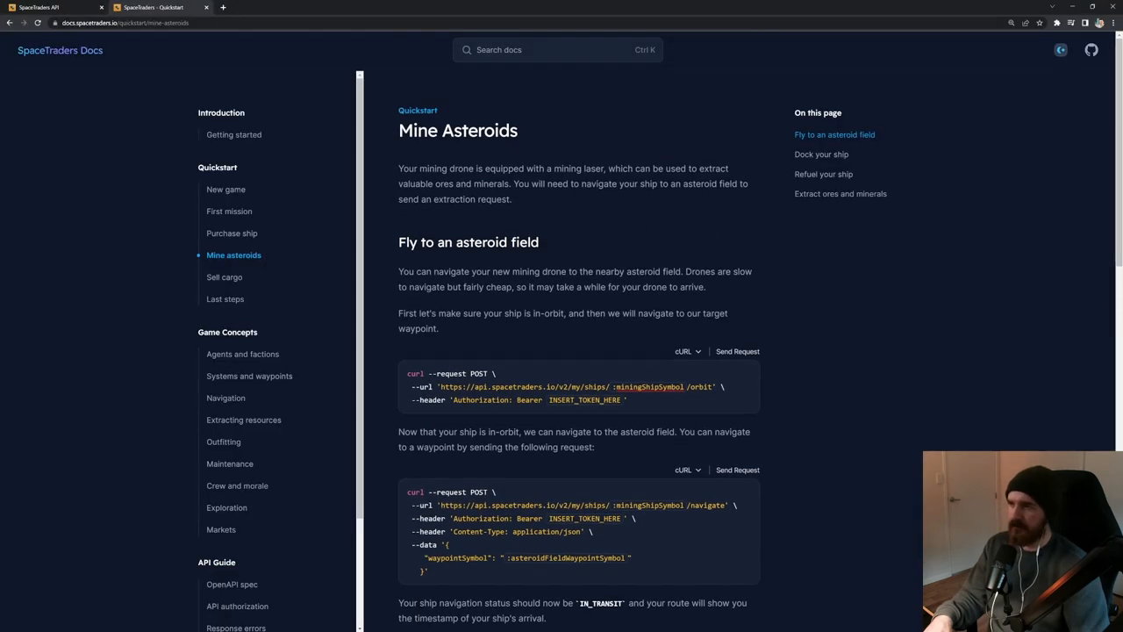
Scroll the Mine Asteroids guide to the navigate curl example near Dock your ship
{"action": "scroll", "scroll_direction": "down", "scroll_amount": 3}
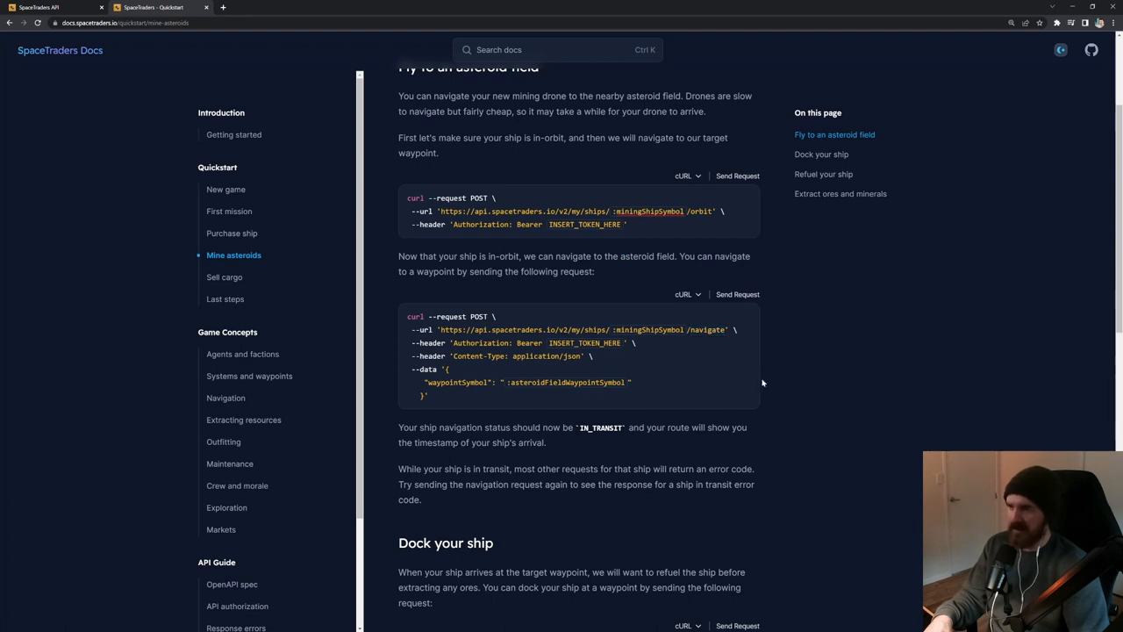
{"action": "mouse_move", "coordinate": [443, 400]}
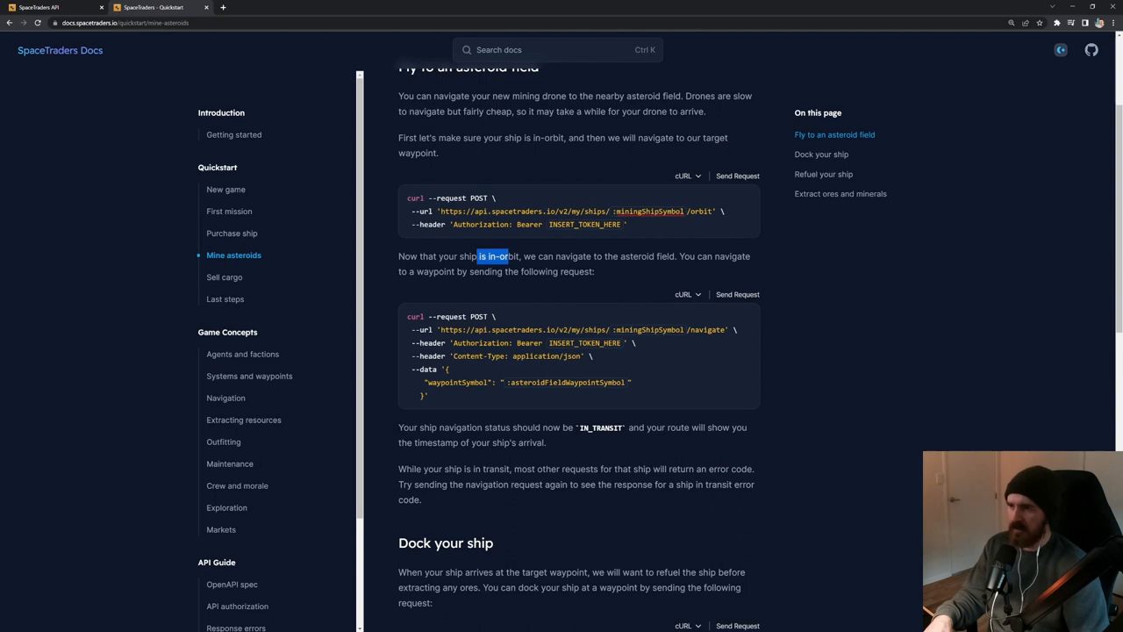
{"action": "scroll", "scroll_direction": "down", "scroll_amount": 3}
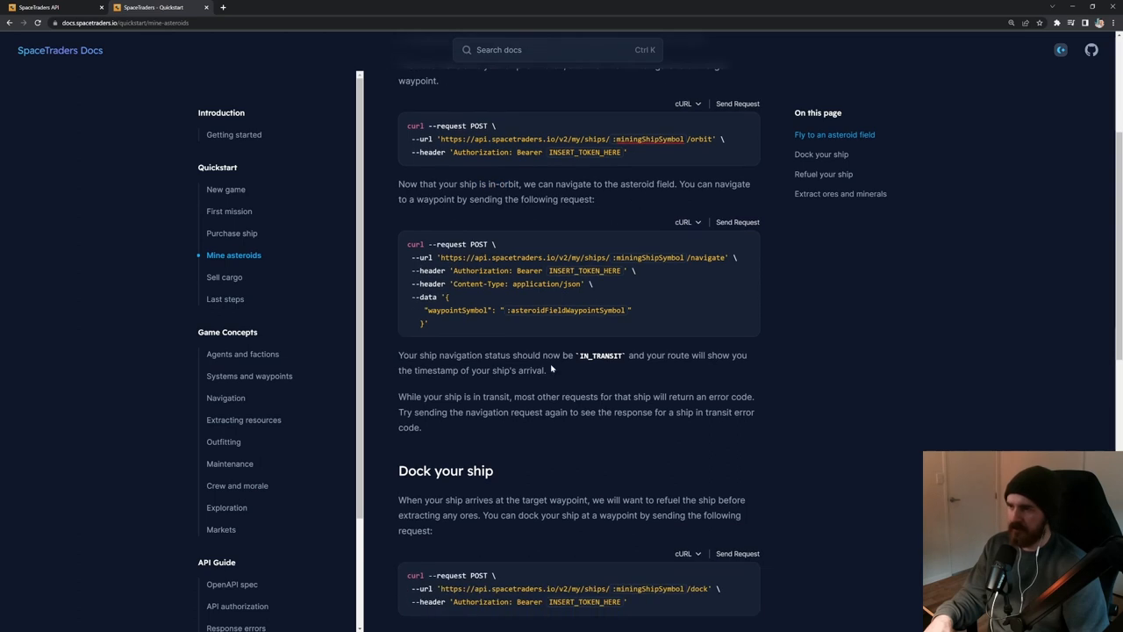
{"action": "scroll", "scroll_direction": "down", "scroll_amount": 3}
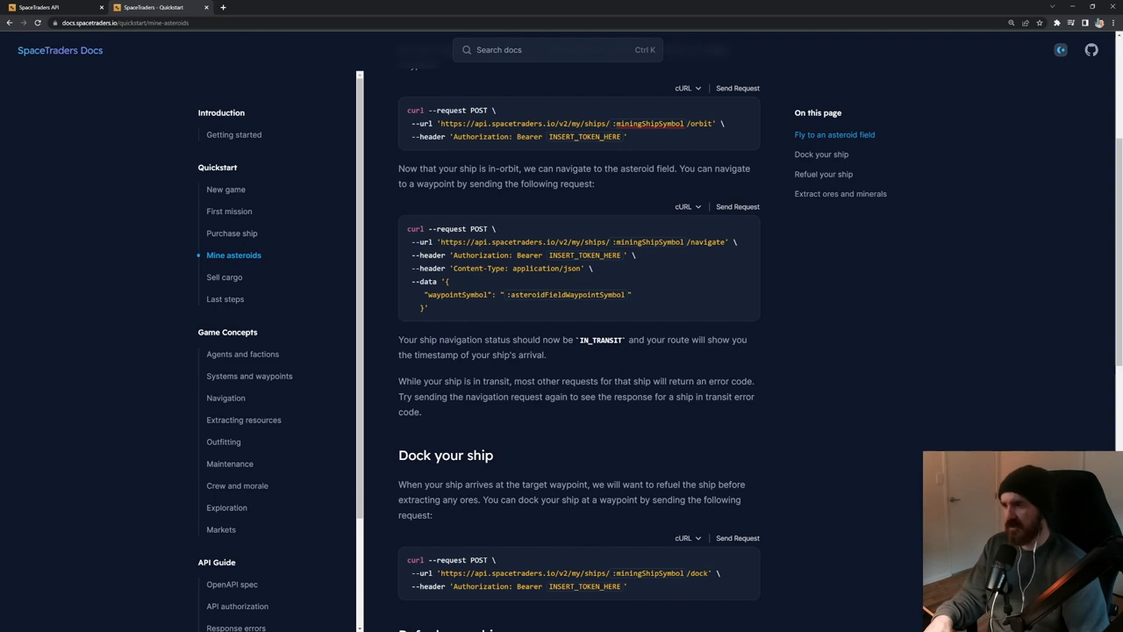
{"action": "mouse_move", "coordinate": [602, 358]}
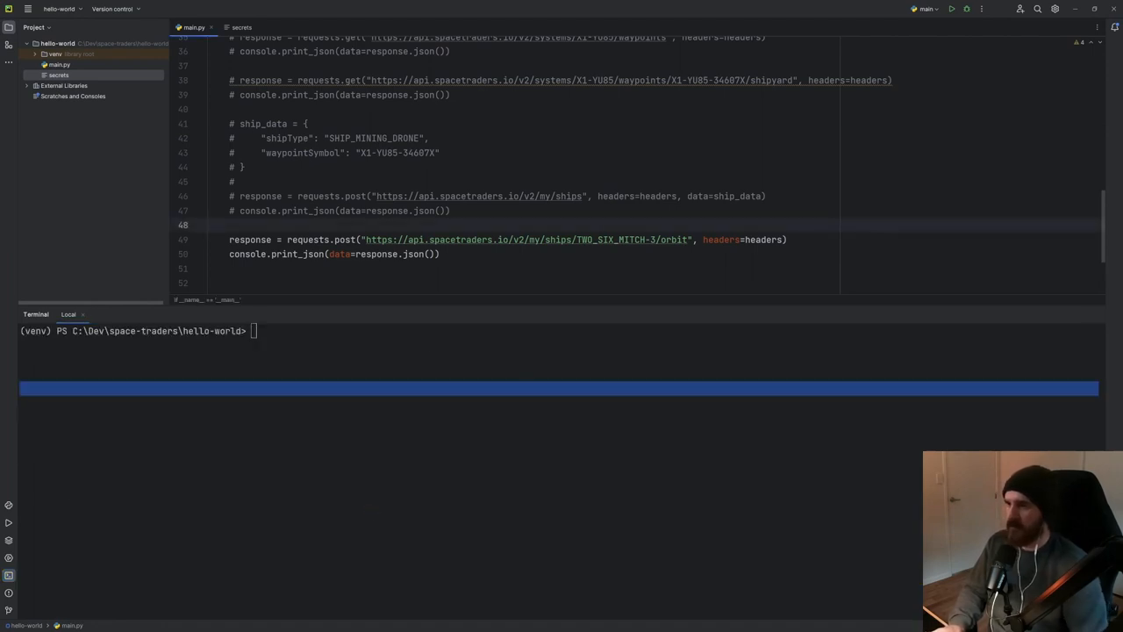
Paste the navigate curl example into a docstring and add the nav_data payload argument to the request
{"action": "type", "text": "\"\"\"\"\""}
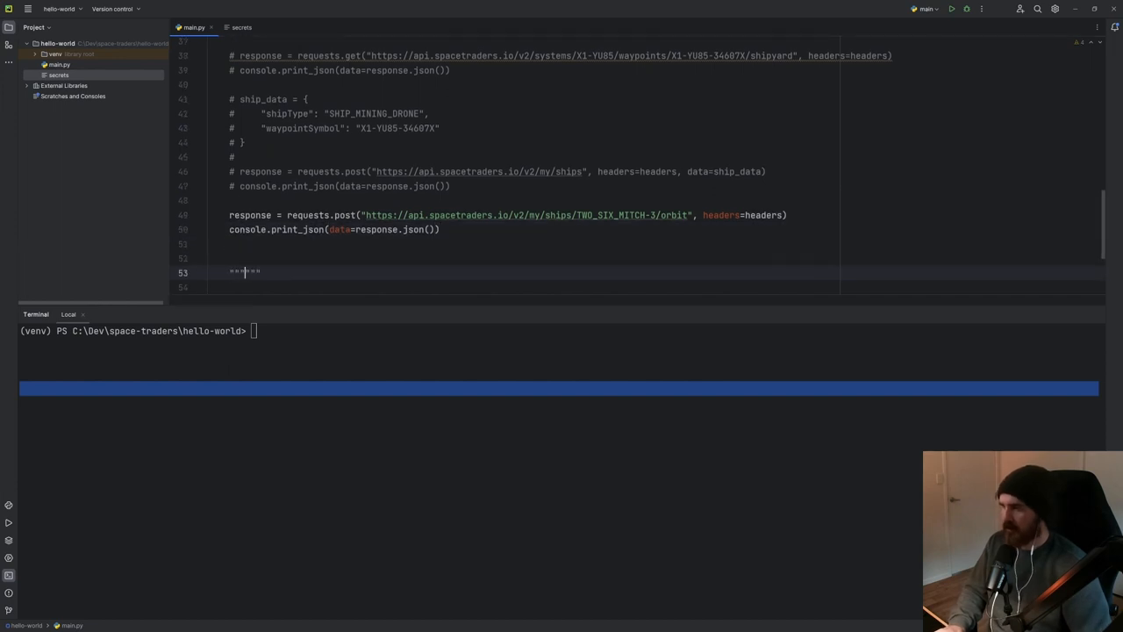
{"action": "key", "text": "enter"}
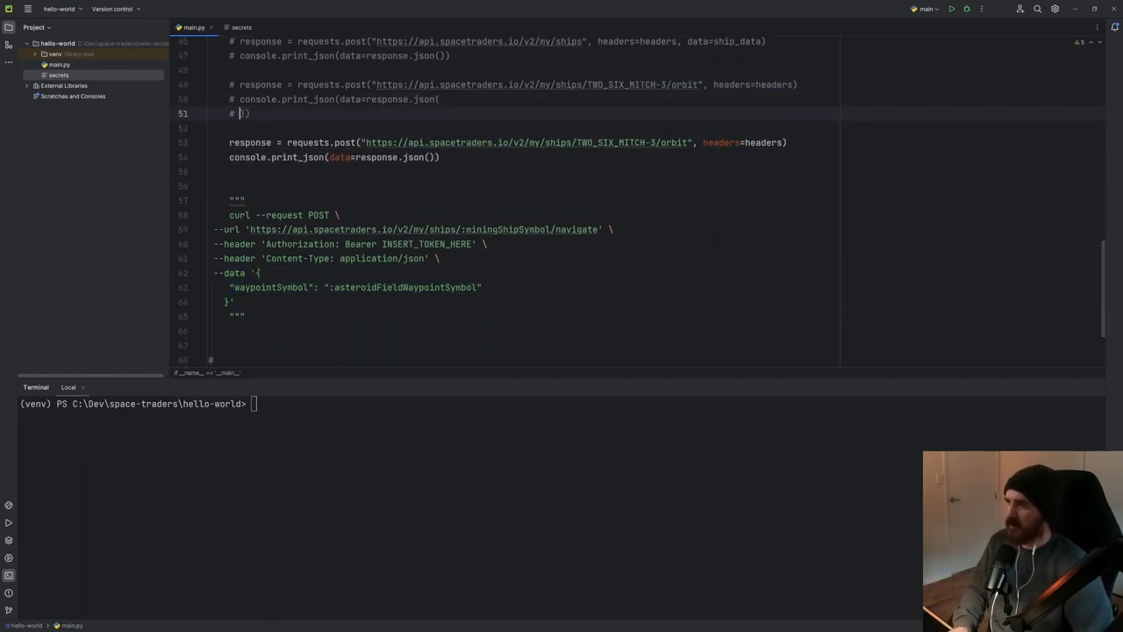
{"action": "key", "text": "Backspace"}
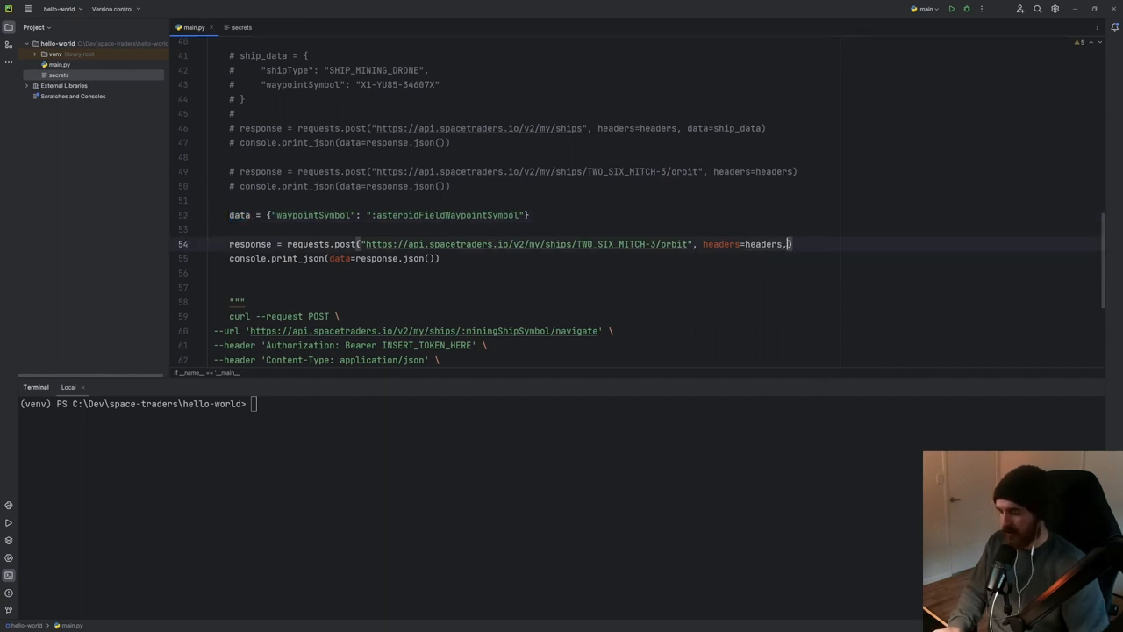
{"action": "type", "text": "data"}
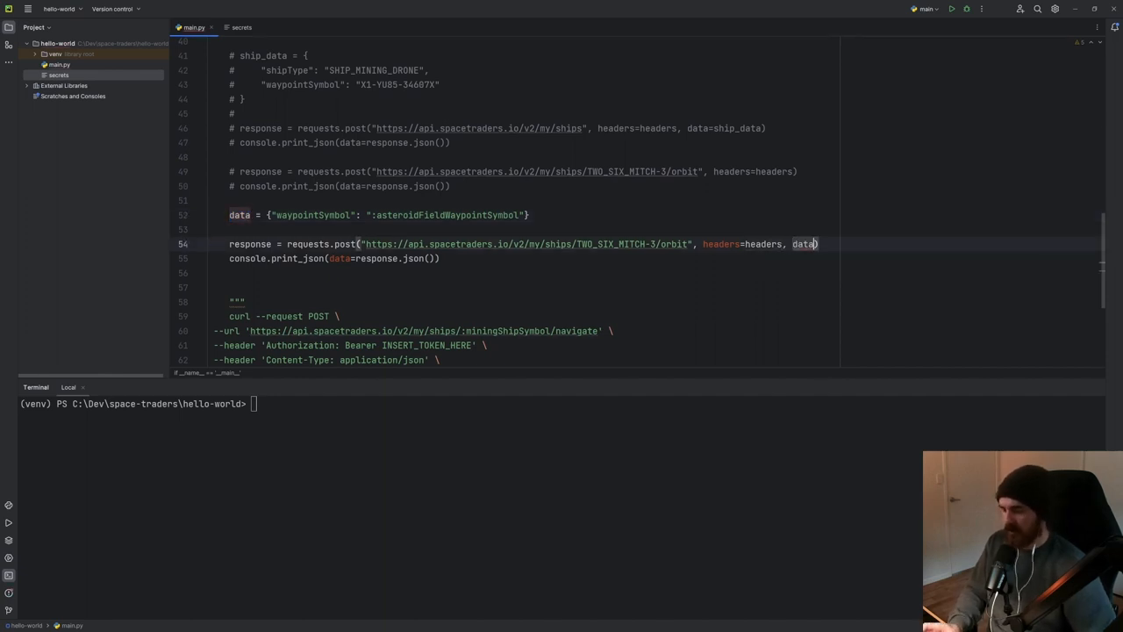
{"action": "type", "text": "=data"}
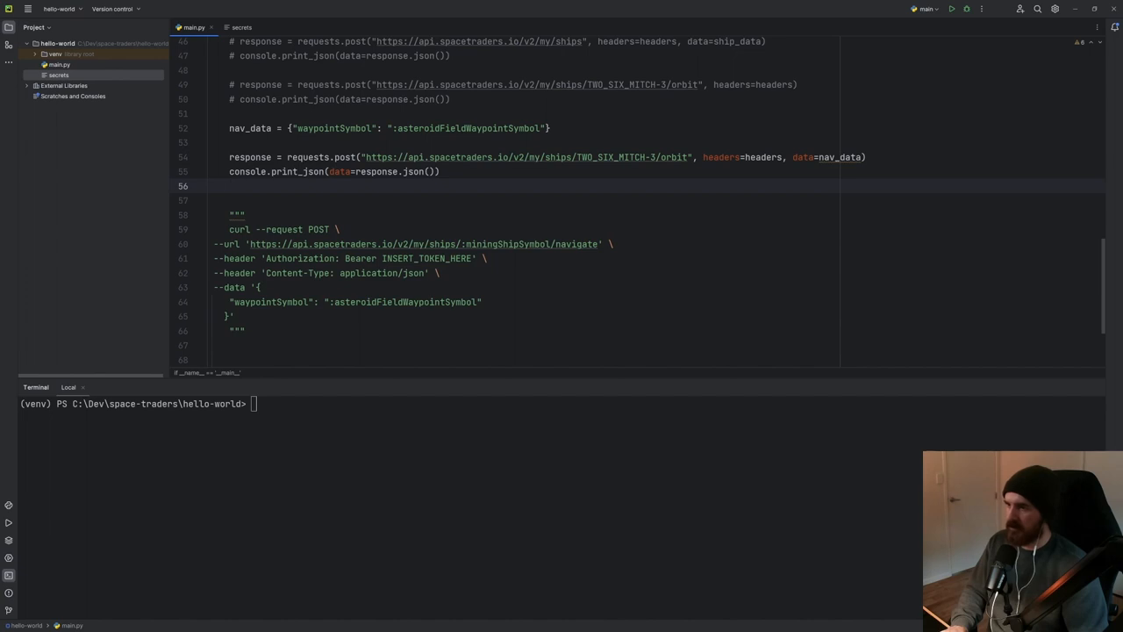
Change the request URL from orbit to navigate and delete the curl docstring
{"action": "double_click", "coordinate": [674, 157]}
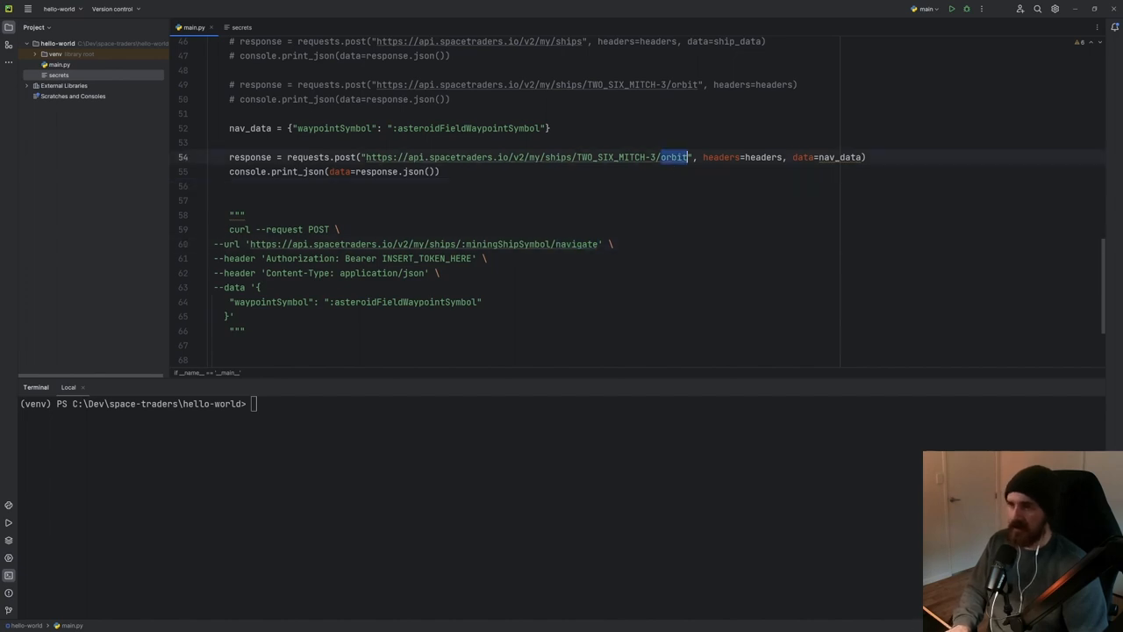
{"action": "type", "text": "navigate"}
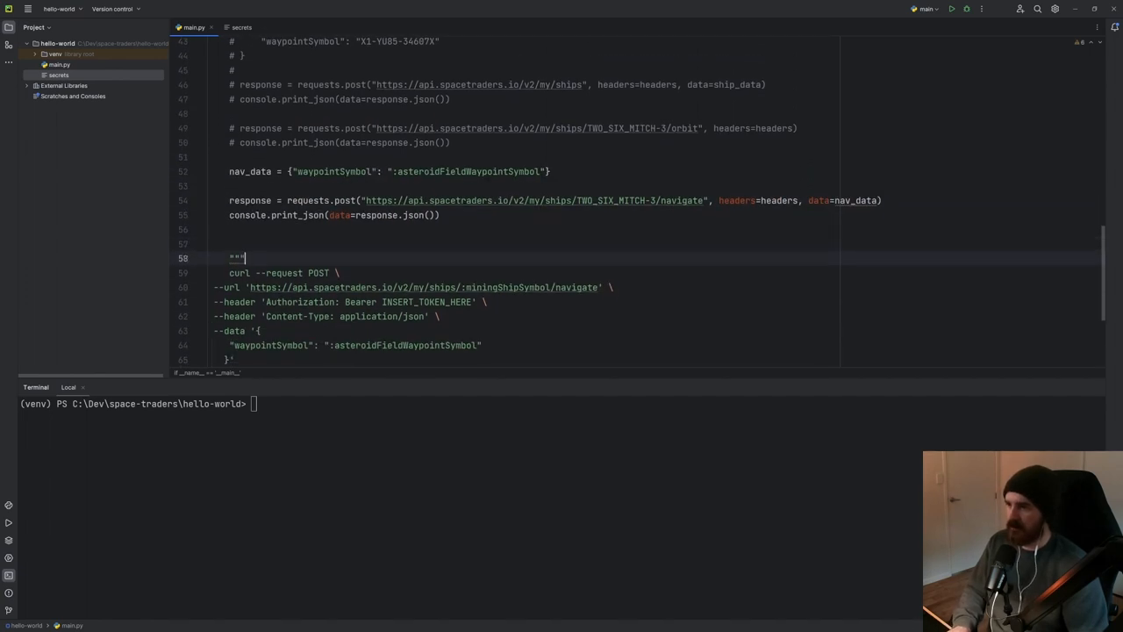
{"action": "double_click", "coordinate": [612, 200]}
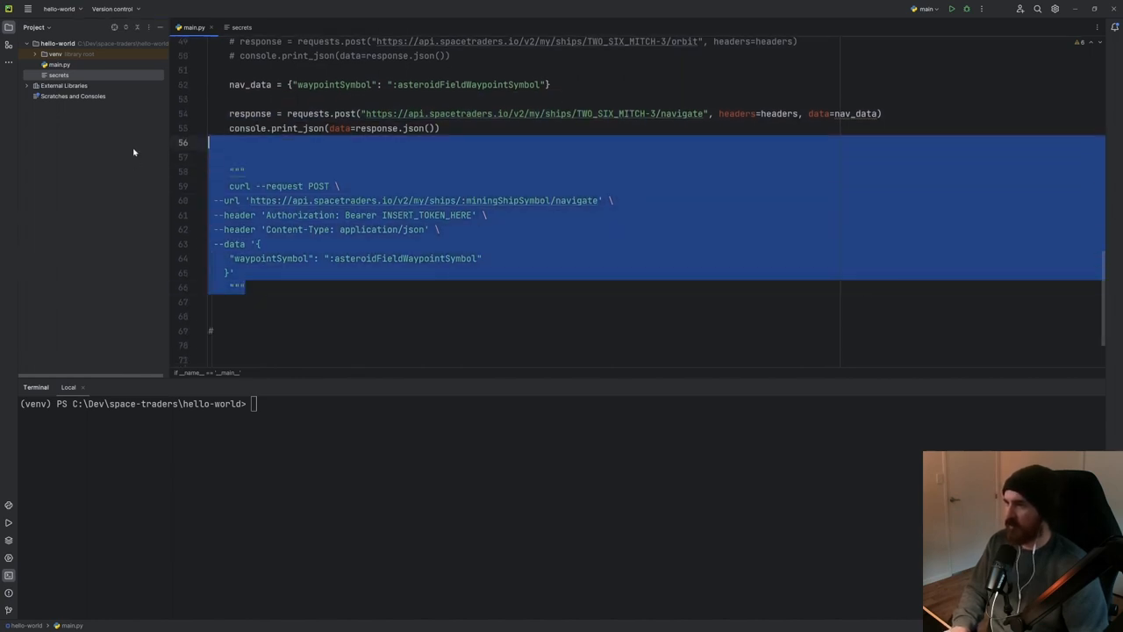
{"action": "key", "text": "Delete"}
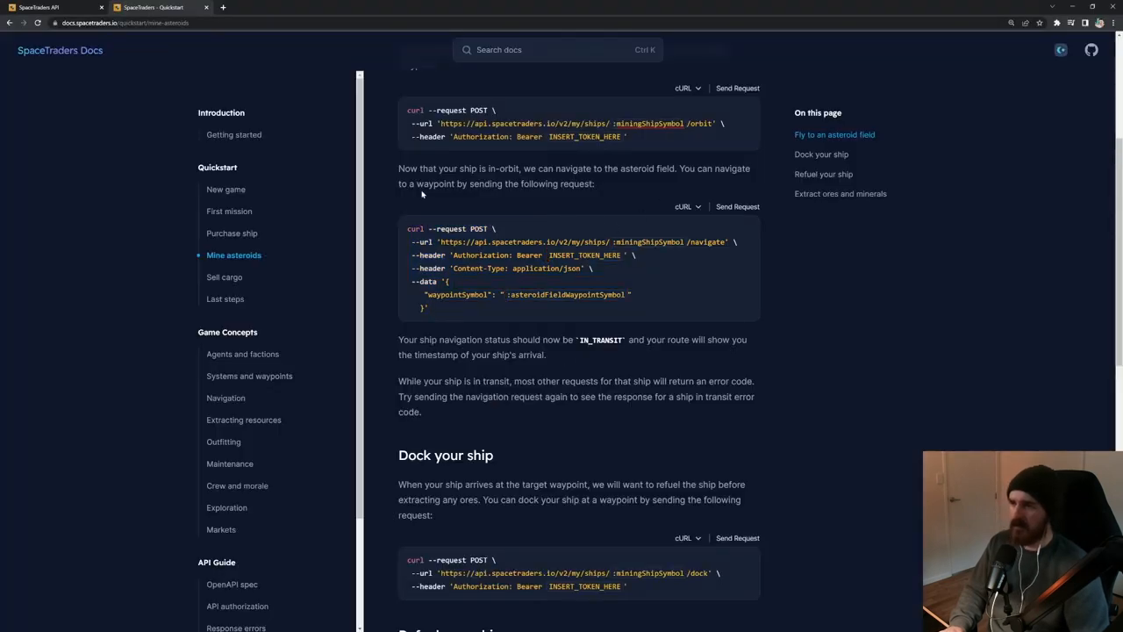
{"action": "mouse_move", "coordinate": [434, 447]}
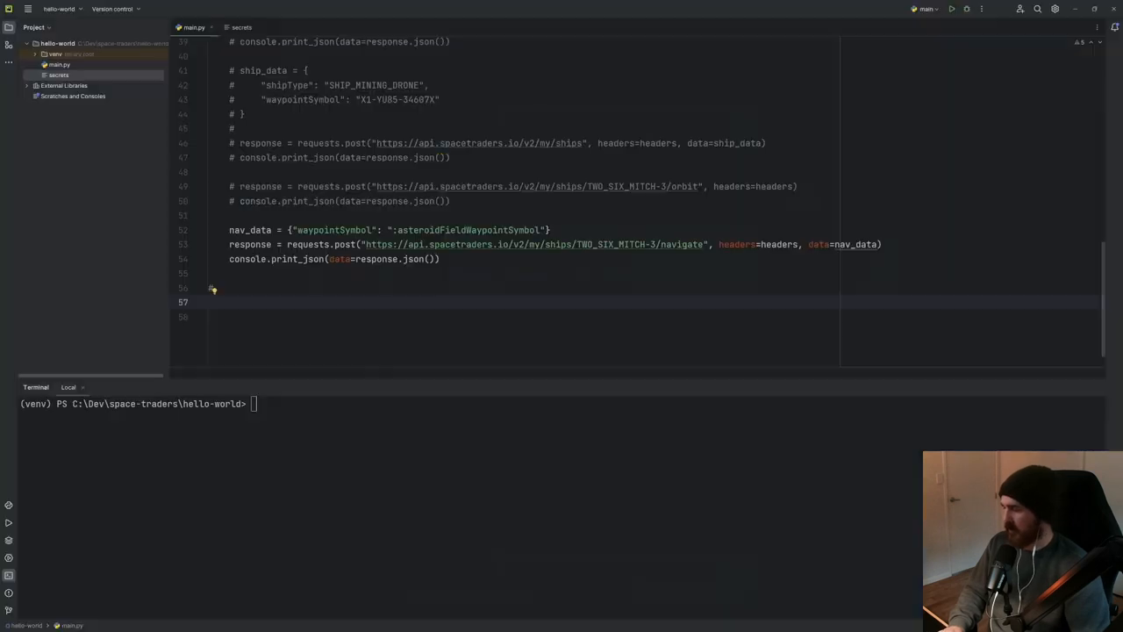
Uncomment the GET my/contracts request, rerun it, and scroll to the ALUMINUM_ORE contract's destination
{"action": "scroll", "scroll_direction": "down", "scroll_amount": 3}
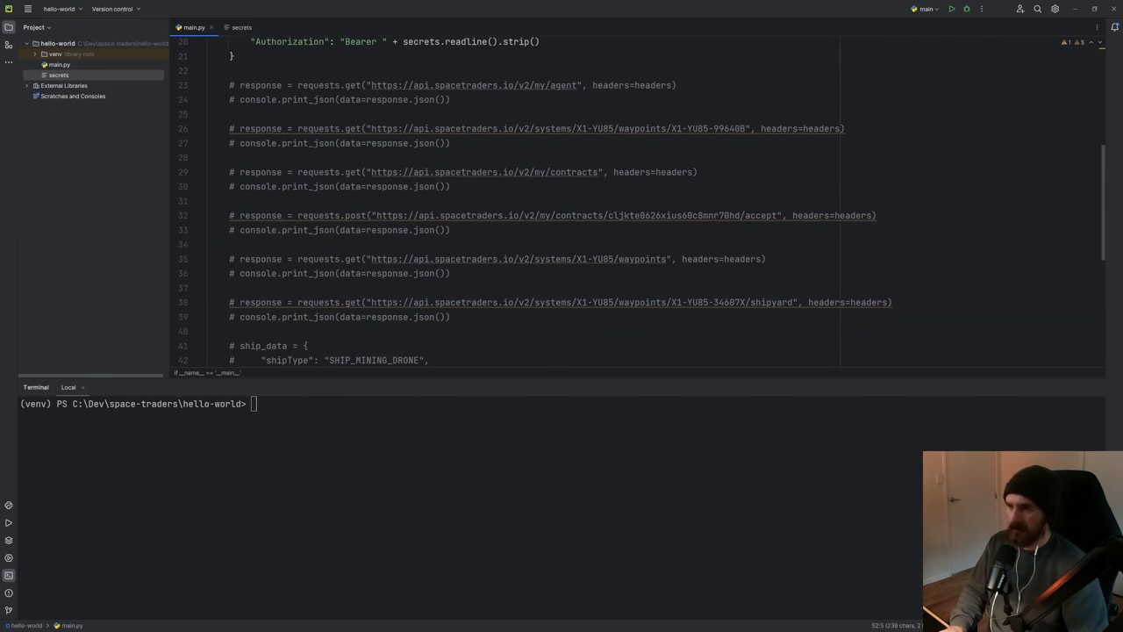
{"action": "left_click", "coordinate": [567, 172]}
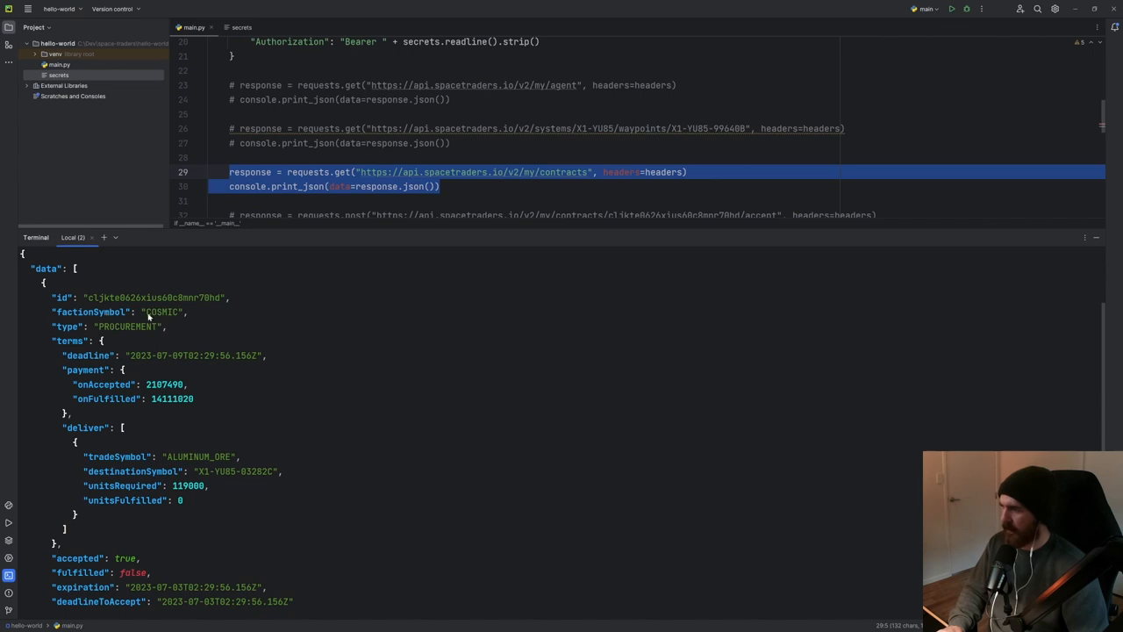
{"action": "scroll", "scroll_direction": "down", "scroll_amount": 3}
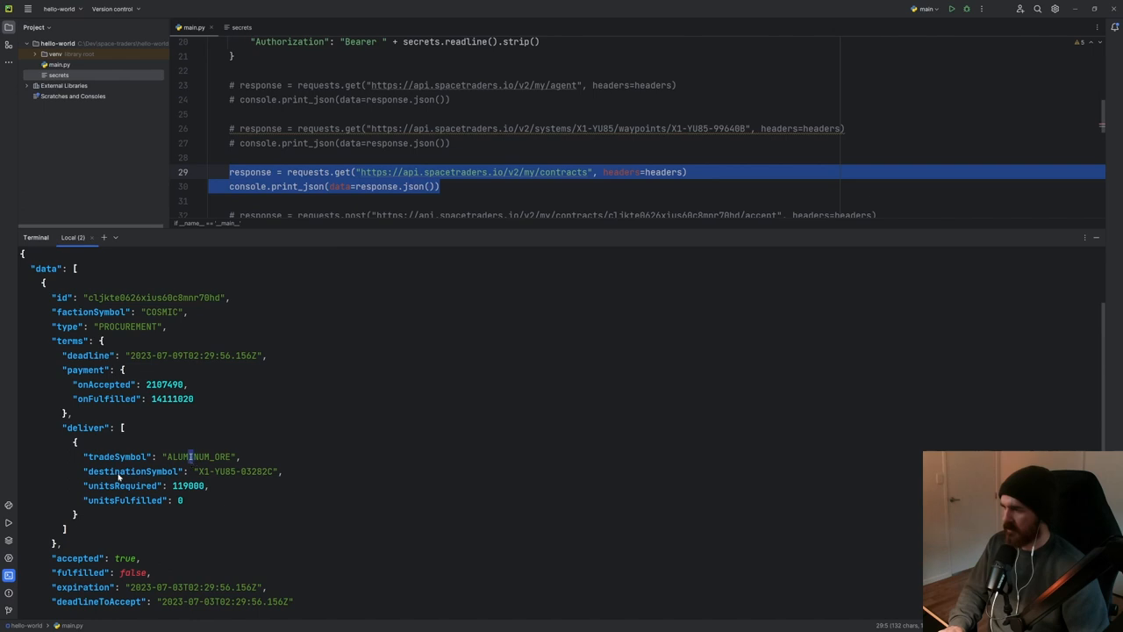
{"action": "scroll", "scroll_direction": "down", "scroll_amount": 3}
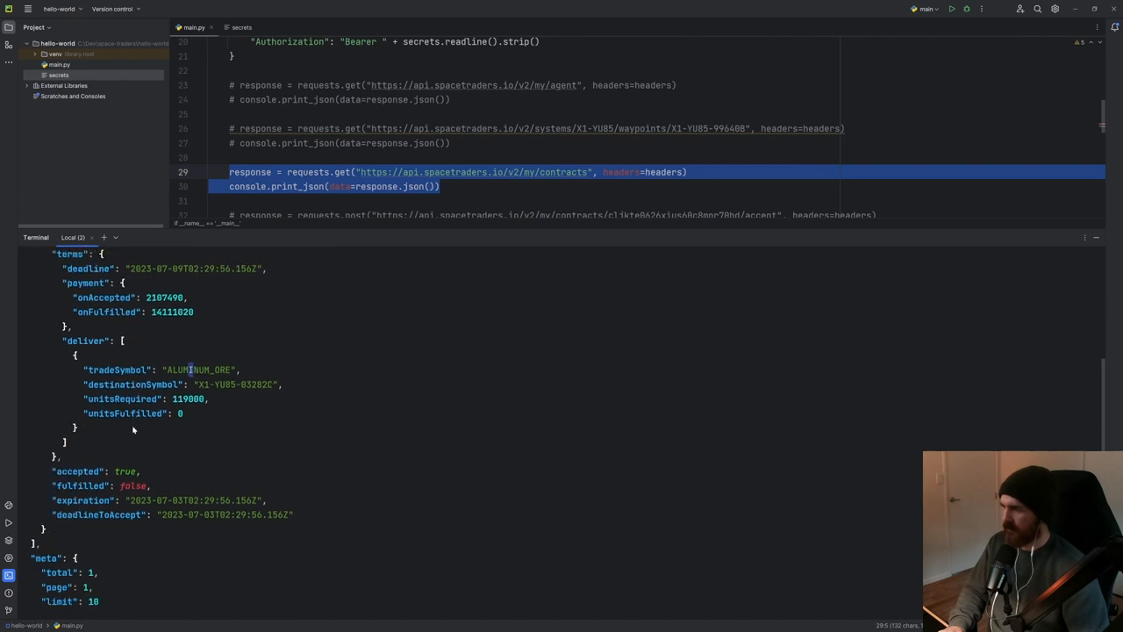
{"action": "scroll", "scroll_direction": "down", "scroll_amount": 3}
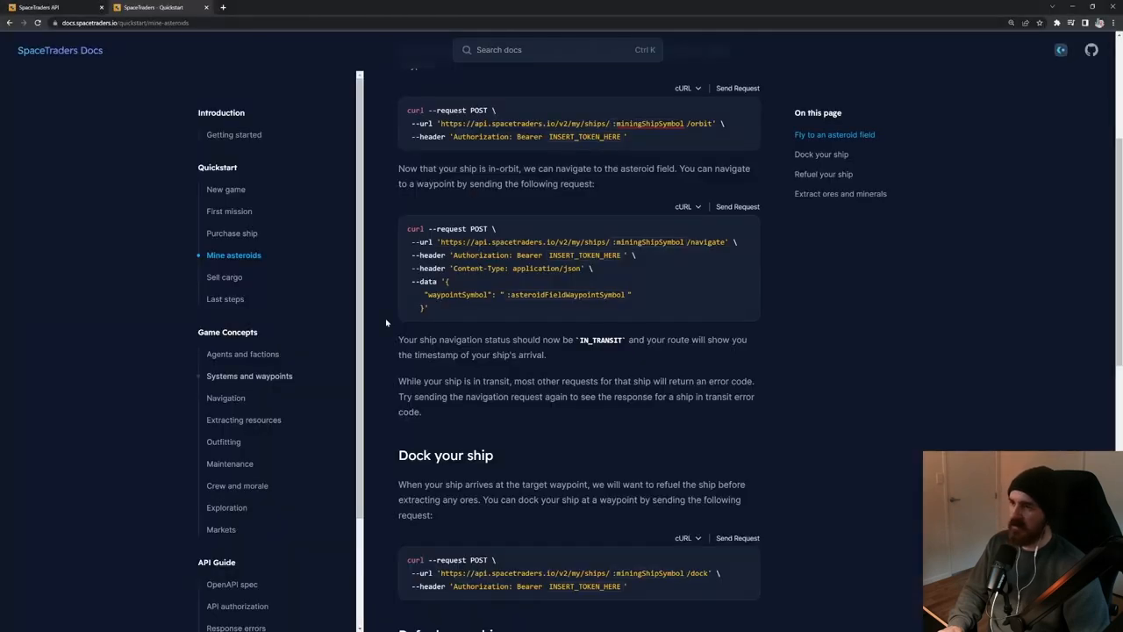
{"action": "mouse_move", "coordinate": [620, 457]}
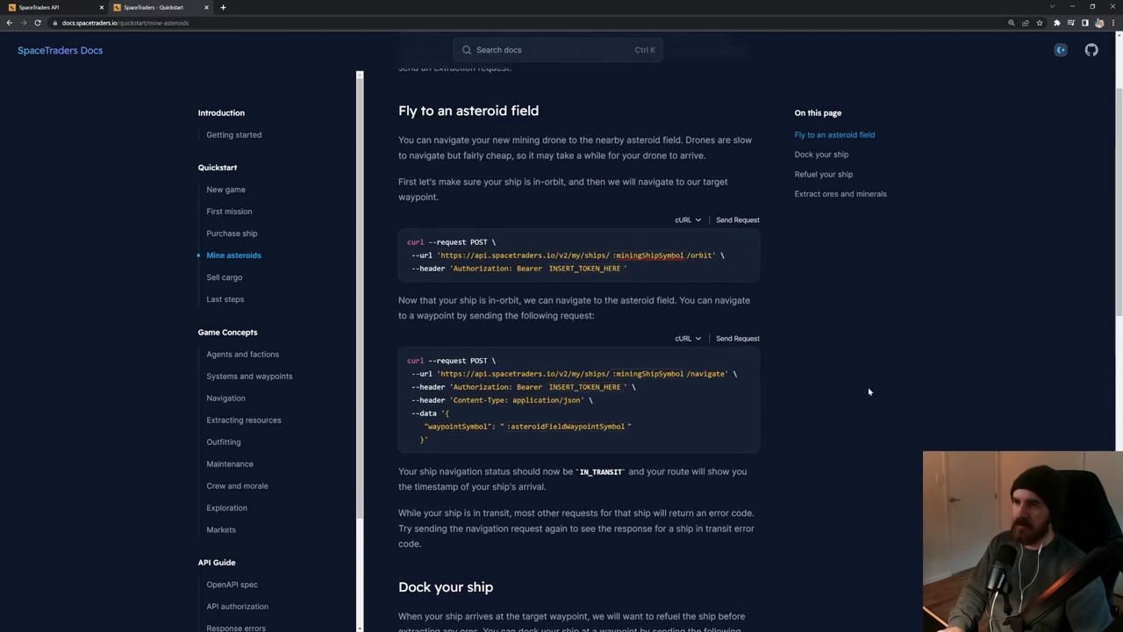
{"action": "mouse_move", "coordinate": [786, 379]}
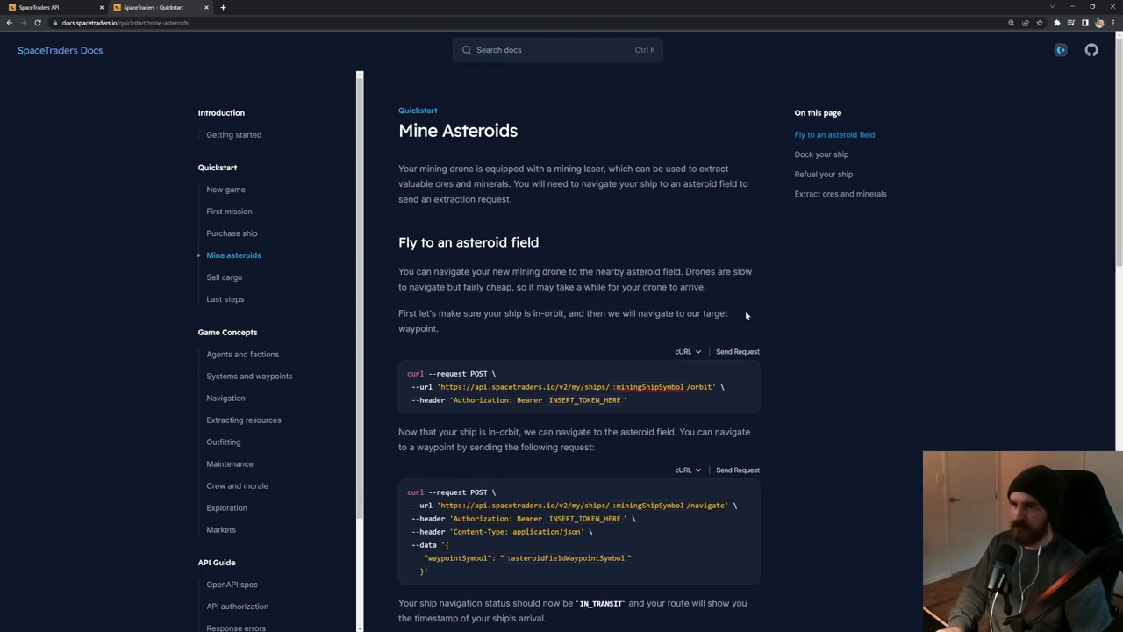
{"action": "mouse_move", "coordinate": [640, 300]}
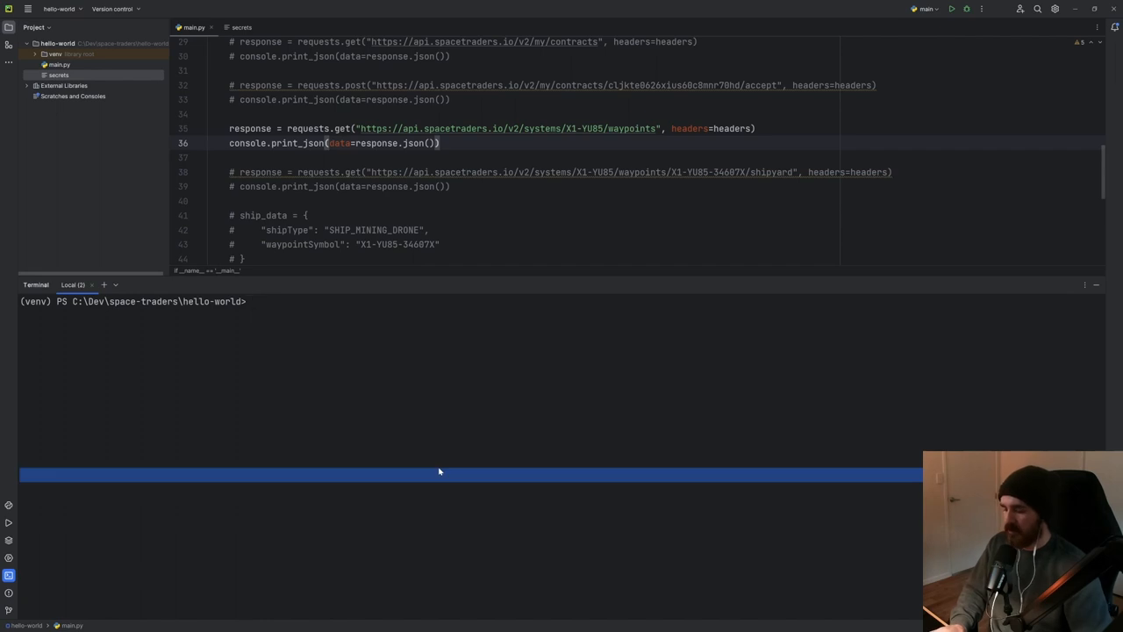
Run python main.py and locate the ASTEROID_FIELD waypoint in the output
{"action": "type", "text": "python main.py"}
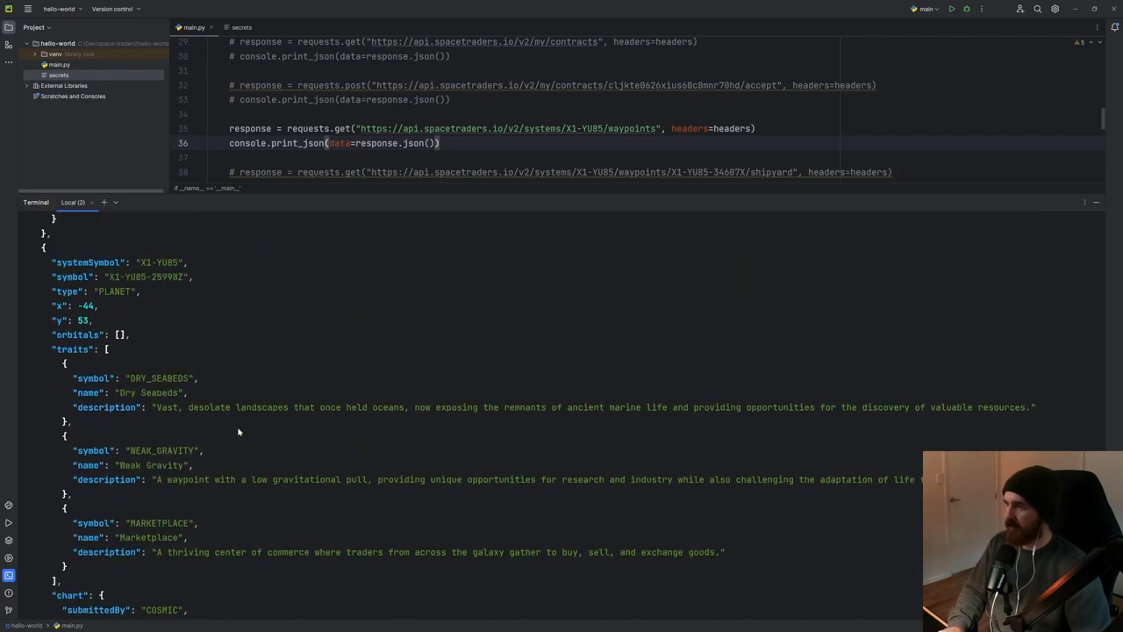
{"action": "scroll", "scroll_direction": "down", "scroll_amount": 3}
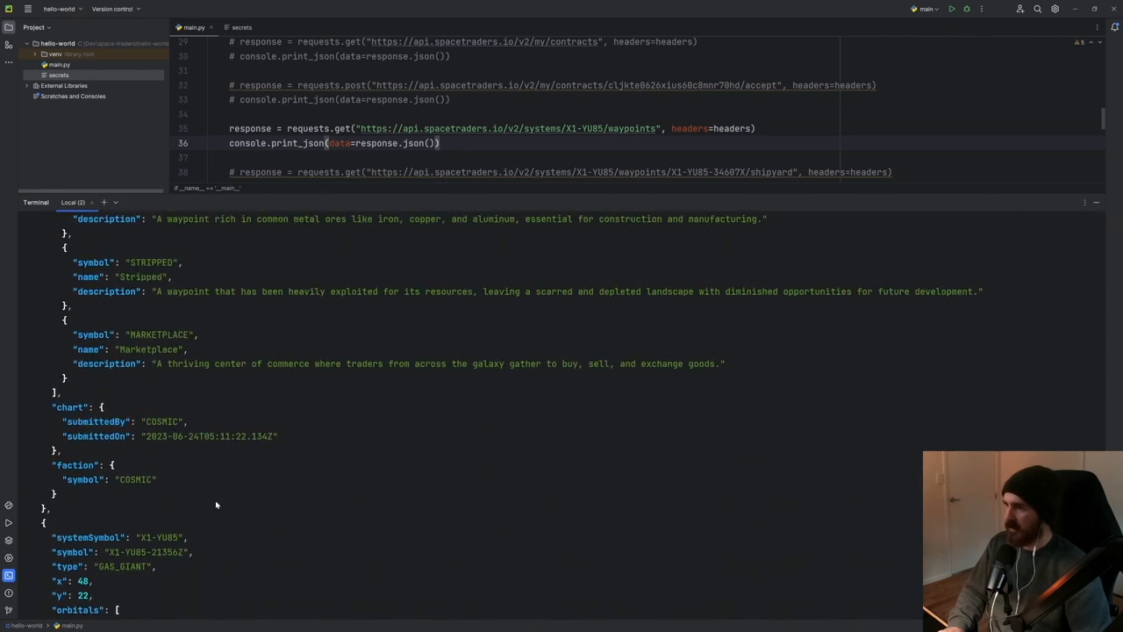
{"action": "scroll", "scroll_direction": "down", "scroll_amount": 3}
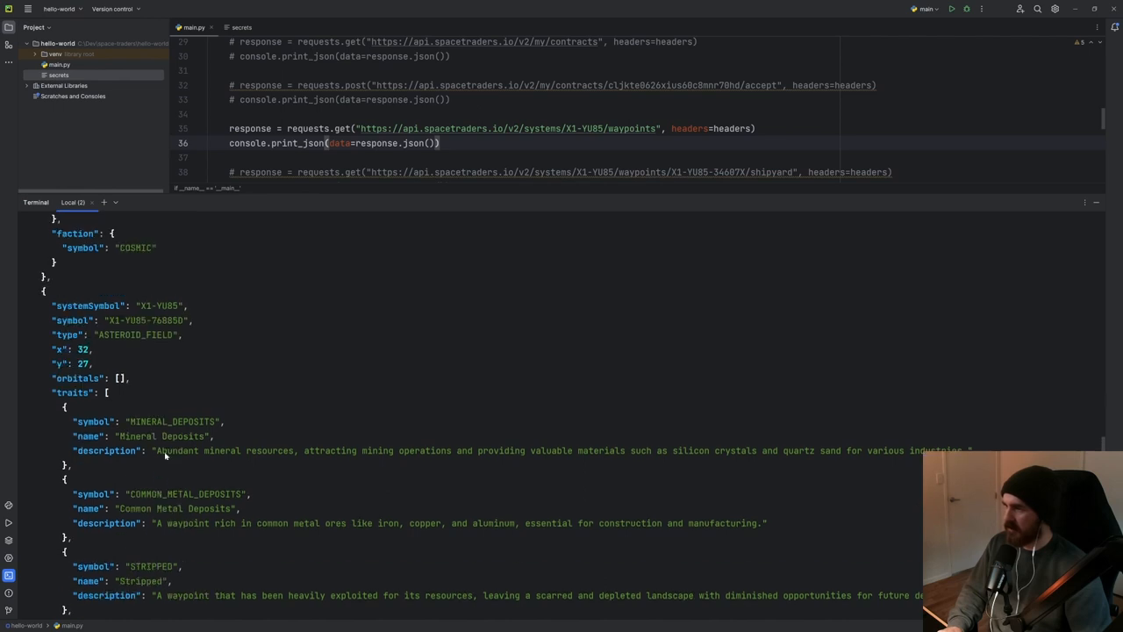
{"action": "double_click", "coordinate": [134, 334]}
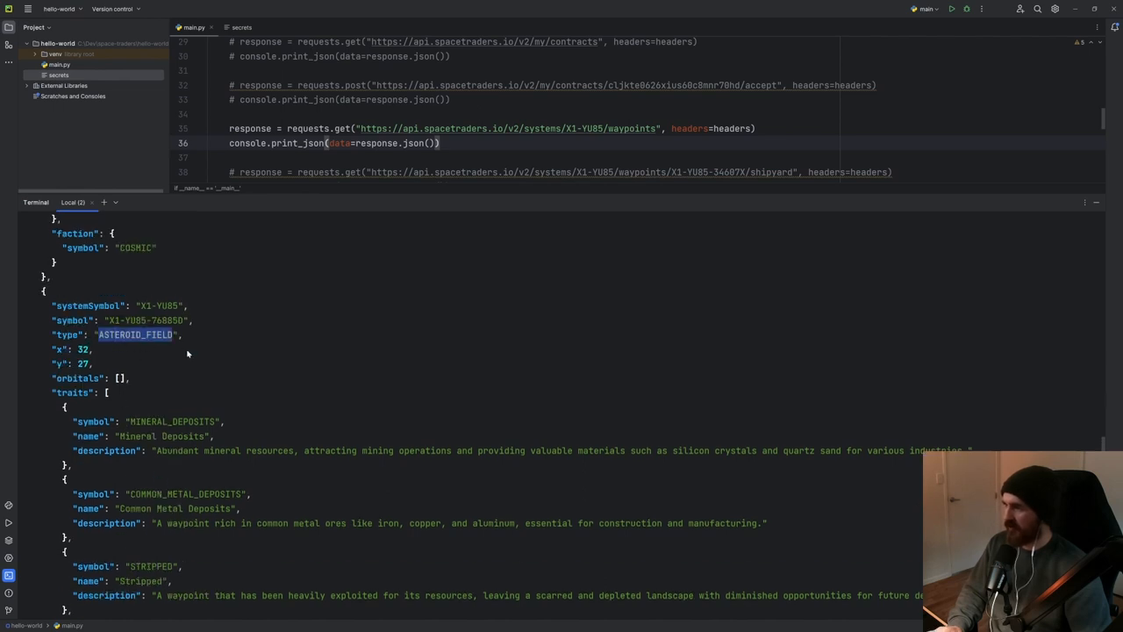
Review the X1-YU85-76885D asteroid field's mineral deposits, highlighting quartz in the description
{"action": "scroll", "scroll_direction": "down", "scroll_amount": 3}
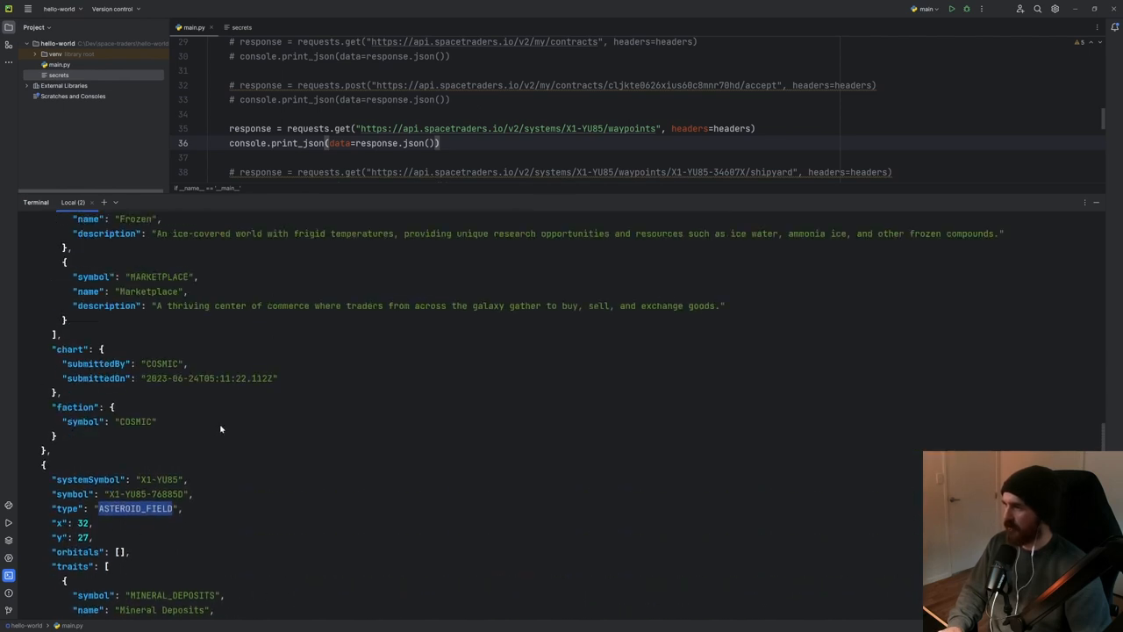
{"action": "scroll", "scroll_direction": "down", "scroll_amount": 3}
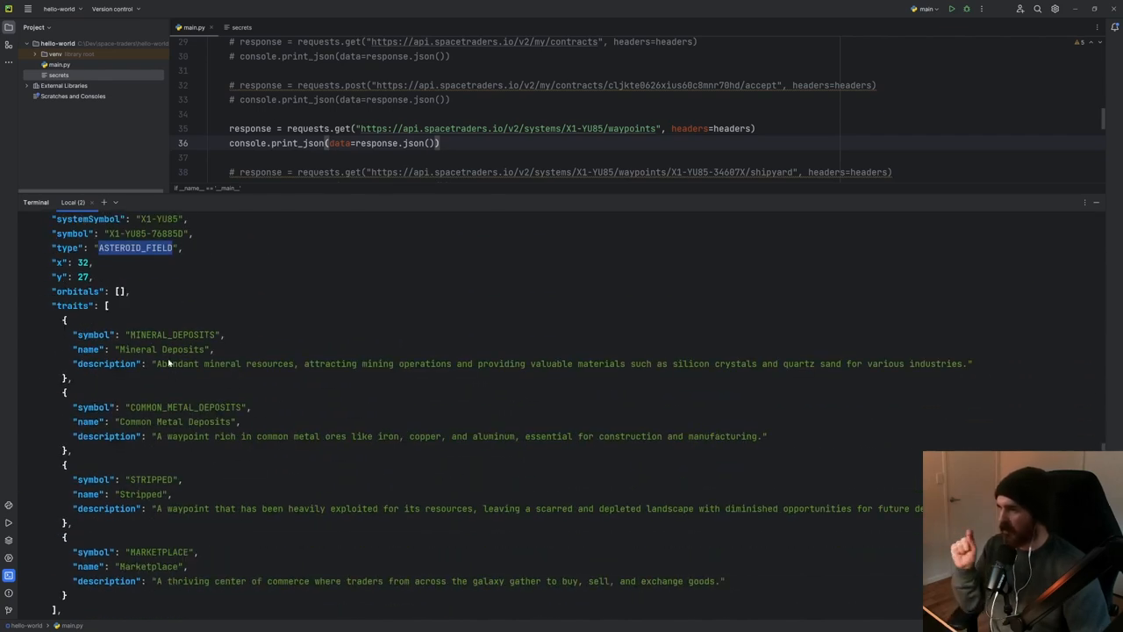
{"action": "double_click", "coordinate": [183, 349]}
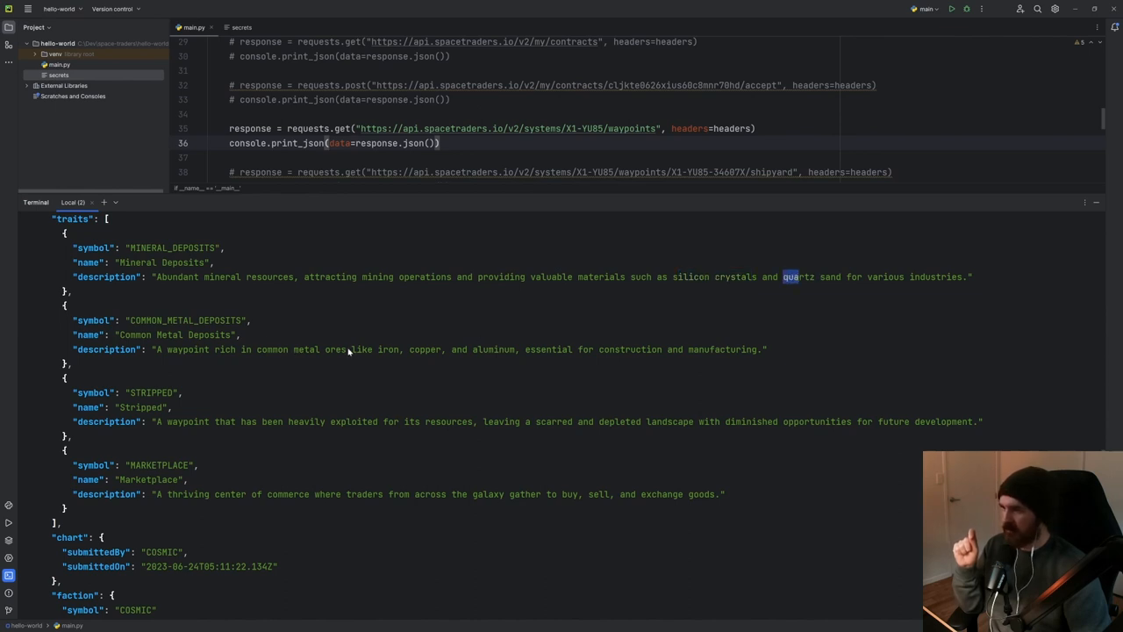
{"action": "double_click", "coordinate": [495, 349]}
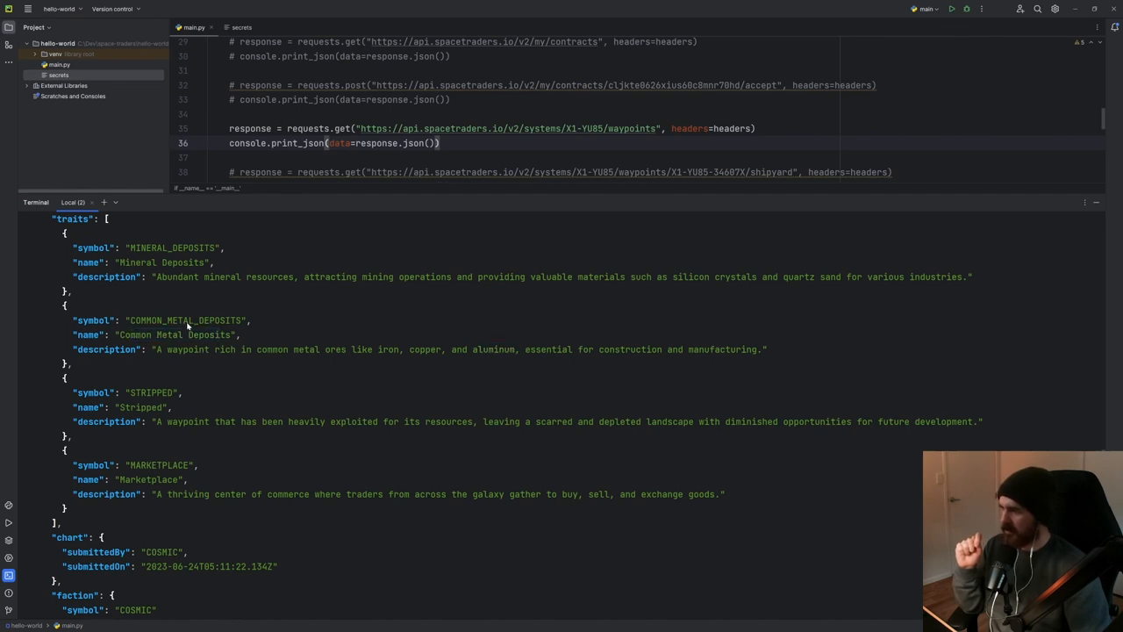
{"action": "scroll", "scroll_direction": "down", "scroll_amount": 3}
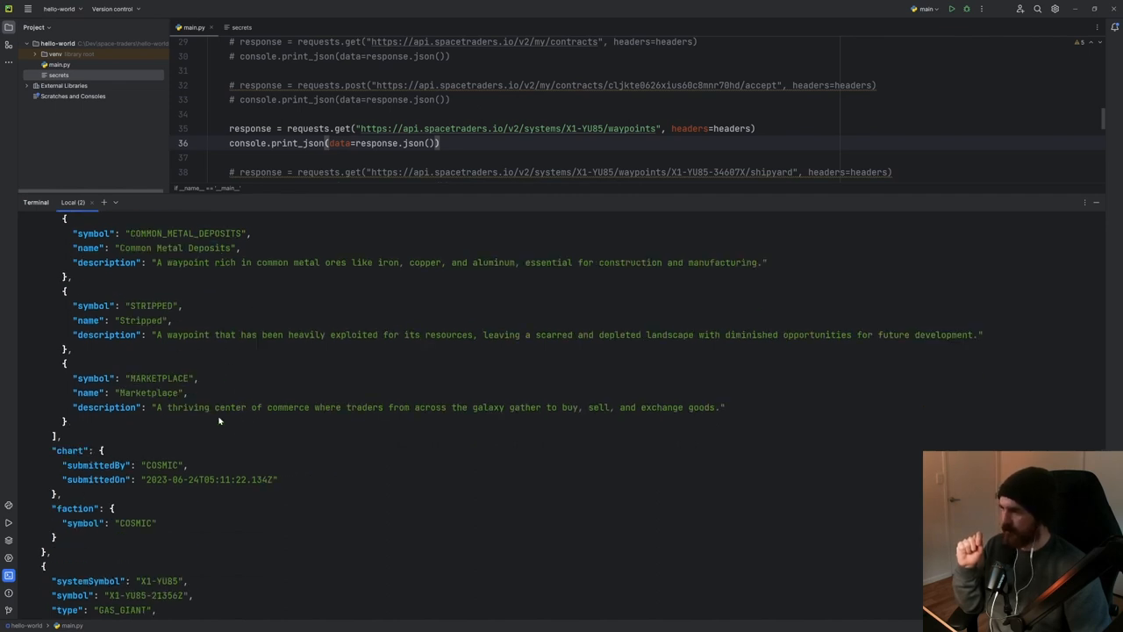
{"action": "scroll", "scroll_direction": "down", "scroll_amount": 3}
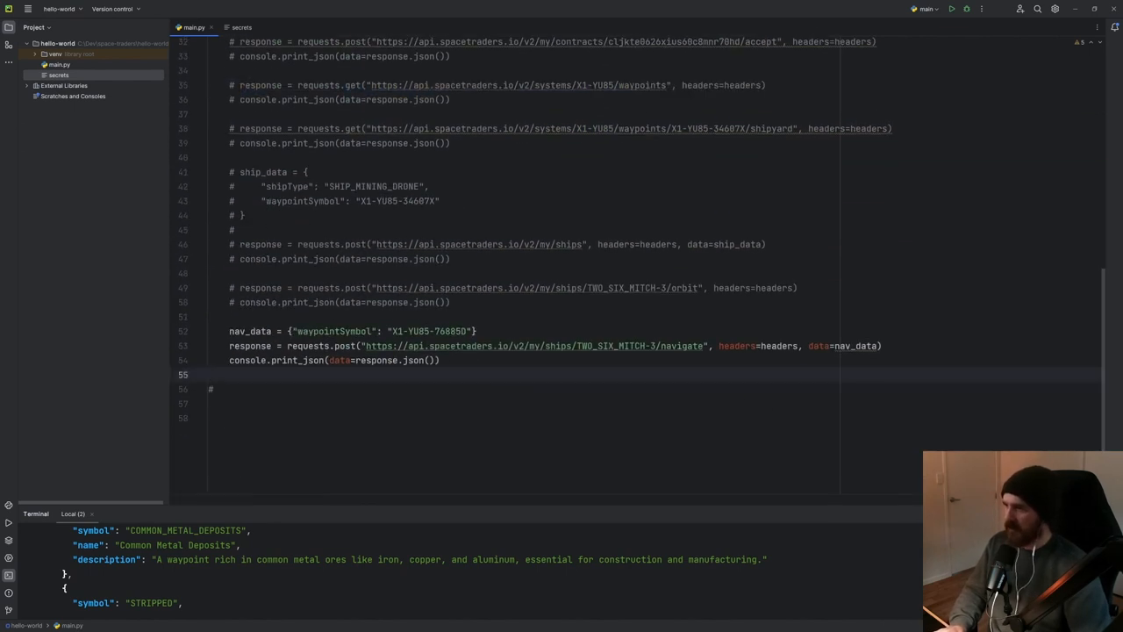
Run main.py and inspect the IN_TRANSIT route to X1-YU85-76885D, departure time and fuel use
{"action": "double_click", "coordinate": [334, 331]}
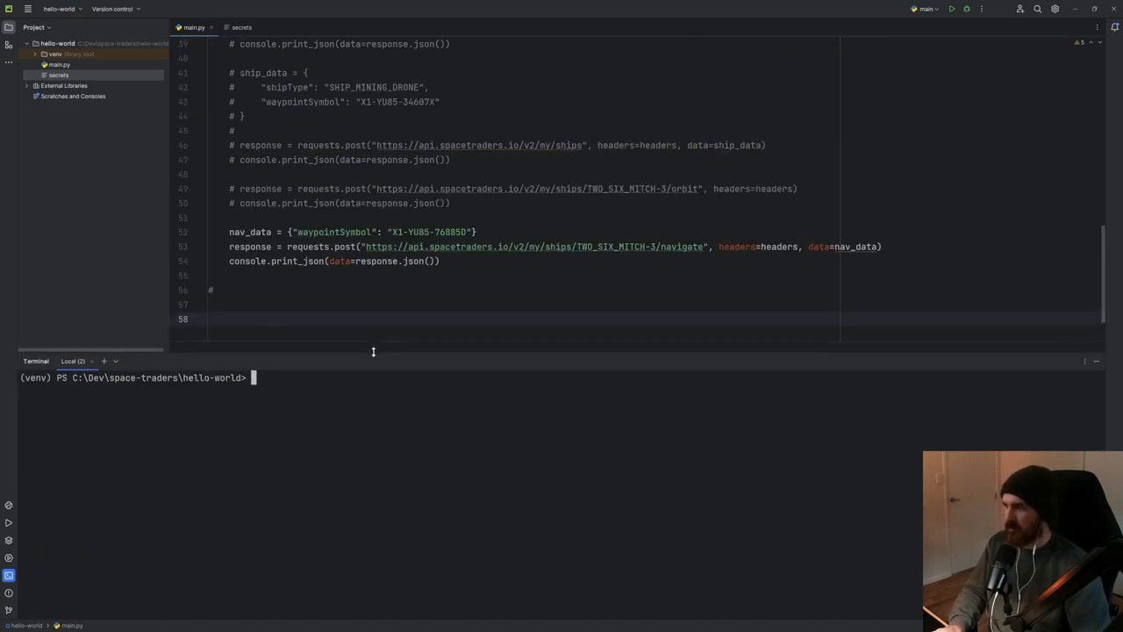
{"action": "type", "text": "python main.py"}
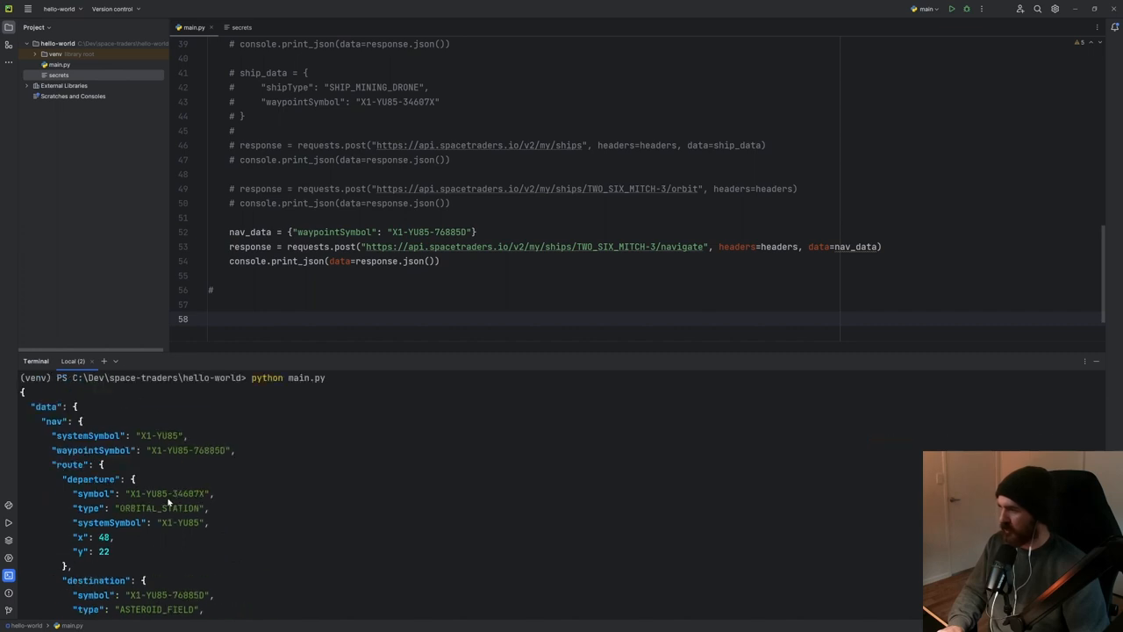
{"action": "mouse_move", "coordinate": [83, 441]}
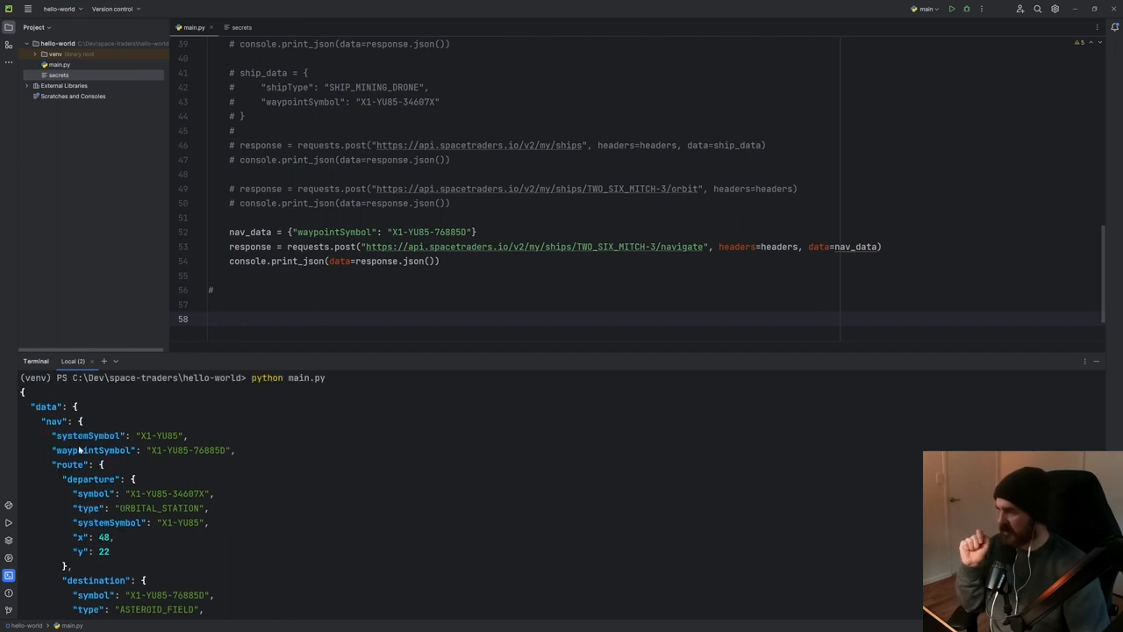
{"action": "double_click", "coordinate": [92, 450]}
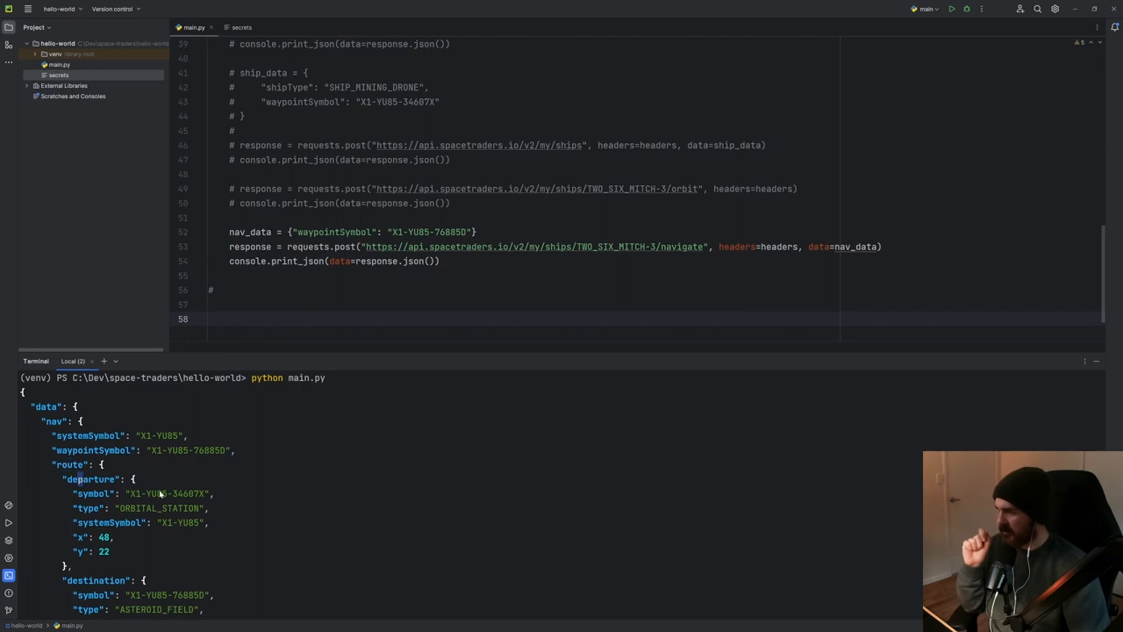
{"action": "scroll", "scroll_direction": "down", "scroll_amount": 3}
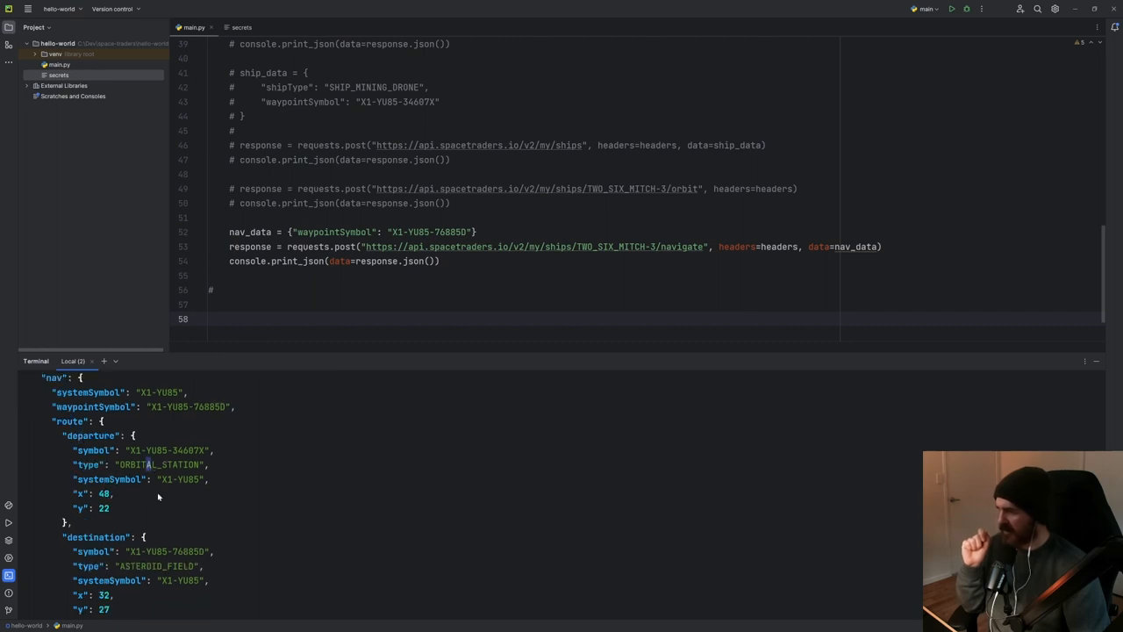
{"action": "scroll", "scroll_direction": "down", "scroll_amount": 3}
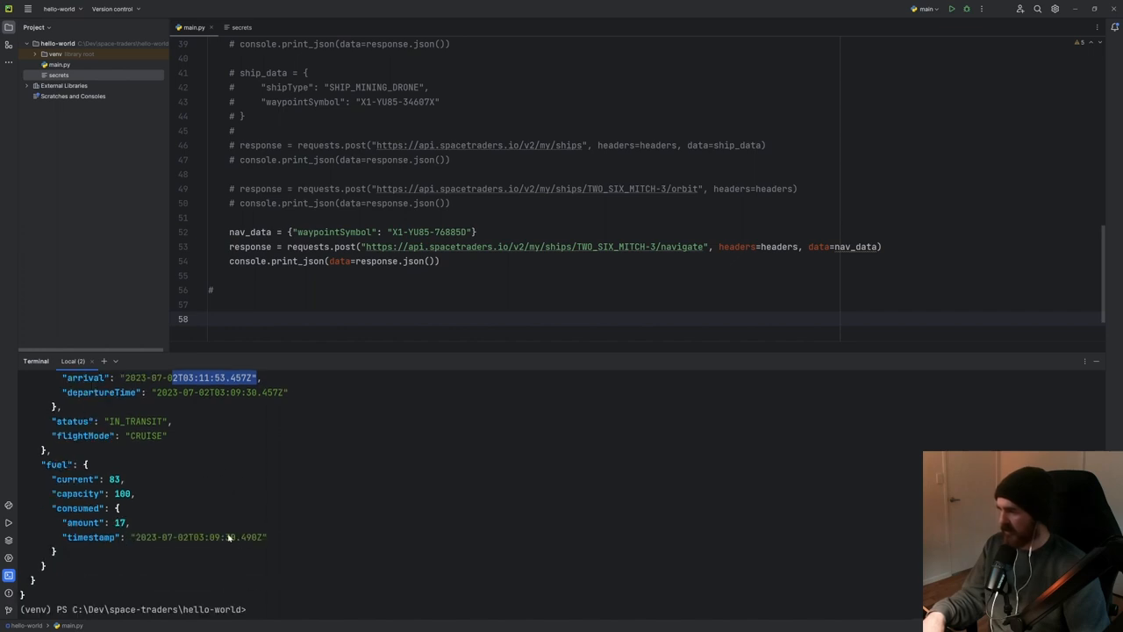
{"action": "mouse_move", "coordinate": [143, 551]}
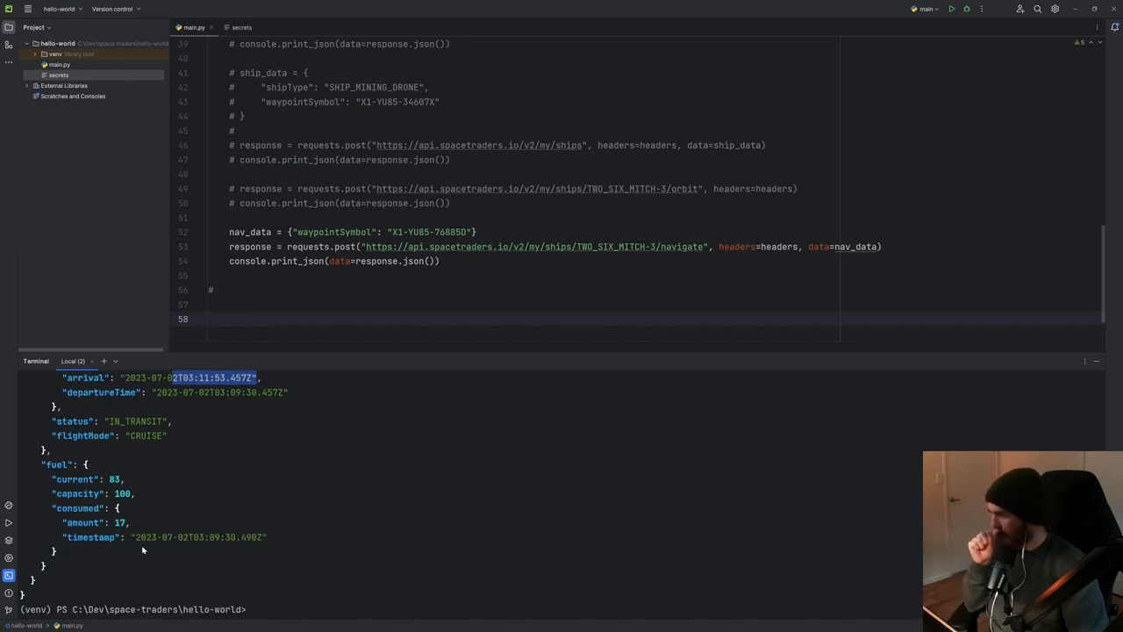
{"action": "mouse_move", "coordinate": [220, 524]}
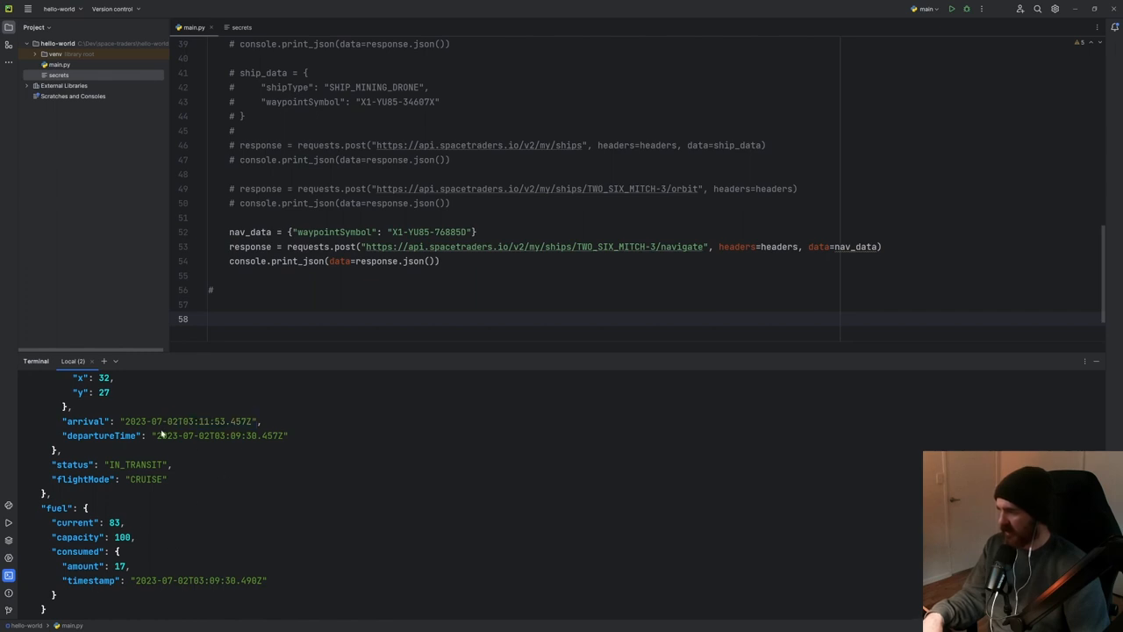
{"action": "double_click", "coordinate": [134, 464]}
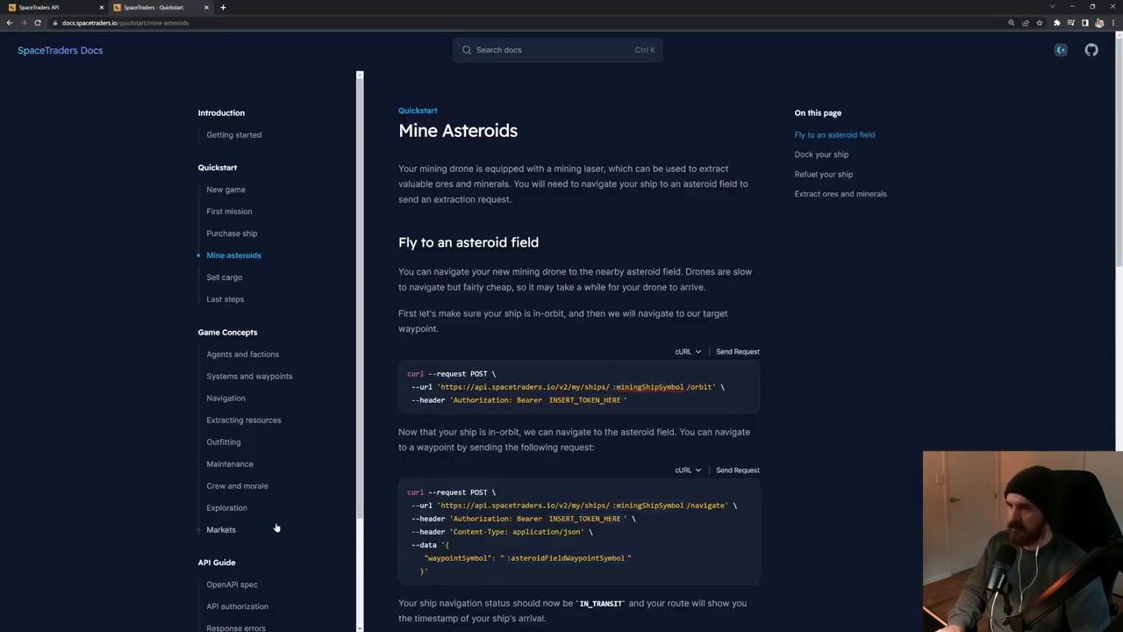
Scroll the Mine Asteroids guide's navigation section down to Dock your ship
{"action": "scroll", "scroll_direction": "down", "scroll_amount": 3}
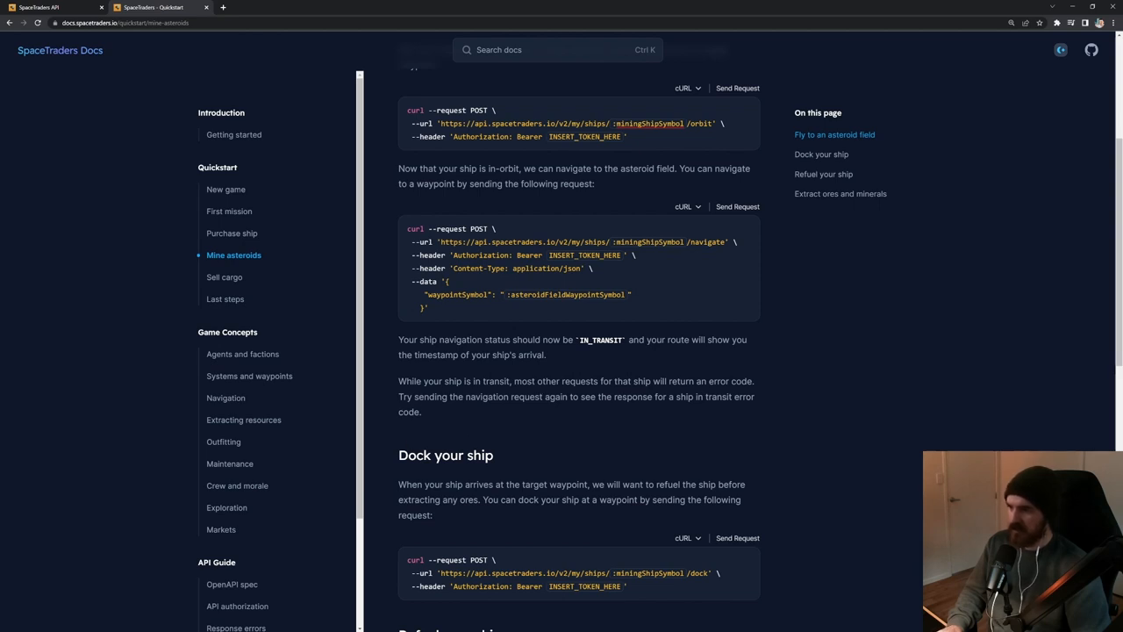
{"action": "scroll", "scroll_direction": "down", "scroll_amount": 3}
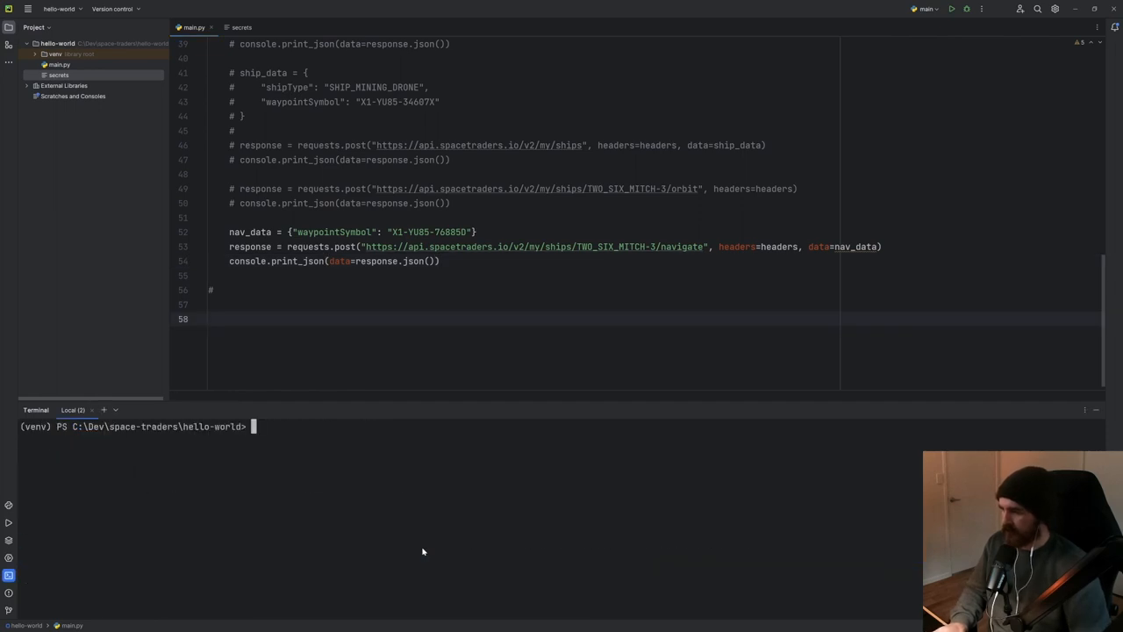
Rerun main.py to get the 4214 in-transit error, arrival in 65 seconds
{"action": "type", "text": "python main.py"}
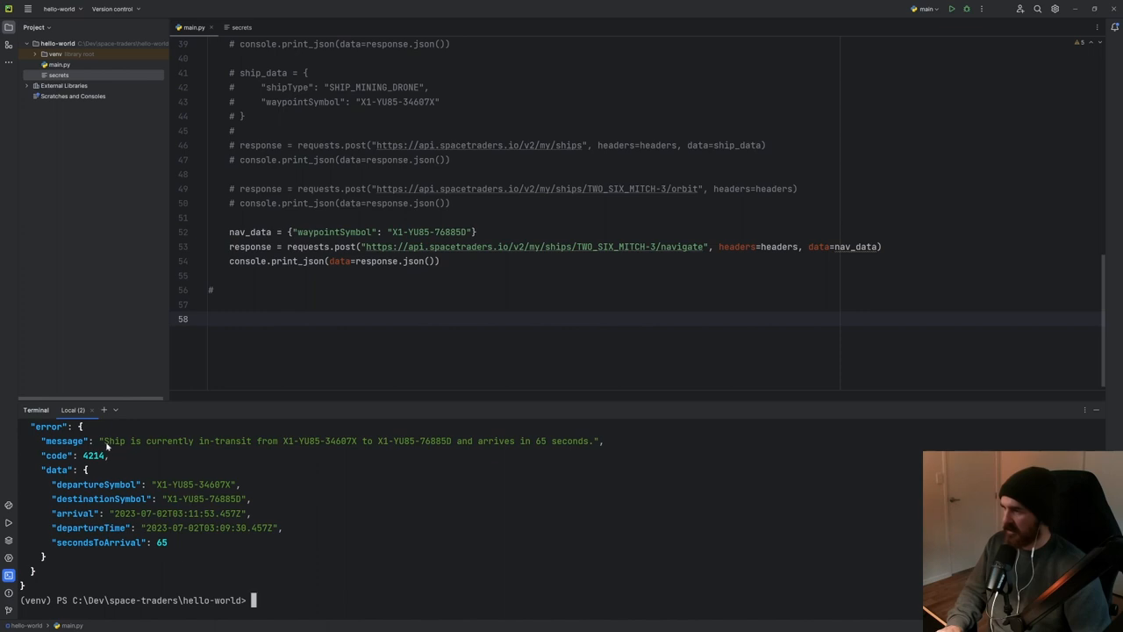
{"action": "mouse_move", "coordinate": [542, 450]}
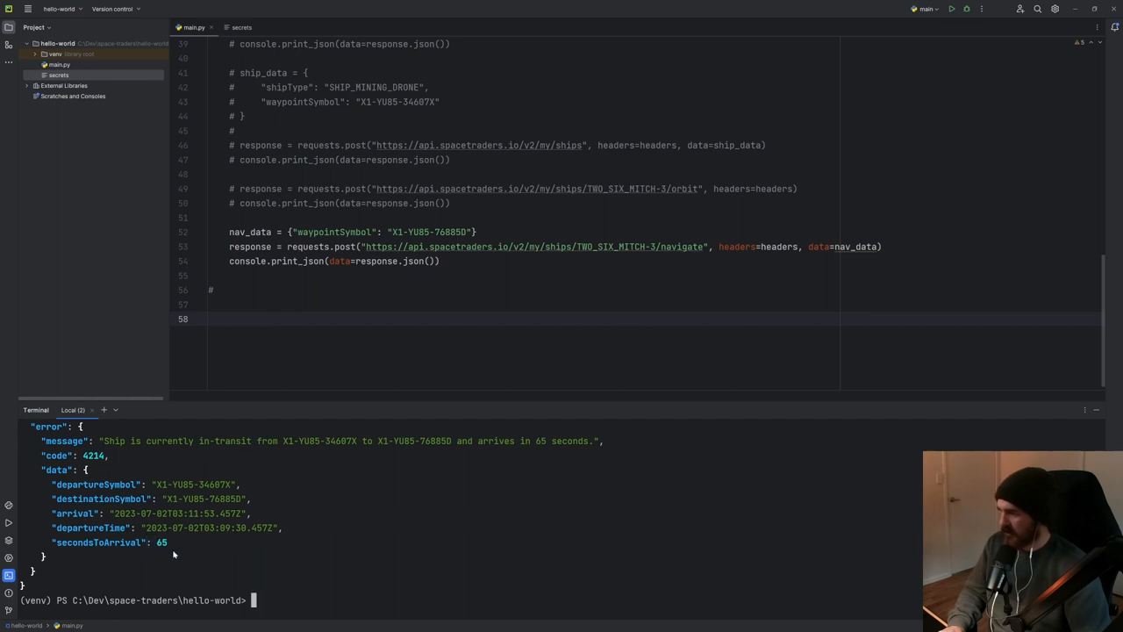
{"action": "mouse_move", "coordinate": [276, 551]}
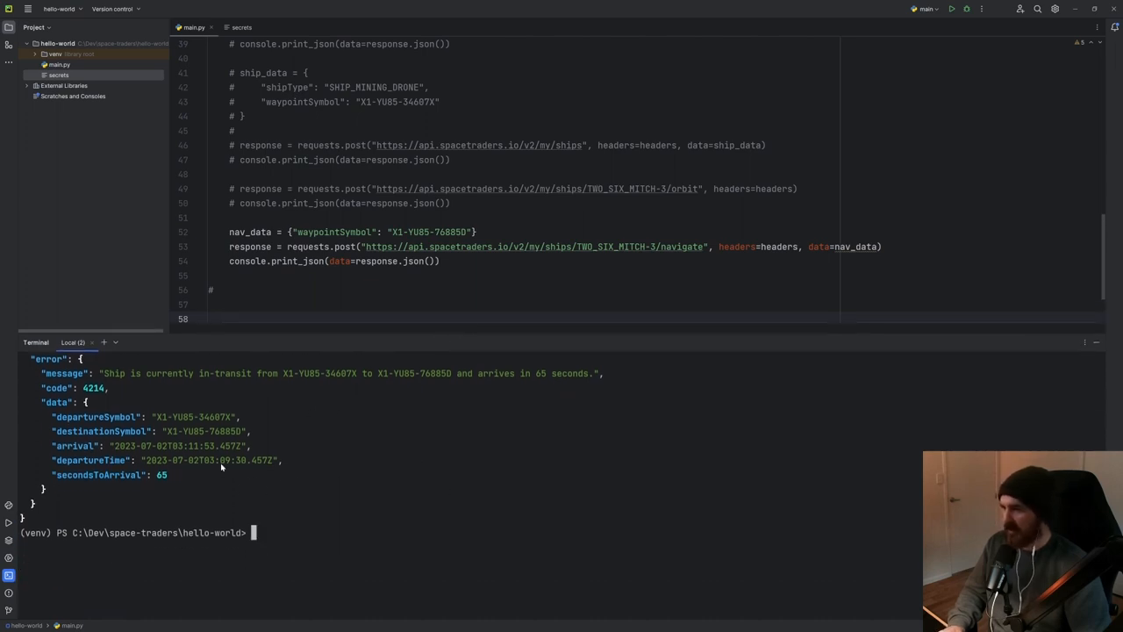
{"action": "mouse_move", "coordinate": [187, 483]}
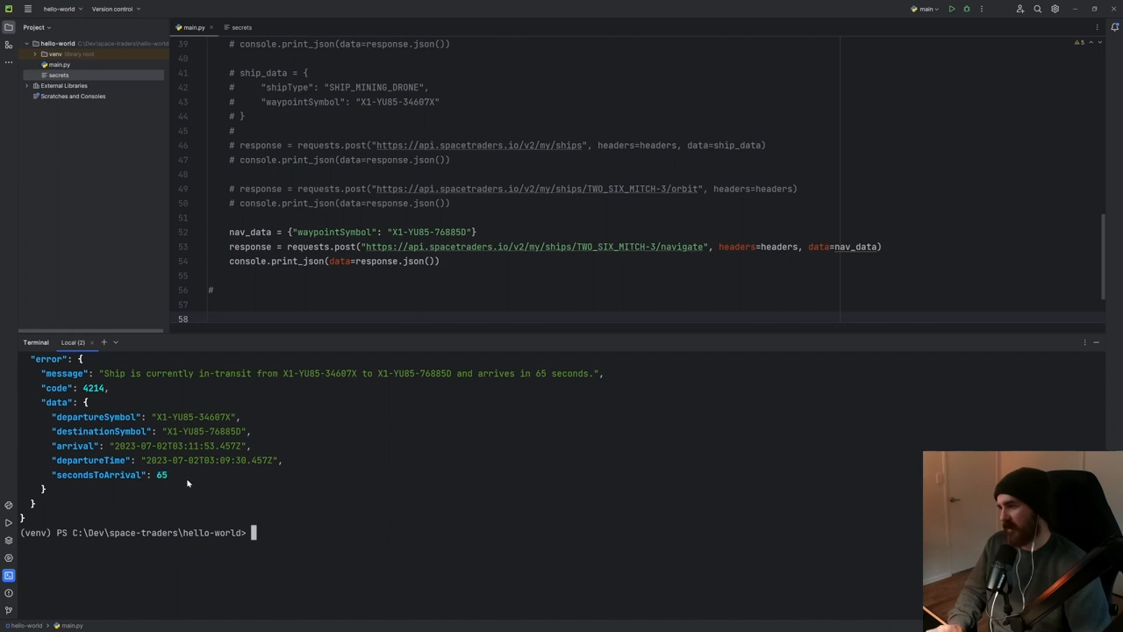
{"action": "mouse_move", "coordinate": [234, 487]}
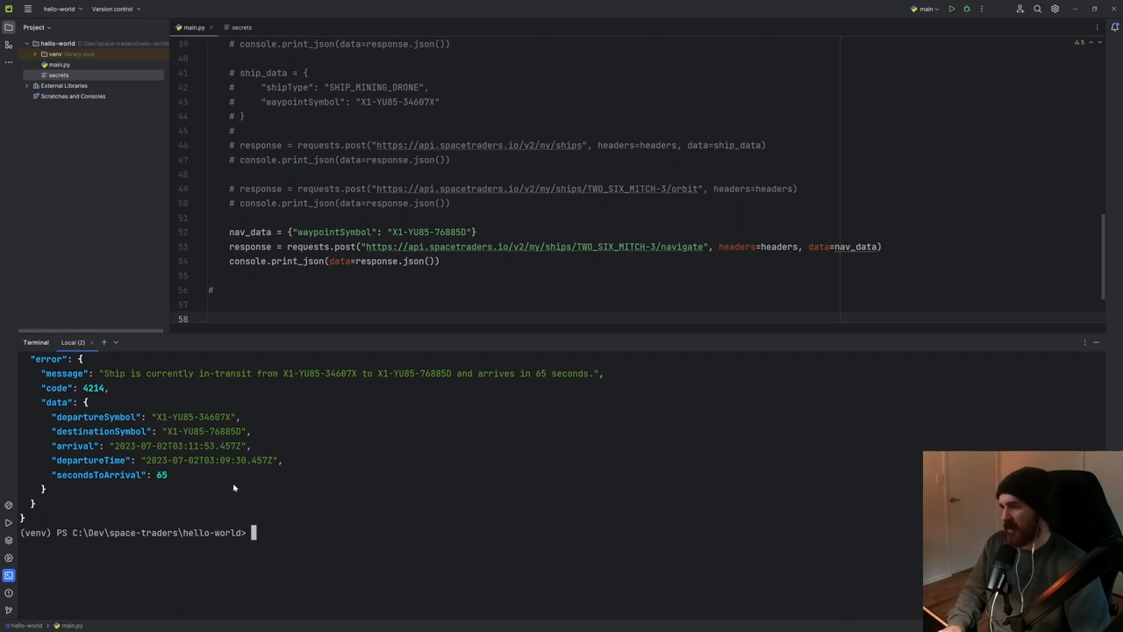
{"action": "mouse_move", "coordinate": [516, 332]}
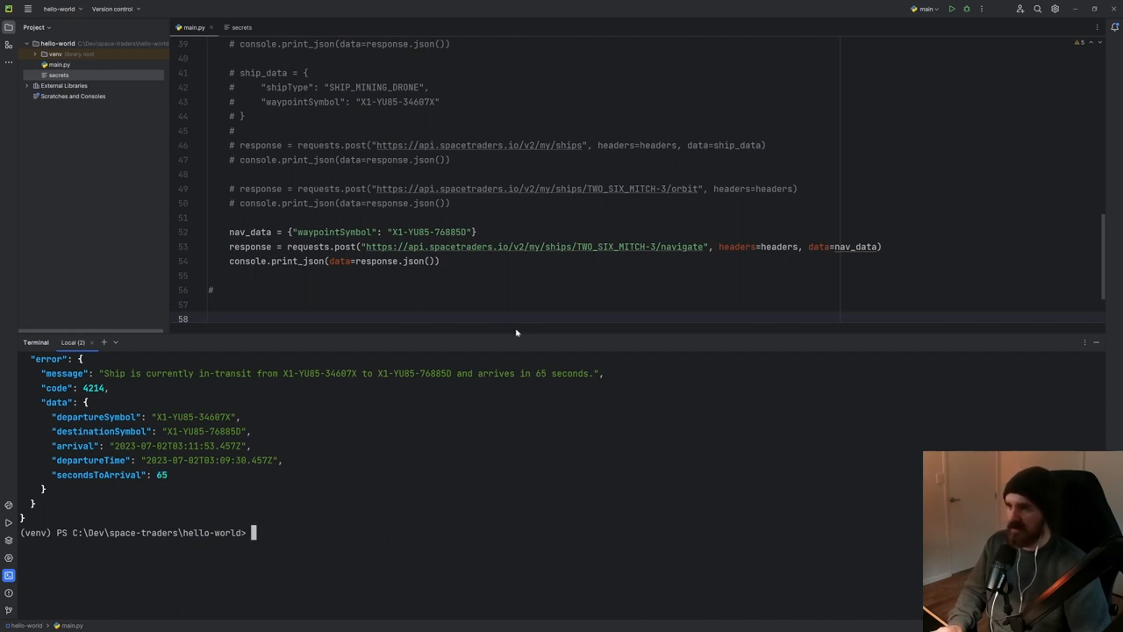
{"action": "mouse_move", "coordinate": [243, 478]}
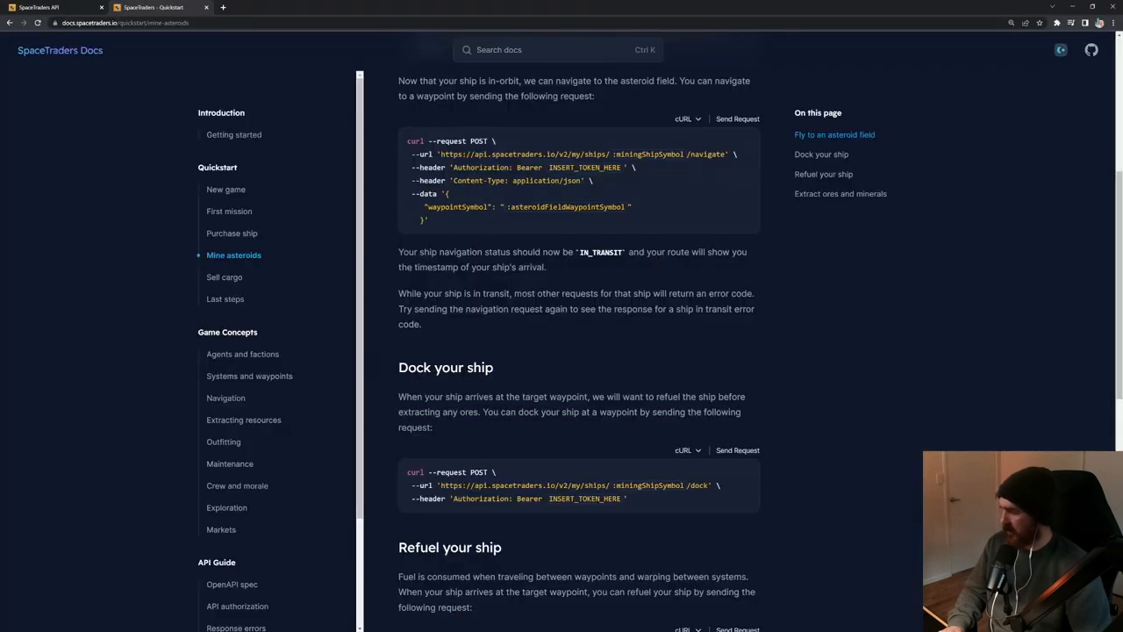
Scroll the Mine Asteroids guide down to the Dock and Refuel sections
{"action": "scroll", "scroll_direction": "down", "scroll_amount": 3}
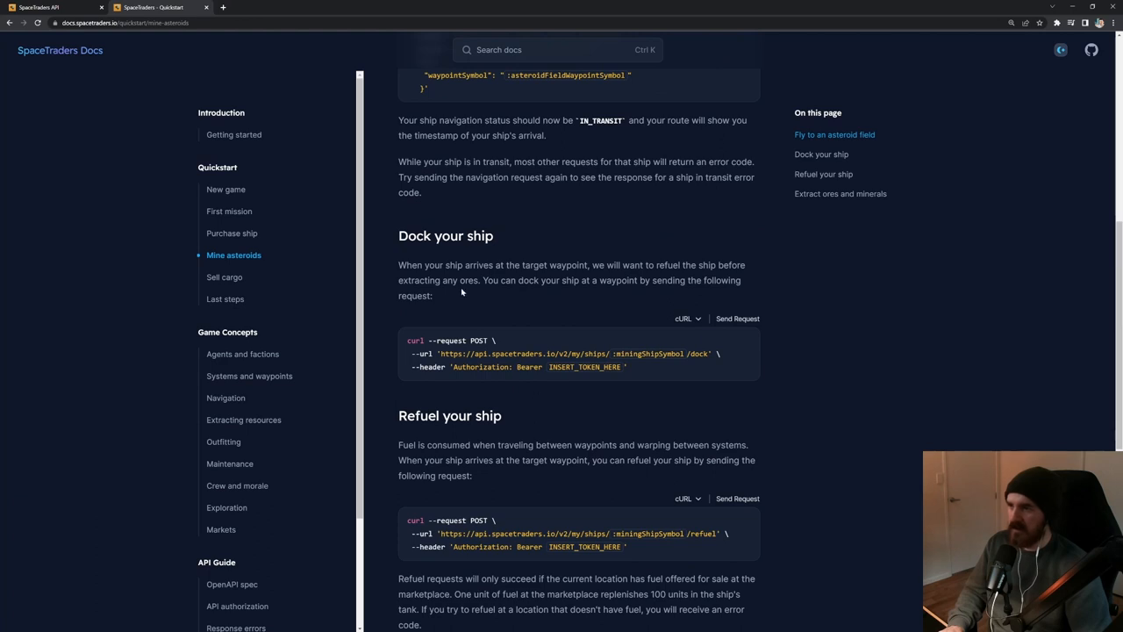
{"action": "mouse_move", "coordinate": [495, 295]}
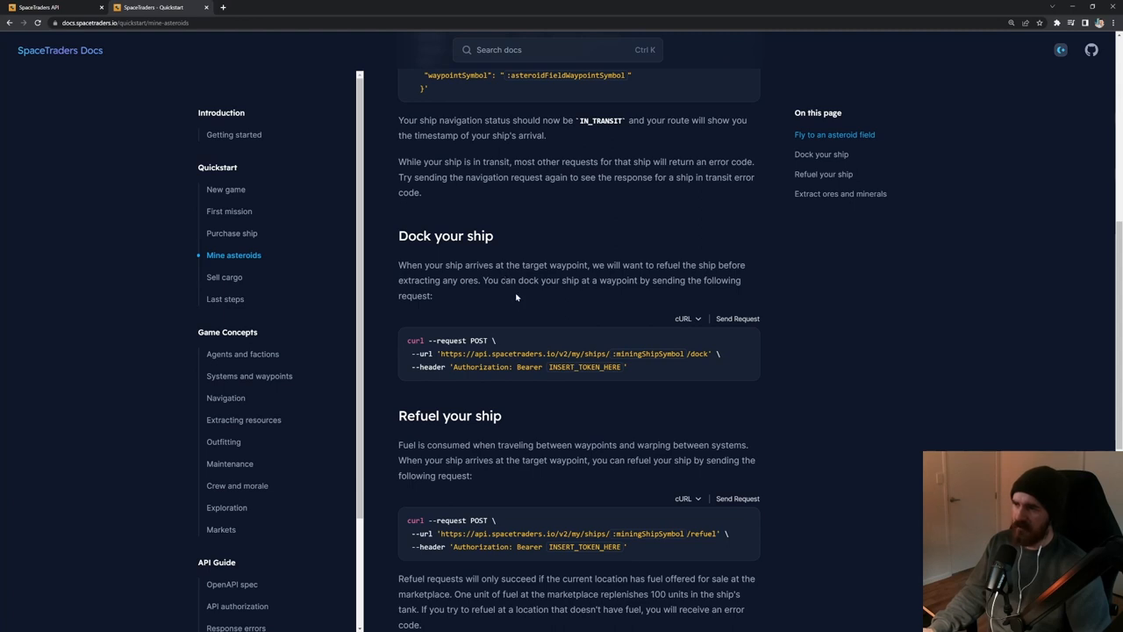
{"action": "mouse_move", "coordinate": [615, 294]}
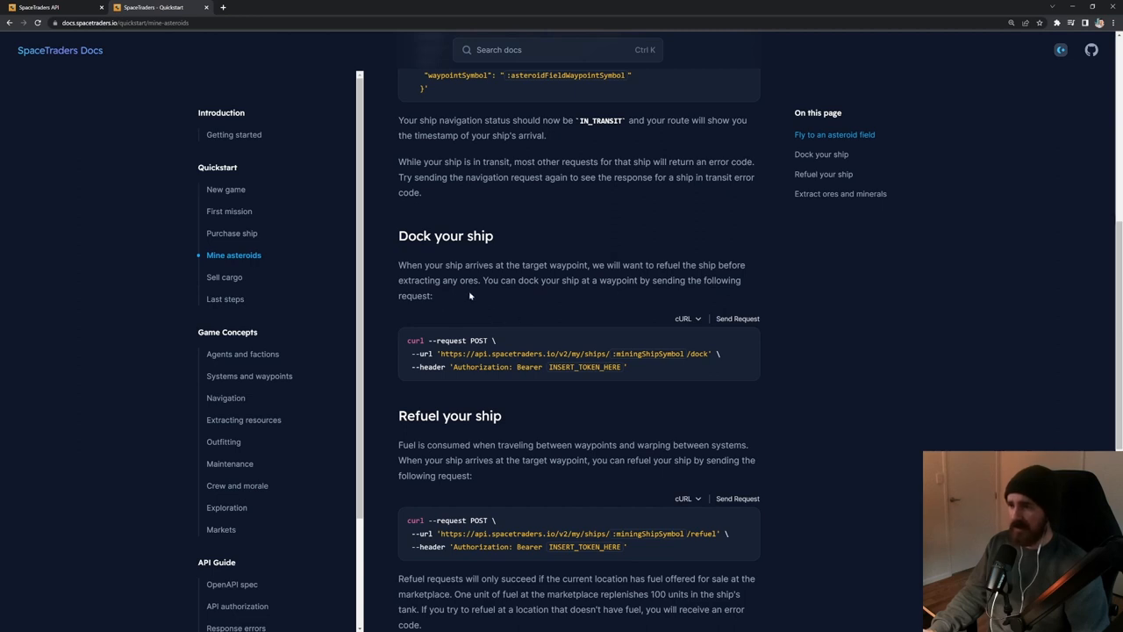
{"action": "scroll", "scroll_direction": "down", "scroll_amount": 3}
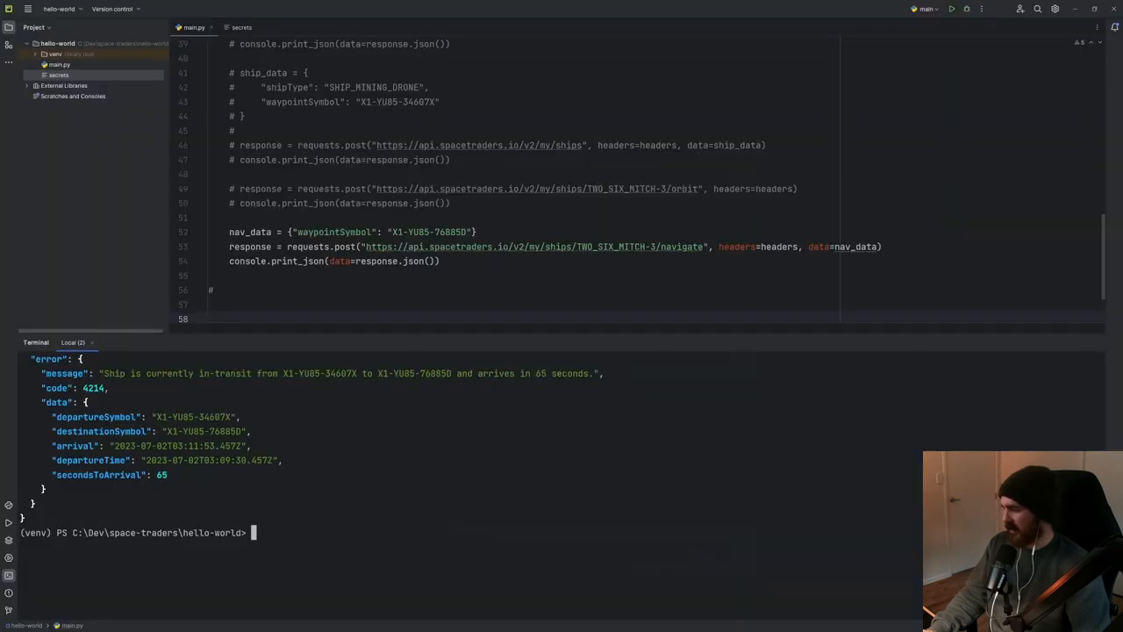
Confirm the 4-second arrival, enlarge the editor, and select the navigate request lines to comment out
{"action": "type", "text": "python main.py"}
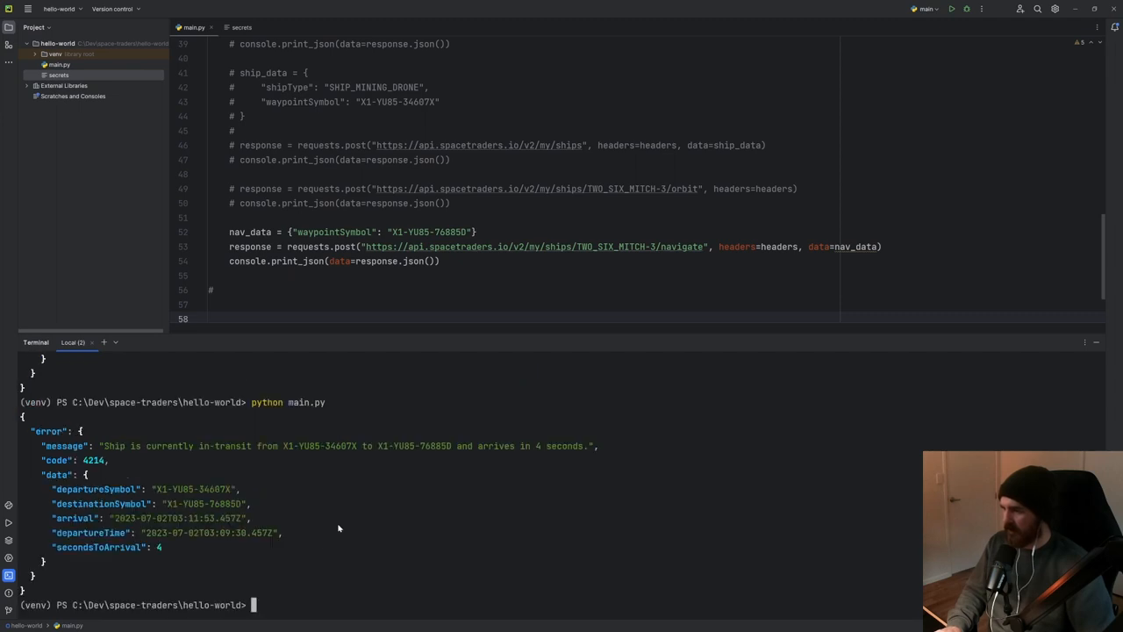
{"action": "mouse_move", "coordinate": [383, 596]}
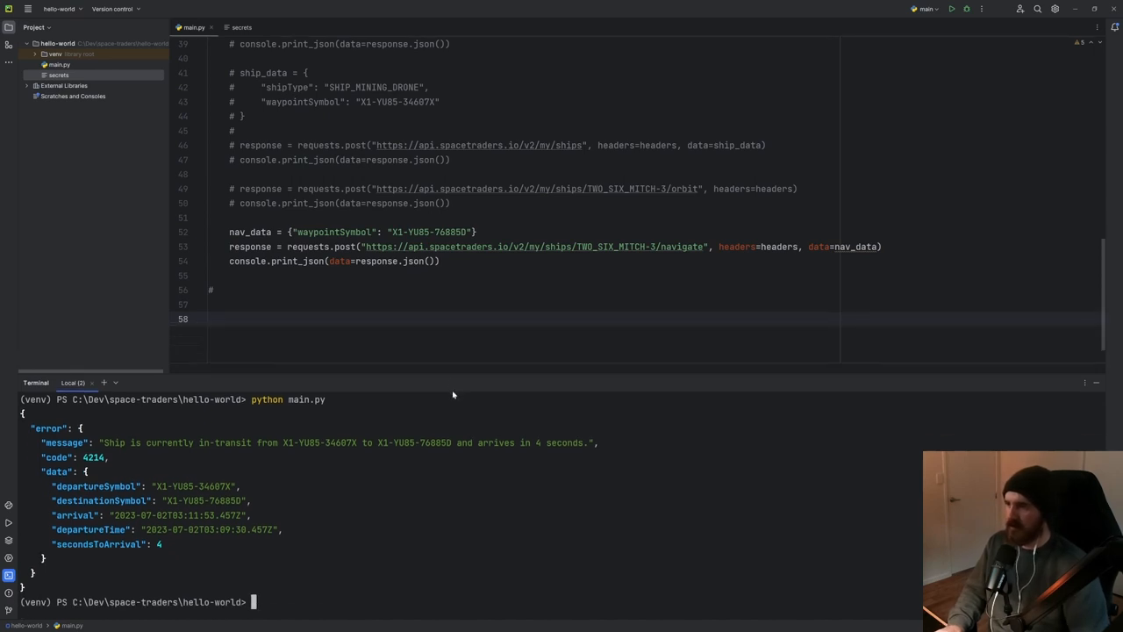
{"action": "left_click_drag", "start_coordinate": [229, 232], "coordinate": [439, 261]}
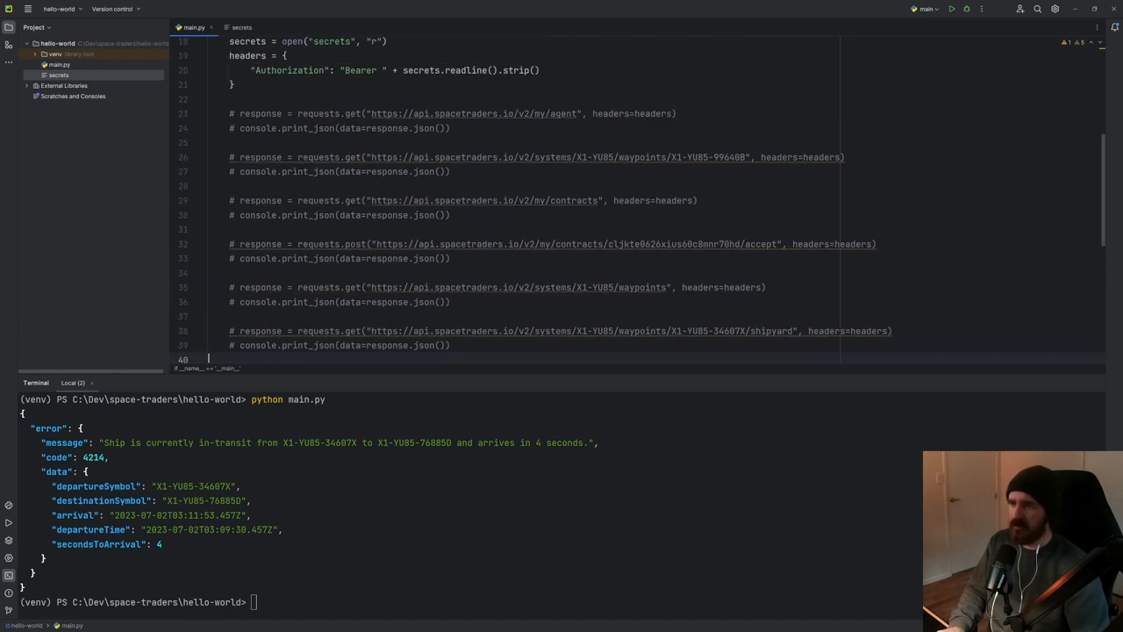
{"action": "scroll", "scroll_direction": "down", "scroll_amount": 3}
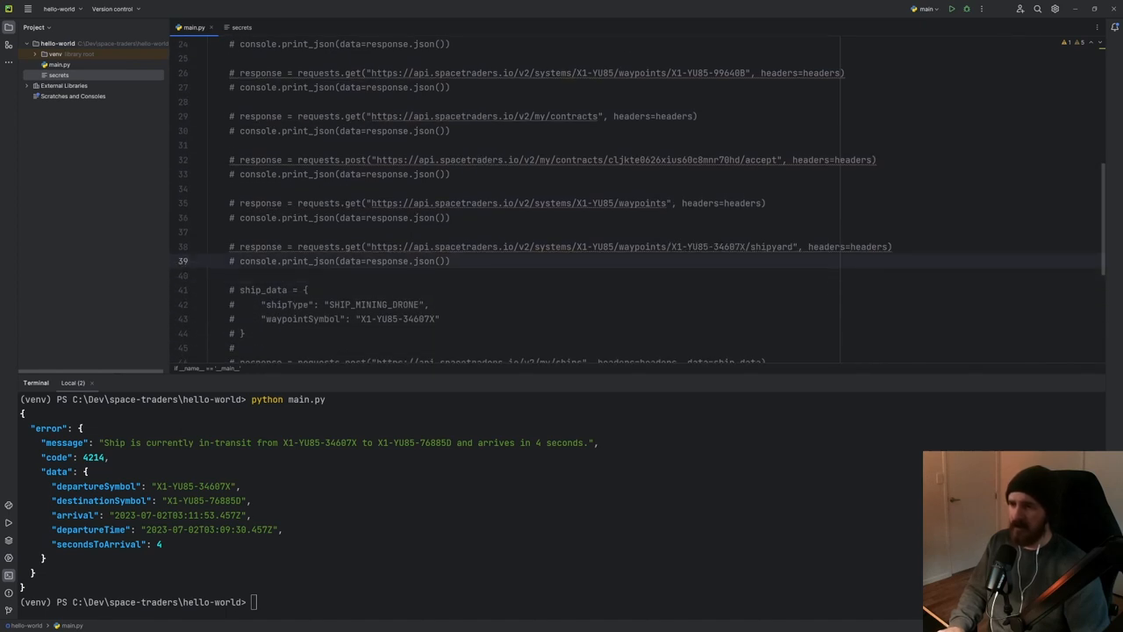
{"action": "scroll", "scroll_direction": "down", "scroll_amount": 3}
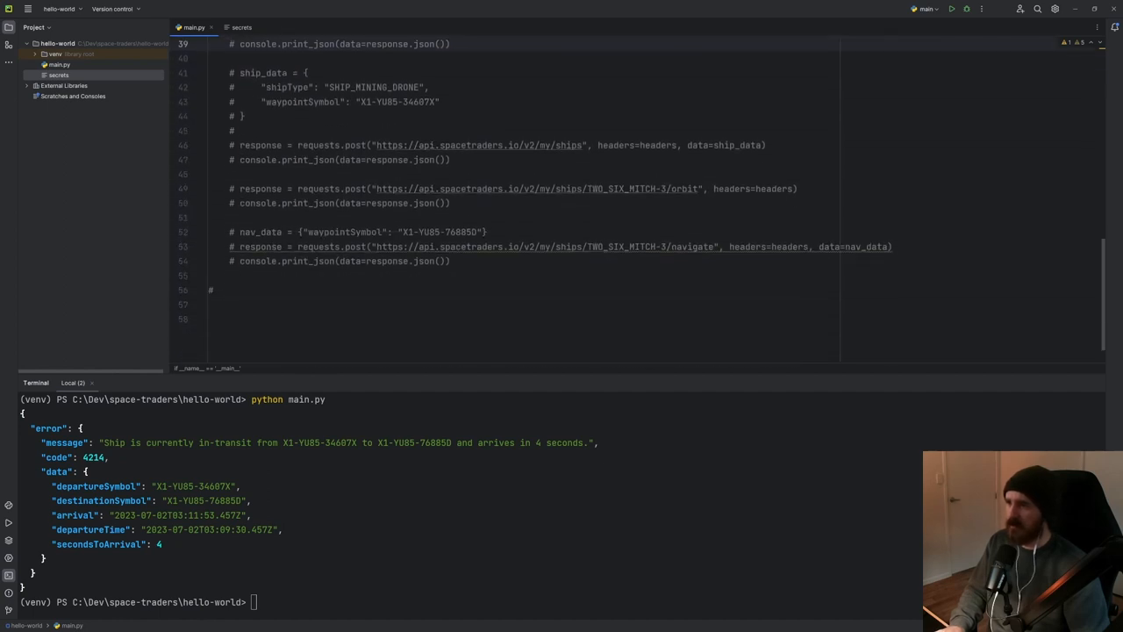
{"action": "left_click_drag", "start_coordinate": [230, 144], "coordinate": [451, 159]}
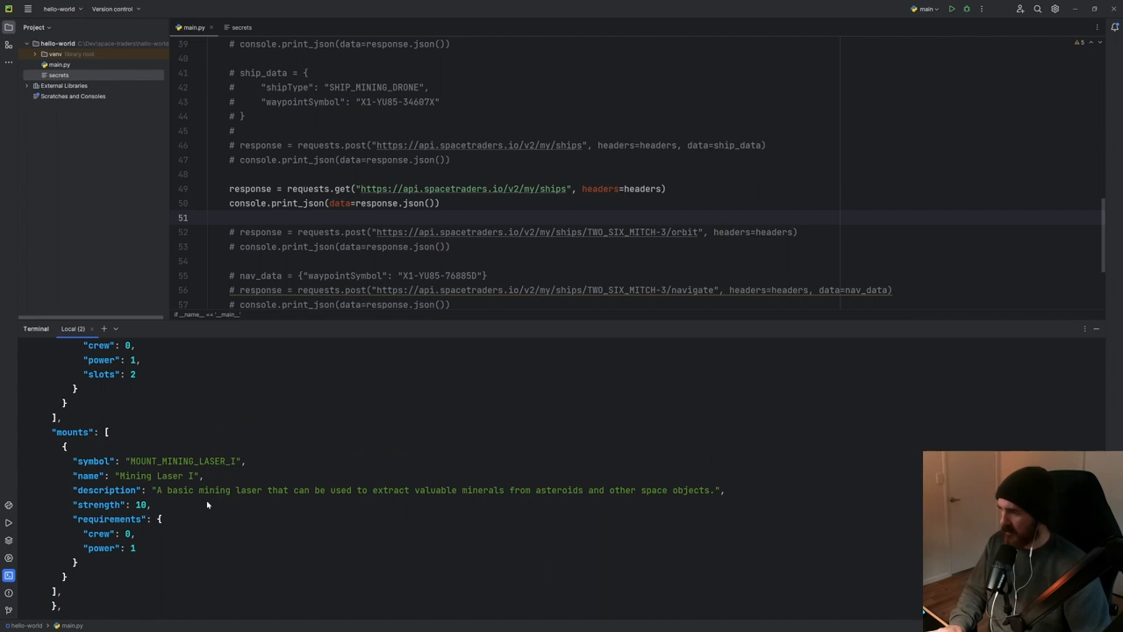
{"action": "scroll", "scroll_direction": "down", "scroll_amount": 3}
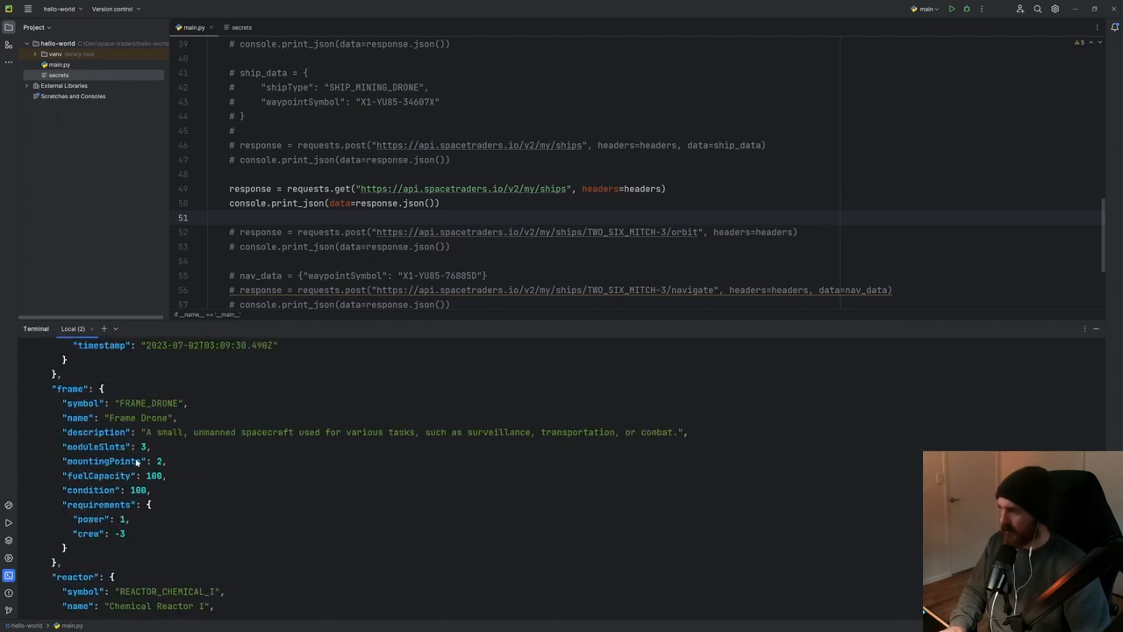
{"action": "scroll", "scroll_direction": "down", "scroll_amount": 3}
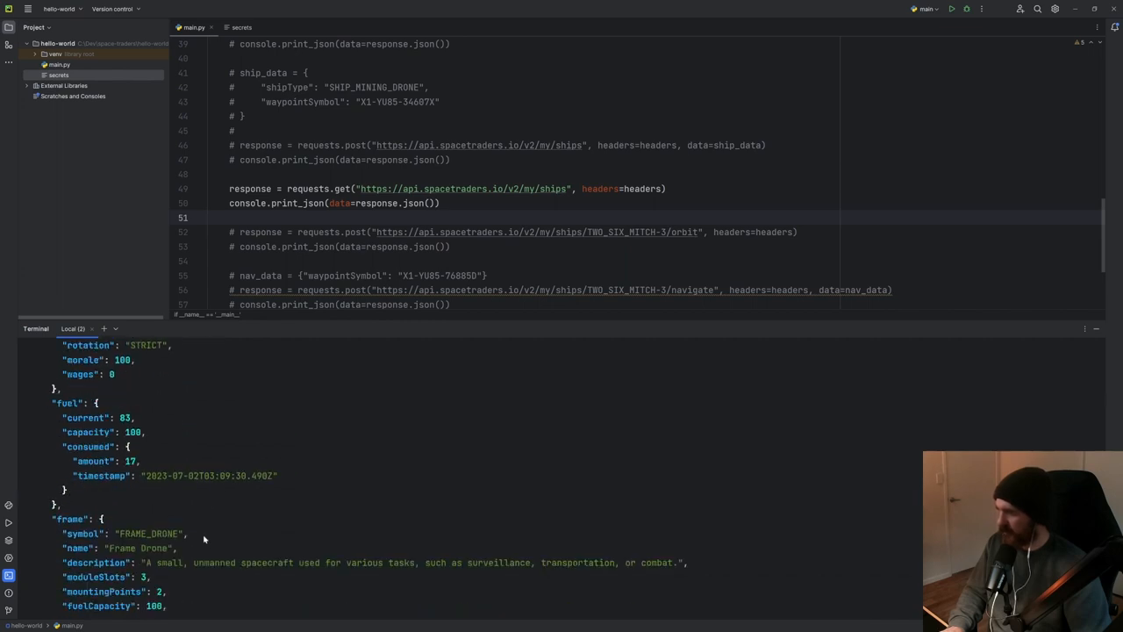
{"action": "scroll", "scroll_direction": "down", "scroll_amount": 3}
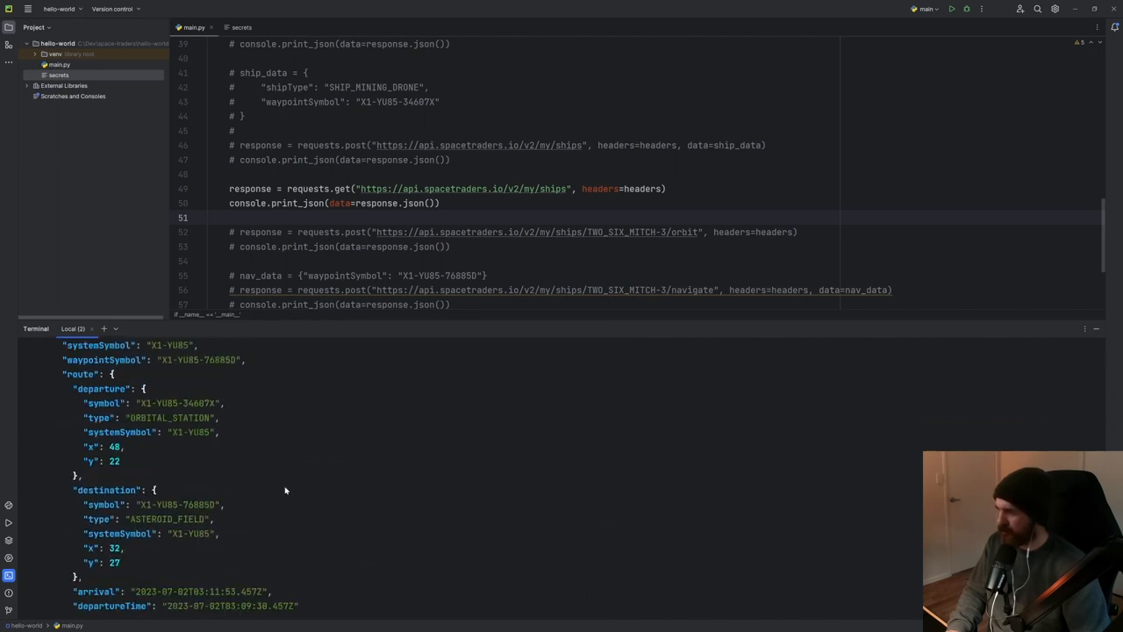
{"action": "scroll", "scroll_direction": "down", "scroll_amount": 3}
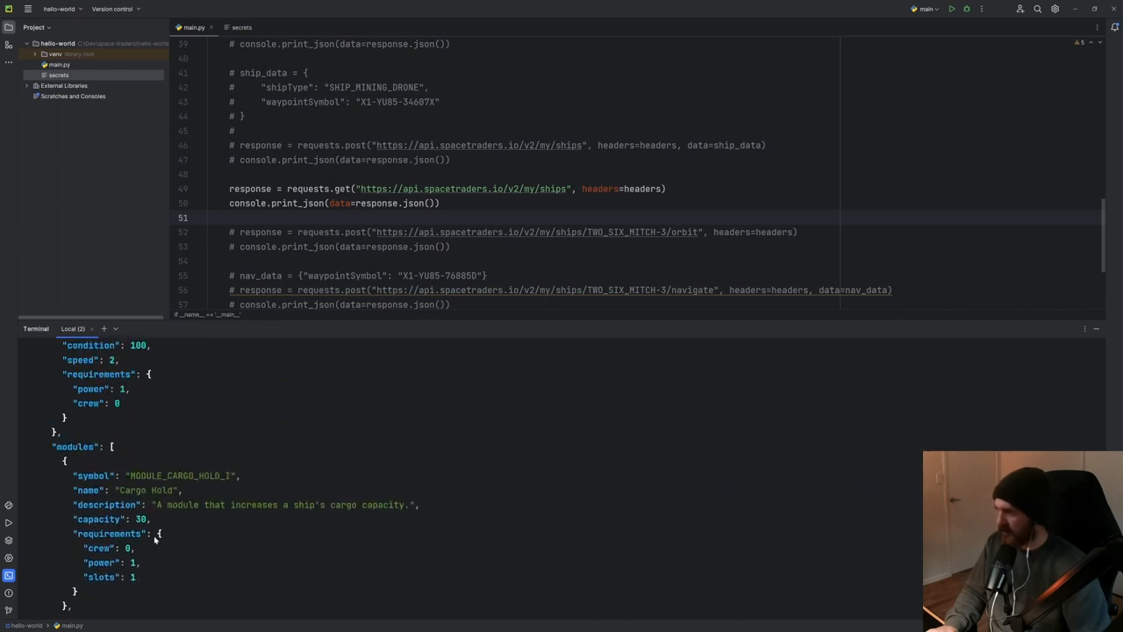
{"action": "scroll", "scroll_direction": "down", "scroll_amount": 3}
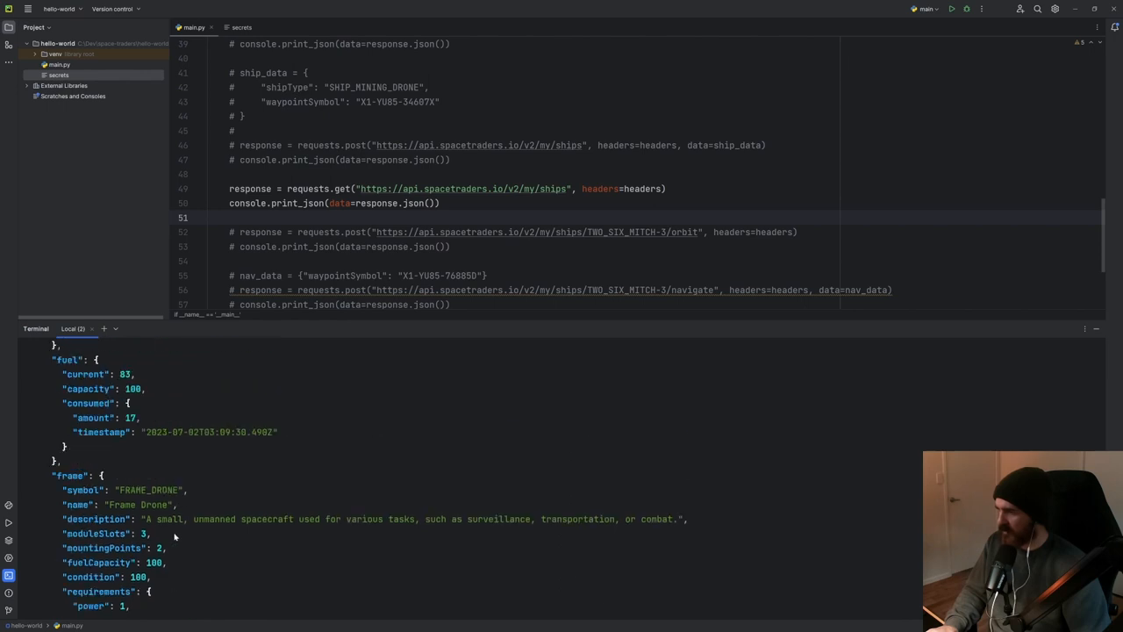
{"action": "scroll", "scroll_direction": "down", "scroll_amount": 3}
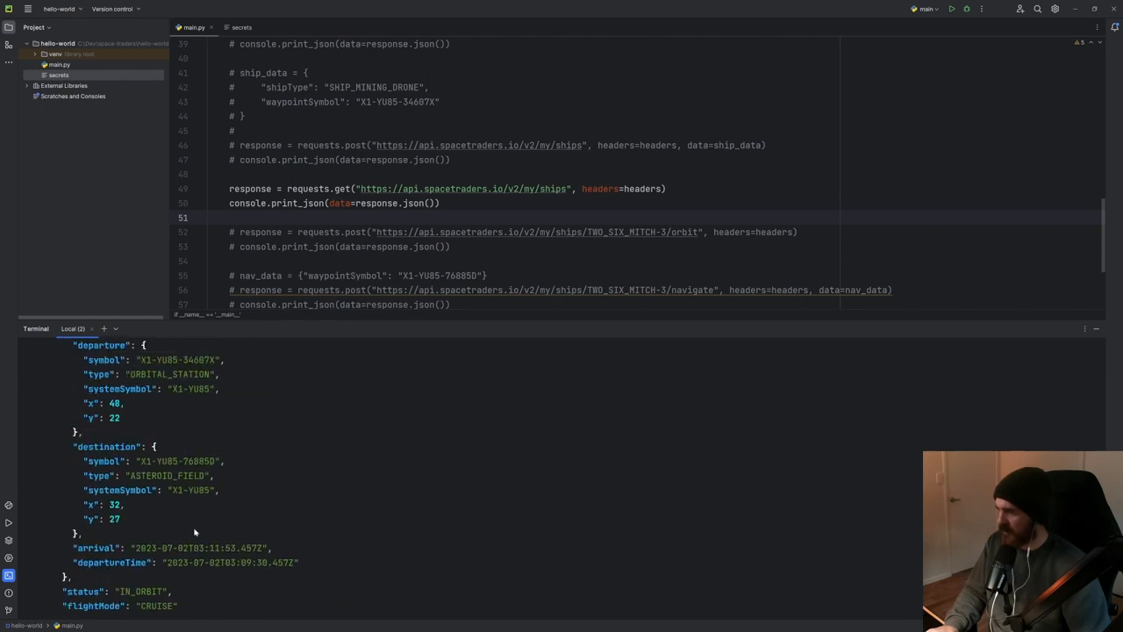
{"action": "scroll", "scroll_direction": "down", "scroll_amount": 3}
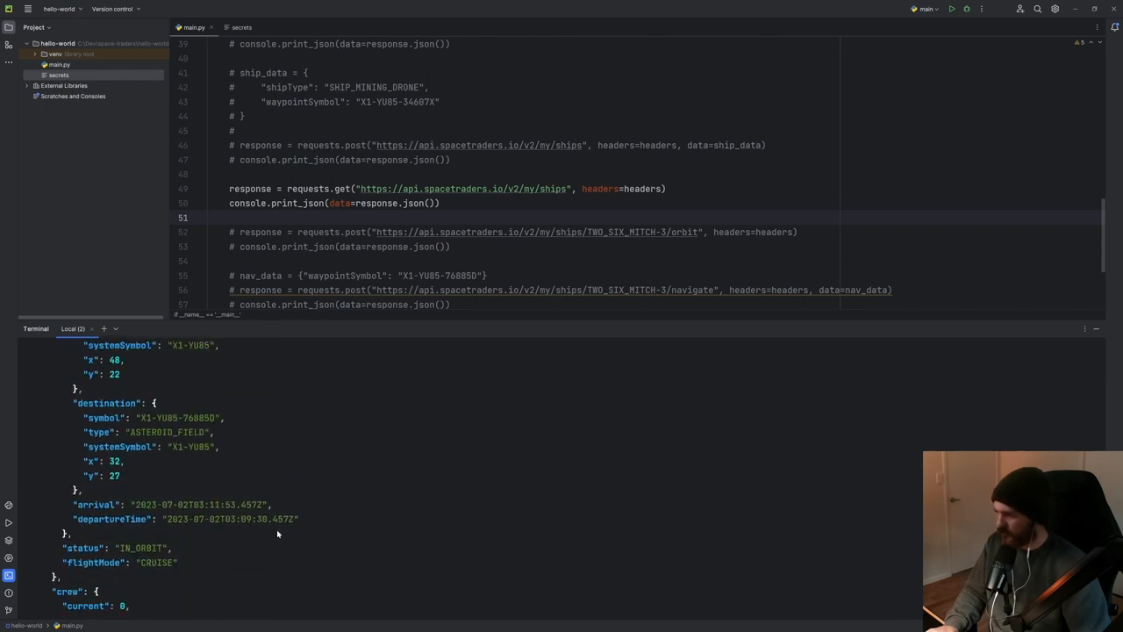
{"action": "mouse_move", "coordinate": [303, 536]}
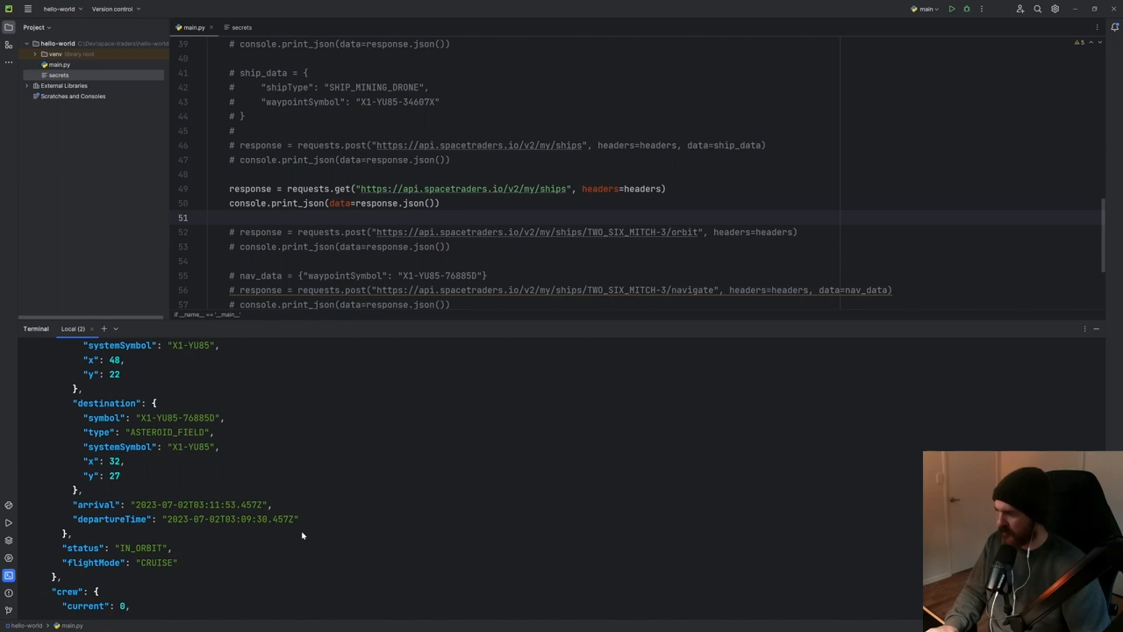
{"action": "mouse_move", "coordinate": [225, 544]}
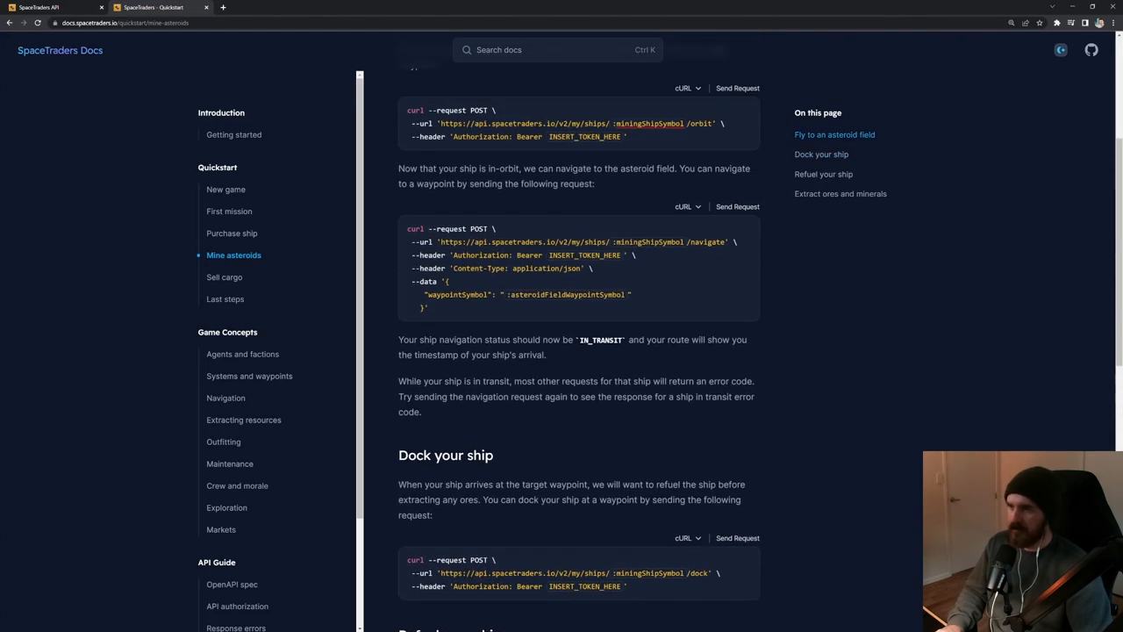
{"action": "scroll", "scroll_direction": "up", "scroll_amount": 3}
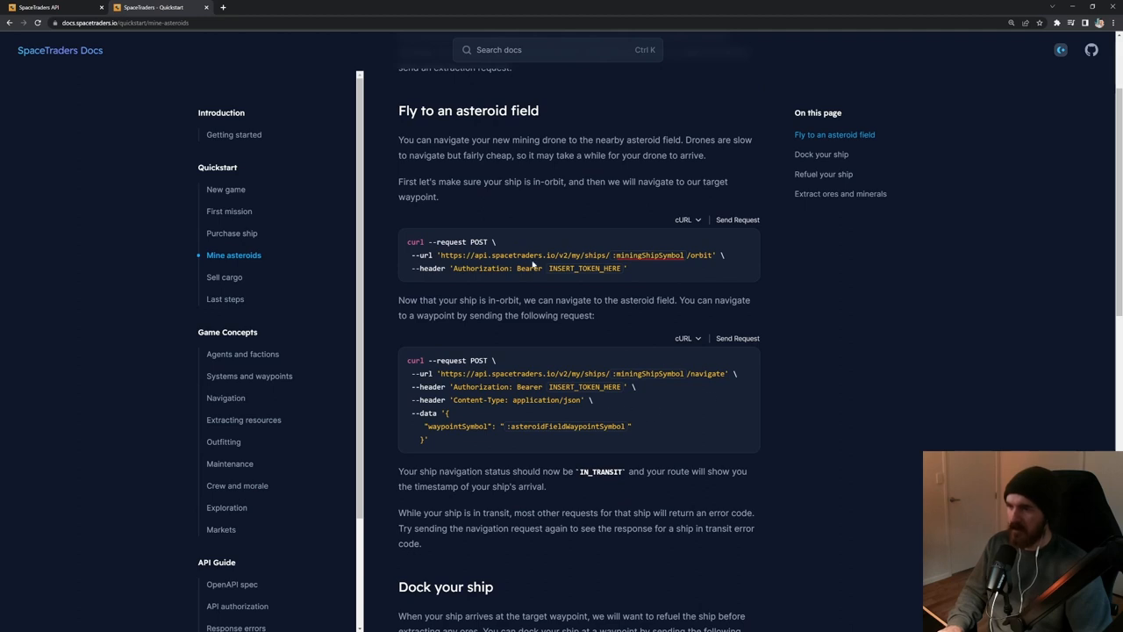
{"action": "scroll", "scroll_direction": "up", "scroll_amount": 3}
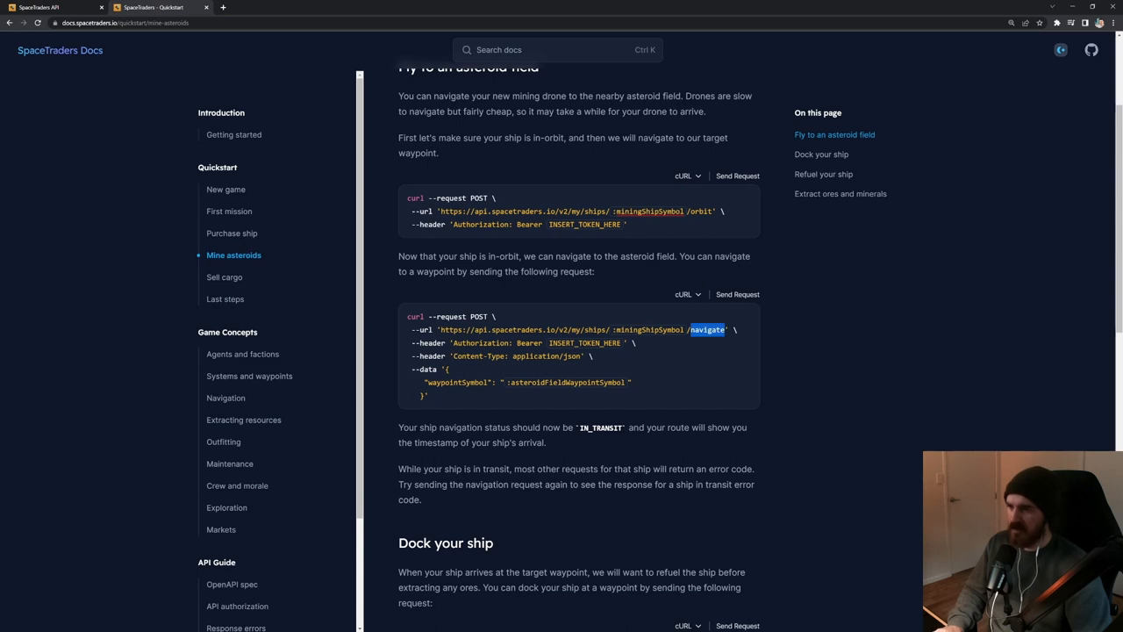
{"action": "scroll", "scroll_direction": "down", "scroll_amount": 3}
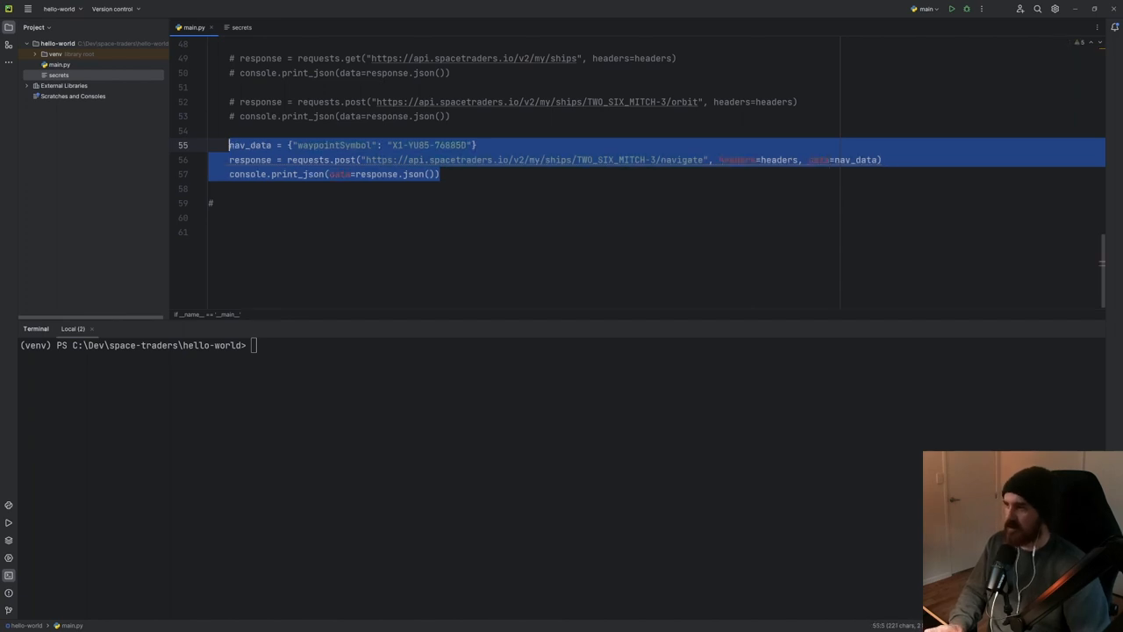
Run main.py and get the 4204 already-at-destination error for TWO_SIX_MITCH-3
{"action": "type", "text": "python main.py"}
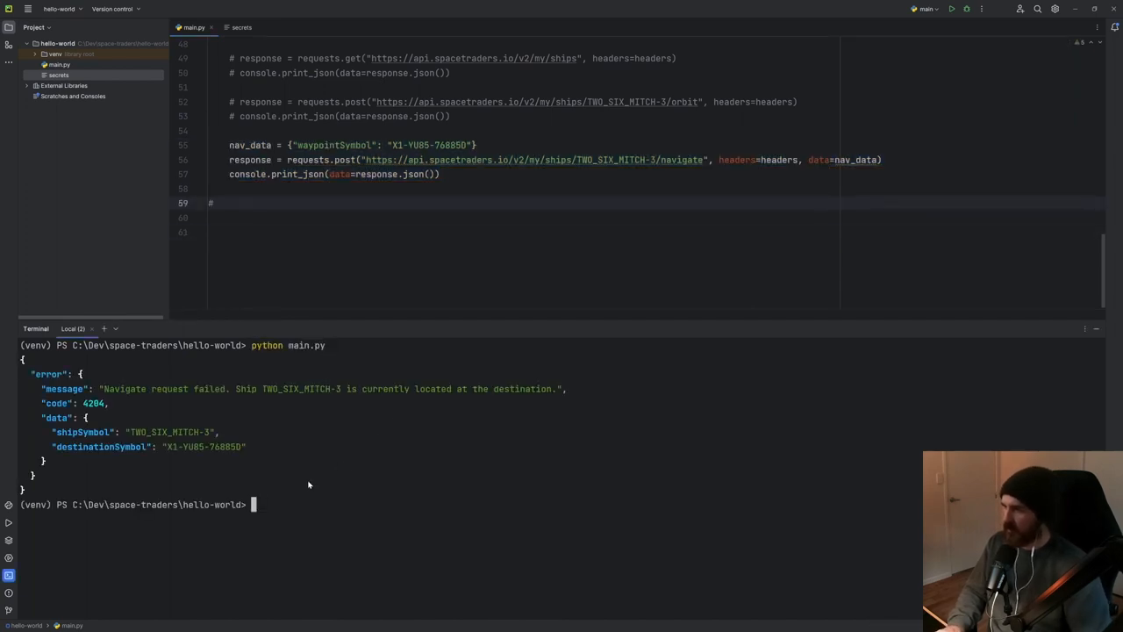
{"action": "mouse_move", "coordinate": [251, 395]}
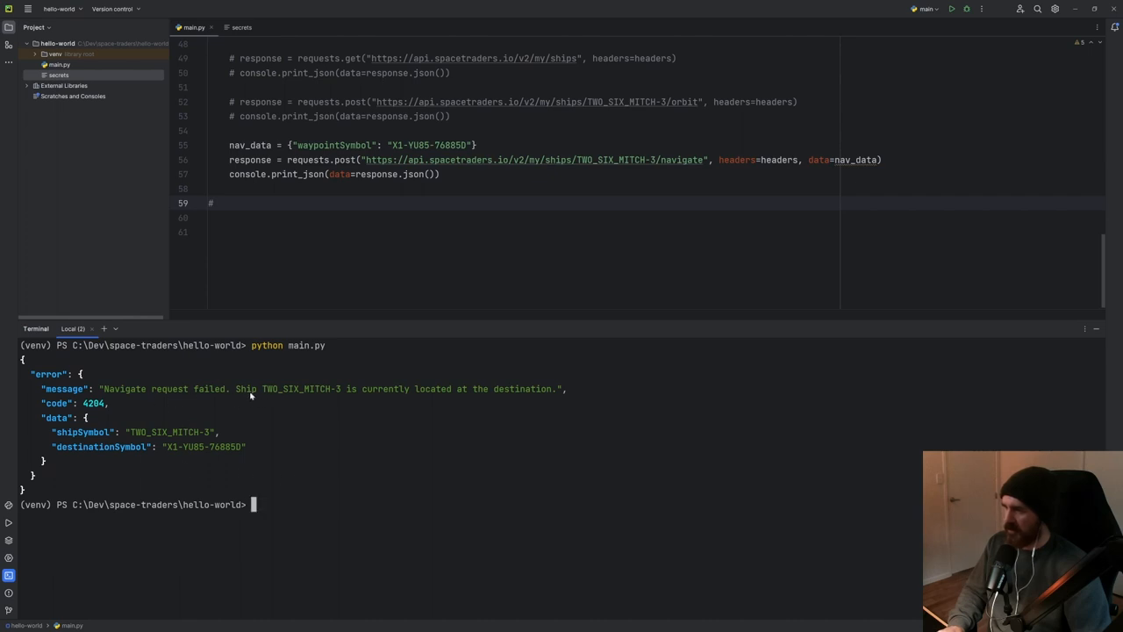
{"action": "left_click_drag", "start_coordinate": [252, 388], "coordinate": [541, 389]}
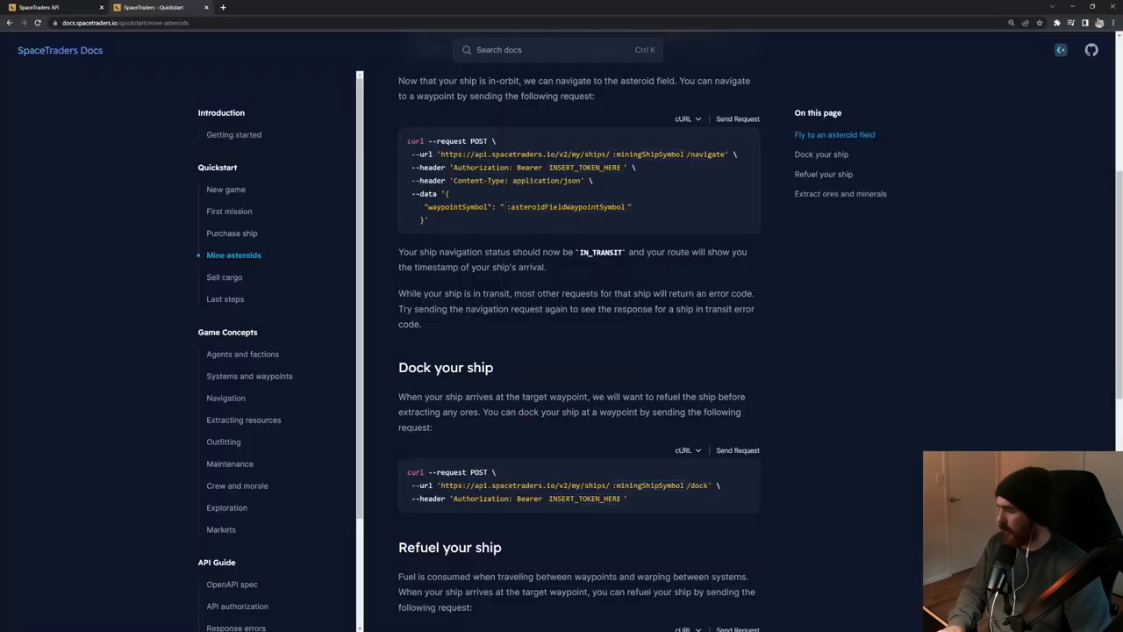
Scroll to Dock your ship and select the dock request URL
{"action": "scroll", "scroll_direction": "down", "scroll_amount": 3}
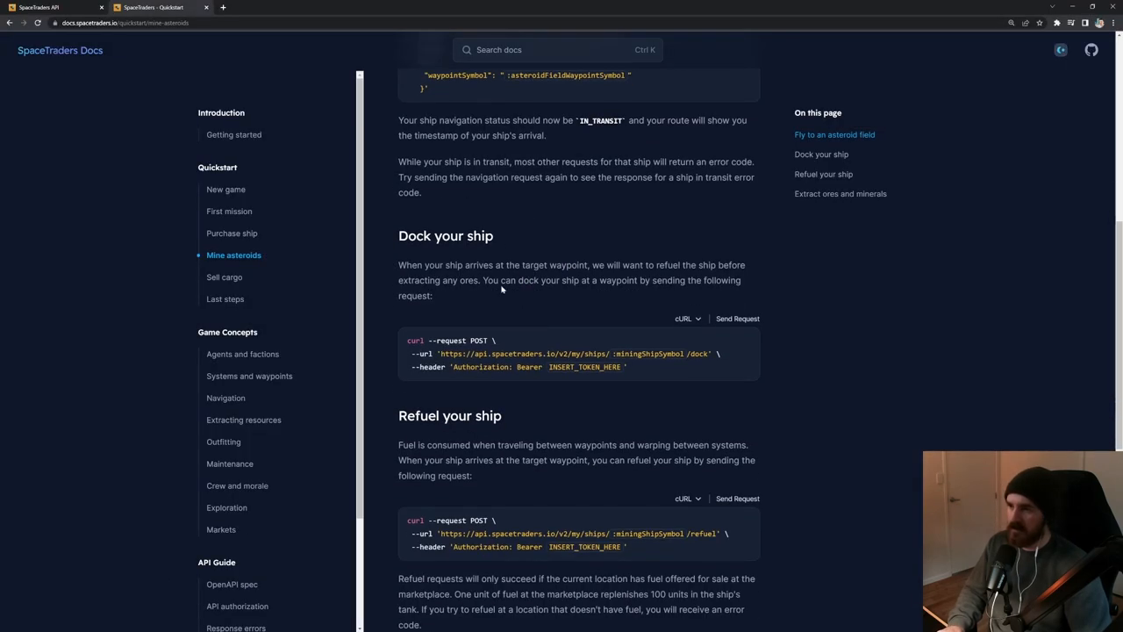
{"action": "scroll", "scroll_direction": "down", "scroll_amount": 3}
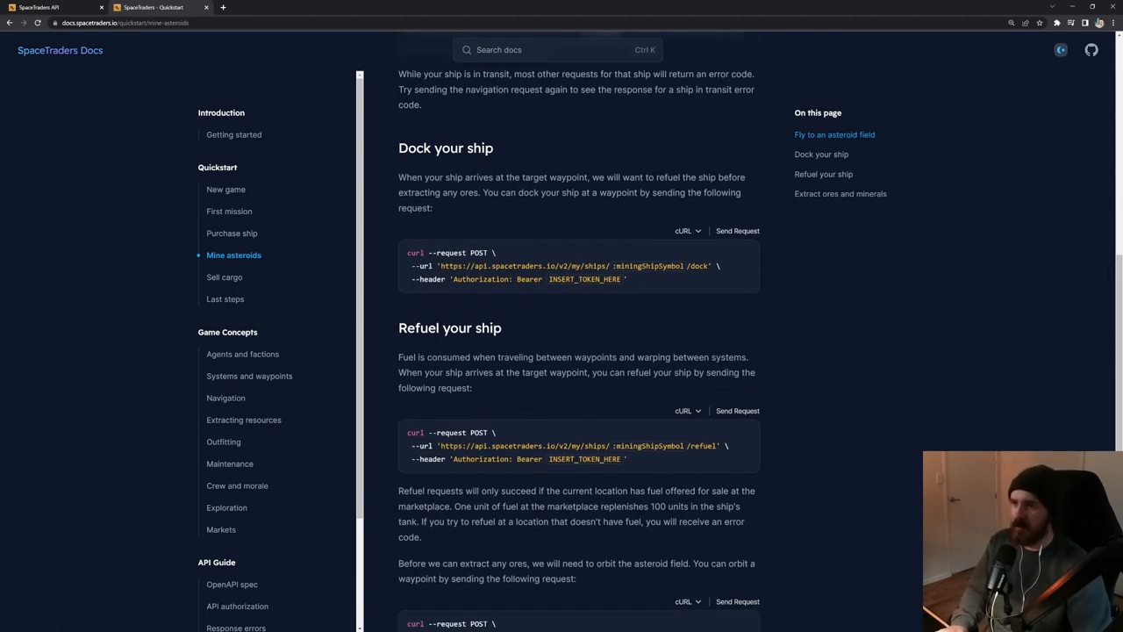
{"action": "scroll", "scroll_direction": "down", "scroll_amount": 3}
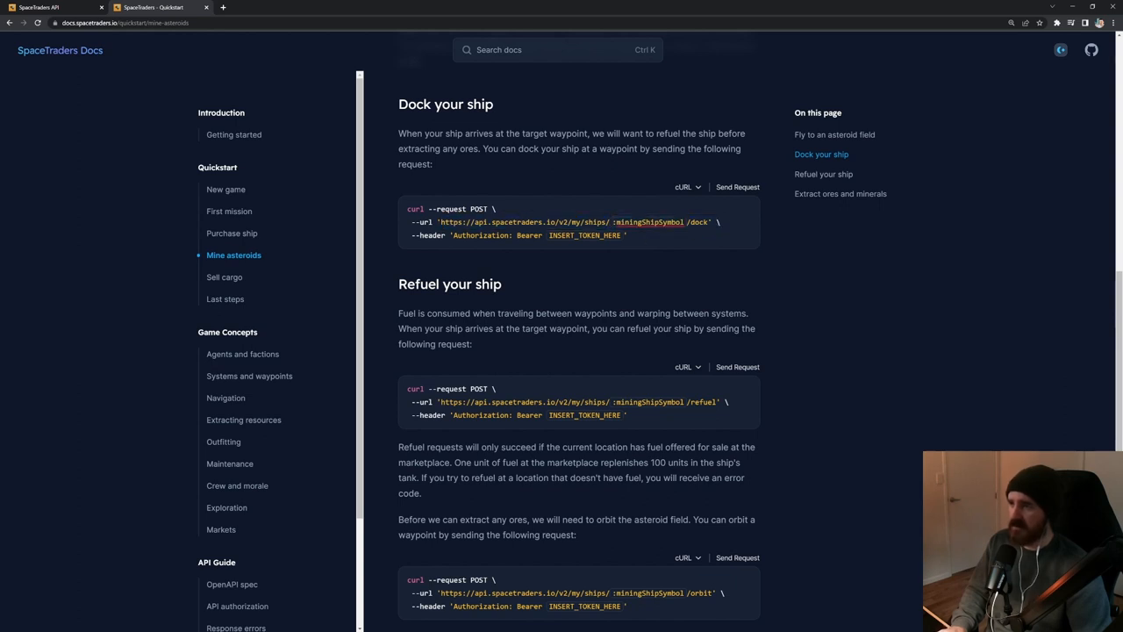
{"action": "left_click_drag", "start_coordinate": [440, 222], "coordinate": [709, 222]}
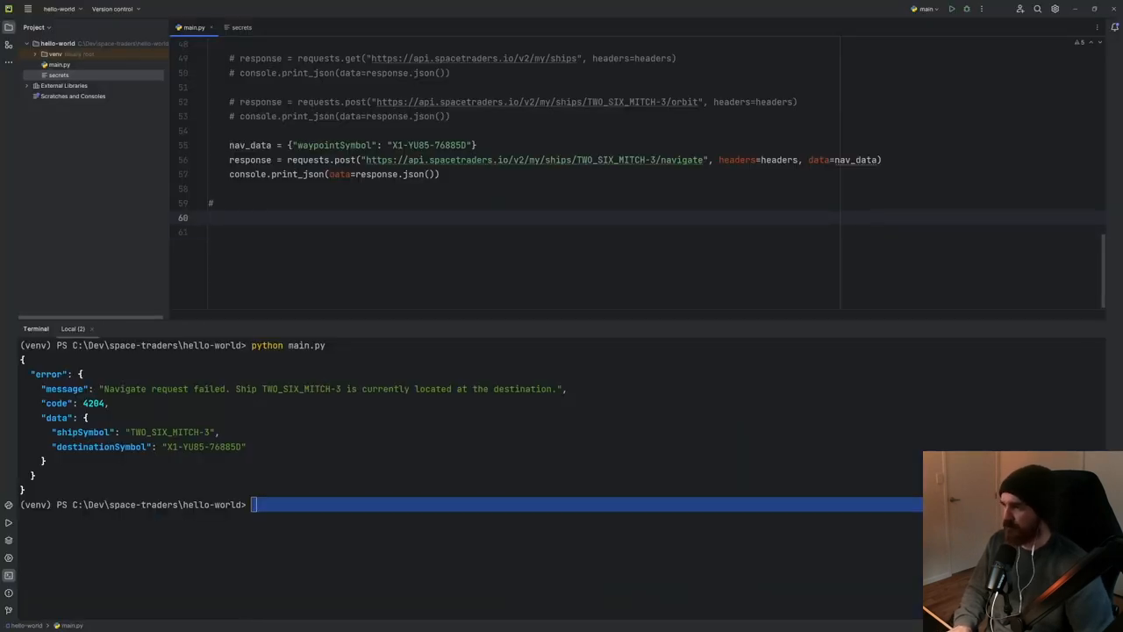
Point the request at /my/ships/TWO_SIX_MITCH-3/dock and run it
{"action": "type", "text": "#https://api.spacetraders.io/v2/my/ships/:miningShipSymbol/dock"}
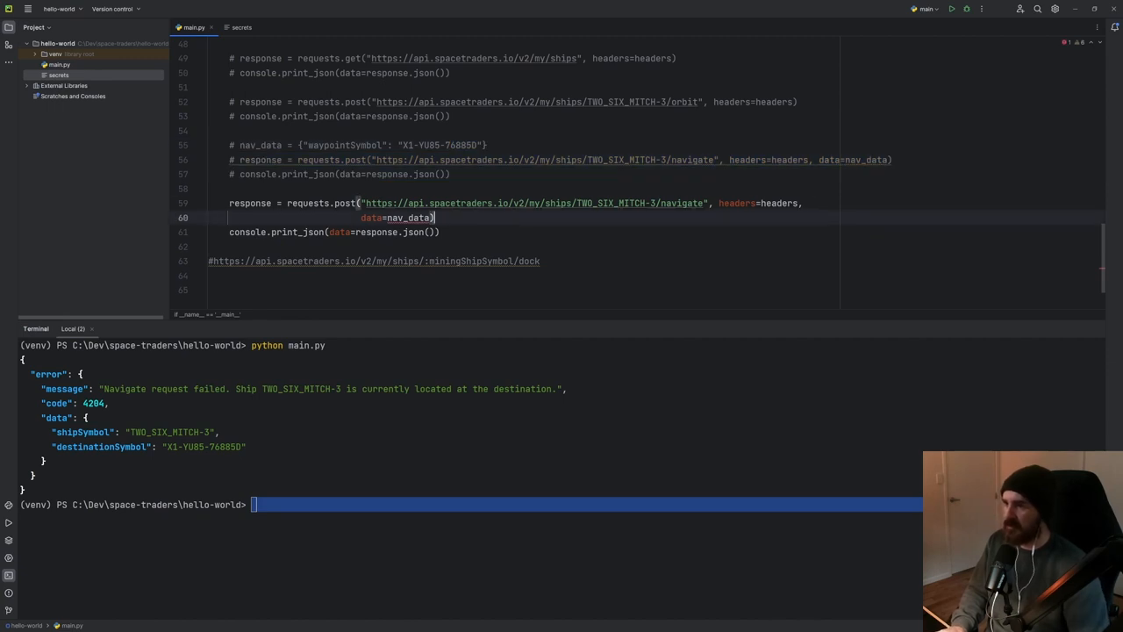
{"action": "double_click", "coordinate": [407, 218]}
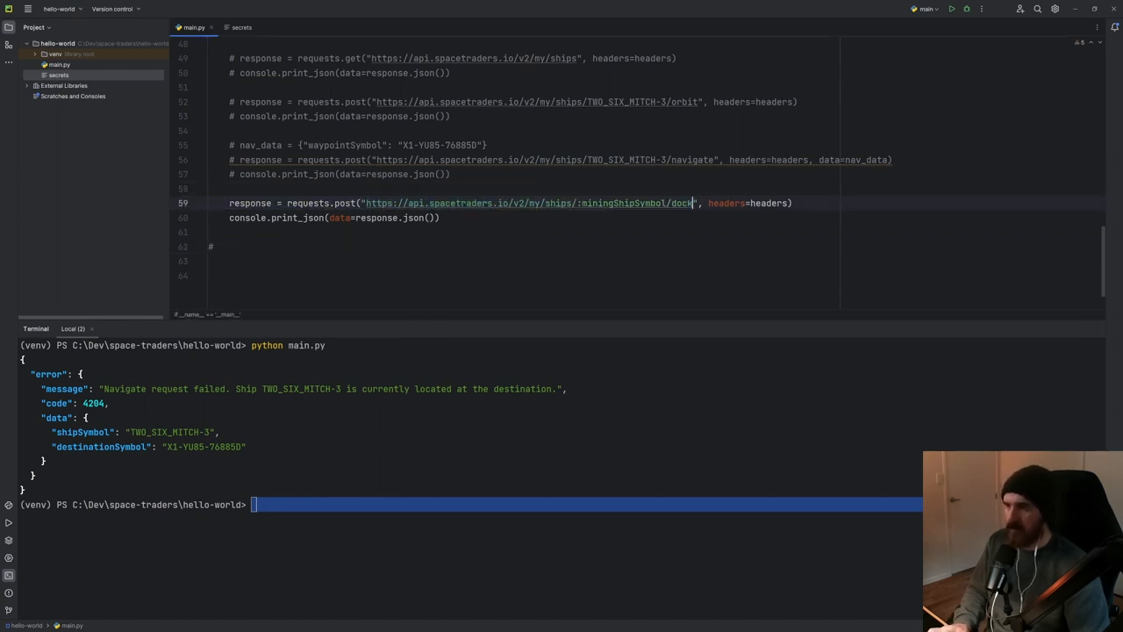
{"action": "double_click", "coordinate": [625, 160]}
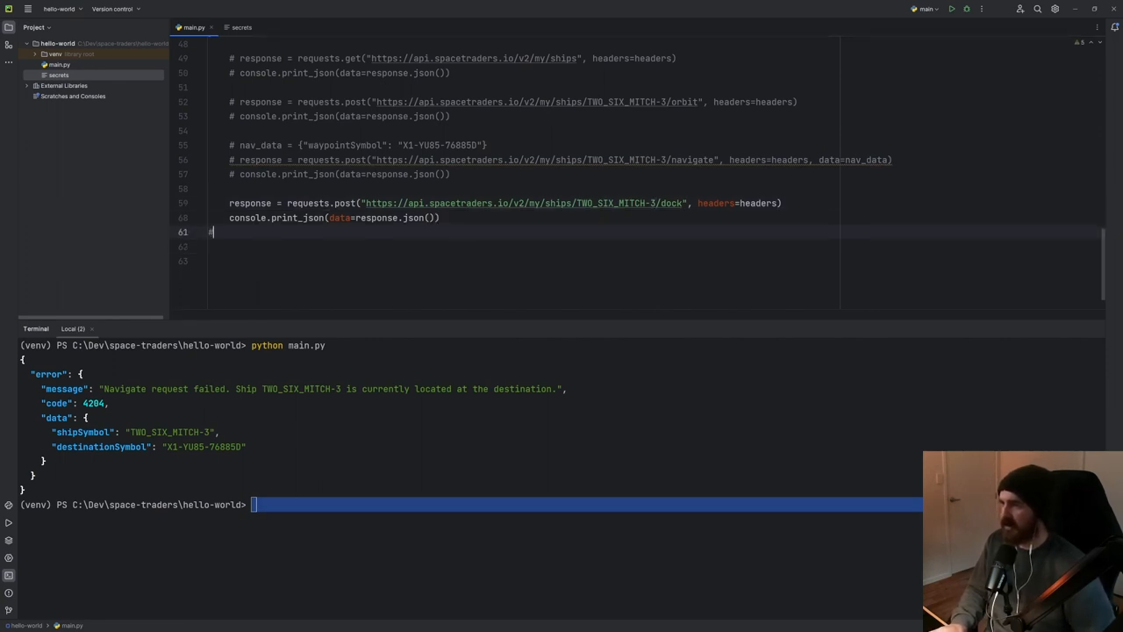
{"action": "key", "text": "Enter"}
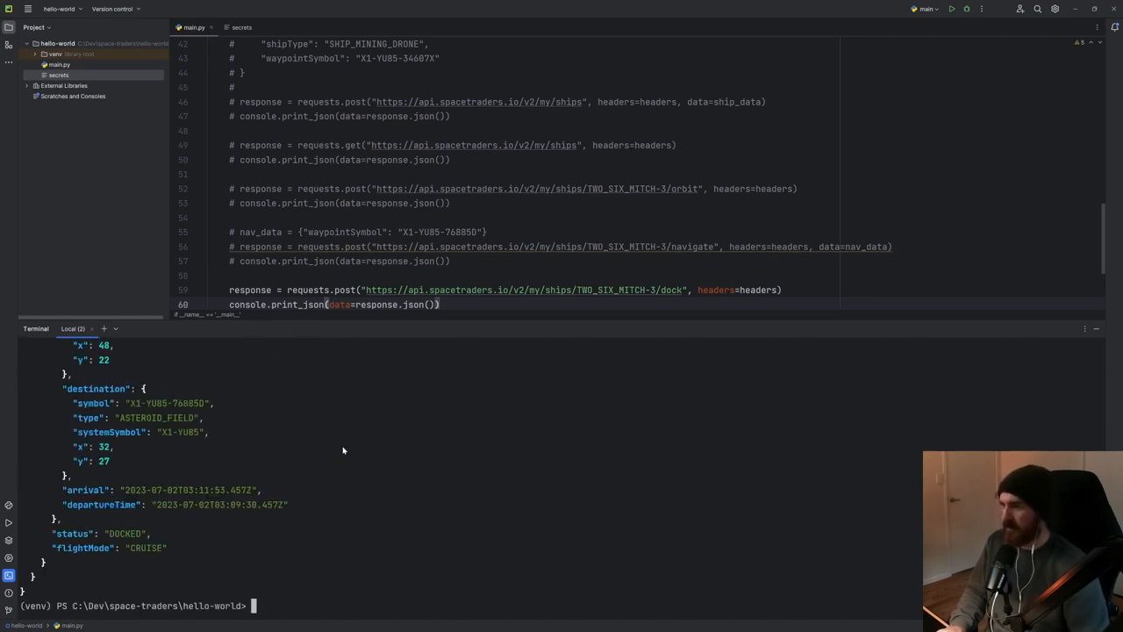
{"action": "mouse_move", "coordinate": [193, 541]}
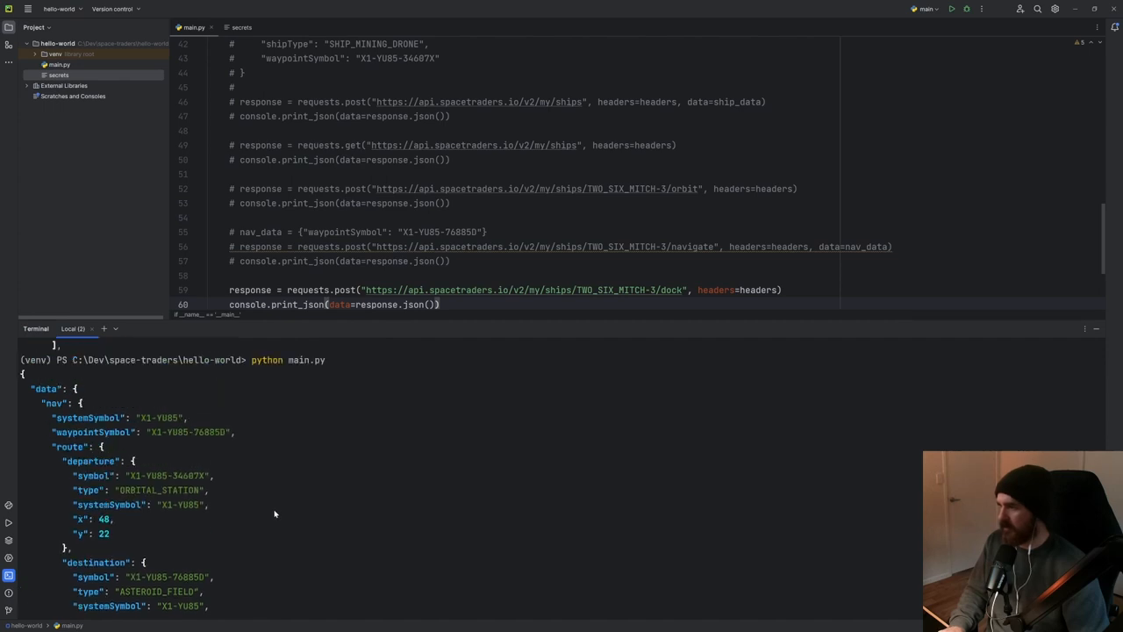
{"action": "mouse_move", "coordinate": [285, 497]}
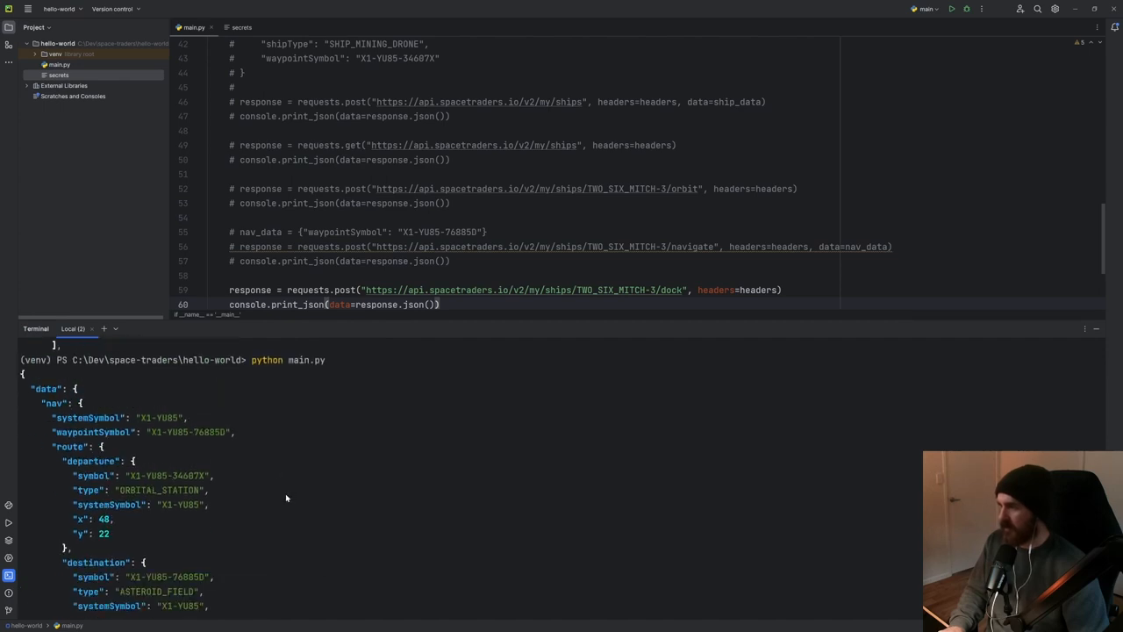
Check the DOCKED response's systemSymbol field, then add a # comment line in main.py
{"action": "double_click", "coordinate": [88, 417]}
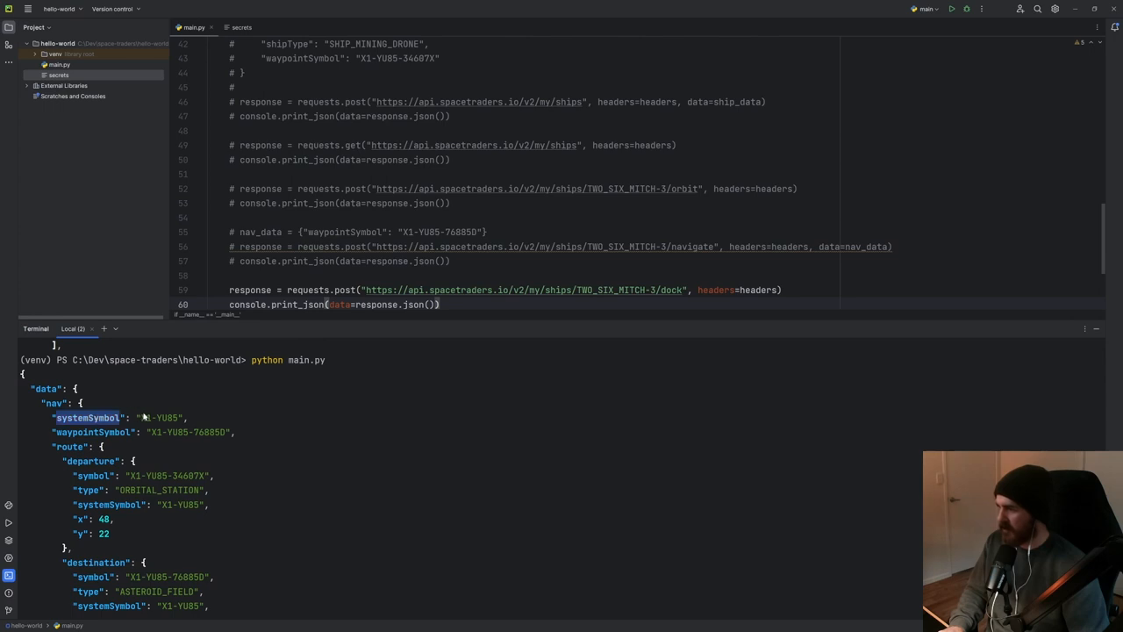
{"action": "scroll", "scroll_direction": "down", "scroll_amount": 3}
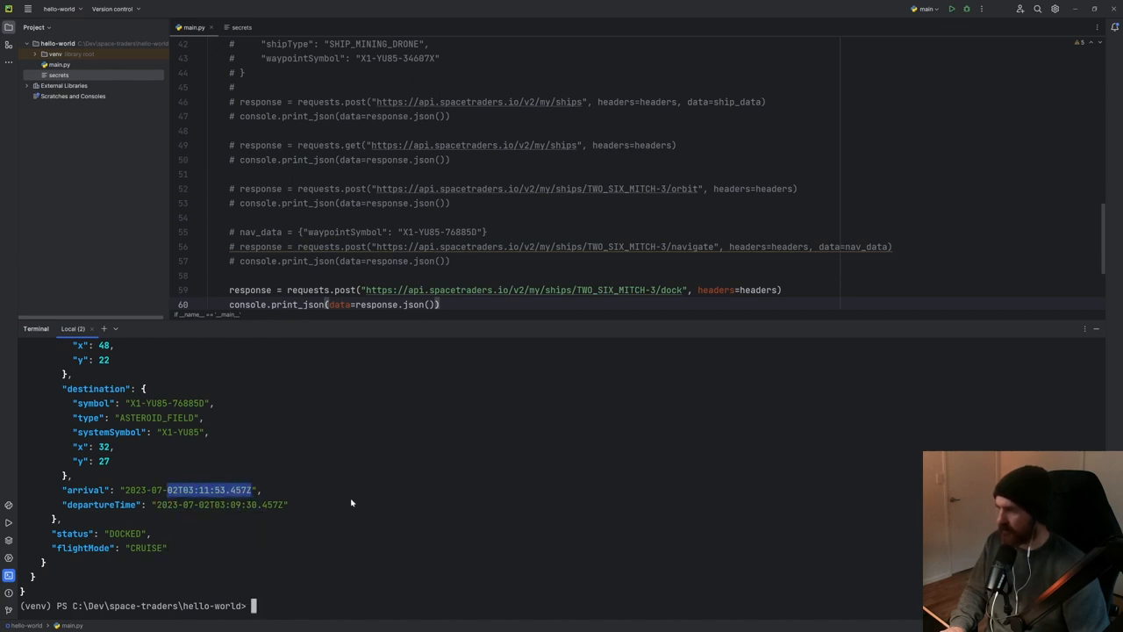
{"action": "mouse_move", "coordinate": [465, 329]}
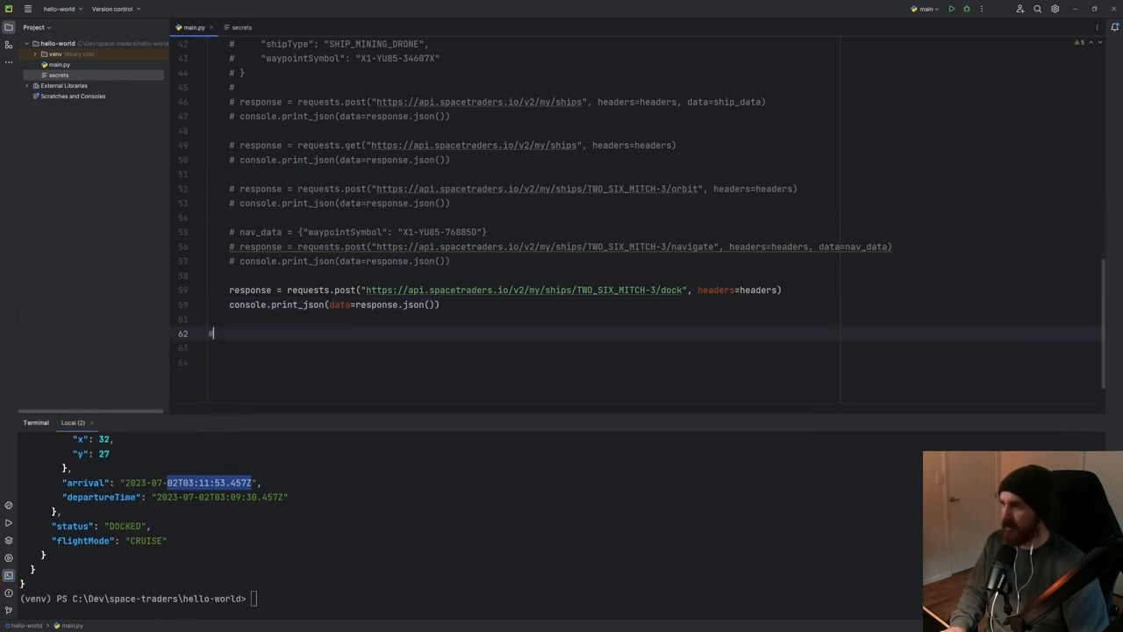
{"action": "type", "text": "#"}
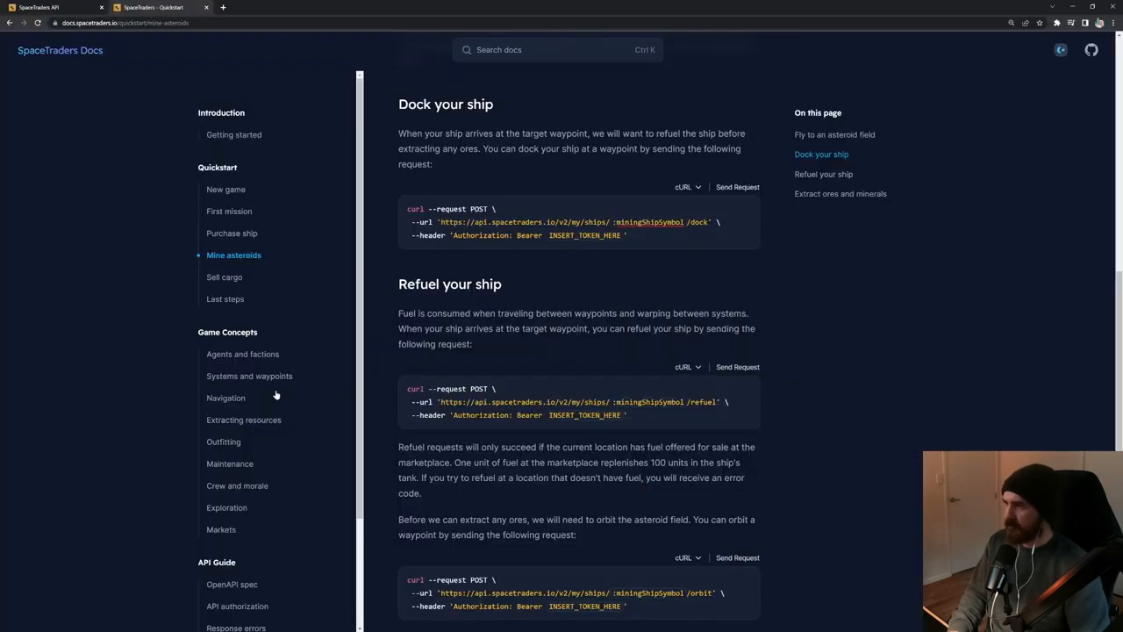
Read through the New game quickstart page
{"action": "left_click", "coordinate": [226, 189]}
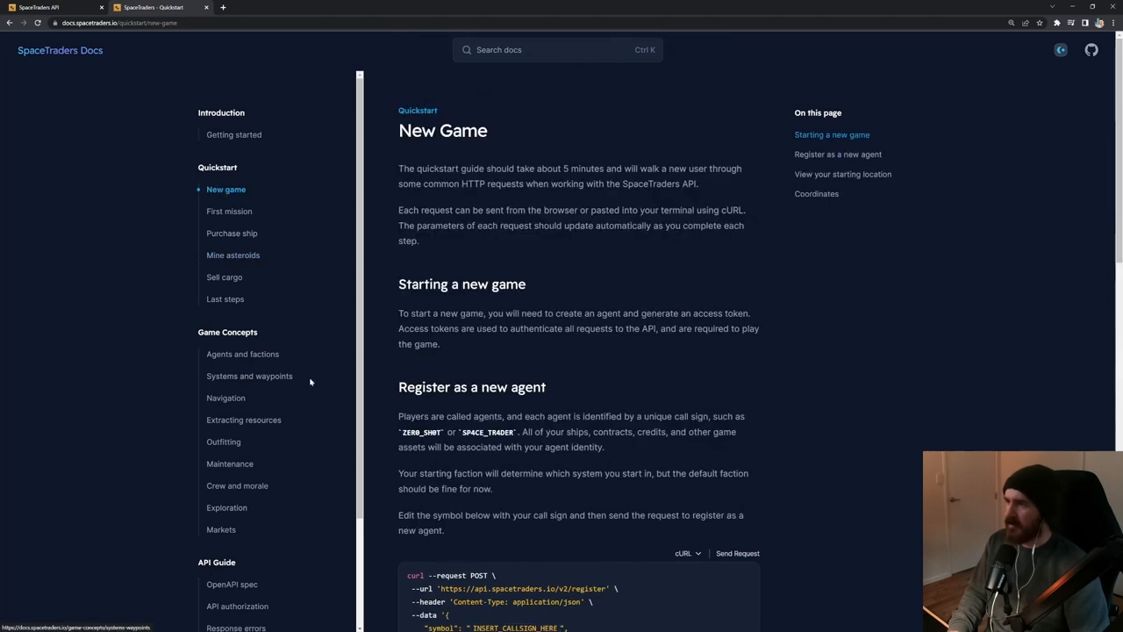
{"action": "scroll", "scroll_direction": "down", "scroll_amount": 3}
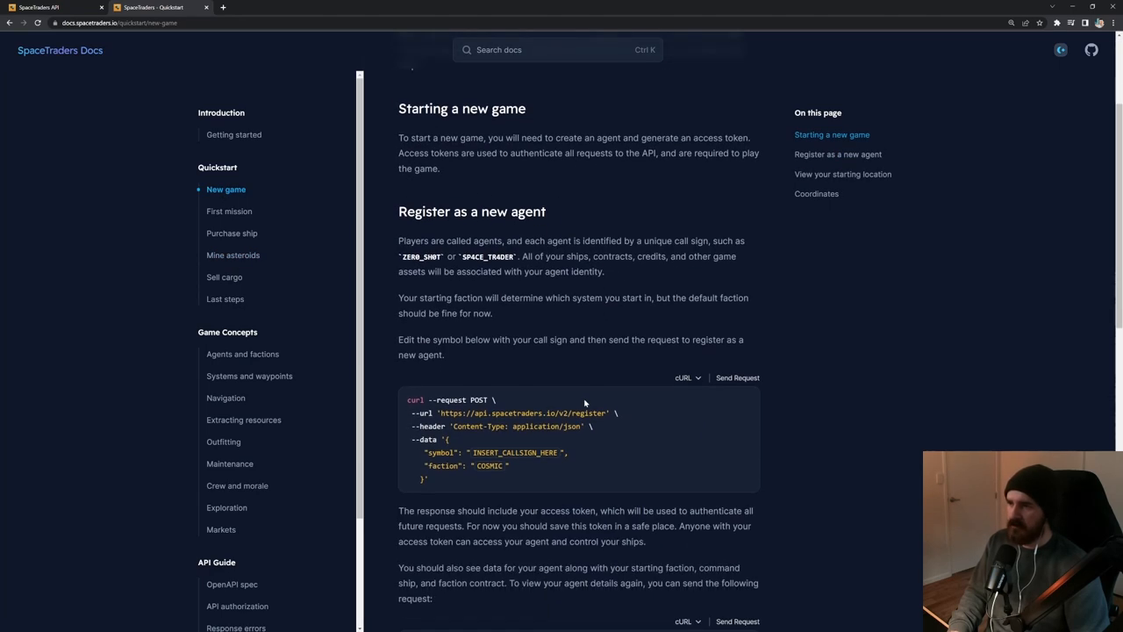
{"action": "scroll", "scroll_direction": "down", "scroll_amount": 3}
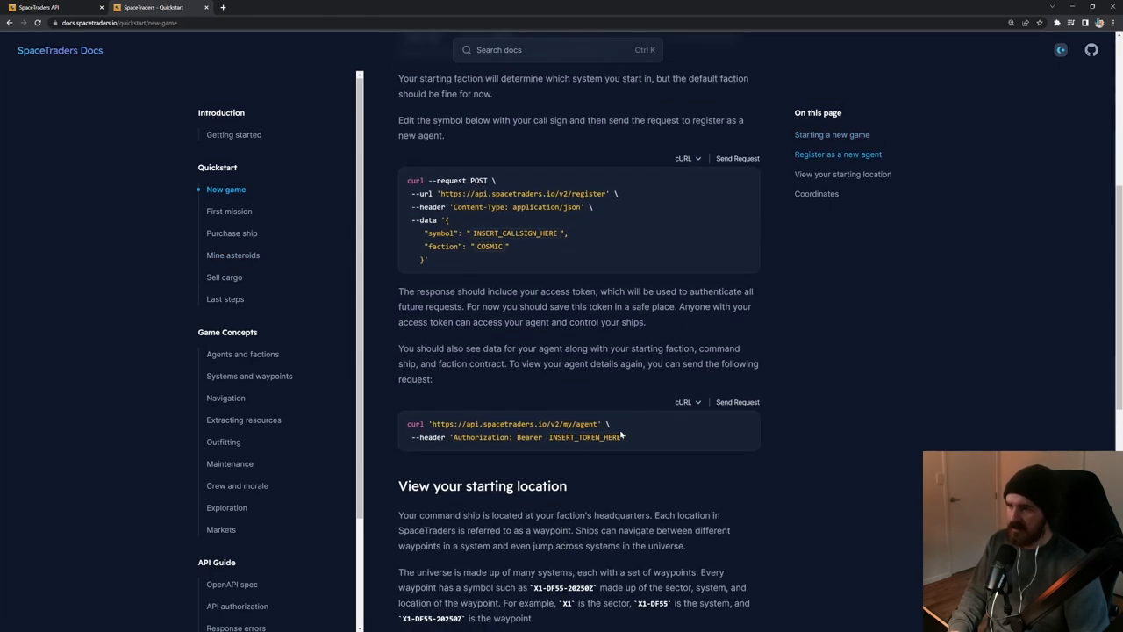
{"action": "scroll", "scroll_direction": "down", "scroll_amount": 3}
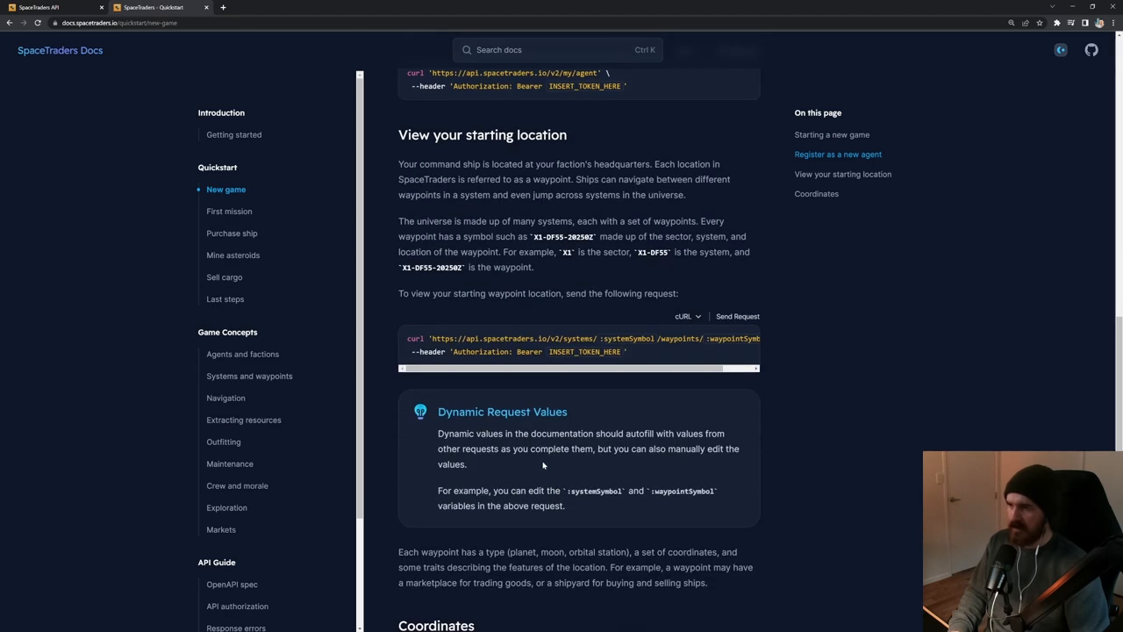
{"action": "mouse_move", "coordinate": [229, 210]}
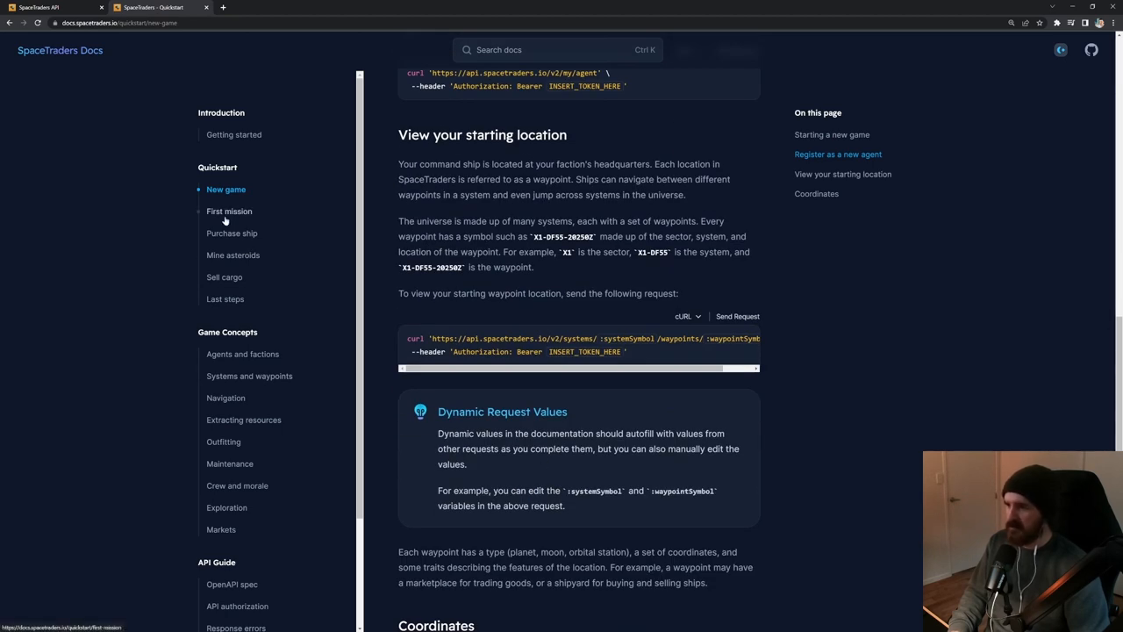
{"action": "scroll", "scroll_direction": "down", "scroll_amount": 3}
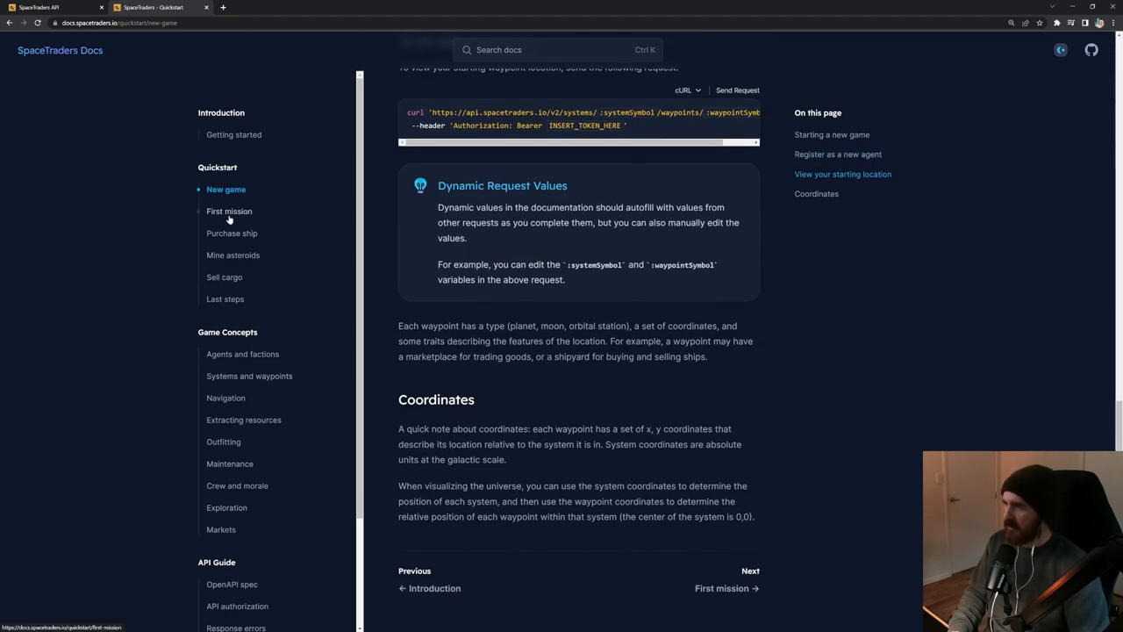
Read the First mission and Purchase ship quickstart guides
{"action": "left_click", "coordinate": [229, 210]}
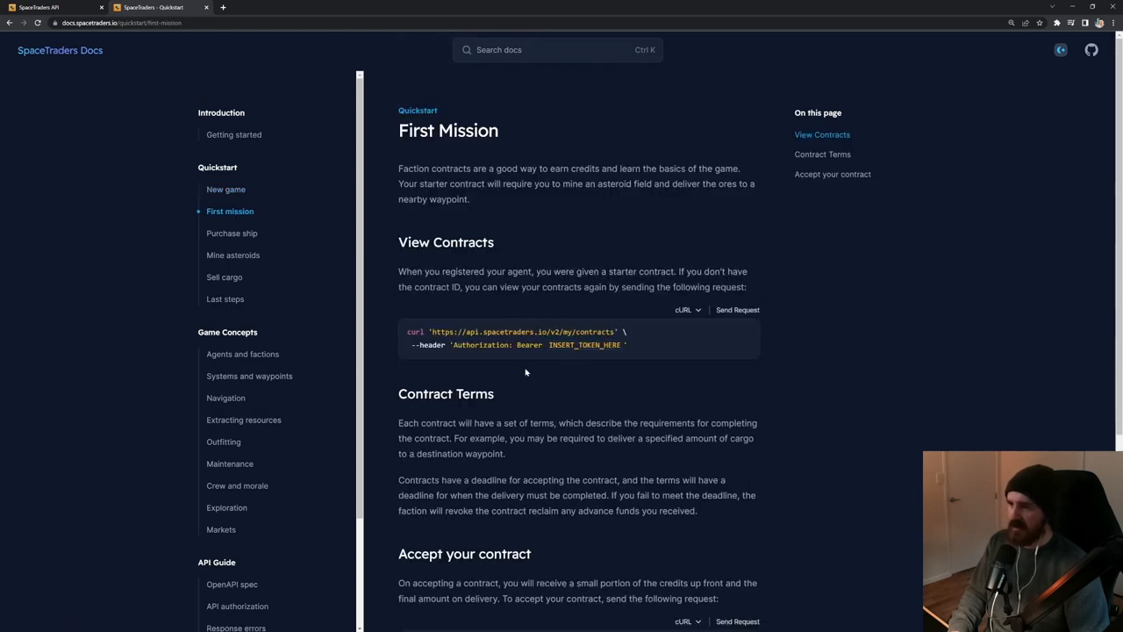
{"action": "scroll", "scroll_direction": "down", "scroll_amount": 3}
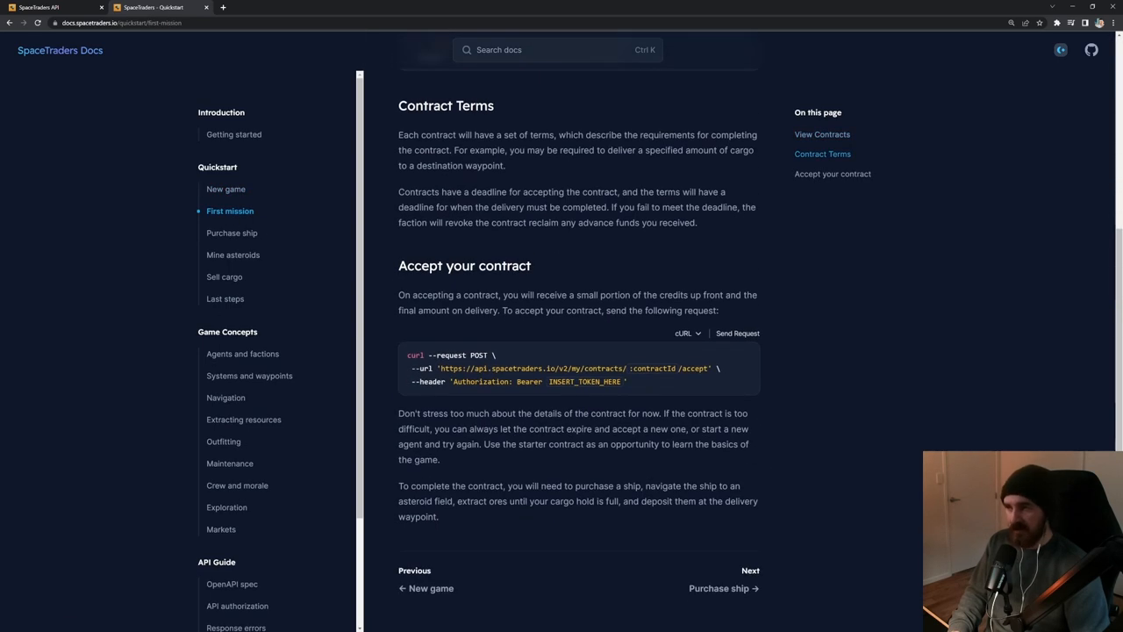
{"action": "left_click", "coordinate": [231, 233]}
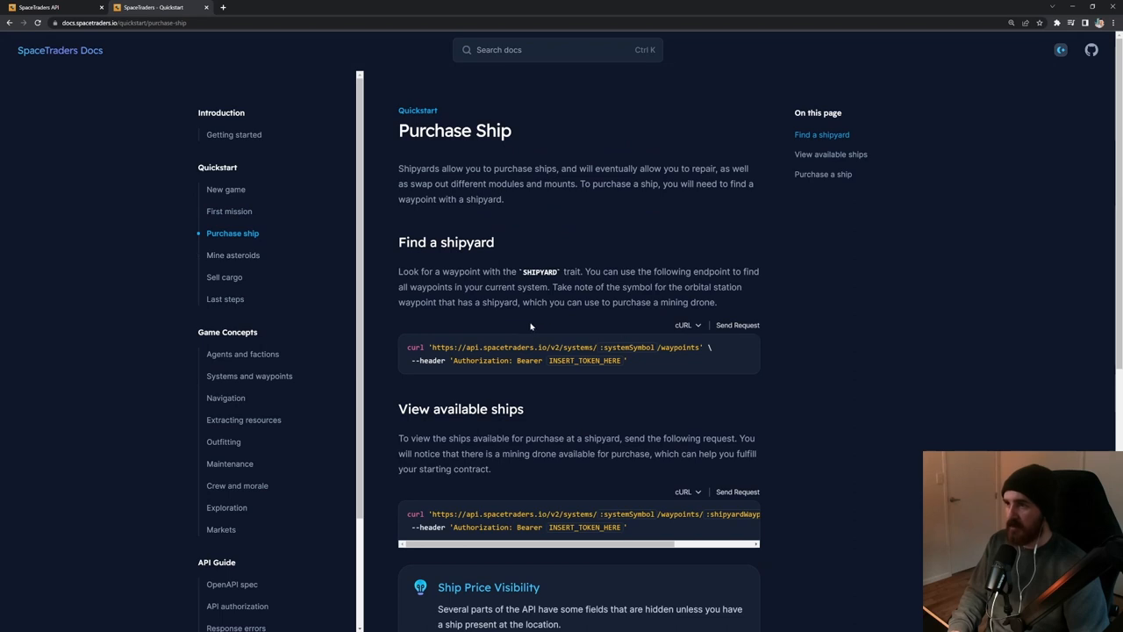
{"action": "scroll", "scroll_direction": "down", "scroll_amount": 3}
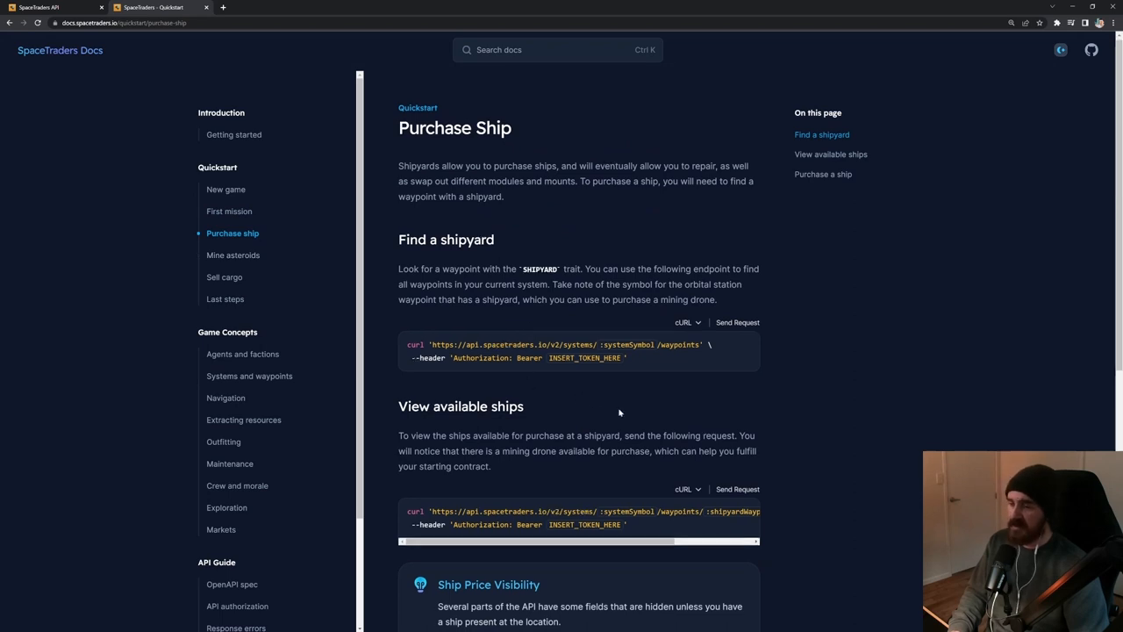
{"action": "scroll", "scroll_direction": "down", "scroll_amount": 3}
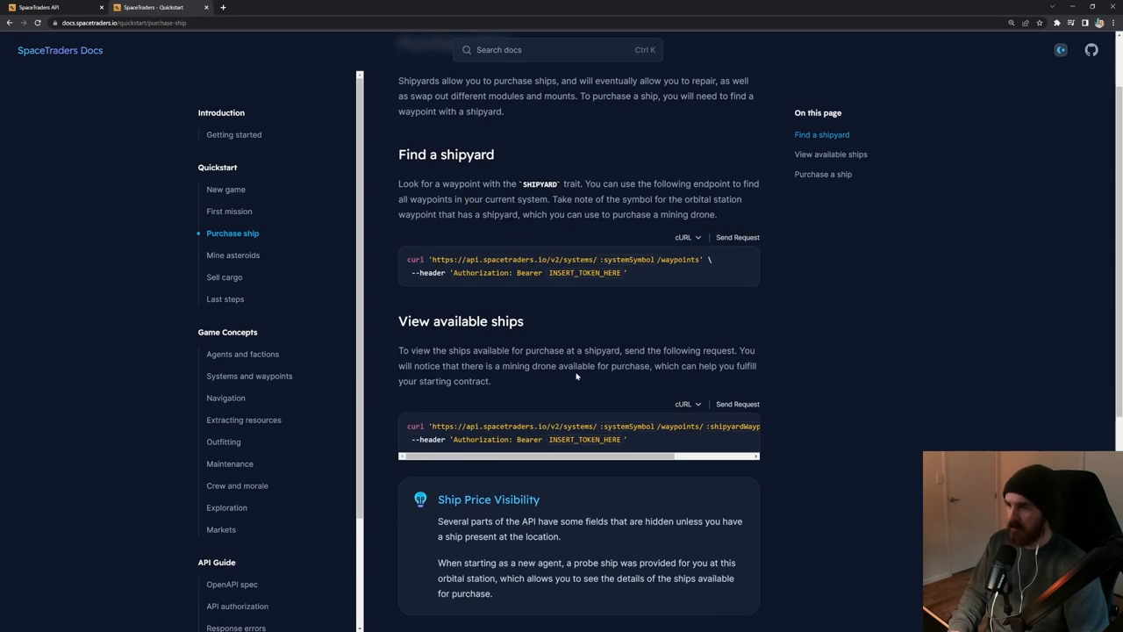
{"action": "scroll", "scroll_direction": "down", "scroll_amount": 3}
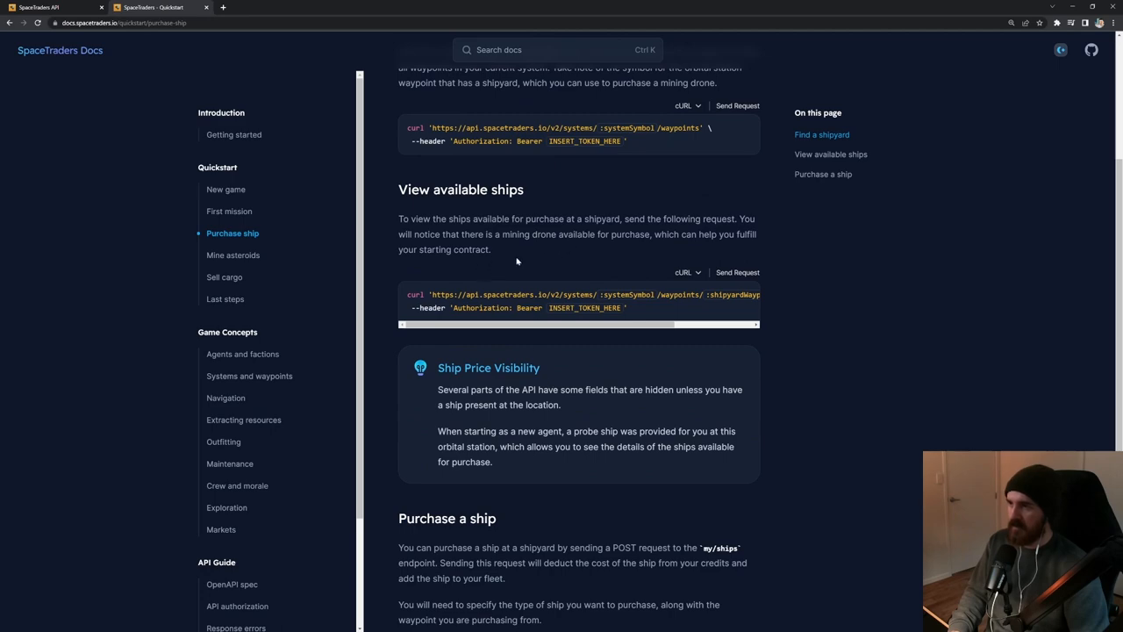
{"action": "scroll", "scroll_direction": "down", "scroll_amount": 3}
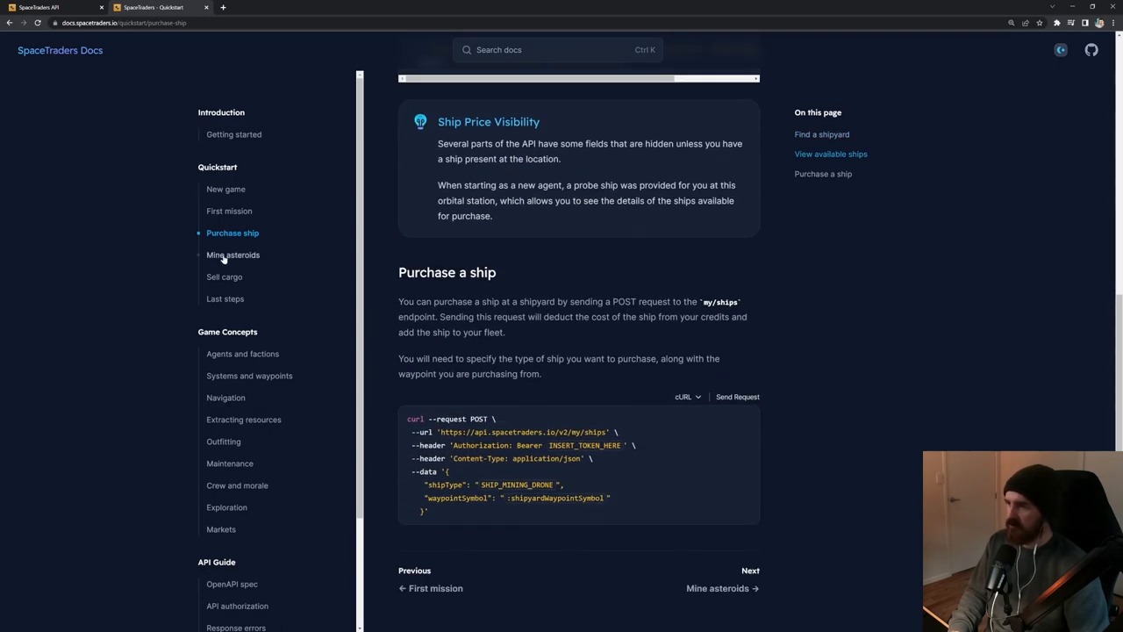
Read the Mine asteroids guide through to its extract section and end
{"action": "left_click", "coordinate": [233, 255]}
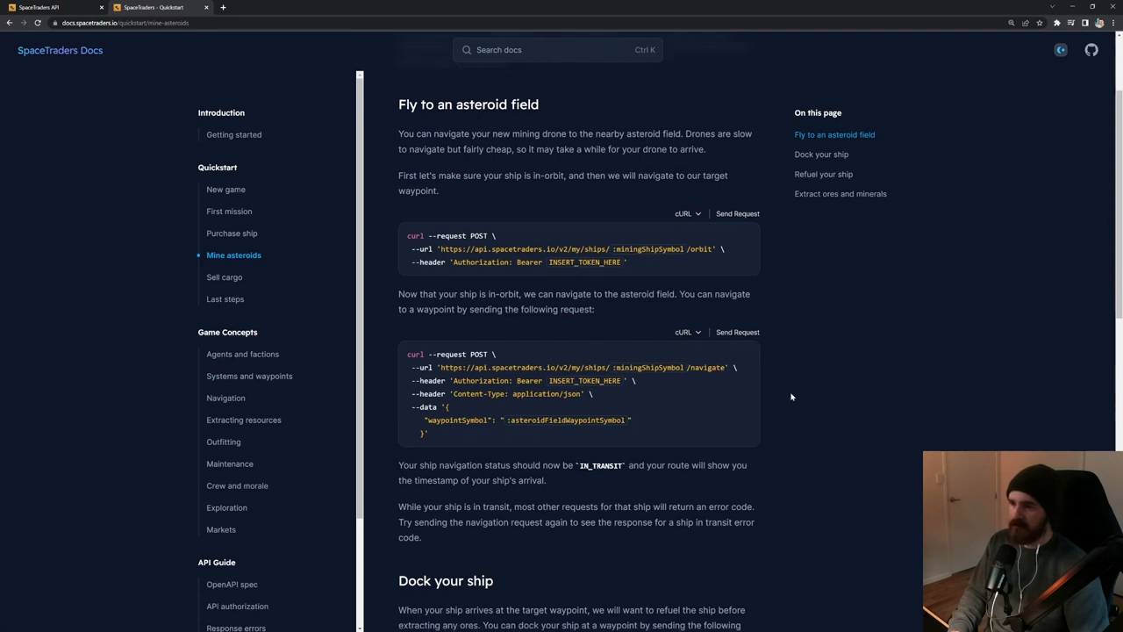
{"action": "scroll", "scroll_direction": "down", "scroll_amount": 3}
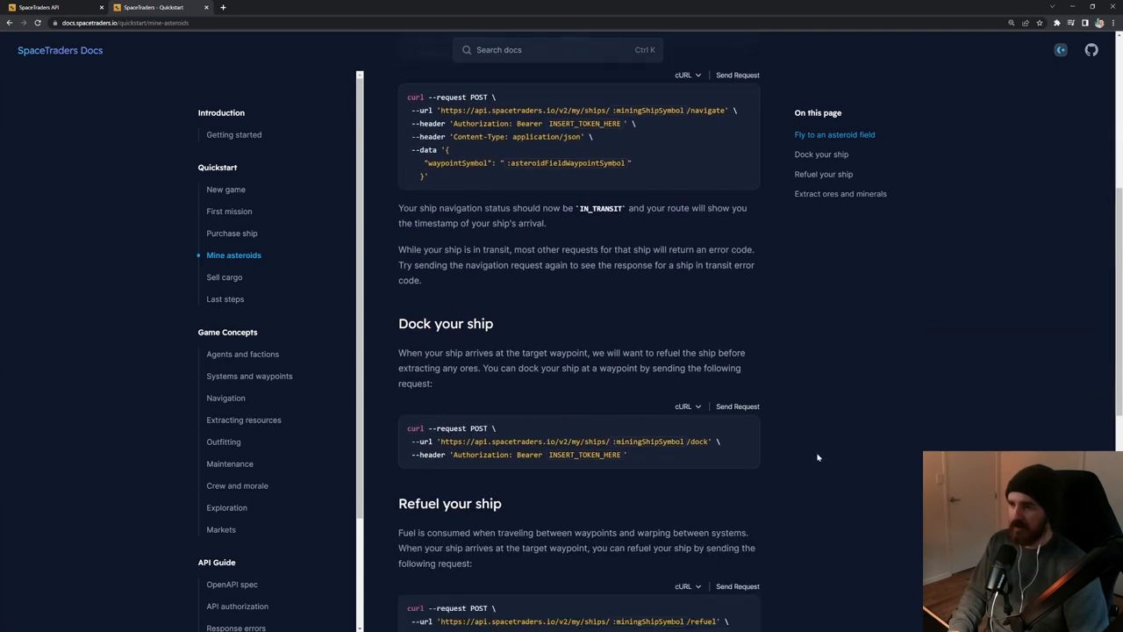
{"action": "scroll", "scroll_direction": "down", "scroll_amount": 3}
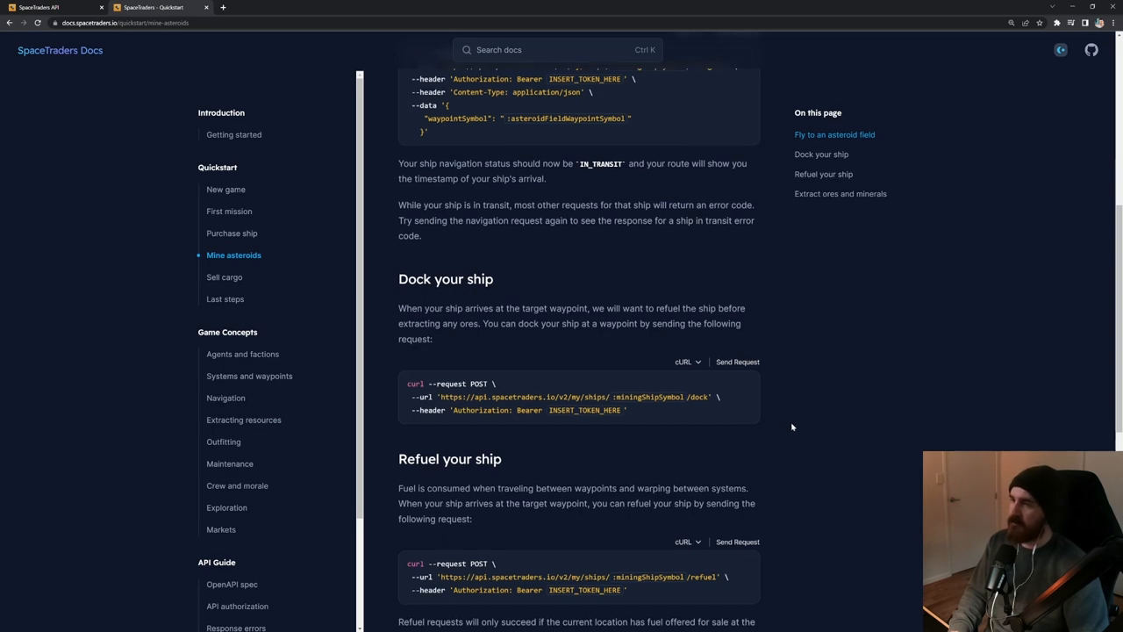
{"action": "scroll", "scroll_direction": "down", "scroll_amount": 3}
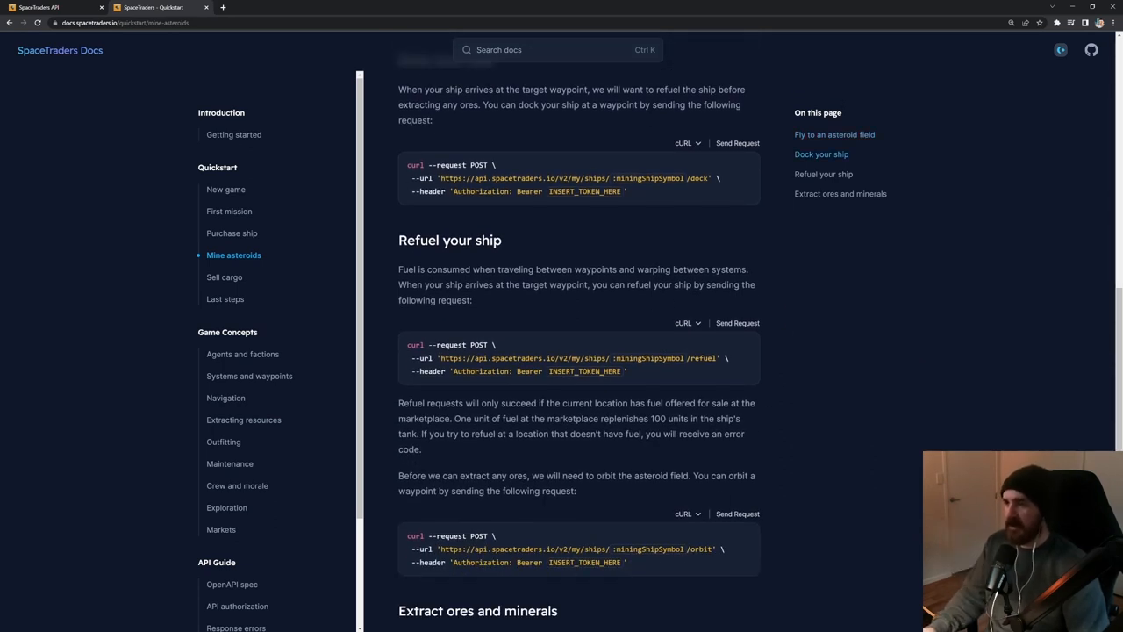
{"action": "scroll", "scroll_direction": "down", "scroll_amount": 3}
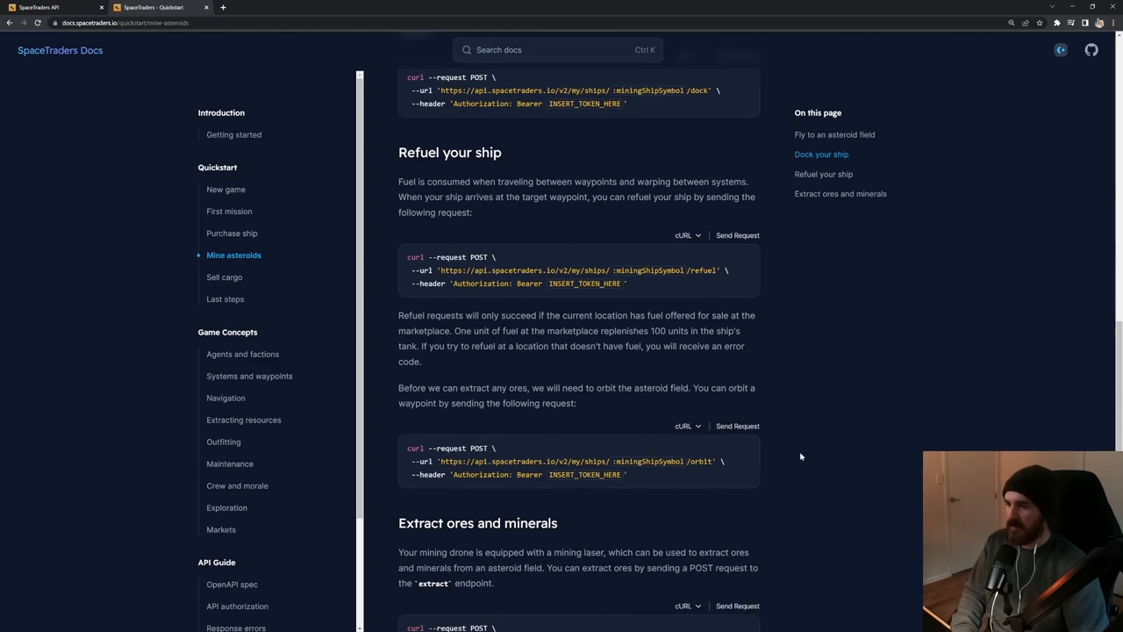
{"action": "scroll", "scroll_direction": "down", "scroll_amount": 3}
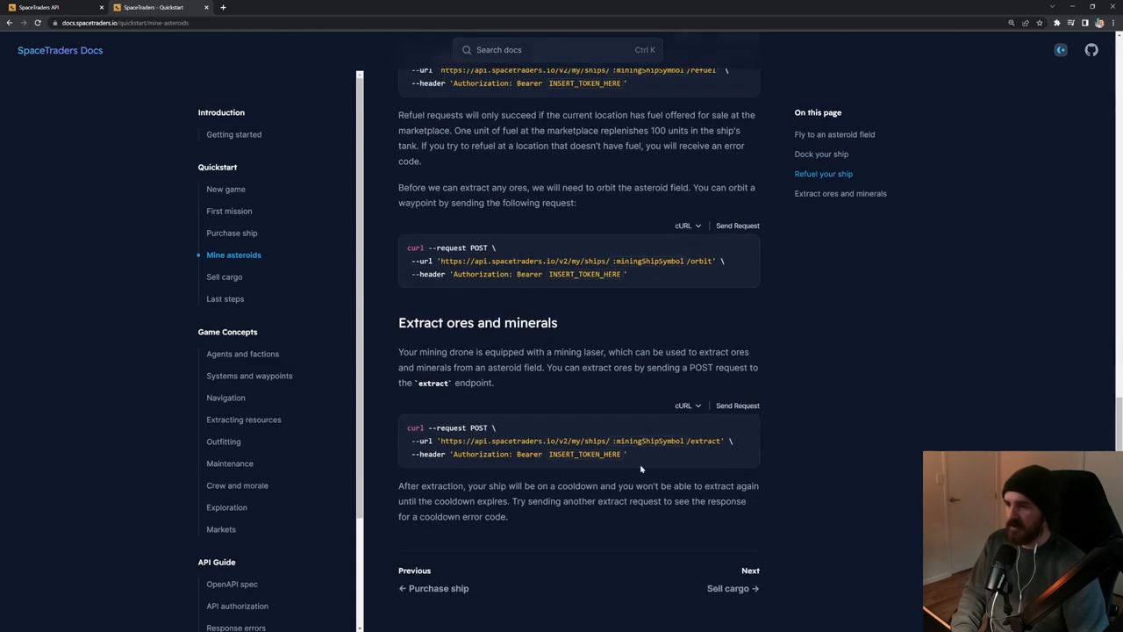
{"action": "scroll", "scroll_direction": "up", "scroll_amount": 3}
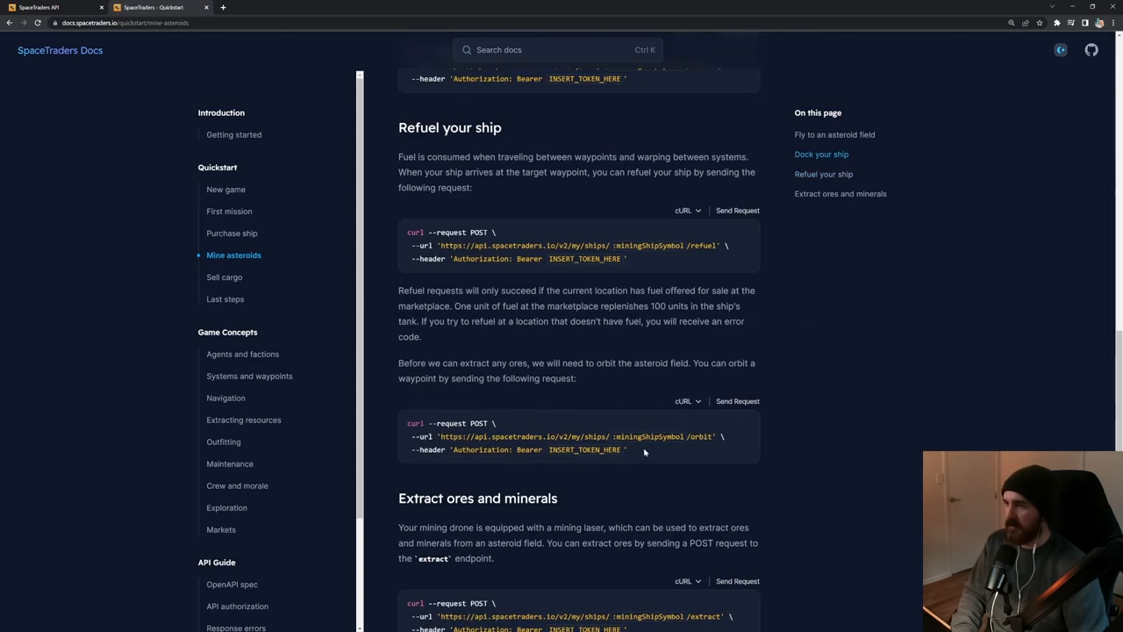
{"action": "scroll", "scroll_direction": "up", "scroll_amount": 3}
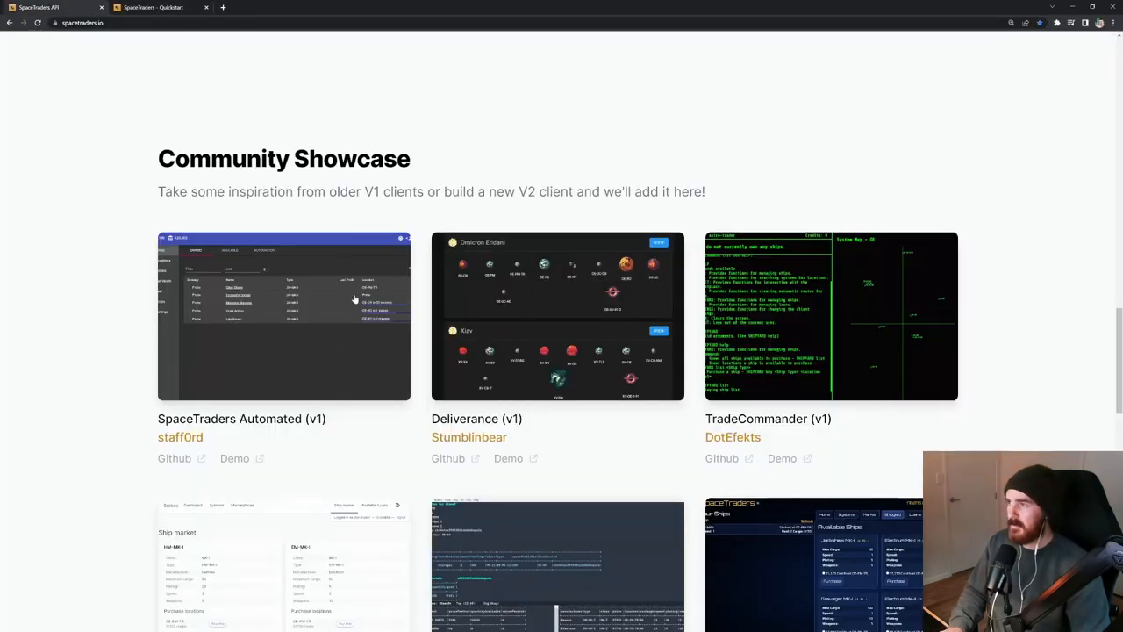
{"action": "scroll", "scroll_direction": "up", "scroll_amount": 3}
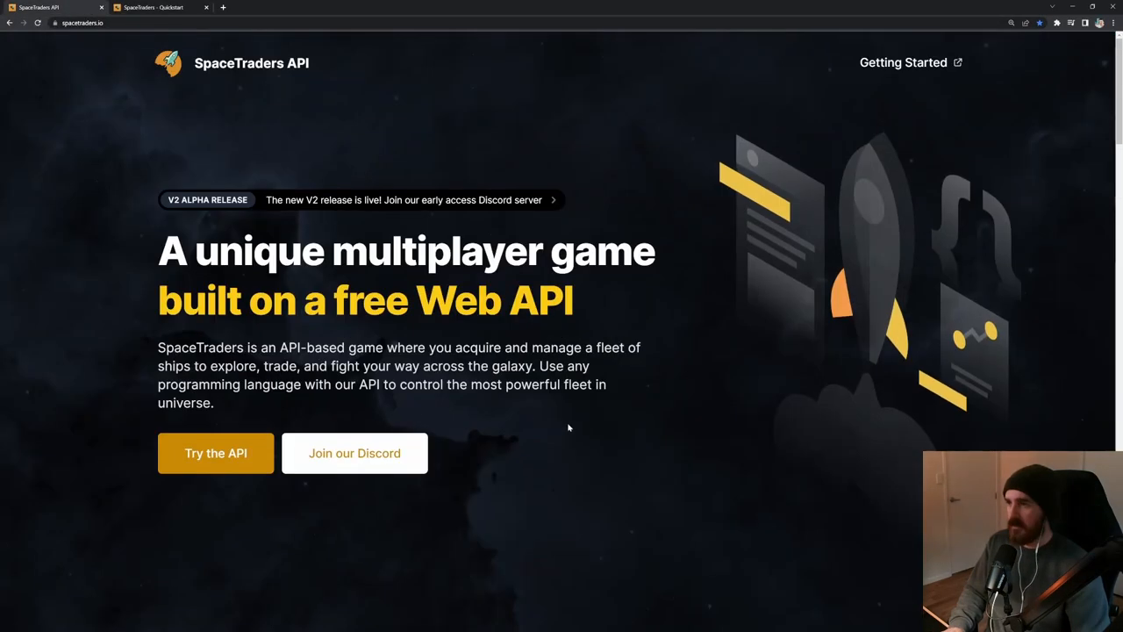
{"action": "mouse_move", "coordinate": [601, 448]}
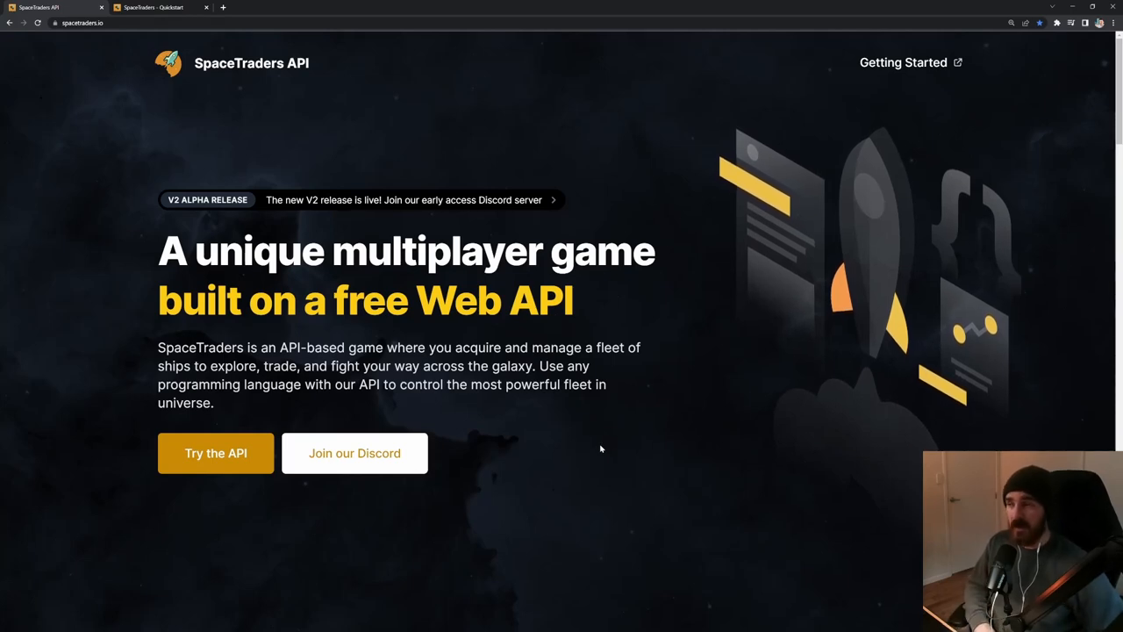